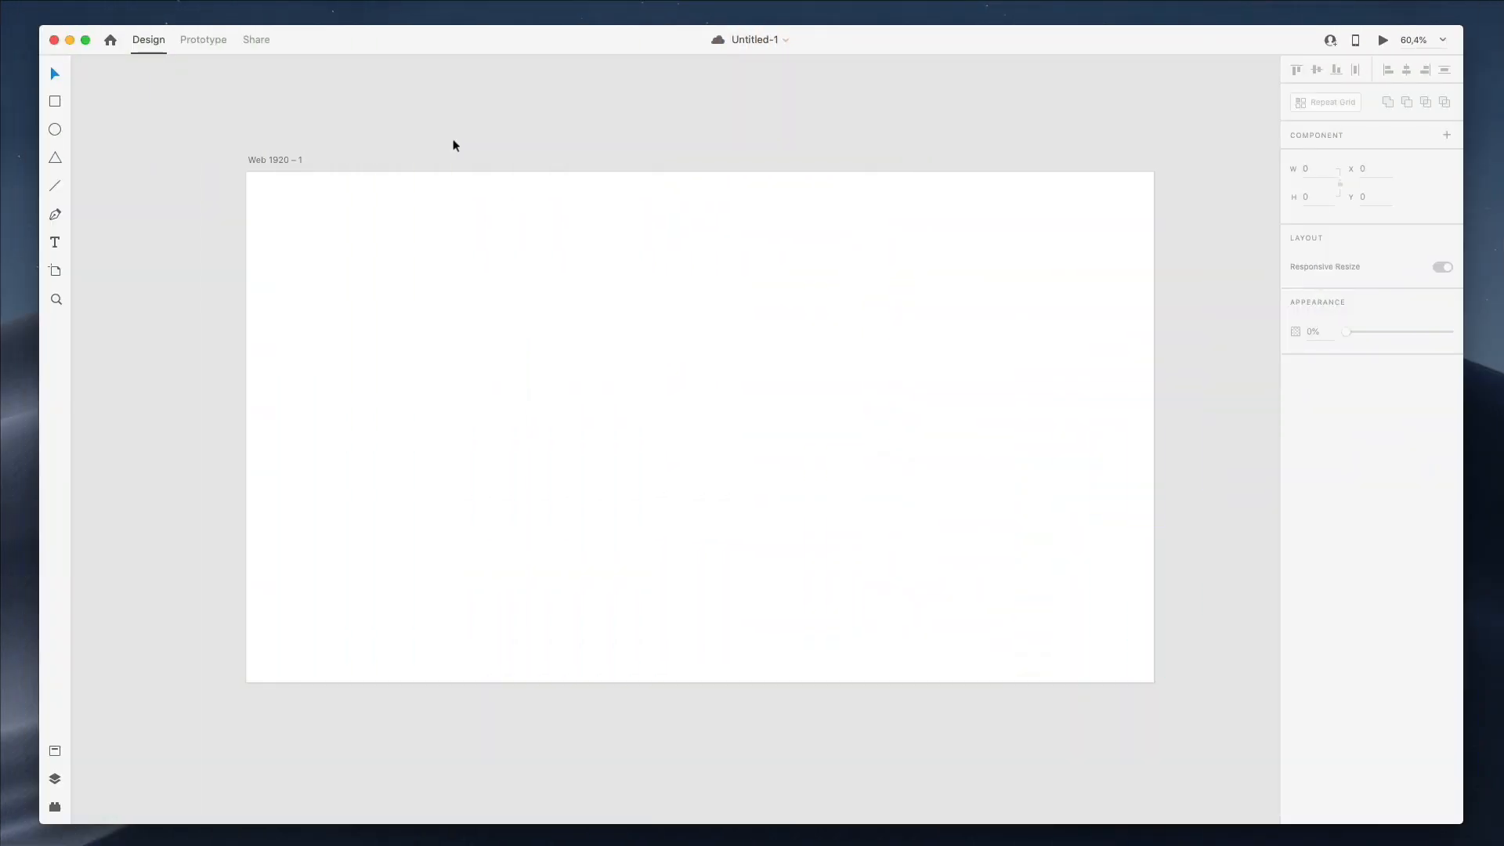
mouse_move(446, 130)
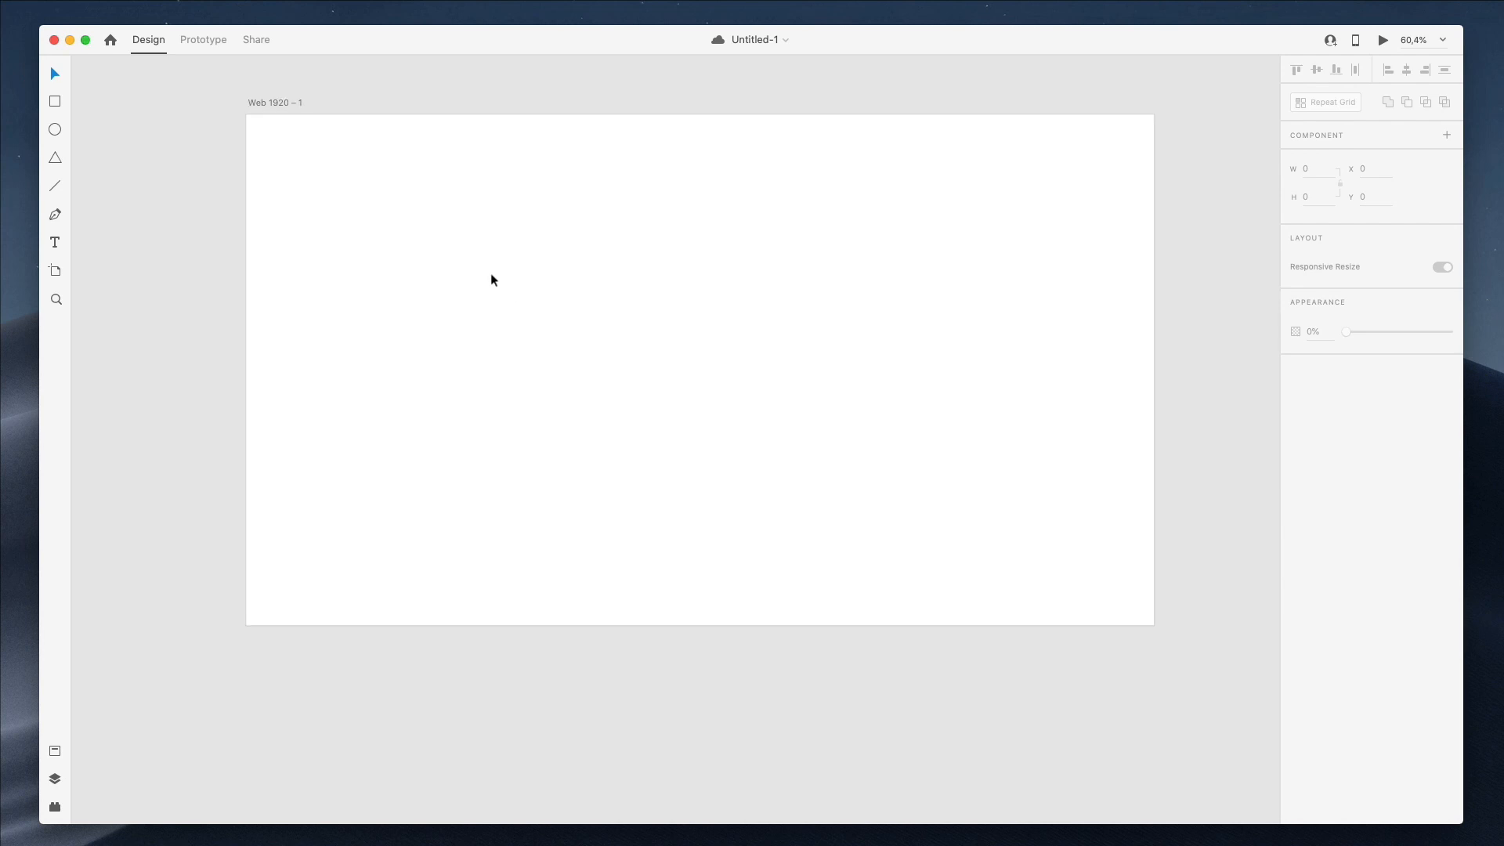
- Draw the first card rectangle and repeat it into a row of six cards
drag(285, 203, 414, 362)
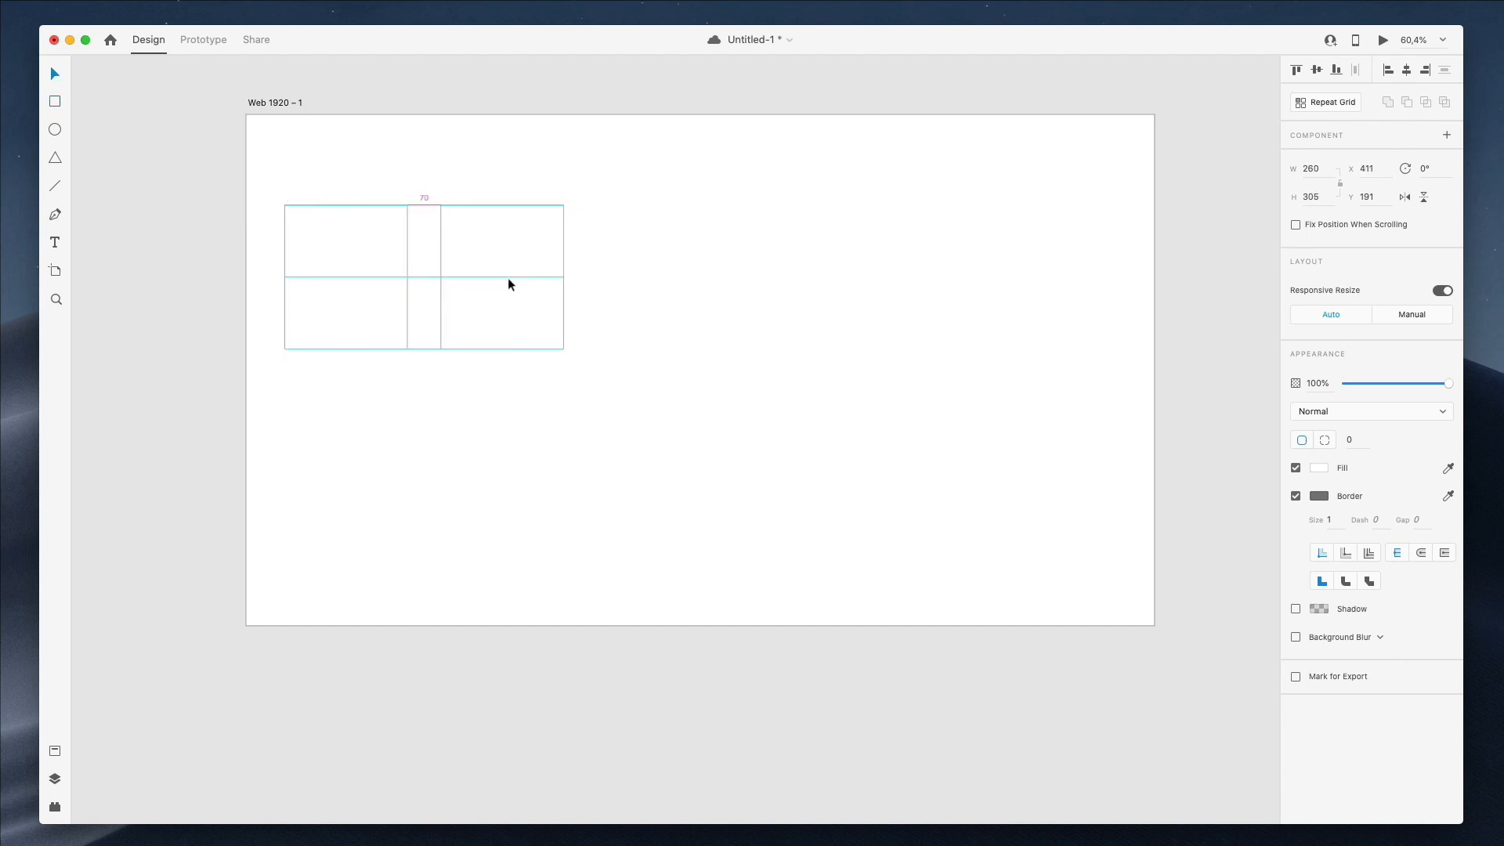
click(494, 284)
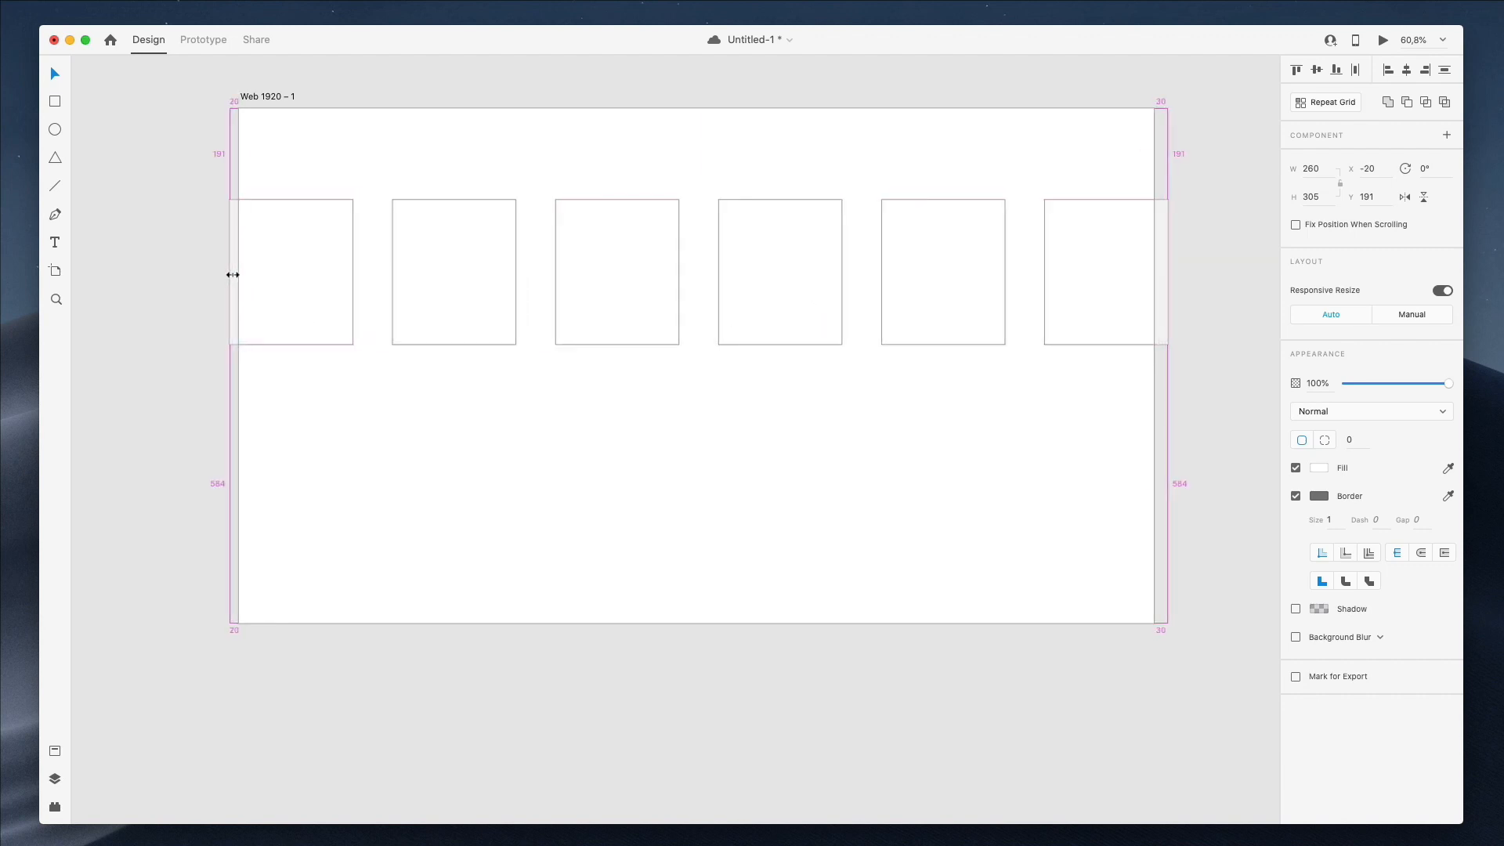
click(451, 271)
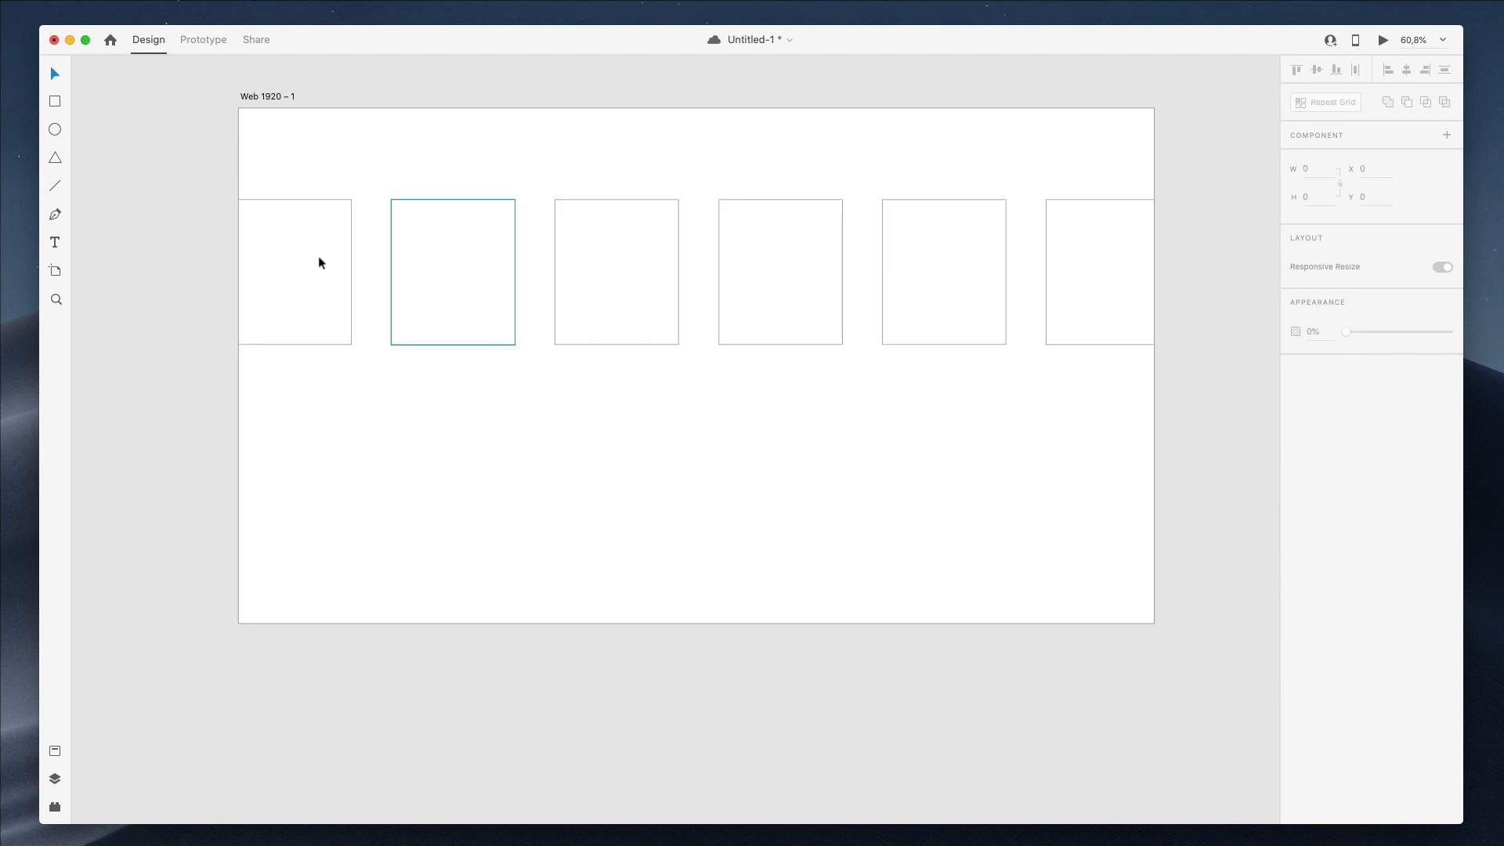
click(294, 272)
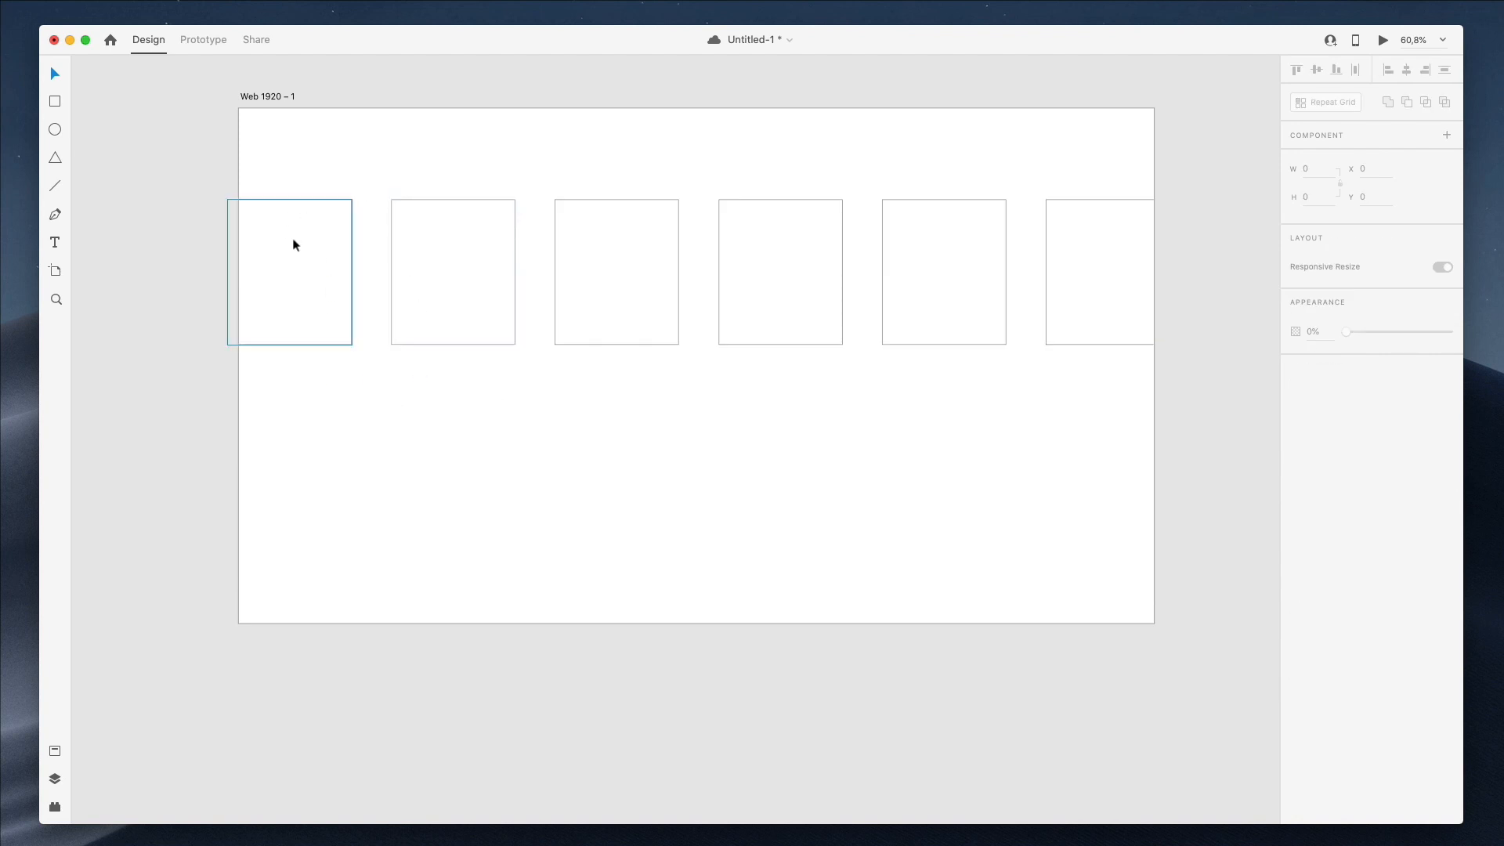
- Add a wide banner rectangle below the cards and a tall panel rectangle
click(673, 391)
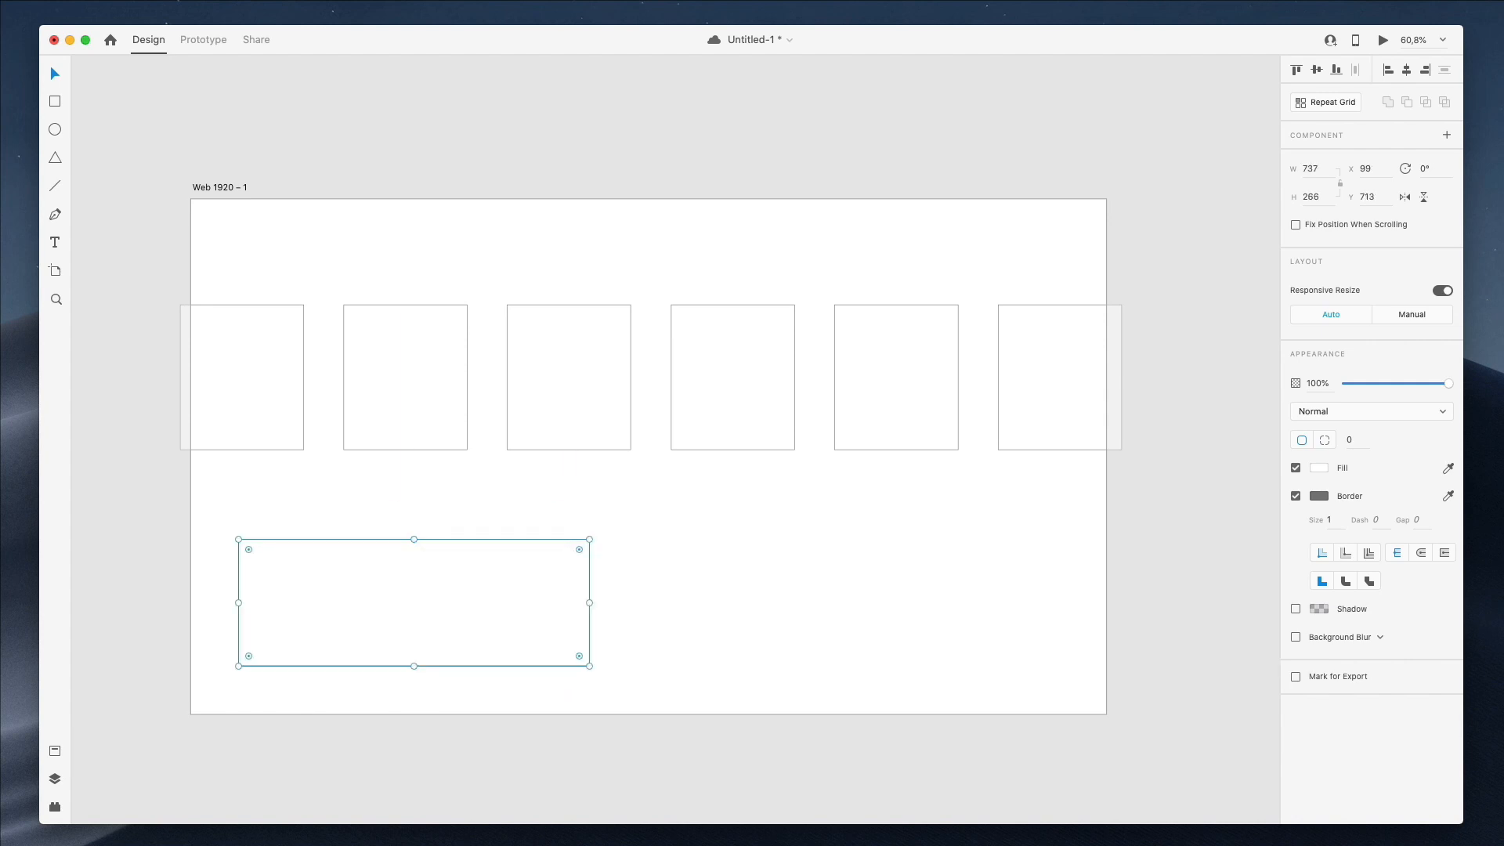
click(454, 530)
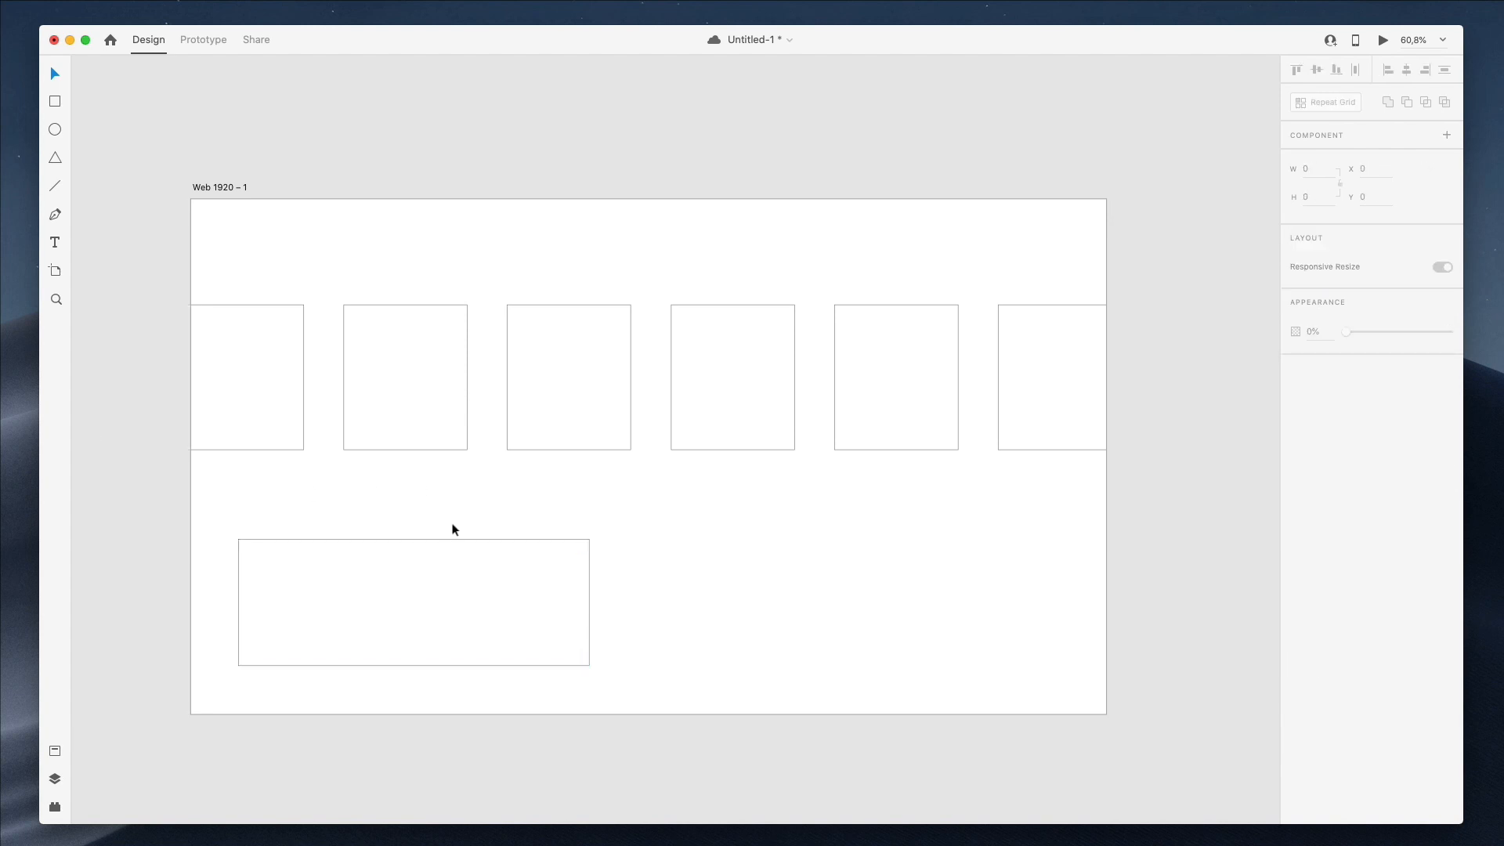
click(412, 602)
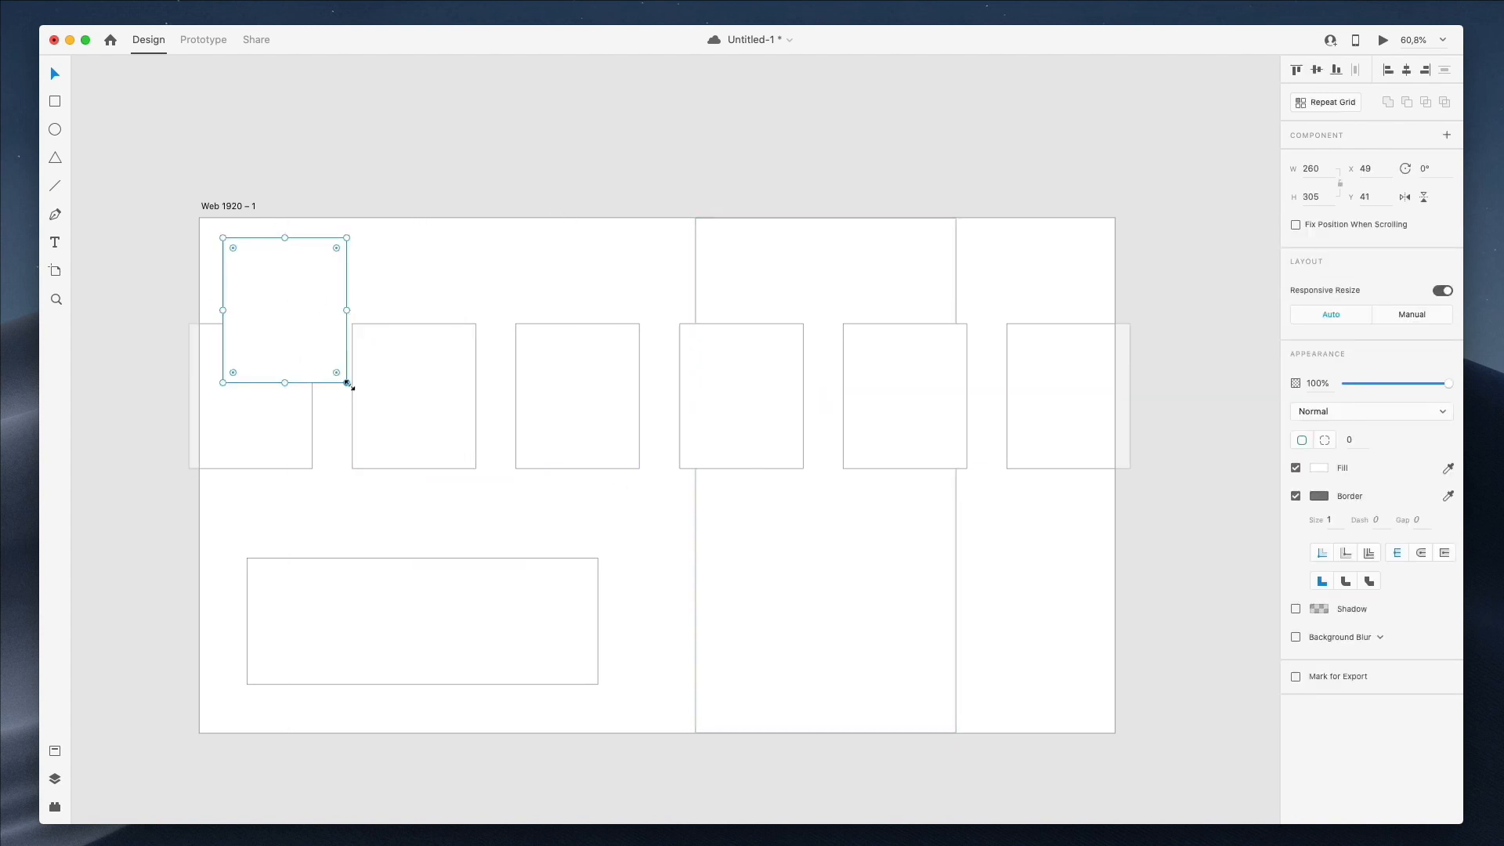
- Shrink the copied card to a 180×75 button box and add a 'Back' label in Montserrat
drag(345, 373, 308, 267)
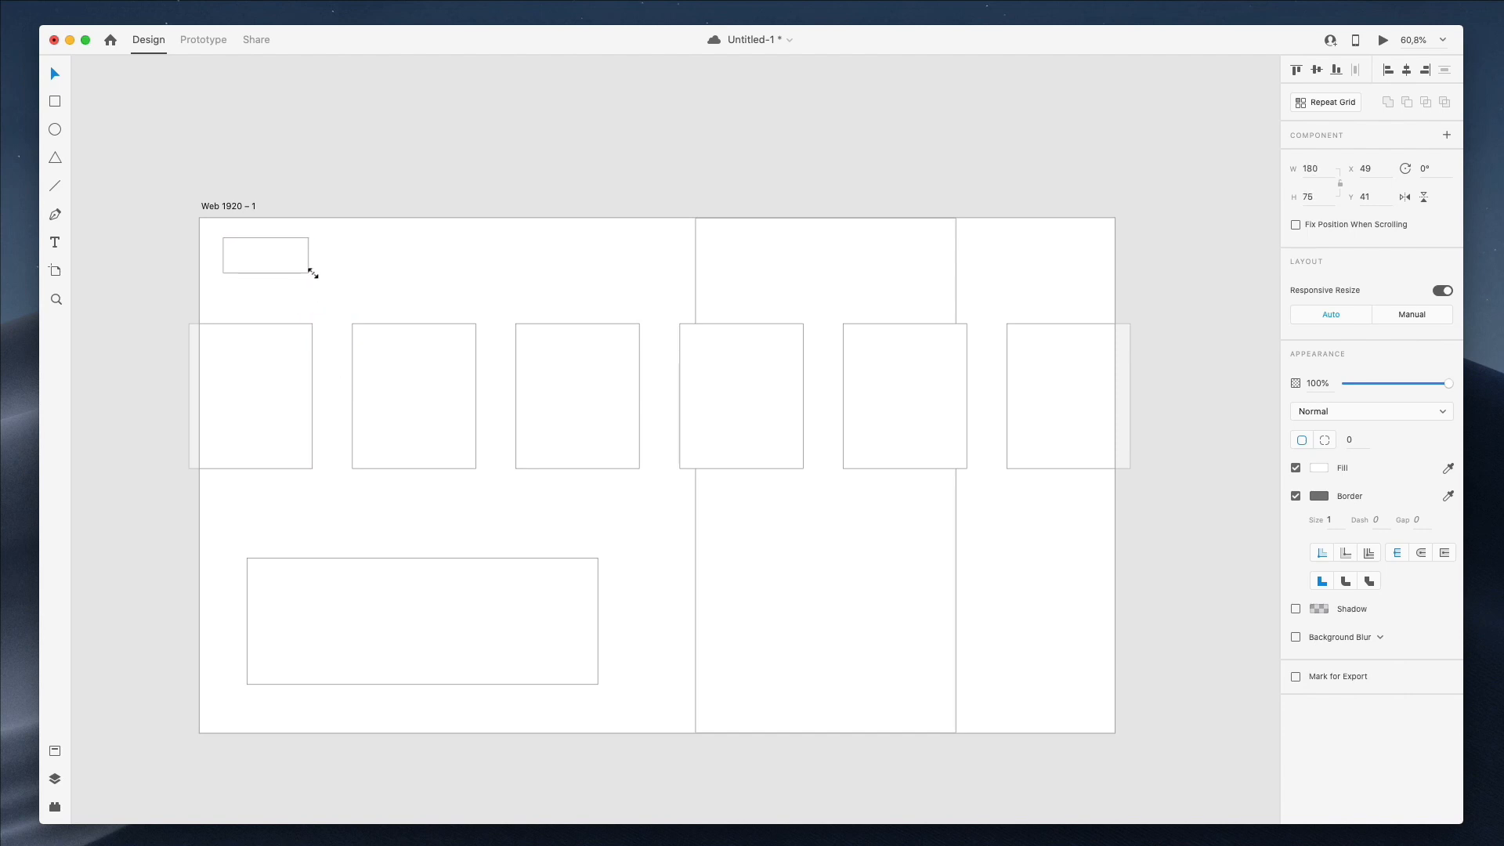
click(265, 254)
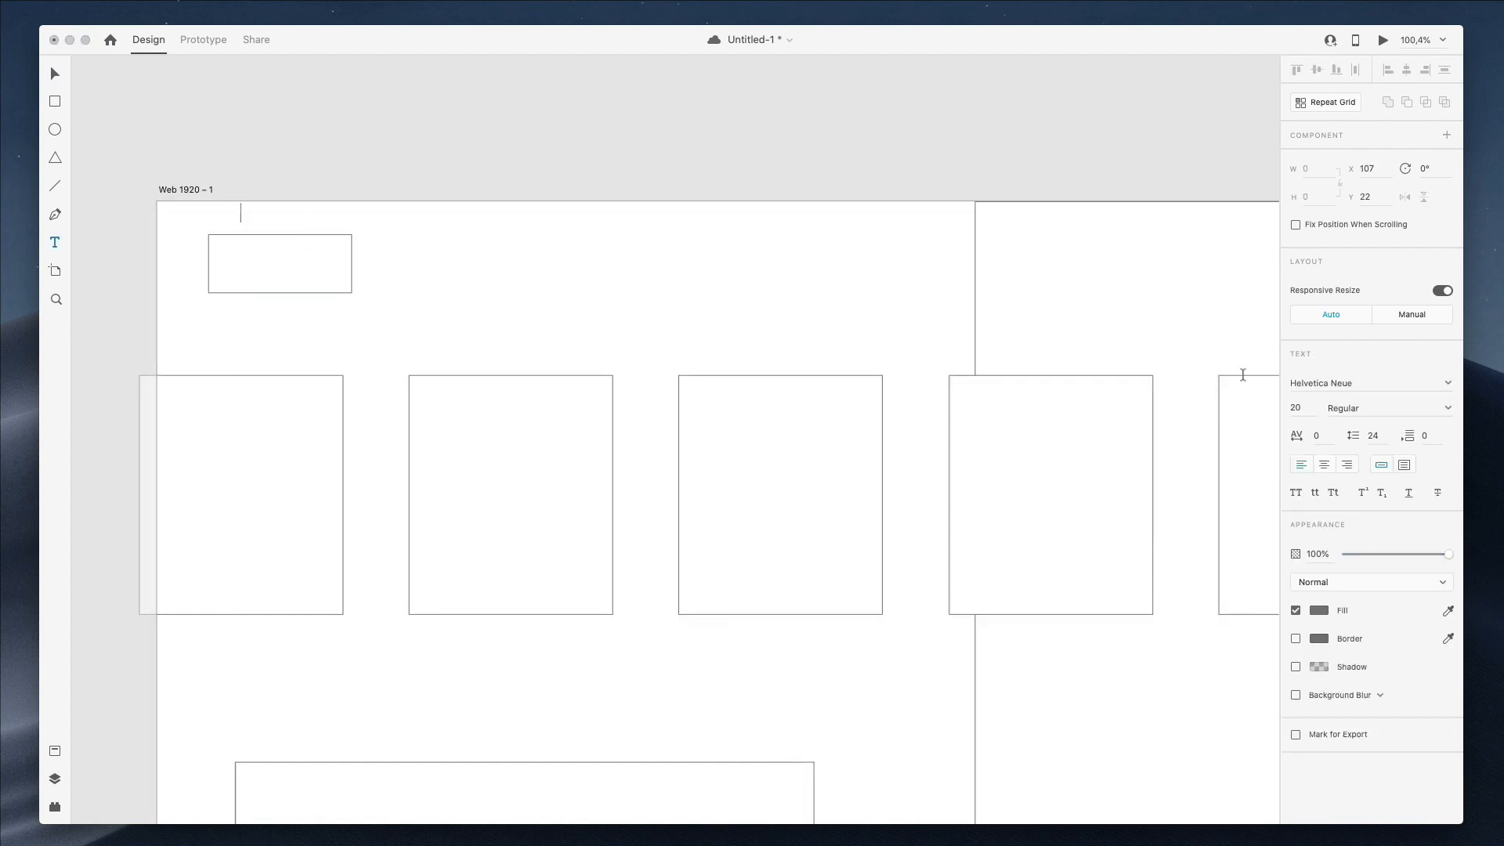
text(Back)
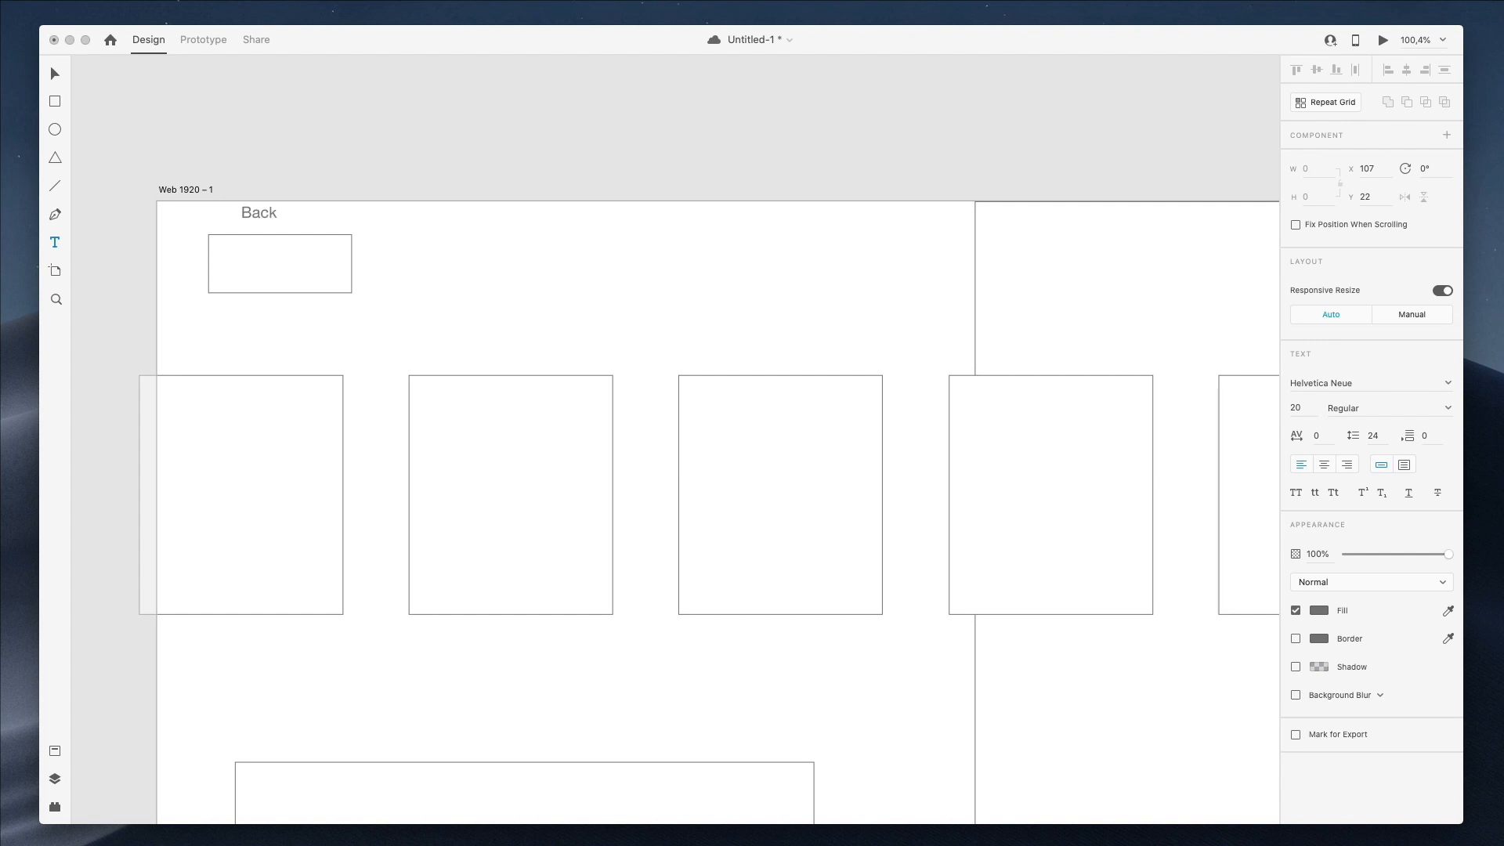
double_click(259, 211)
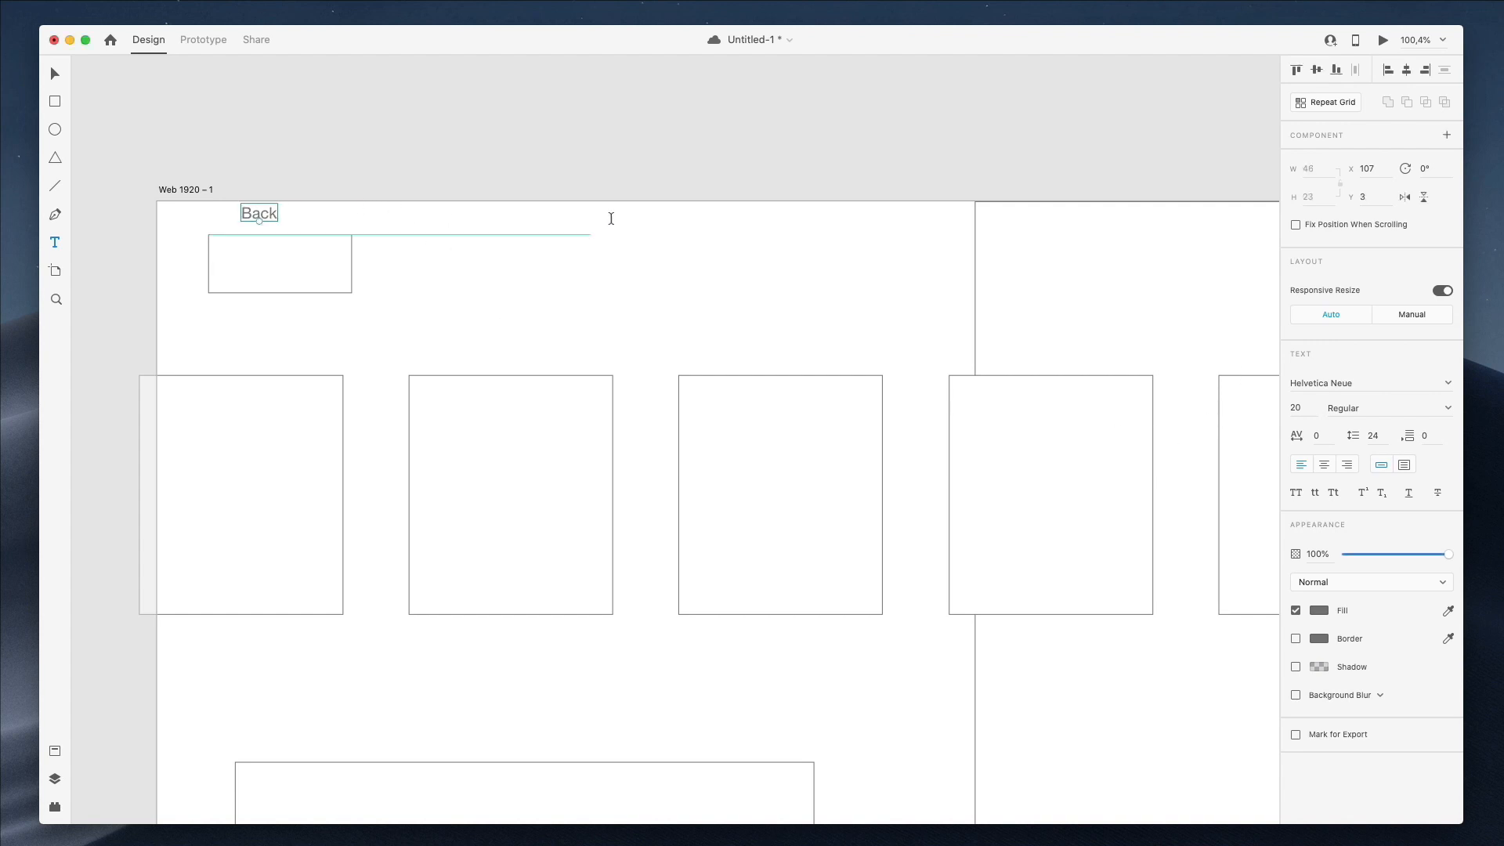
click(1323, 383)
text(Montserrat)
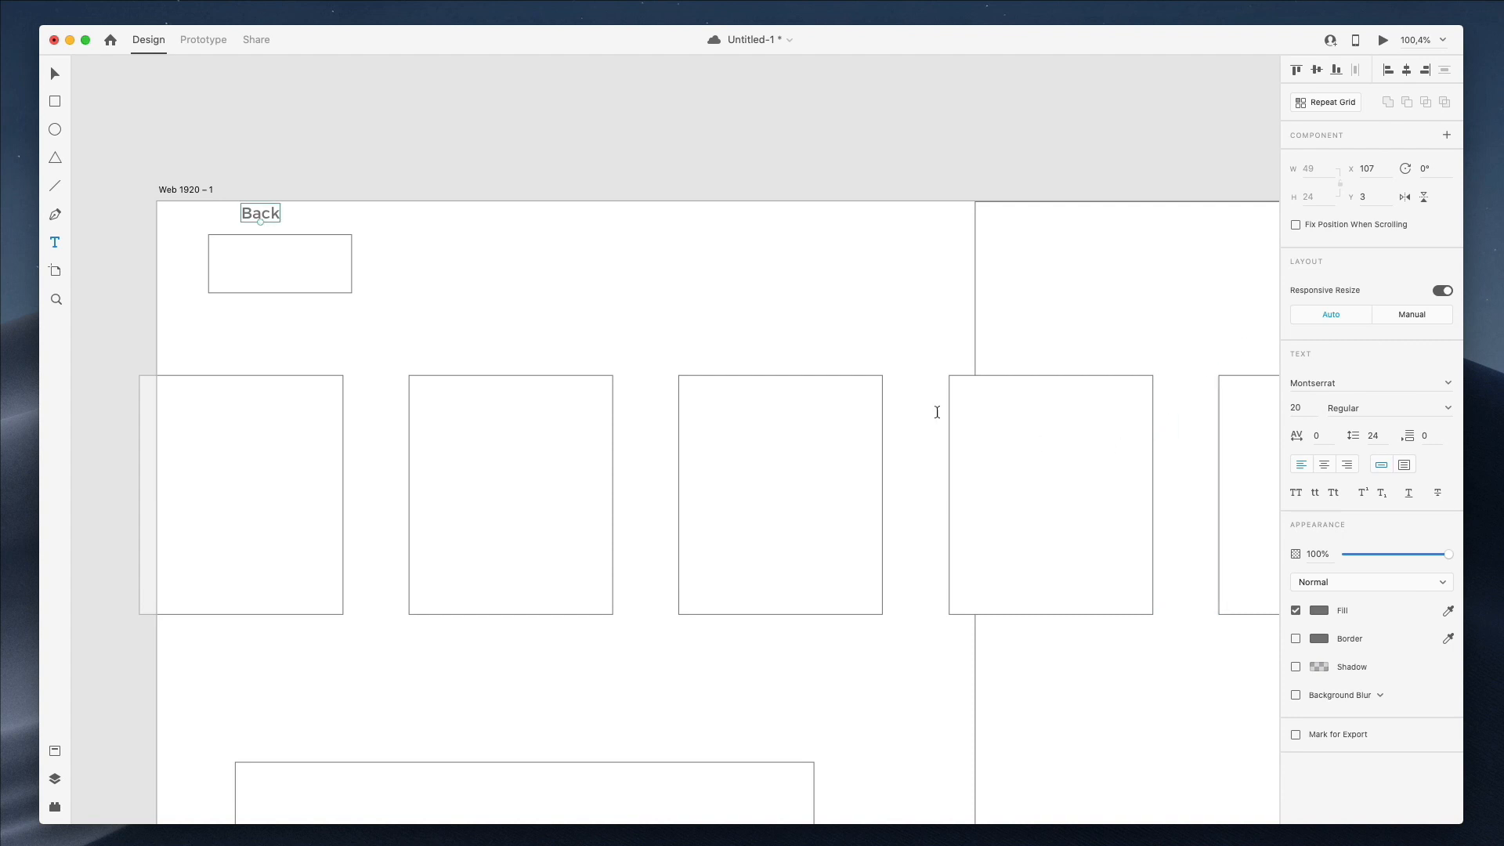
mouse_move(937, 412)
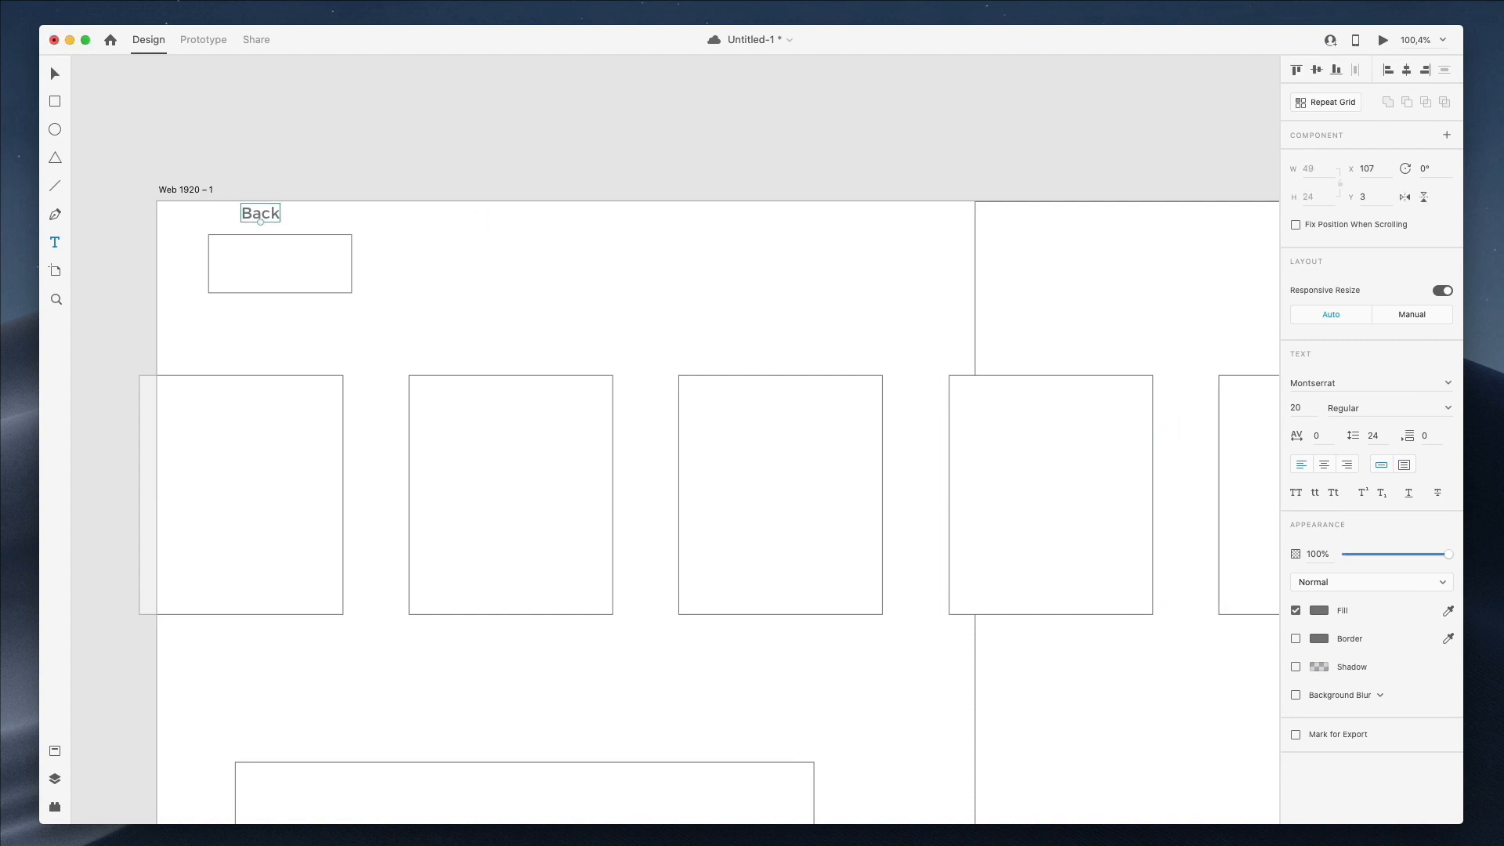
- Centre the Back label inside the button box
drag(261, 211, 271, 234)
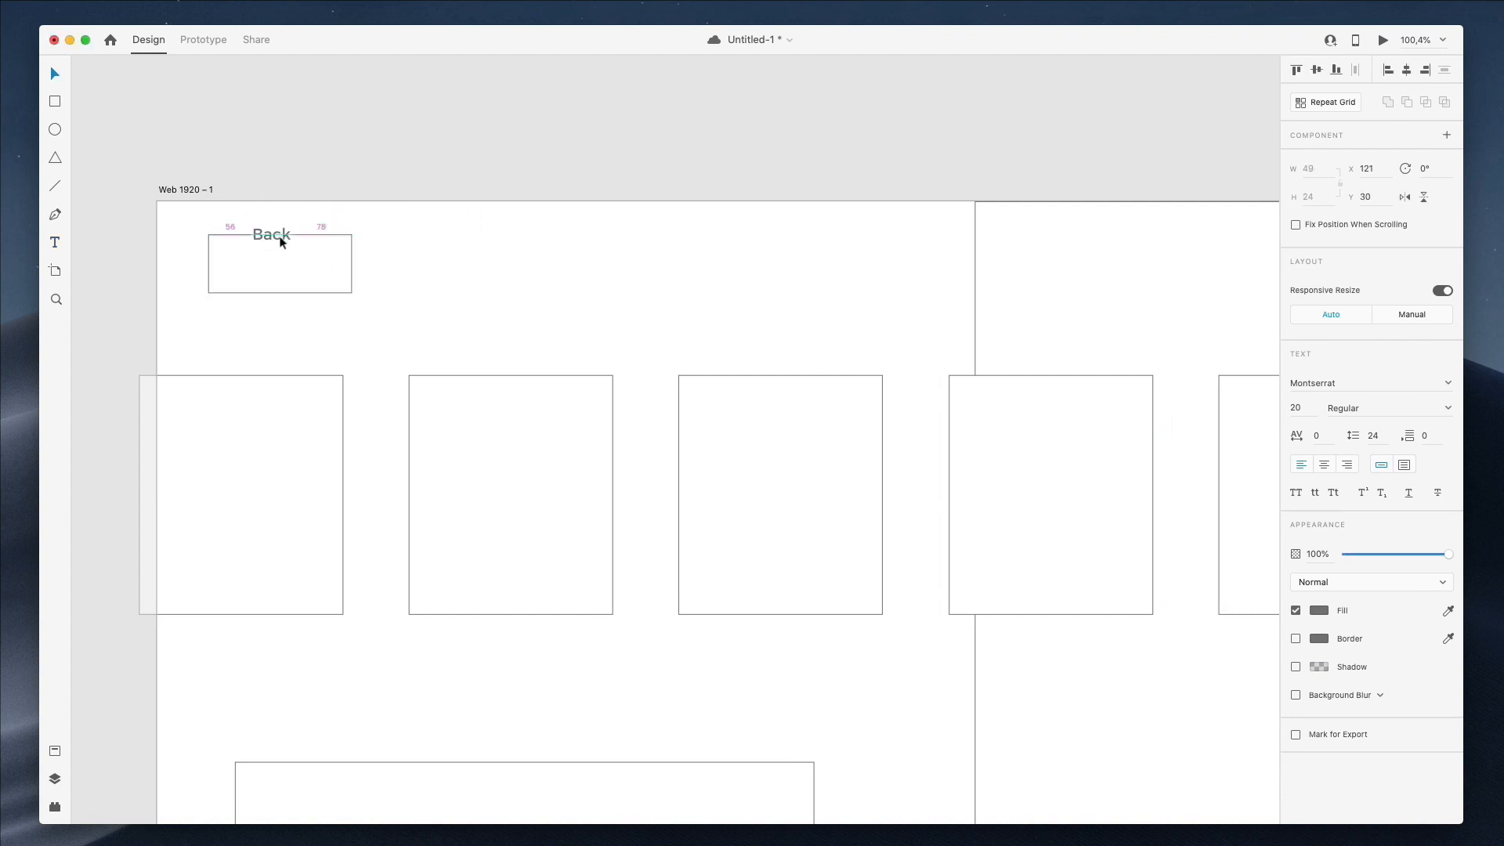
drag(272, 233, 276, 264)
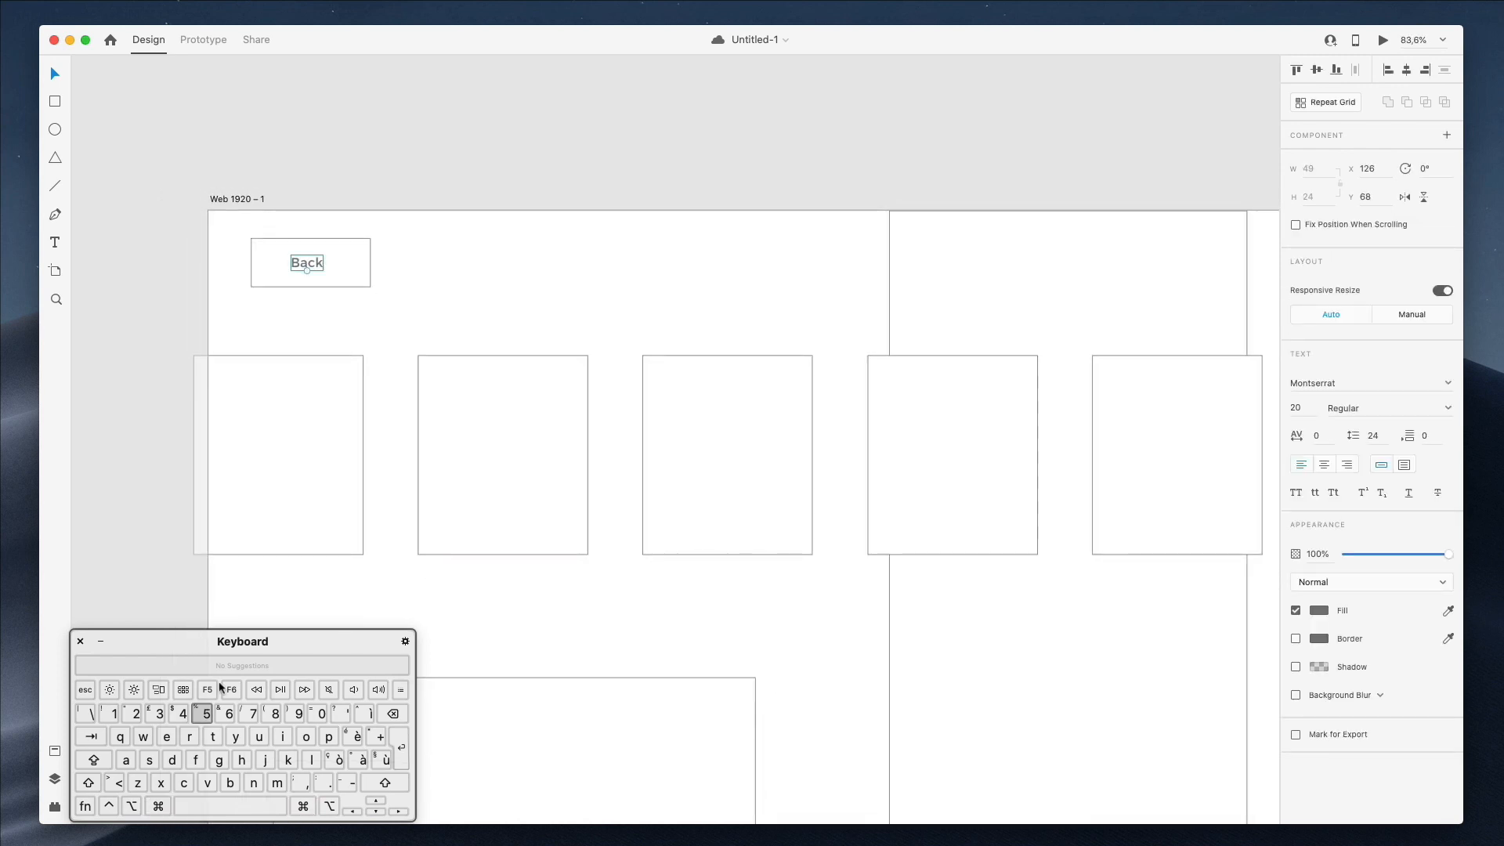
click(1175, 455)
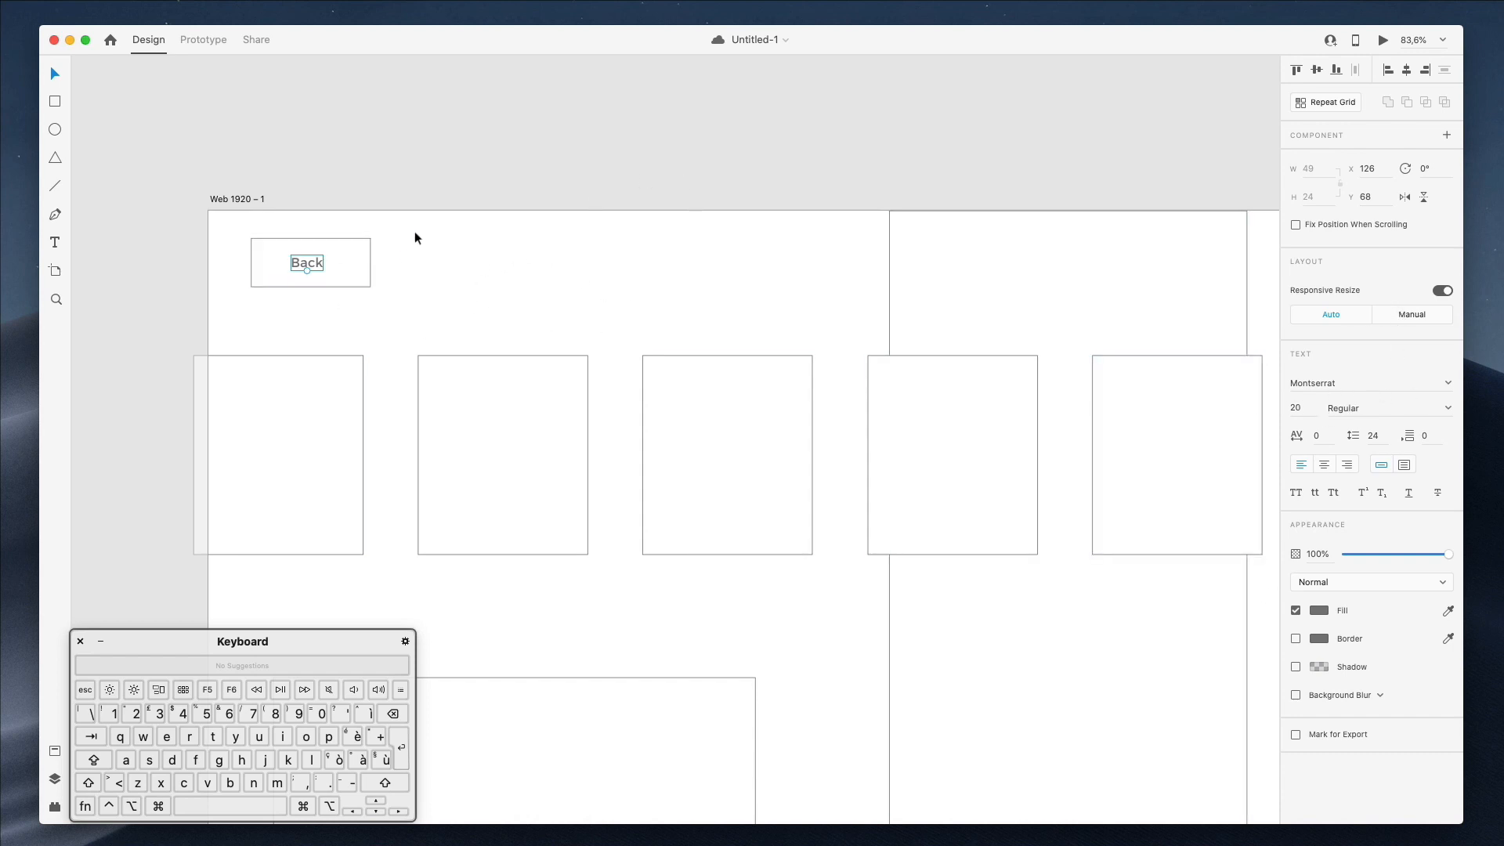
- Fill the button box with #006CFF at 27% opacity and remove its border
click(308, 262)
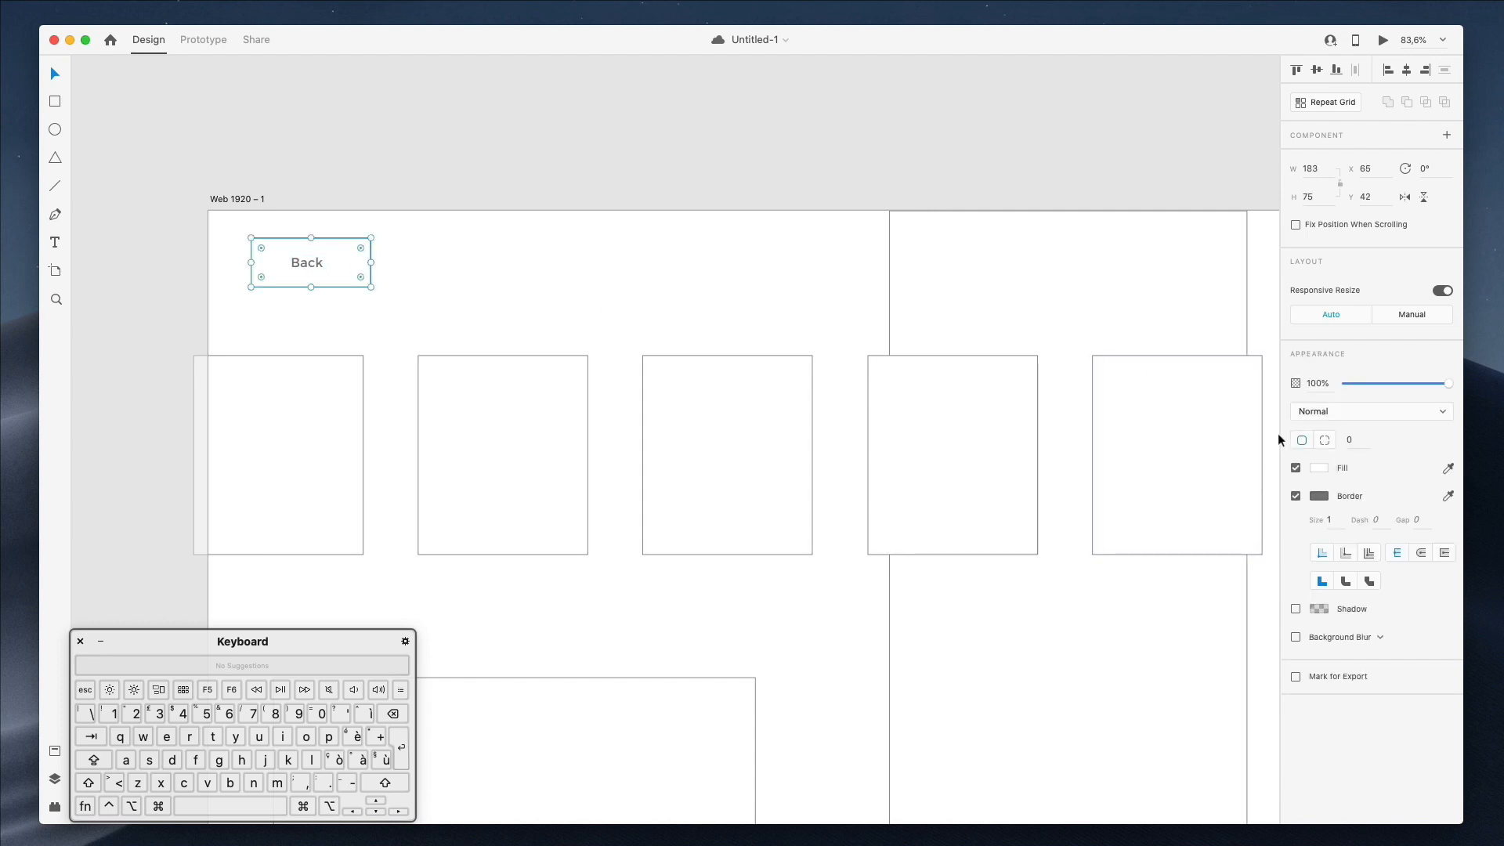
click(1303, 468)
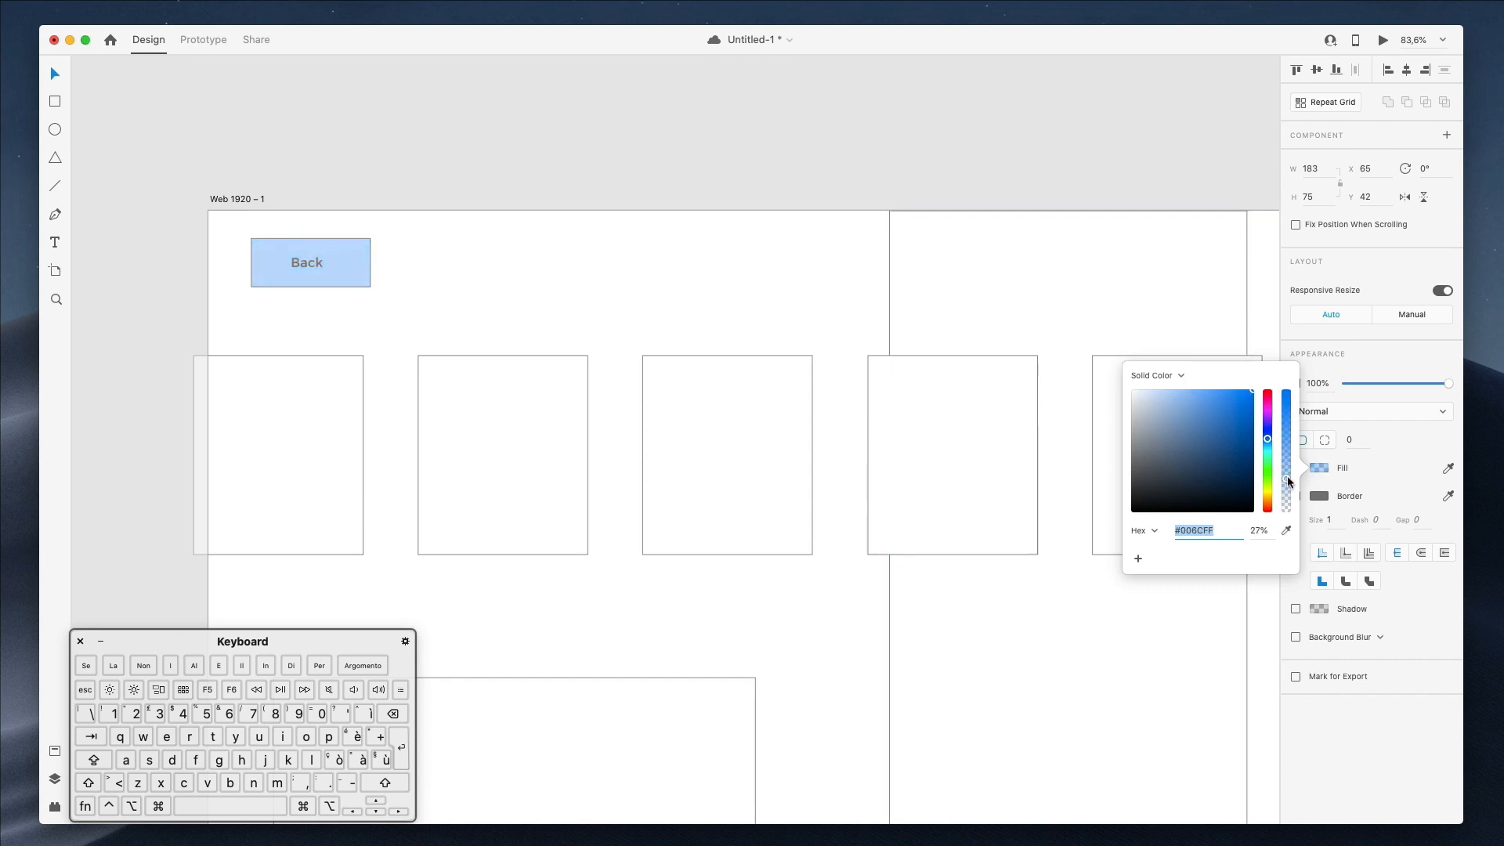
click(310, 262)
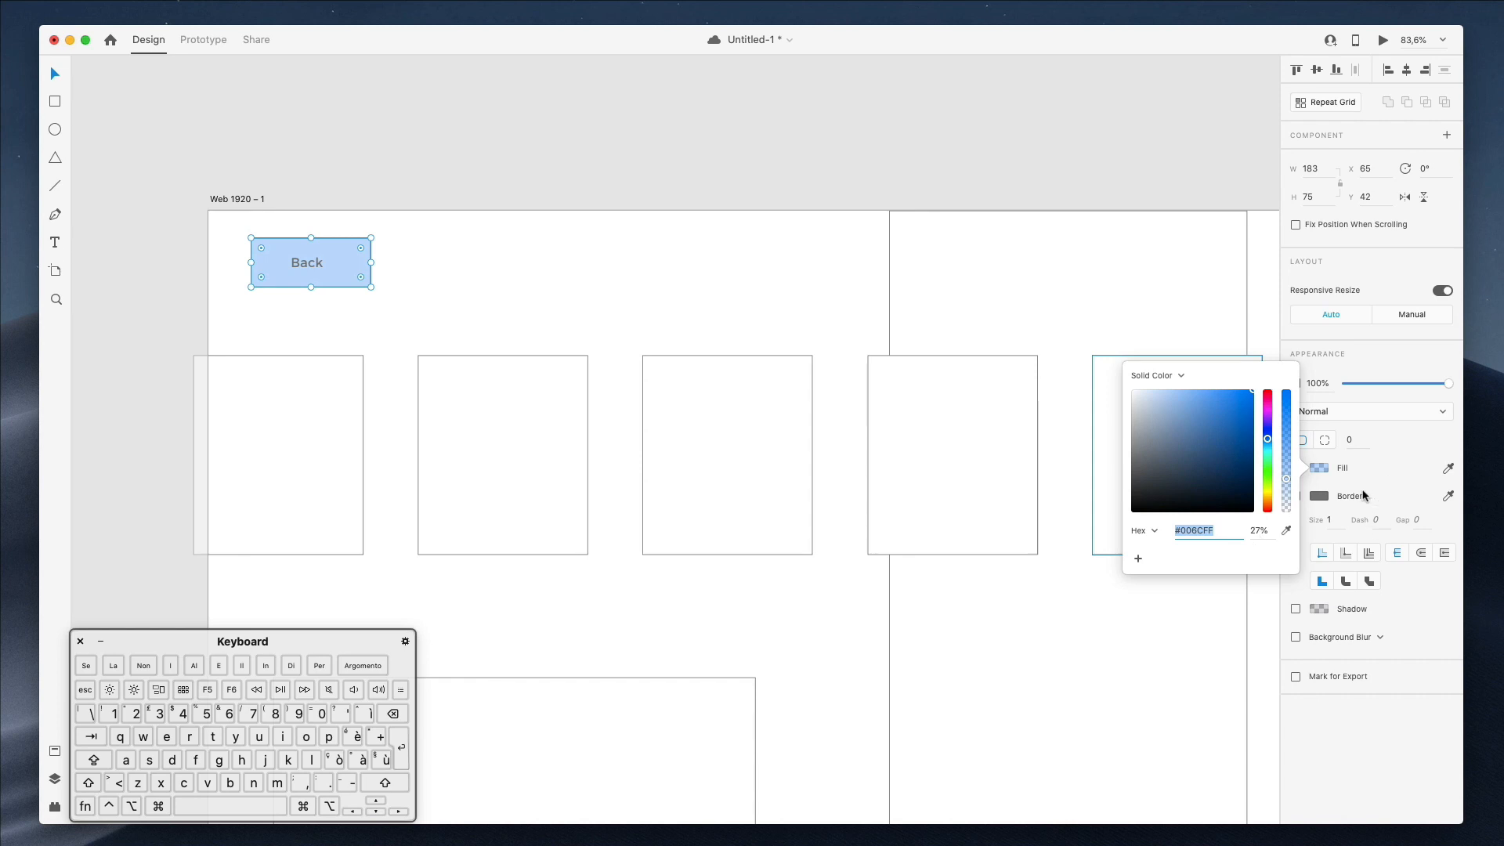
click(619, 409)
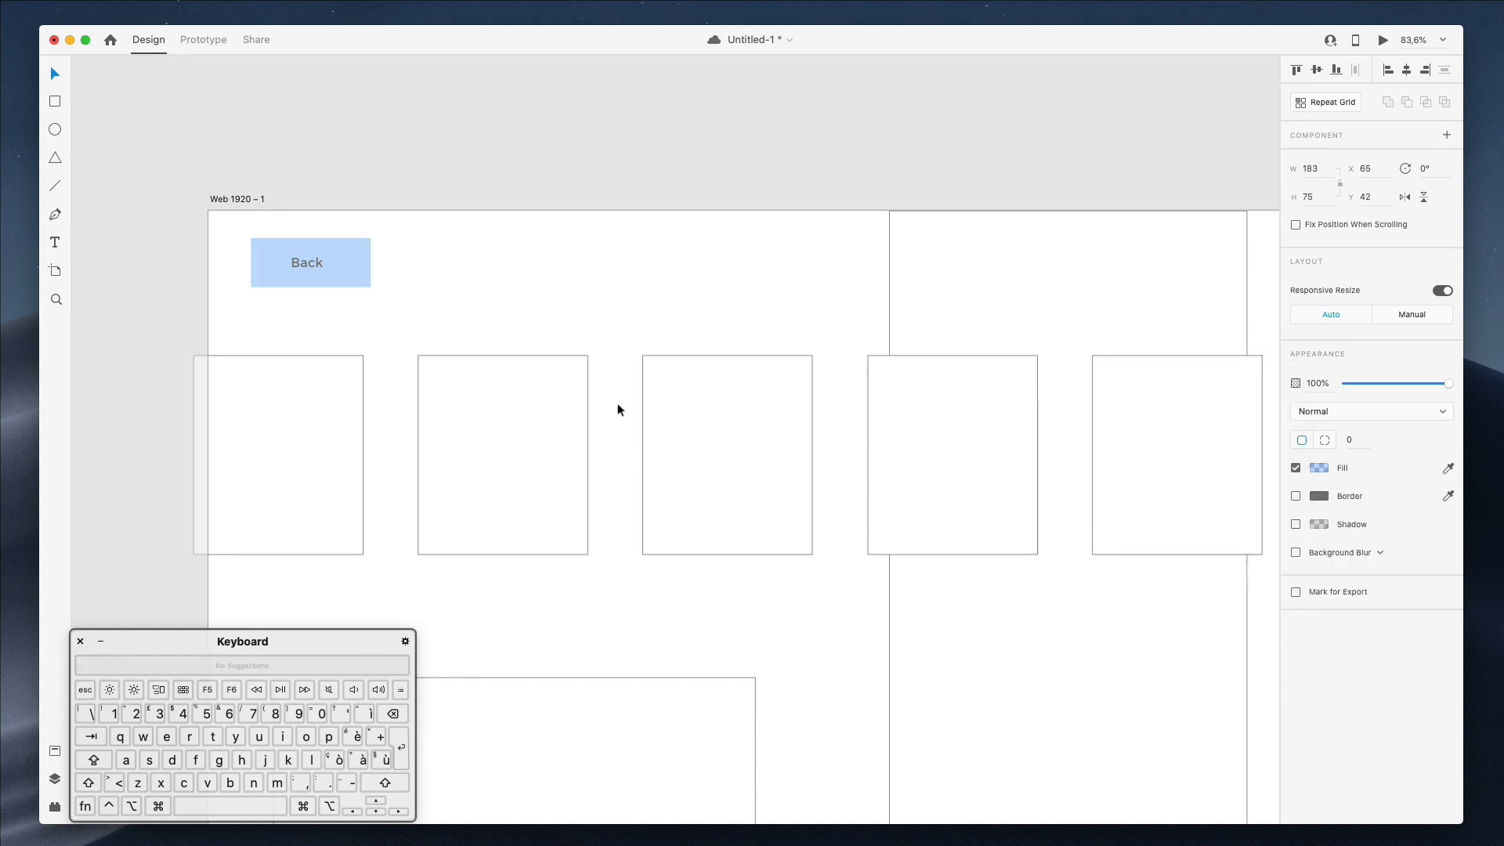
- Recolour the Back label text blue
double_click(307, 262)
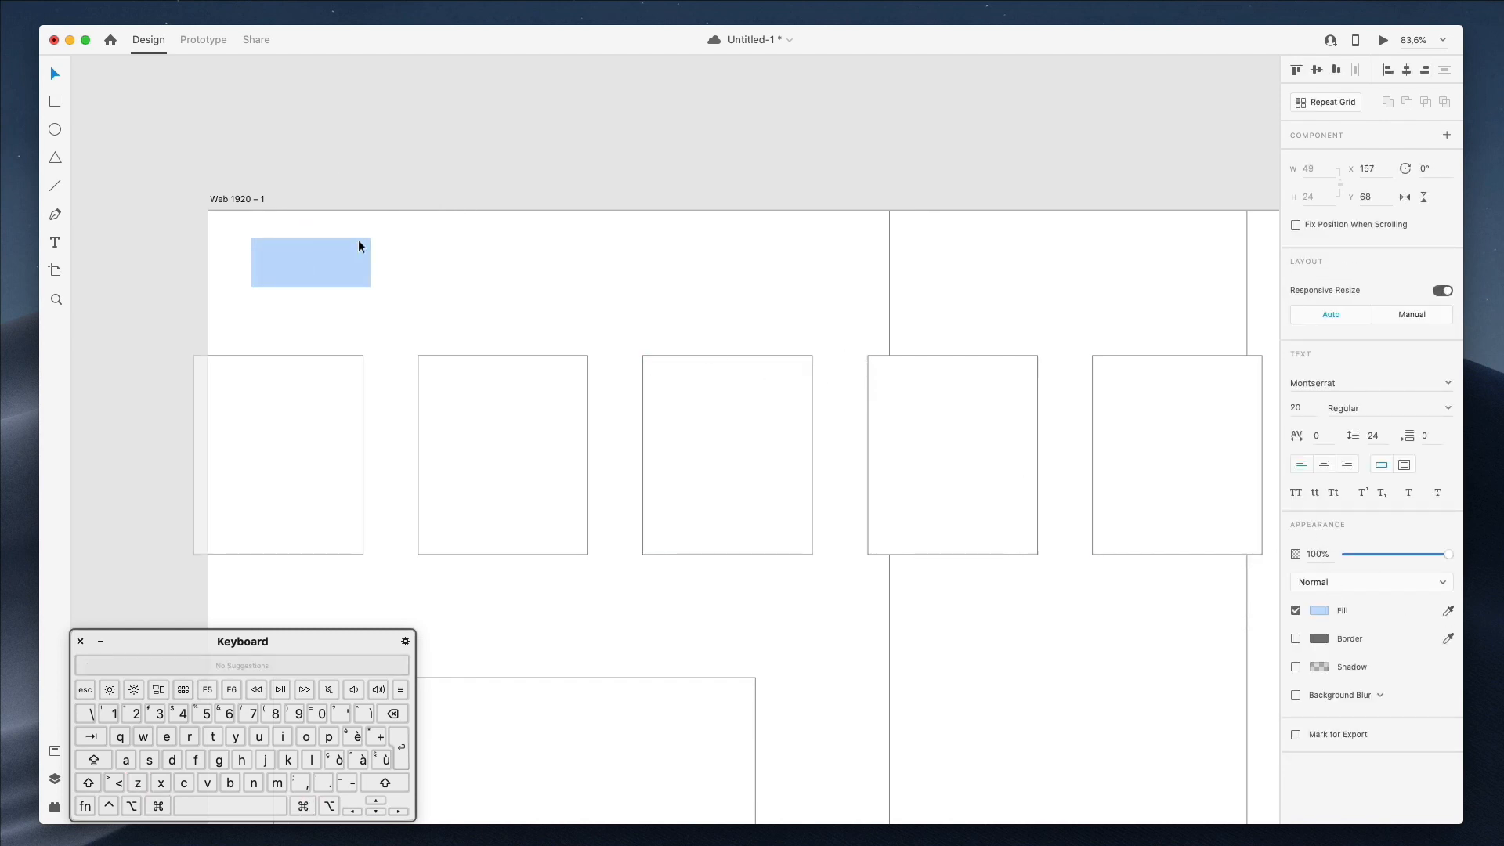
click(1316, 610)
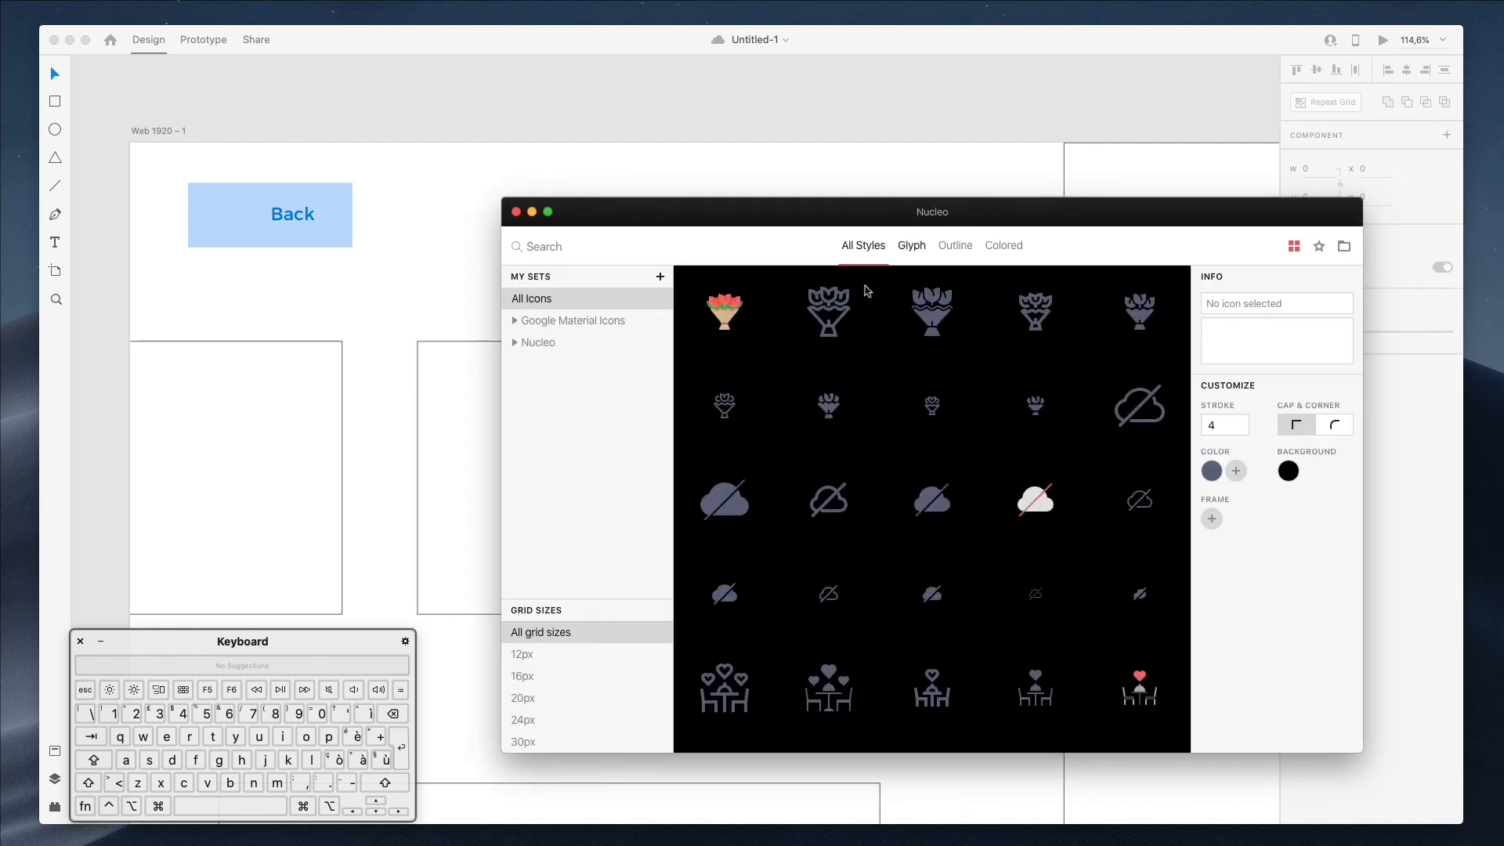
- Search Nucleo for 'back' and scroll to the arrow-style back icons
text(b)
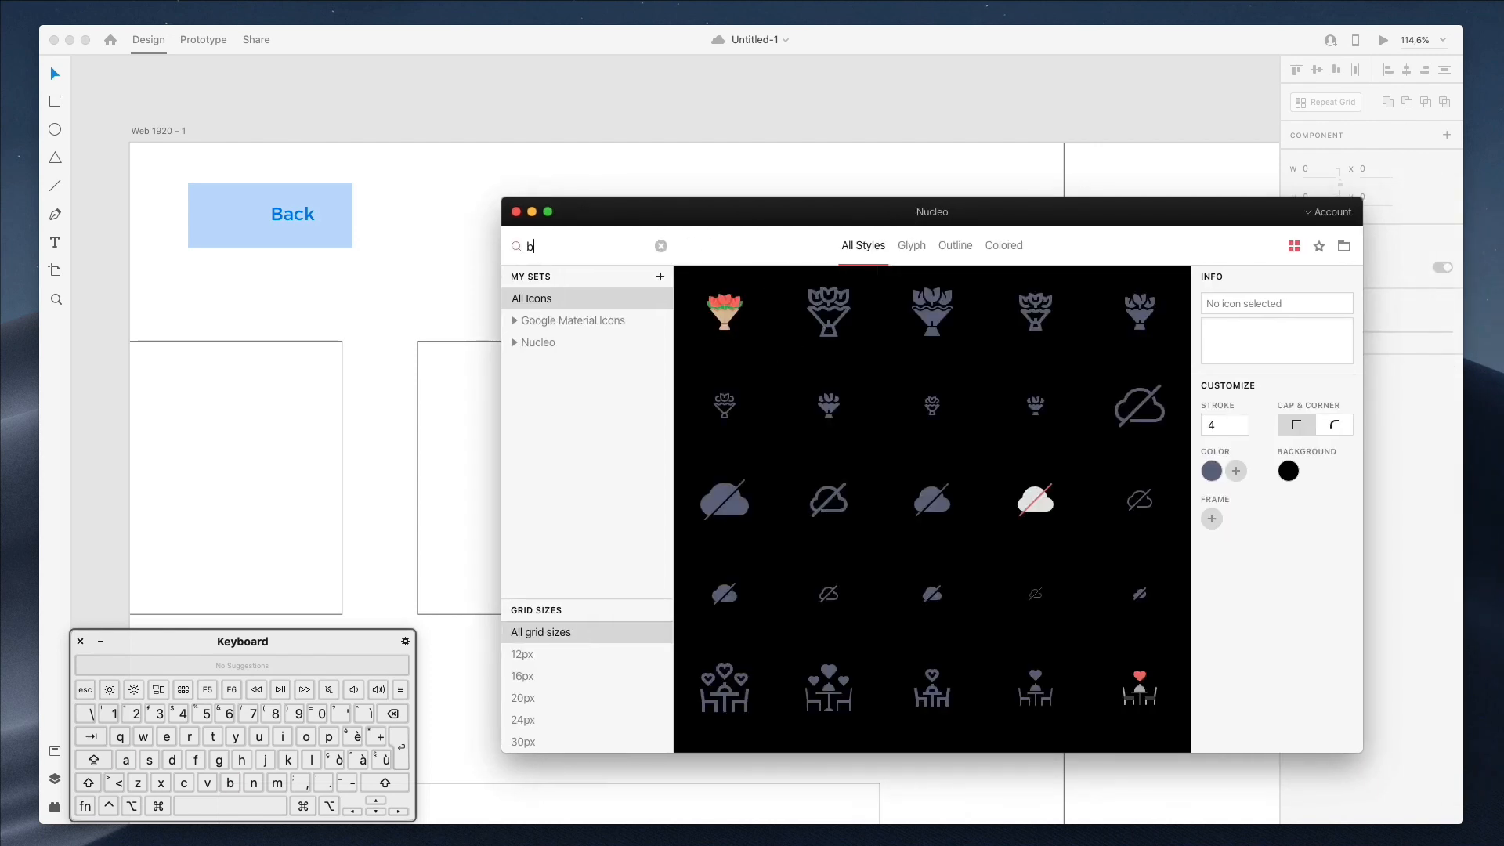
text(ack)
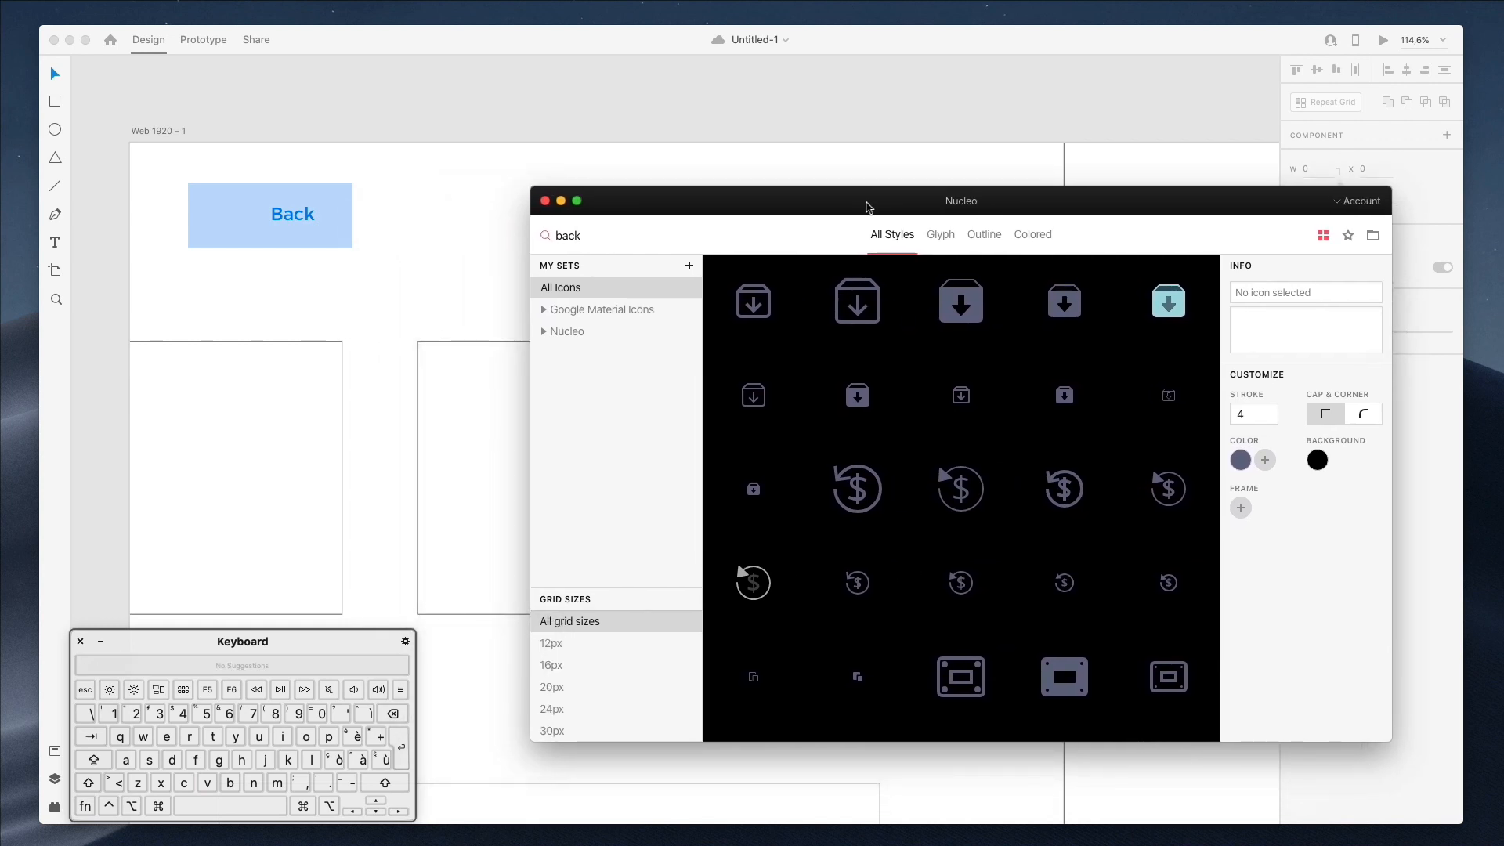
scroll(down, 3)
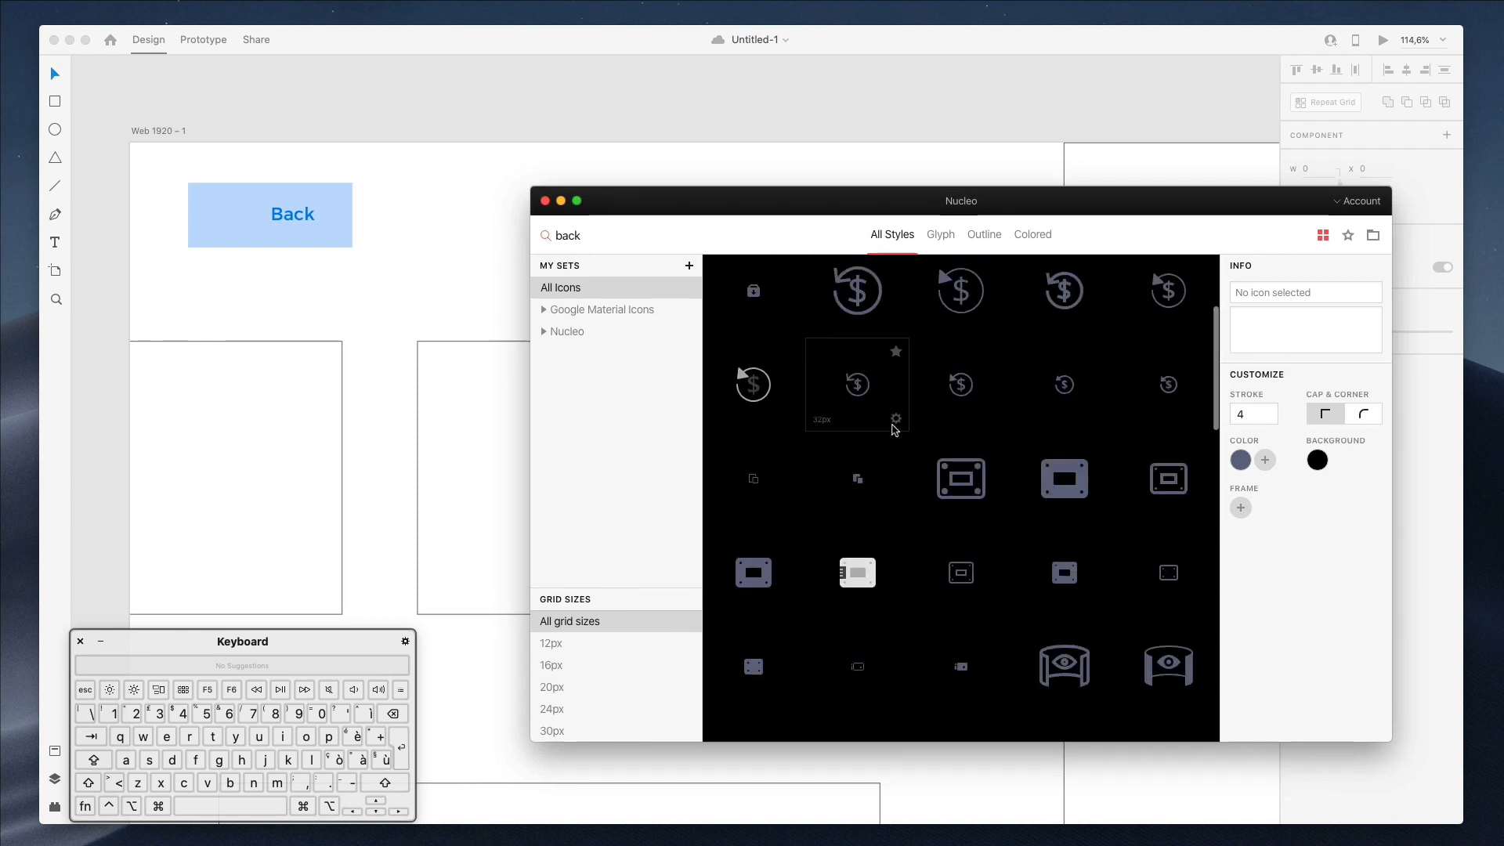
scroll(down, 3)
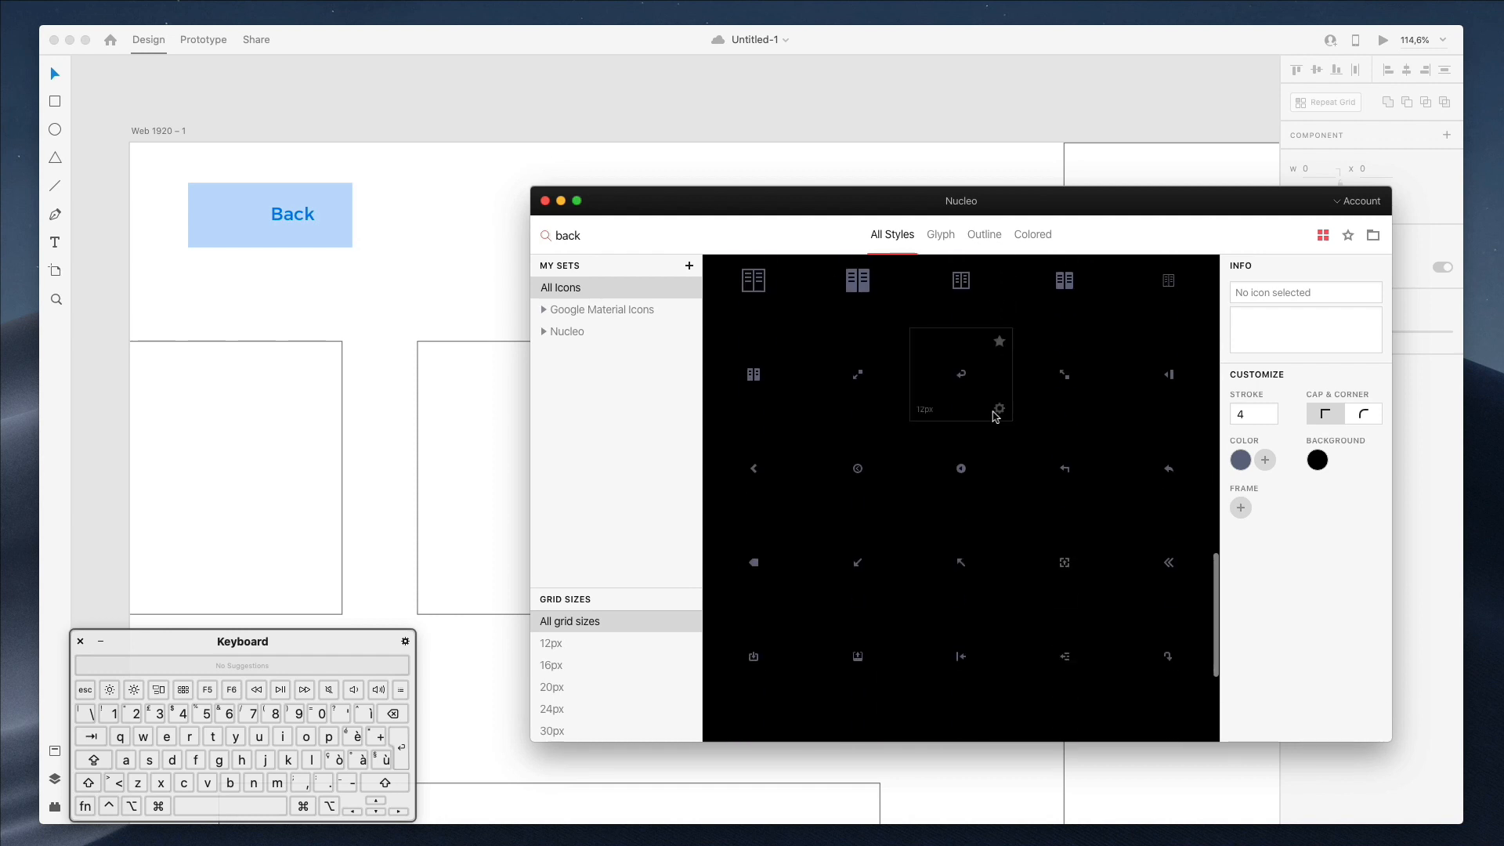
mouse_move(857, 561)
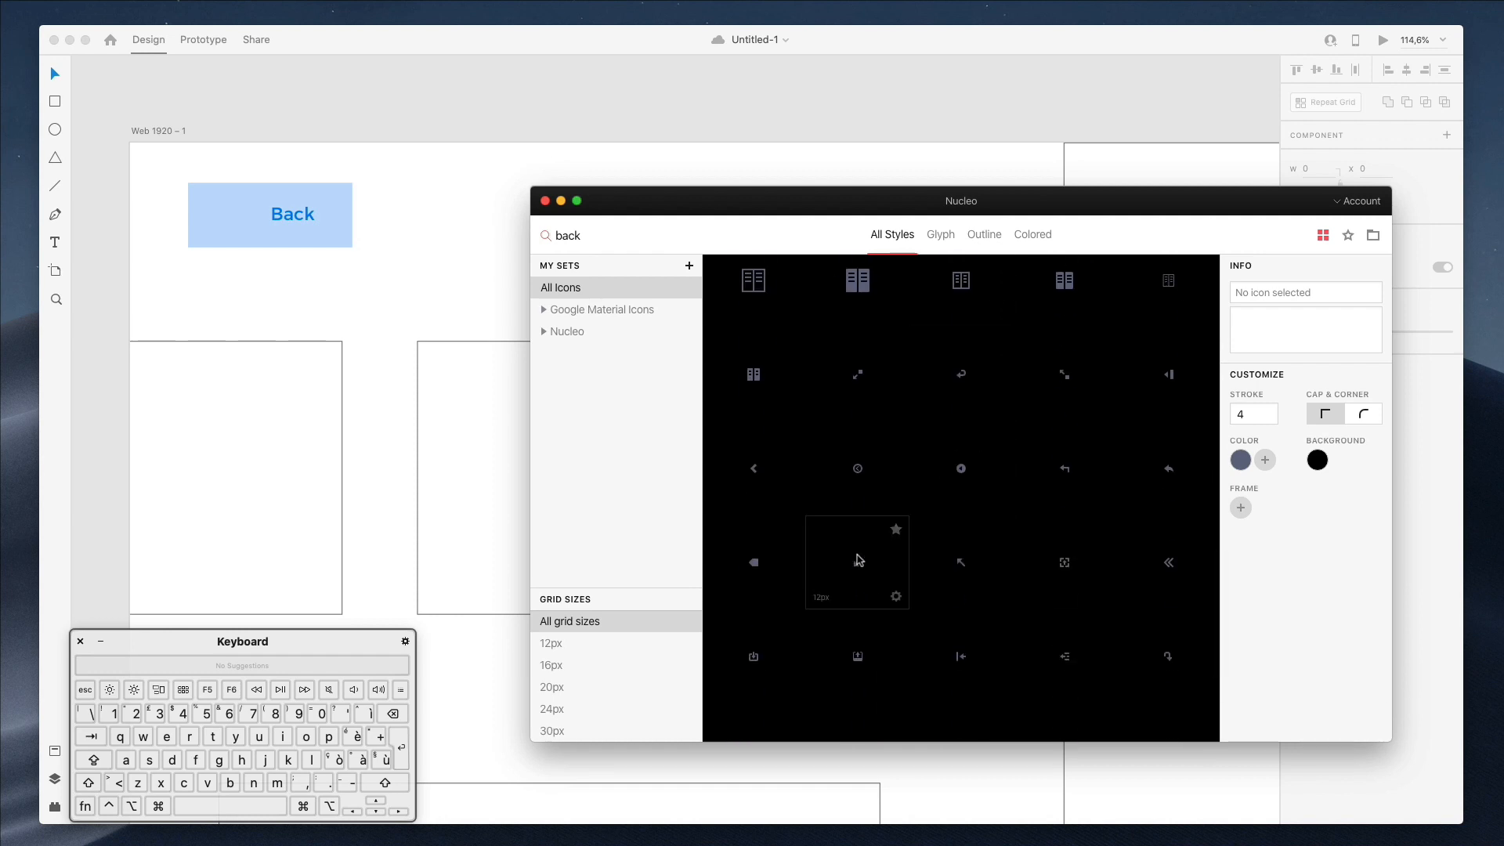
mouse_move(862, 564)
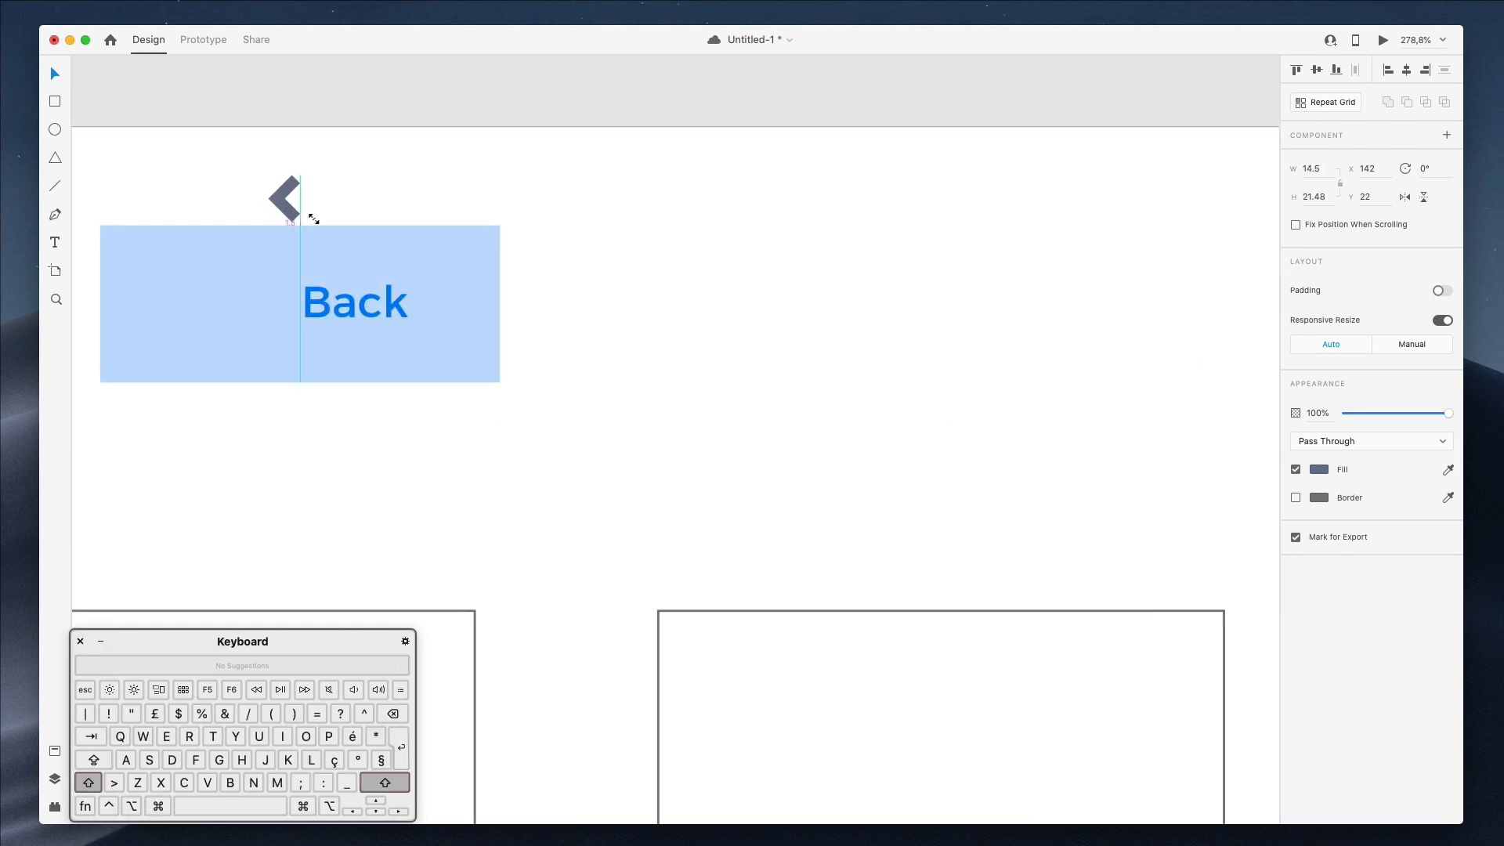
- Place the chevron icon beside the Back label and narrow the button to width 141
drag(286, 197, 268, 301)
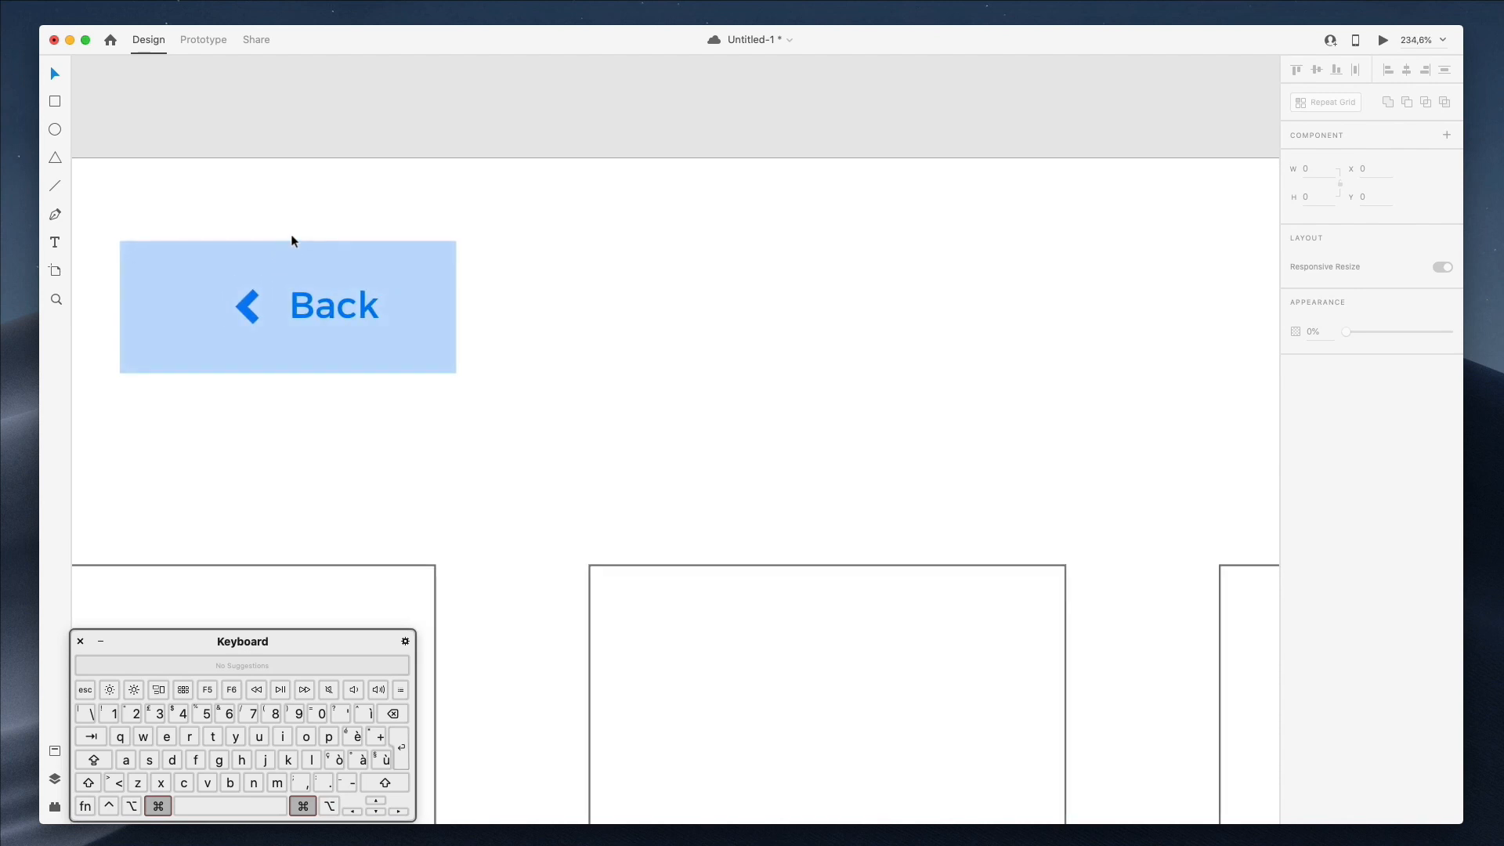
click(289, 288)
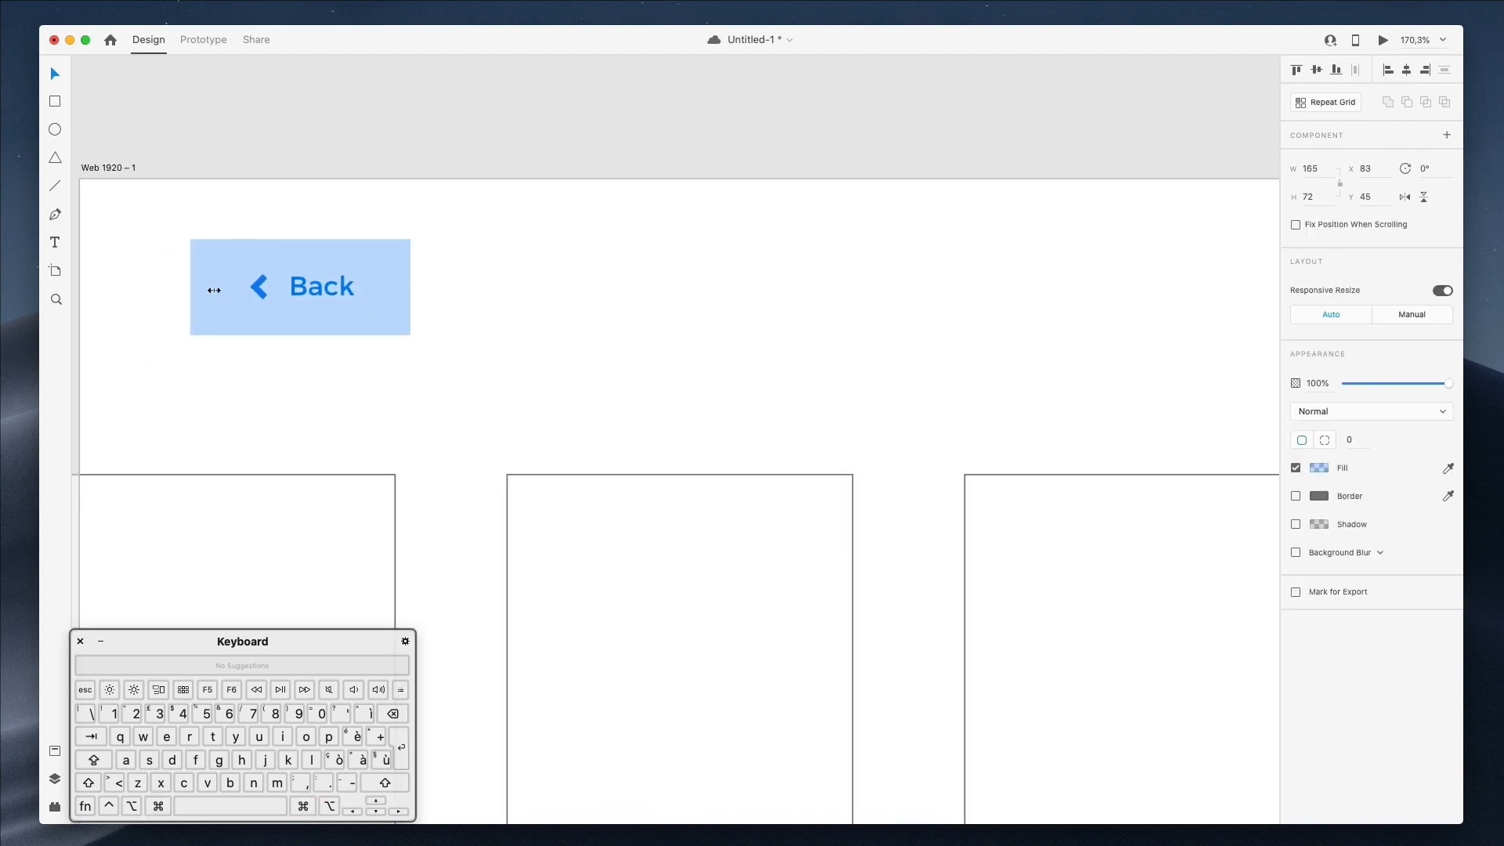
drag(190, 288, 221, 289)
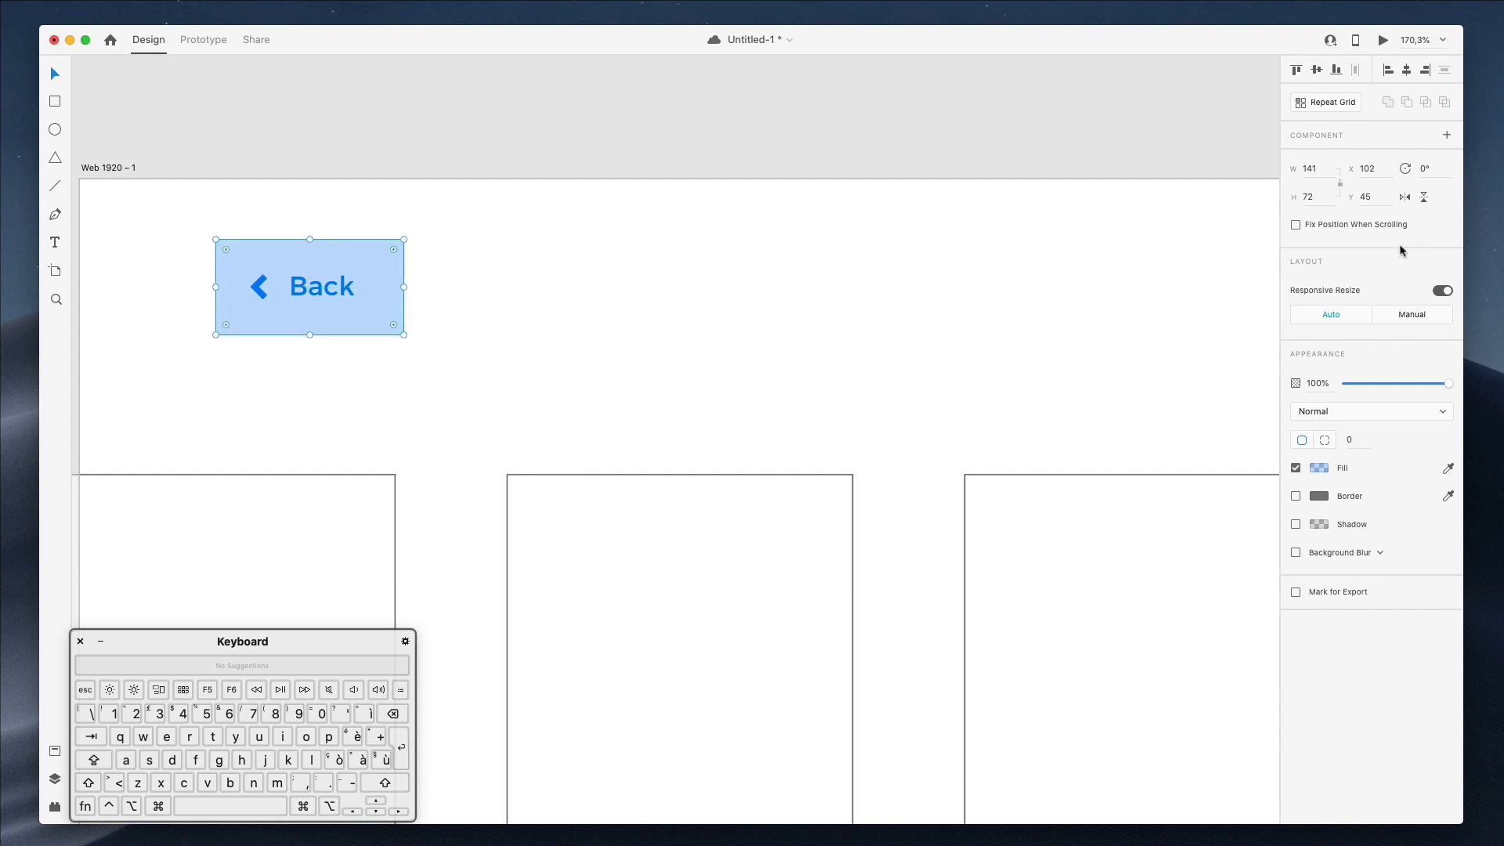
- Round the Back button's corners to radius 25
click(1354, 438)
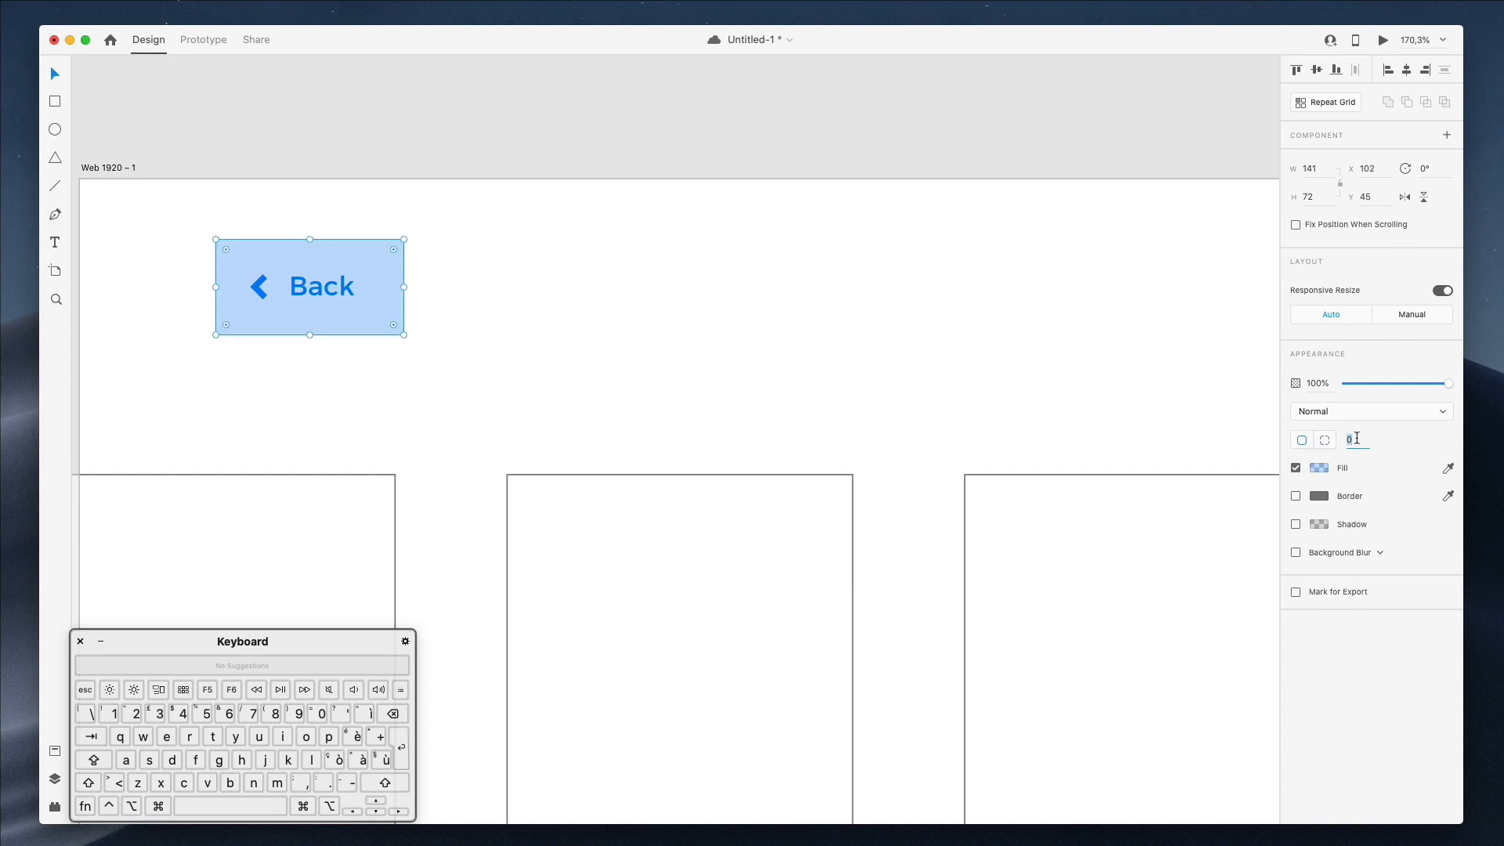
text(5)
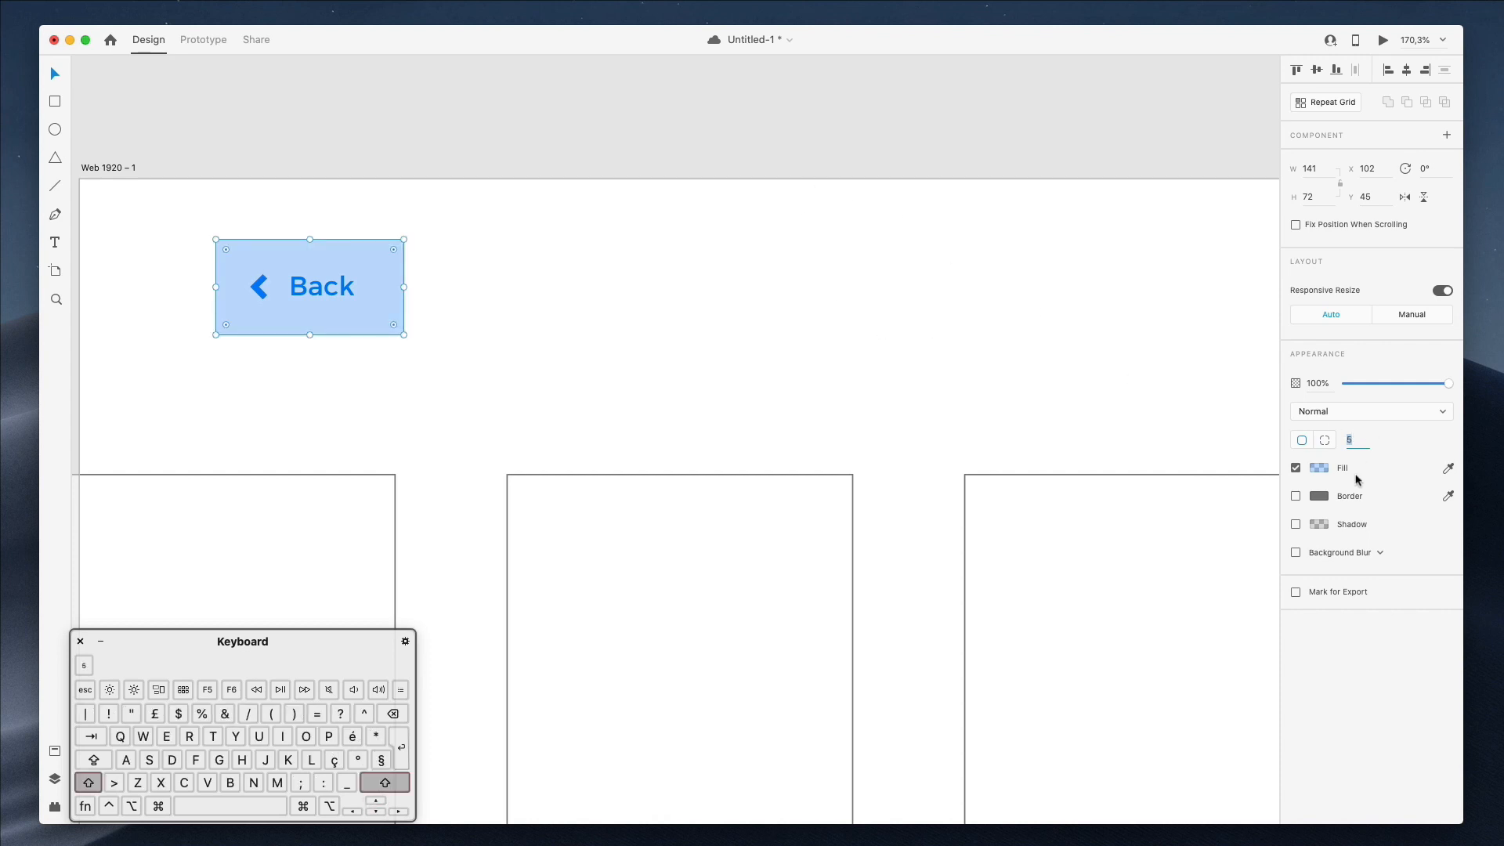
text(25)
text(sett)
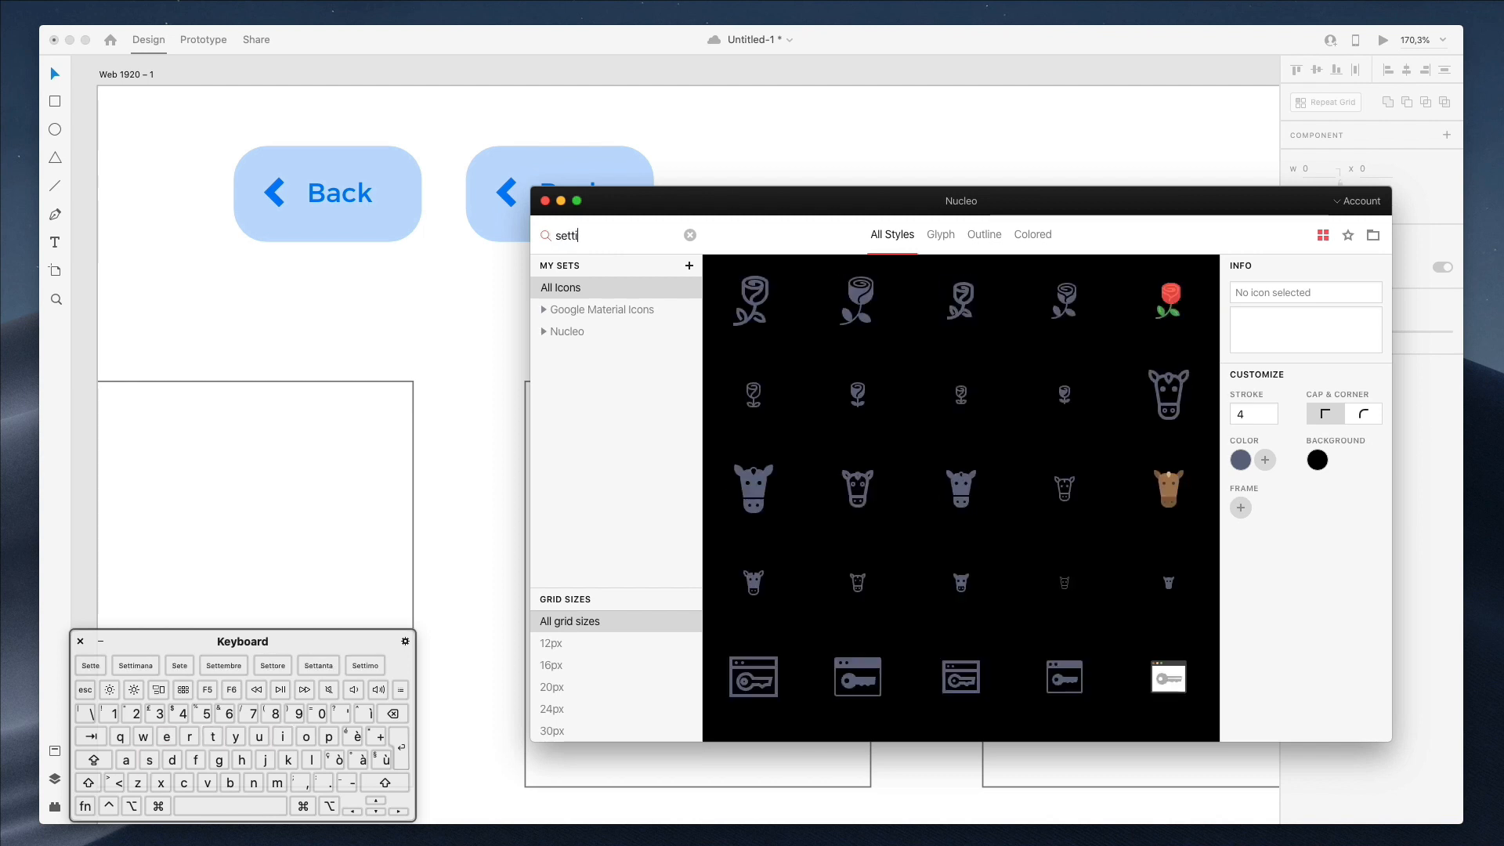
- Search Nucleo for 'settings' and scroll through the icon results to a sliders icon
text(ngs)
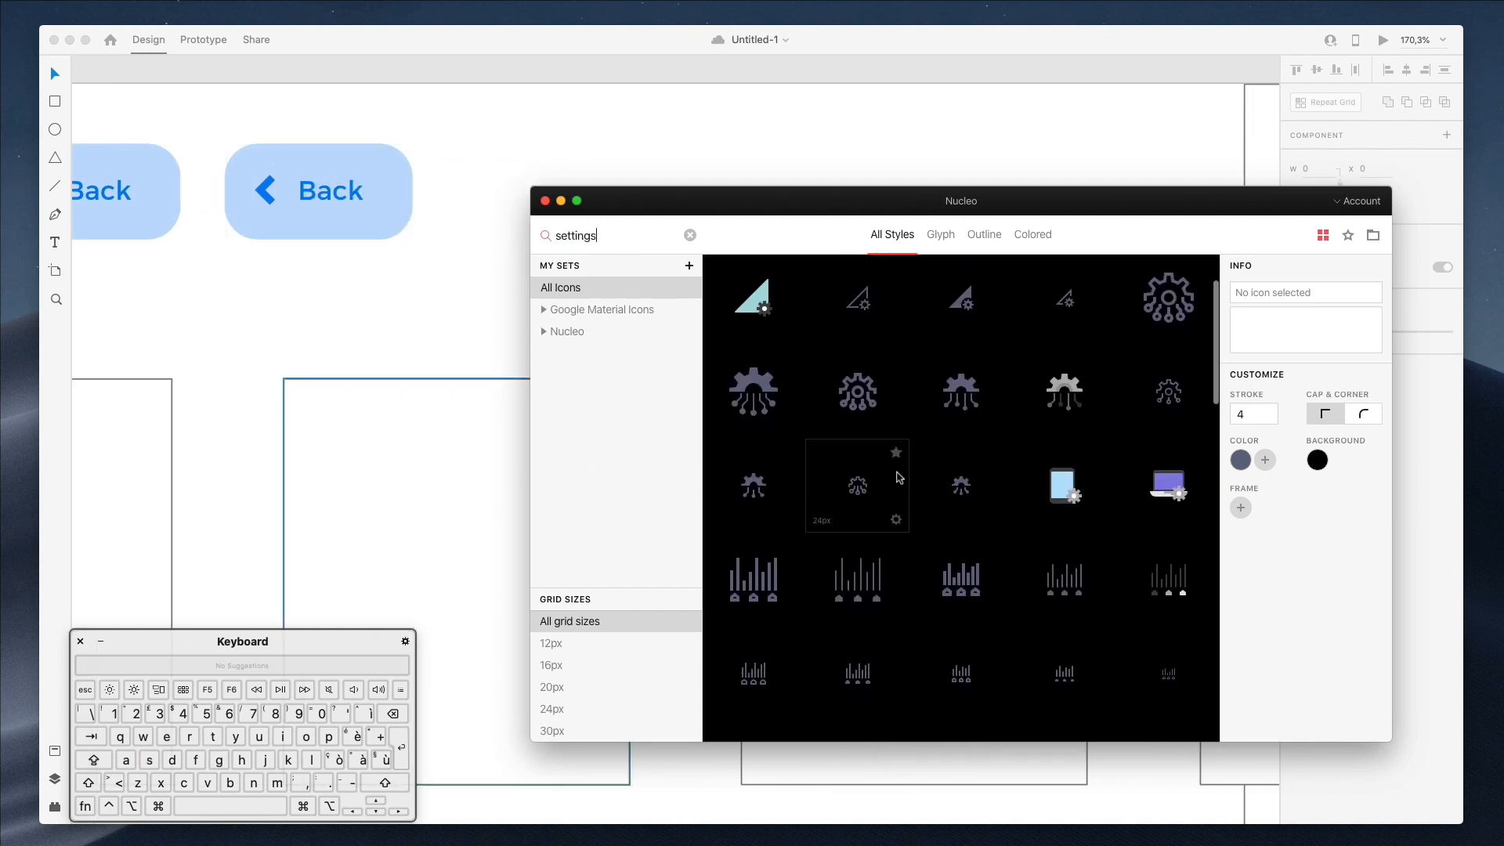
scroll(down, 3)
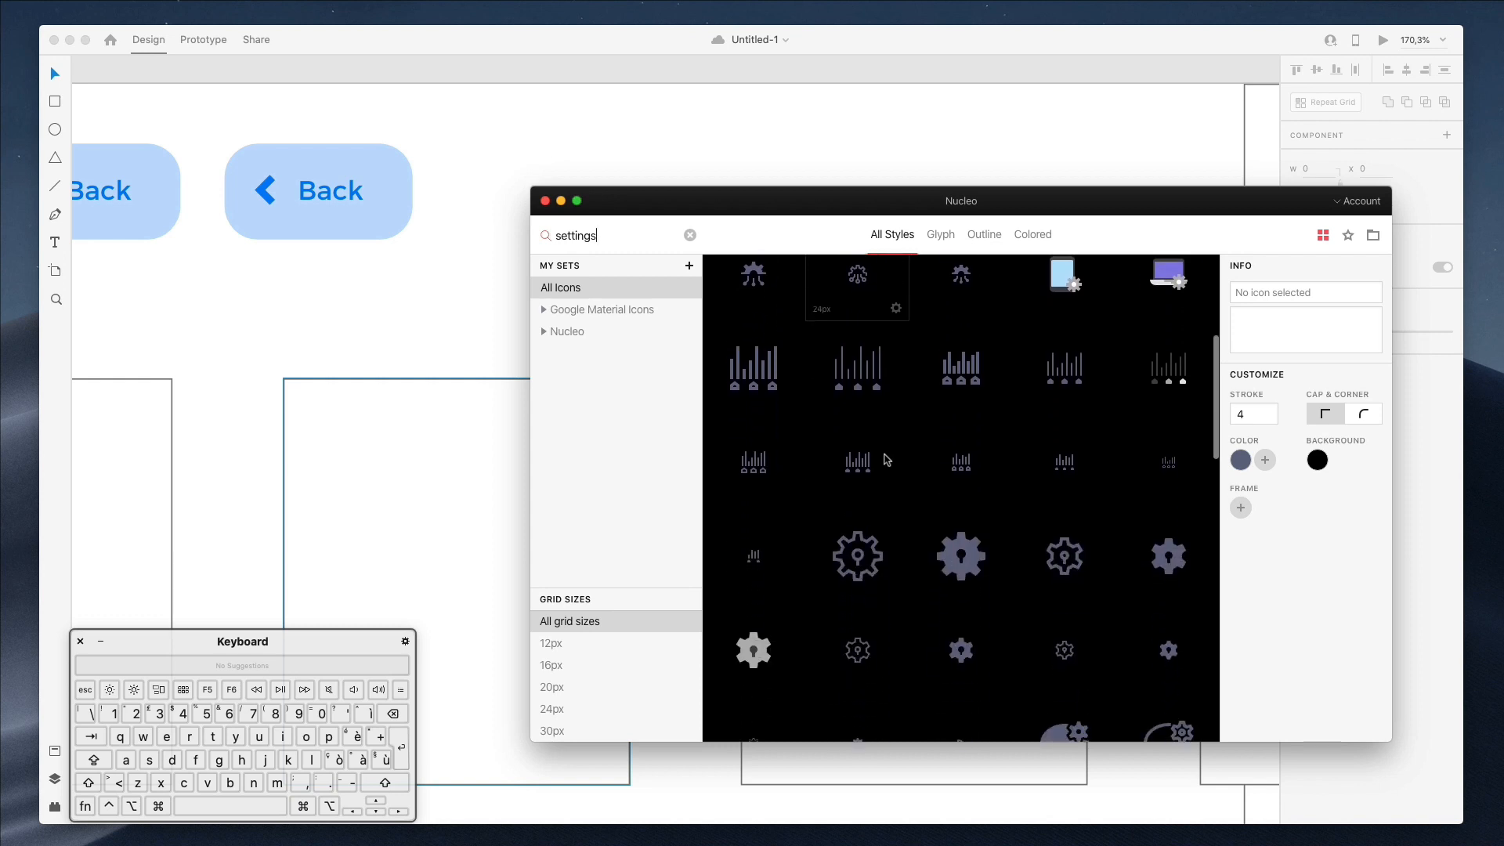
scroll(down, 3)
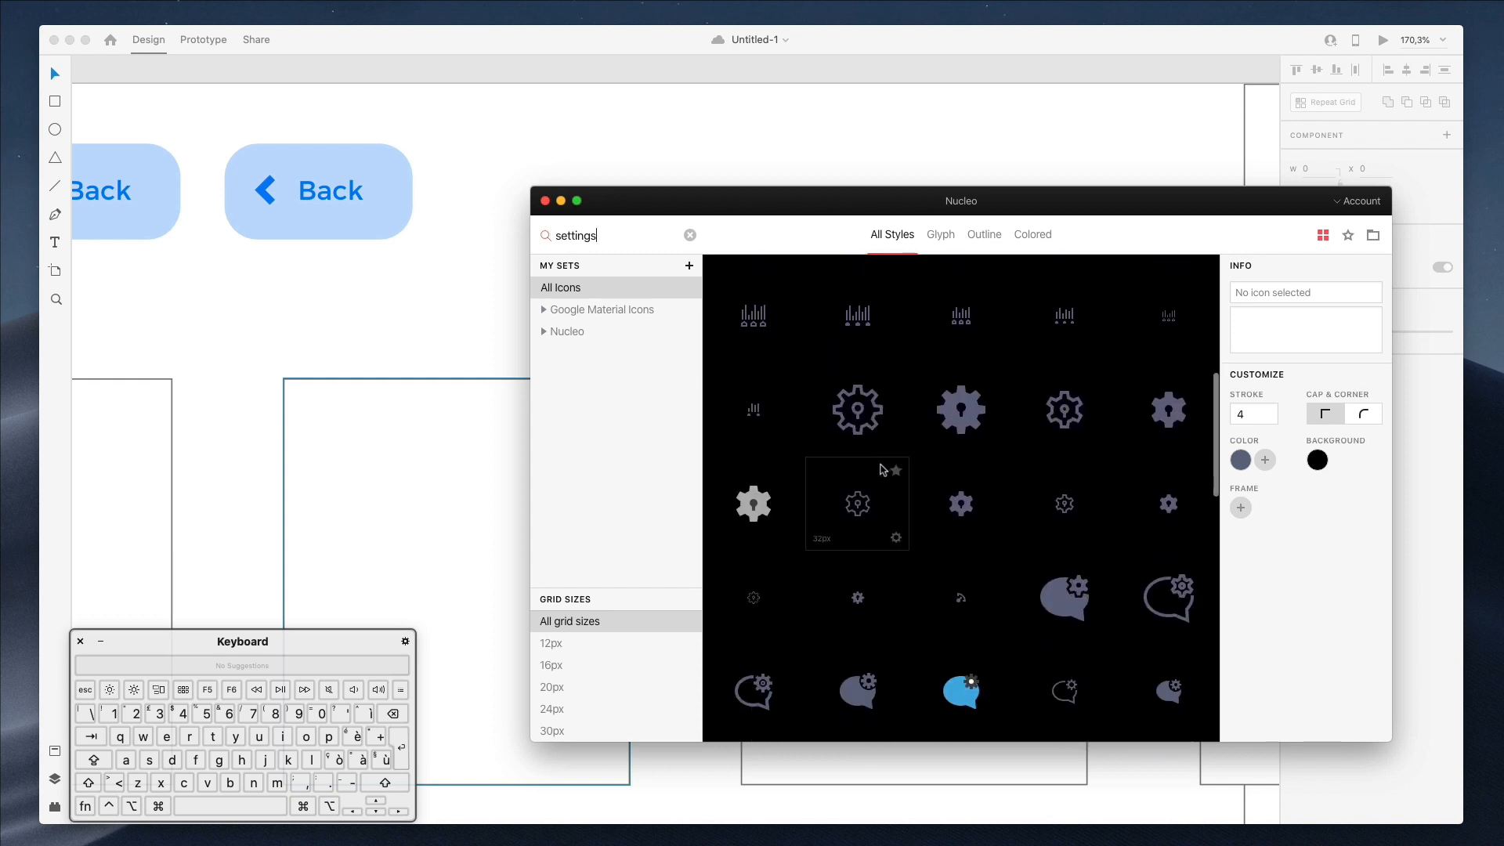
scroll(down, 3)
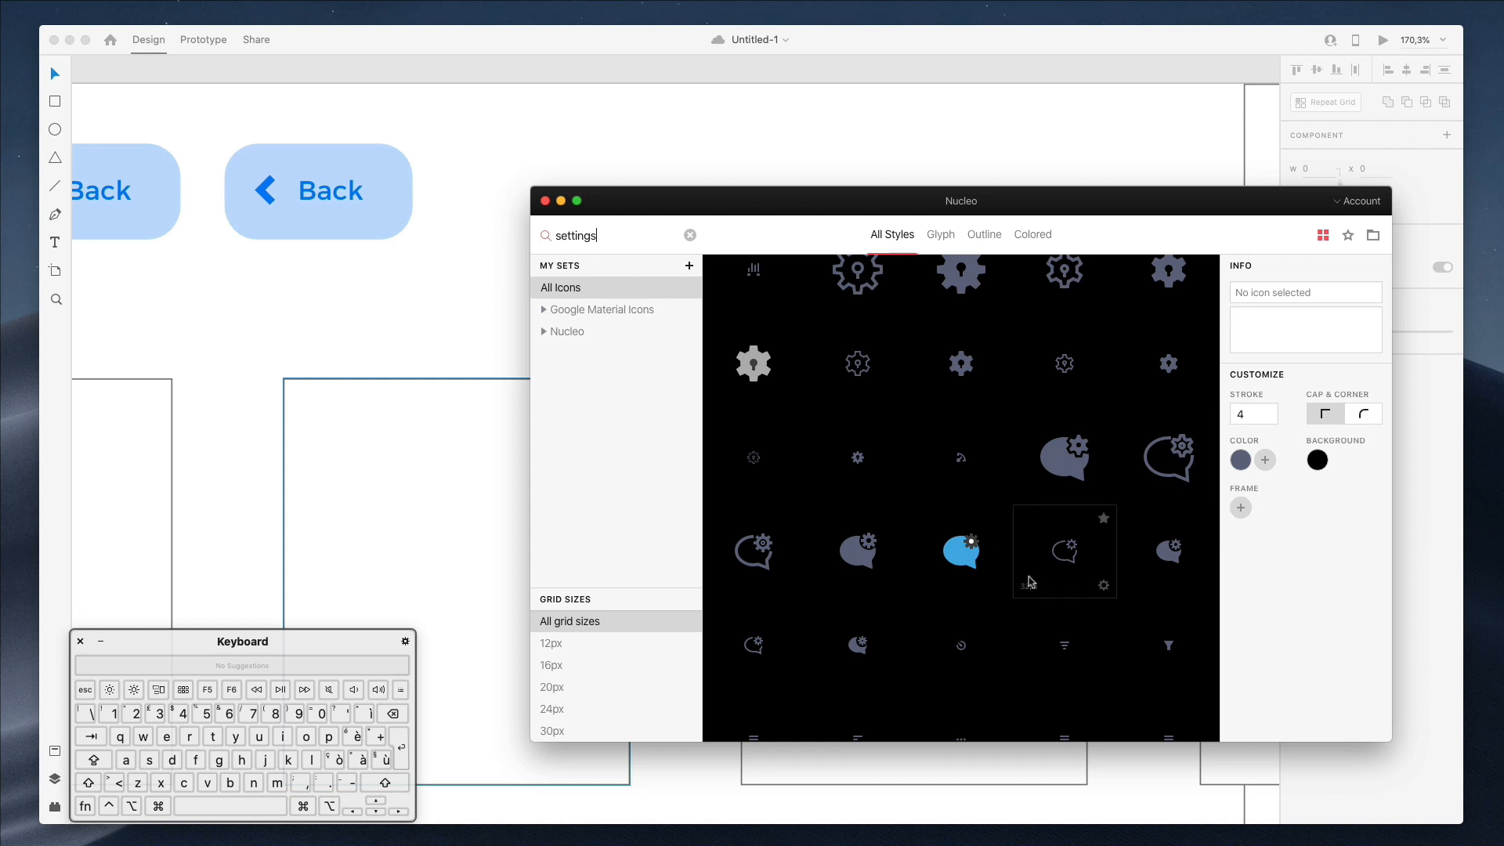
scroll(down, 3)
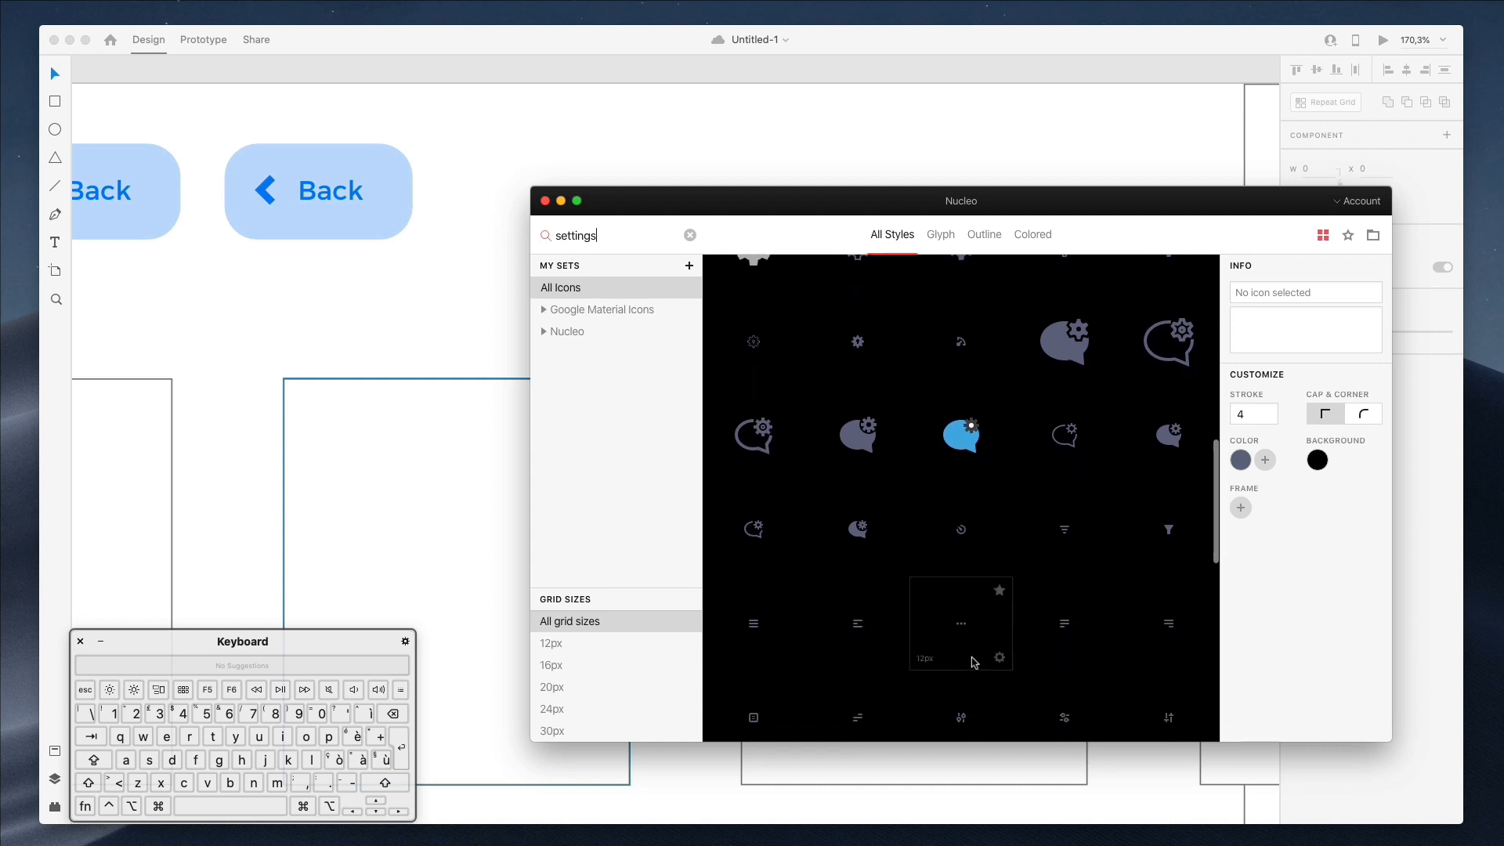
scroll(down, 3)
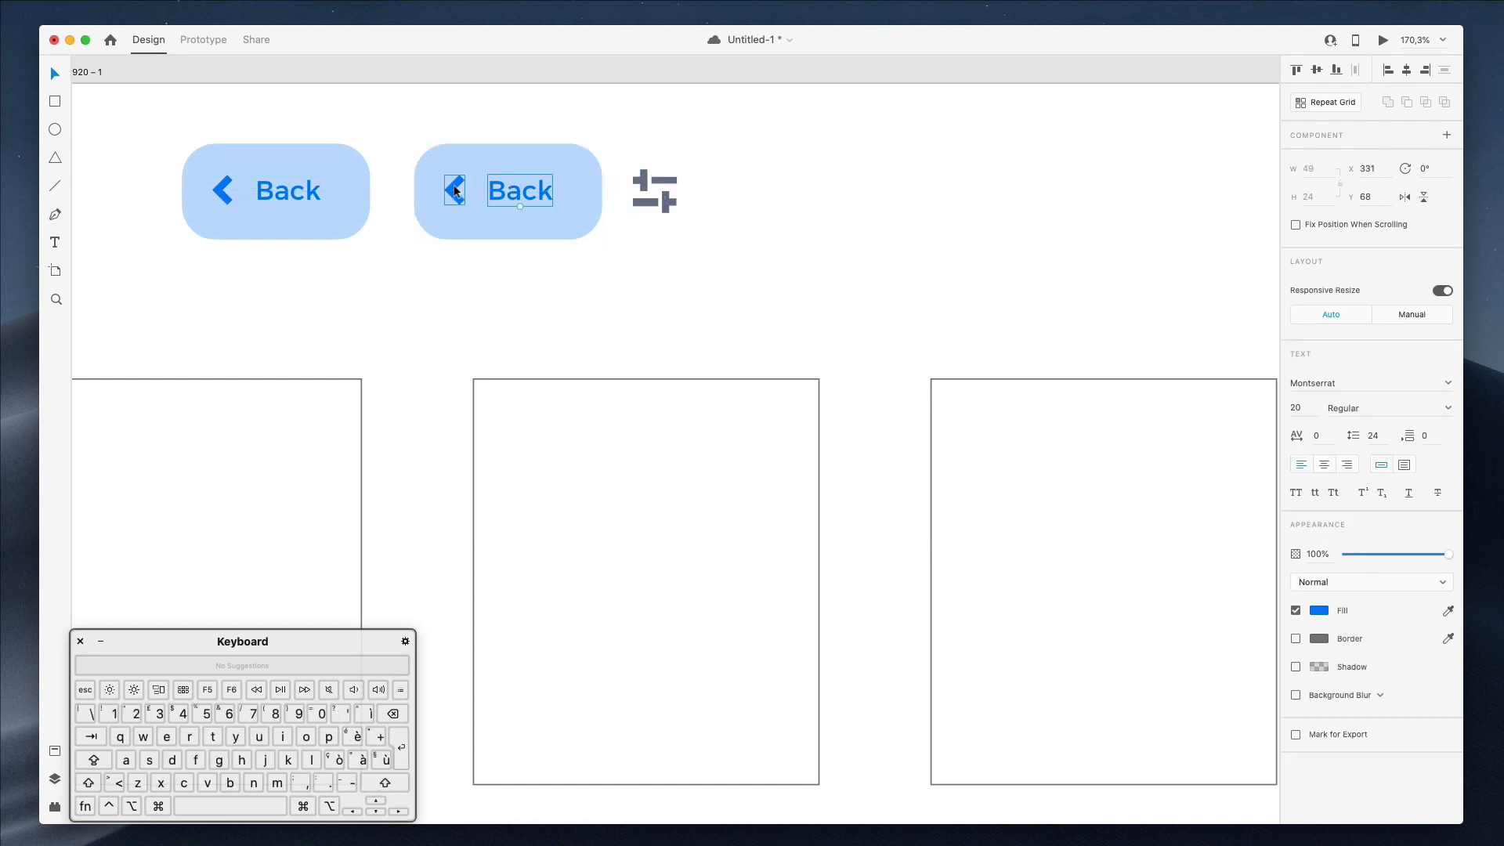
- Delete the chevron and label from the second button and drop the sliders icon inside it
key(delete)
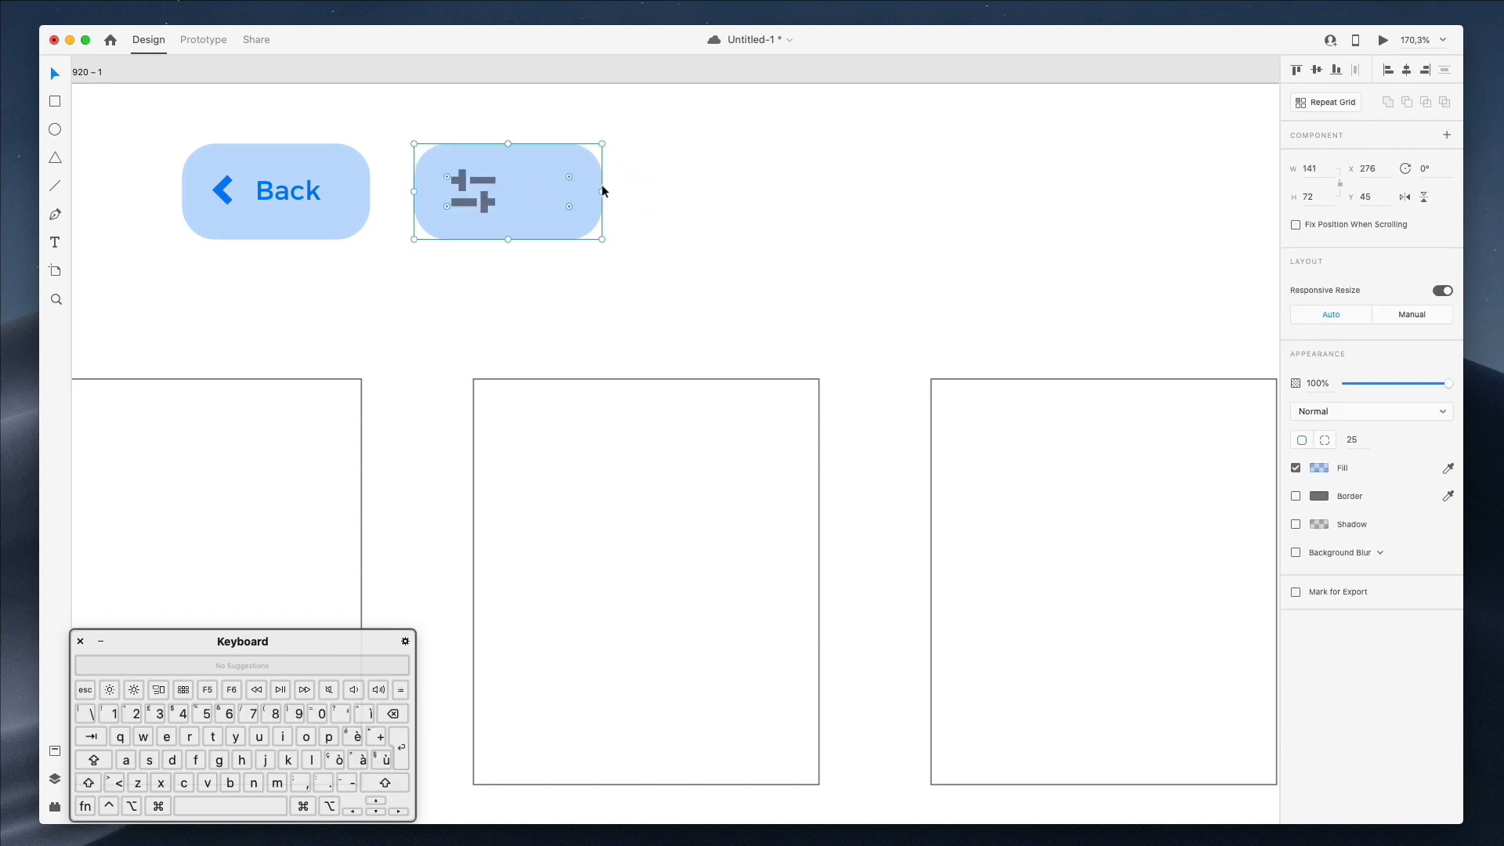
drag(602, 189, 537, 189)
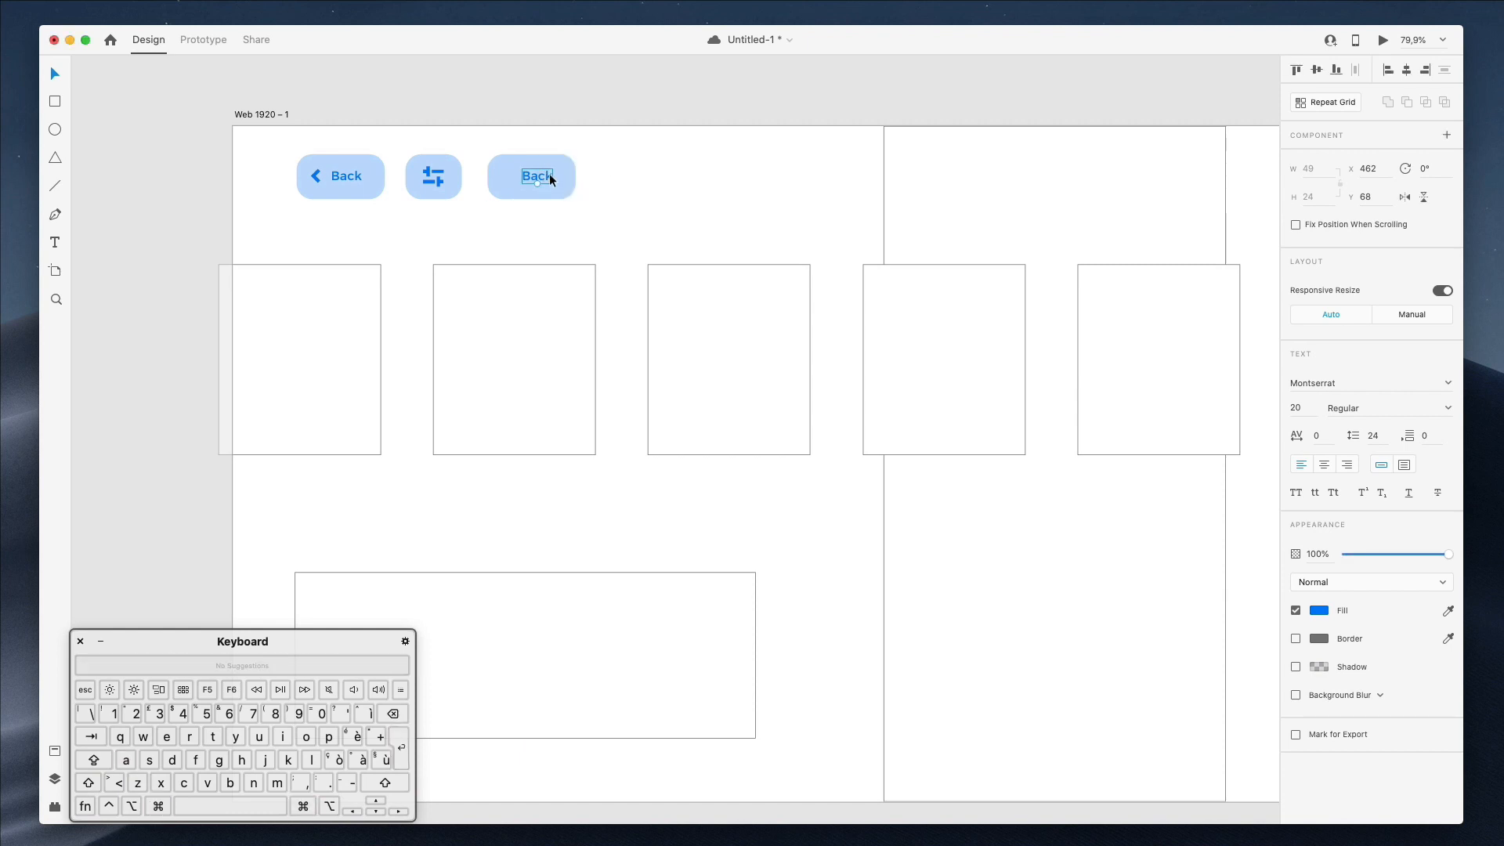
- Relabel the third button 'Playstation' and duplicate that label beside it
text(P)
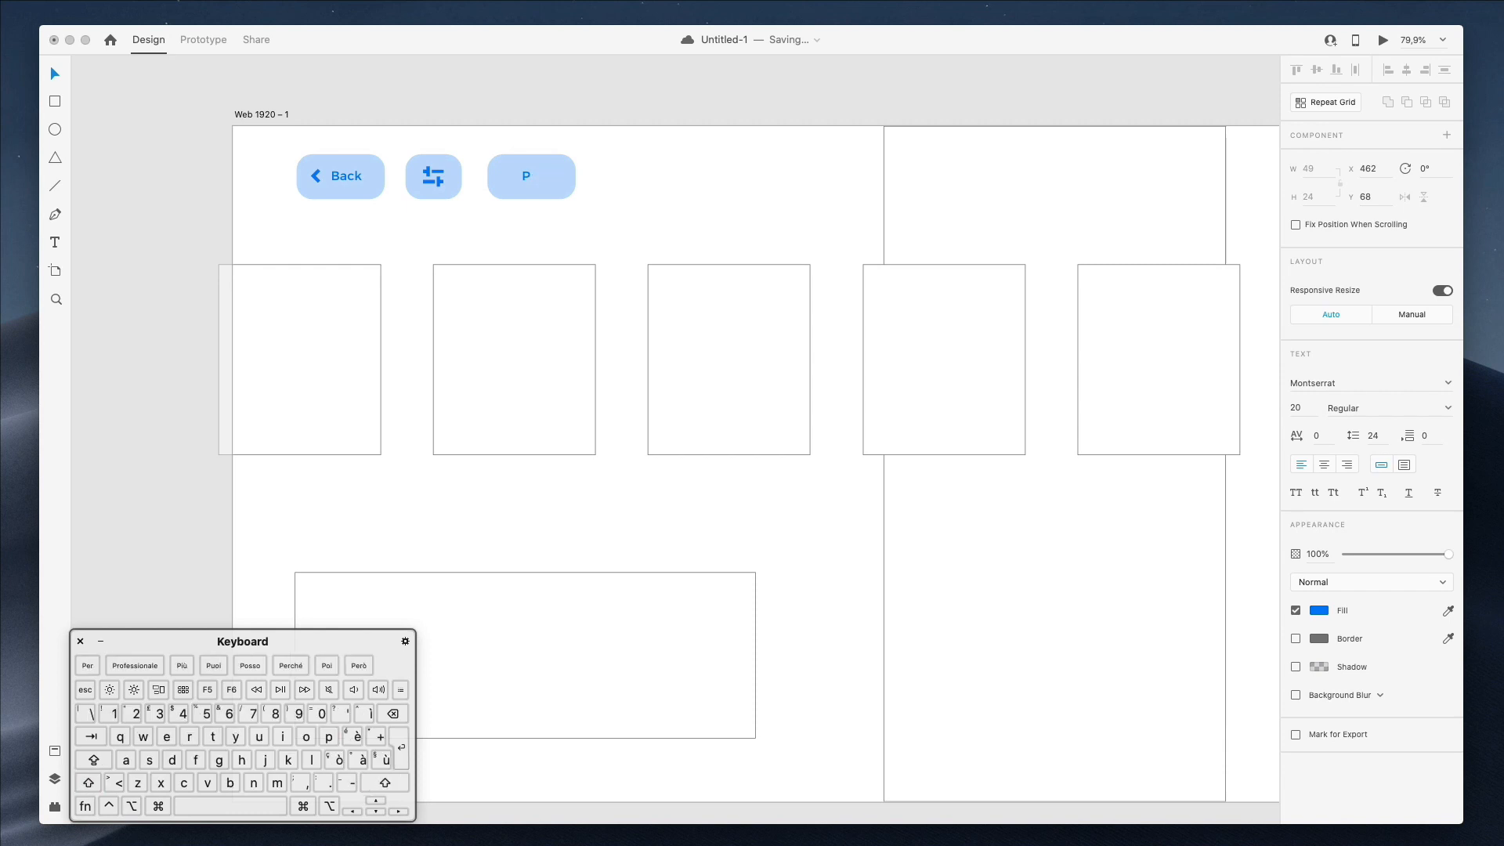
text(P)
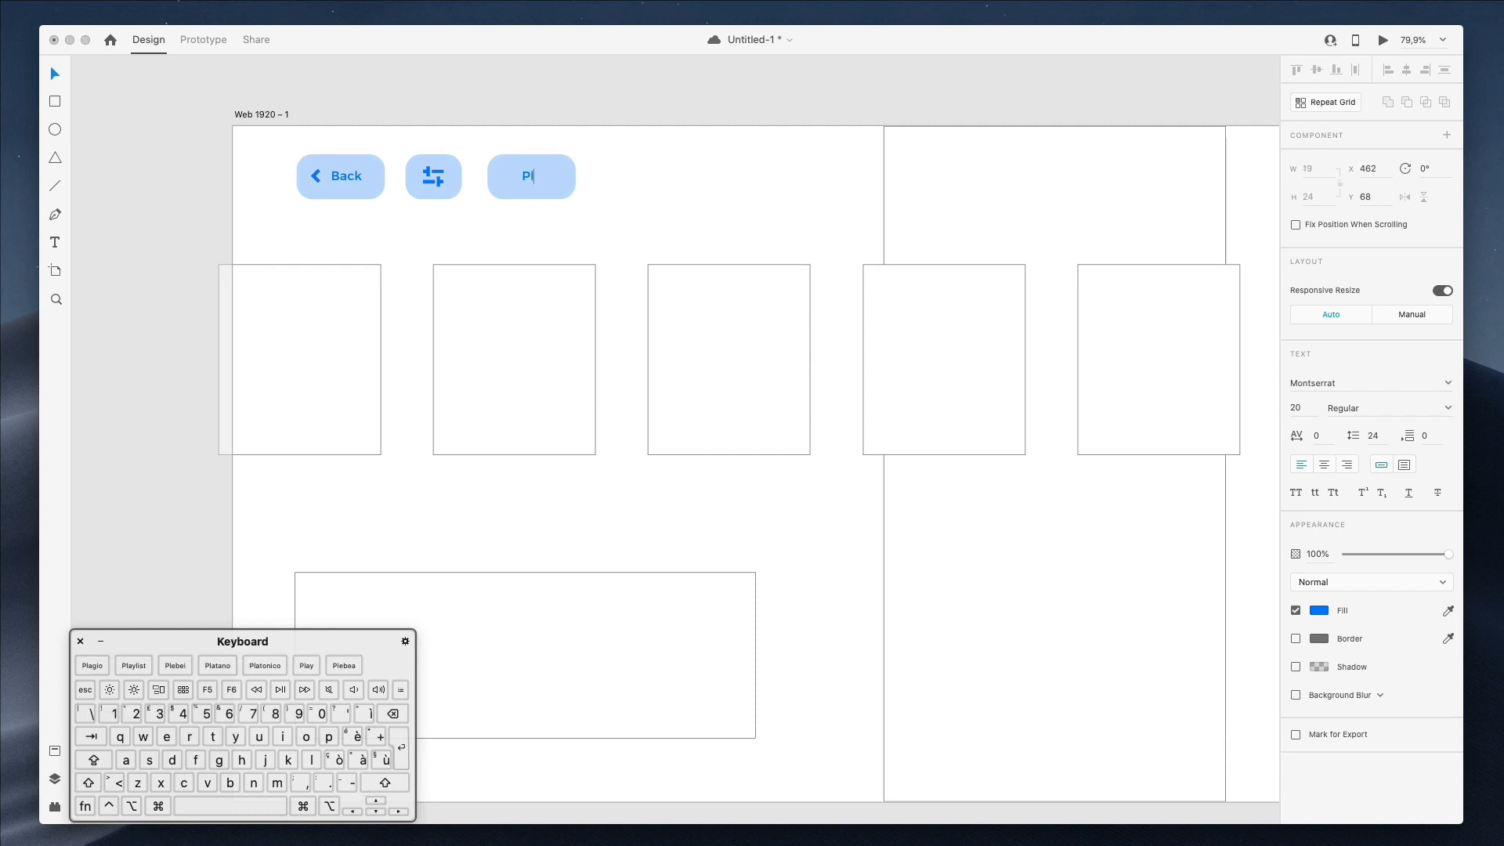
text(S5)
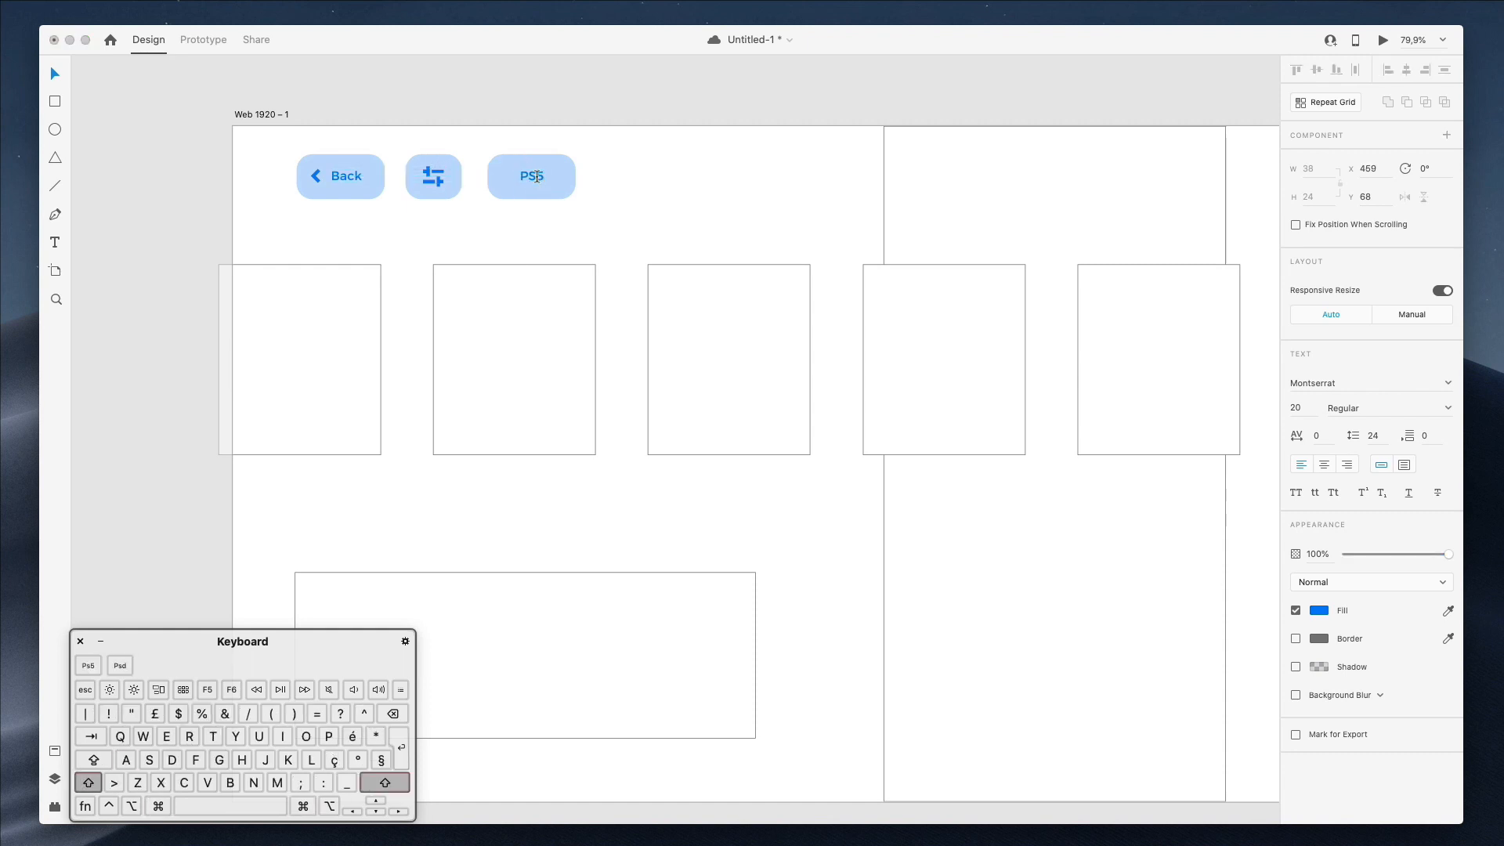
text(Playstation)
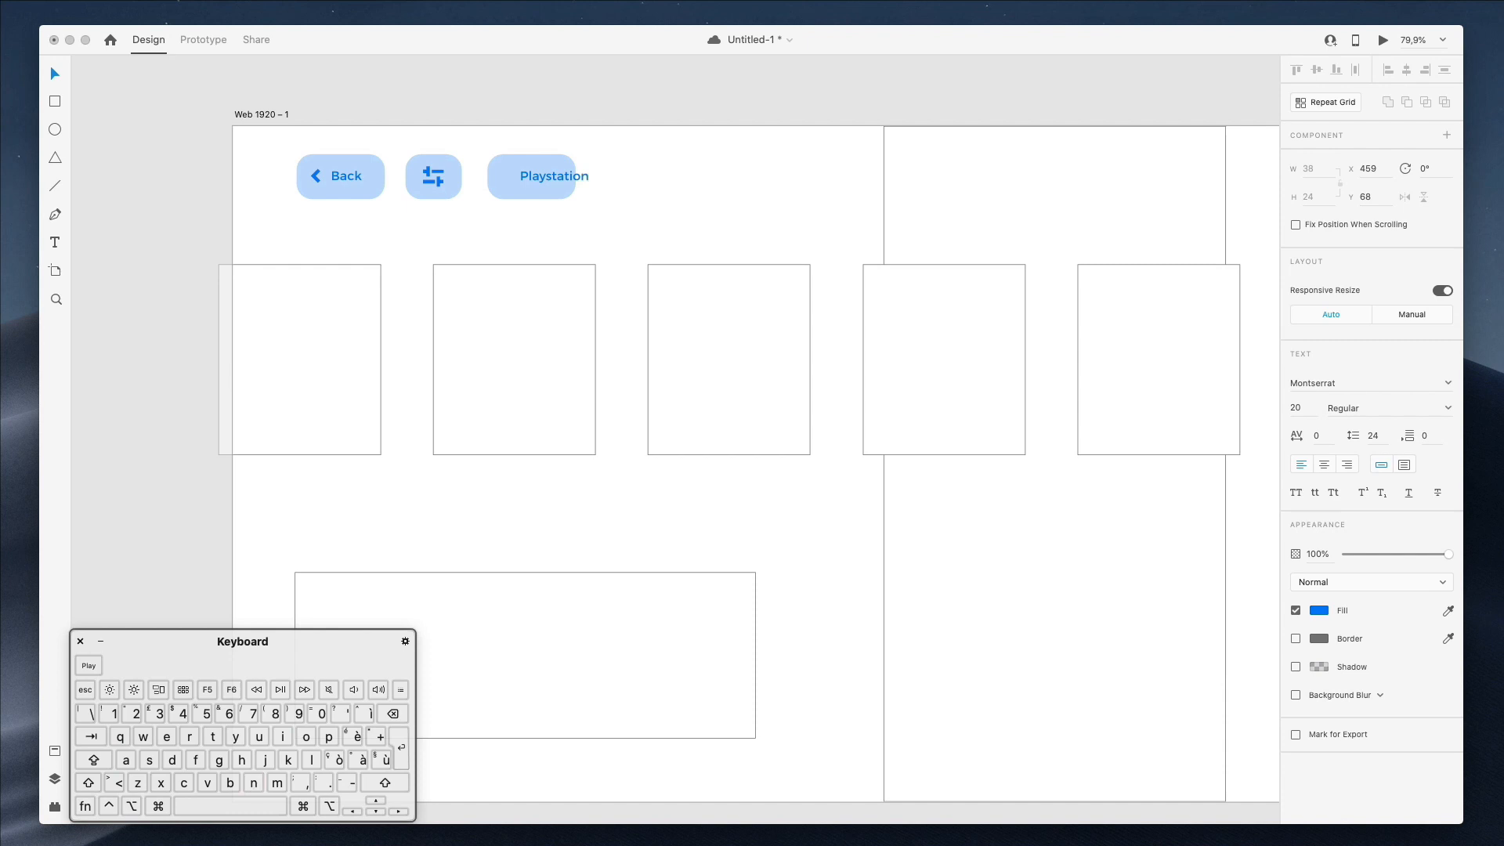
click(538, 176)
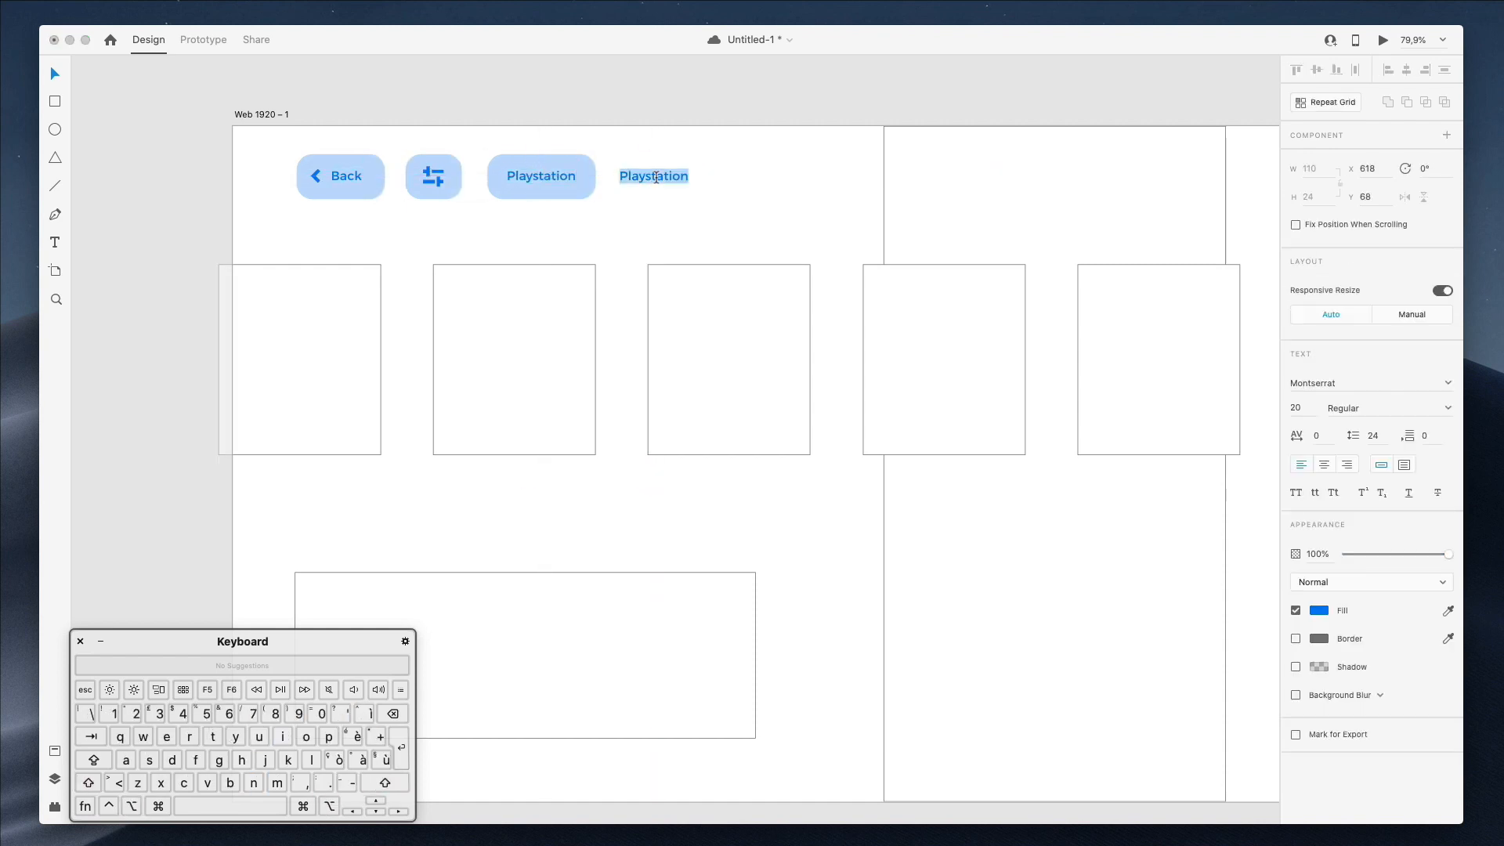
- Rename the plain label 'Xbox' and give the Playstation button an outline instead of a fill
text(Xbox)
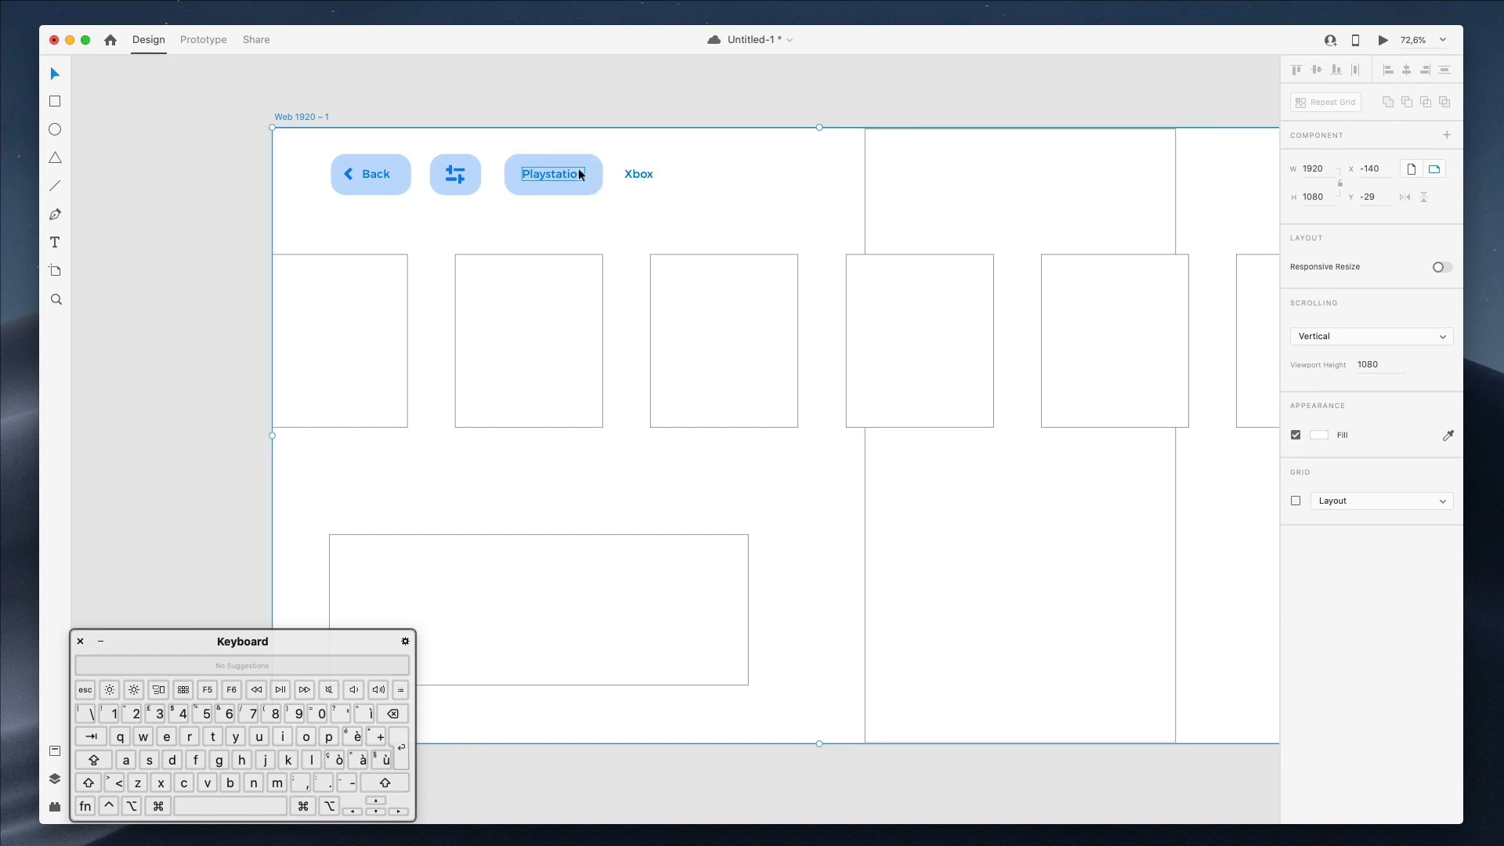
click(554, 174)
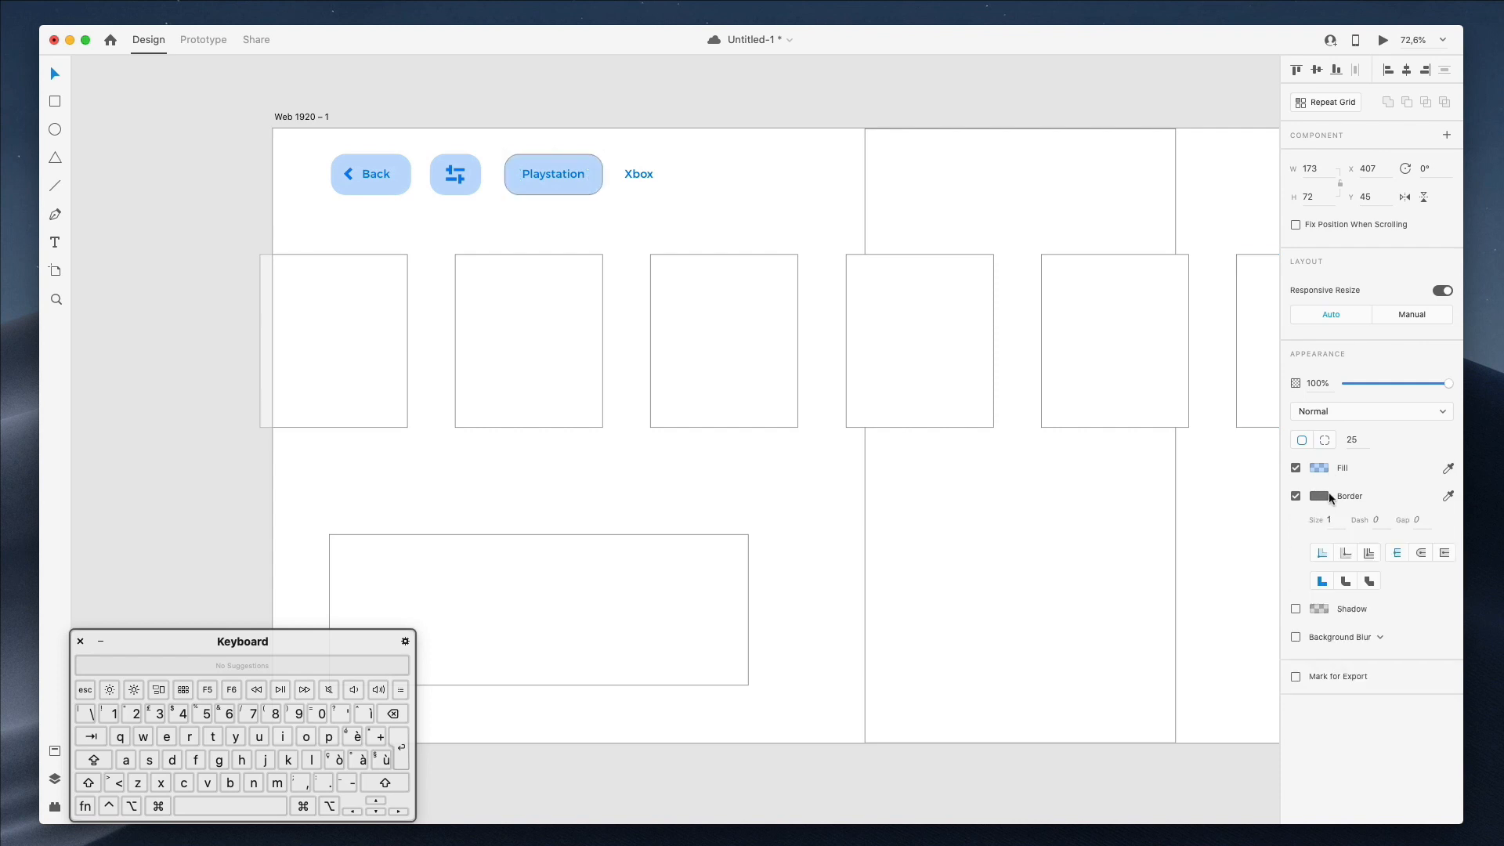
click(1318, 496)
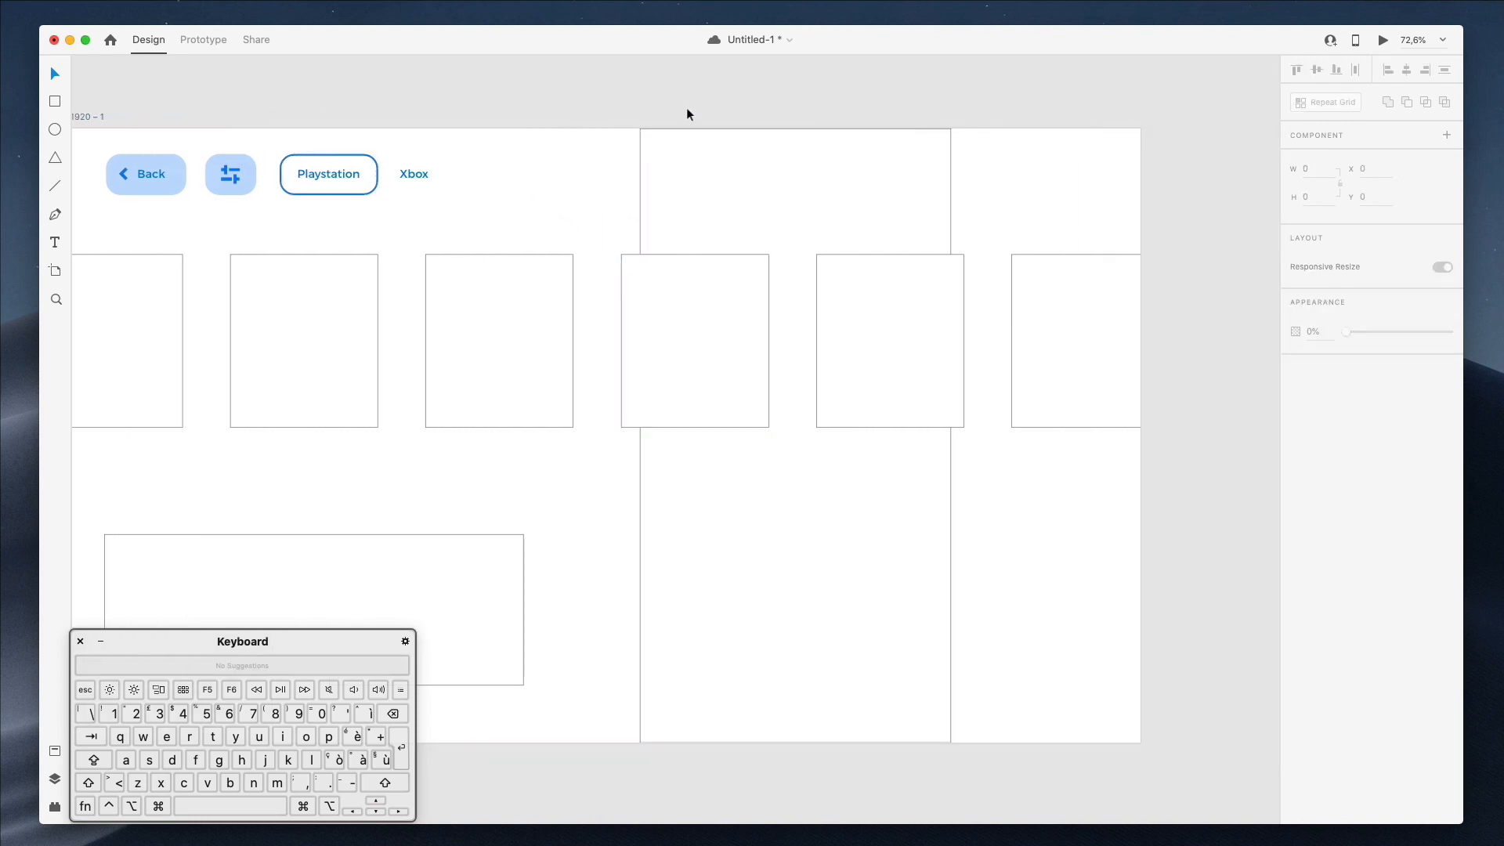
click(412, 174)
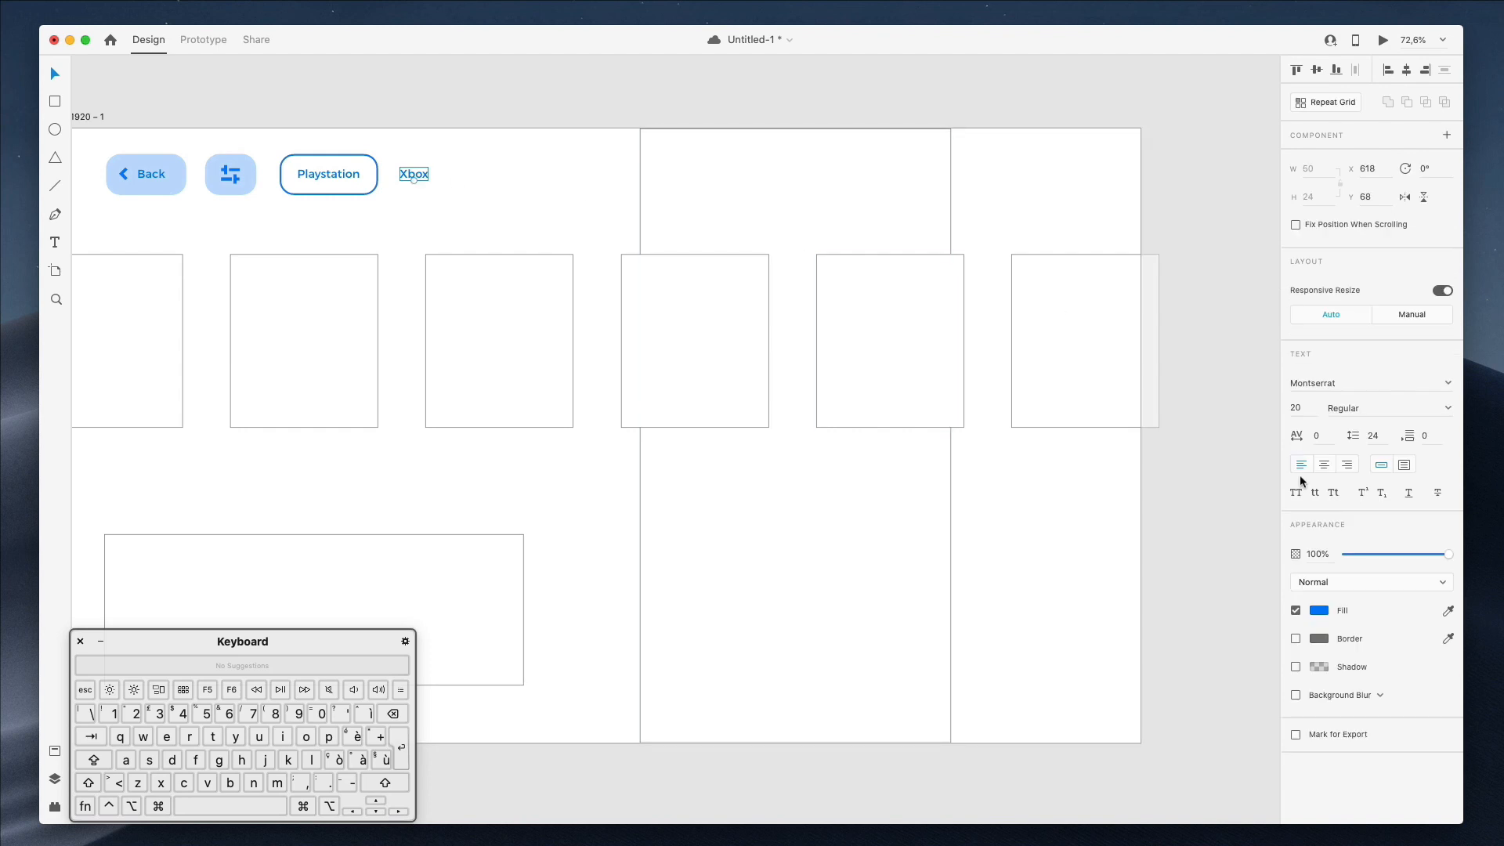
- Recolour the Xbox label and paste a Back button copy at the artboard's top right
click(1319, 609)
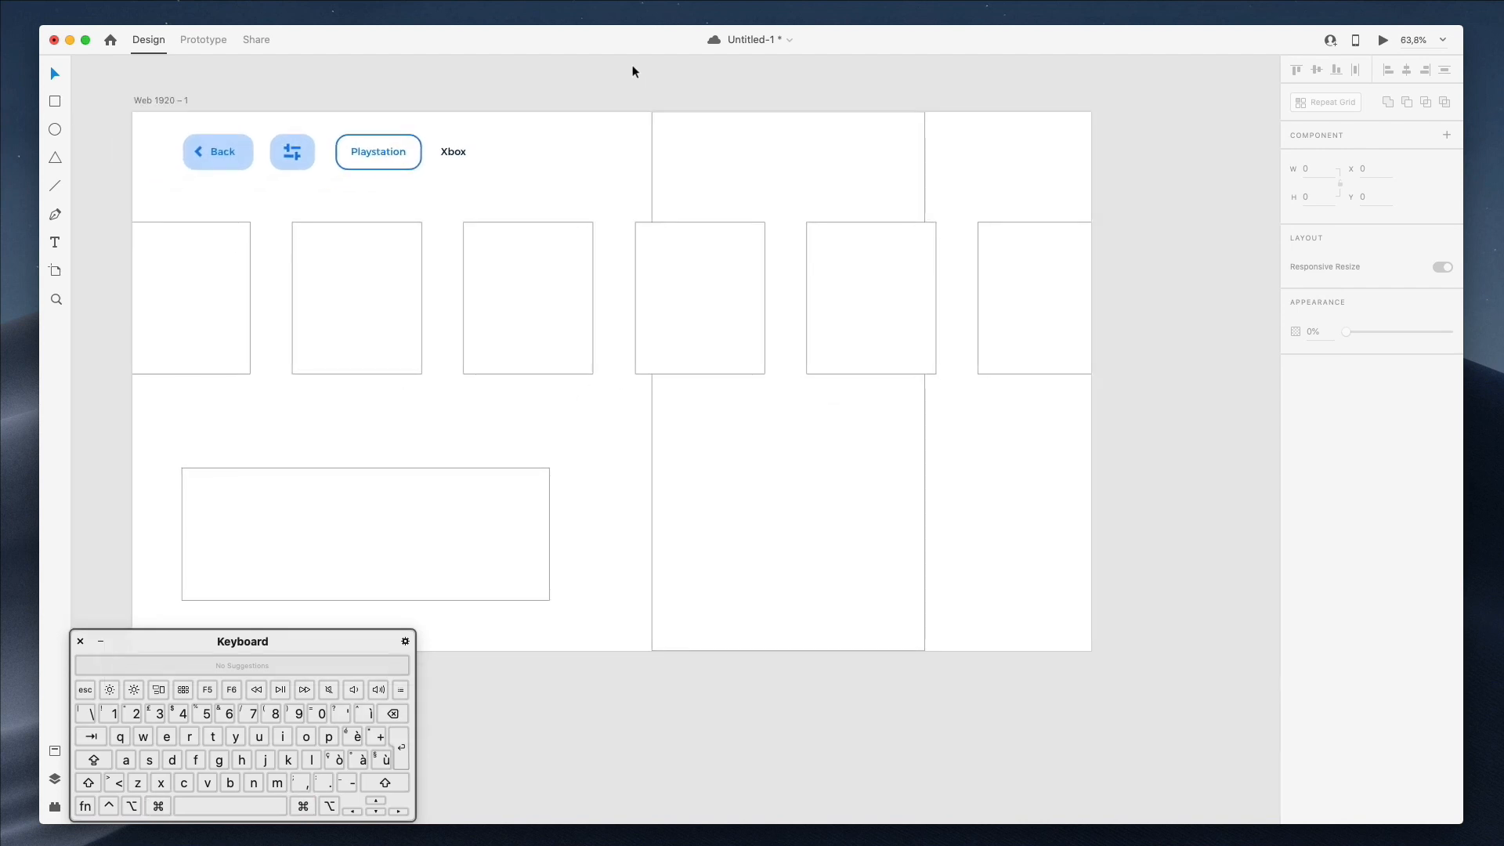
mouse_move(553, 110)
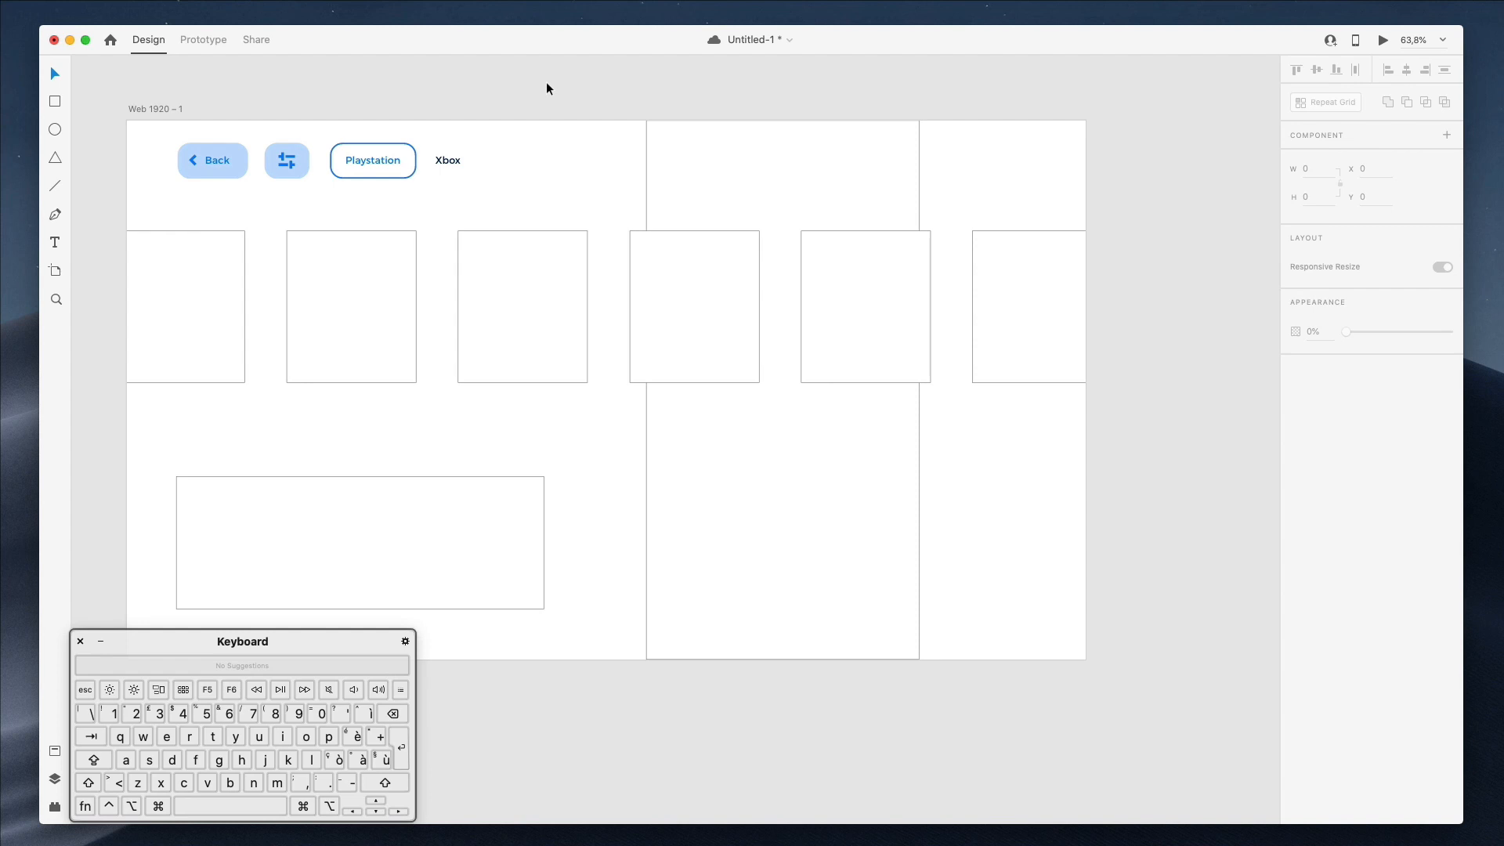
click(211, 160)
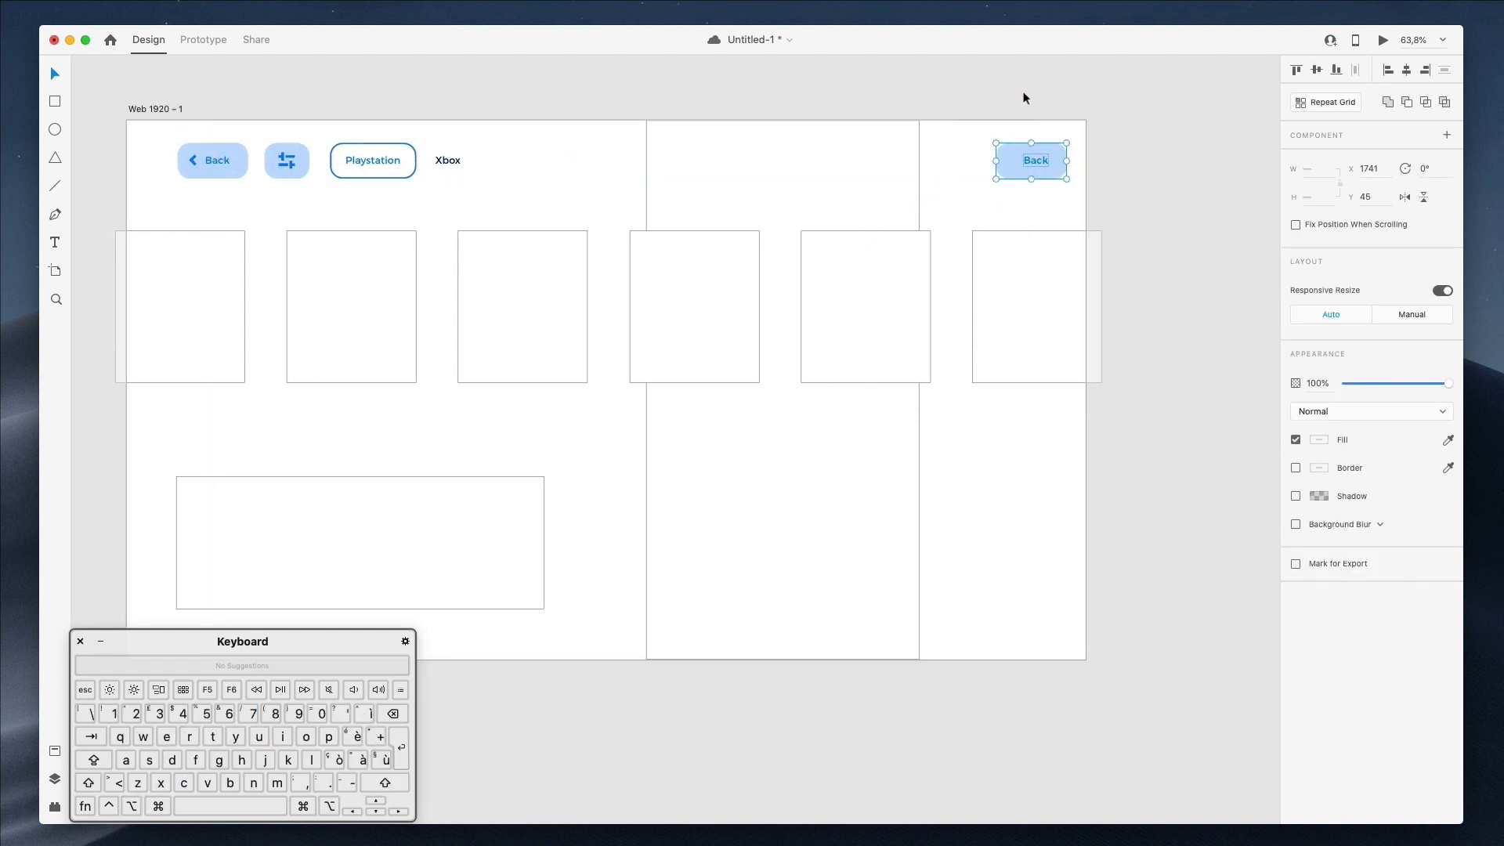
- Swap the top-right button copy's icon for a Nucleo cart icon
click(782, 433)
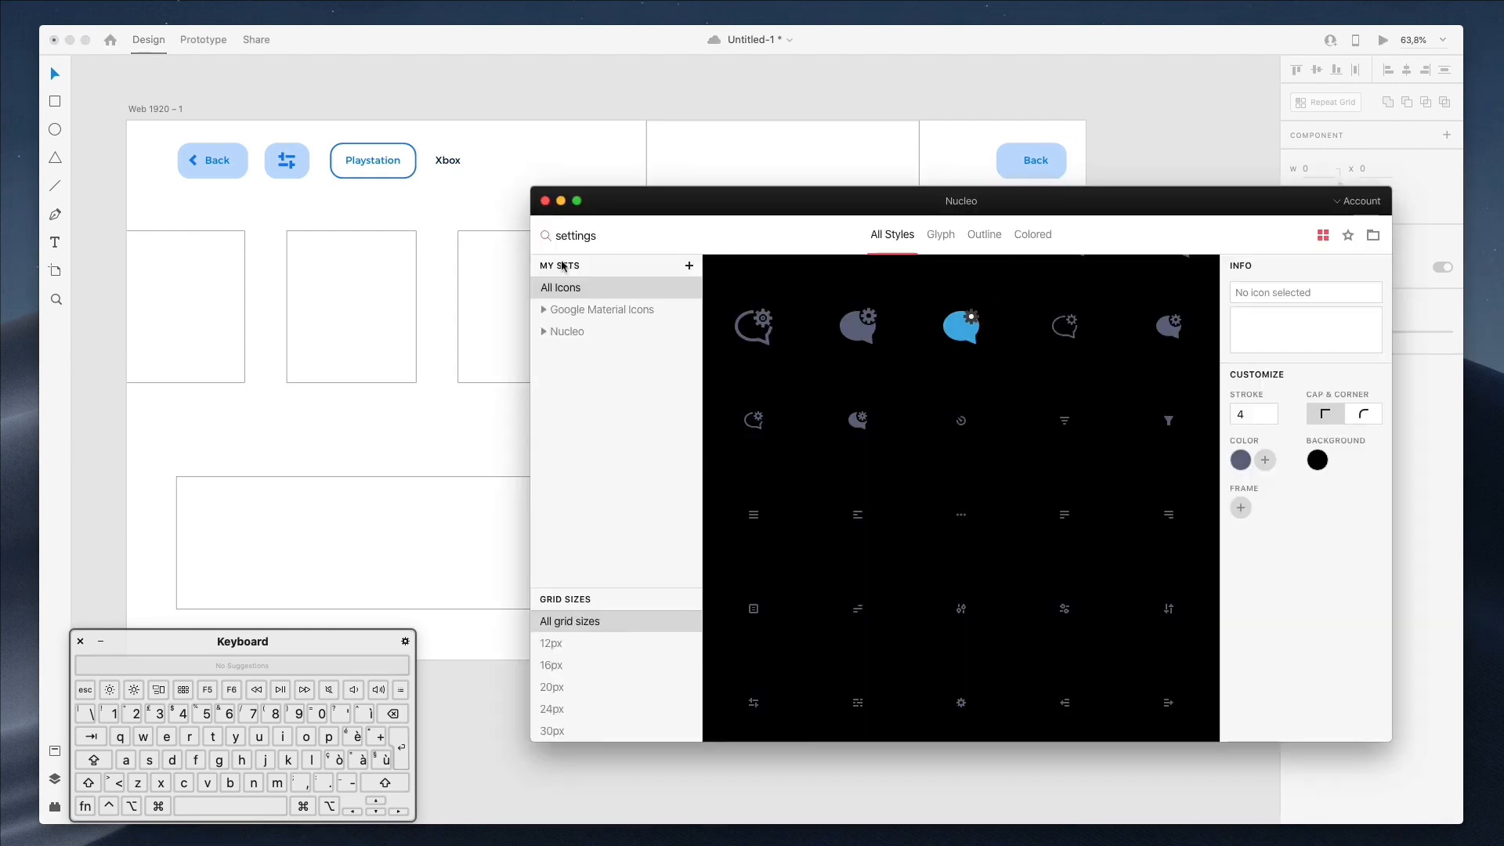
text(cart)
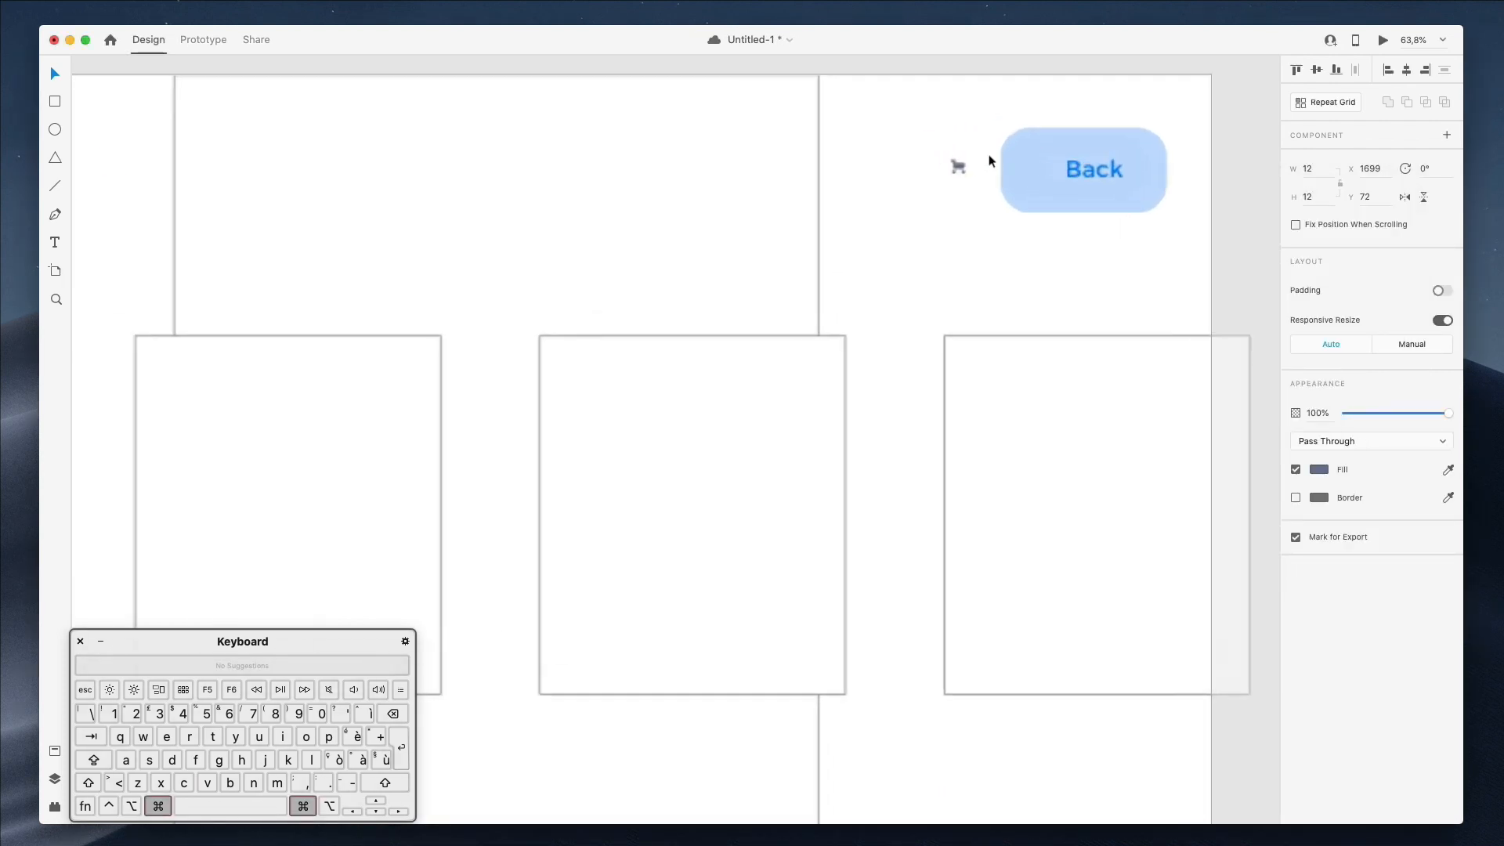
click(958, 168)
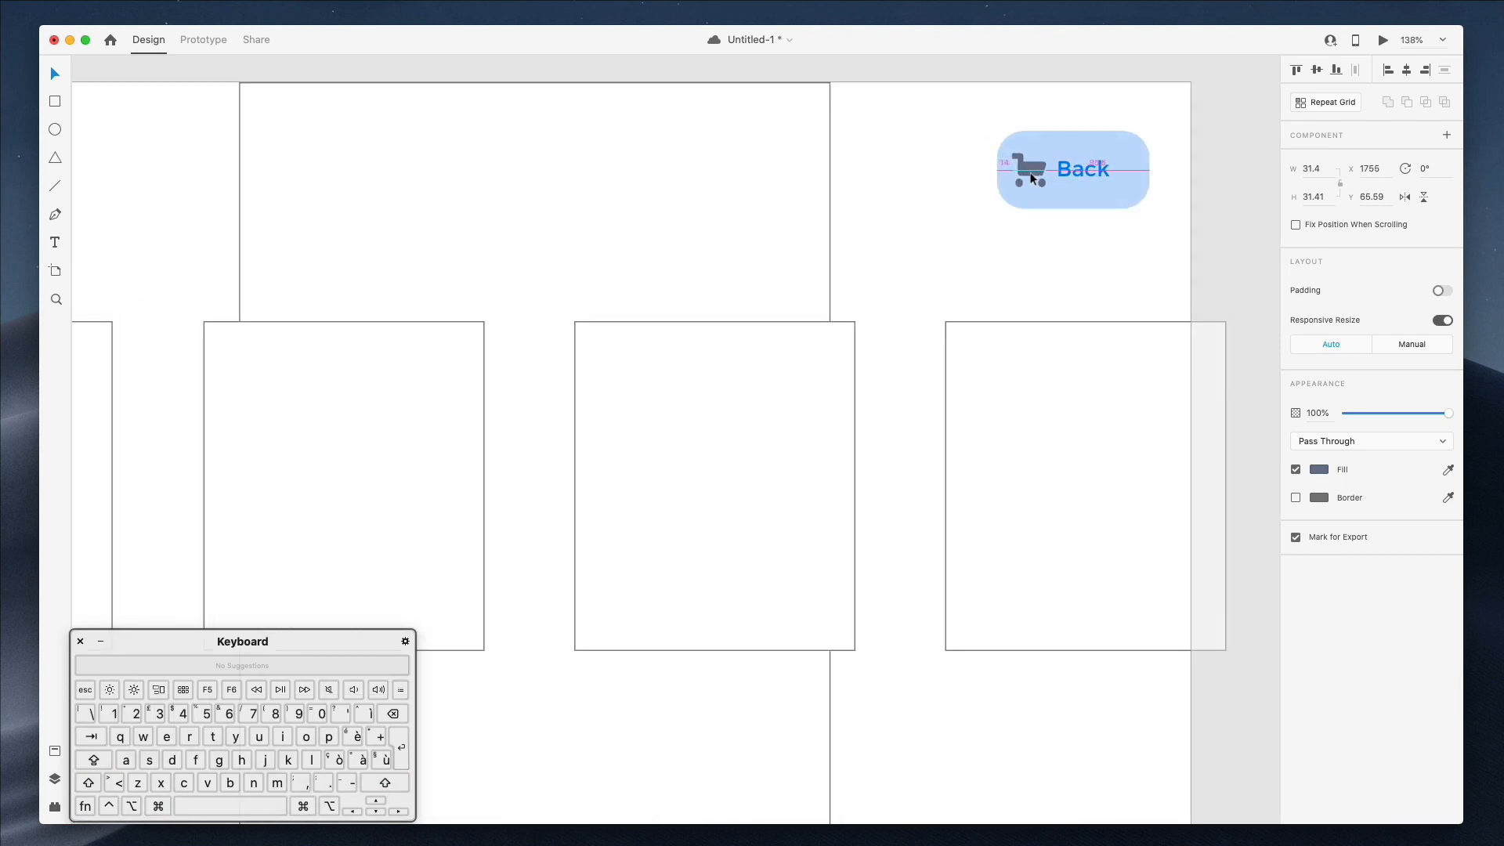
- Change the cart button's label to '2 Items'
click(1083, 170)
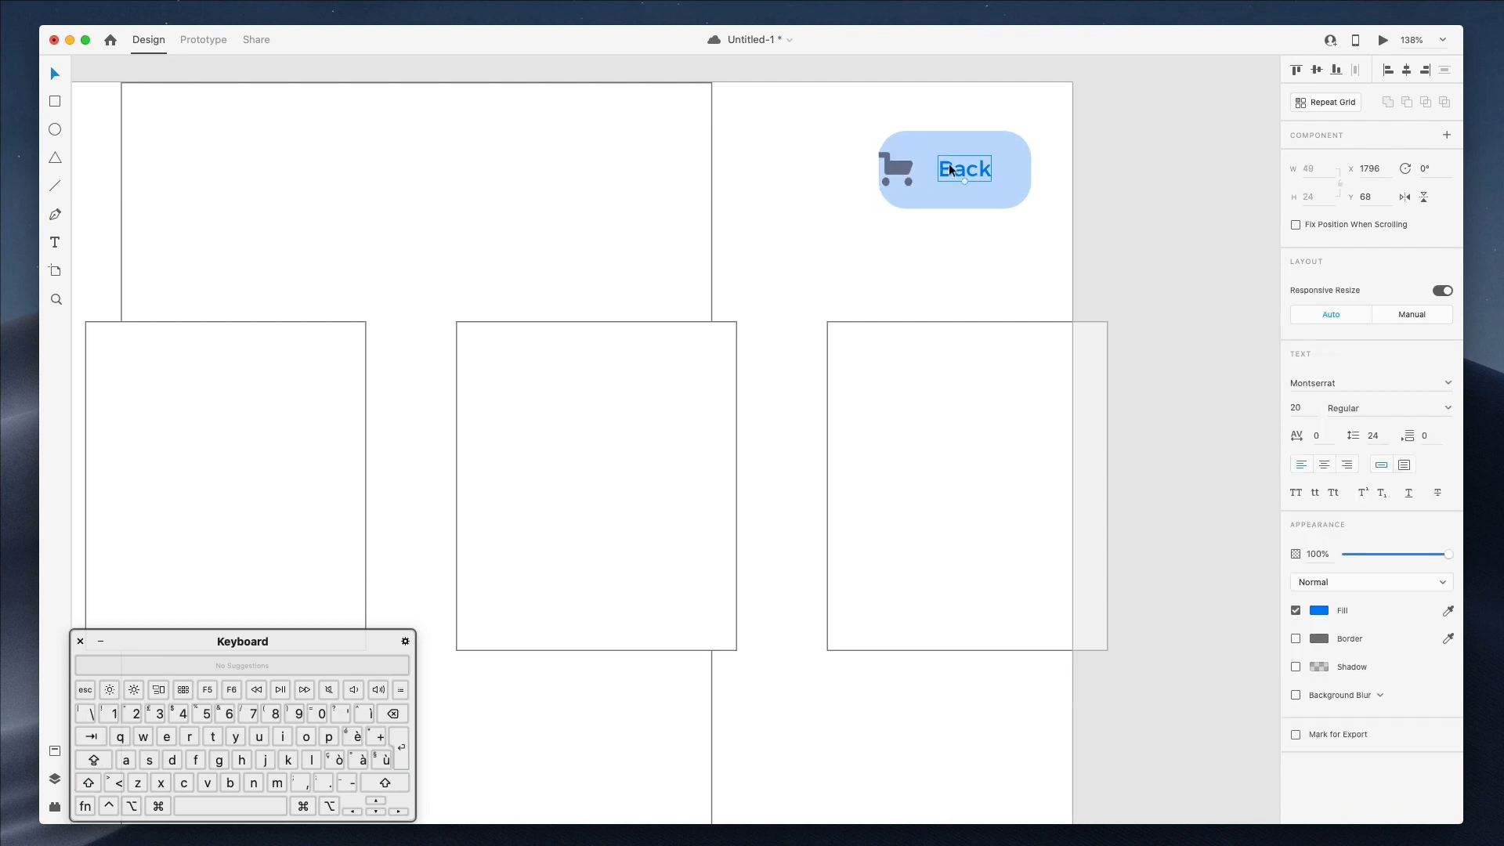
text(2)
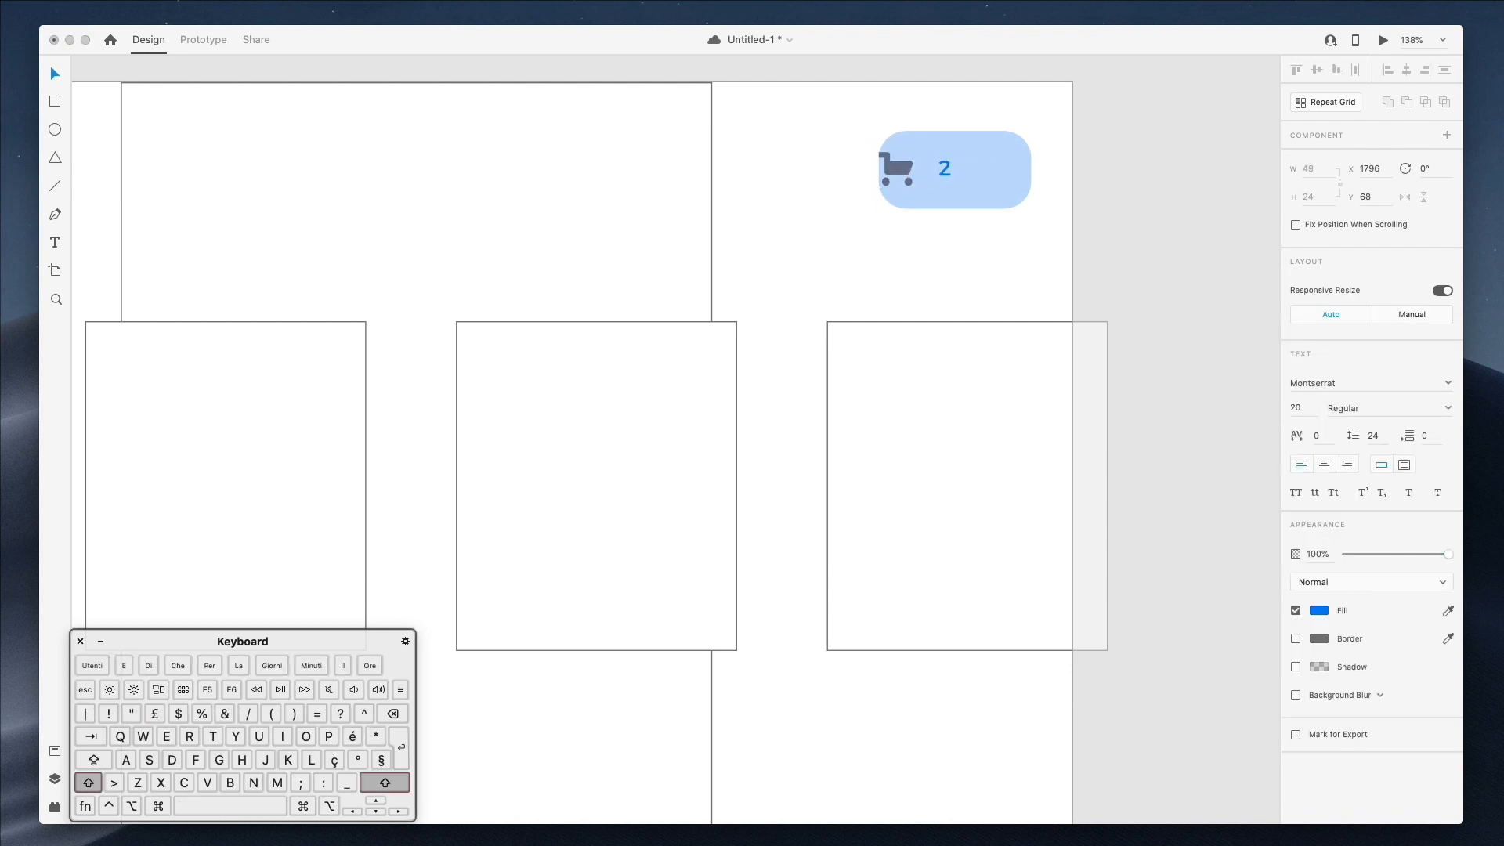
text(Items)
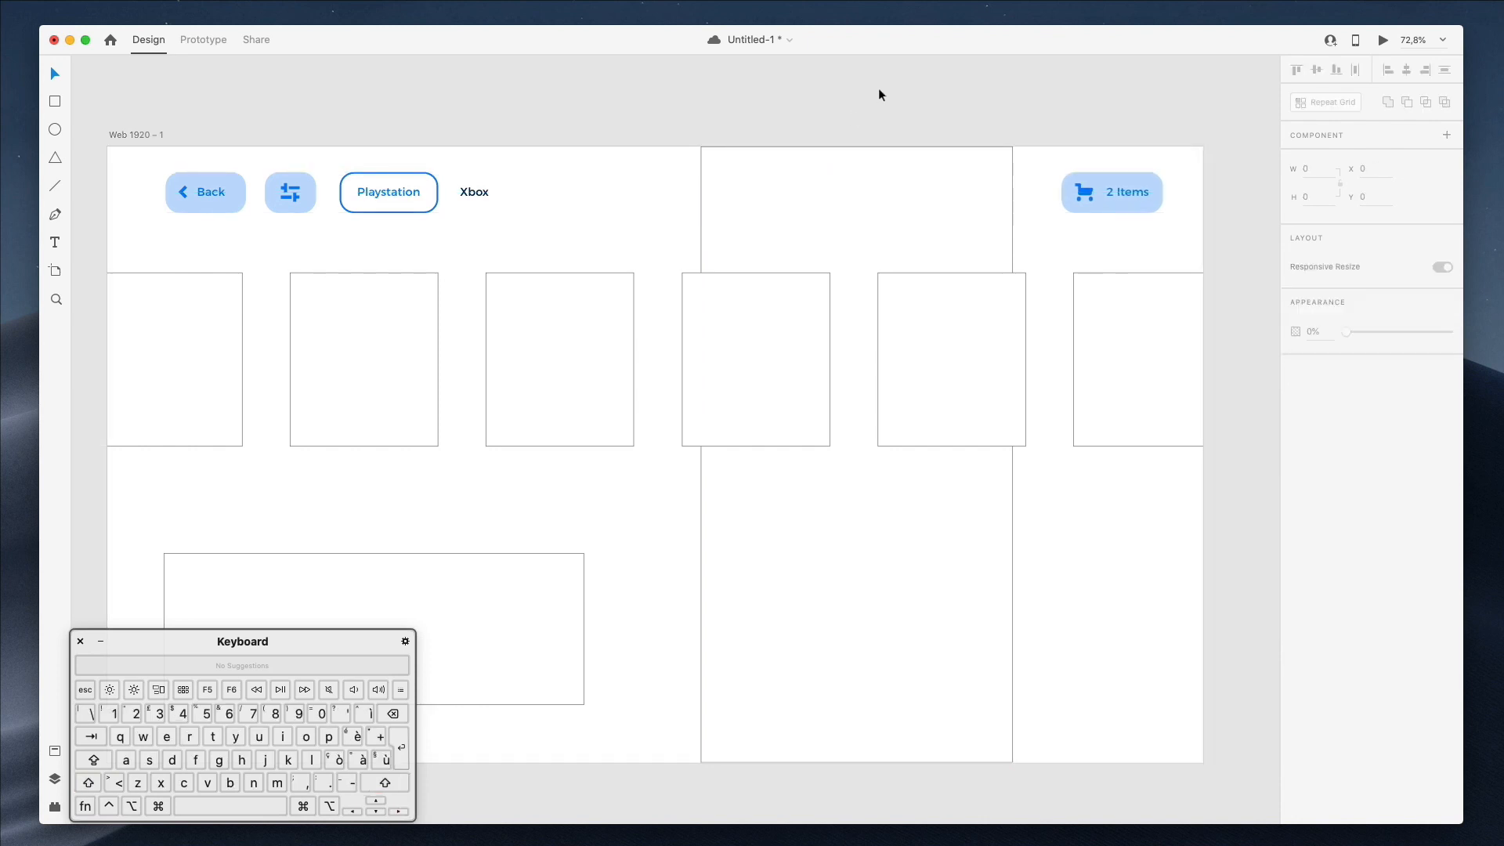
- Set the selected card rectangles' corner radius to 50 in the Property Inspector
scroll(up, 3)
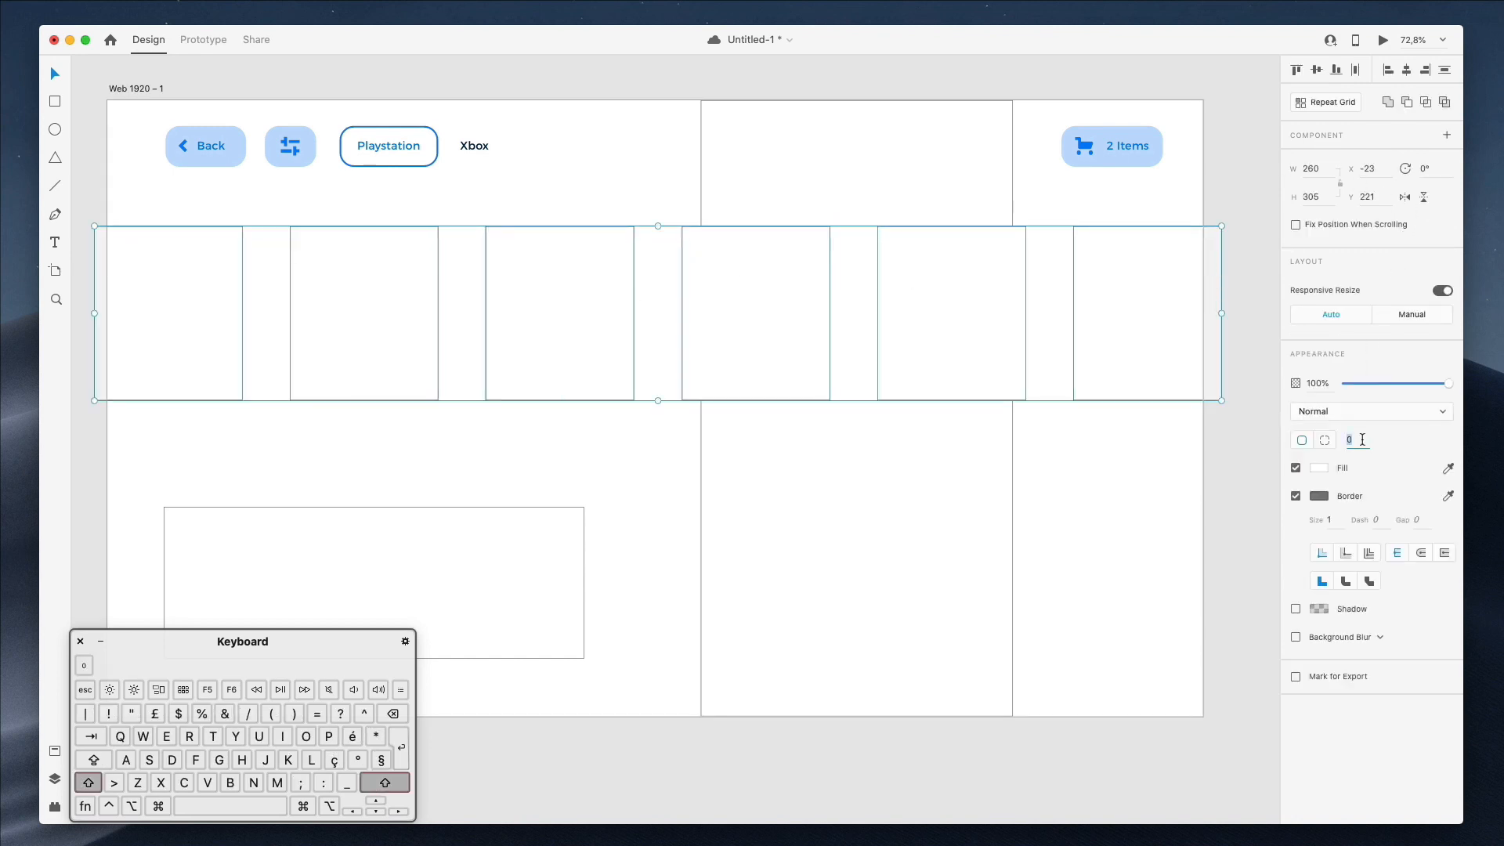
text(50)
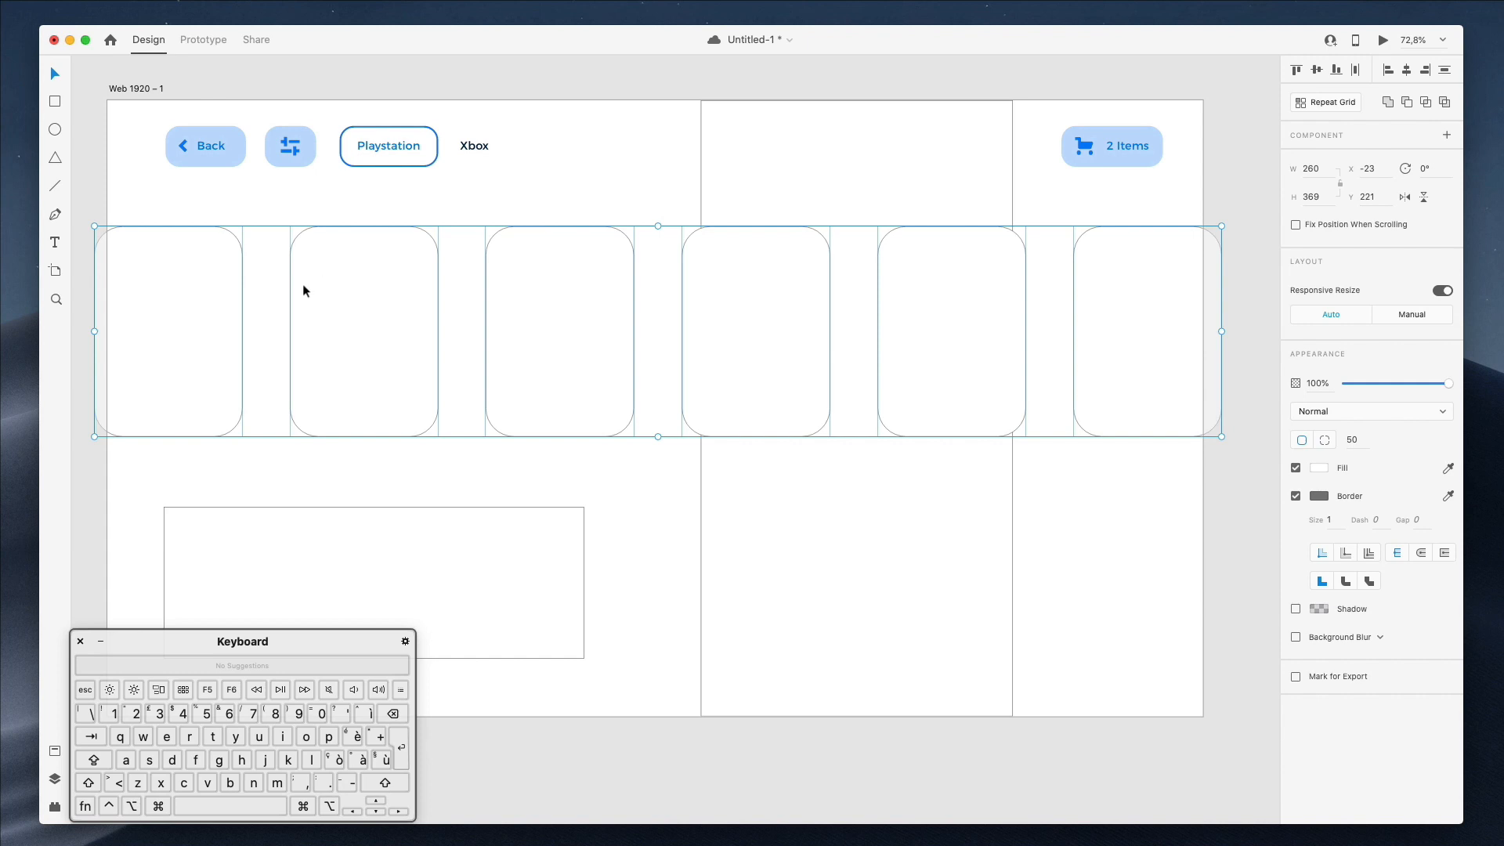
mouse_move(103, 318)
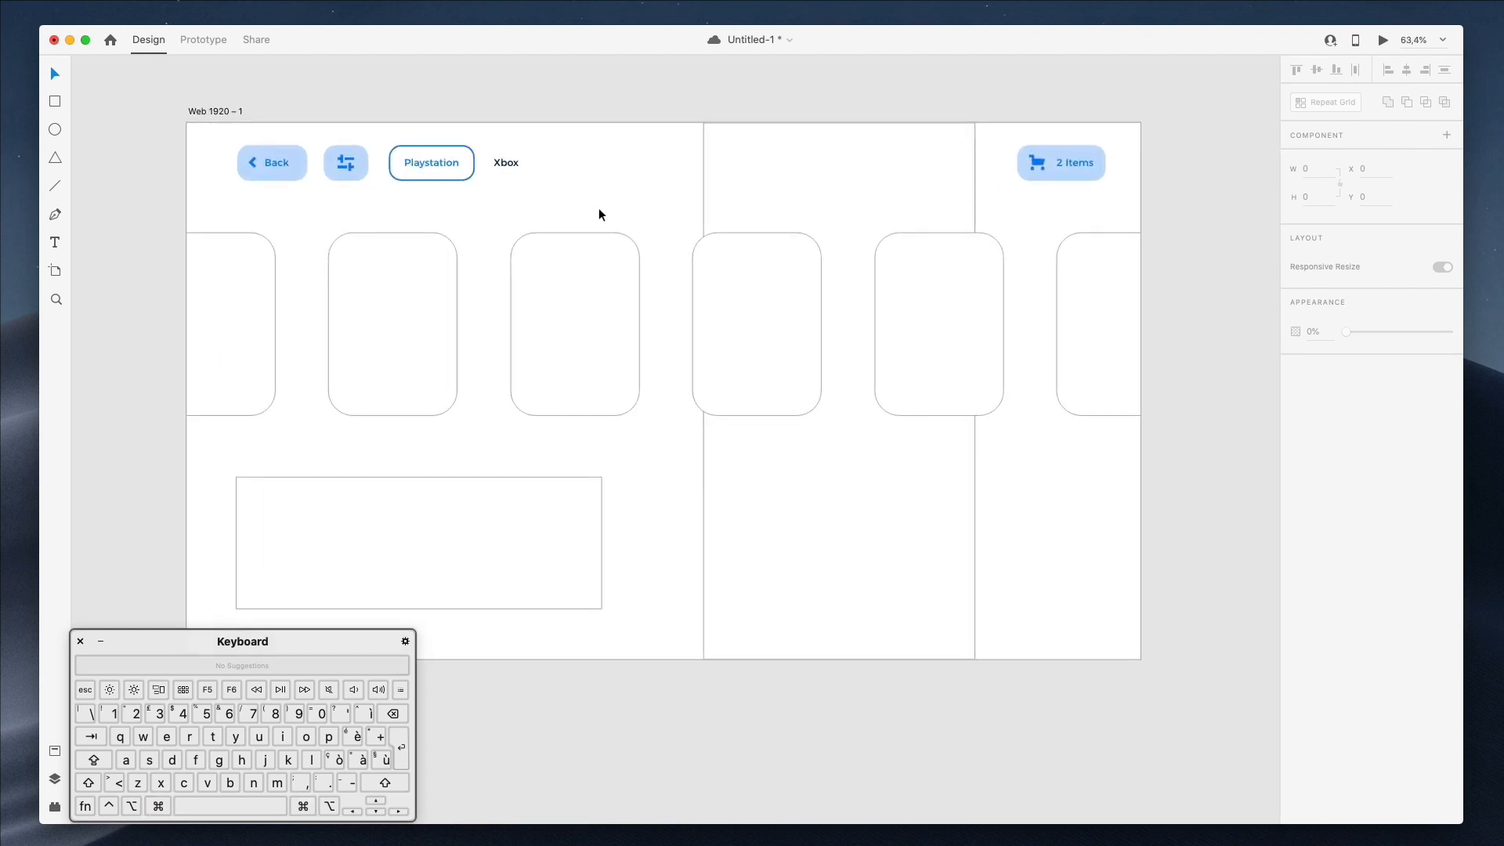
mouse_move(631, 196)
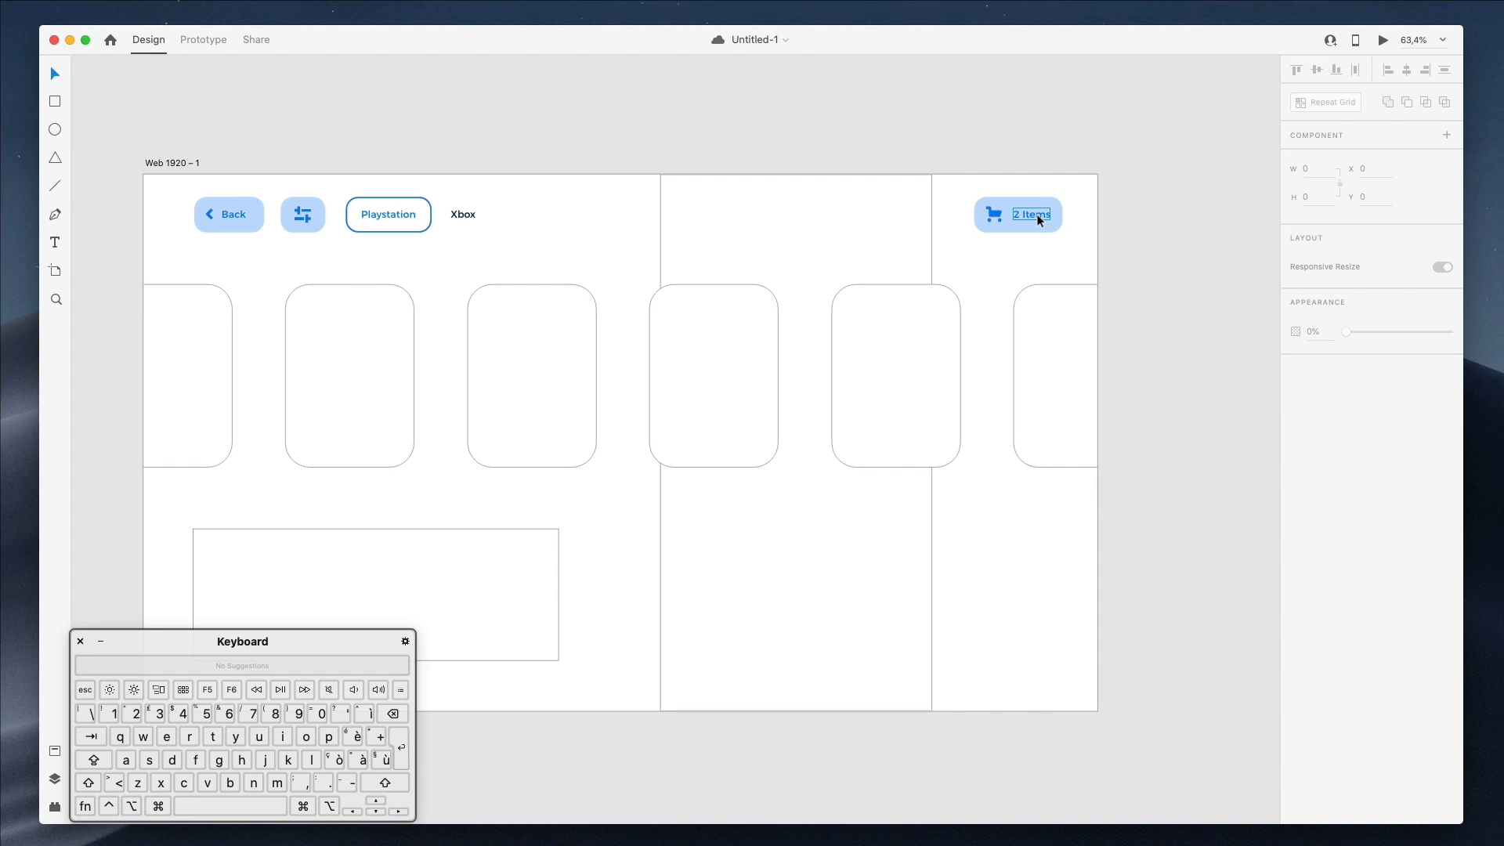
- Copy the outlined Playstation button's appearance and paste it onto the 2 Items cart button
click(387, 213)
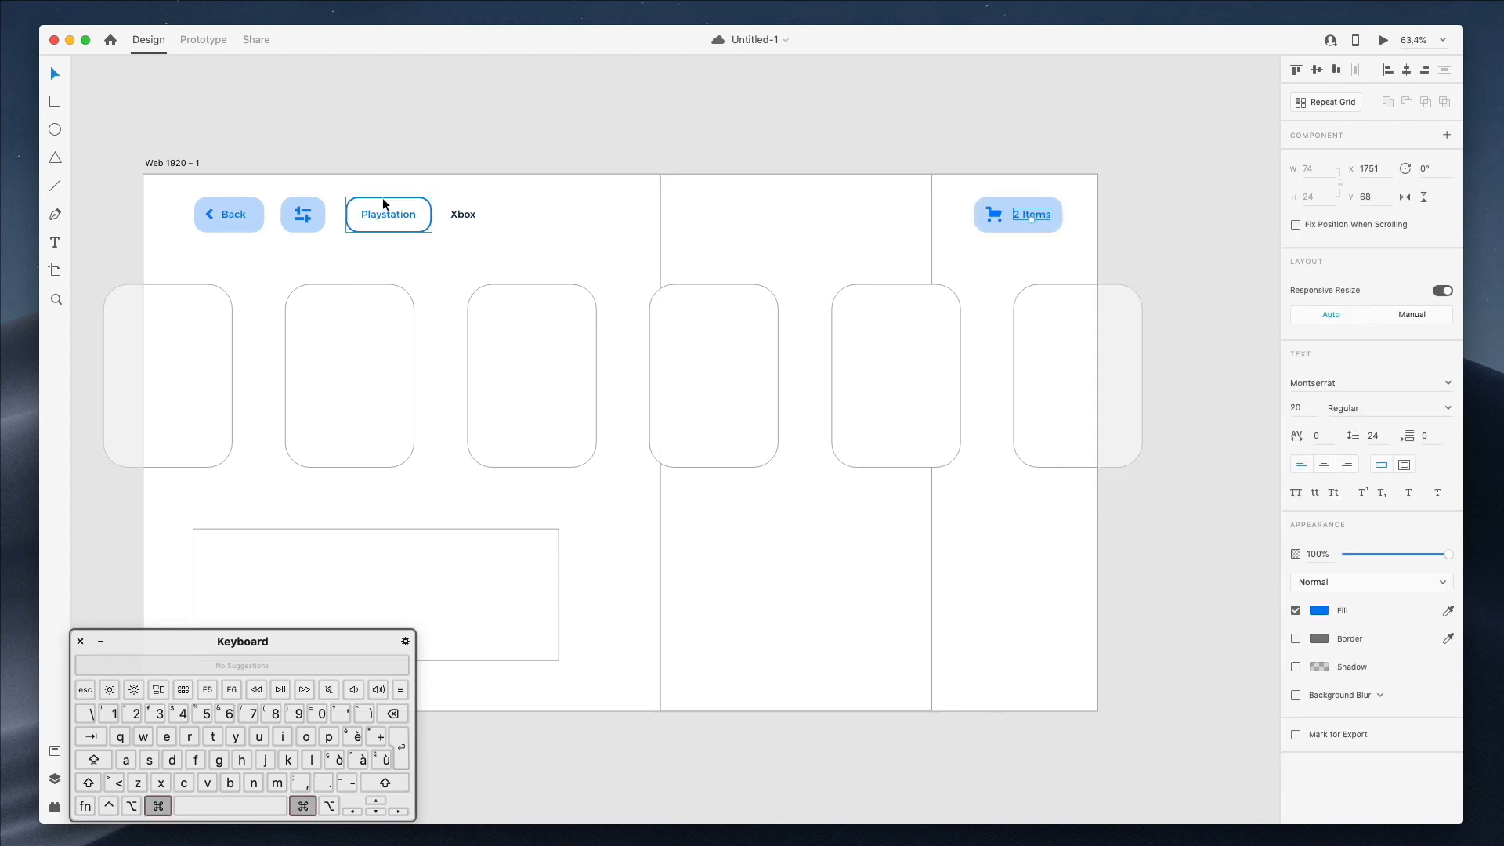
click(387, 215)
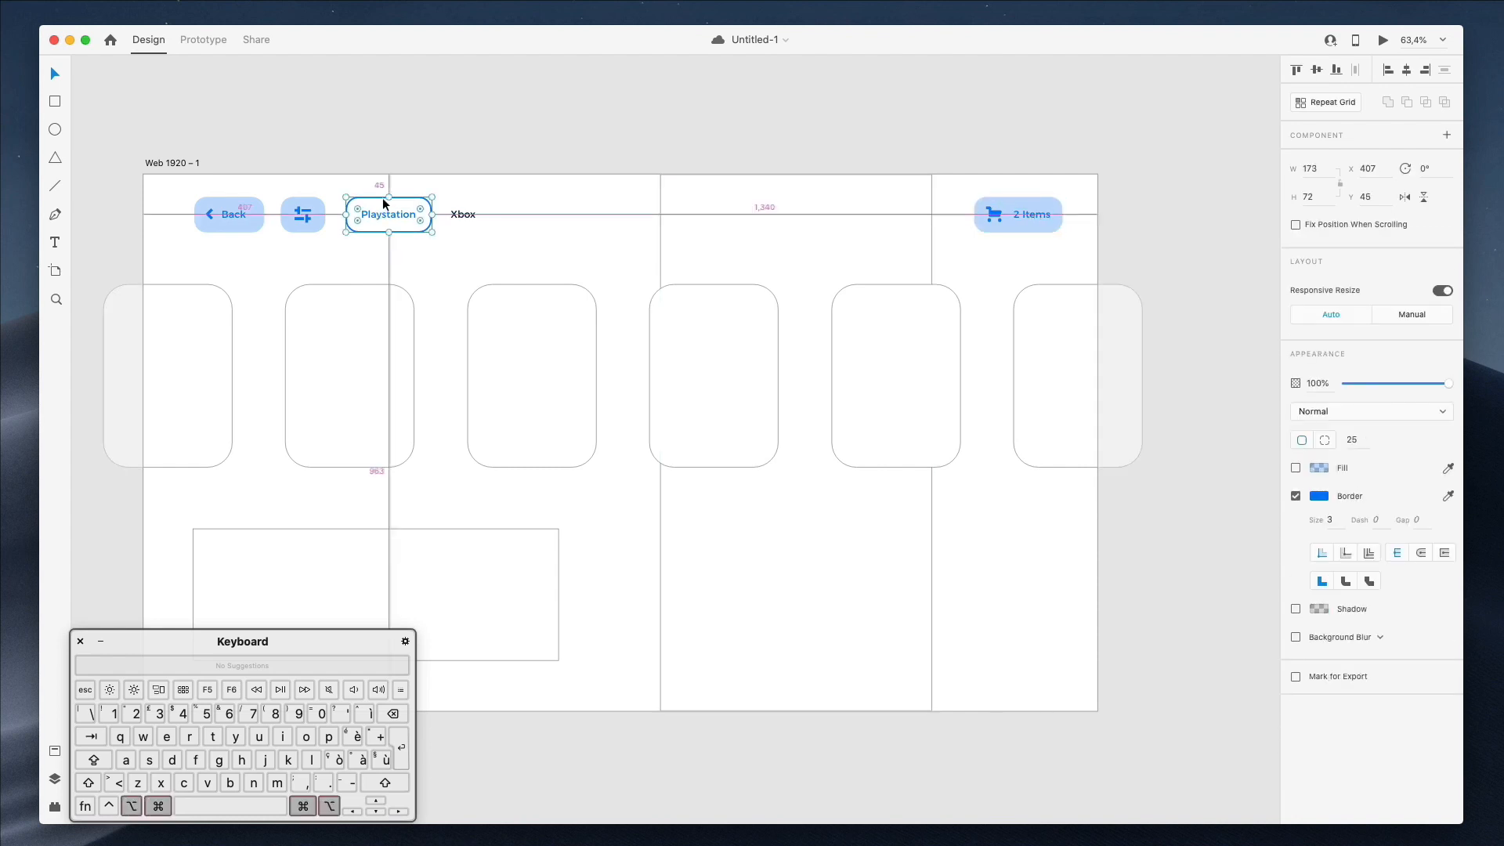
right_click(387, 215)
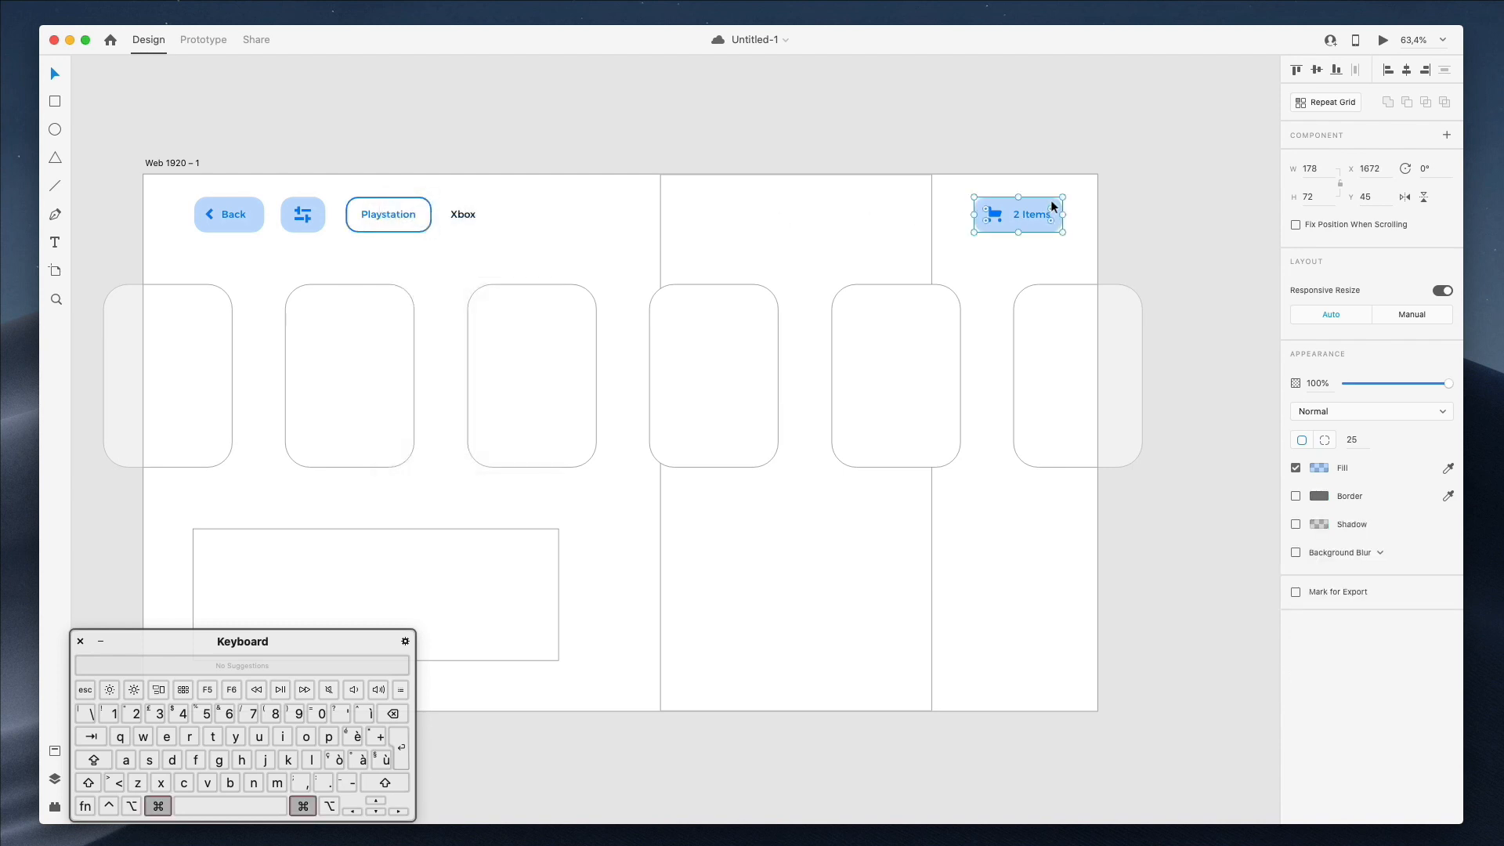
click(1007, 268)
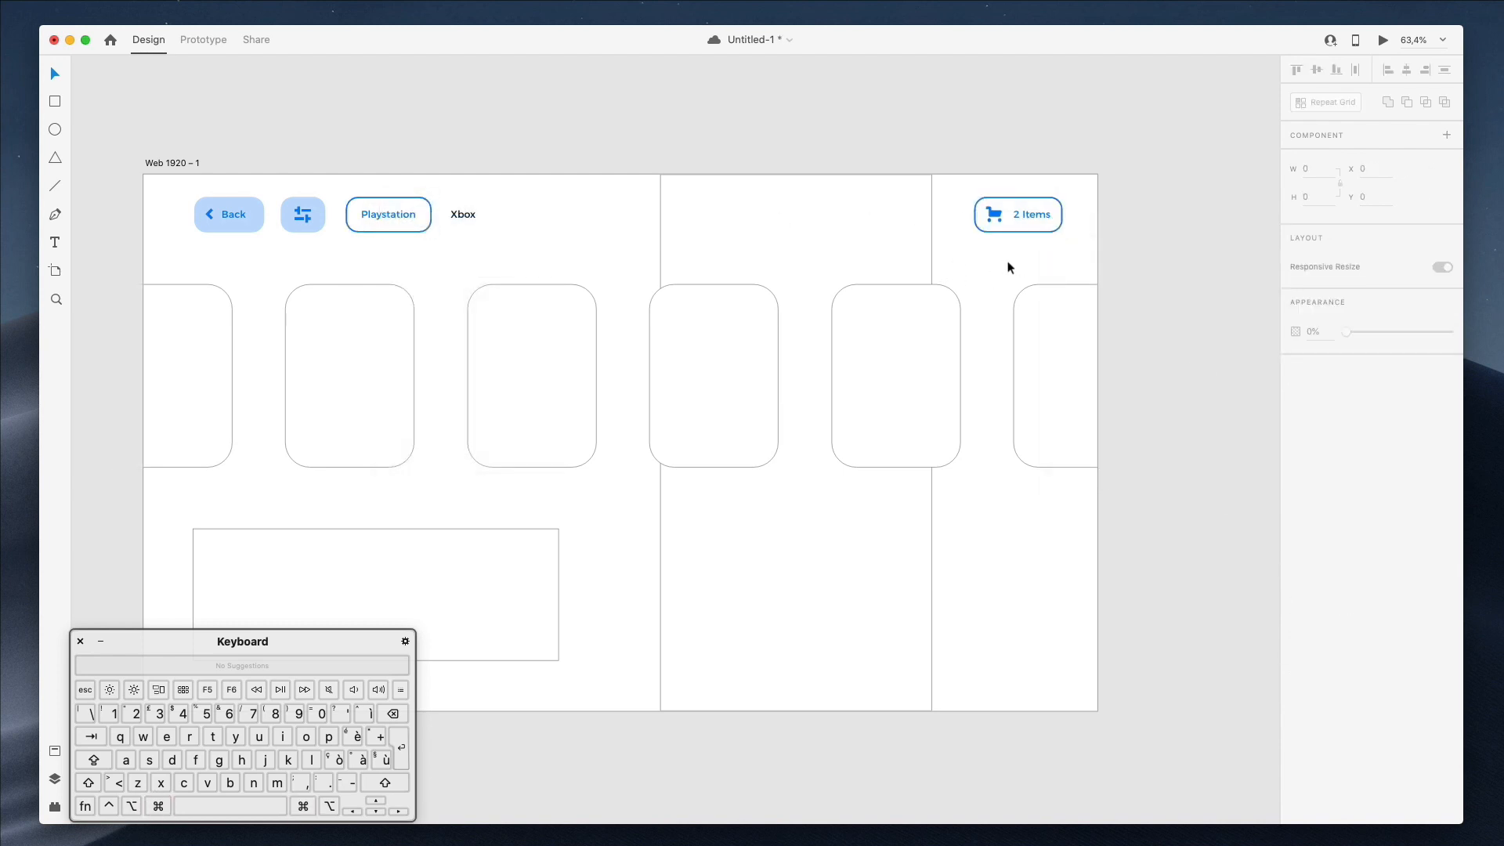
scroll(up, 3)
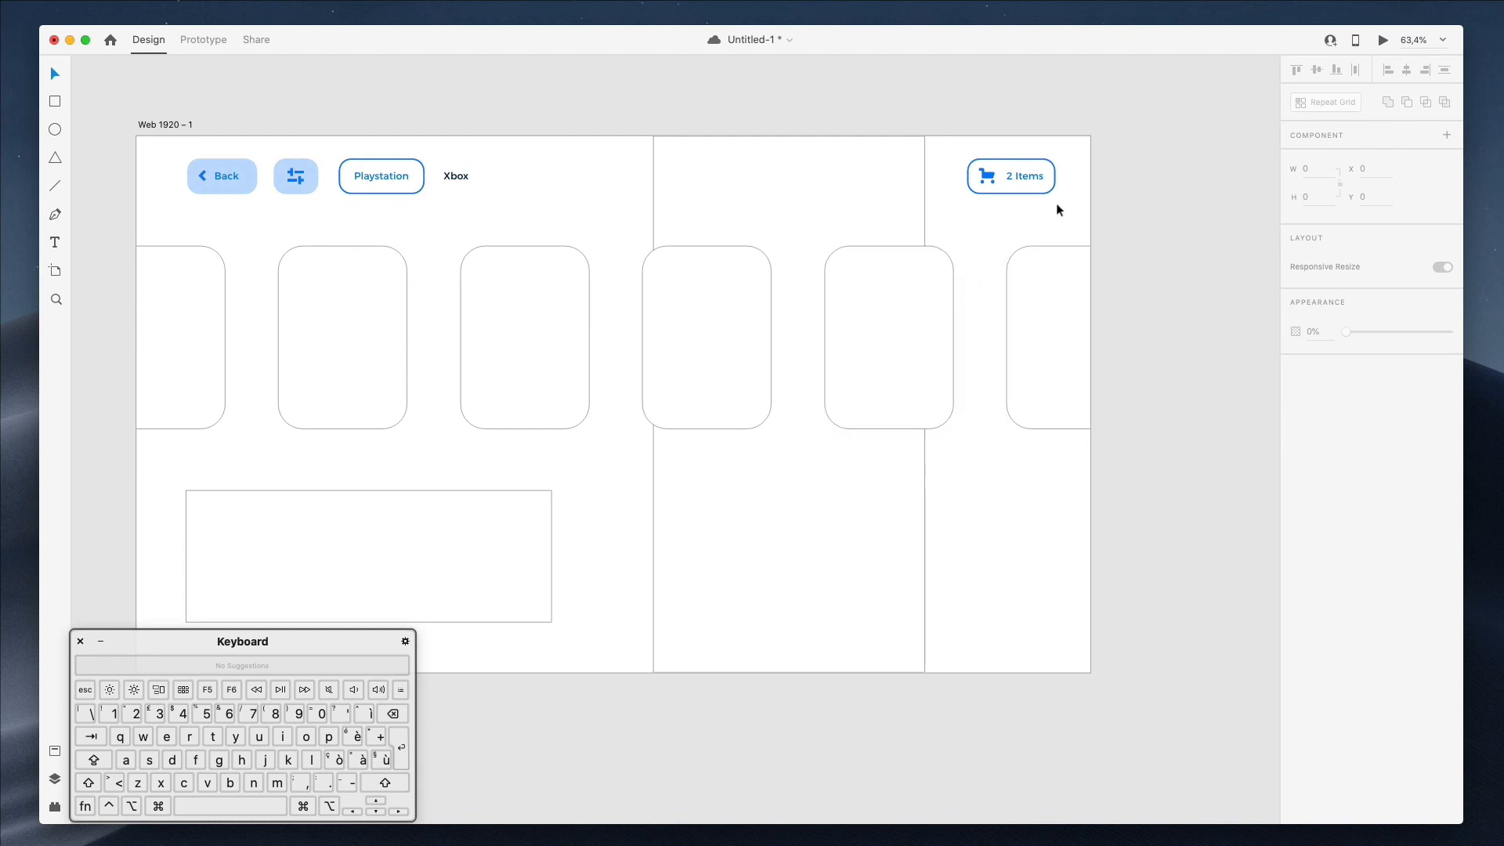
mouse_move(1002, 126)
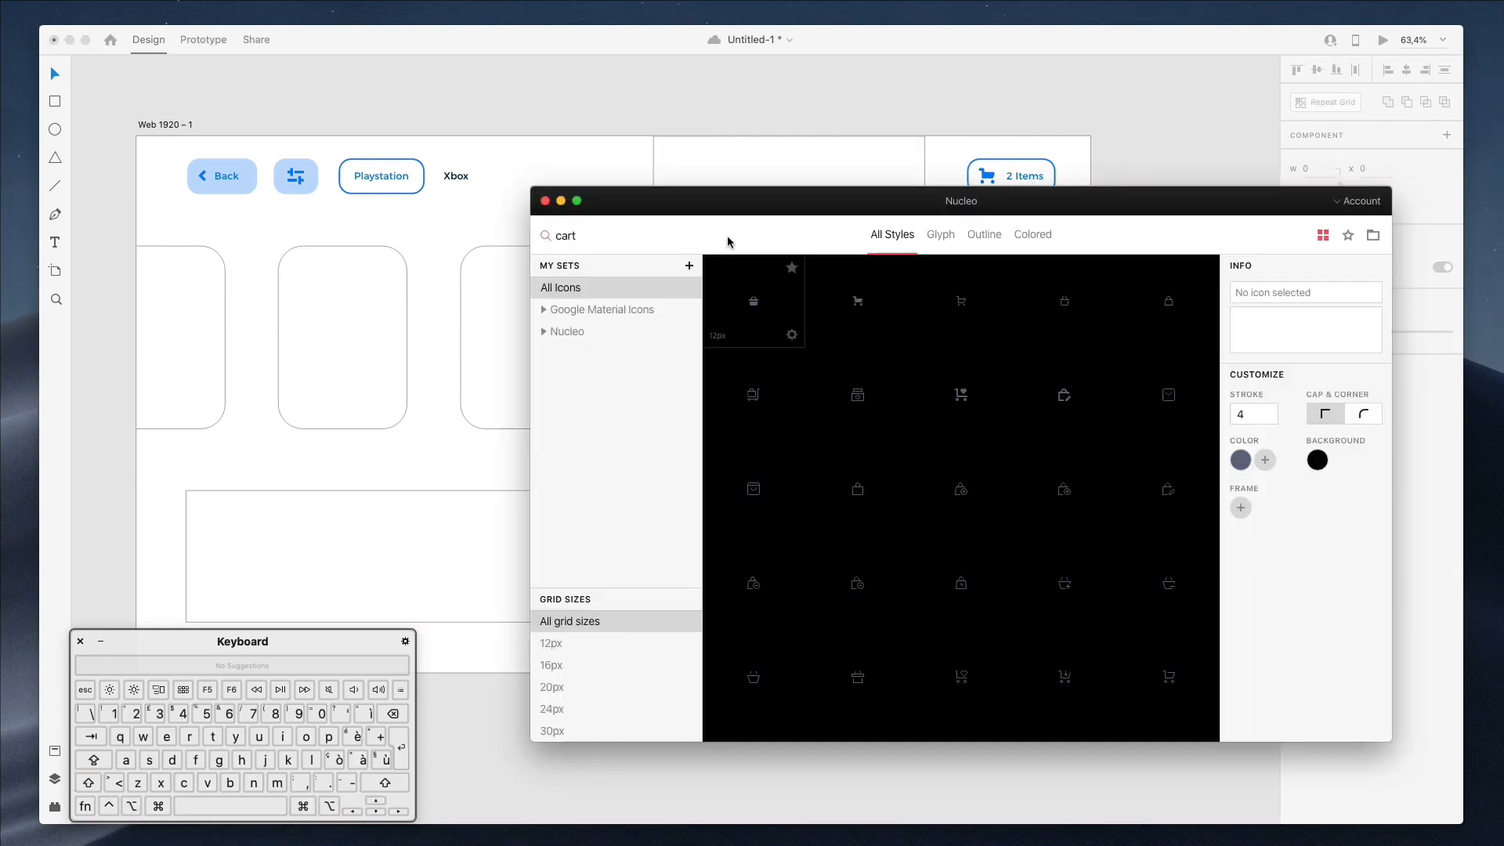
- Search 'love' in Nucleo and browse the results for an outline heart icon to drag onto the artboard
text(love)
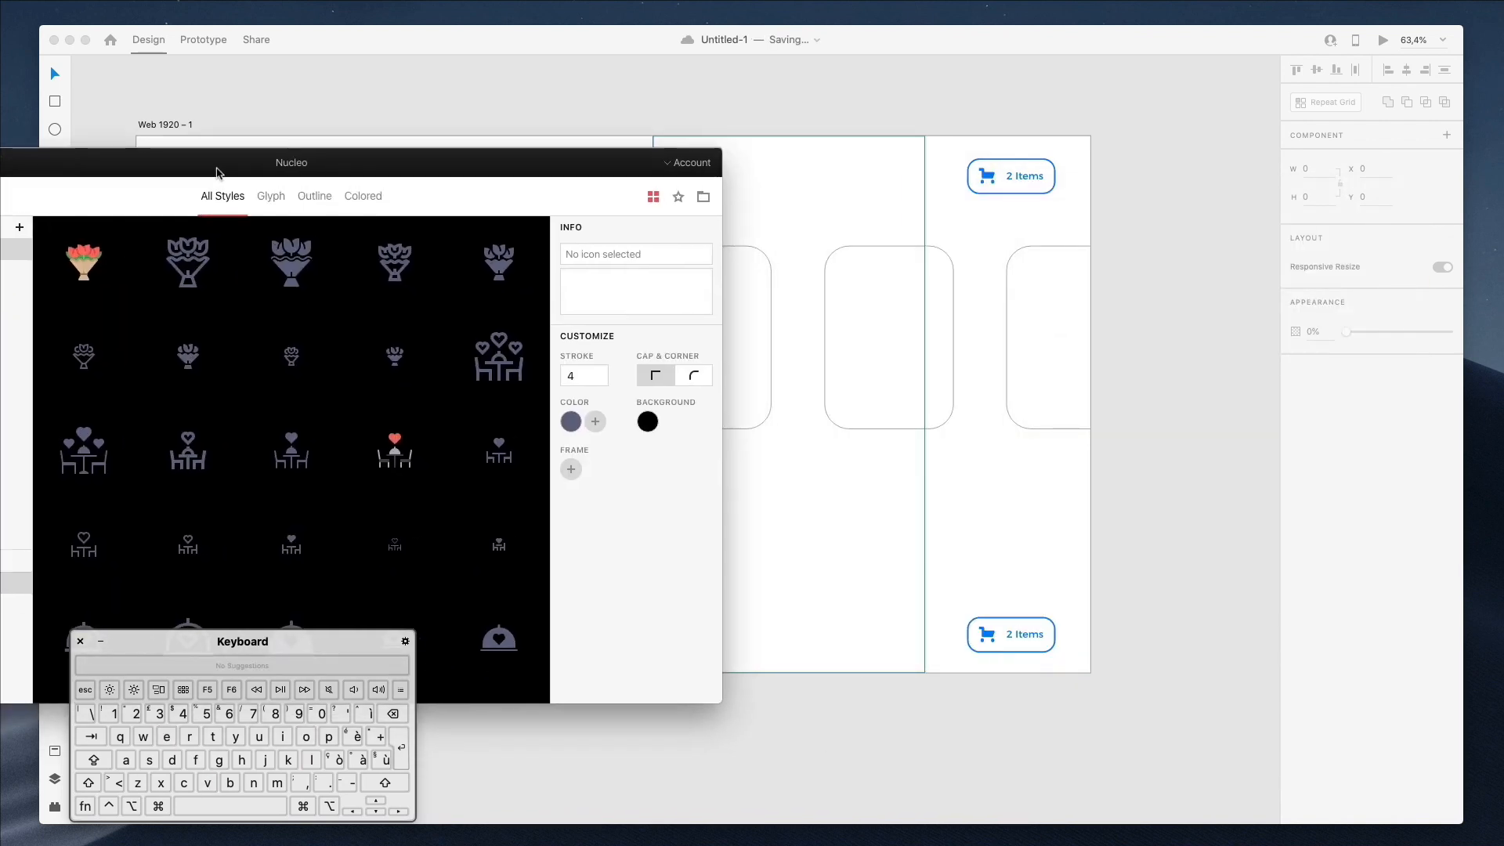
scroll(down, 3)
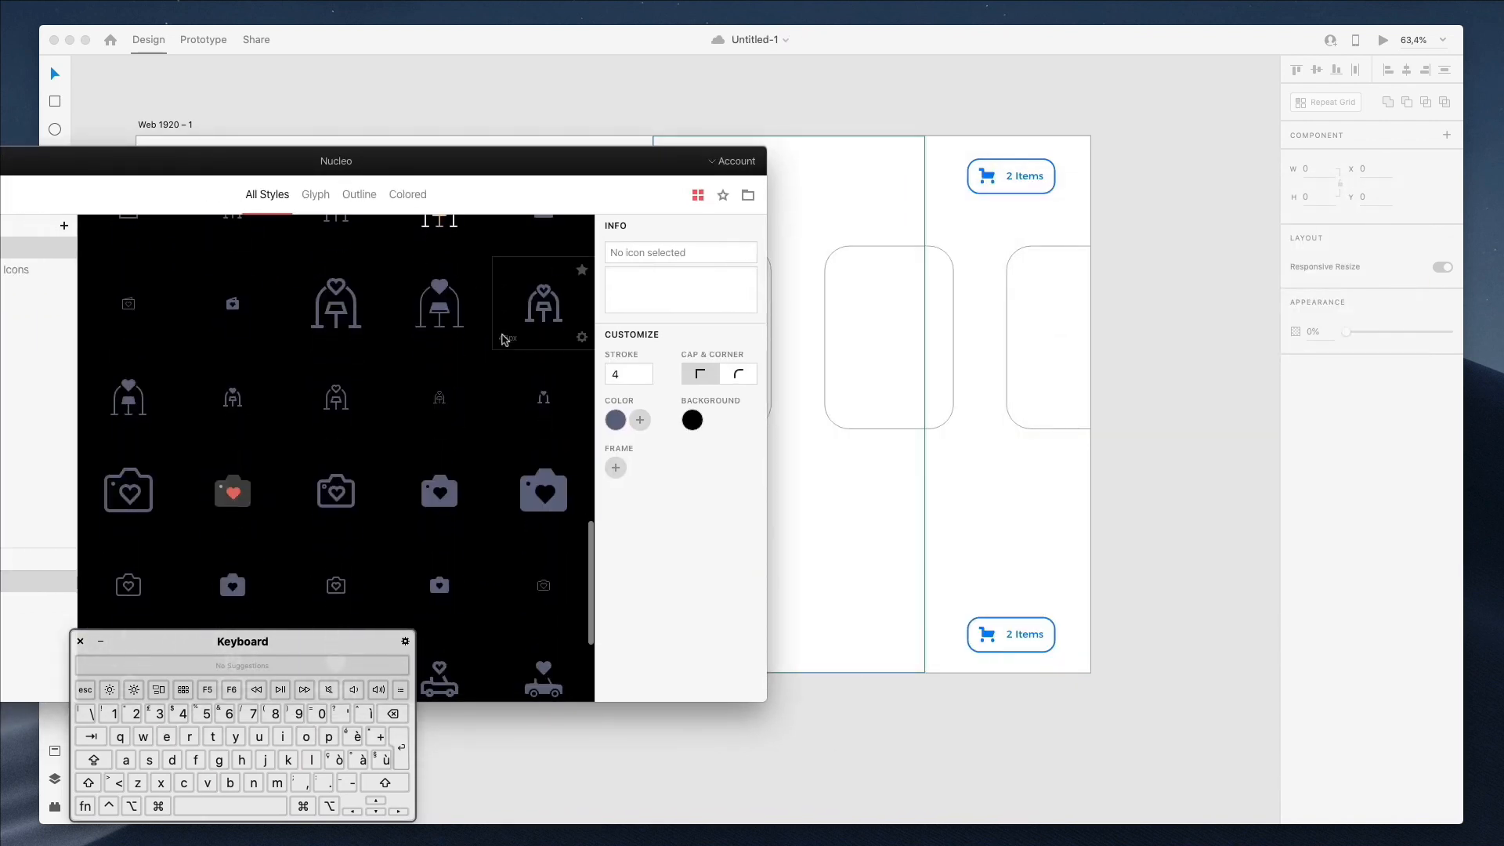
scroll(down, 3)
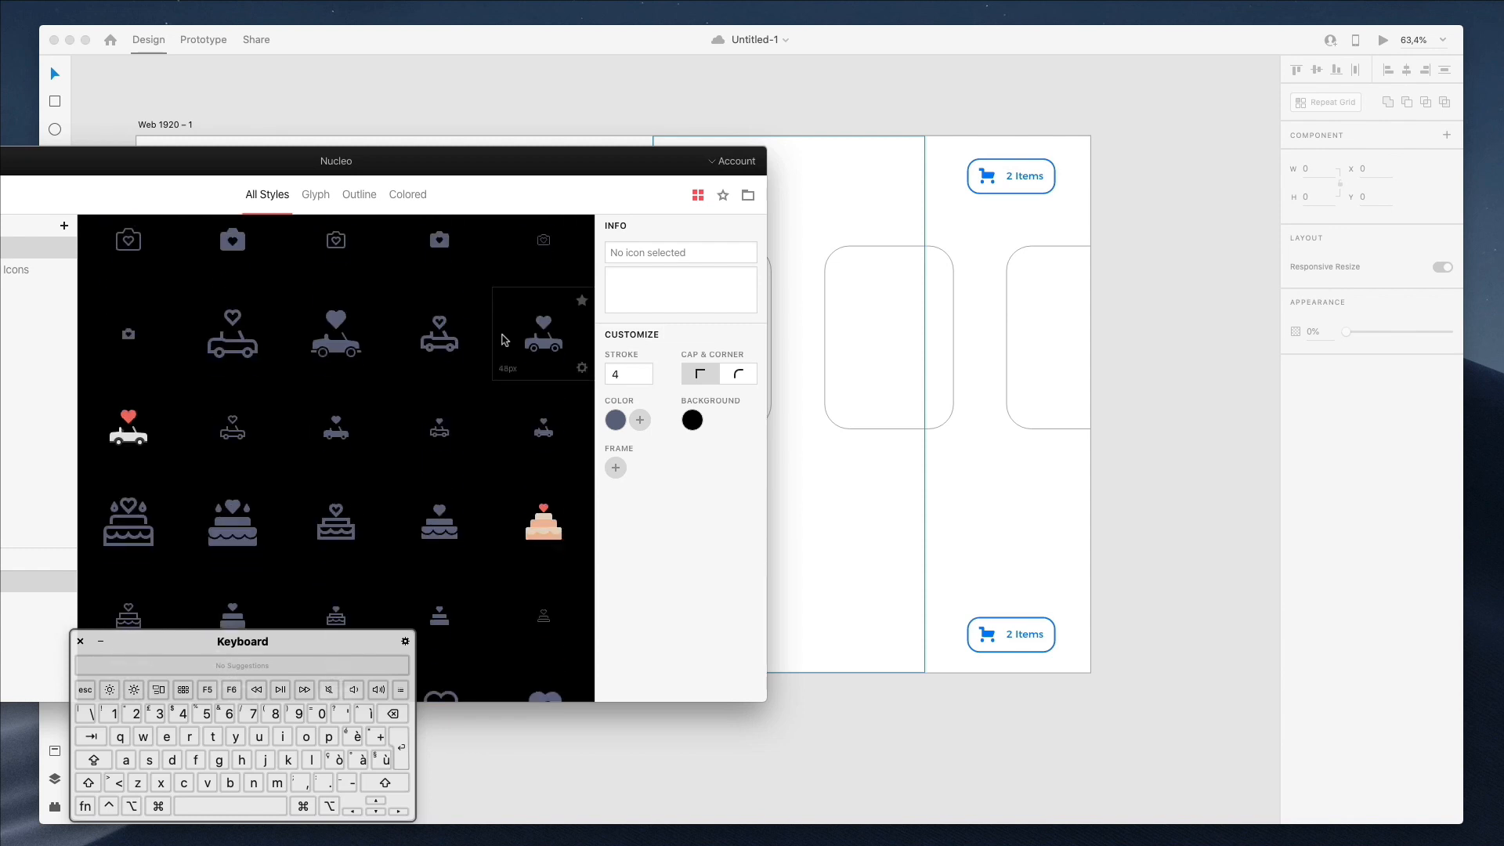
scroll(down, 3)
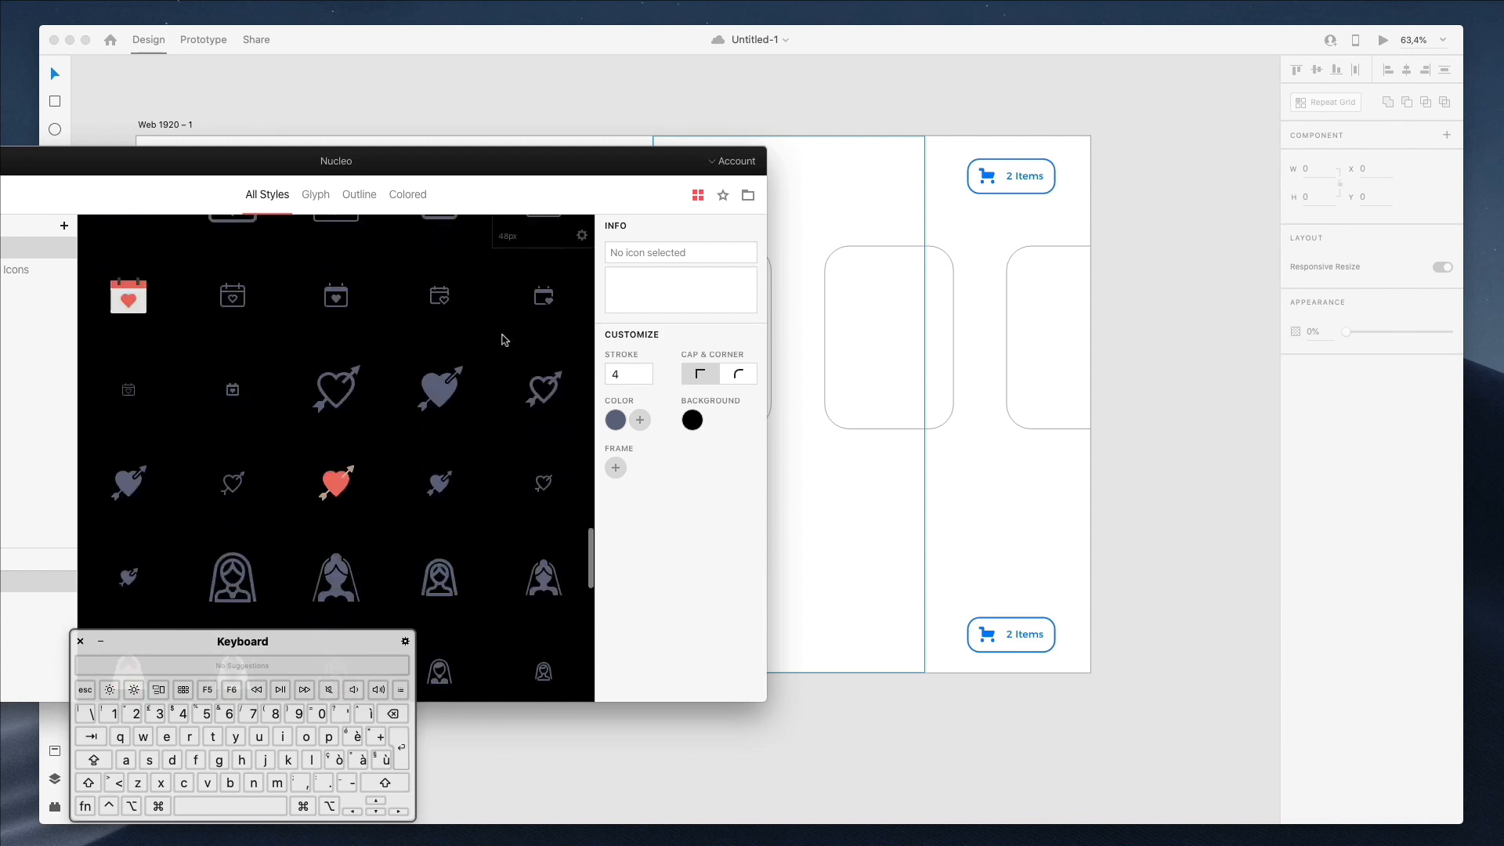
scroll(up, 3)
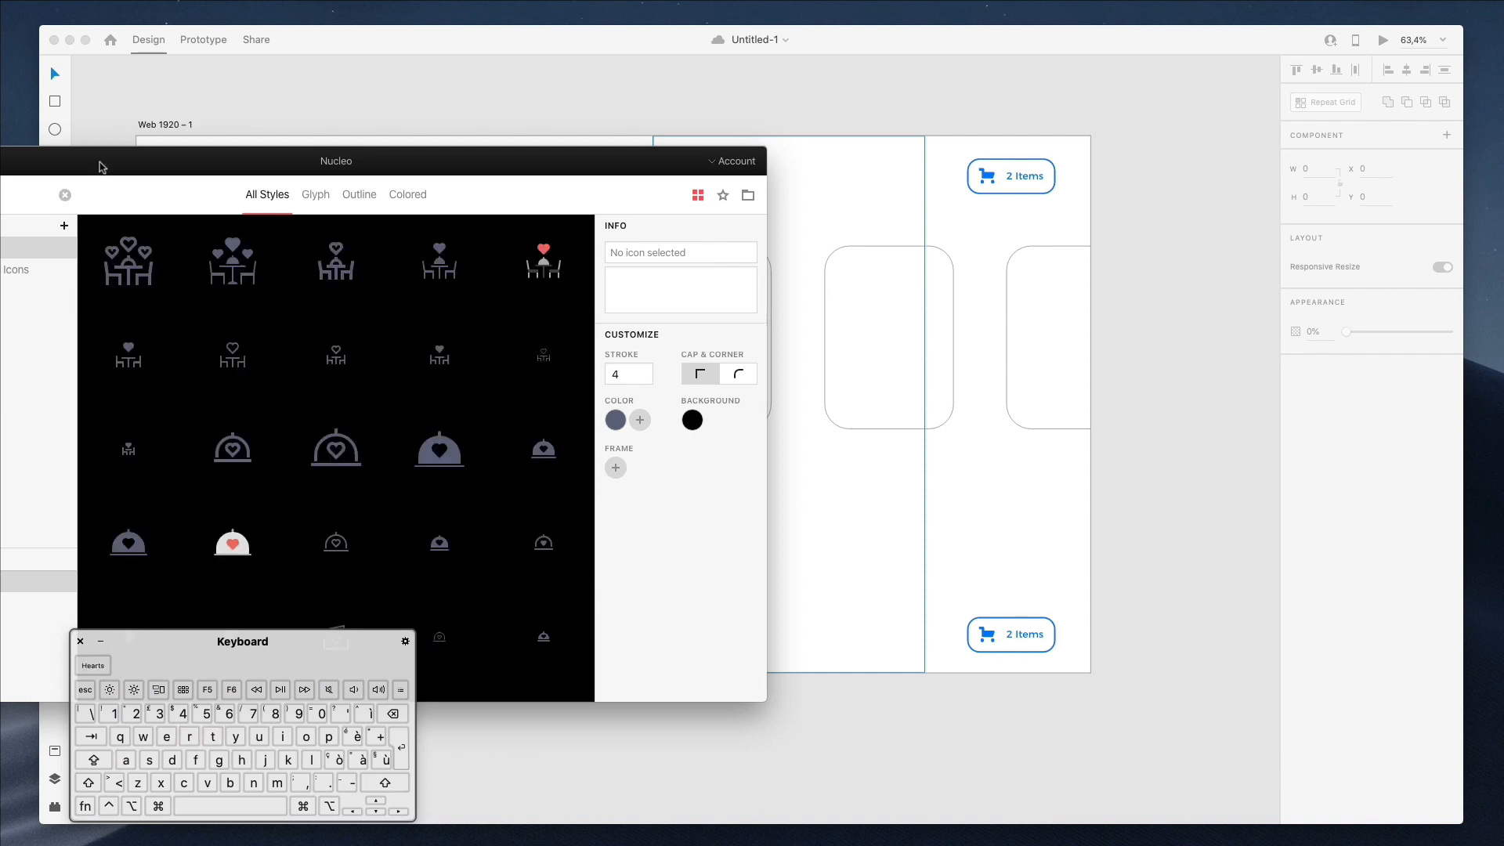
scroll(down, 3)
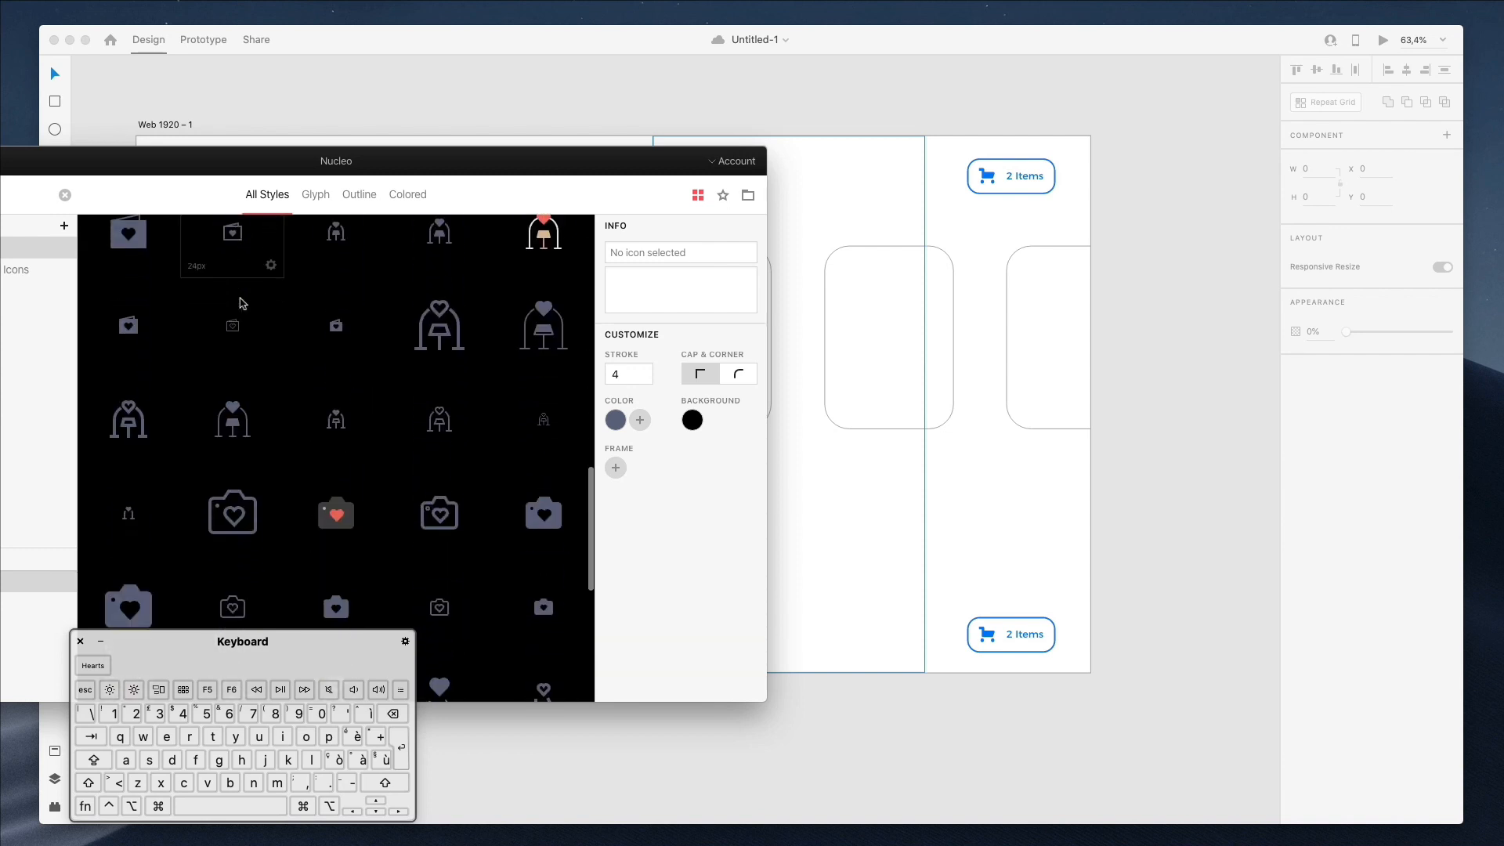
scroll(down, 3)
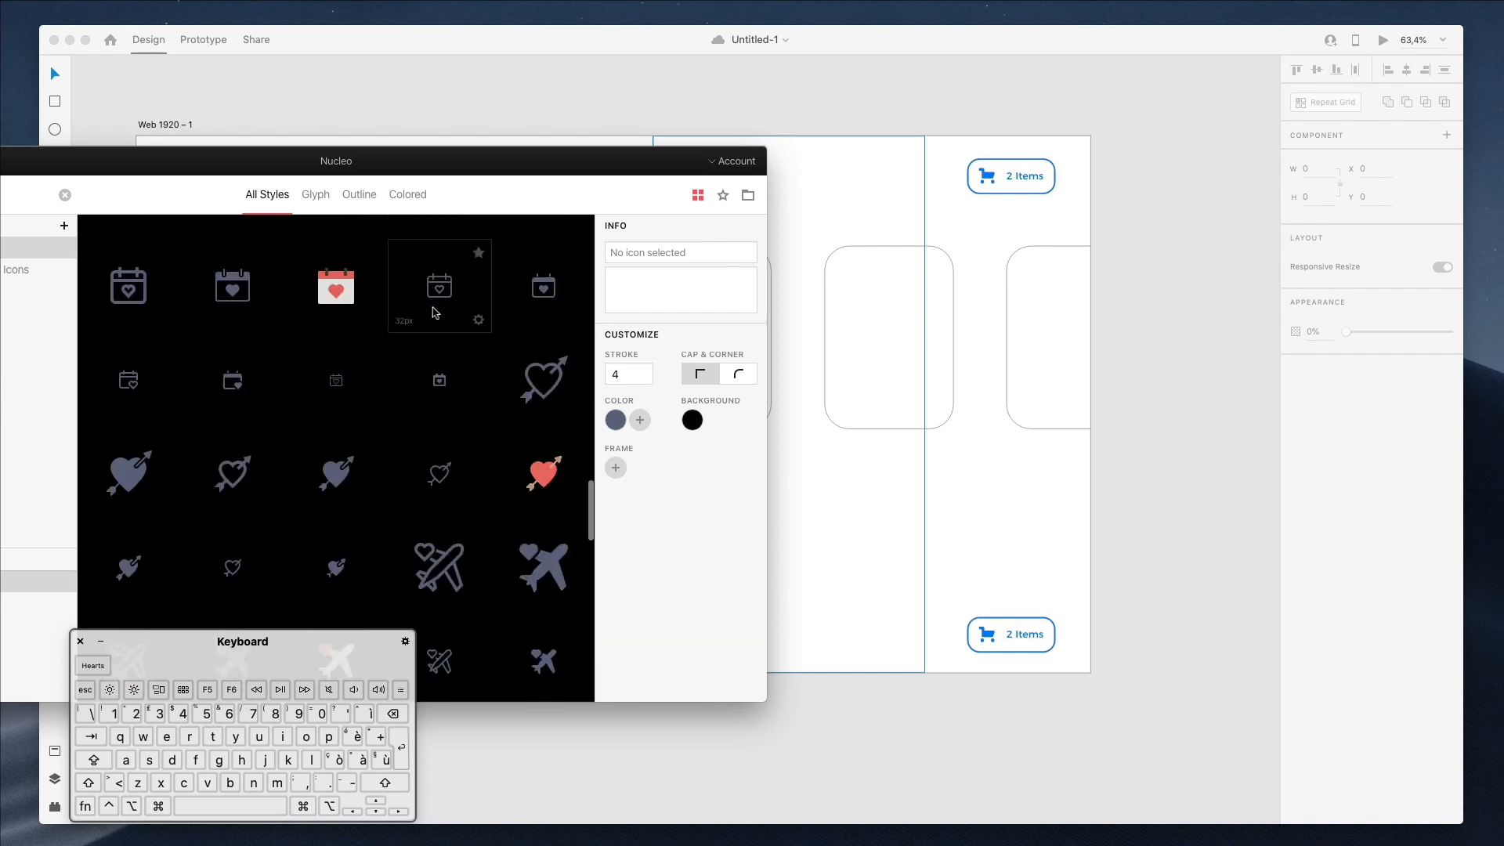
scroll(down, 3)
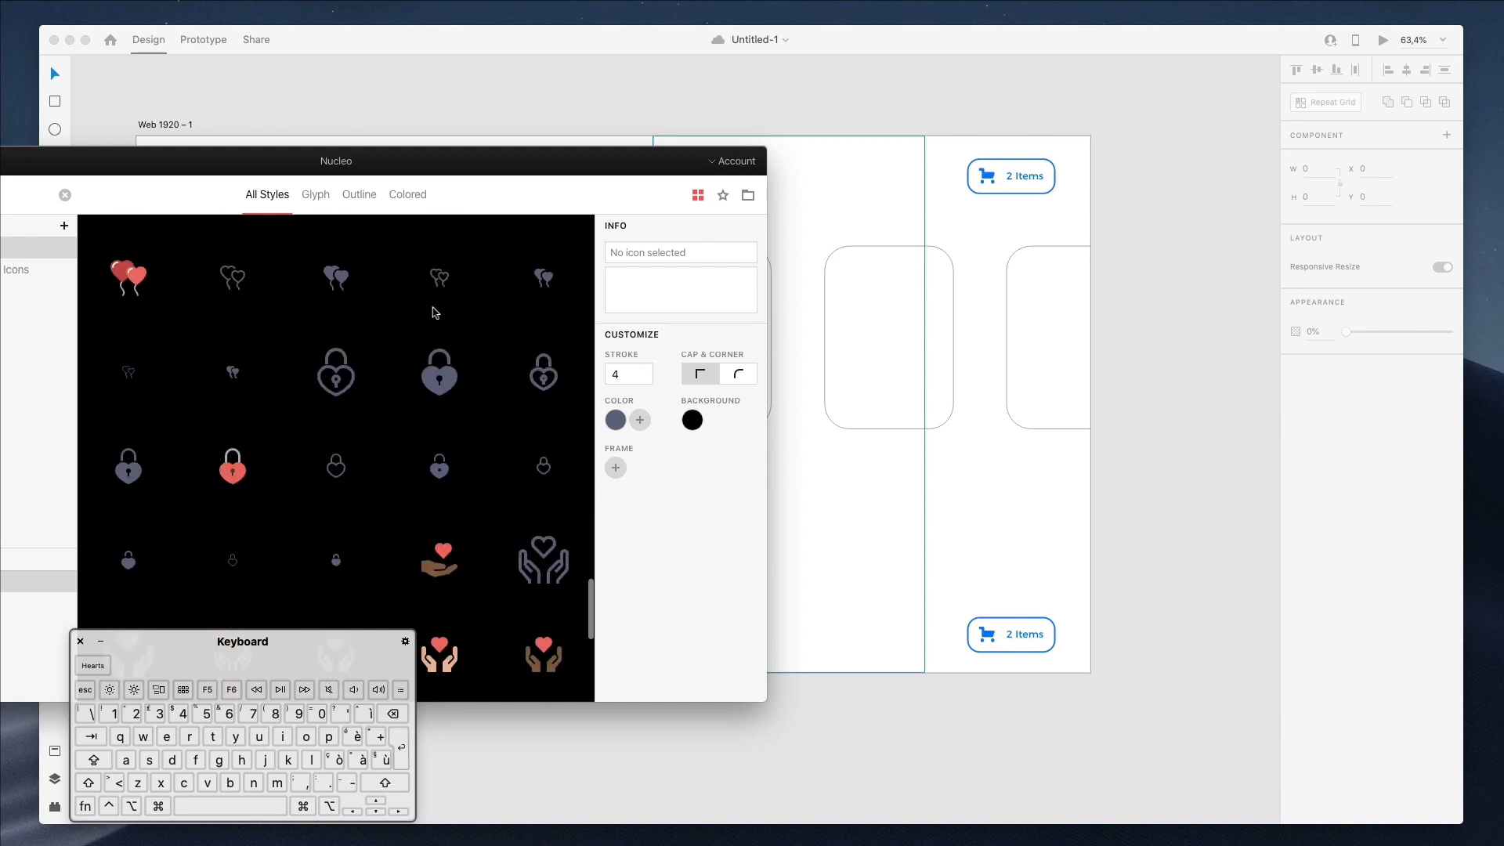
scroll(down, 3)
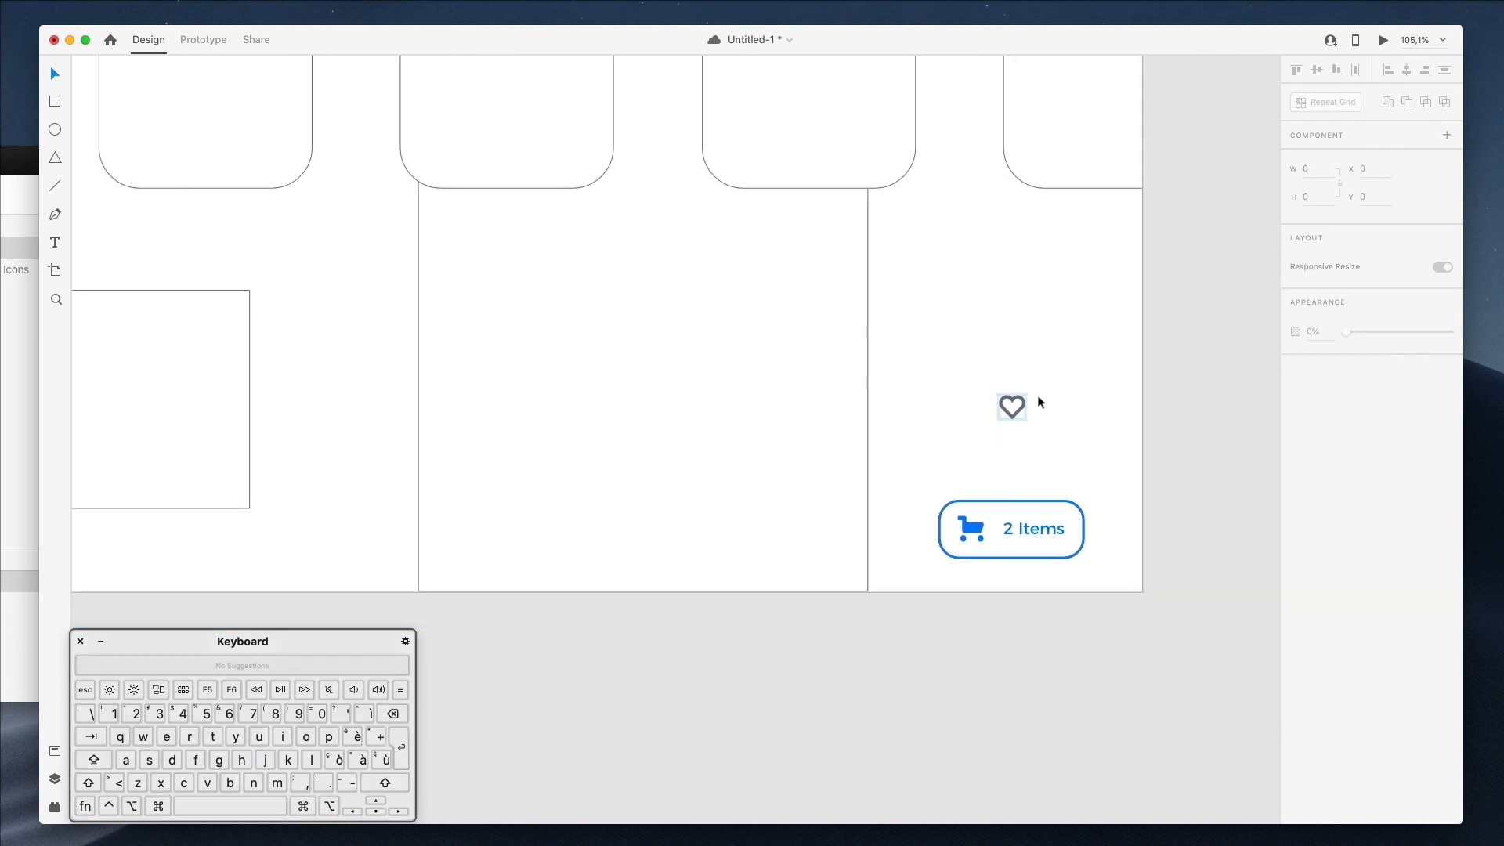
- Place the heart icon inside the copied cart button to form a small heart button
click(1011, 406)
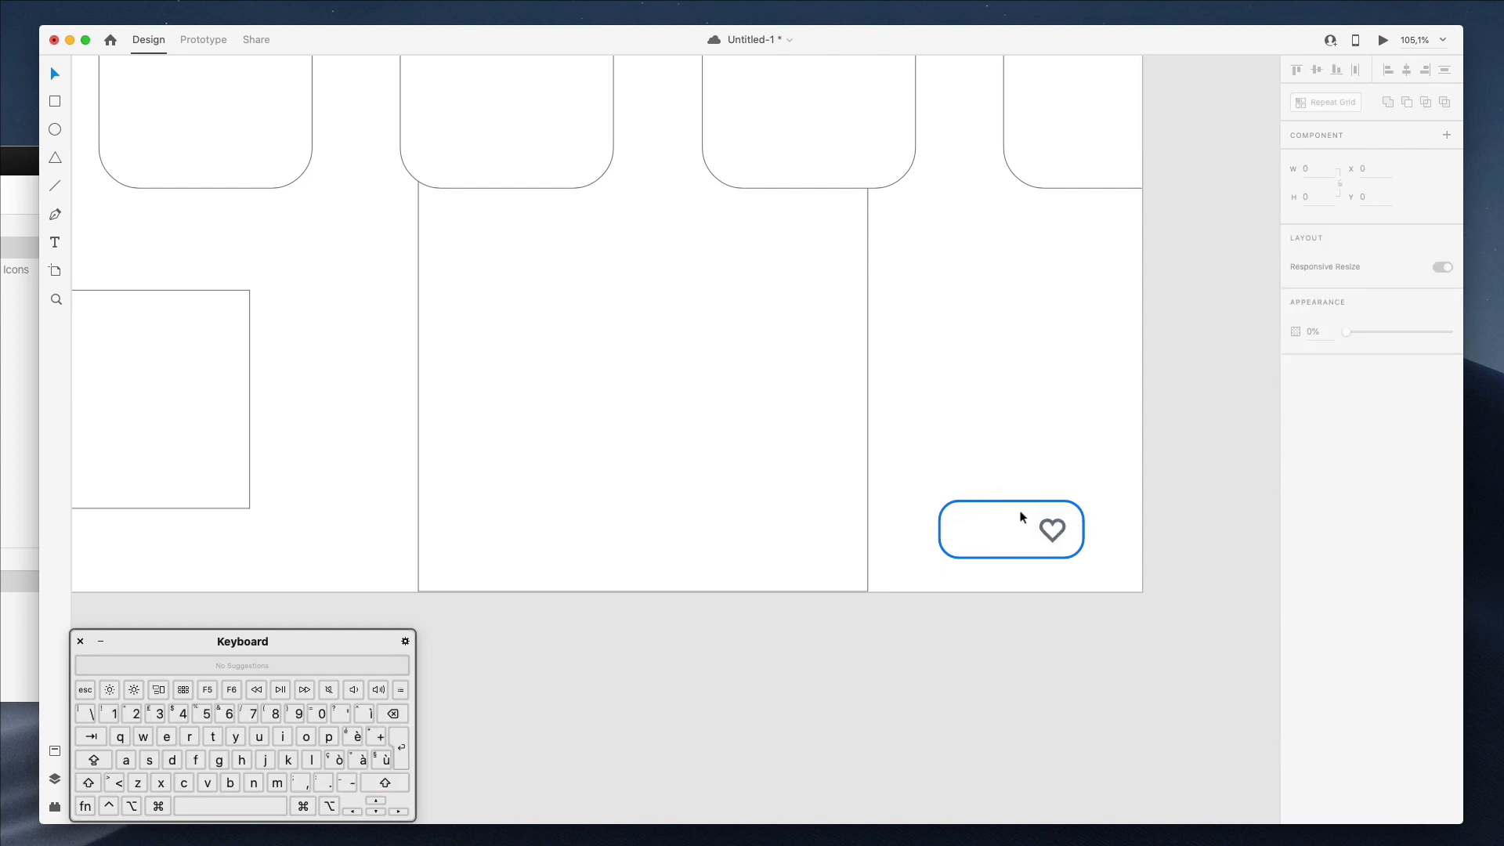
click(1051, 530)
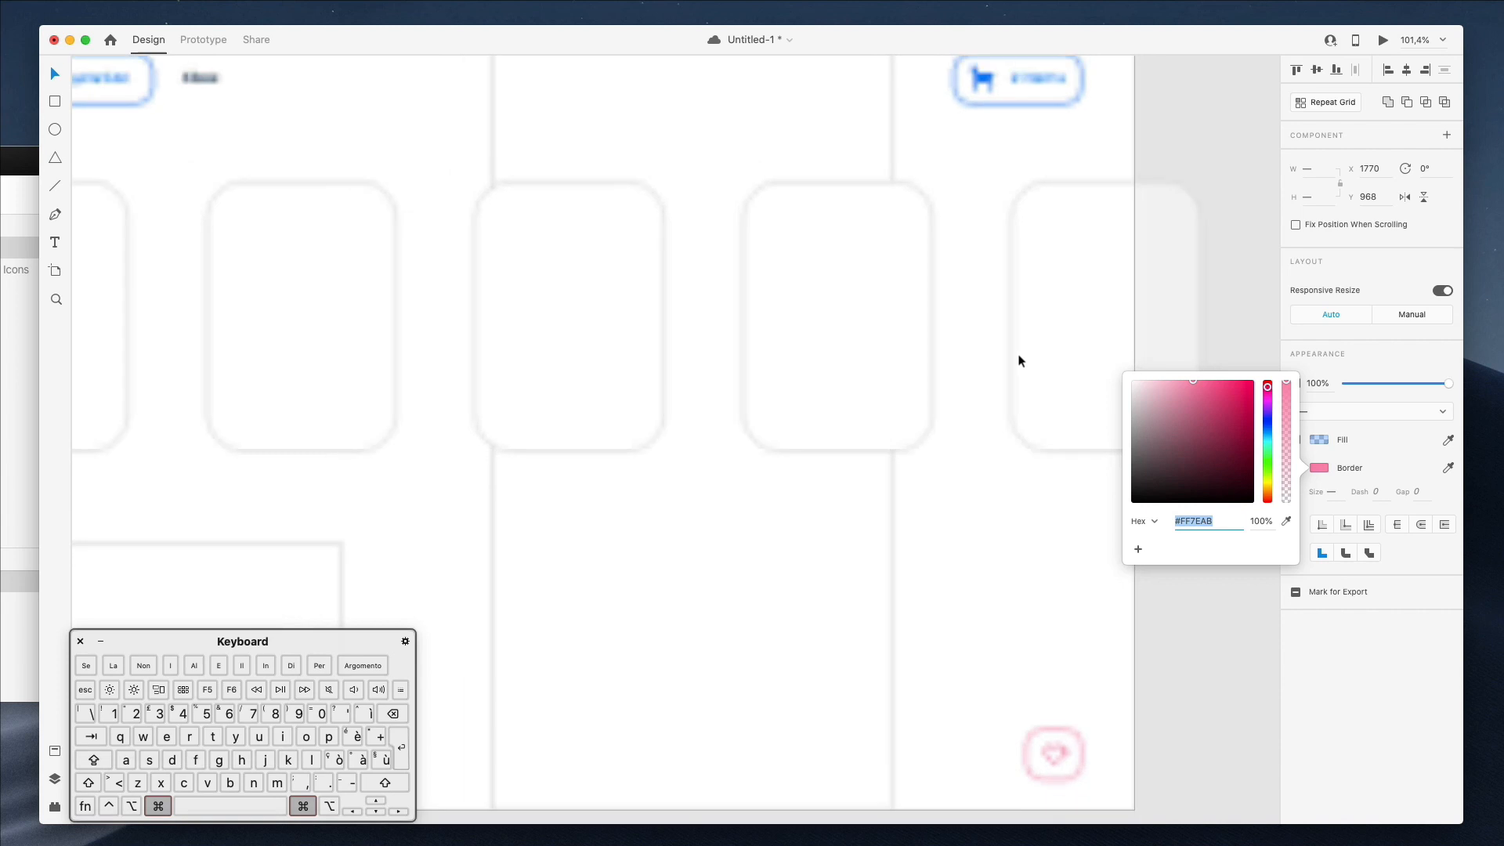
scroll(down, 3)
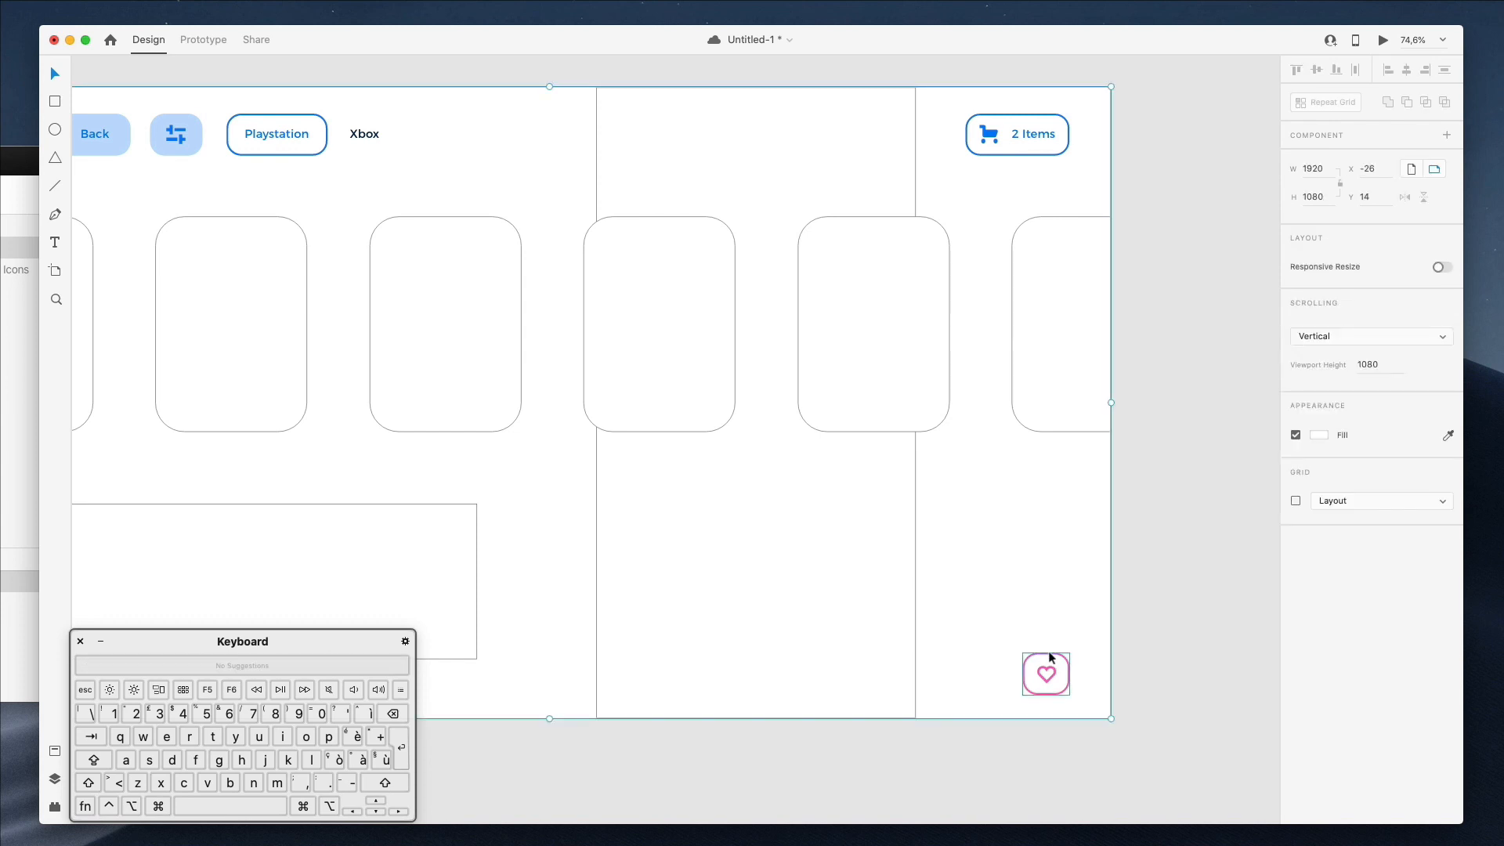
click(1046, 672)
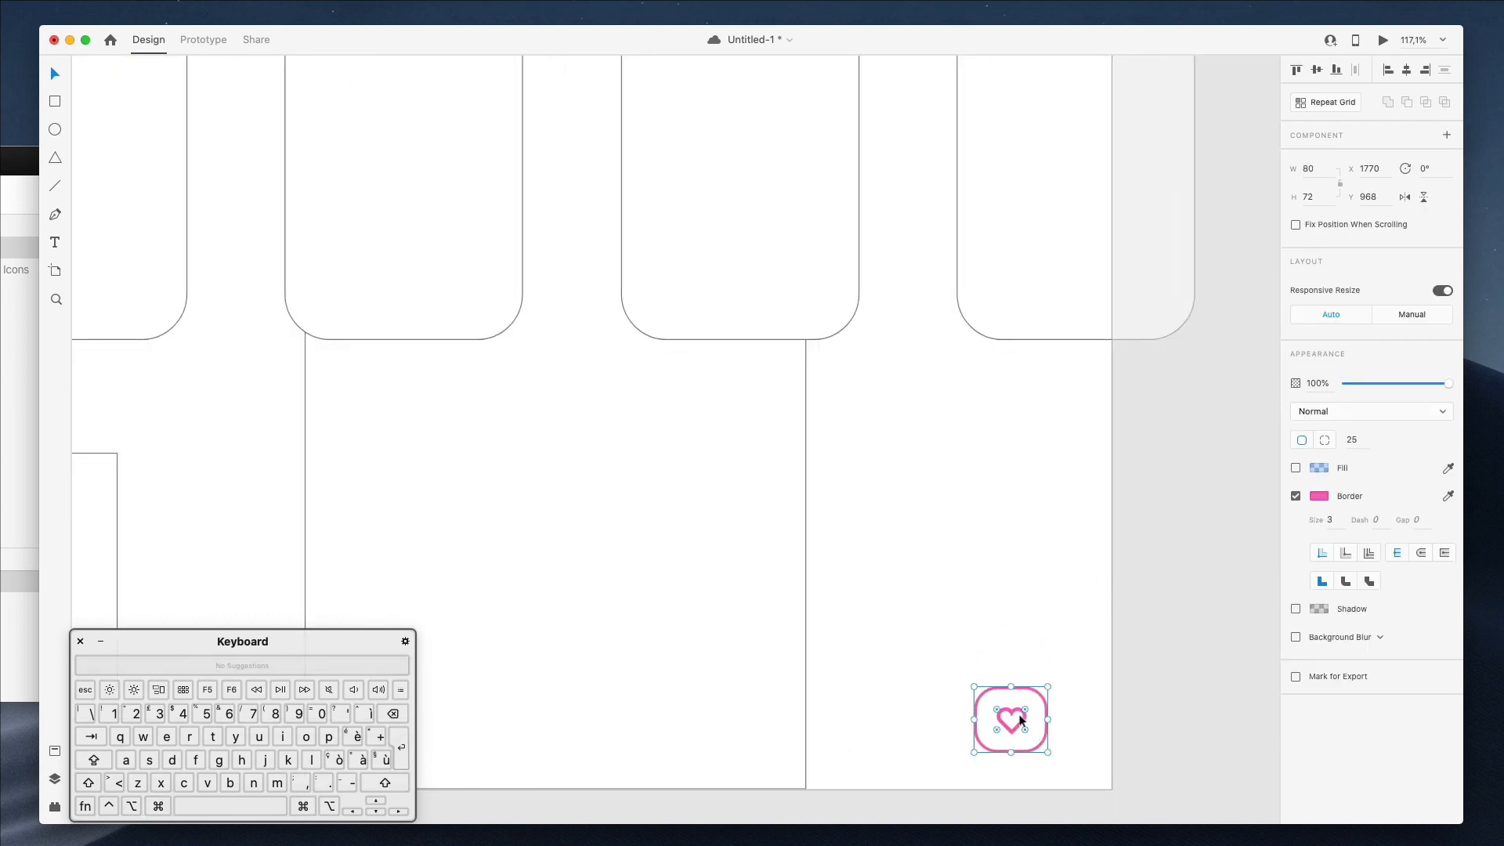
- Give the heart icon a pink #FF5882 fill and fade the button's fill to about 10% opacity
double_click(1011, 721)
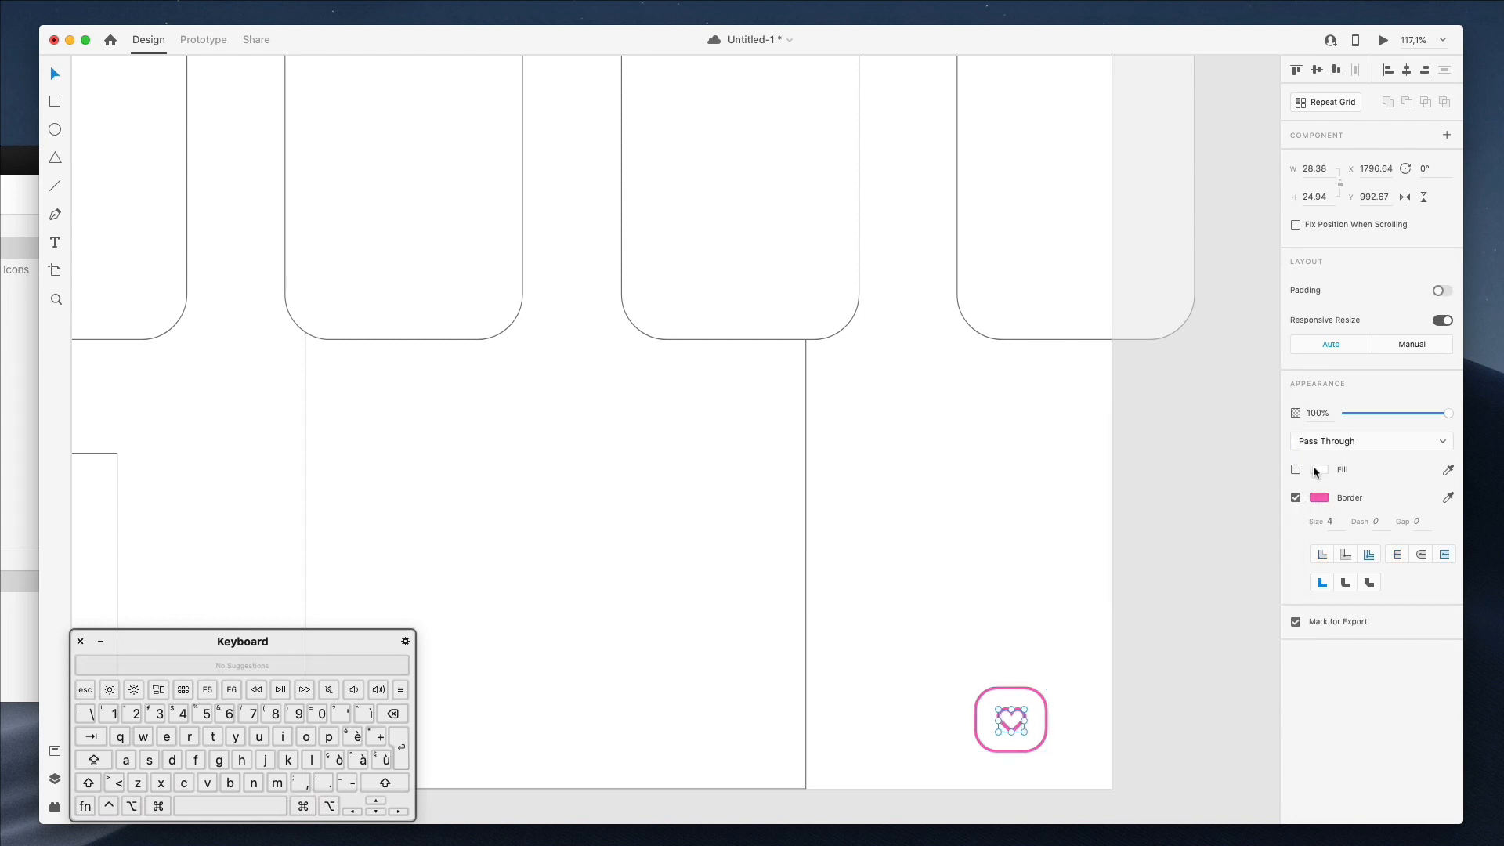
click(1325, 468)
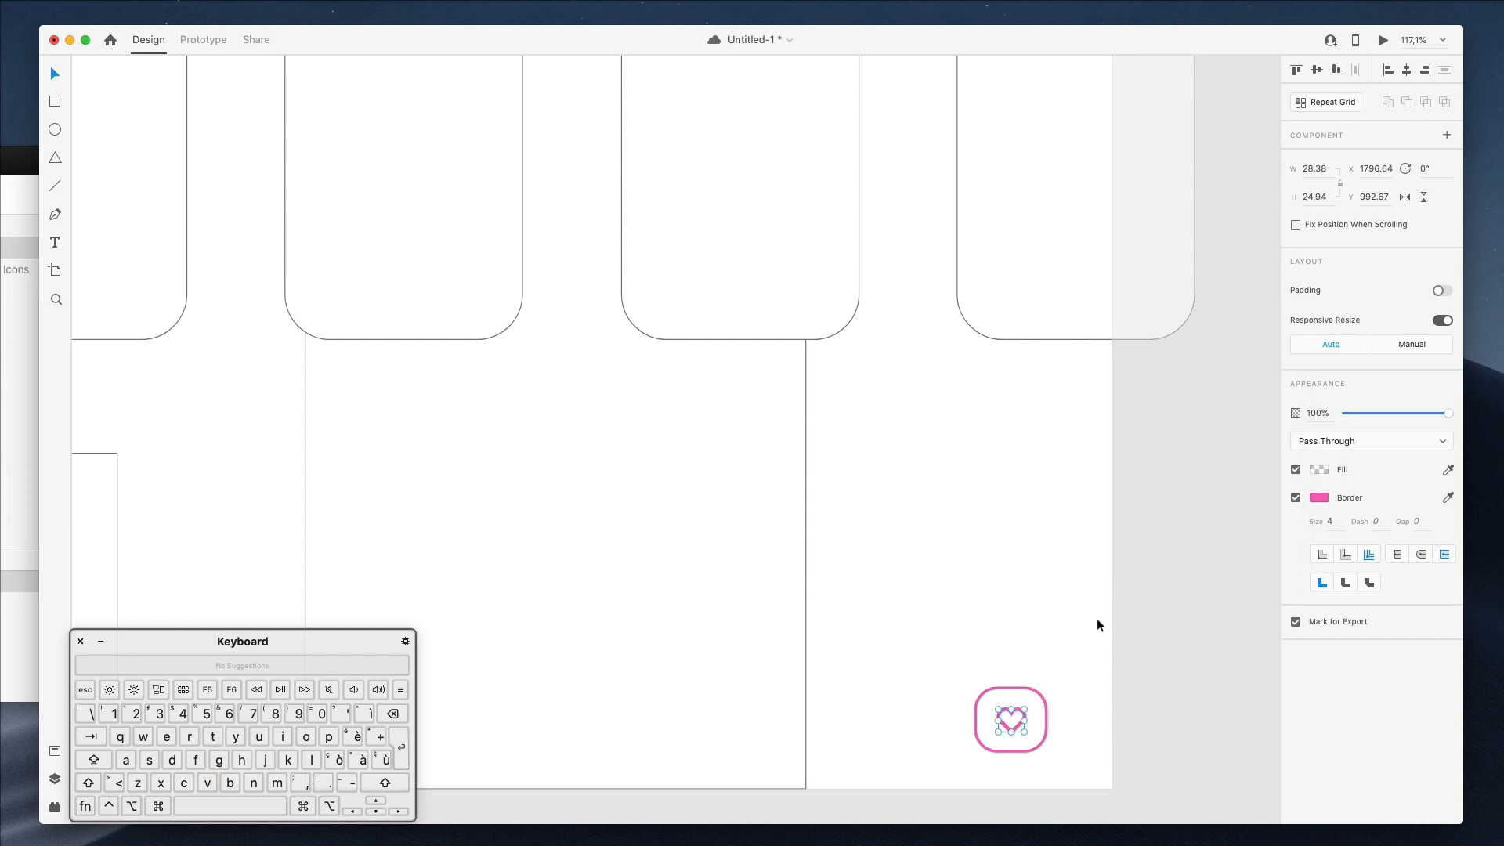
click(1010, 719)
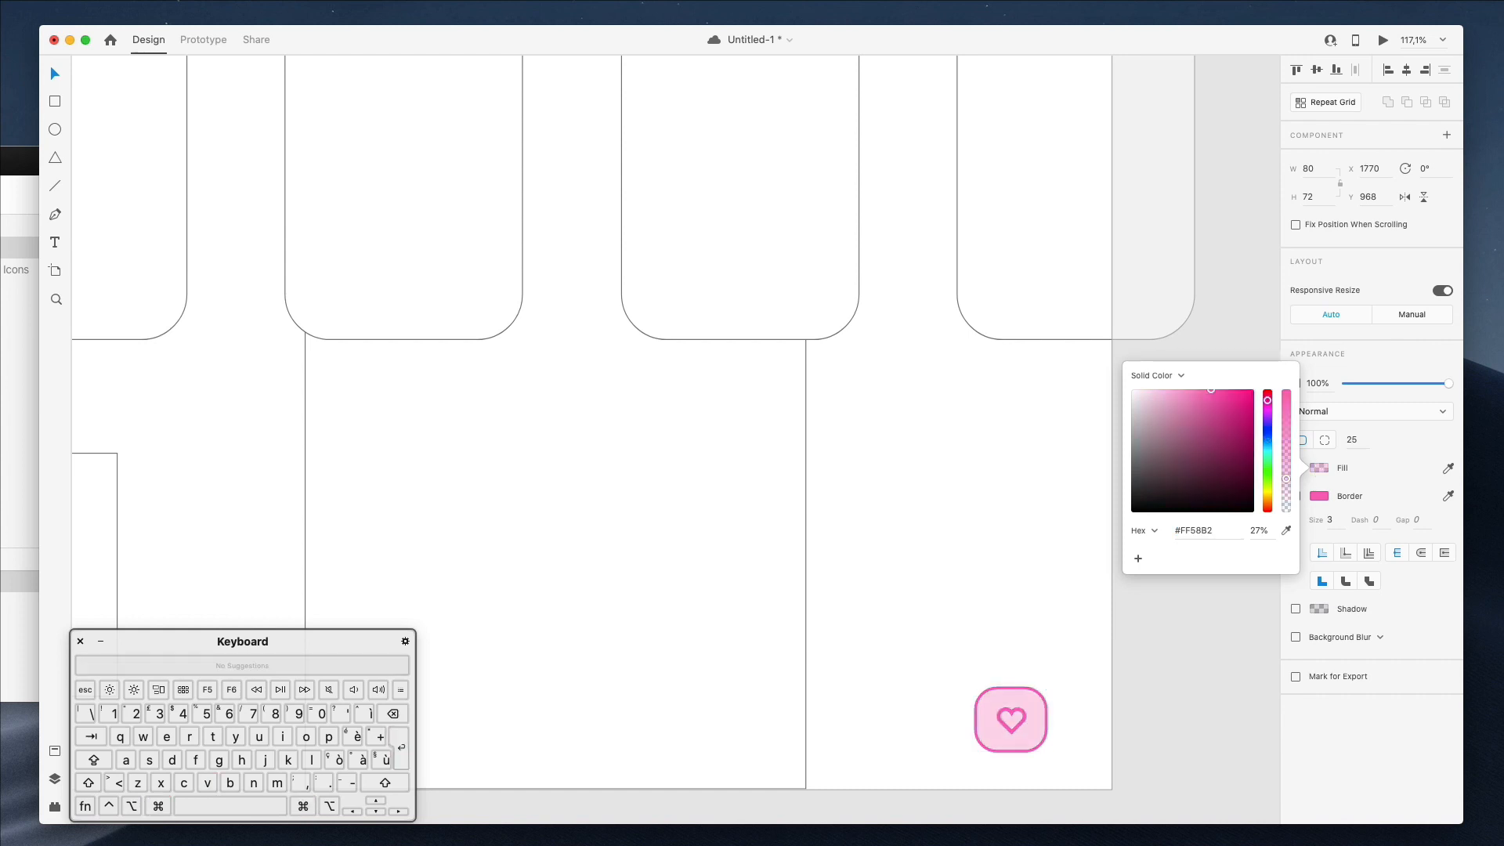
click(1010, 720)
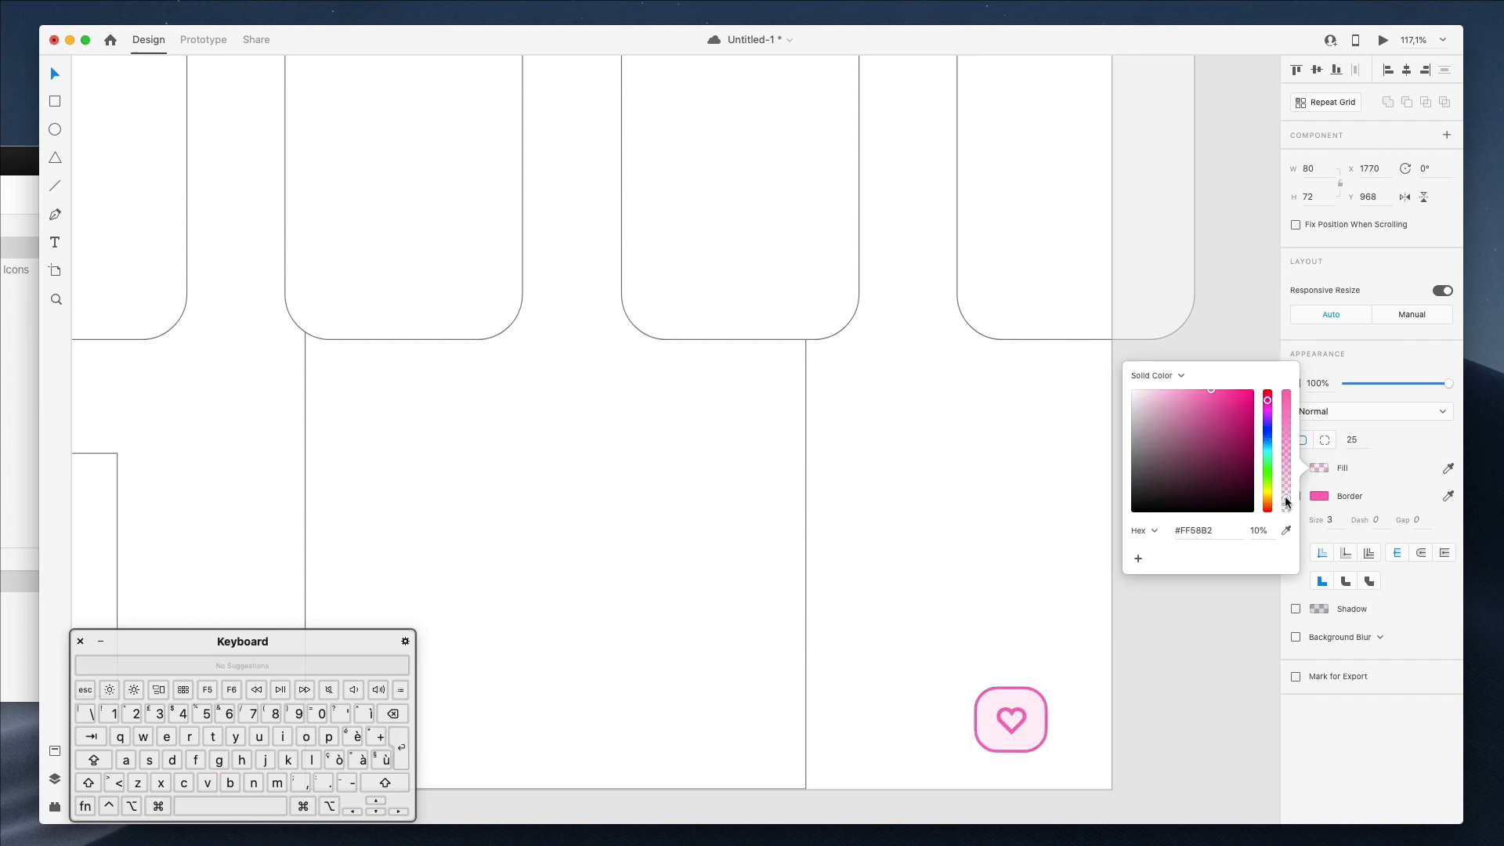
click(1296, 497)
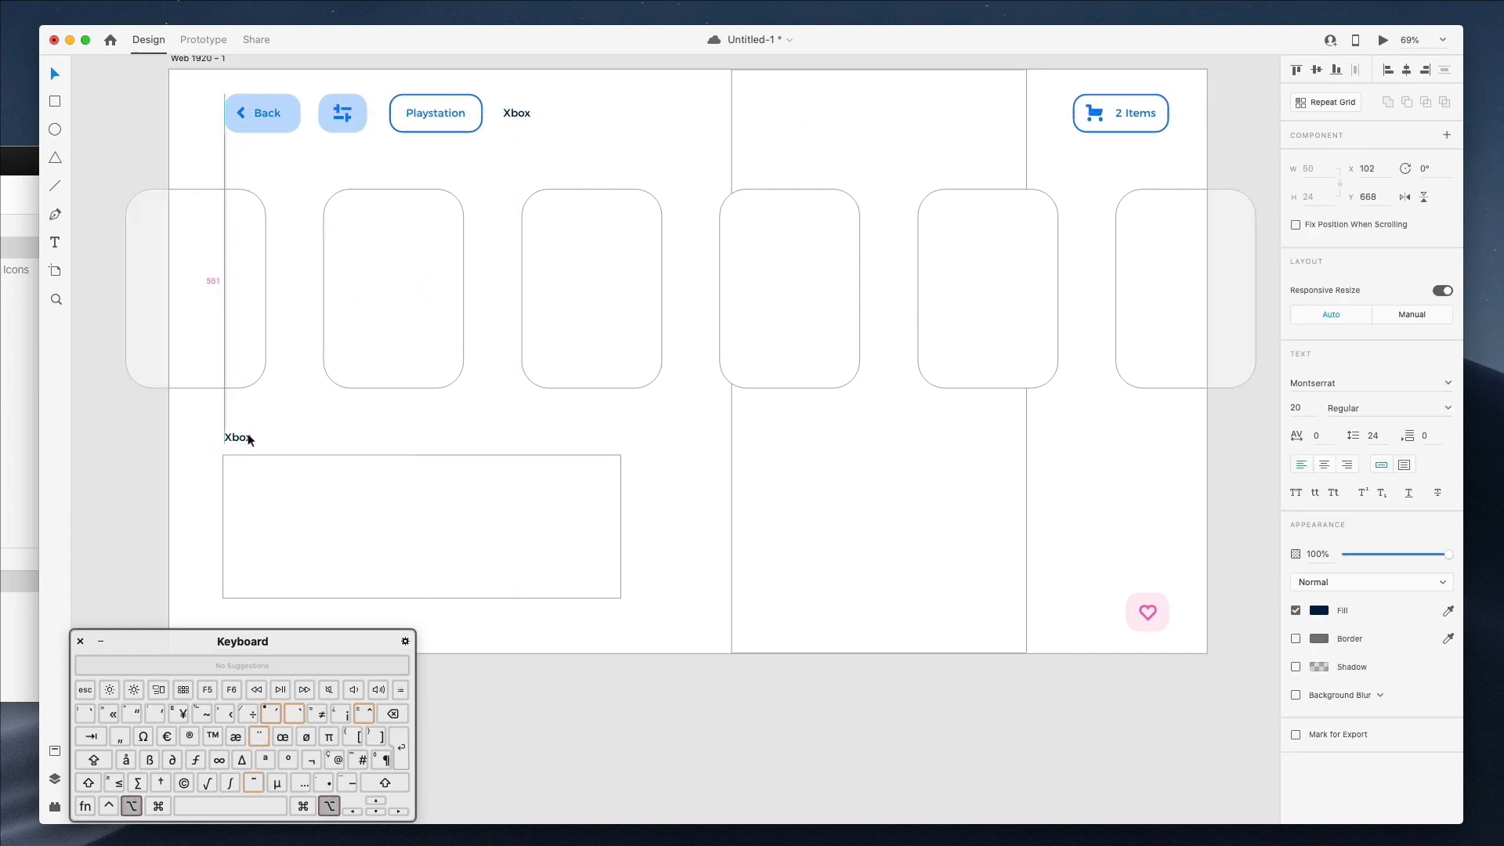
- Retype the duplicated Xbox labels as NEW CONSOLES and Playstation 5 in the hero area
double_click(235, 437)
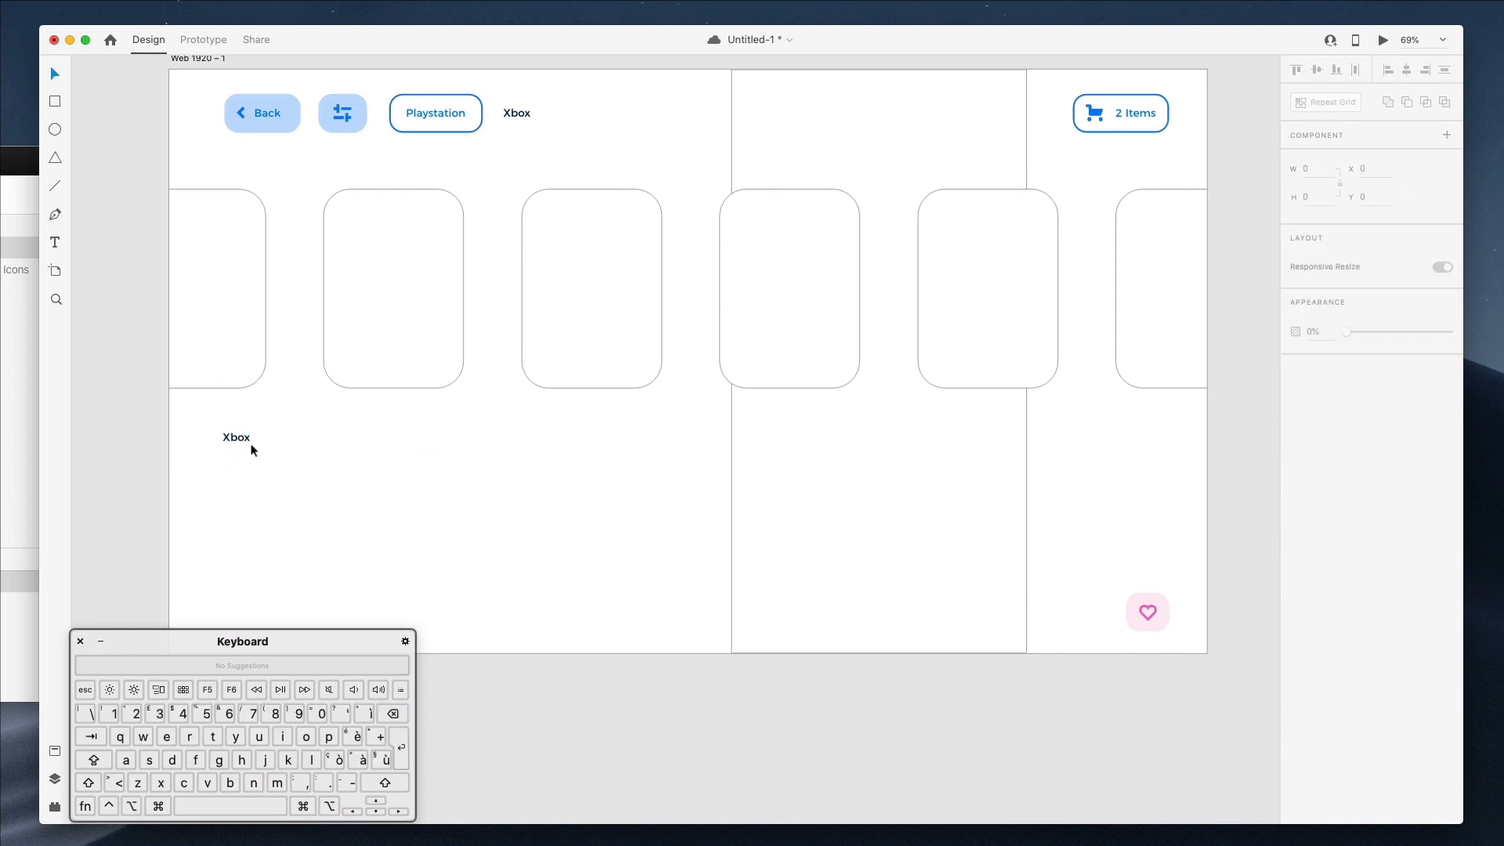
click(235, 508)
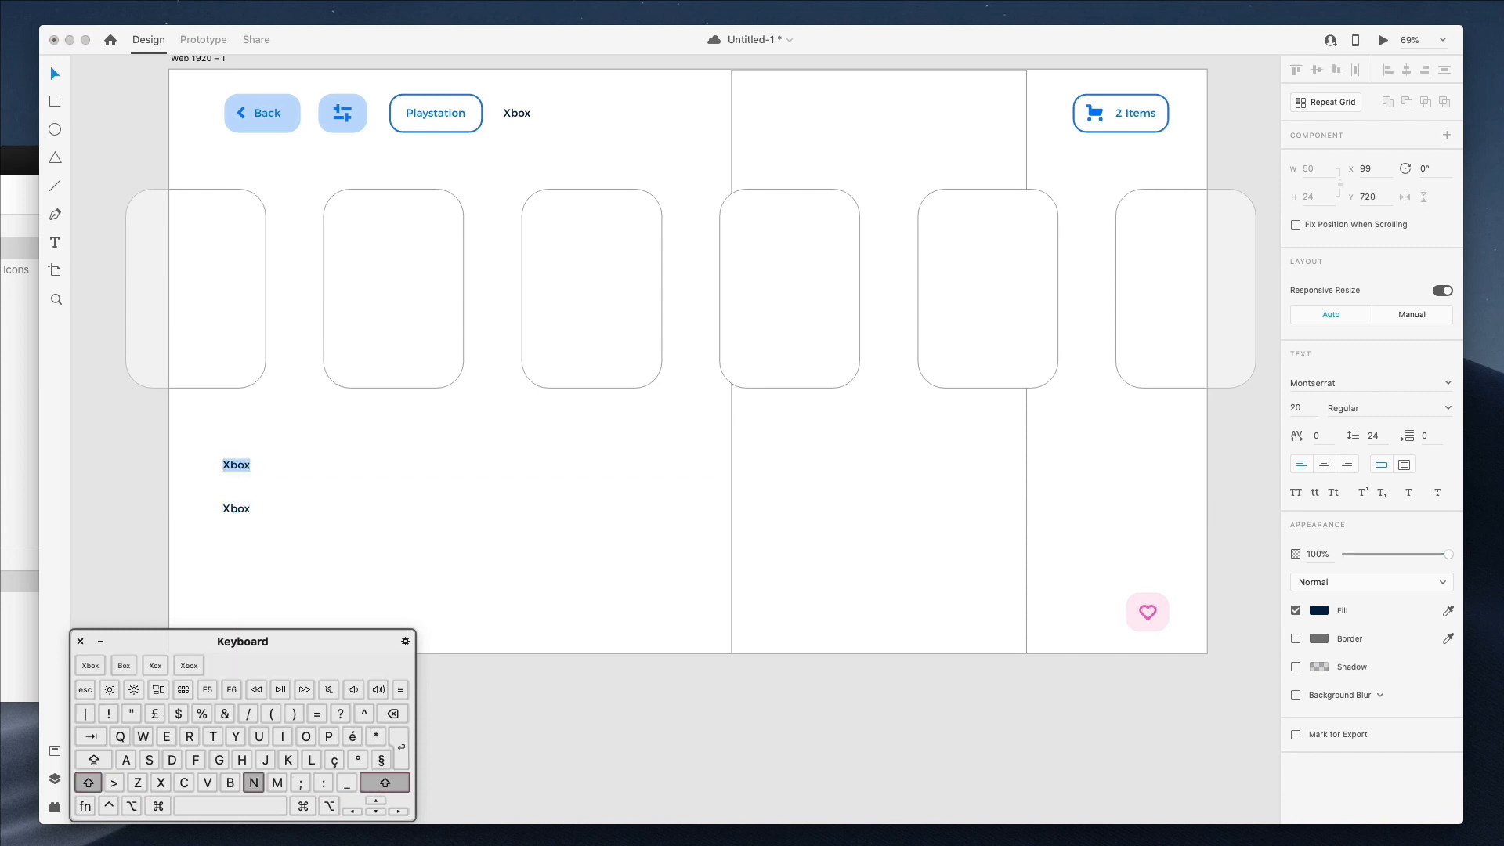
text(NEW)
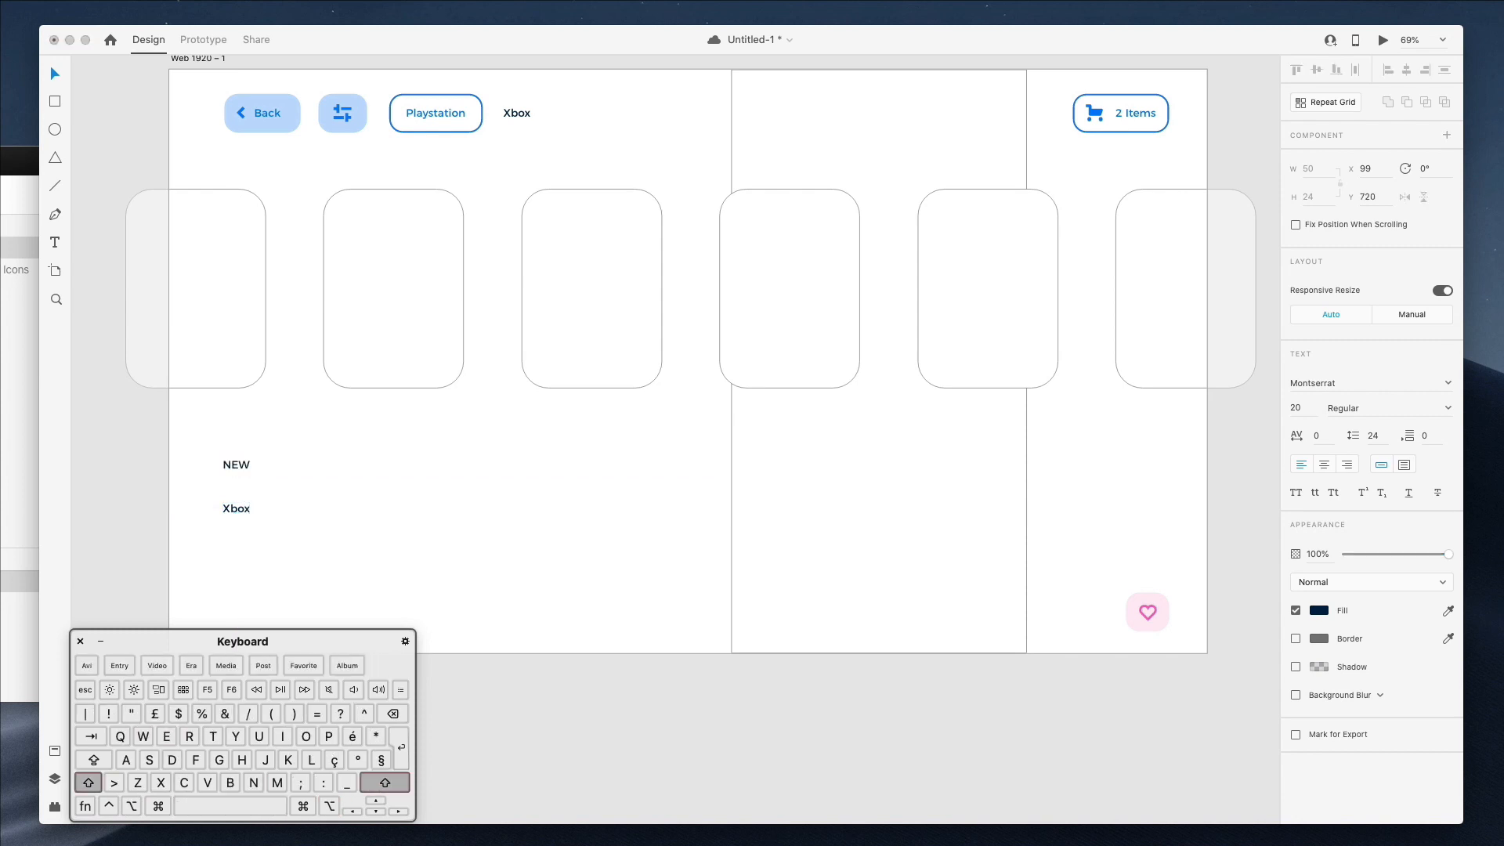
text(CONSOLES)
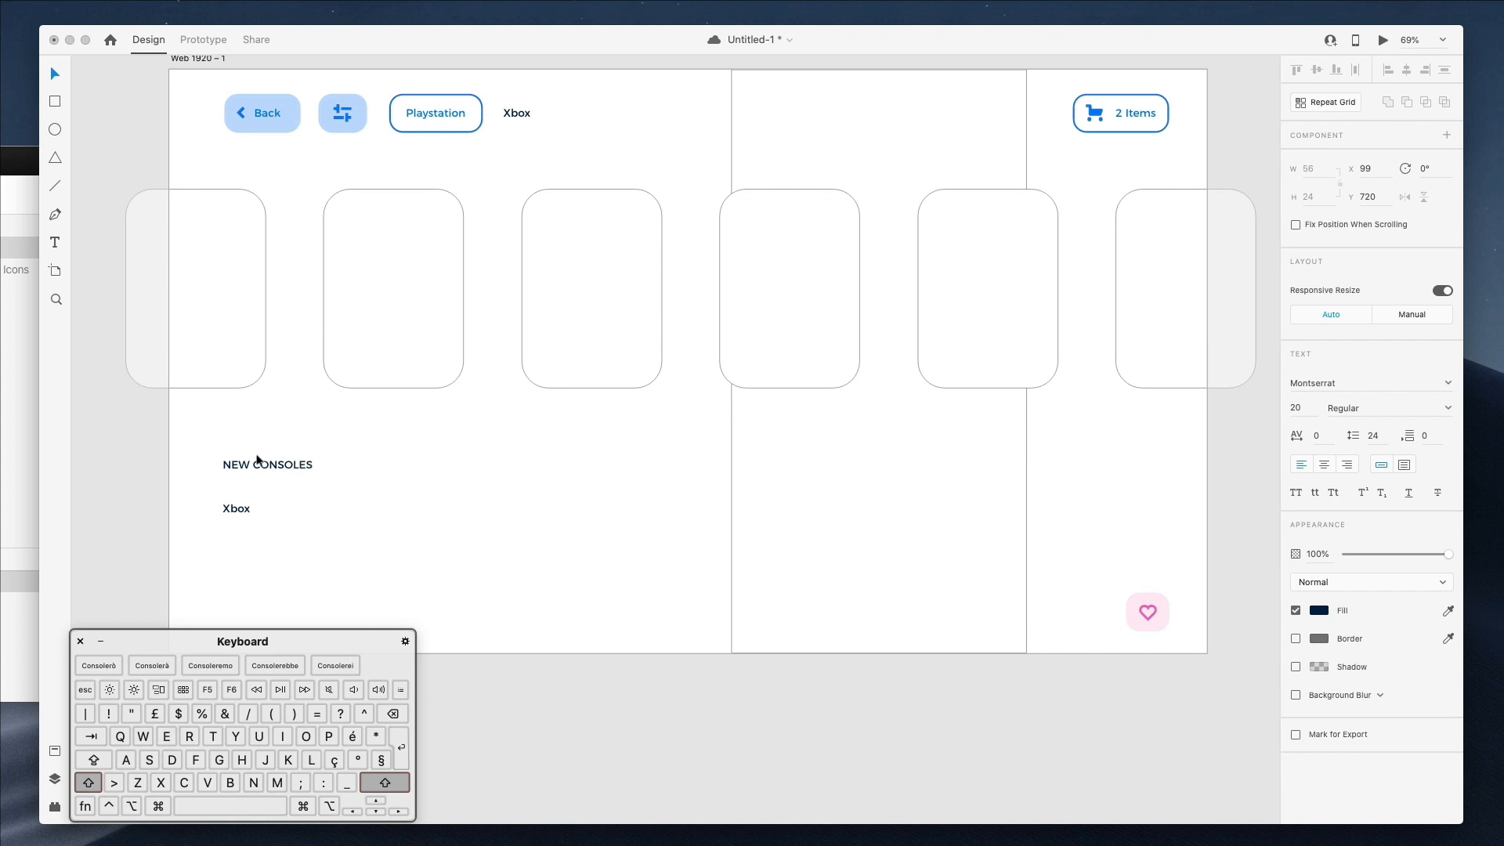
double_click(235, 507)
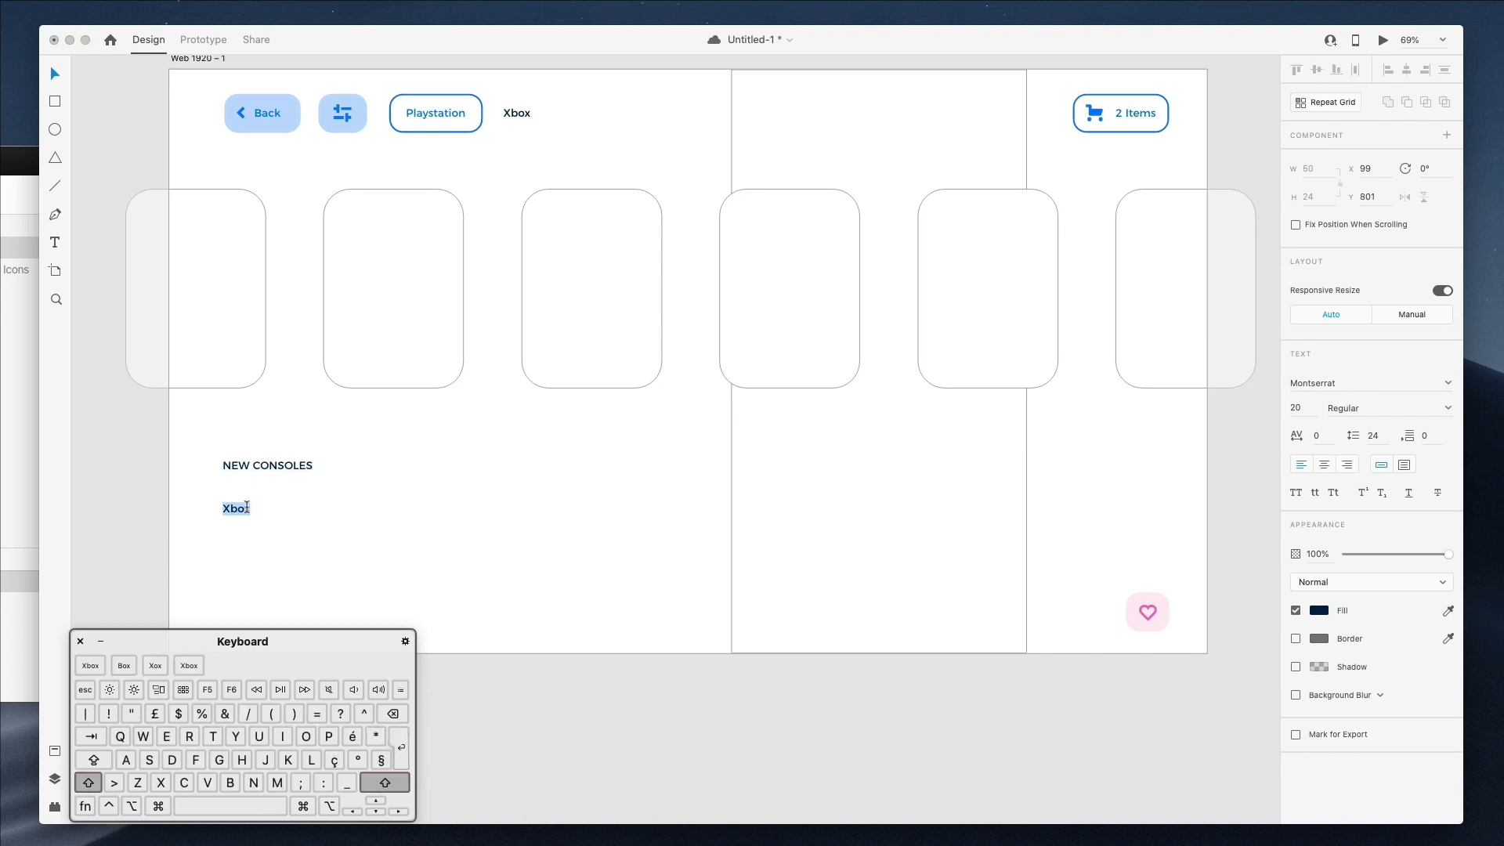
text(Playstation 5)
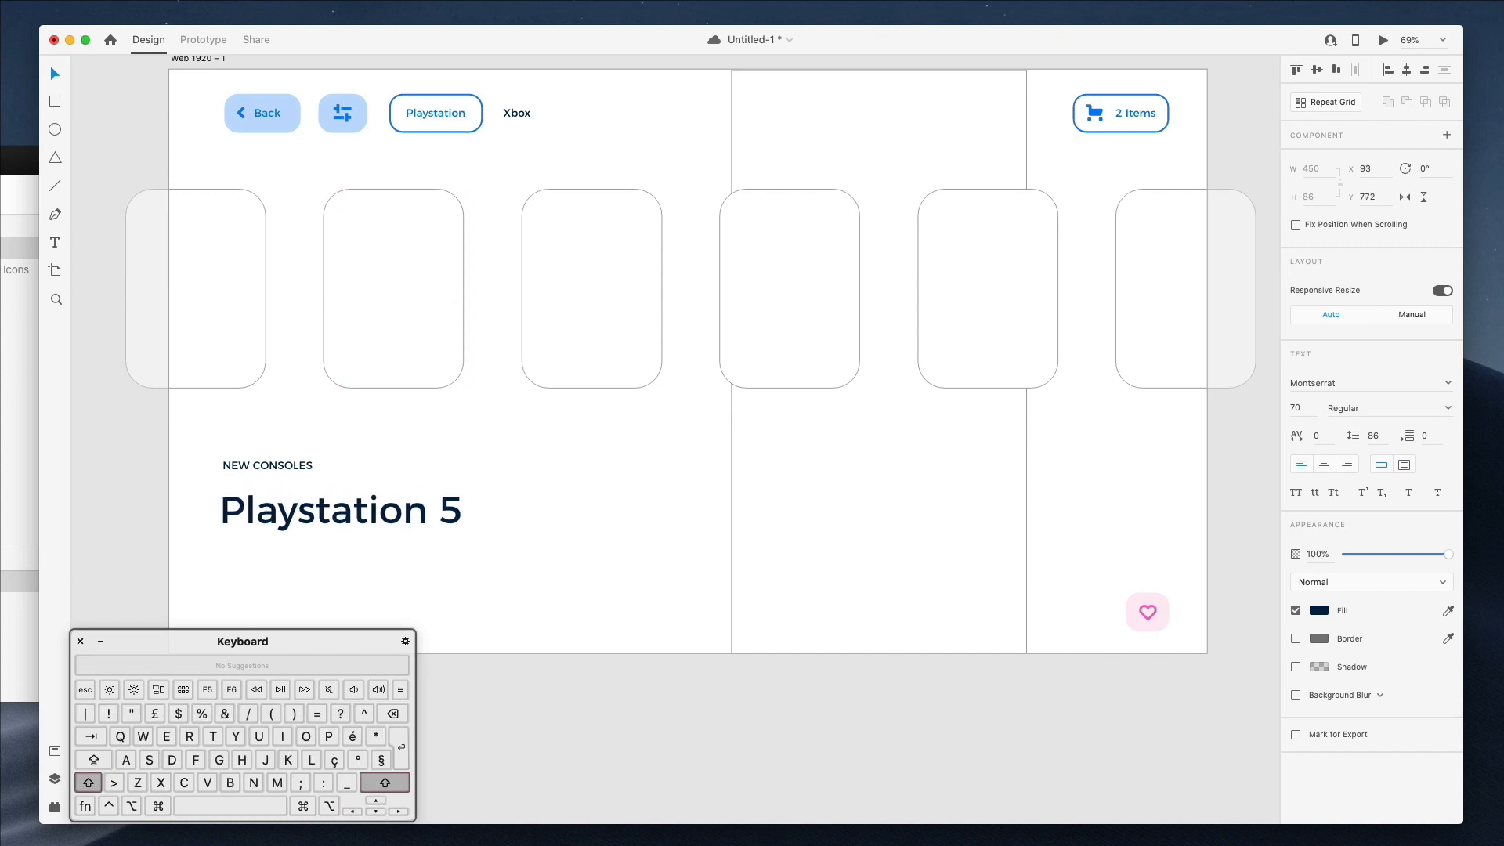
- Set the Playstation 5 heading to size 70 and the NEW CONSOLES label's character spacing to 180
click(556, 515)
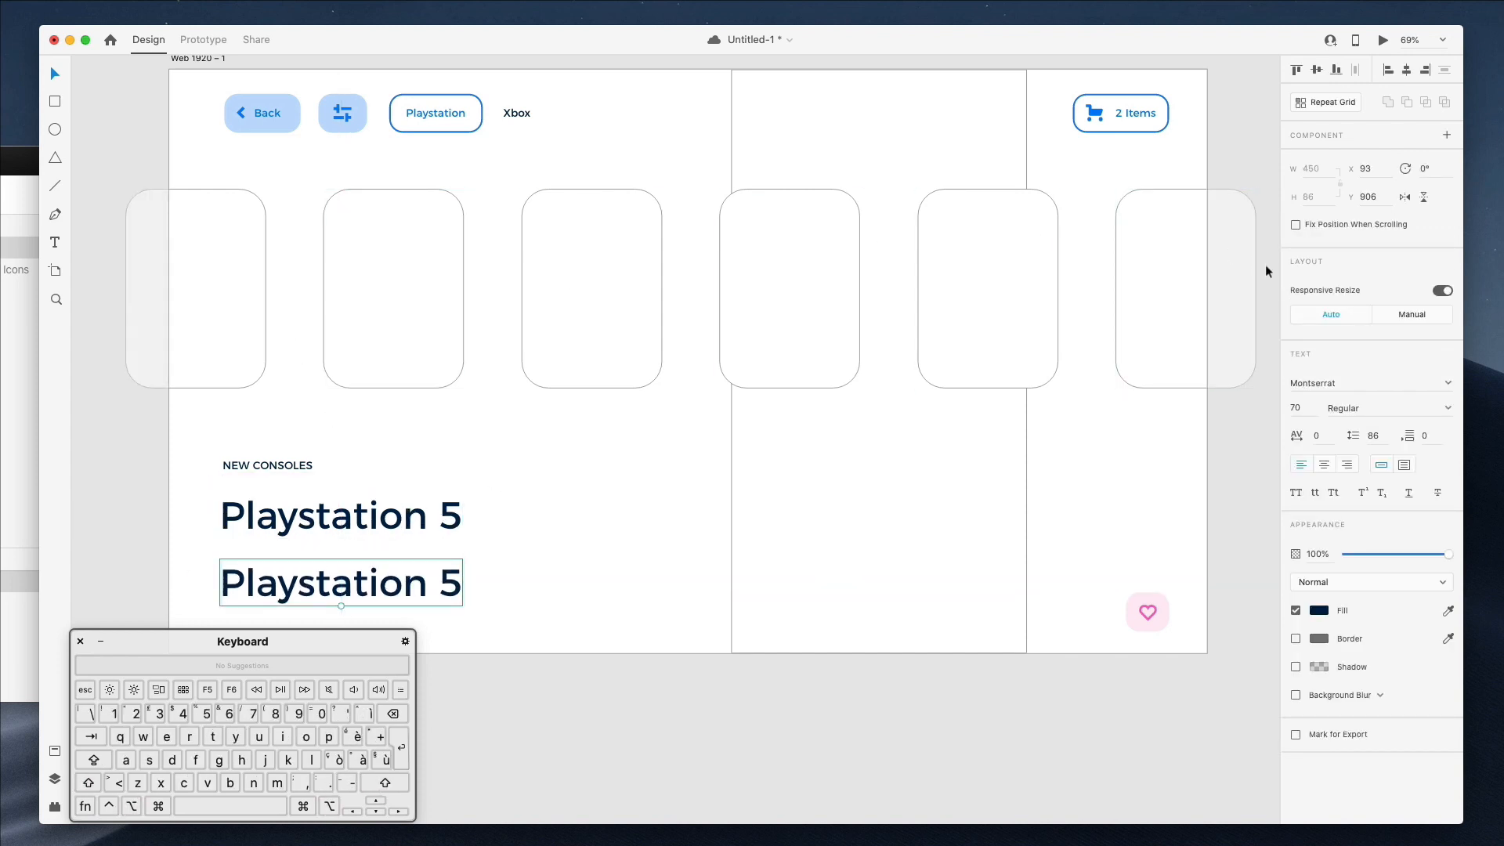
click(195, 288)
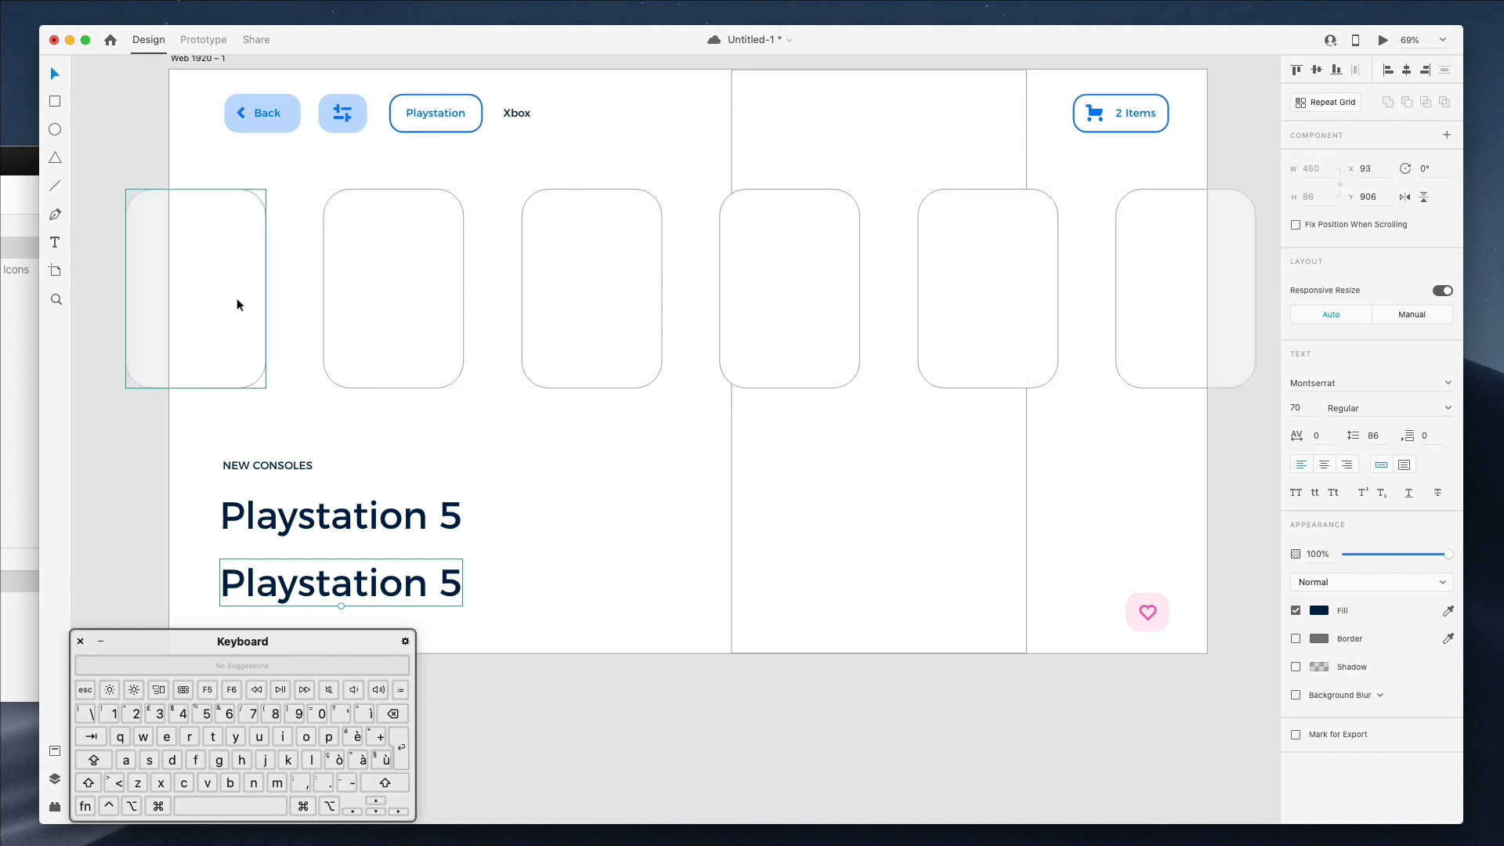
triple_click(340, 583)
text(180)
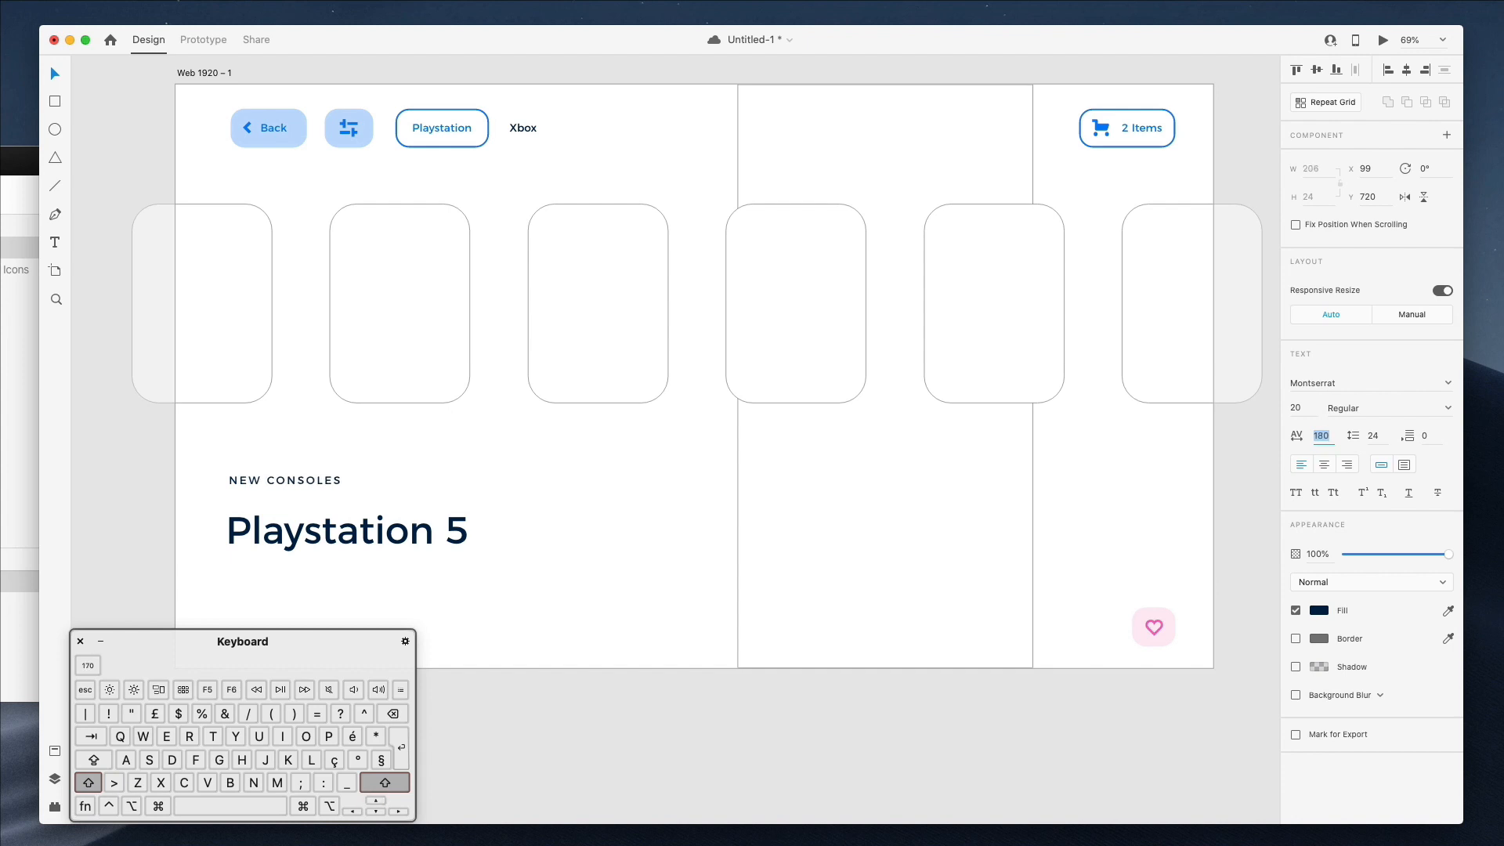
- Change the NEW CONSOLES label's fill to a lighter grey
click(484, 457)
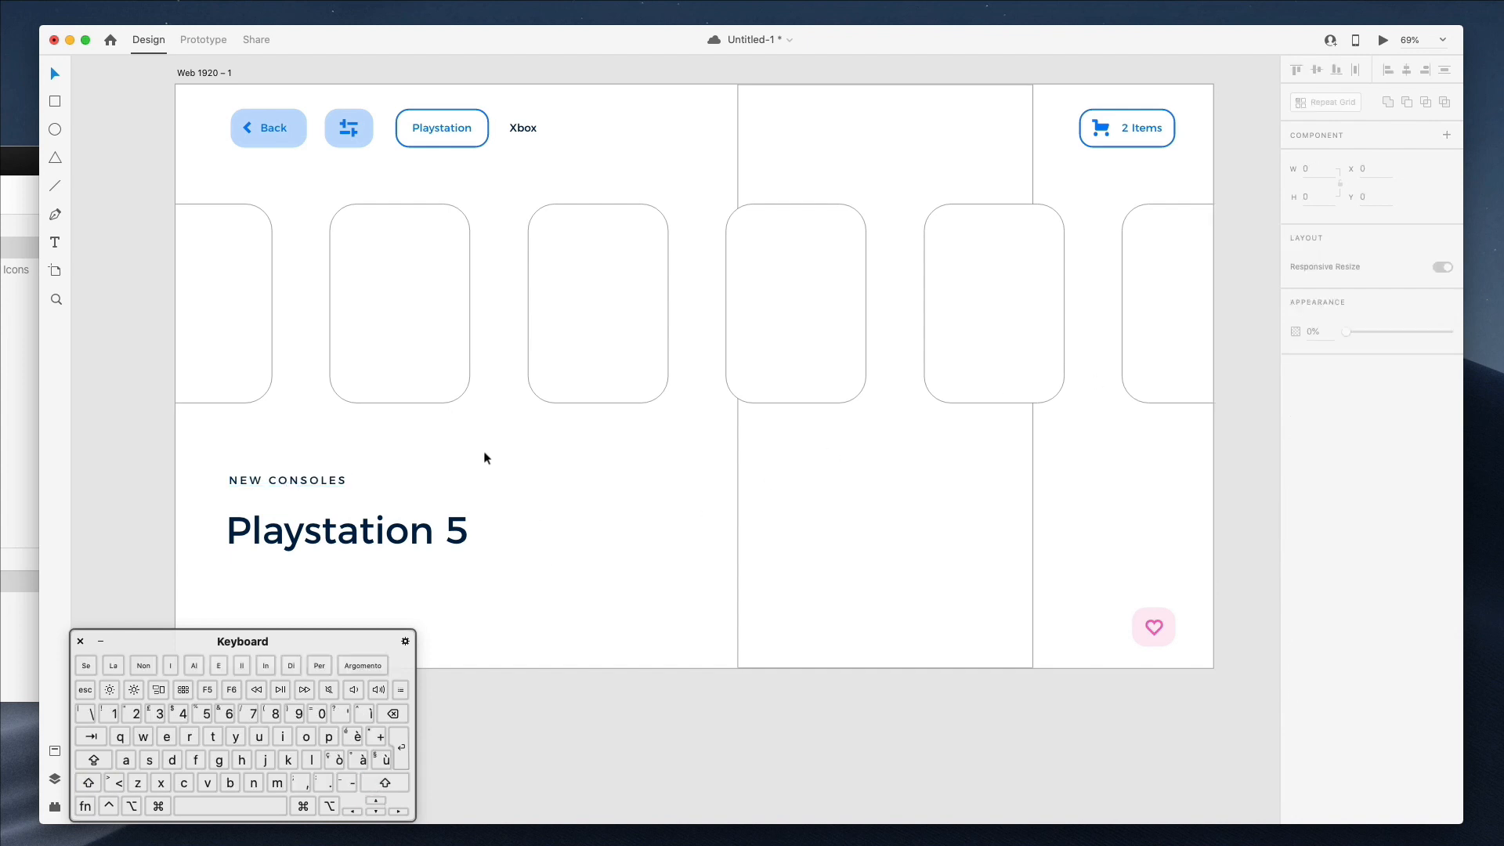
click(287, 480)
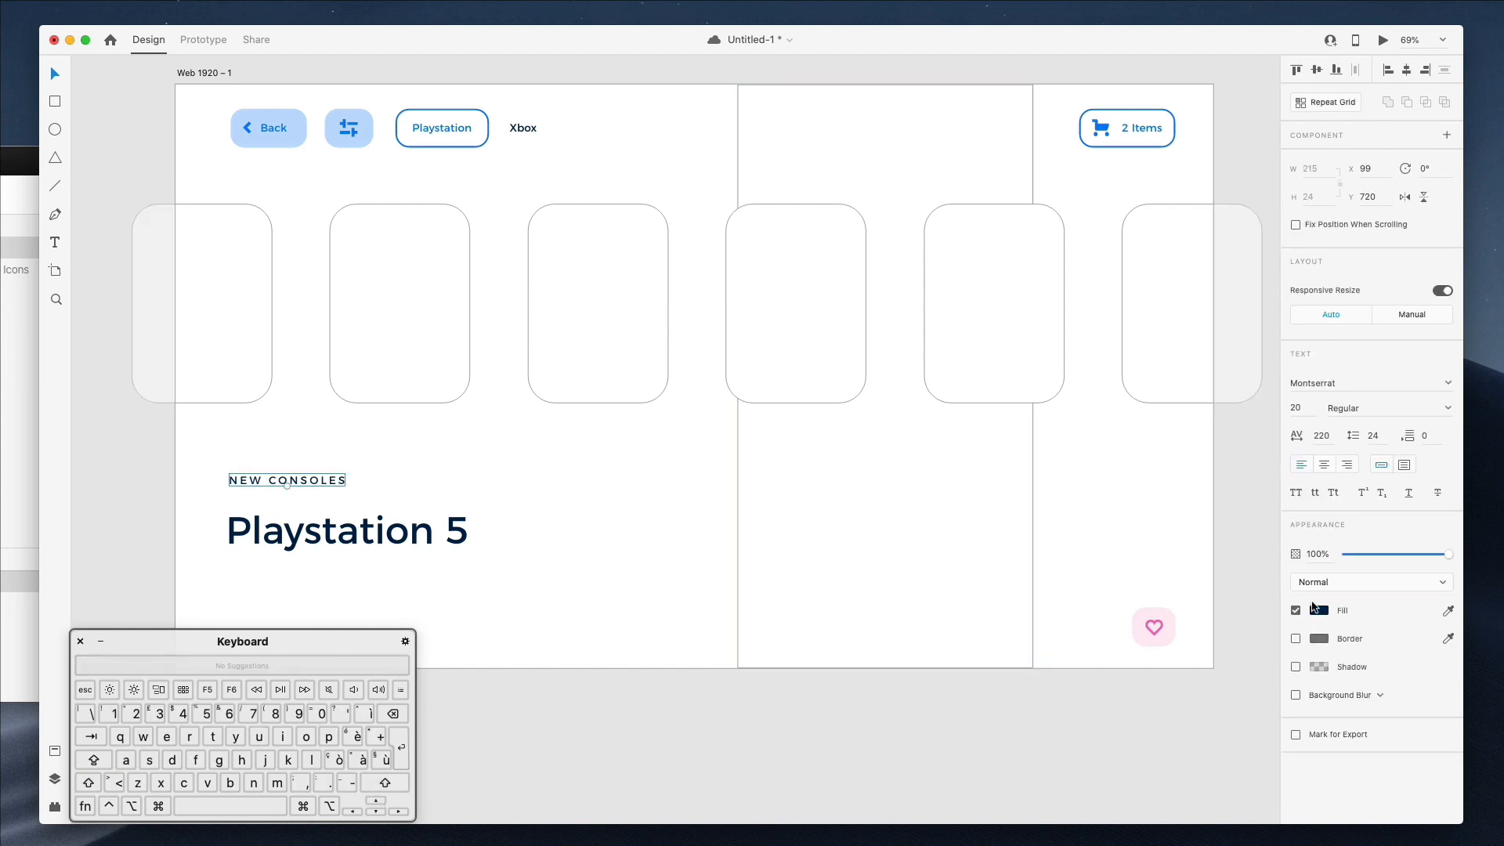
click(1296, 610)
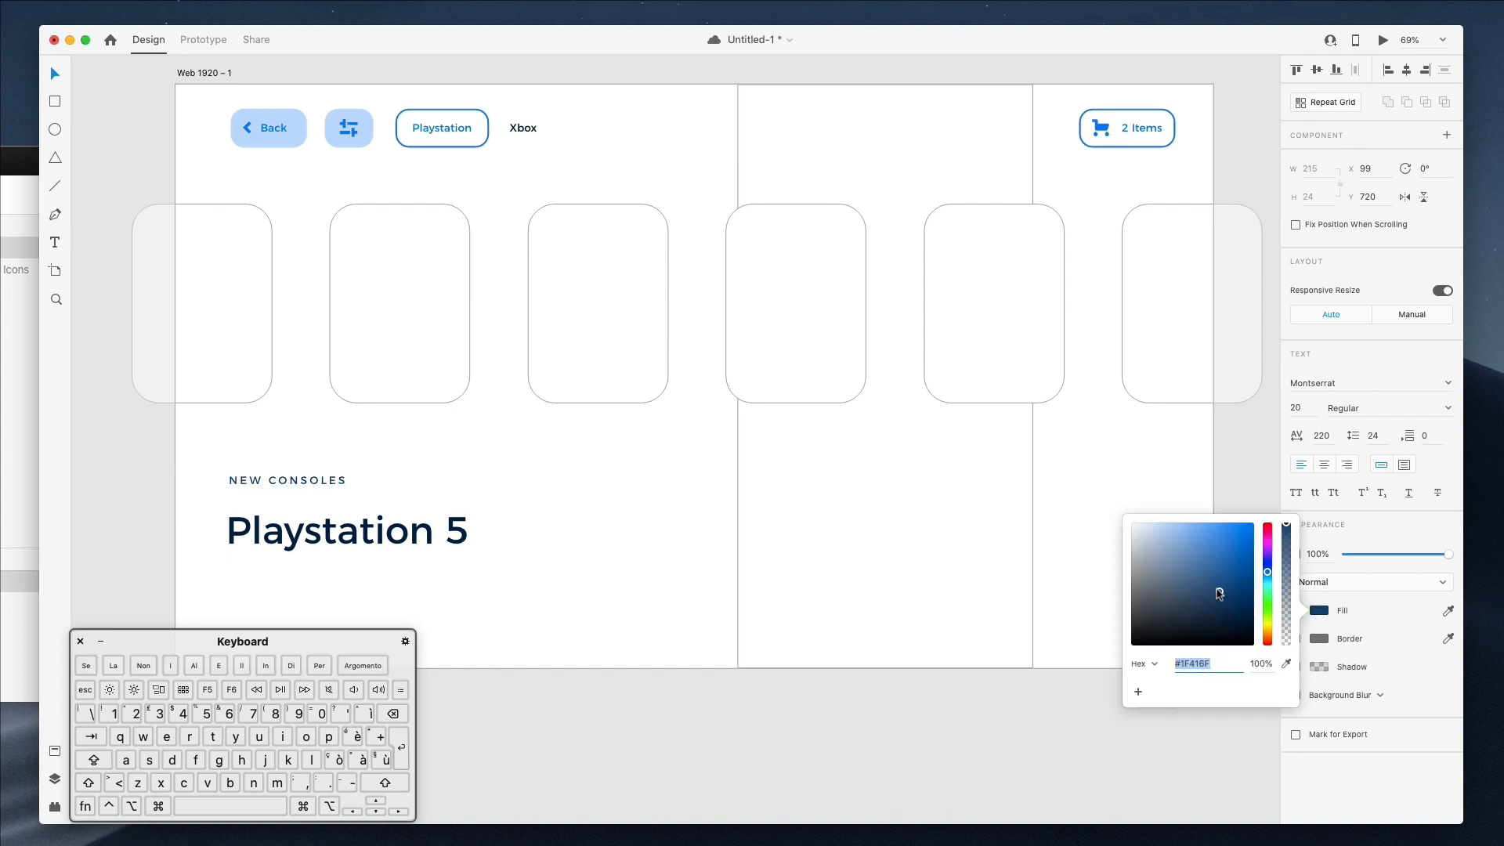
click(1160, 583)
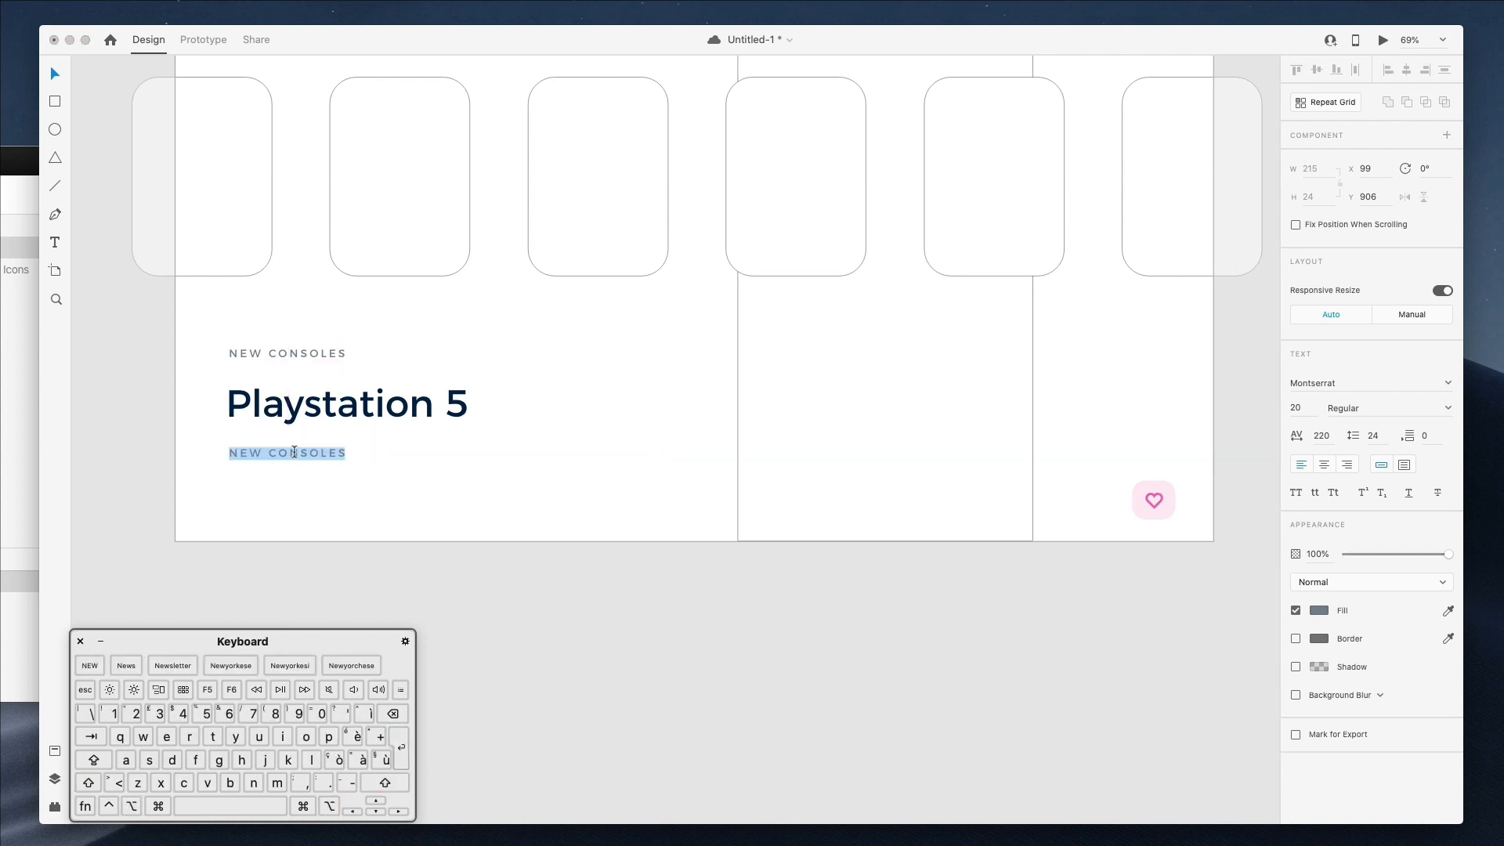
- Type 'Shipping in 2 to 4 business days.' below the heading and set it to Light weight
click(88, 782)
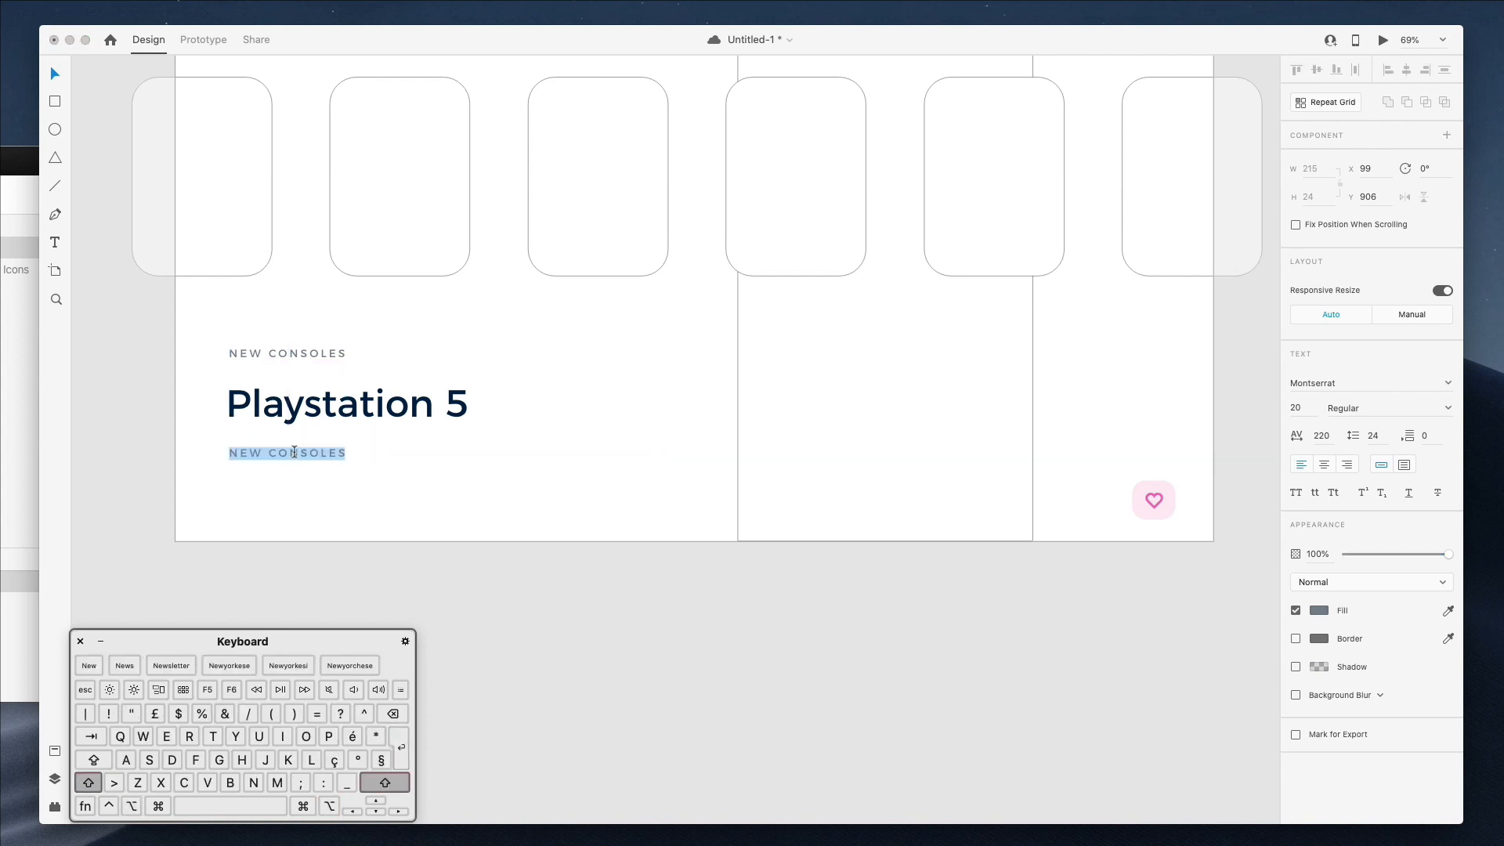
text(Shipping in 2 to 4 busine)
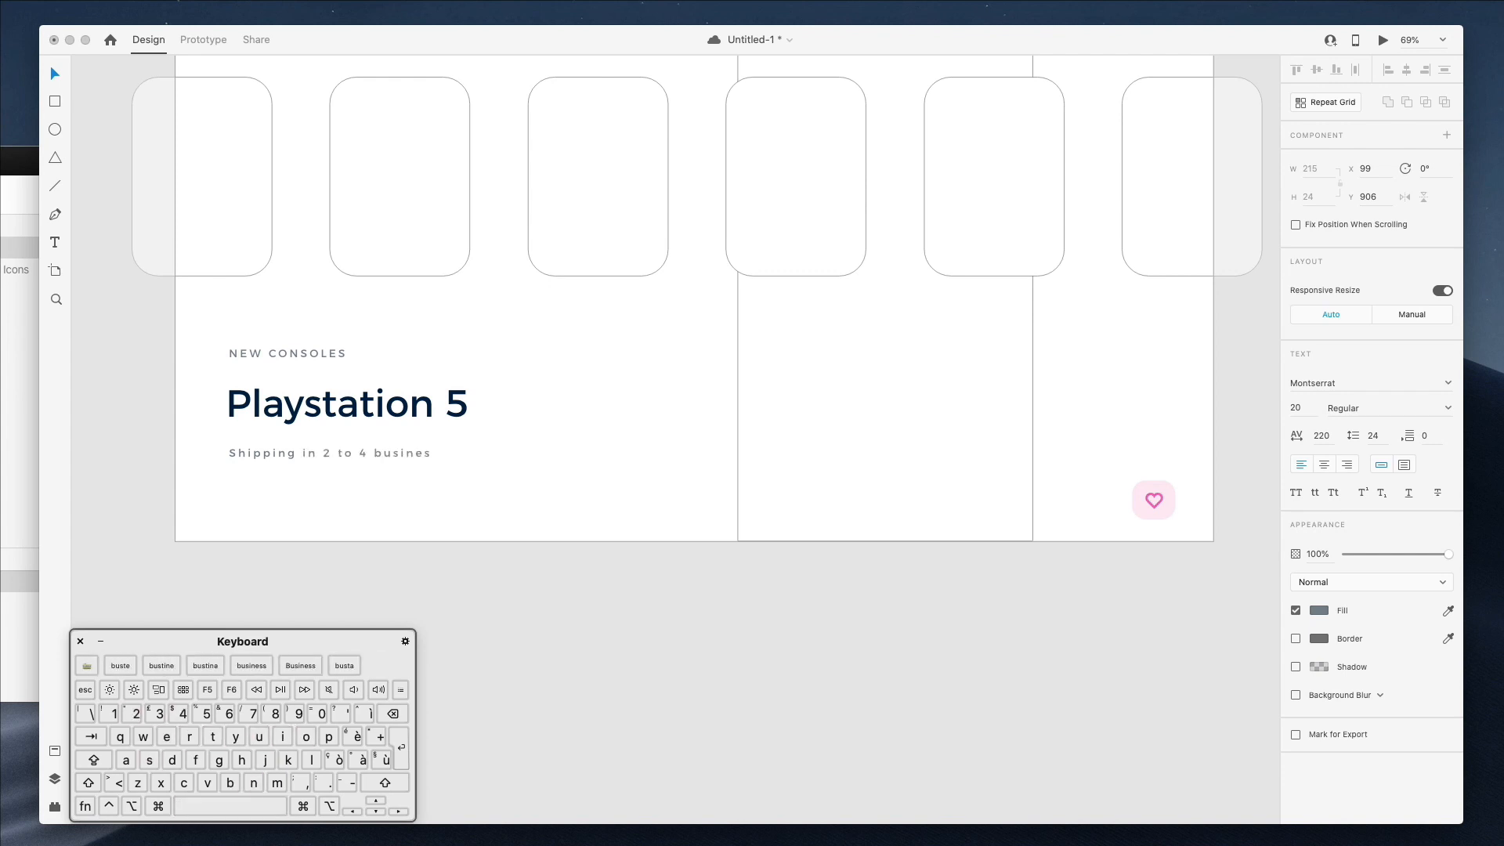
text(s days.)
click(1313, 435)
text(0)
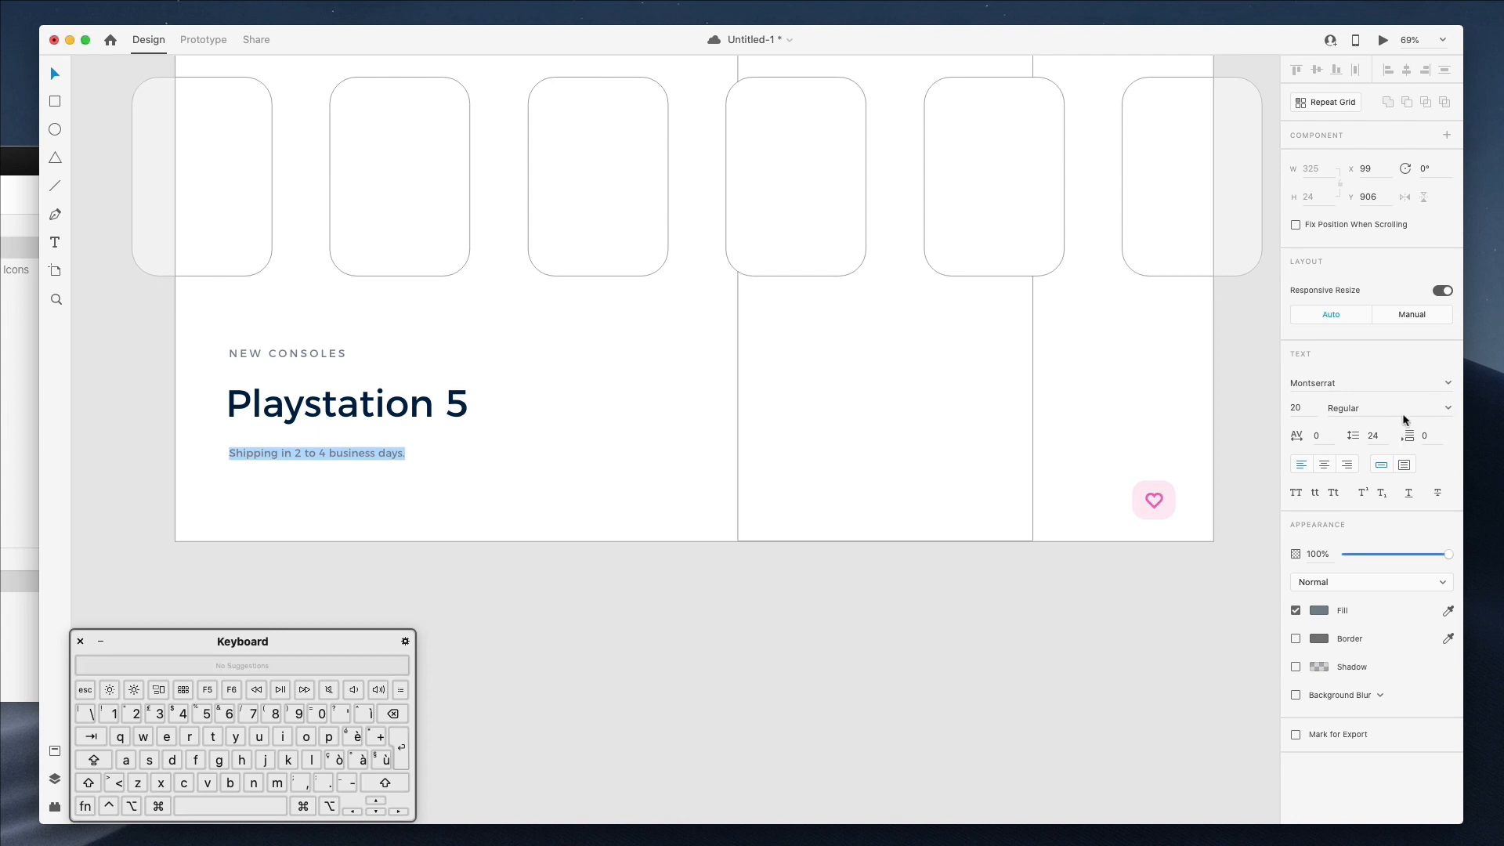
click(1371, 407)
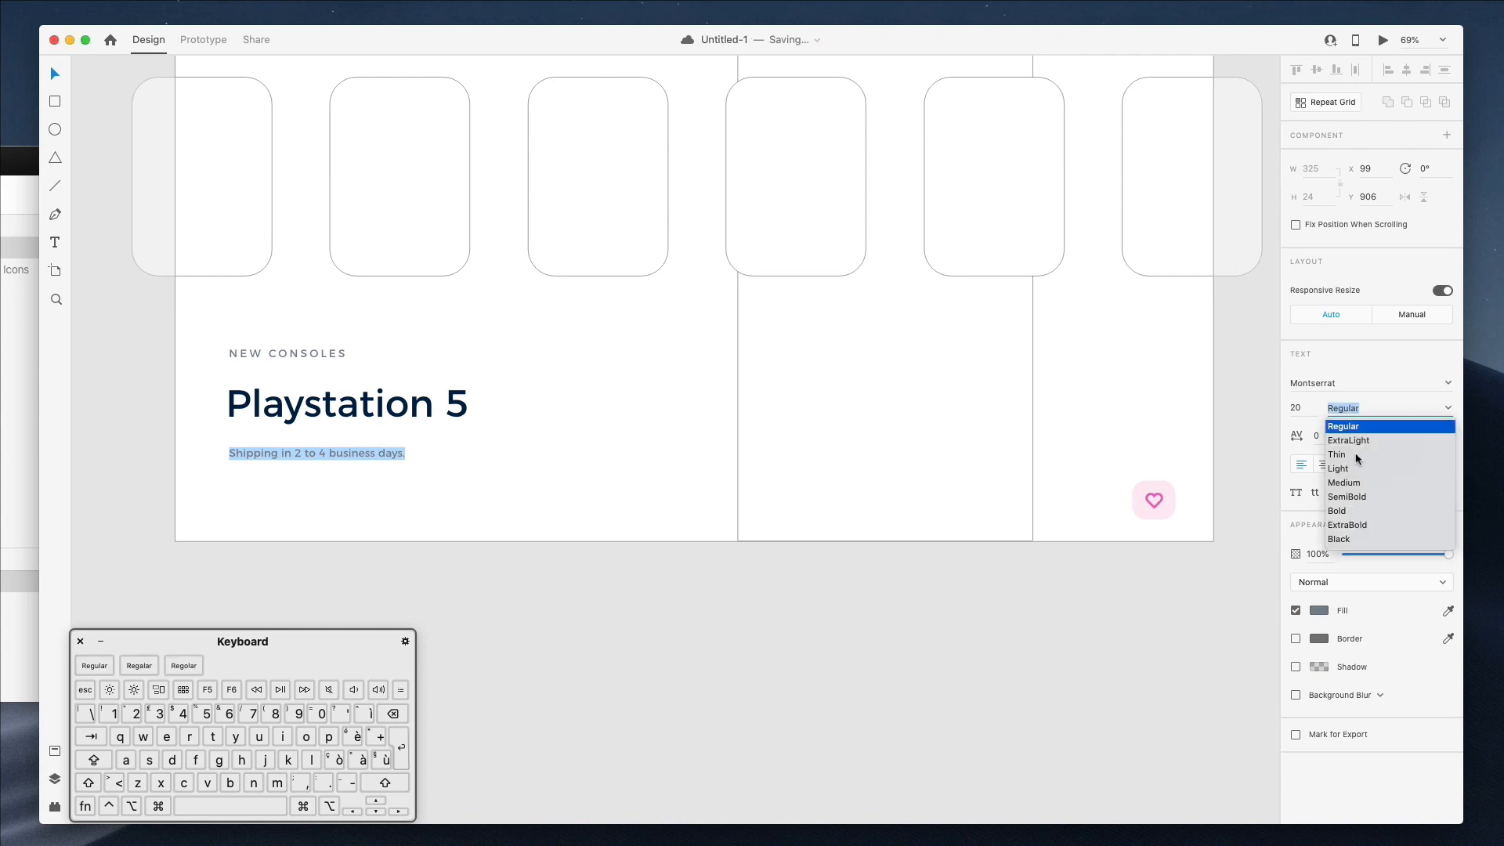
click(1337, 469)
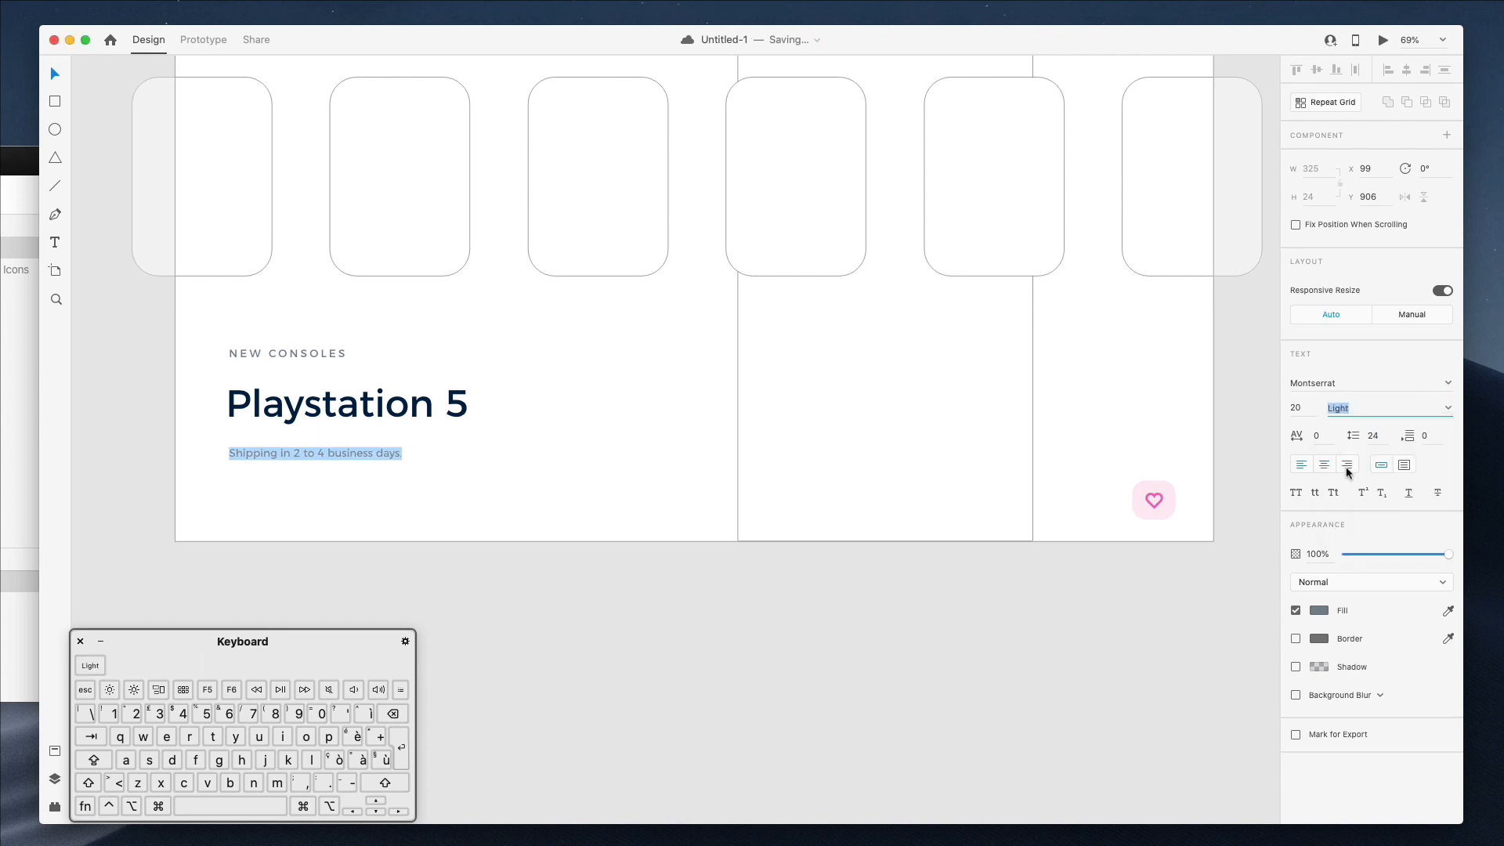
- Nudge the shipping line slightly upward under the Playstation 5 heading
click(544, 478)
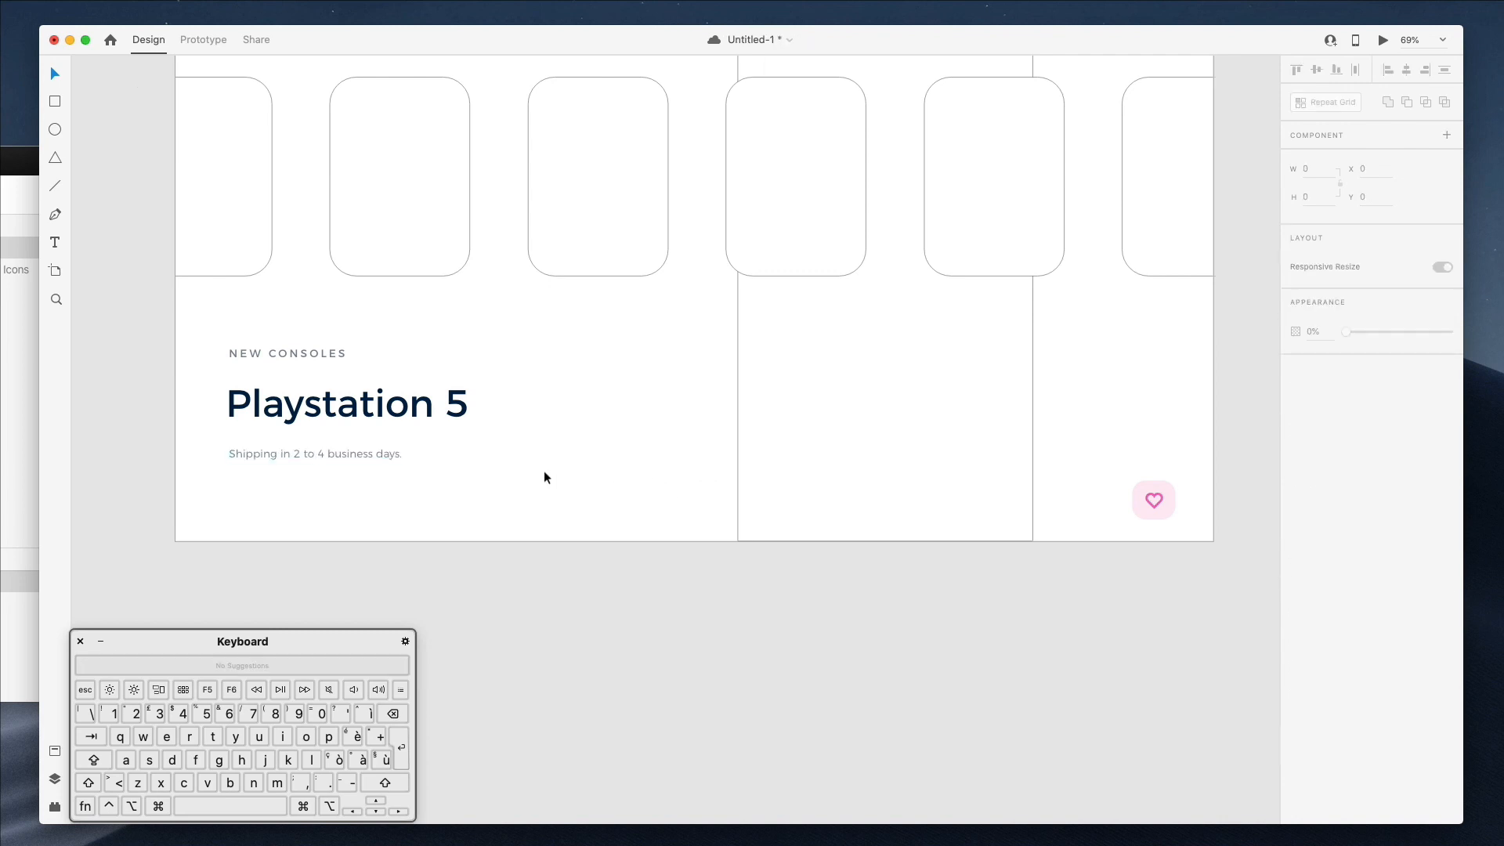
click(315, 454)
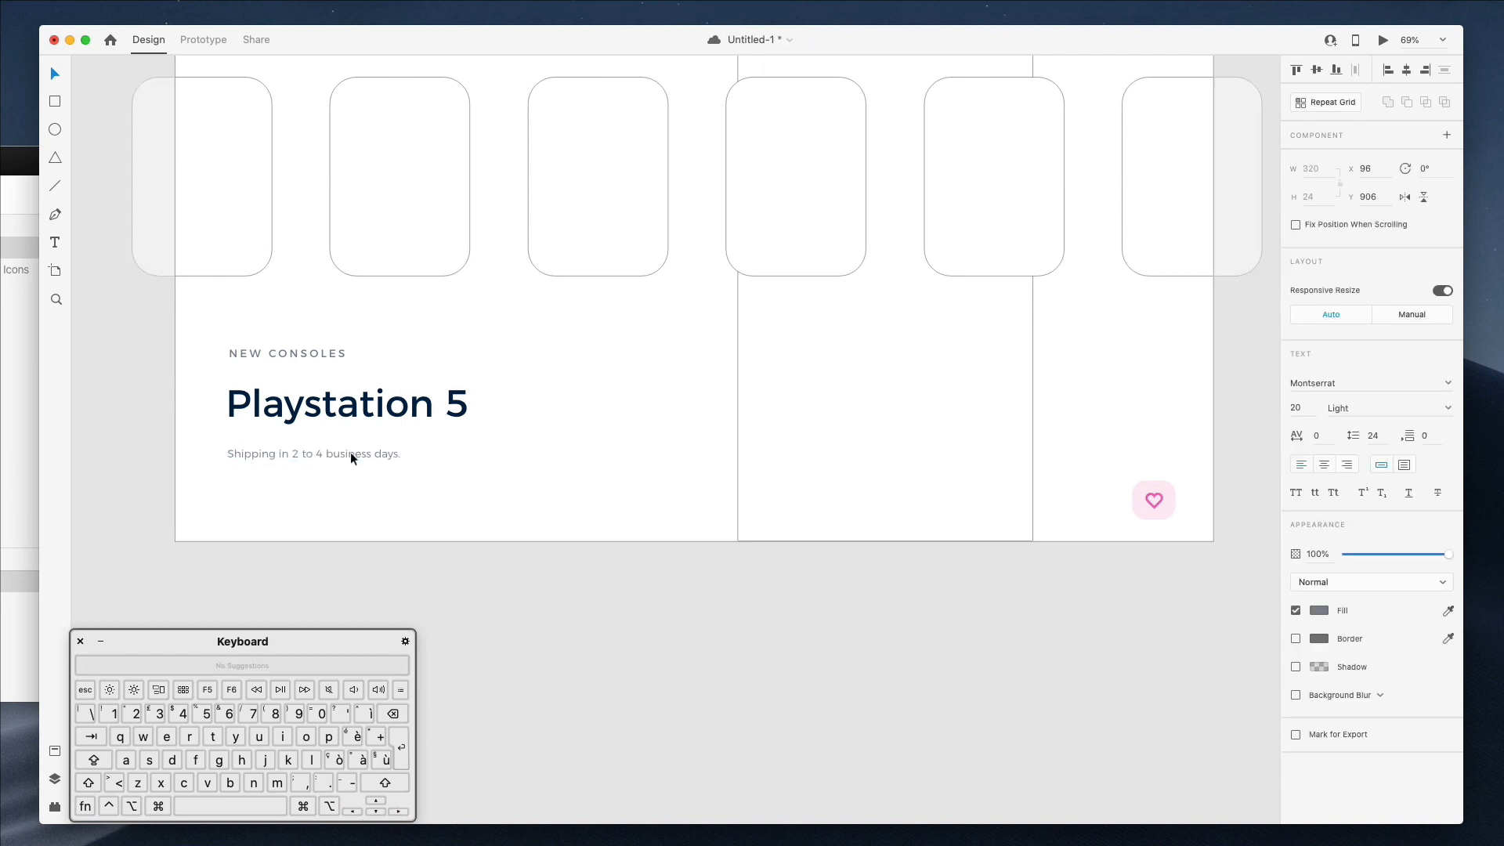
click(313, 451)
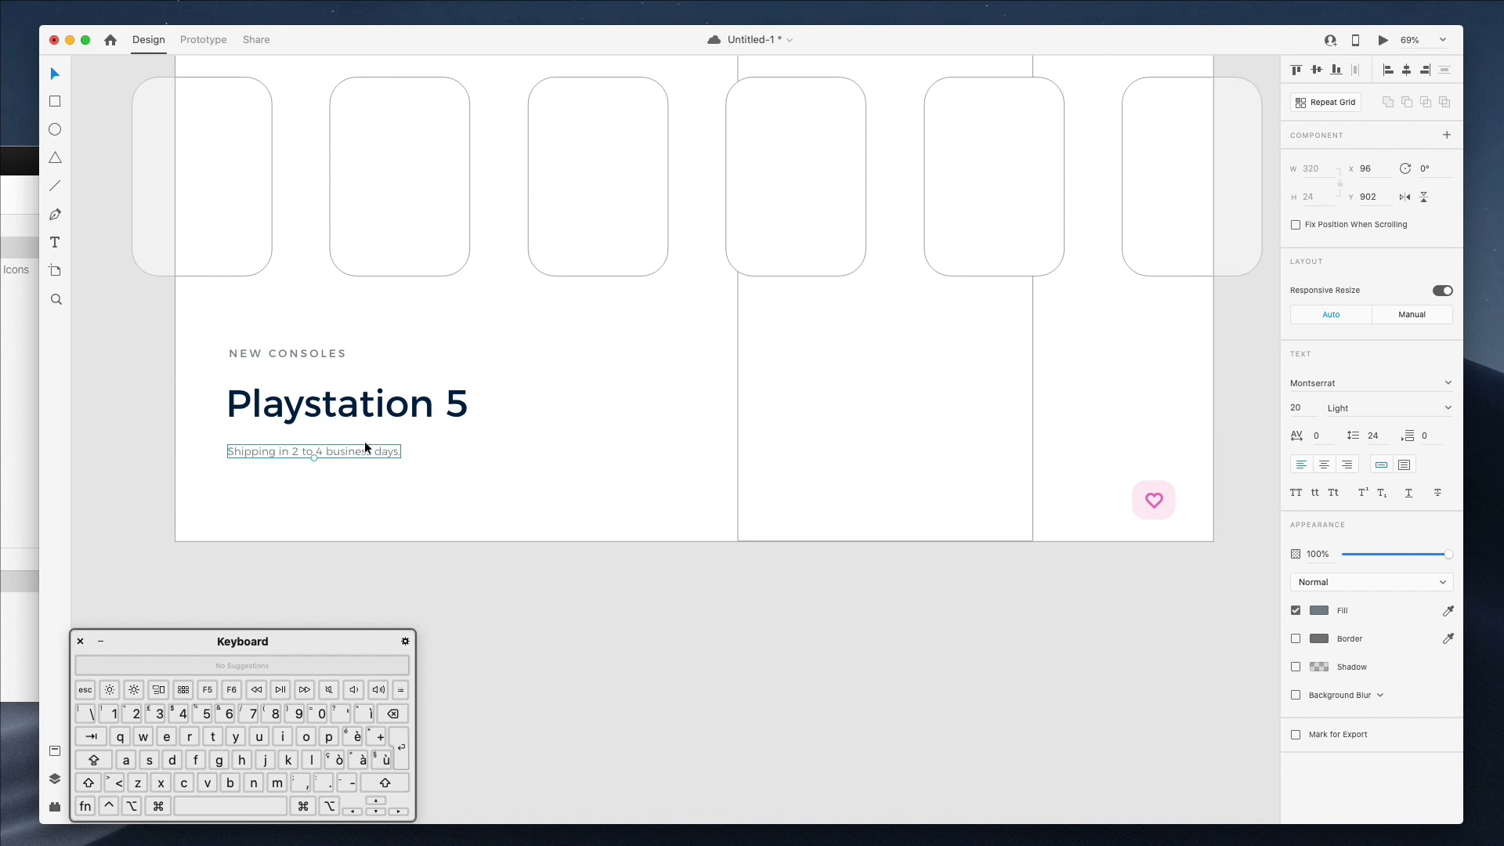
click(346, 400)
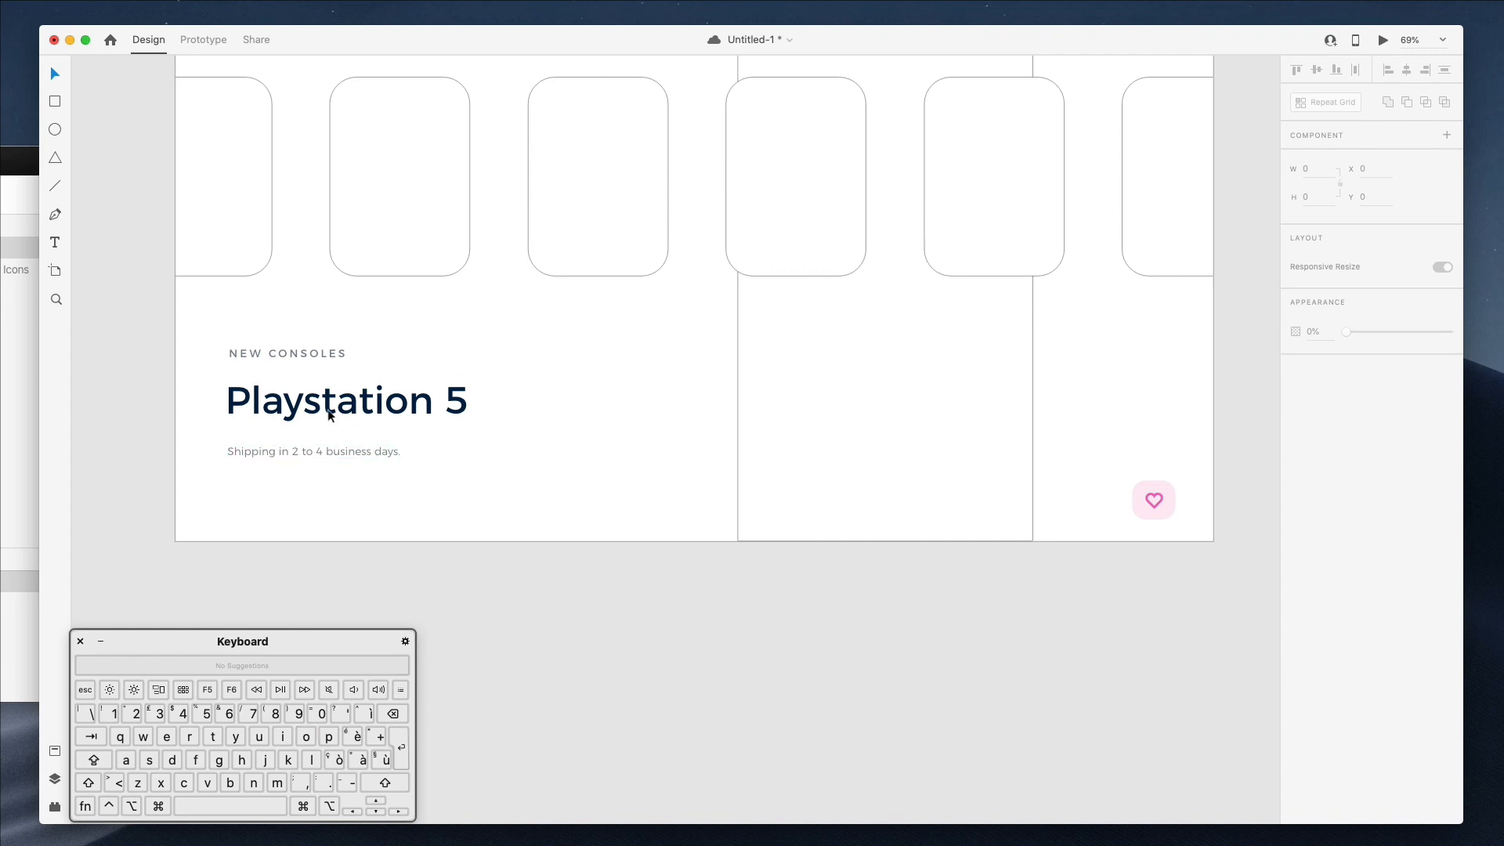
- Give the three indicator dots under the shipping line a solid blue fill with no border
click(55, 131)
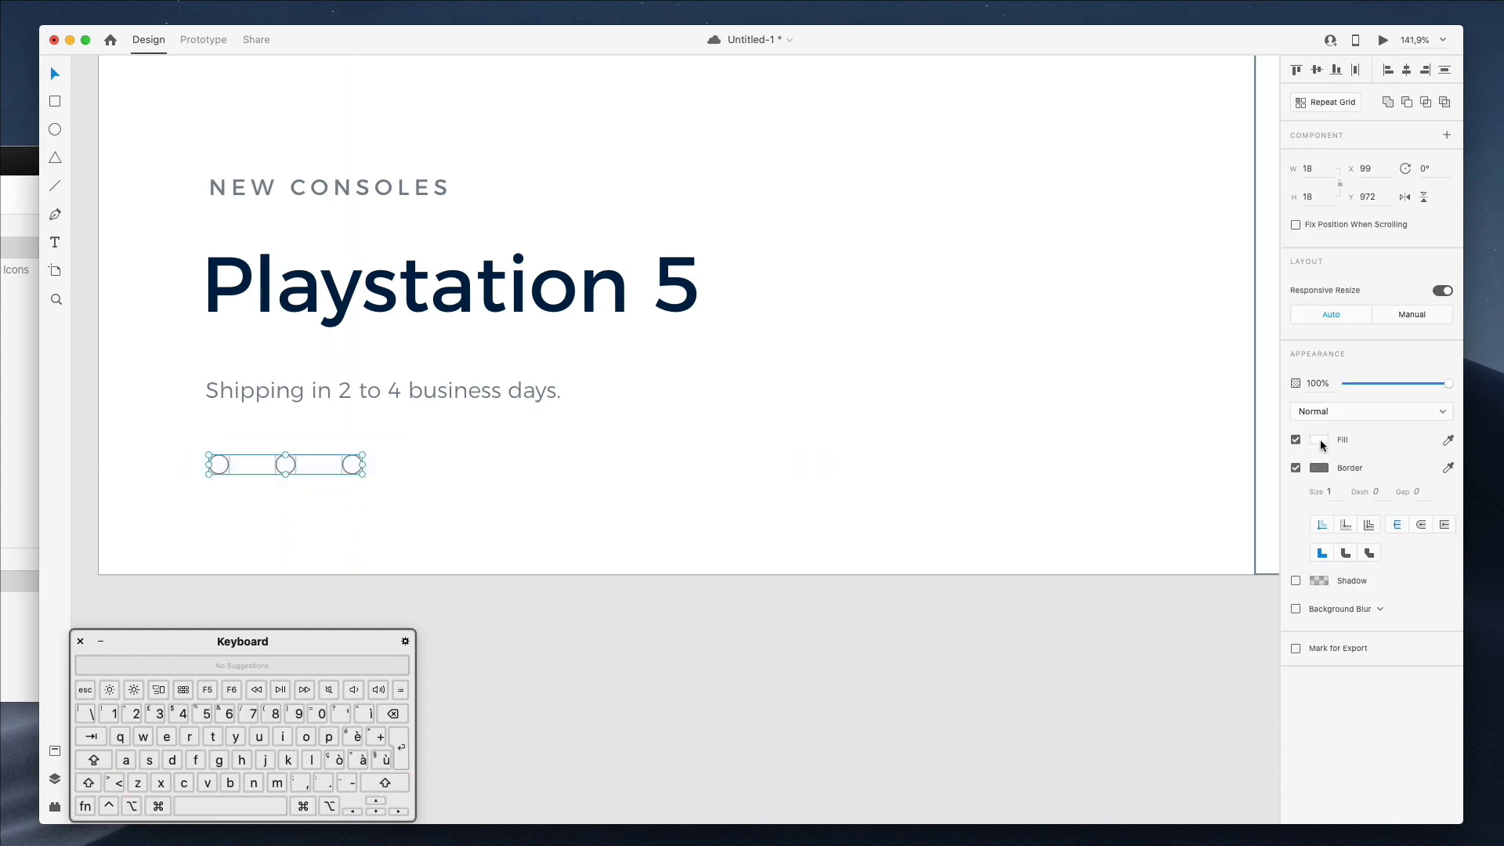
click(1313, 438)
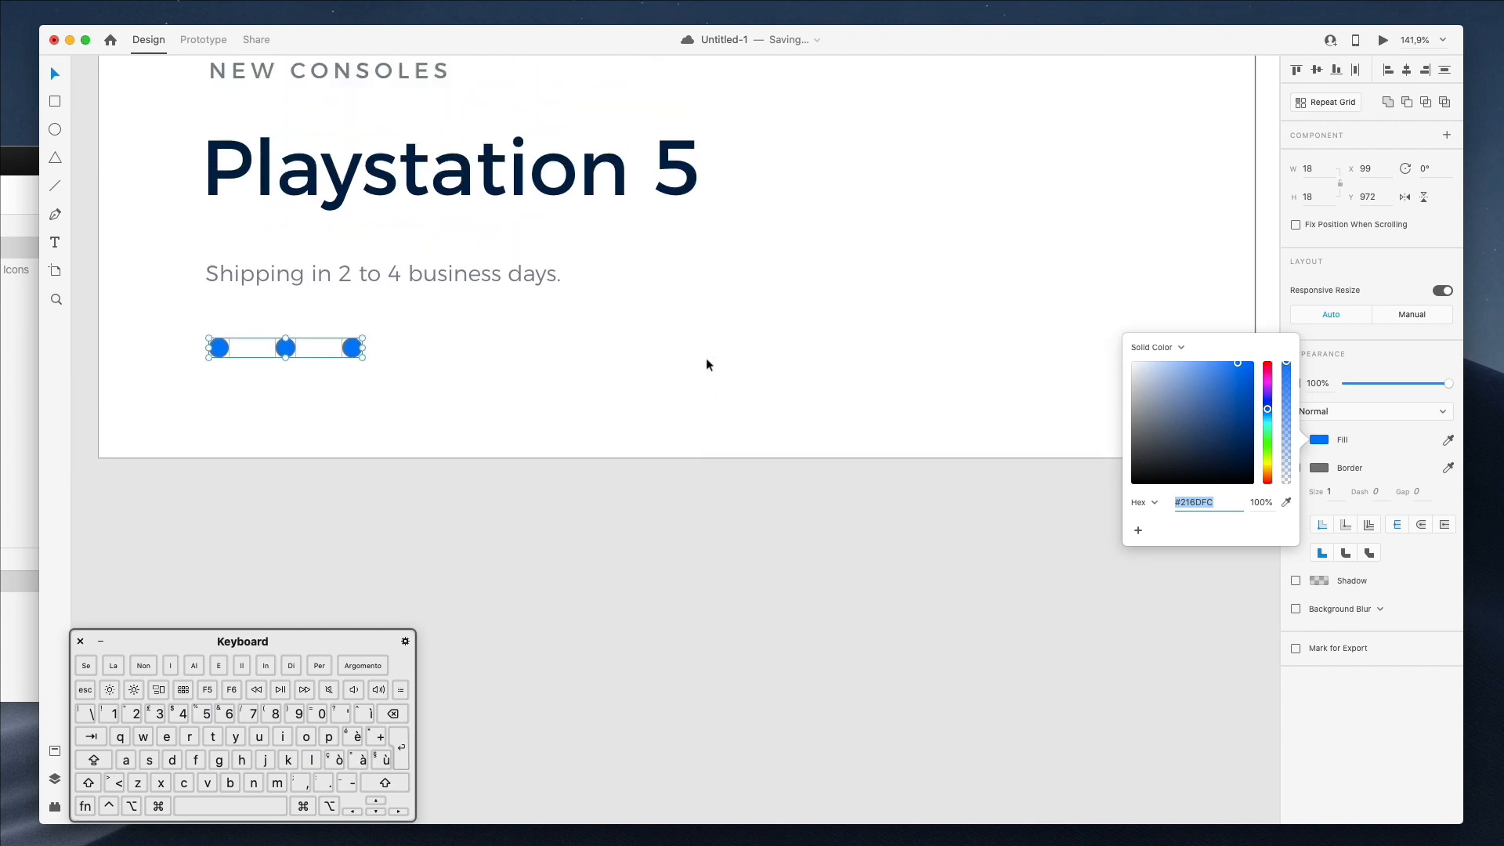
click(1295, 438)
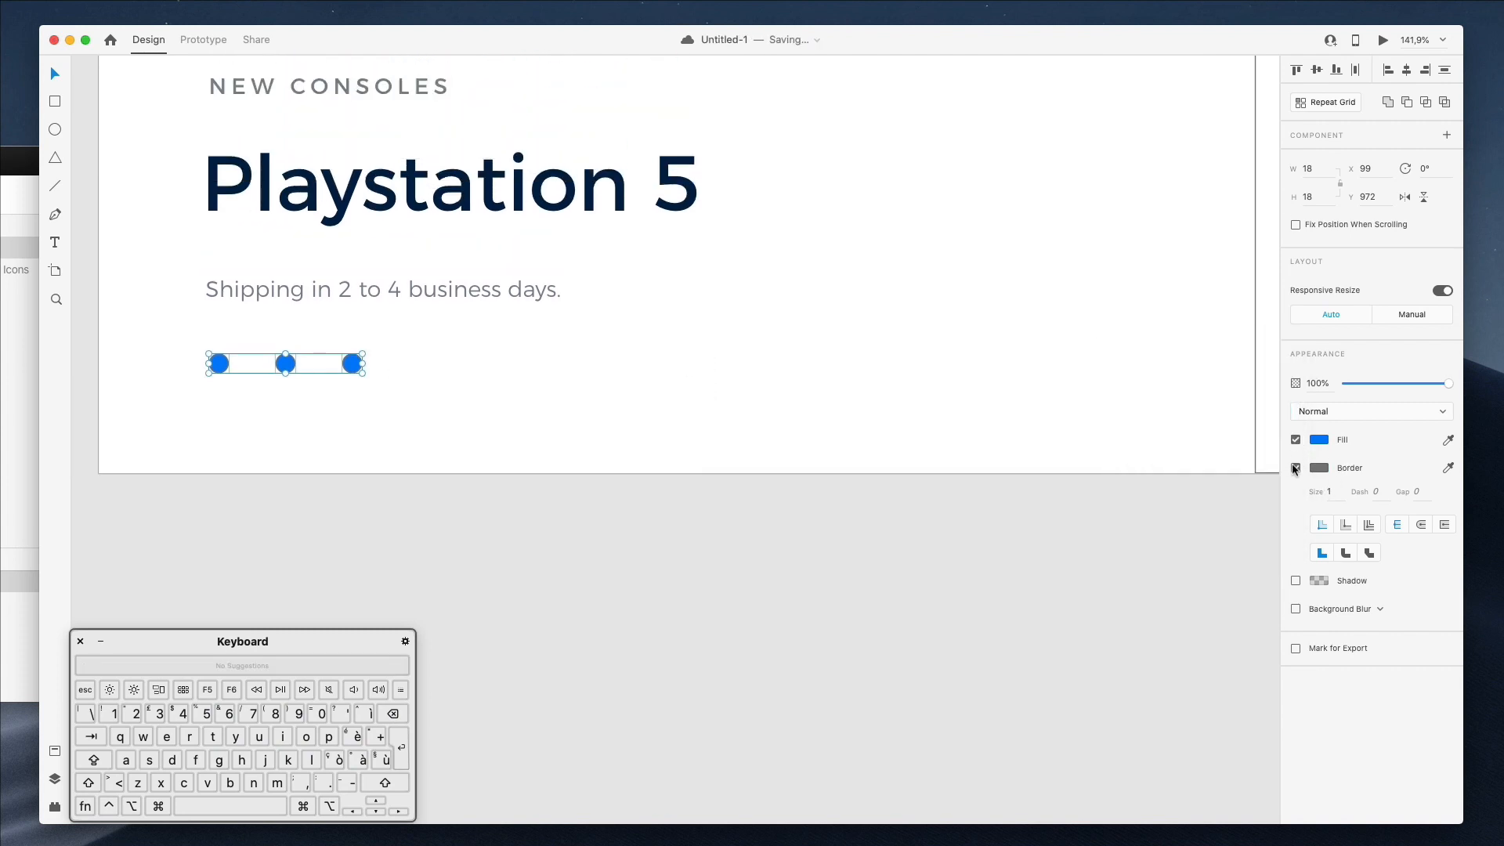
click(1296, 467)
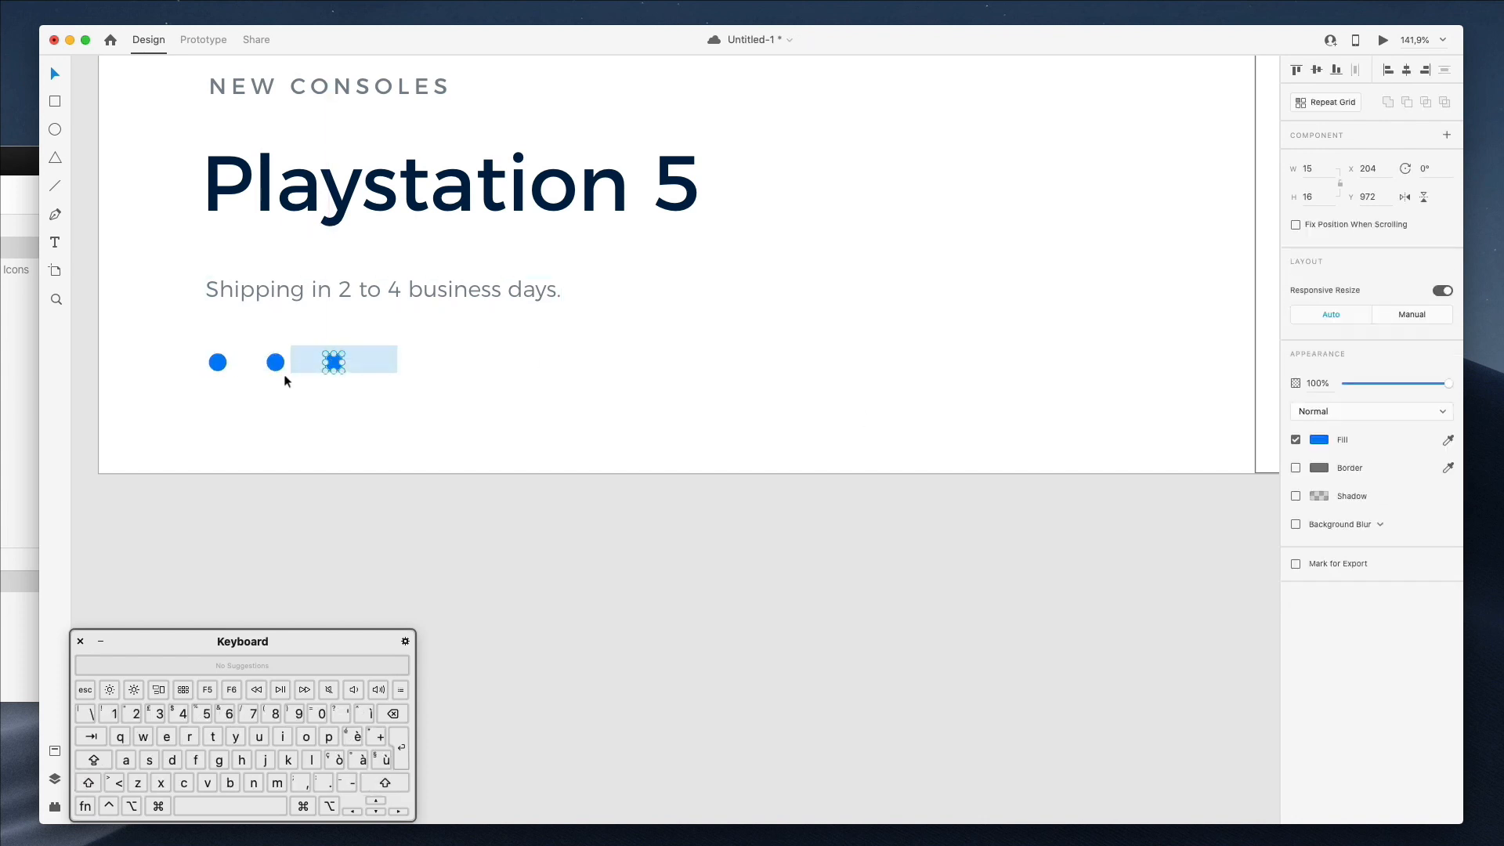
click(1319, 439)
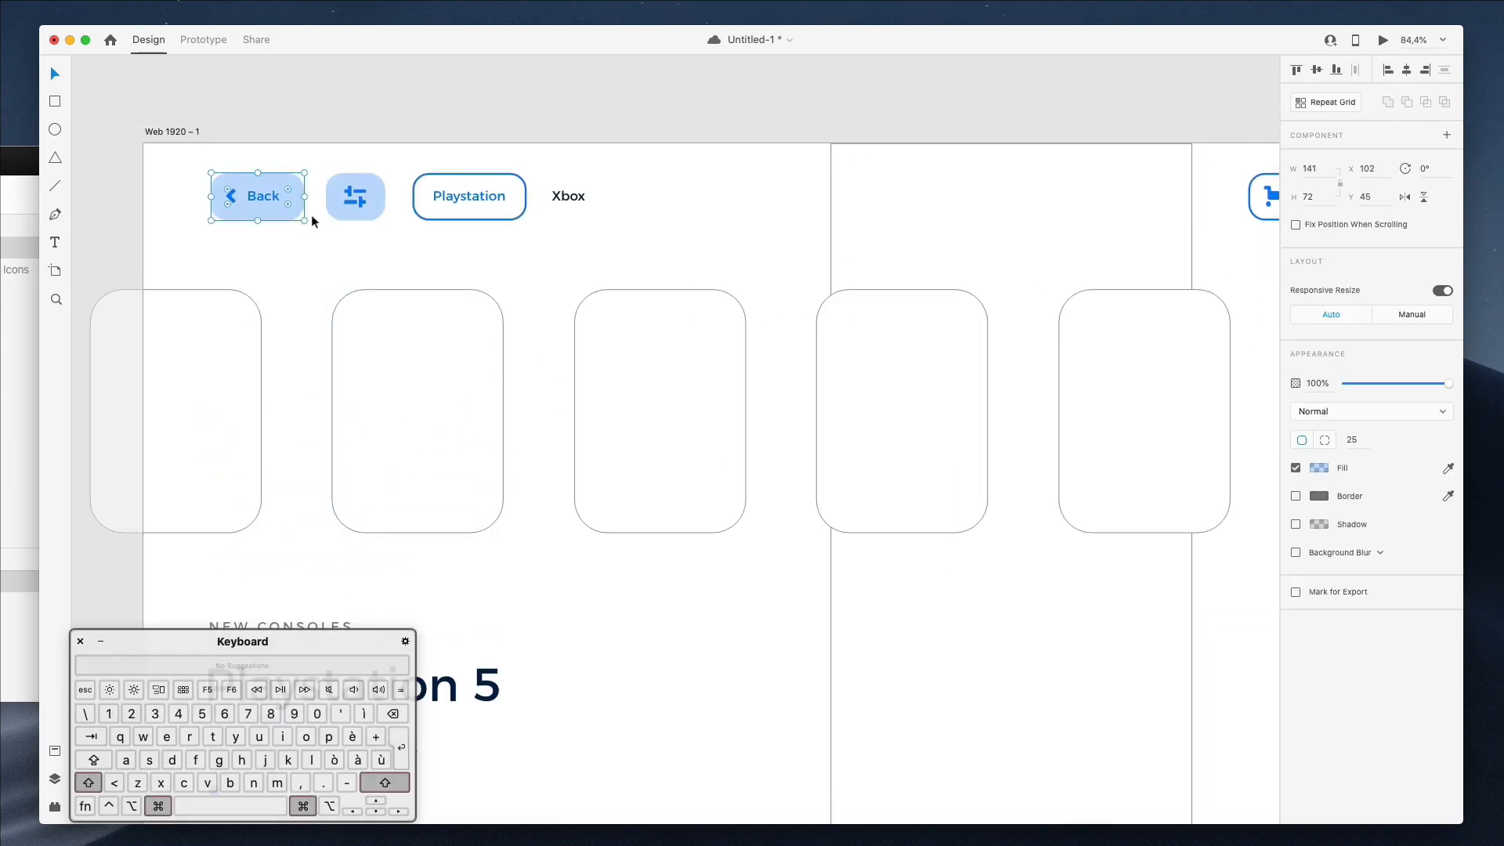
- Select the Back and filter buttons together to arrange the nav row
click(355, 196)
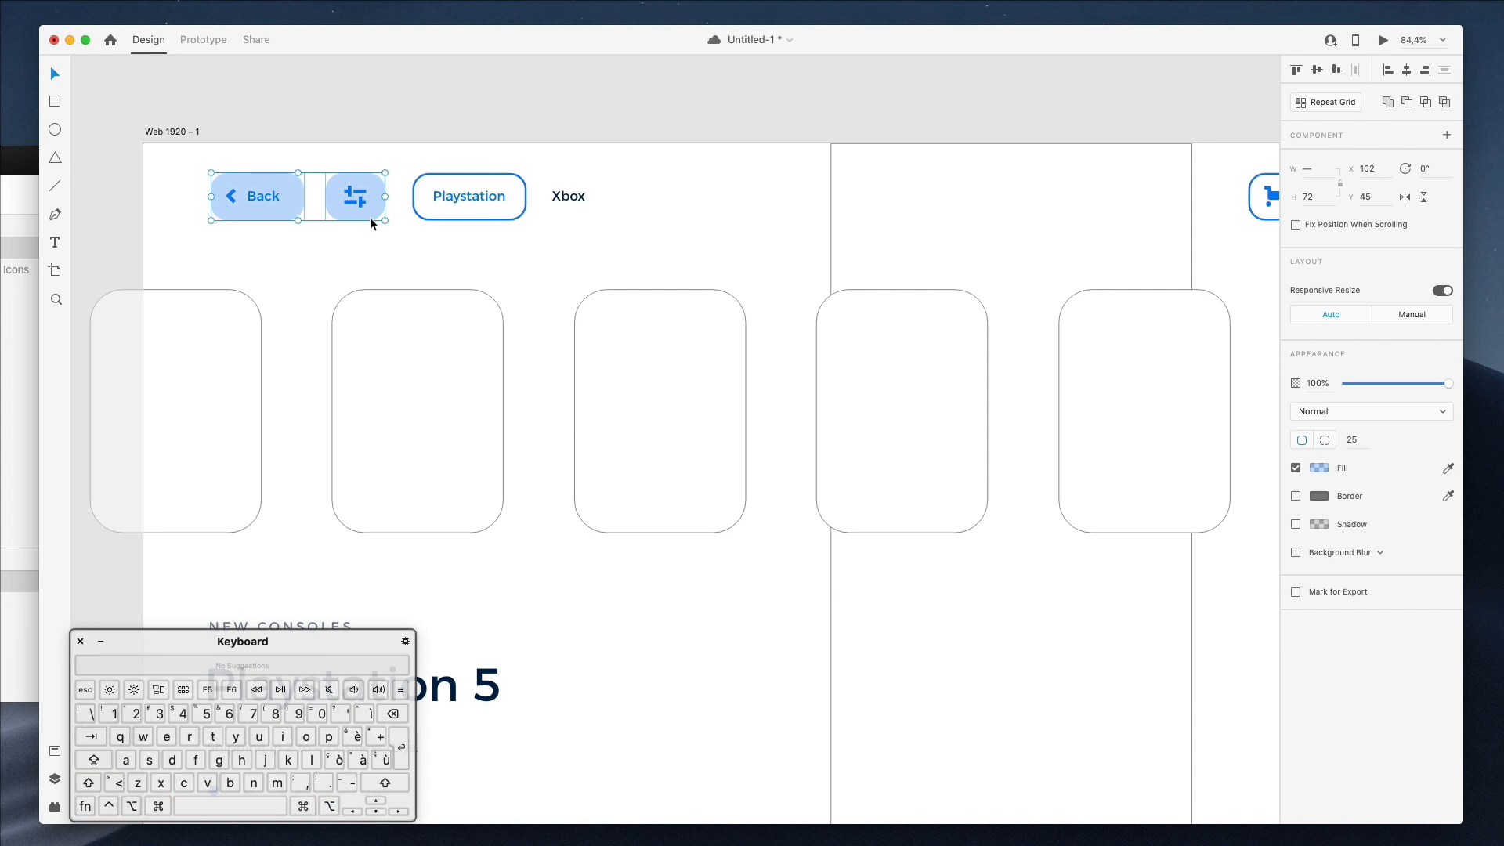
click(1320, 467)
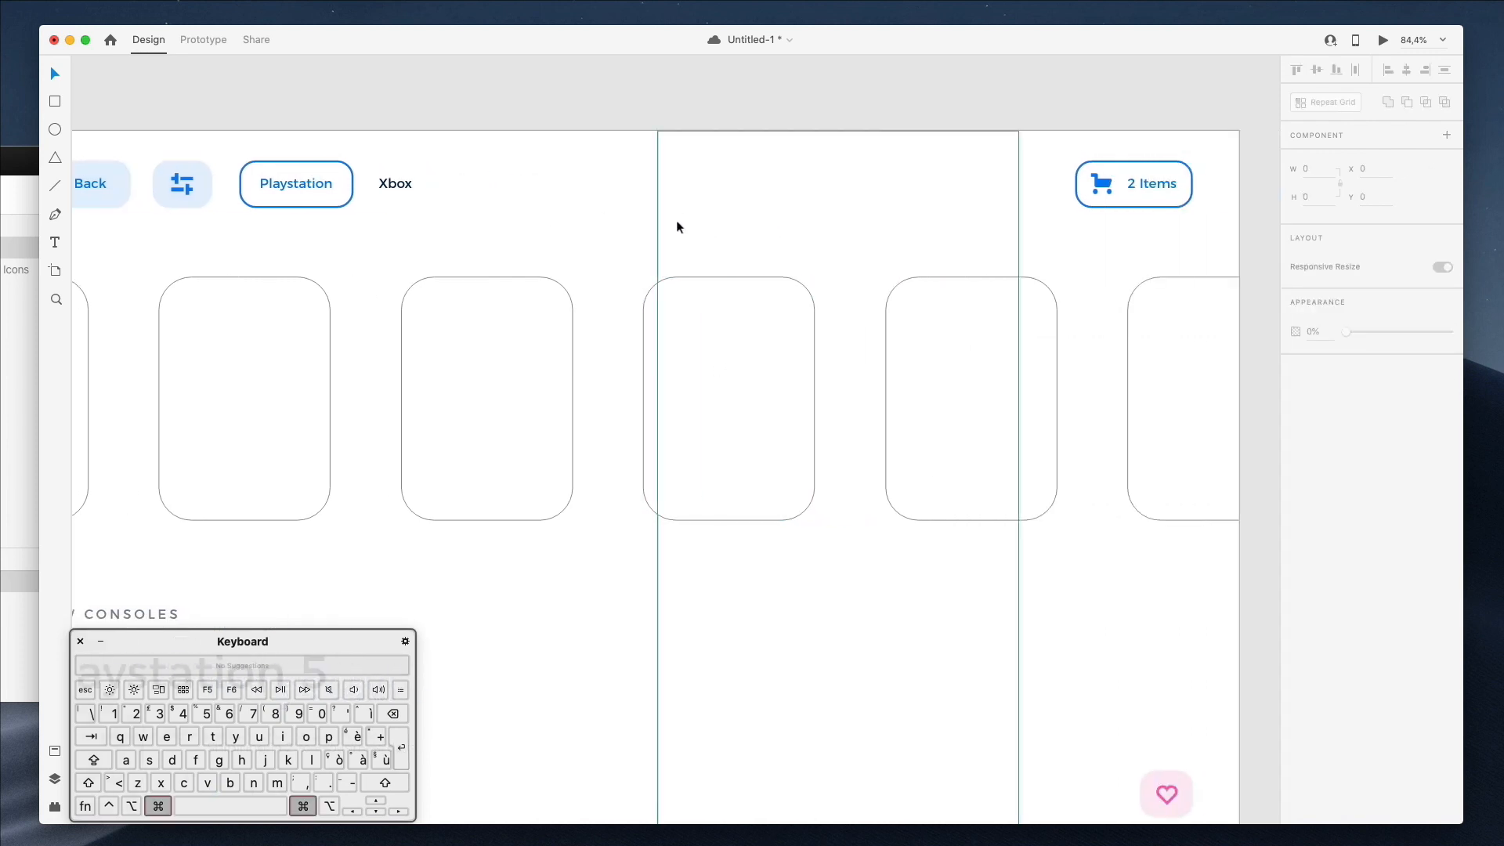
- Add a 'View details' text beside the shipping line with the Text tool
scroll(down, 3)
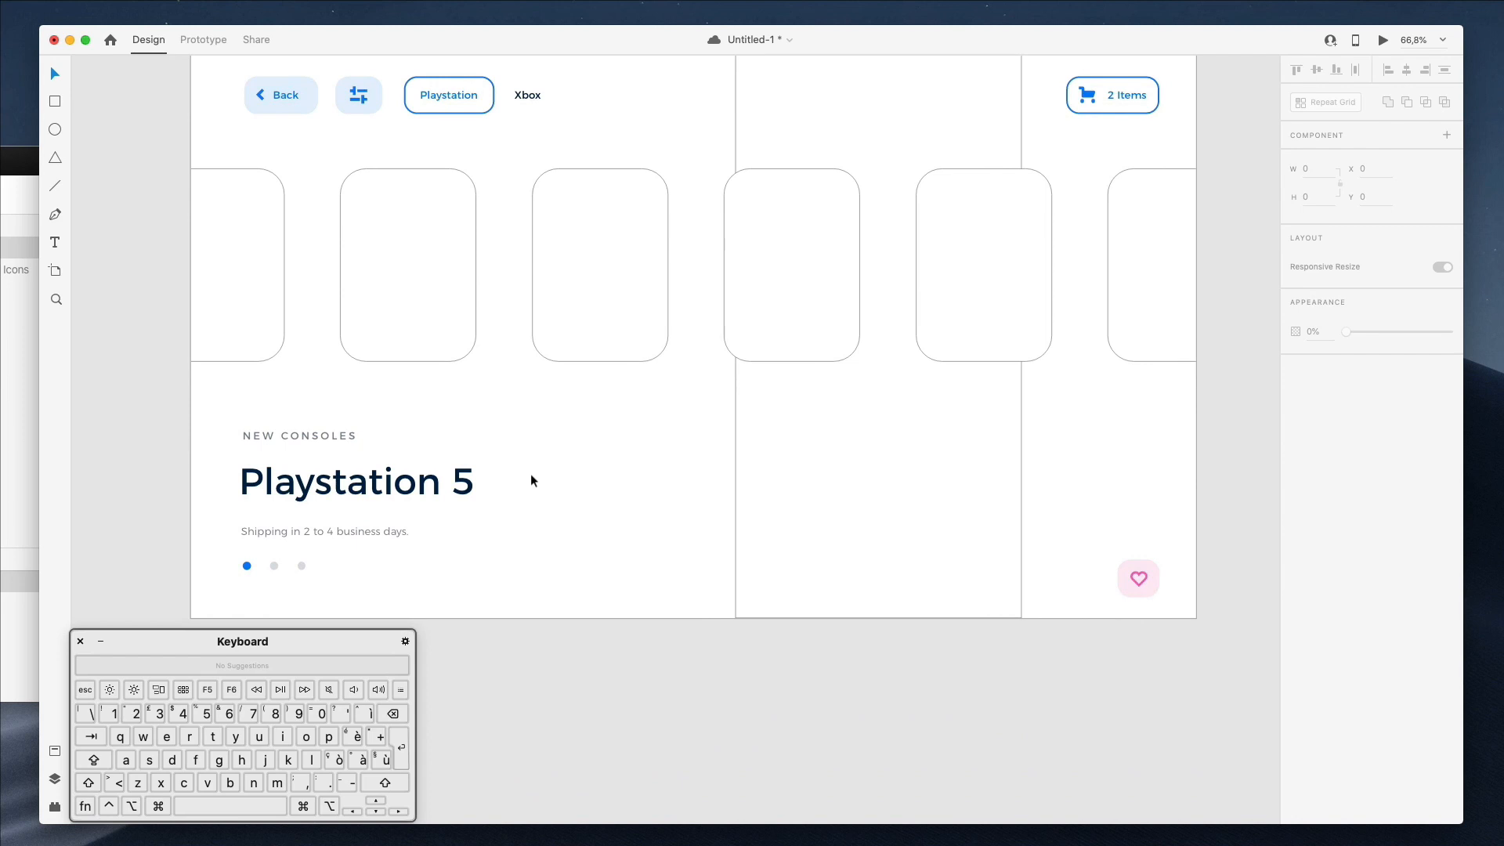
click(324, 531)
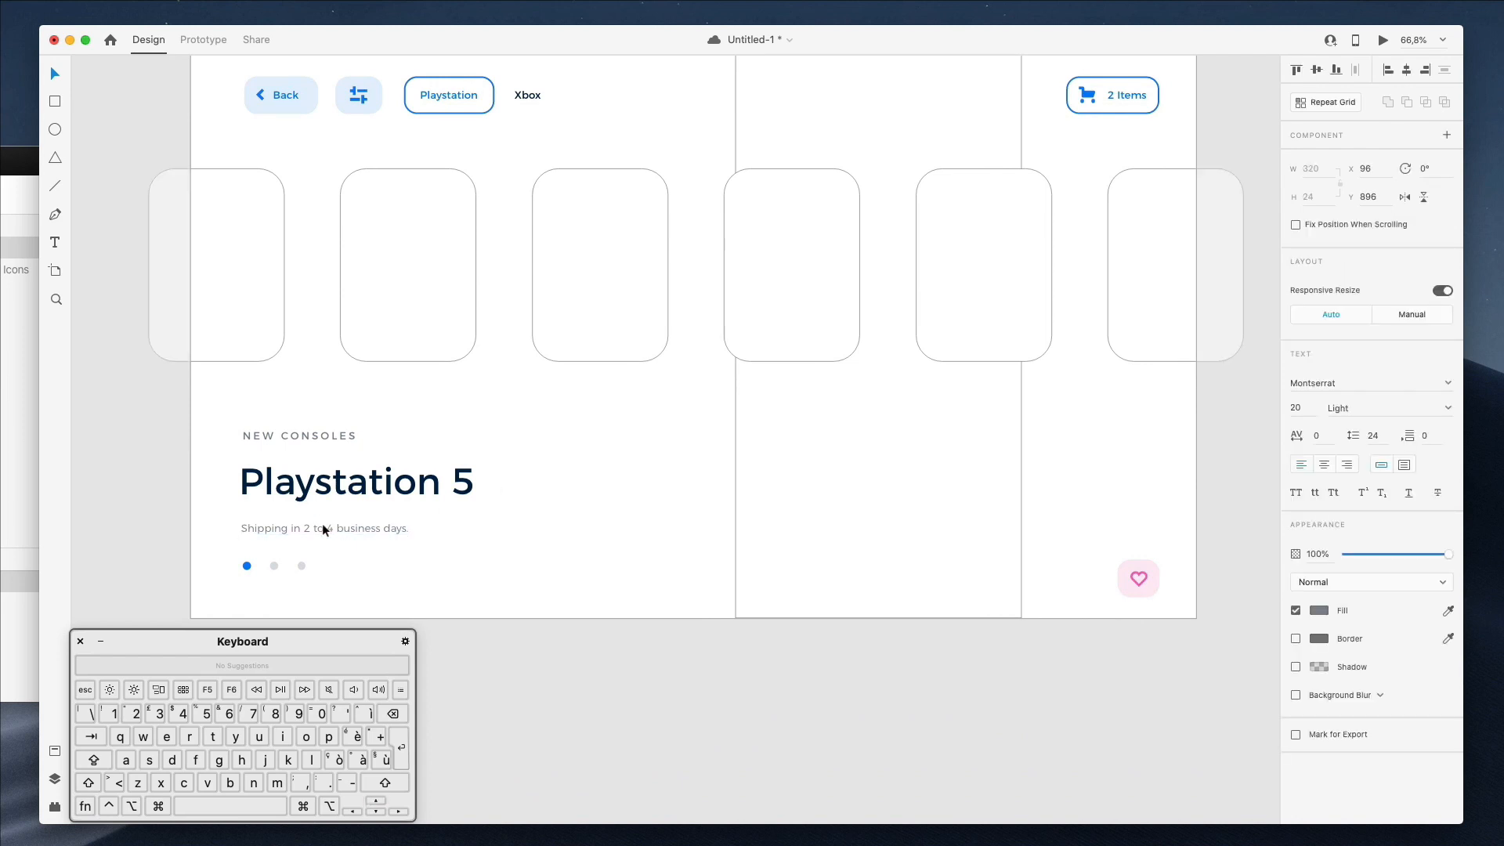
click(357, 503)
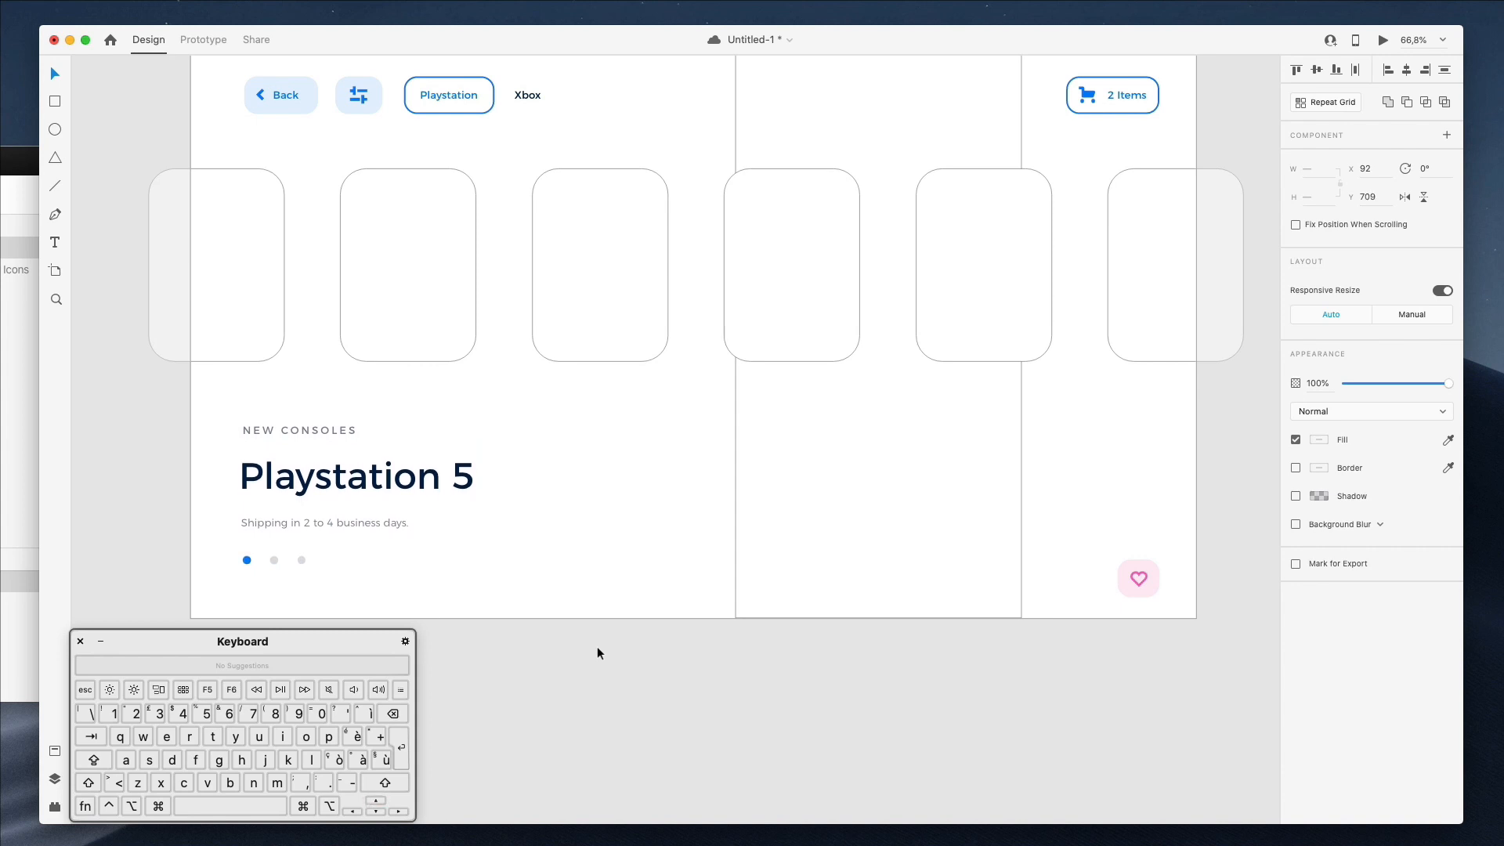
click(614, 437)
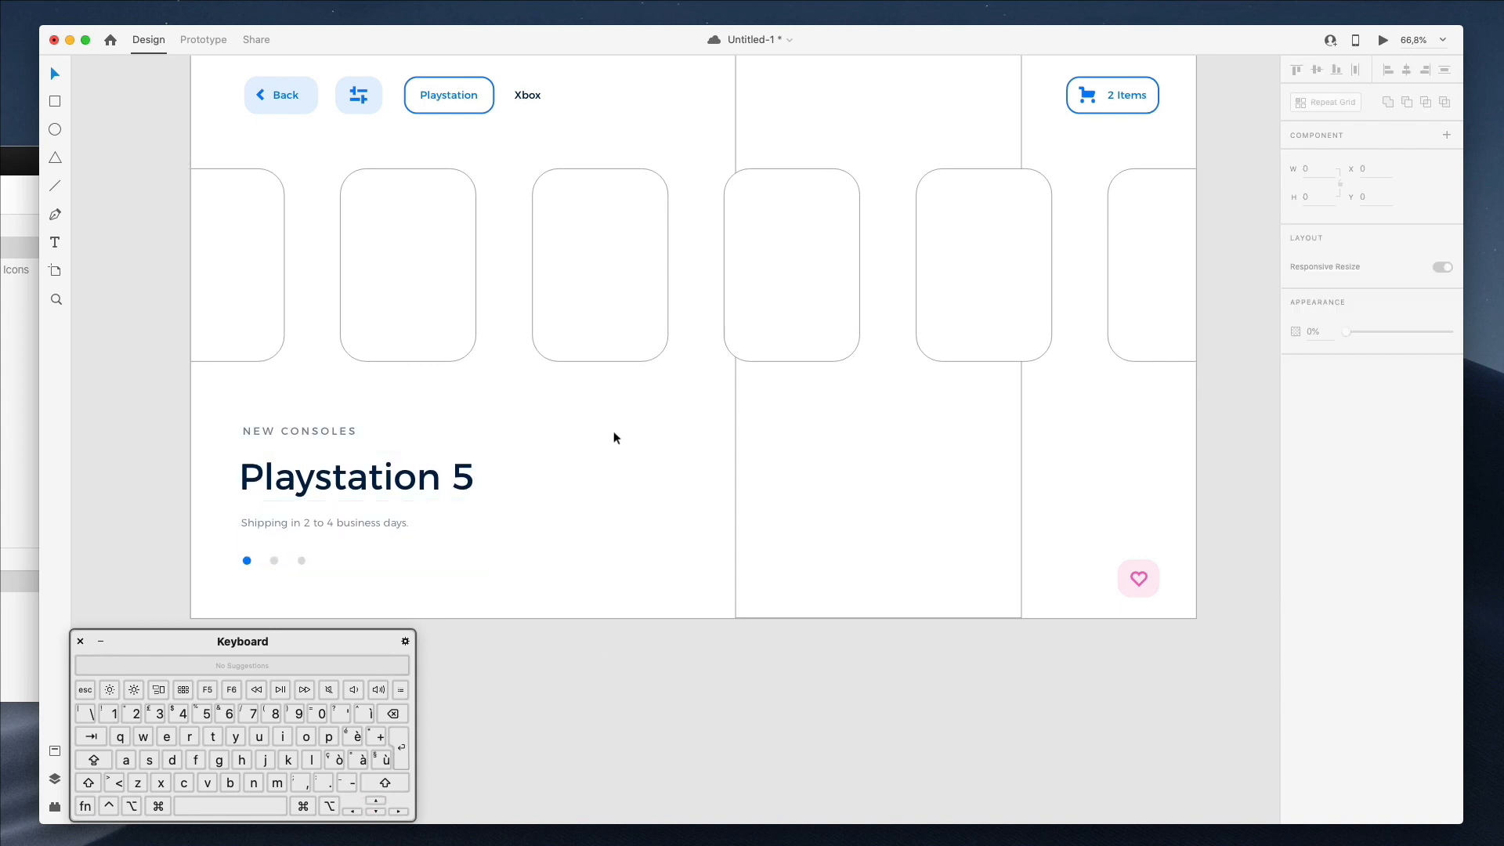
click(297, 431)
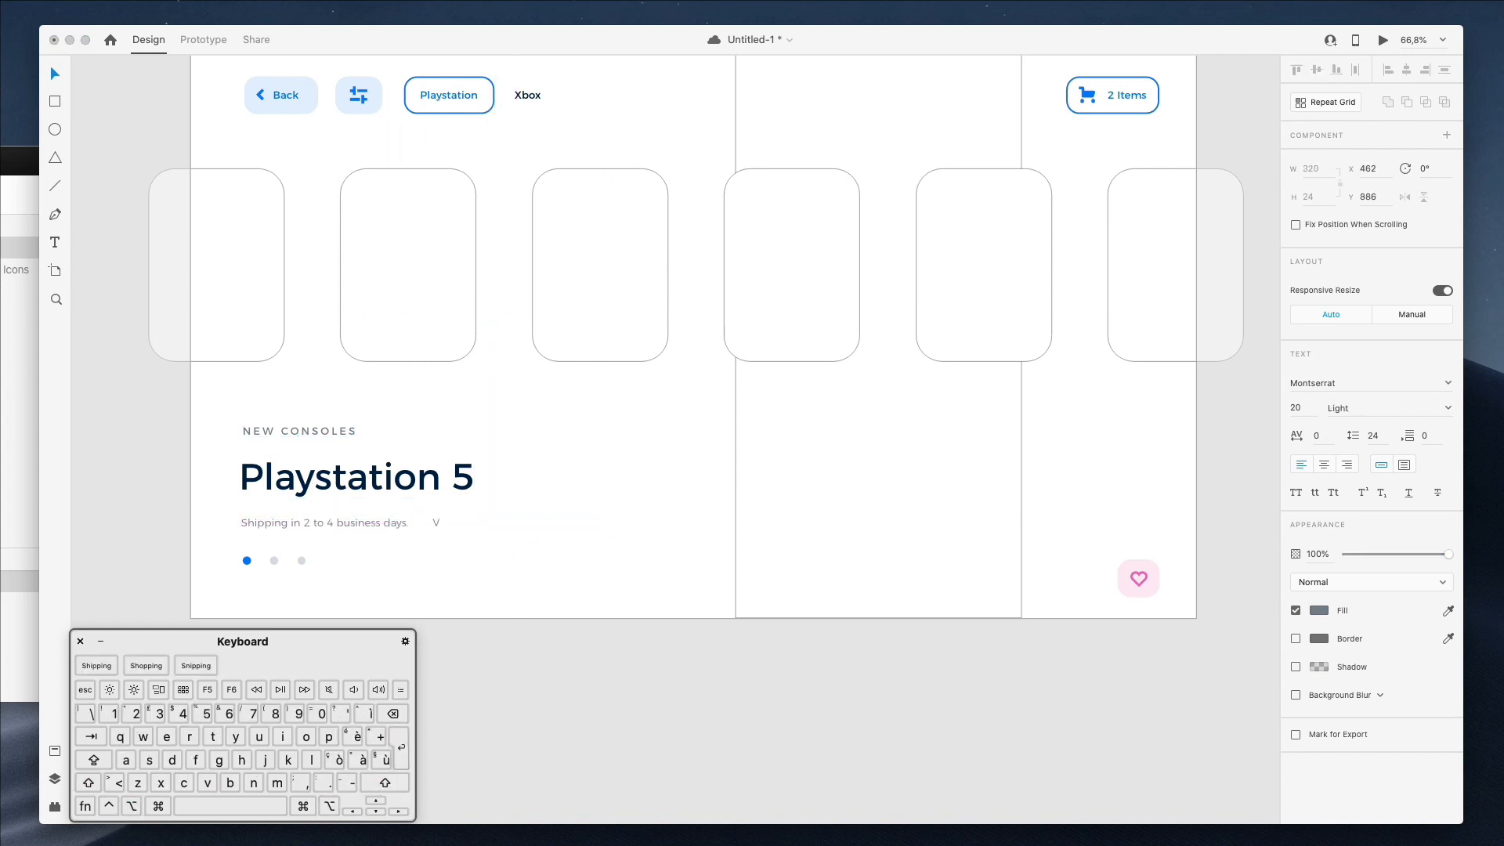
text(View detai)
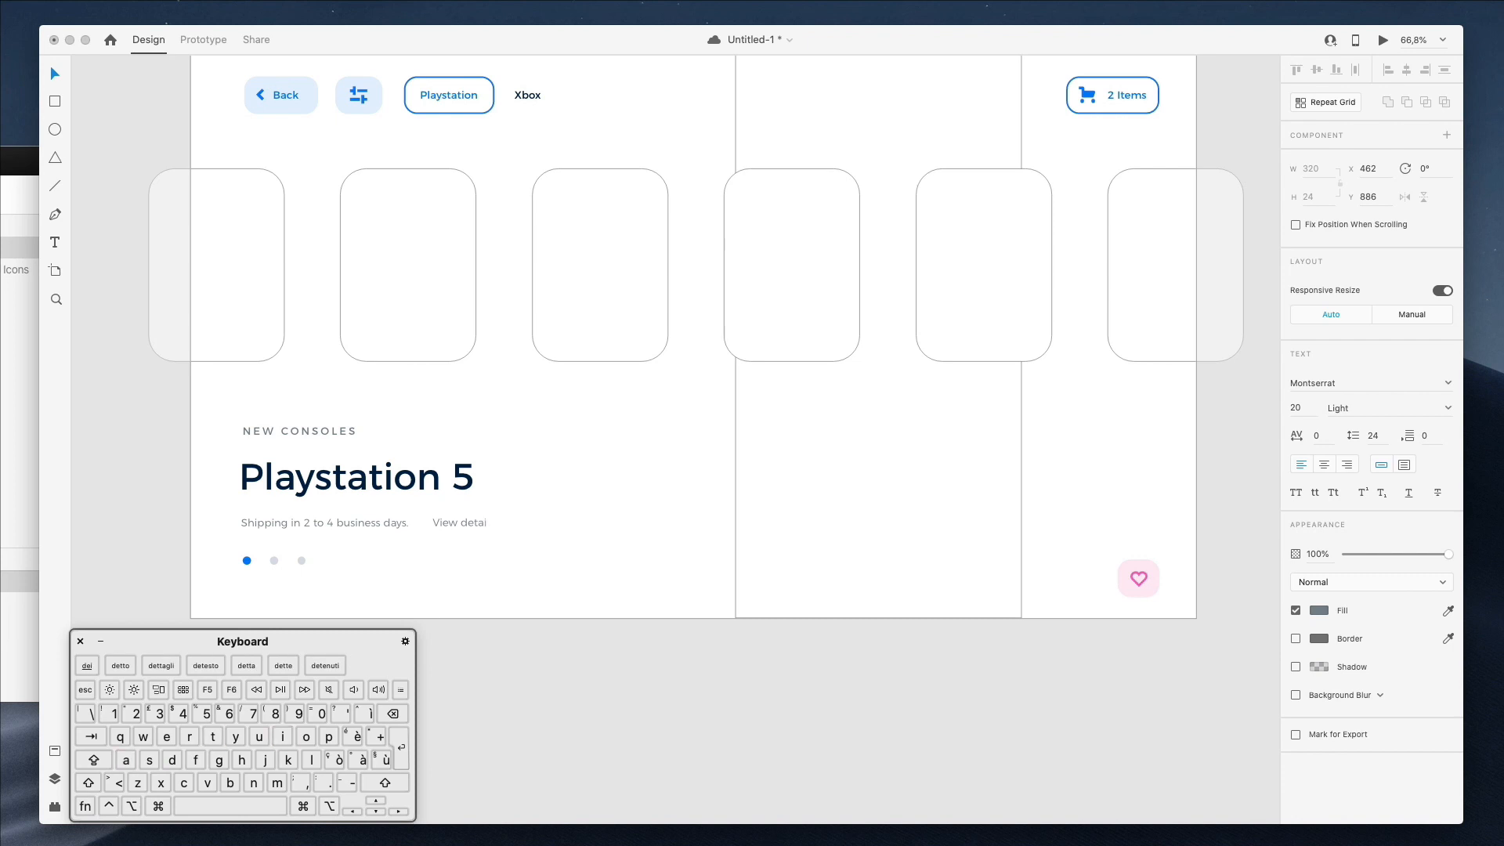
- Change the View details link's font weight from the Text panel dropdown
click(462, 524)
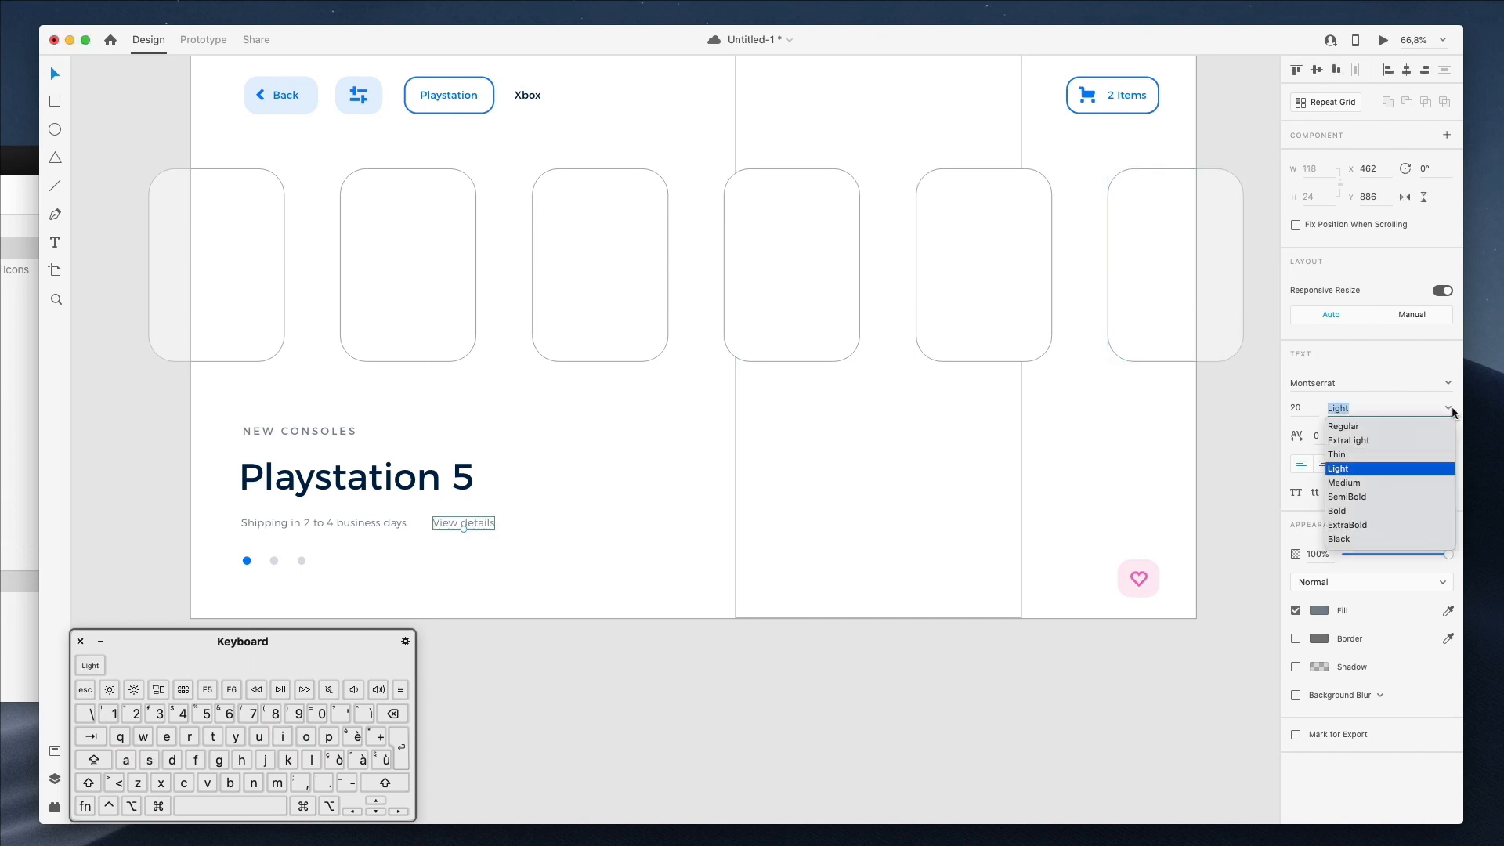
click(1347, 497)
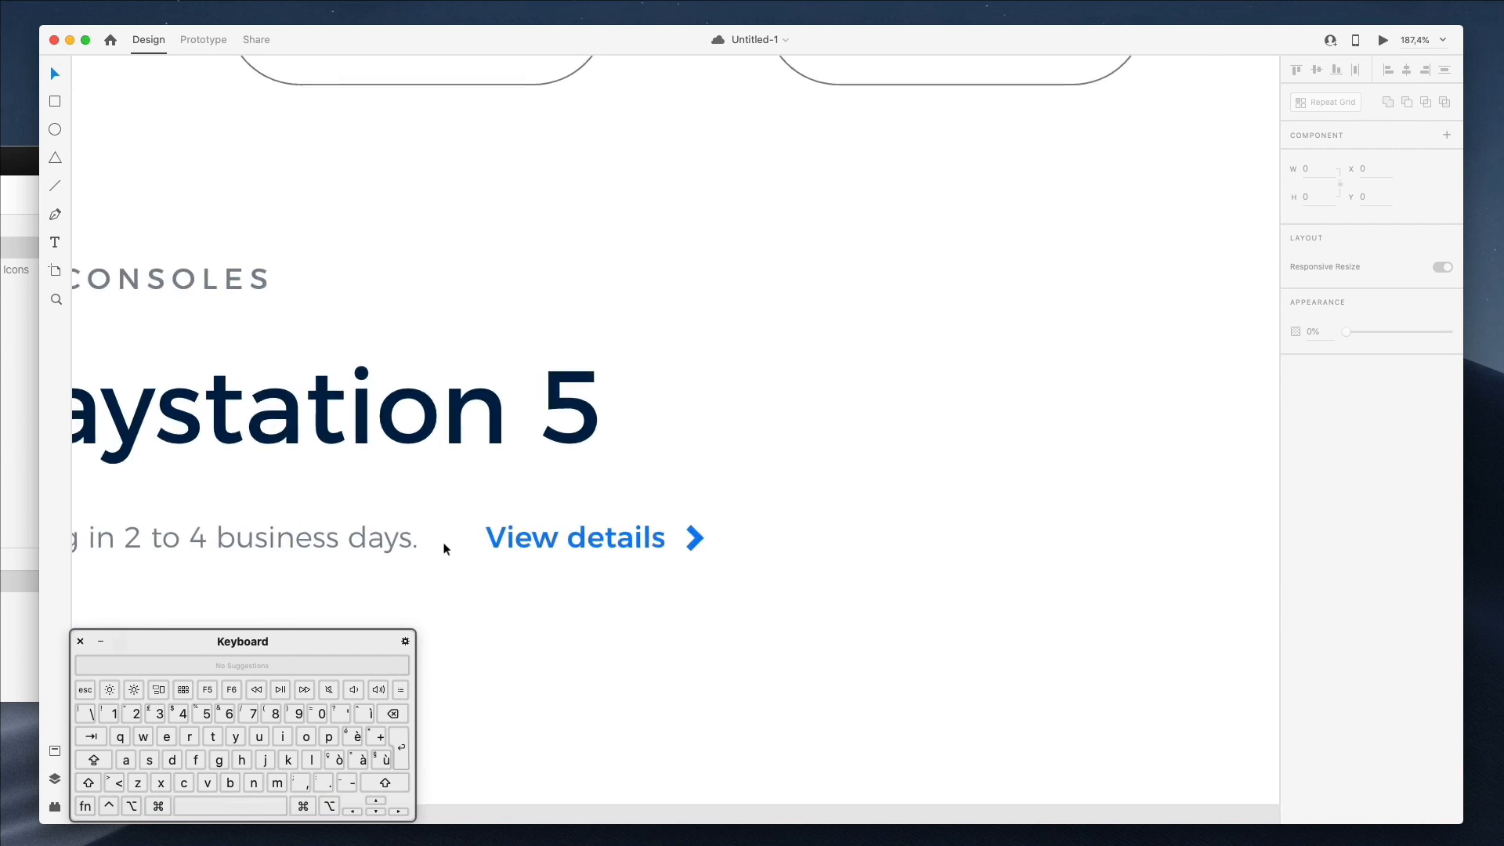
- Draw a thin vertical divider between the shipping line and View details, then align the row
click(460, 538)
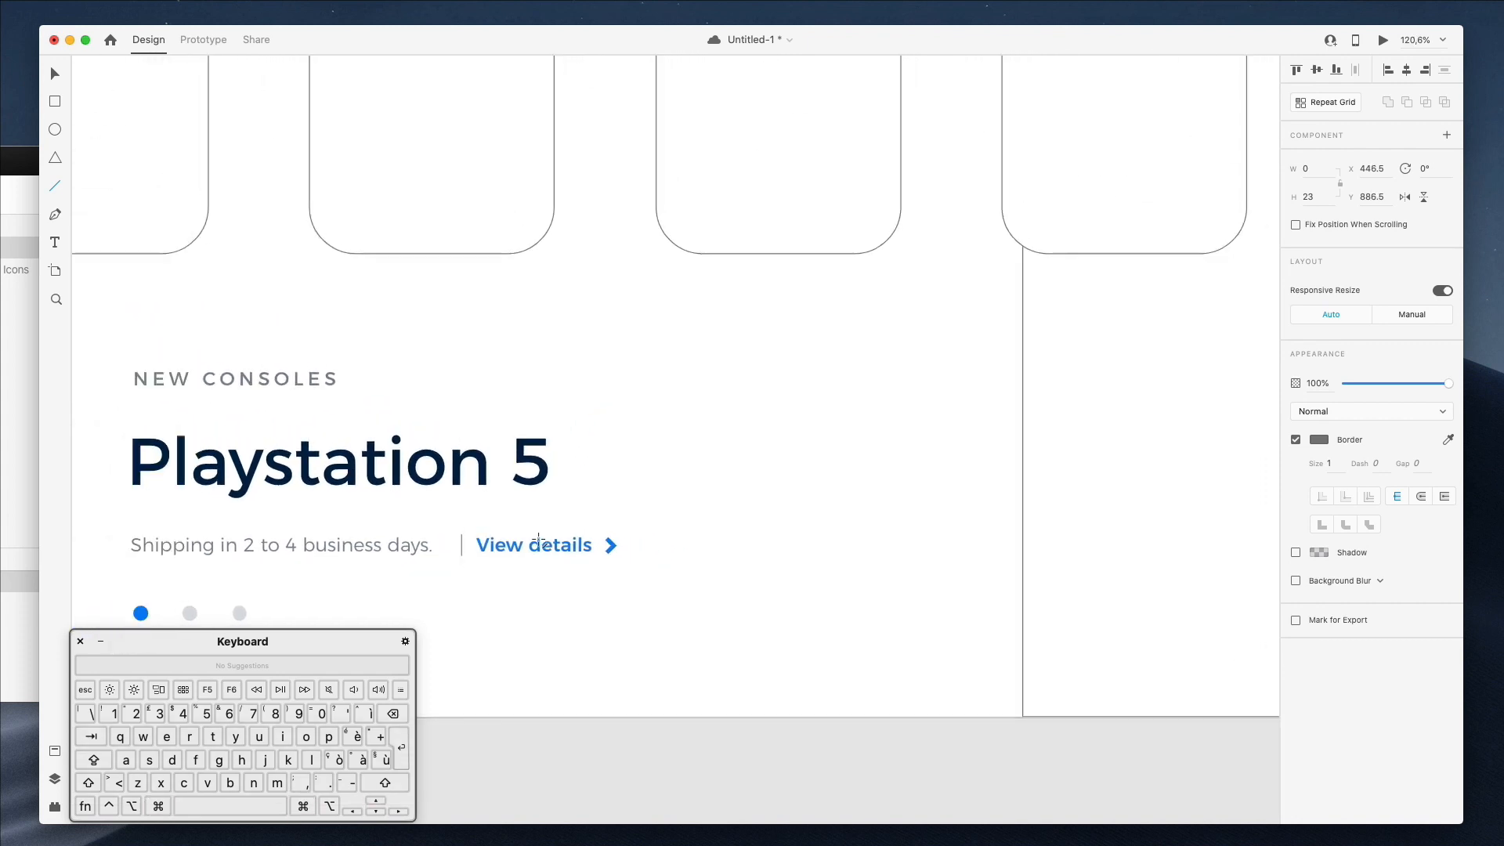
click(1322, 439)
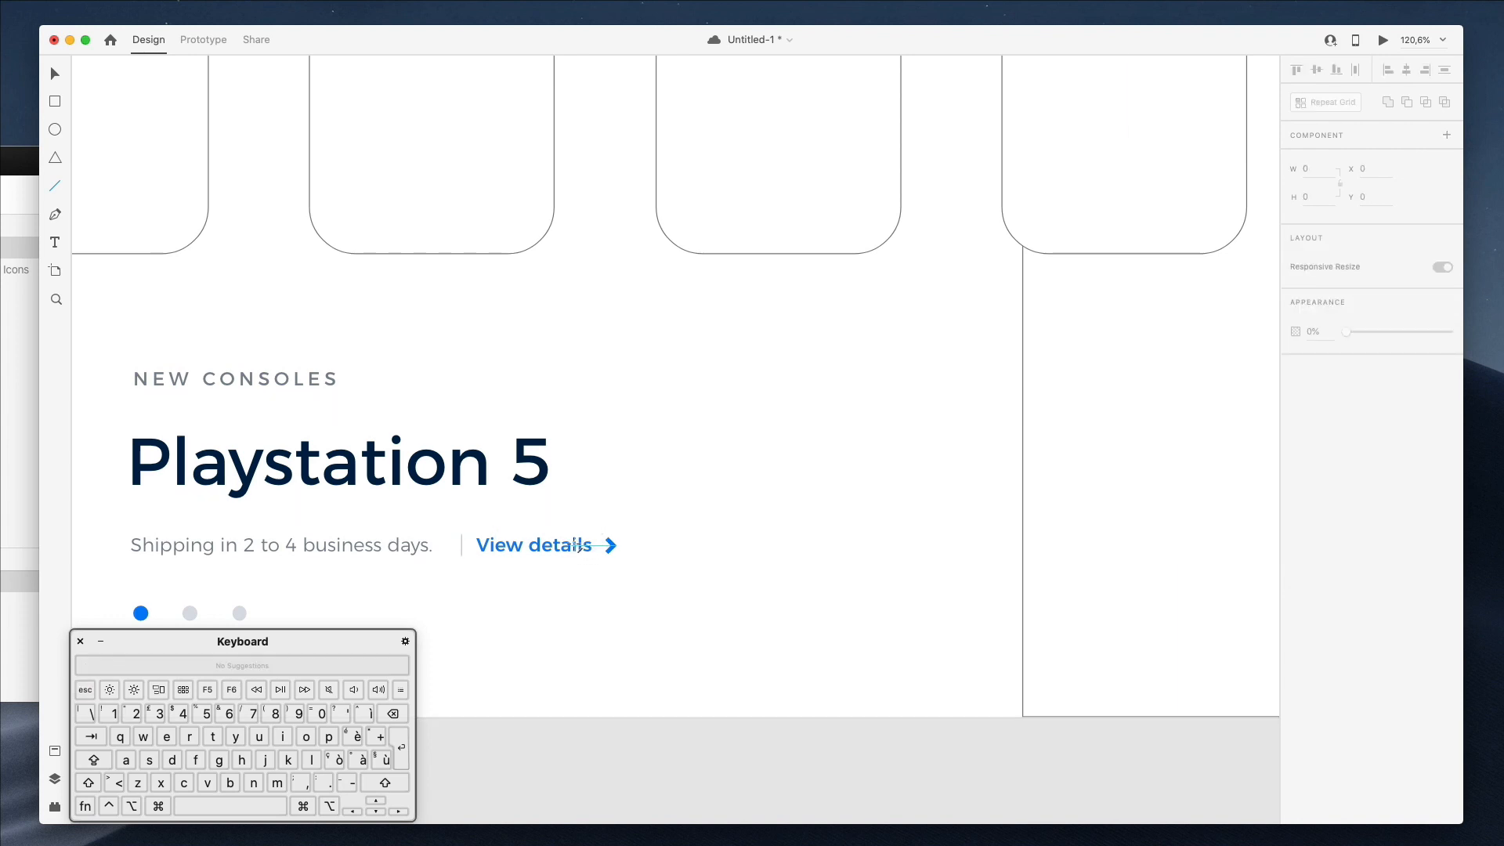
click(533, 546)
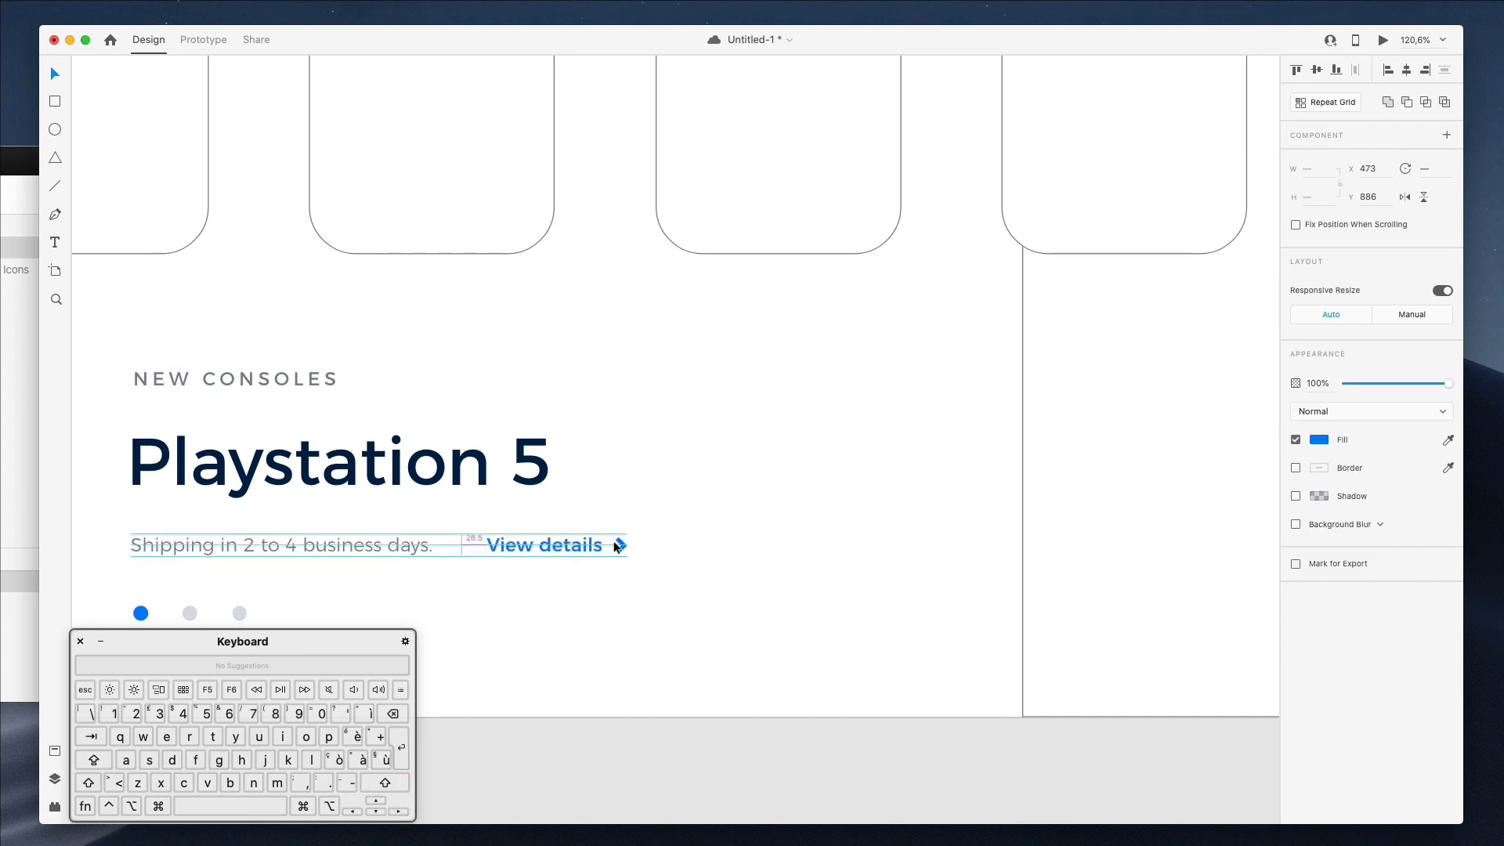
click(546, 545)
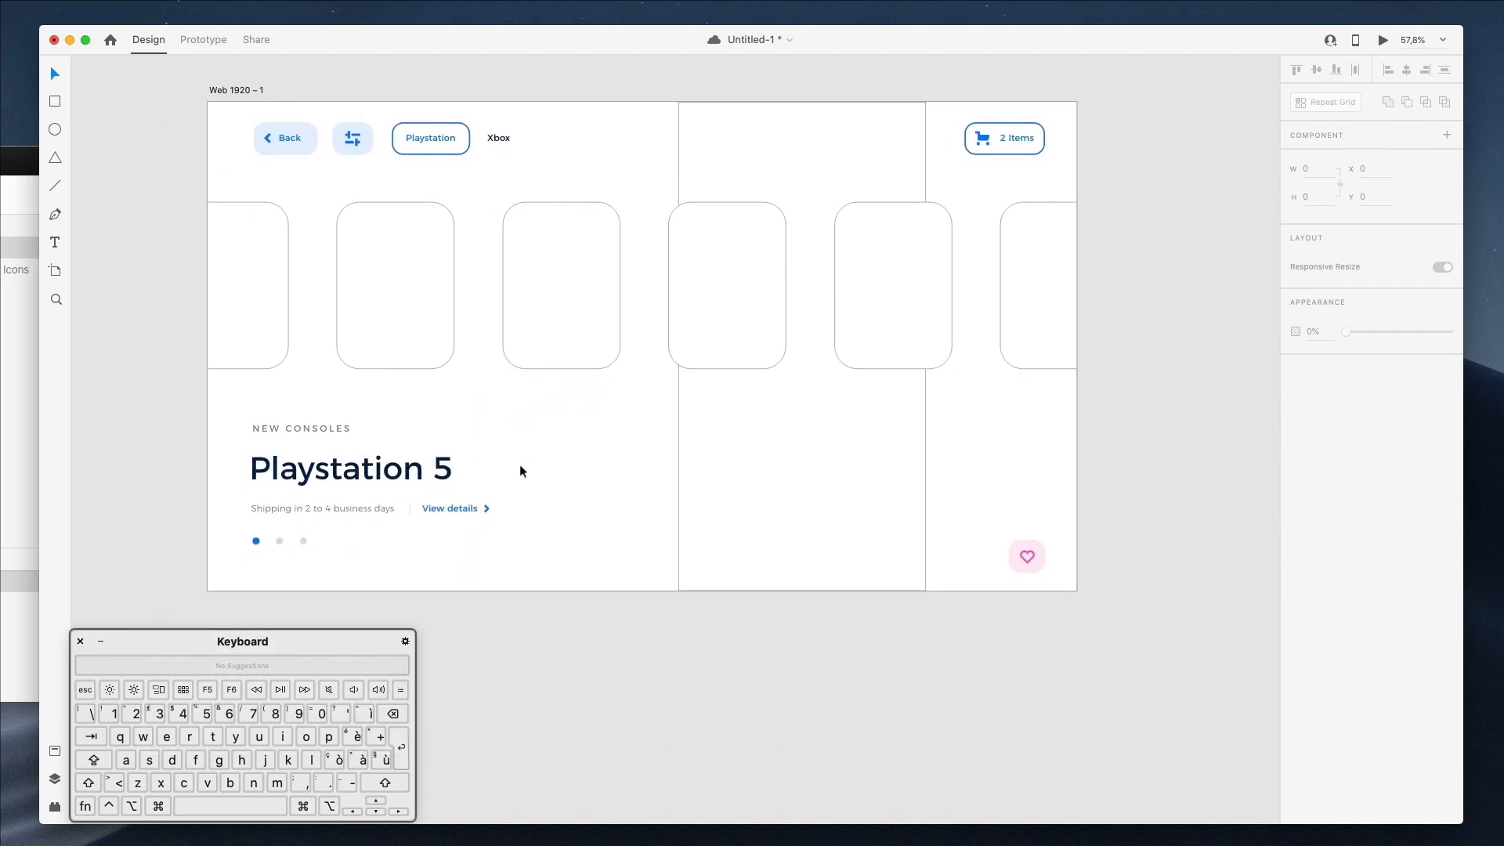
scroll(up, 3)
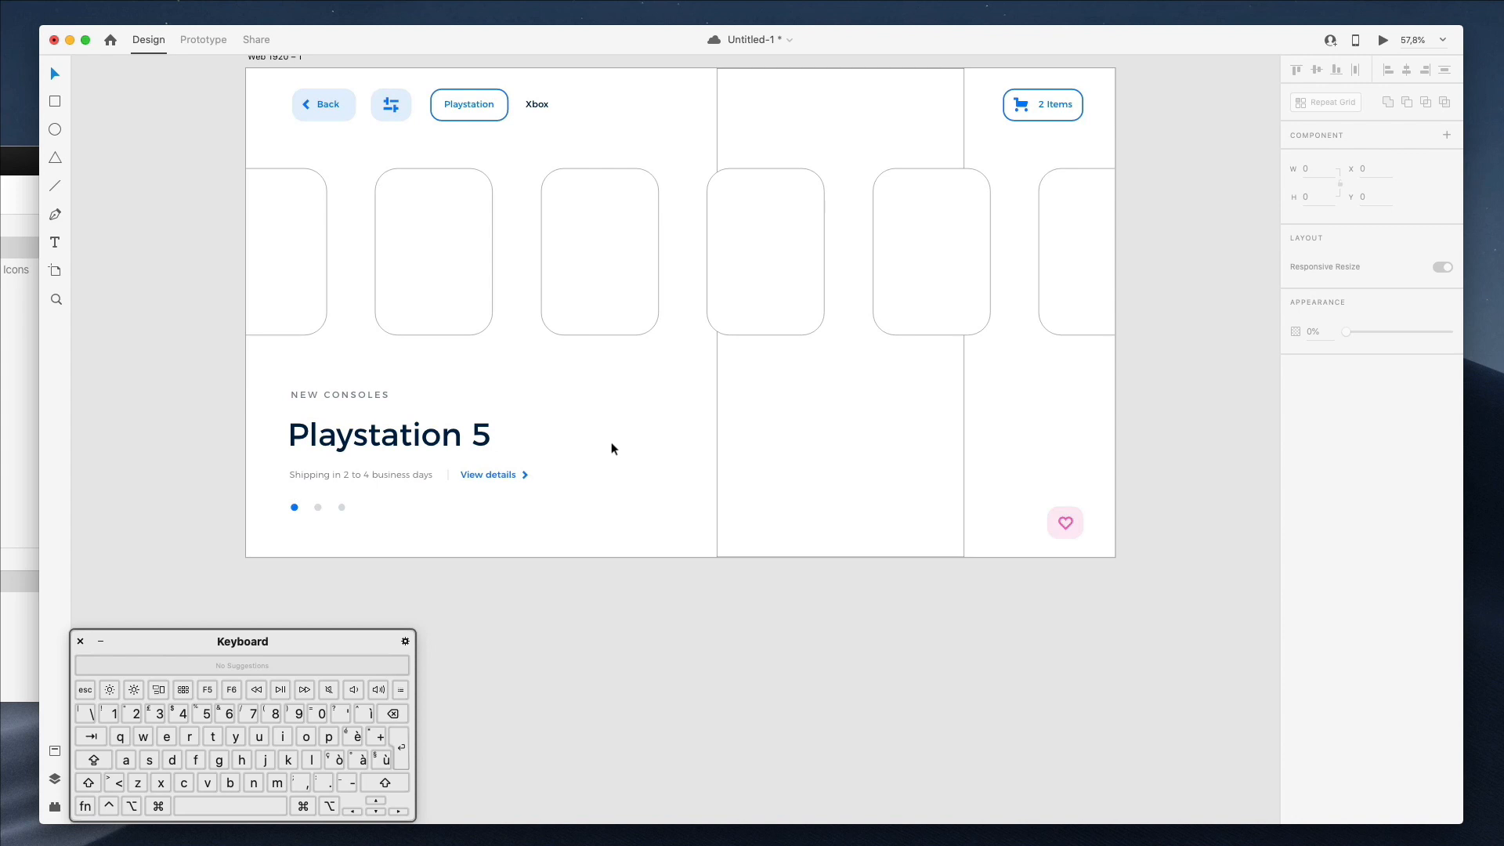
mouse_move(1042, 101)
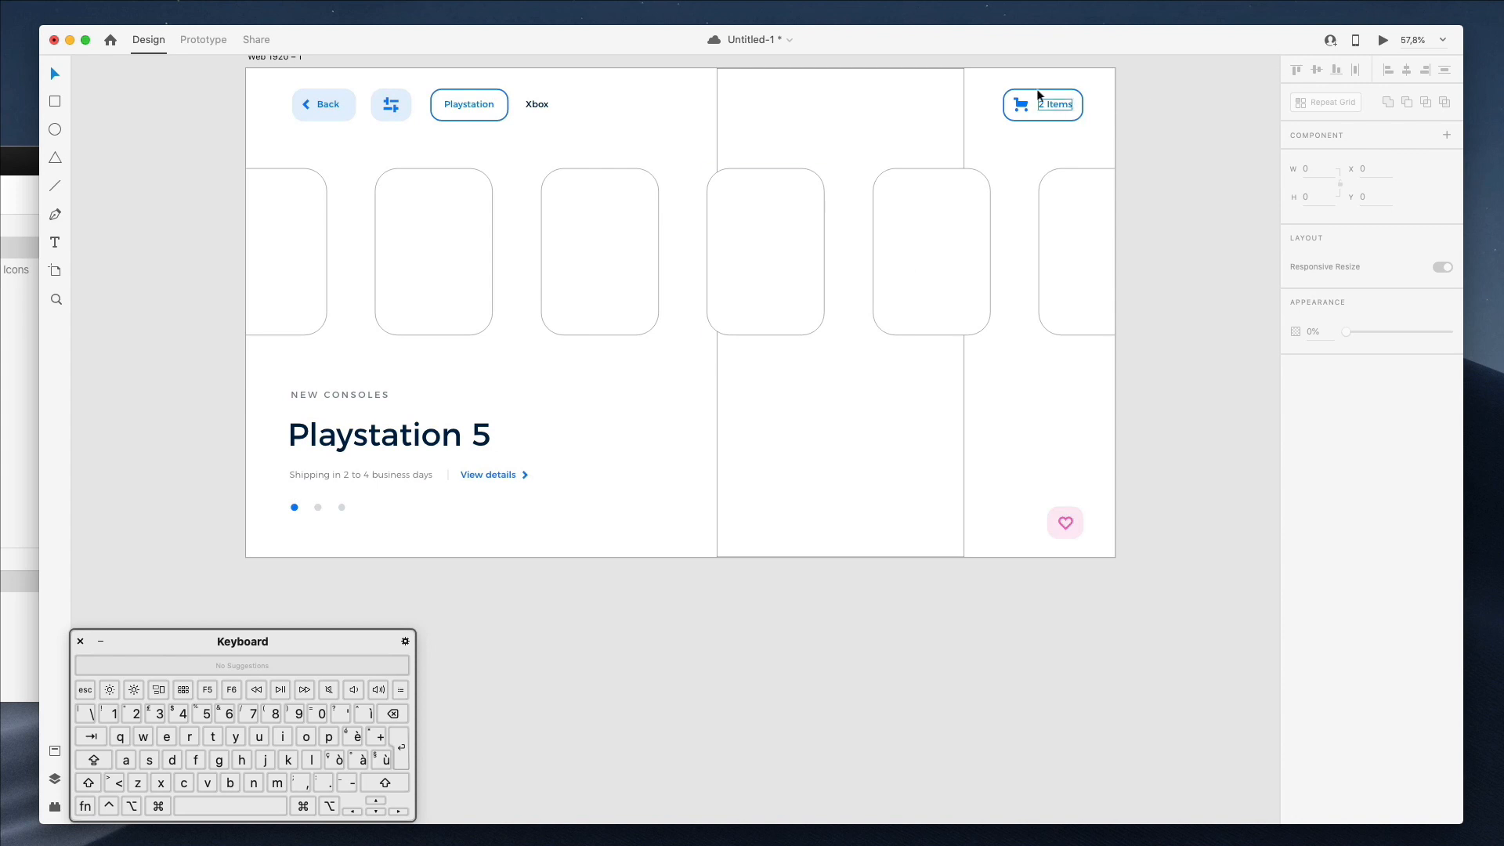
- Duplicate the heart button, swap in a Nucleo question-mark icon and centre it
click(1066, 523)
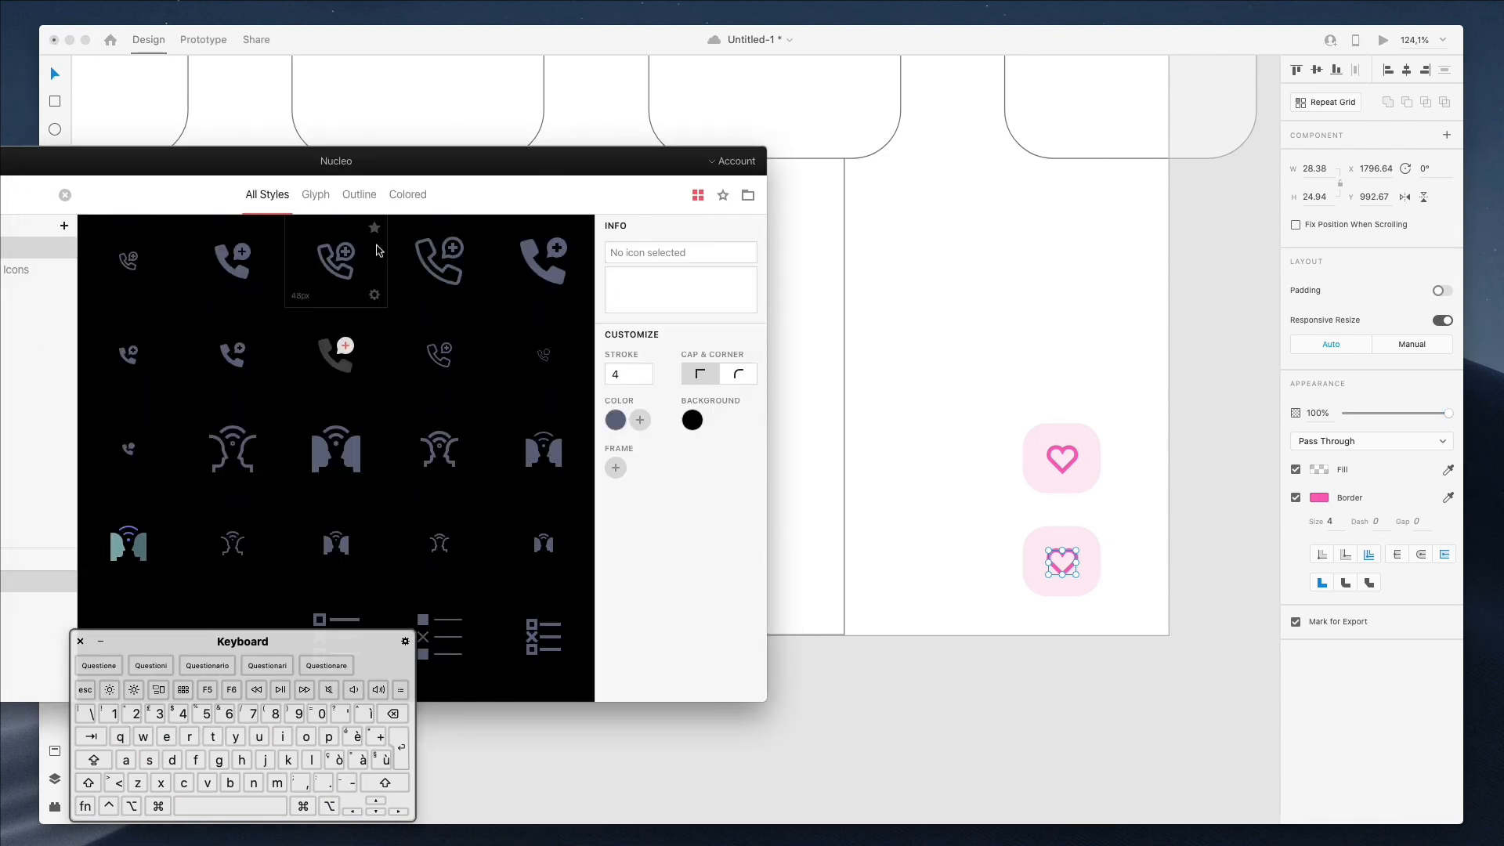
scroll(down, 3)
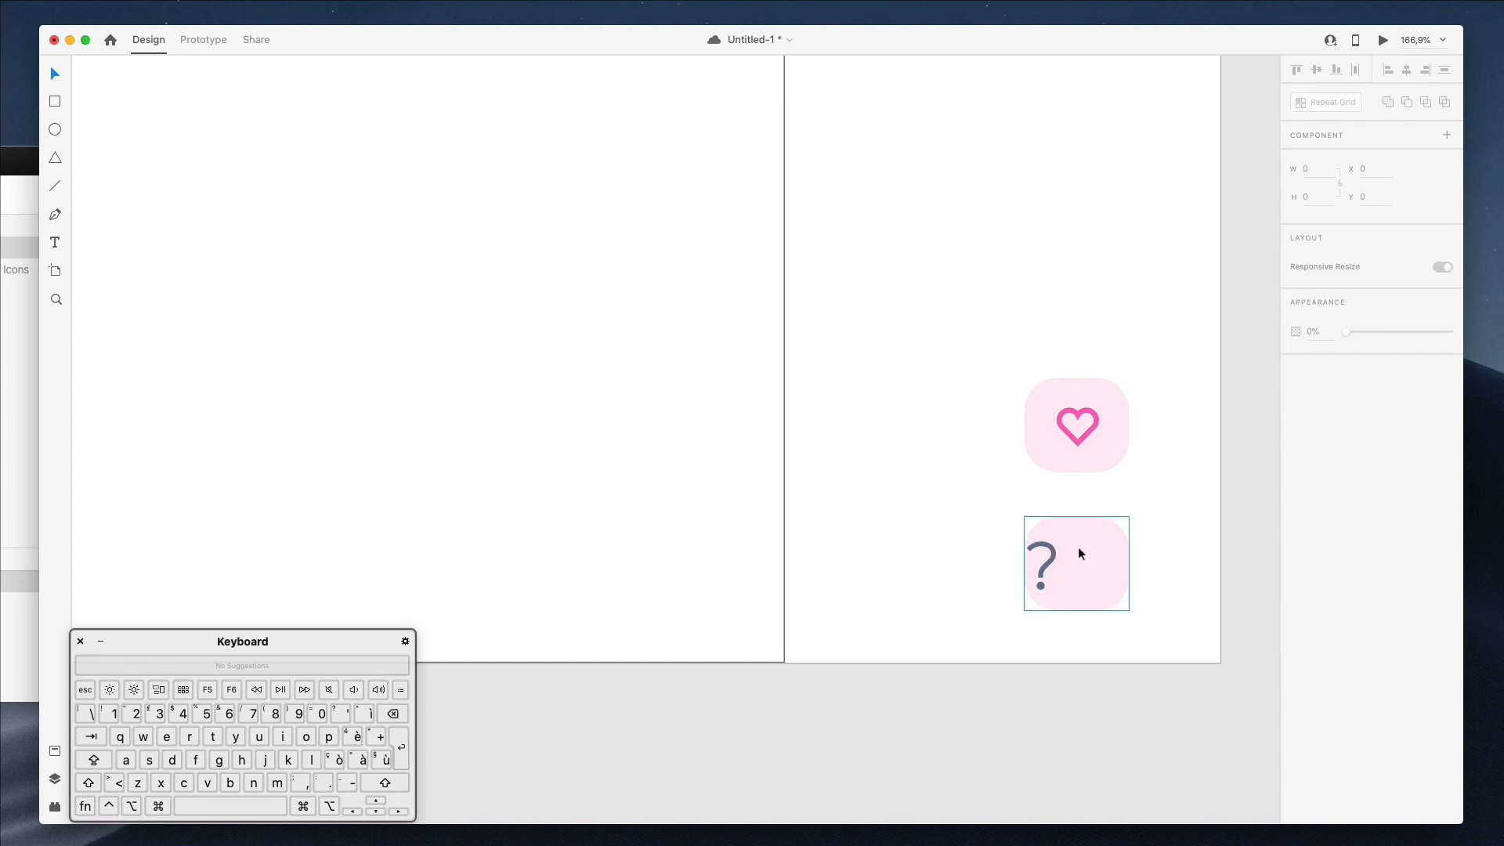
click(1075, 563)
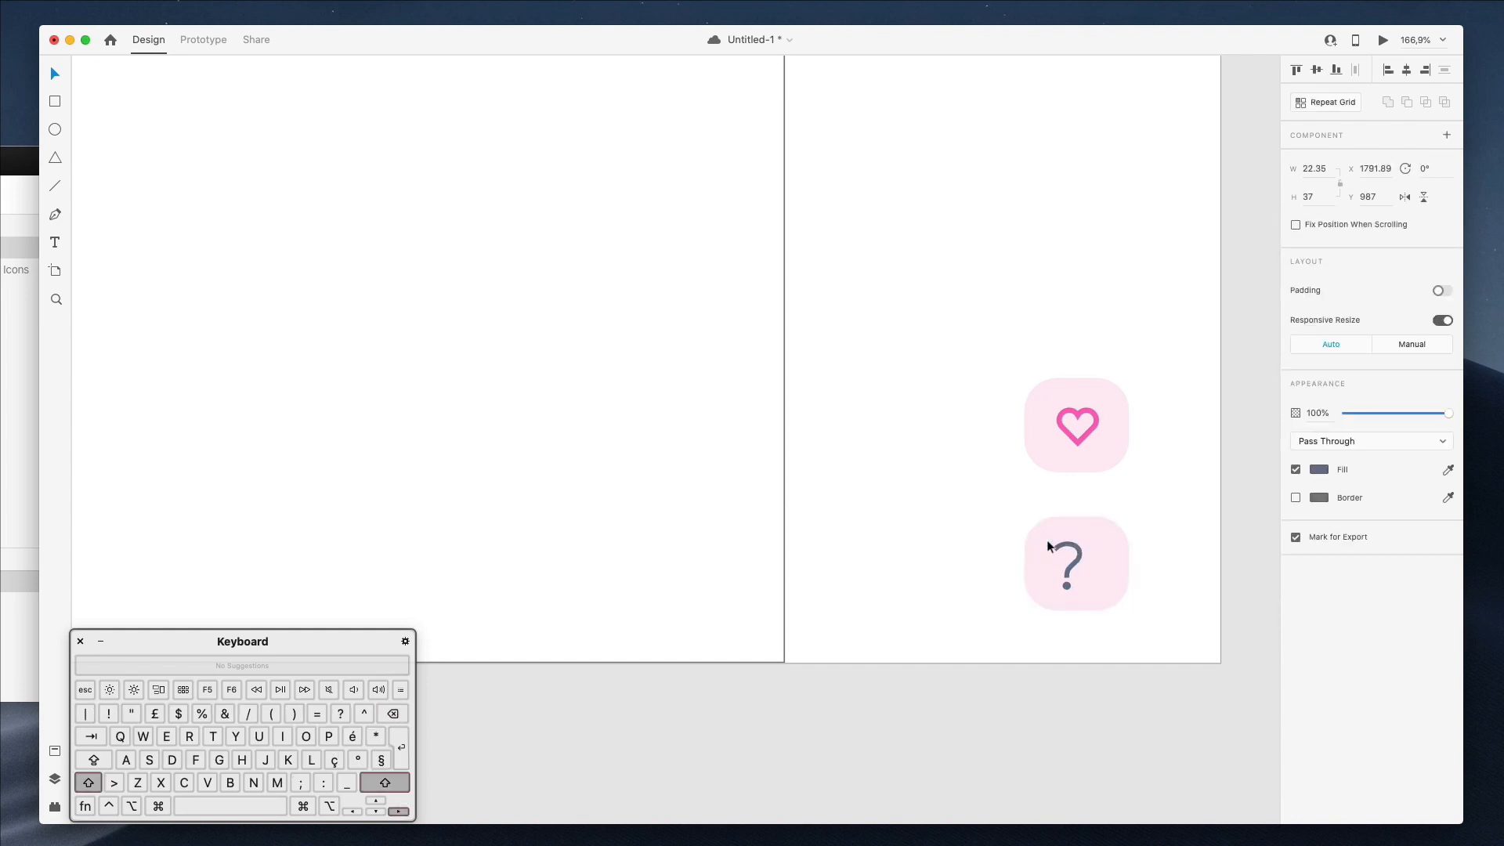
click(1075, 562)
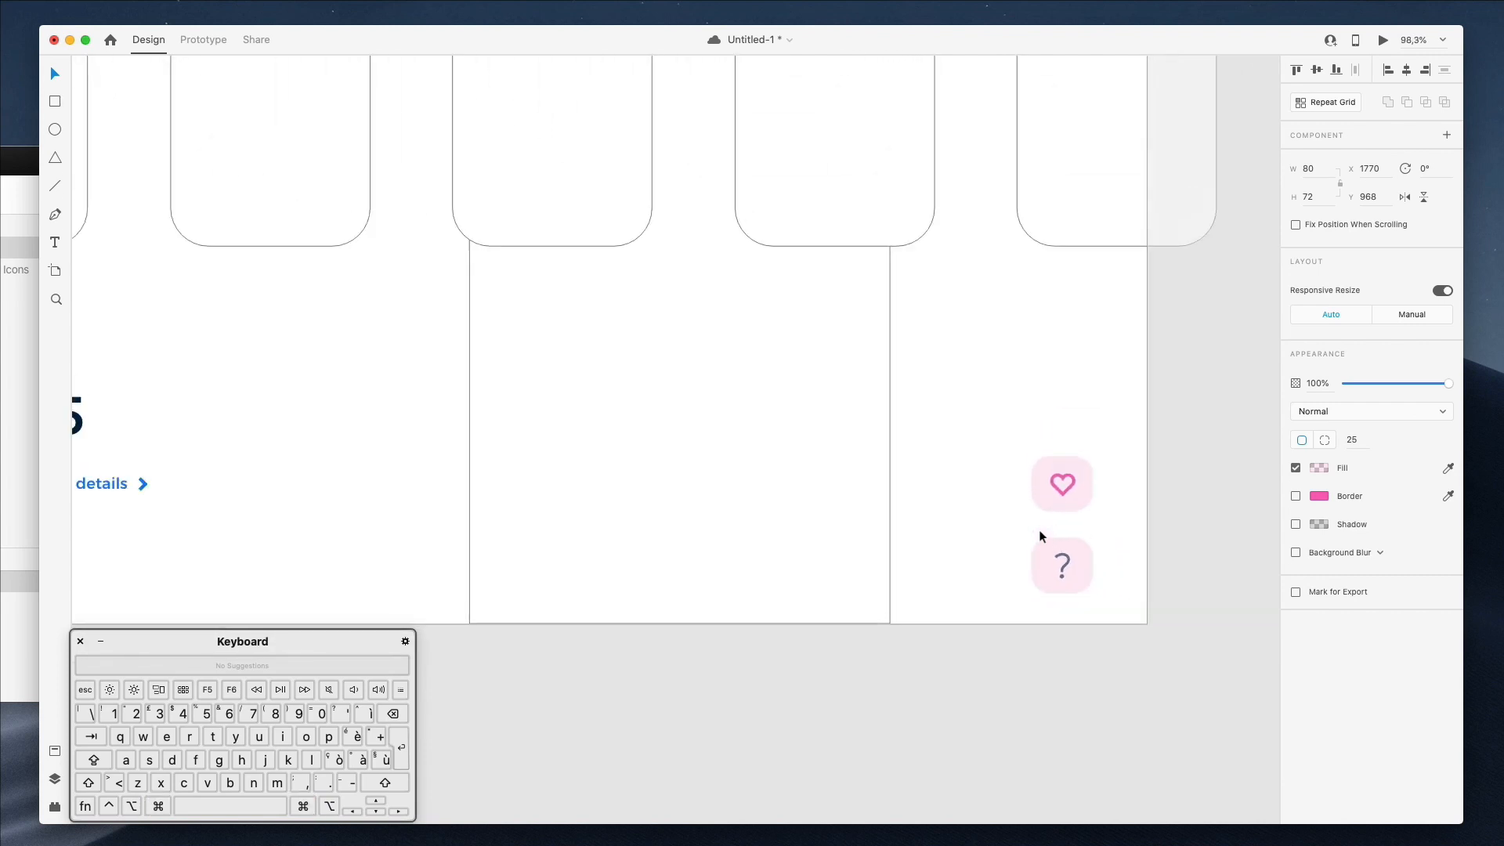
- Set the question-mark button's background fill to light blue
scroll(down, 3)
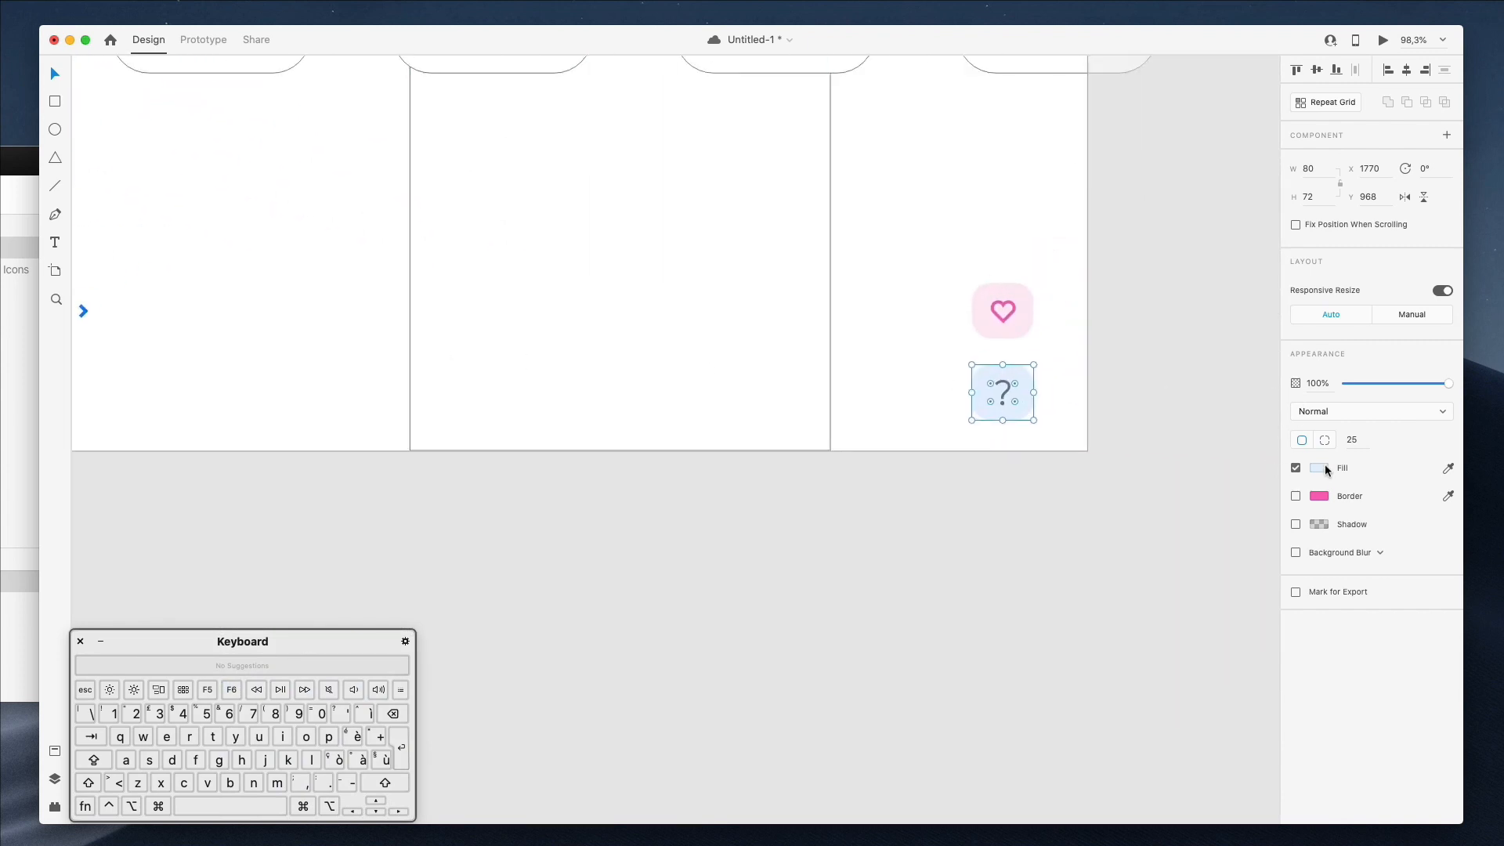
click(1319, 469)
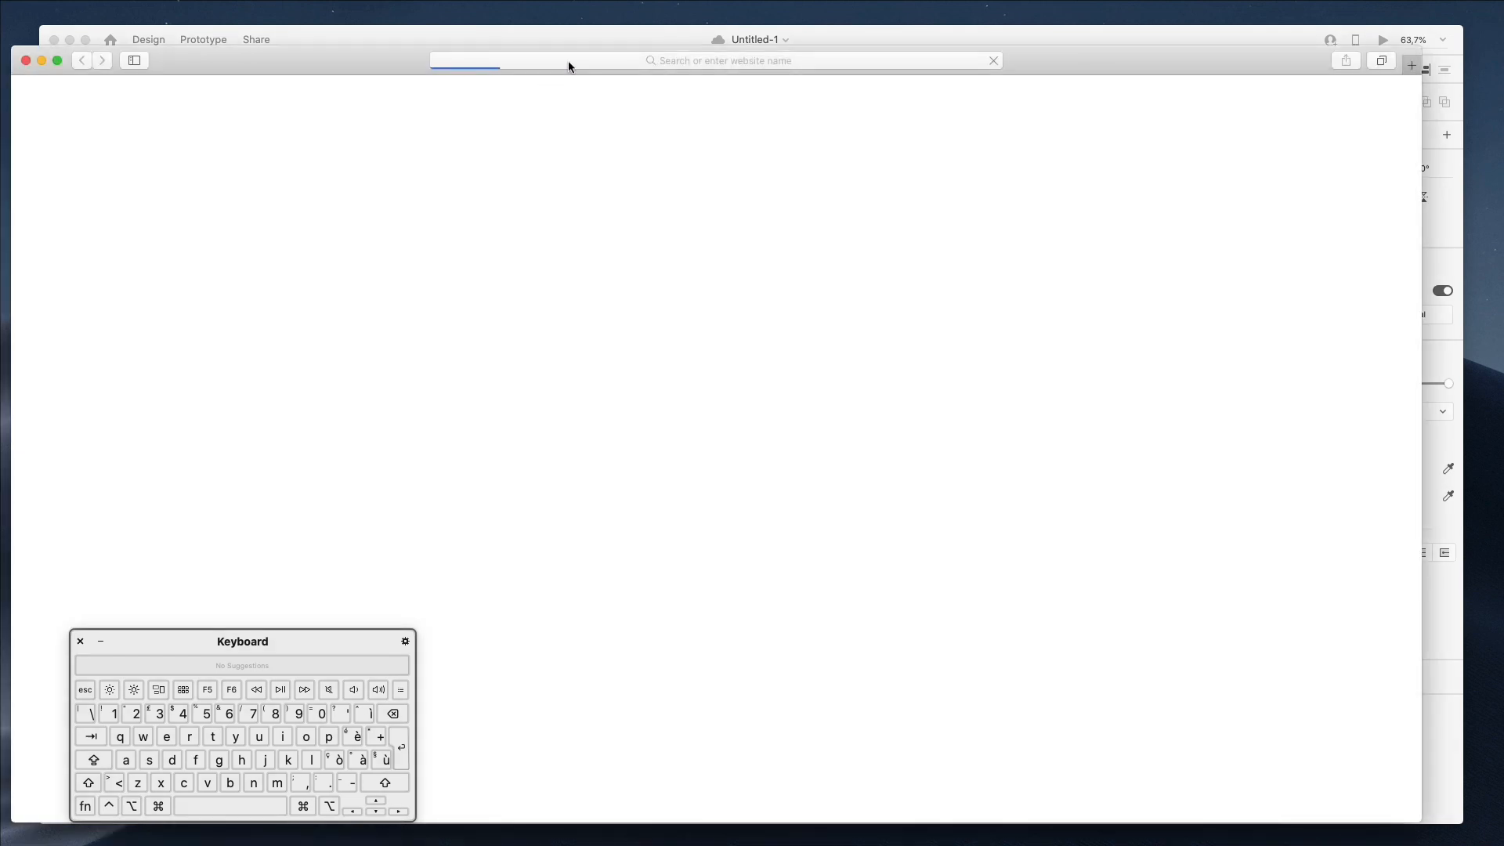
- Search Google Images for 'ps5 controller png' to find transparent controller pictures
text(ps5 cont)
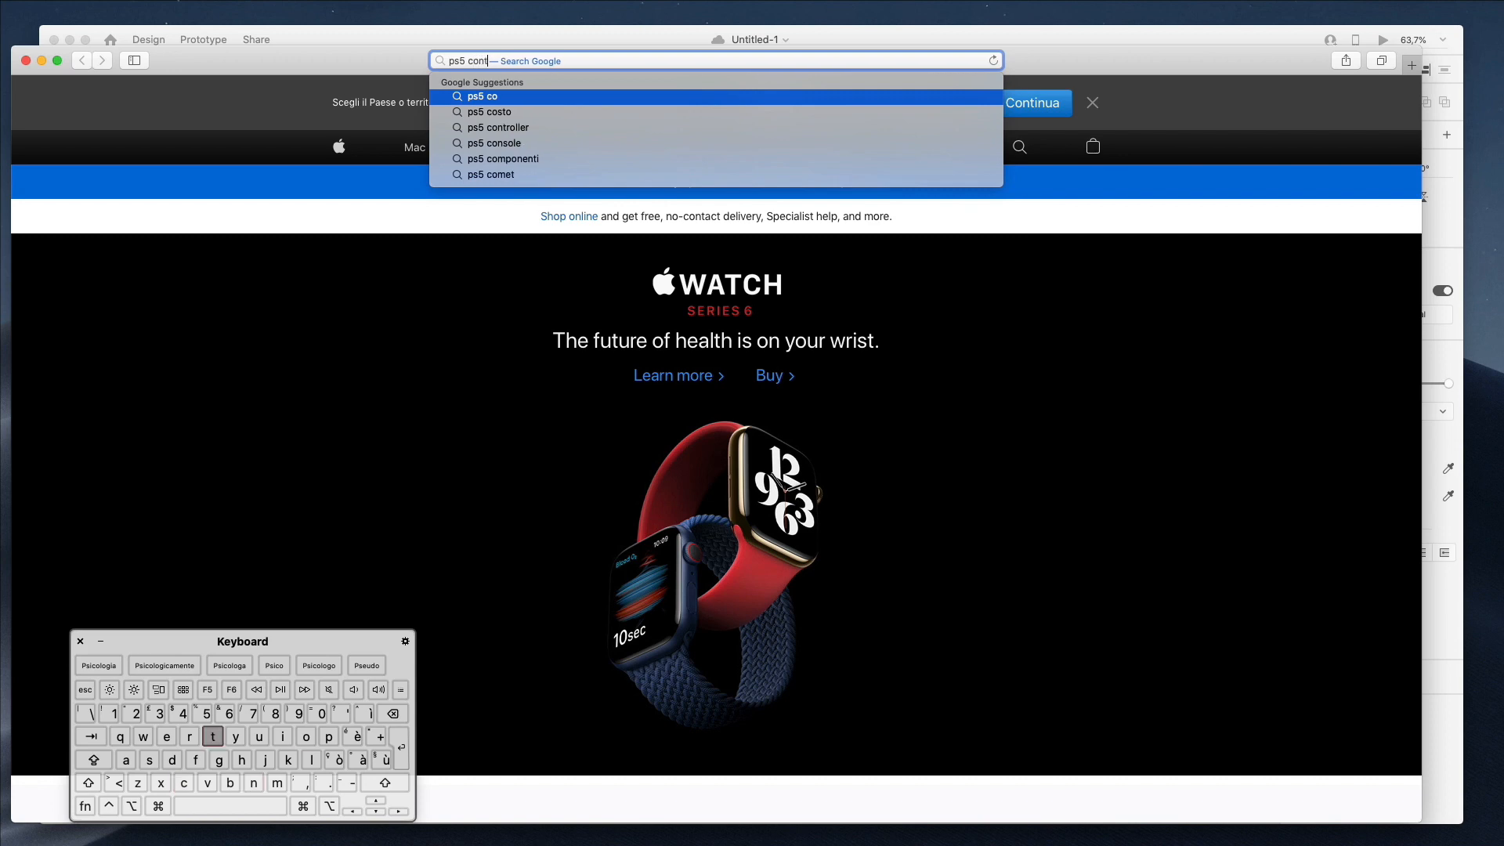
click(498, 127)
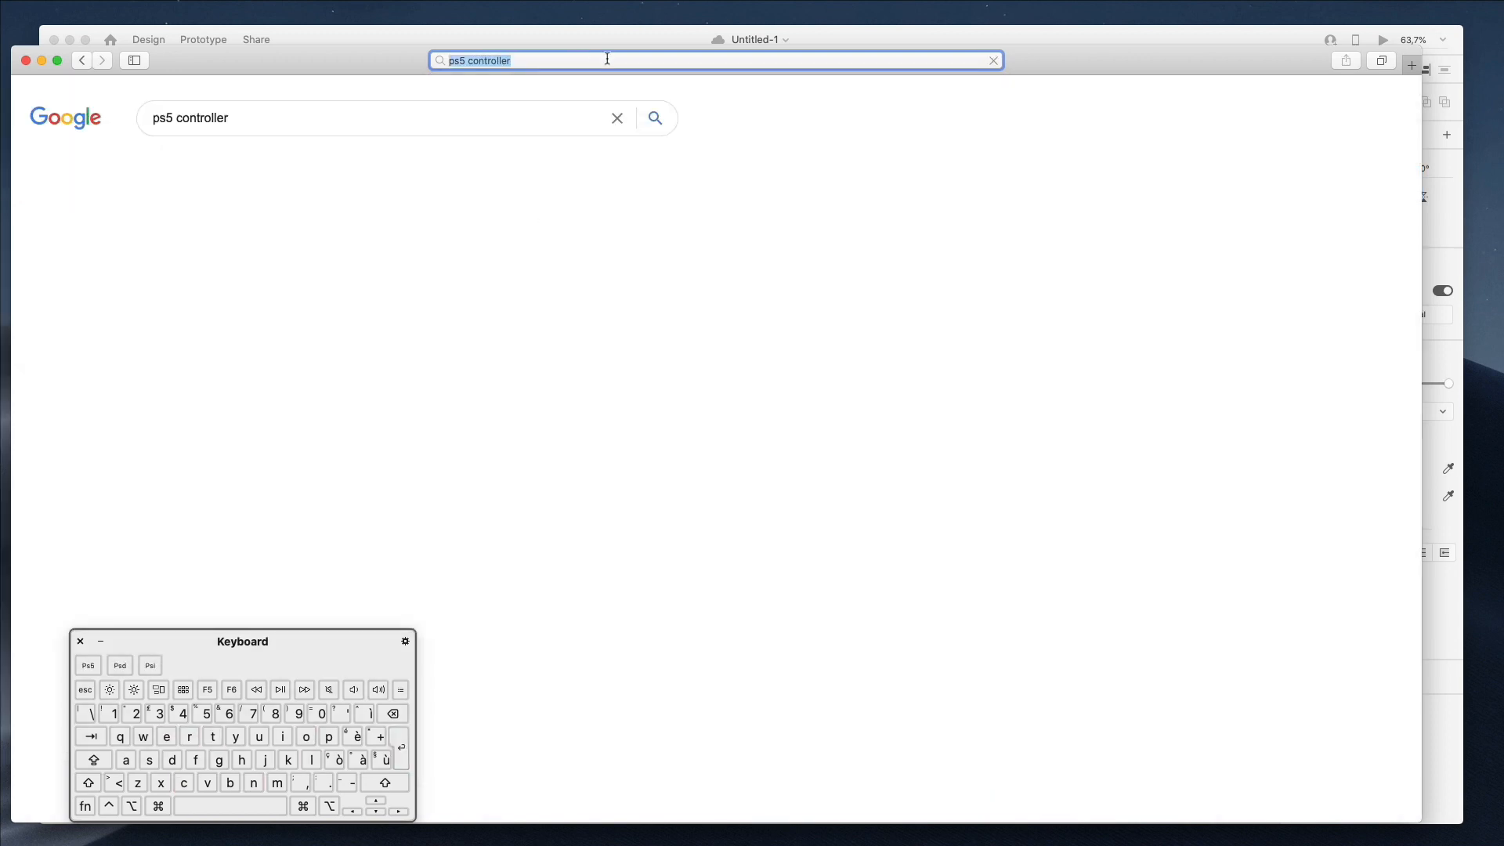
key(Return)
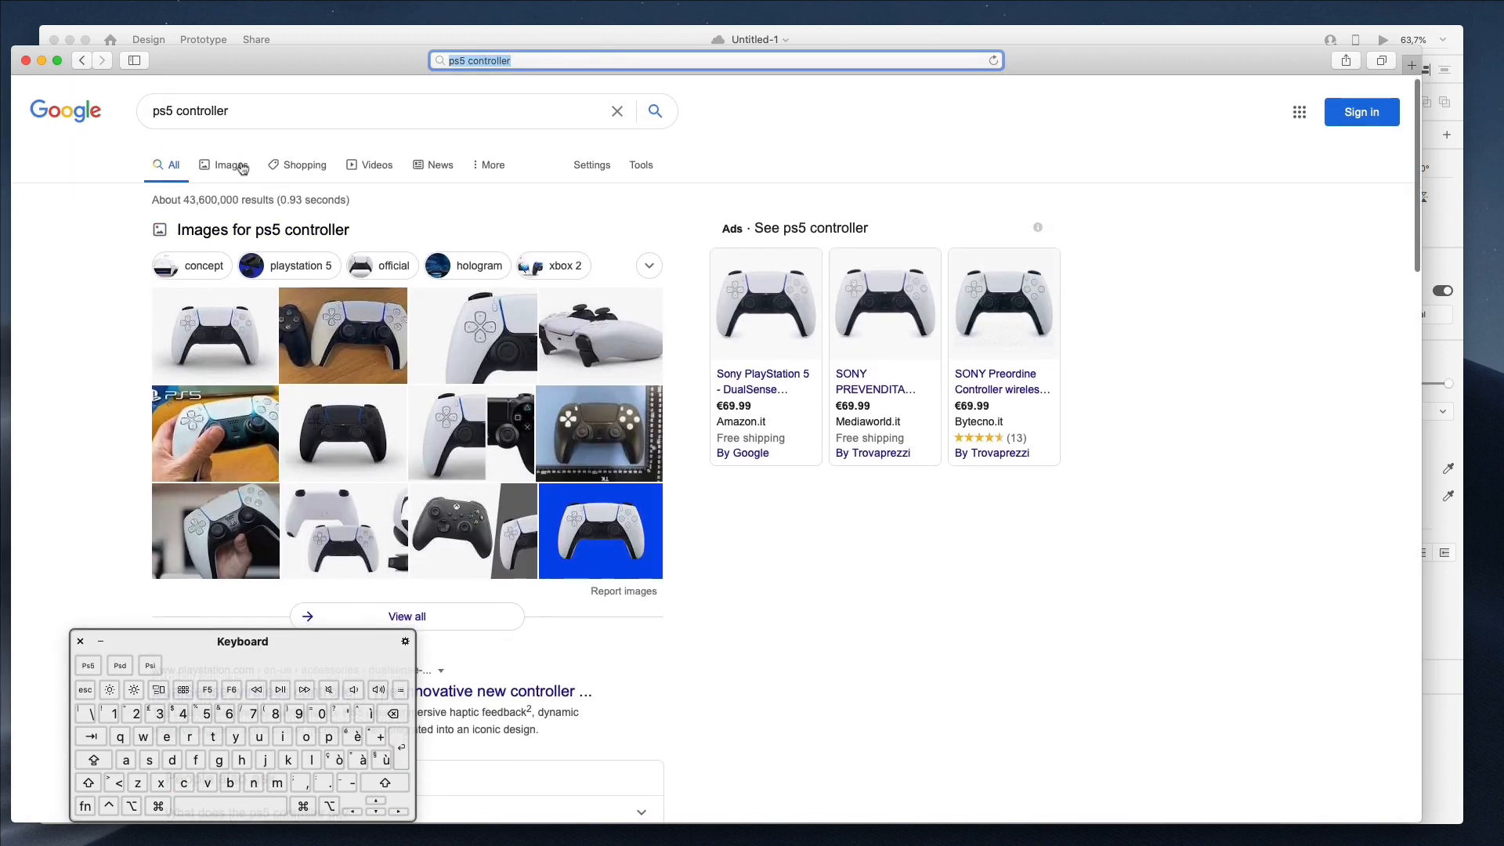
click(232, 164)
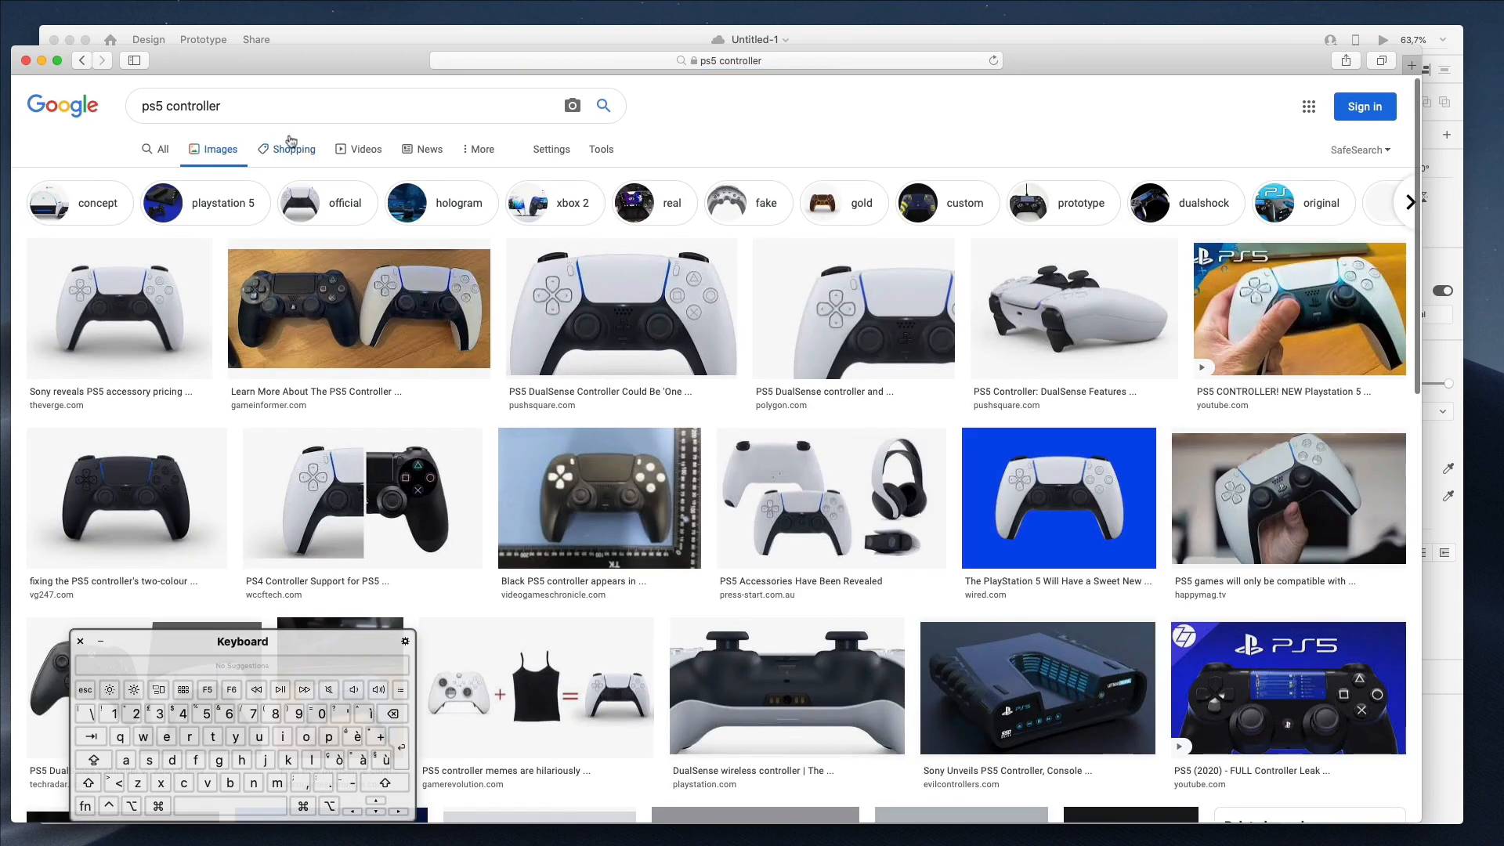
text(p)
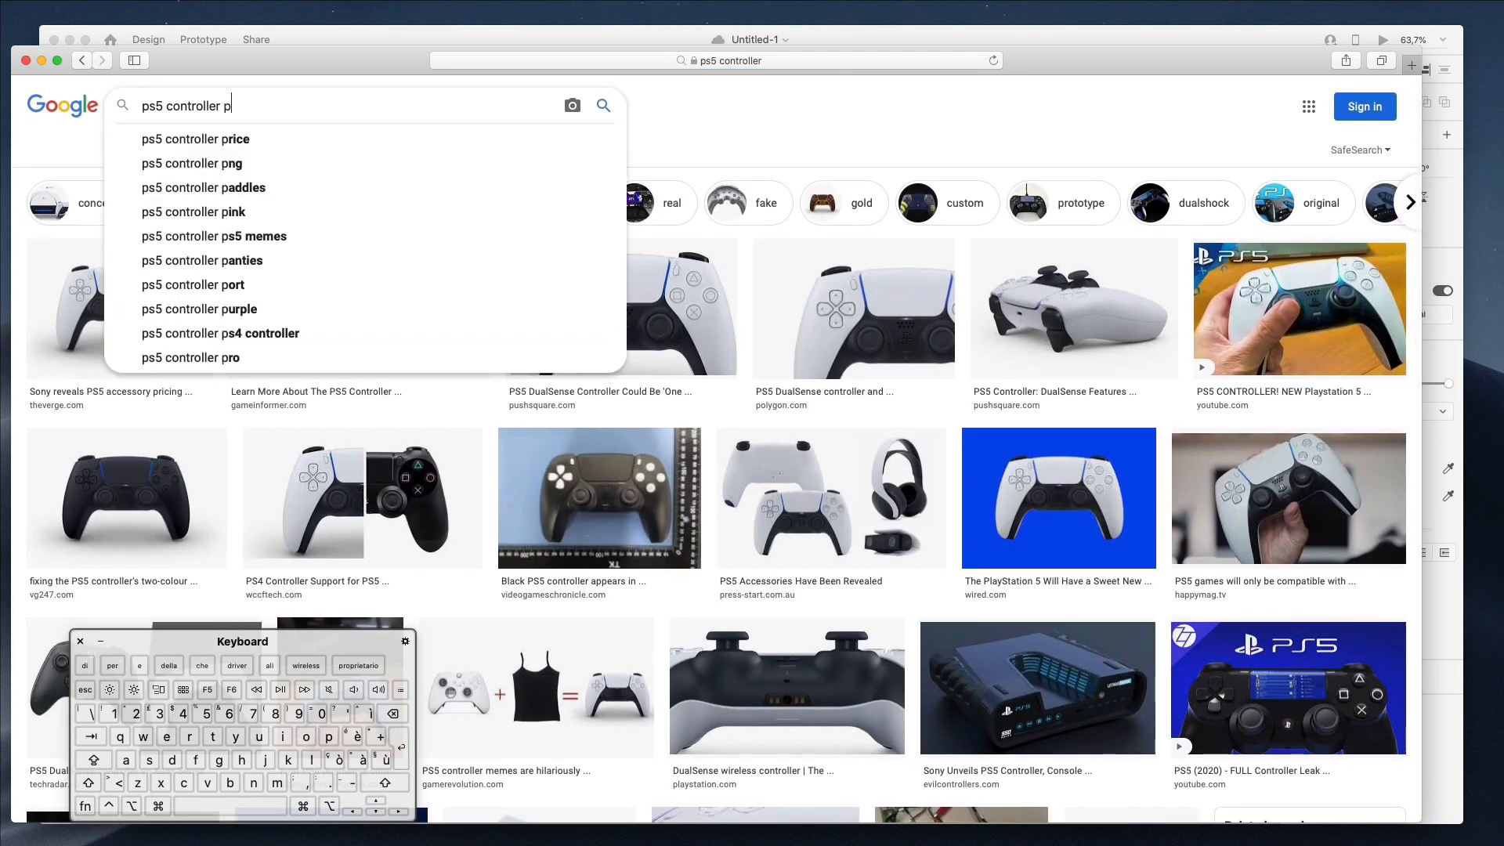
click(191, 163)
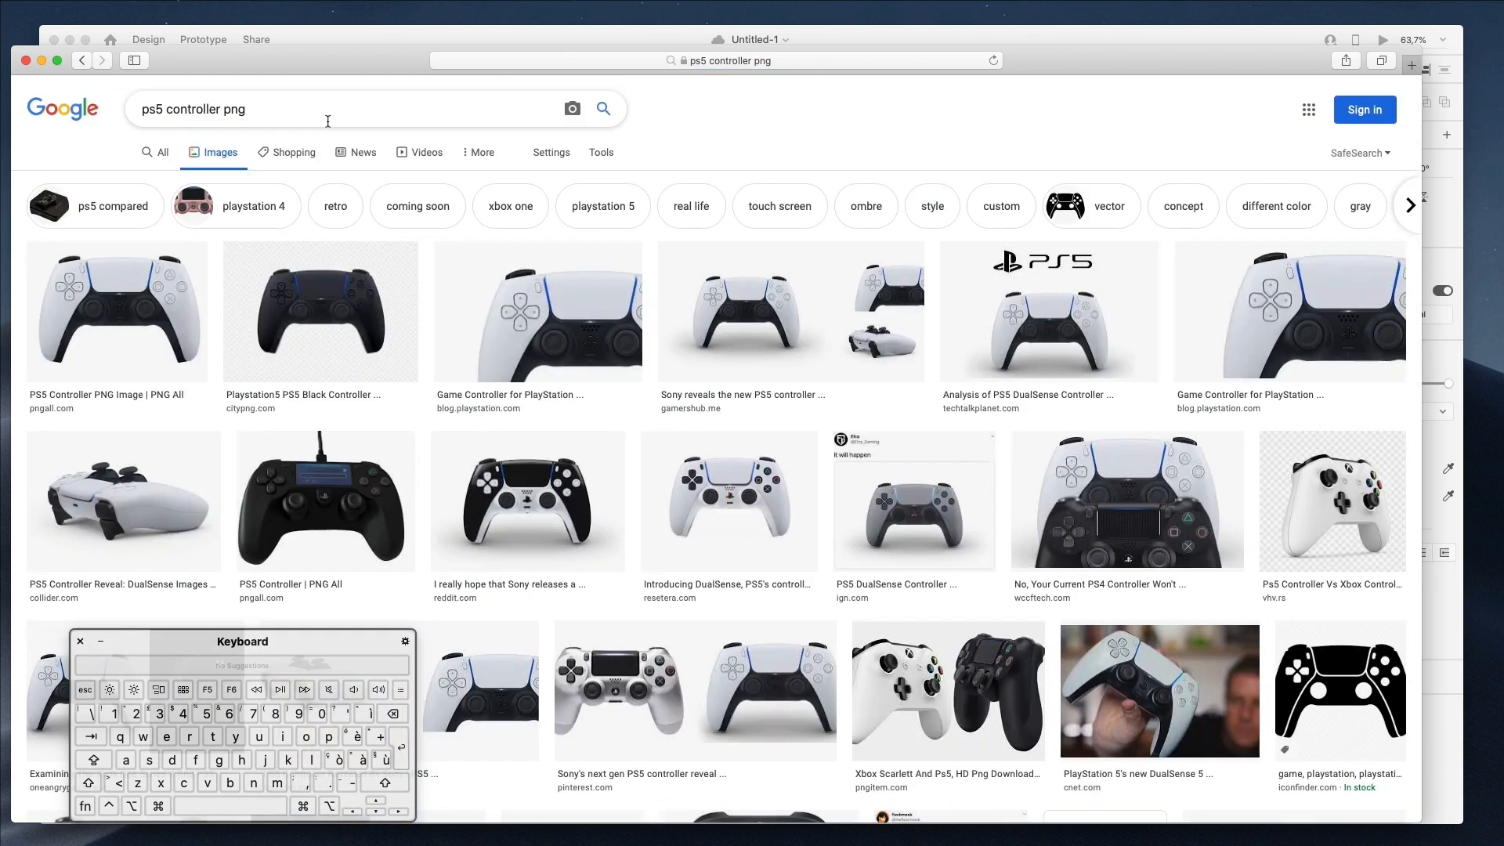
mouse_move(430, 321)
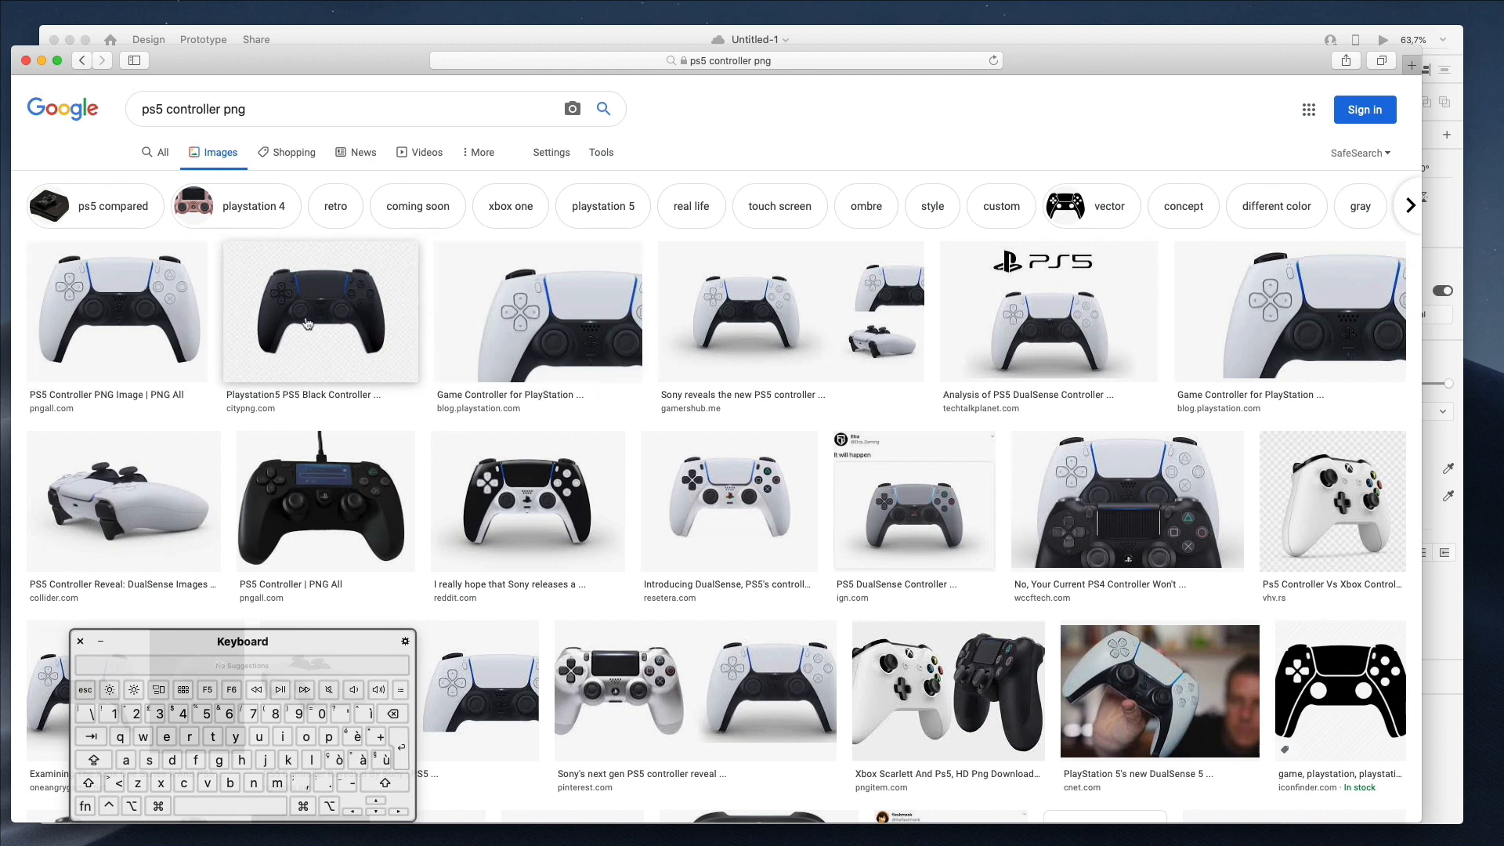
- Preview the white pngall PS5 controller image and bring up its image options
click(118, 310)
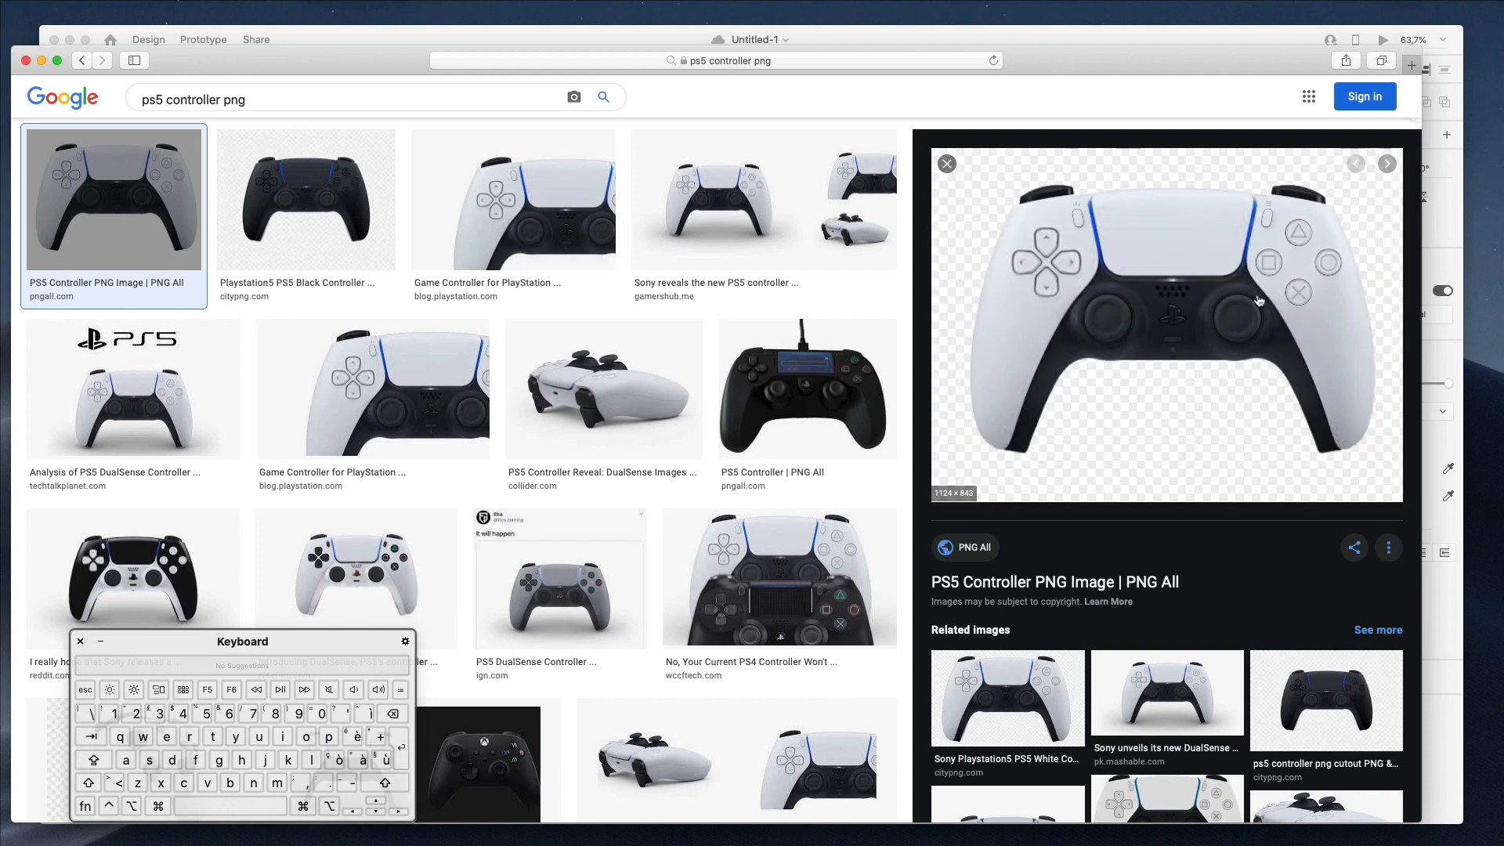
right_click(1260, 301)
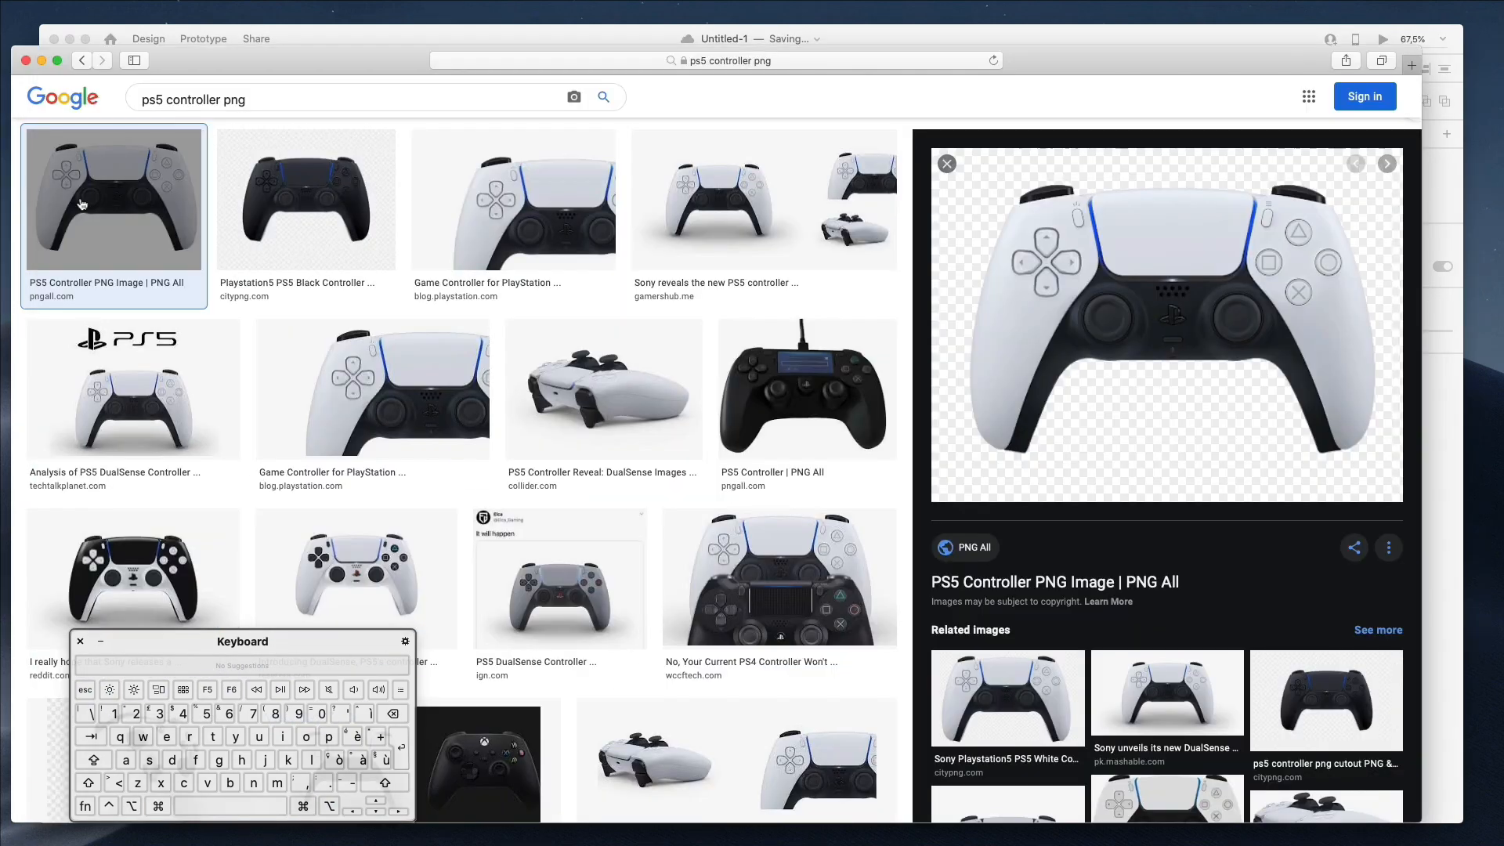
- Filter the image results to Large size via Tools > Size
scroll(down, 3)
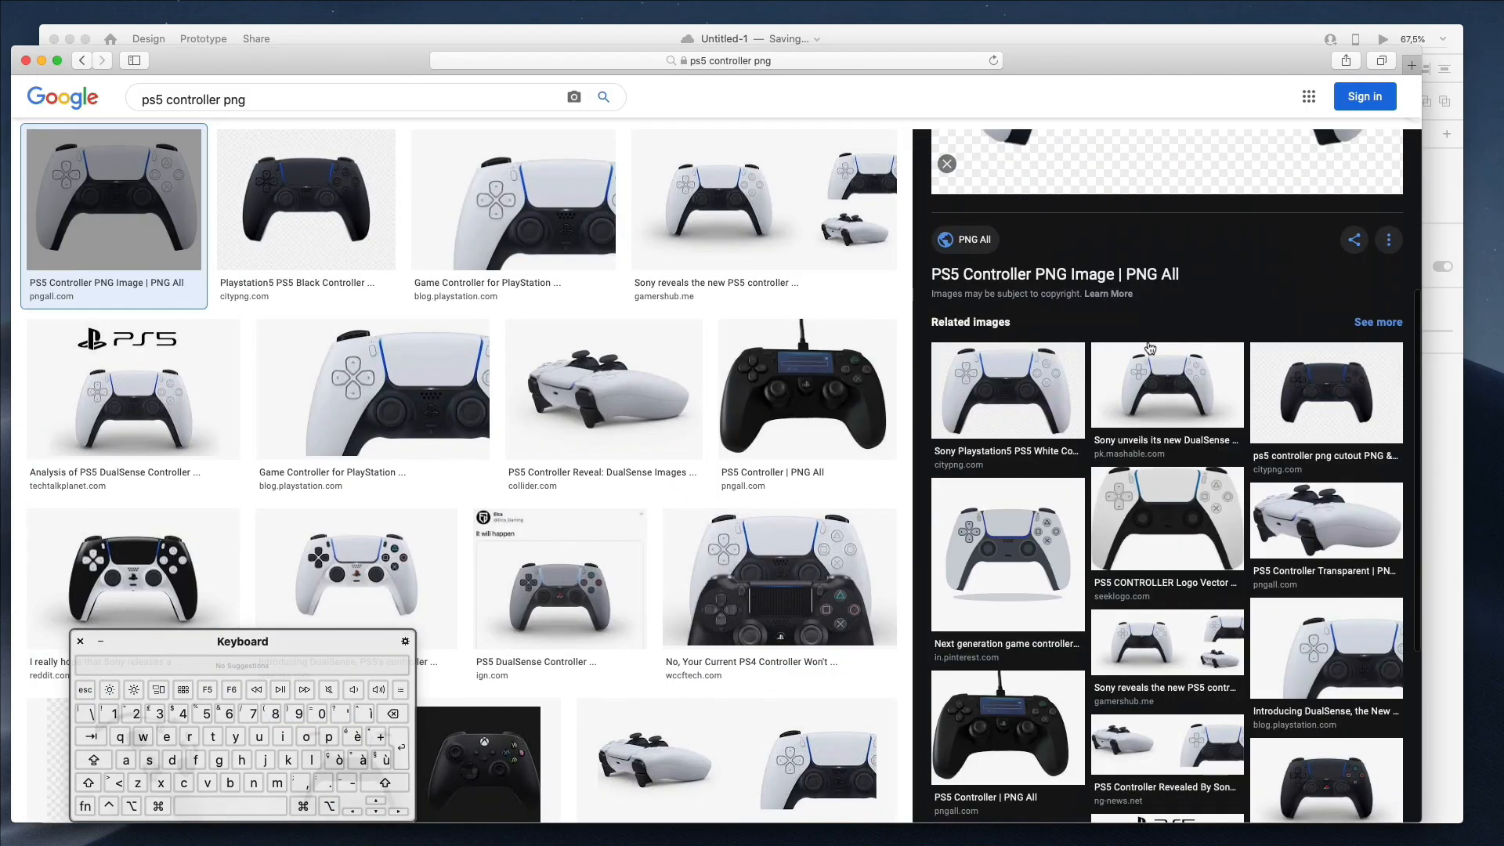
scroll(up, 3)
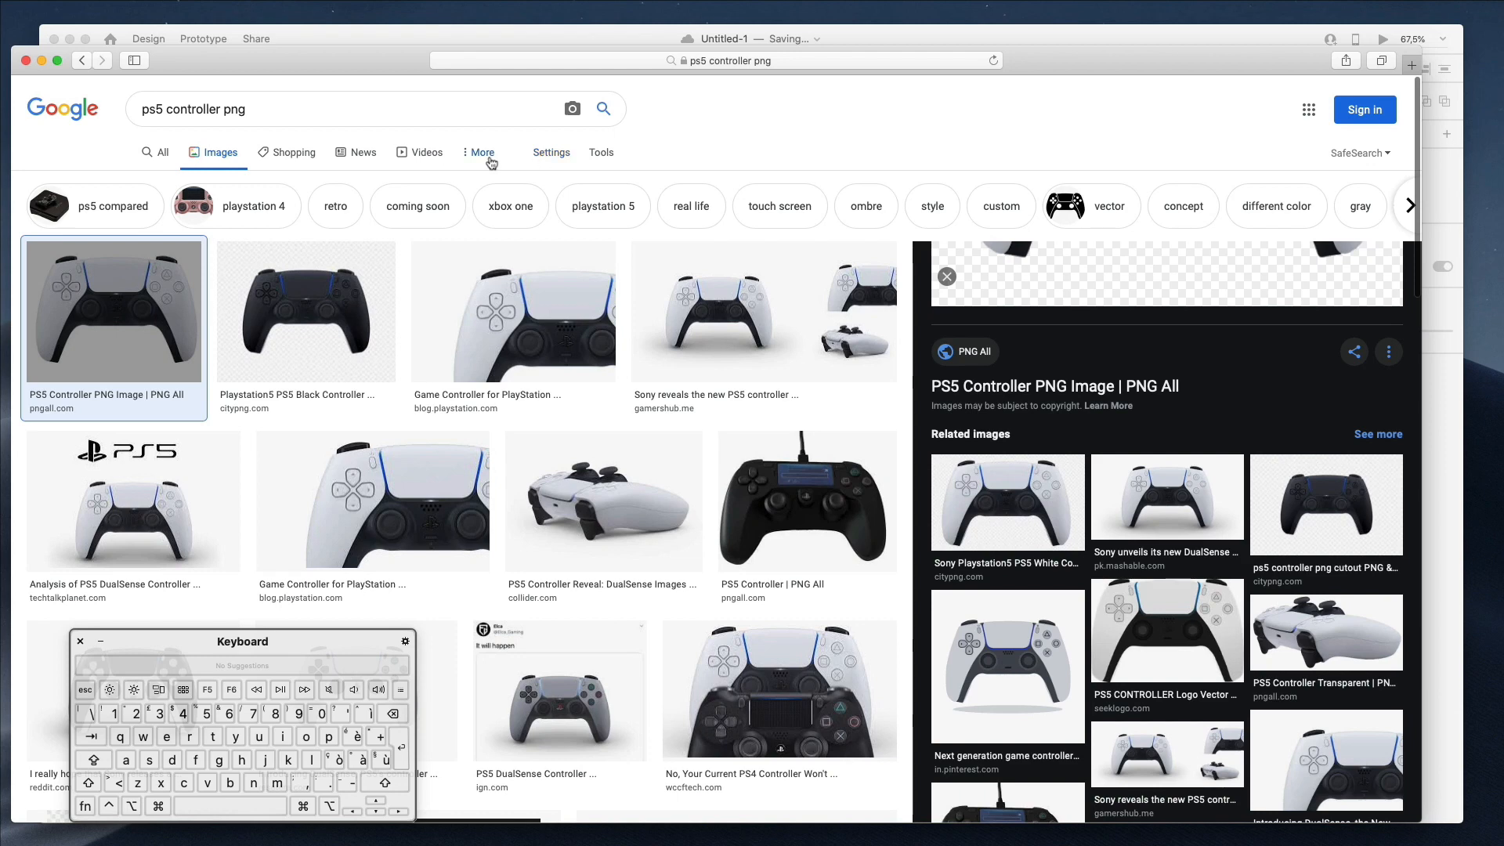
click(550, 152)
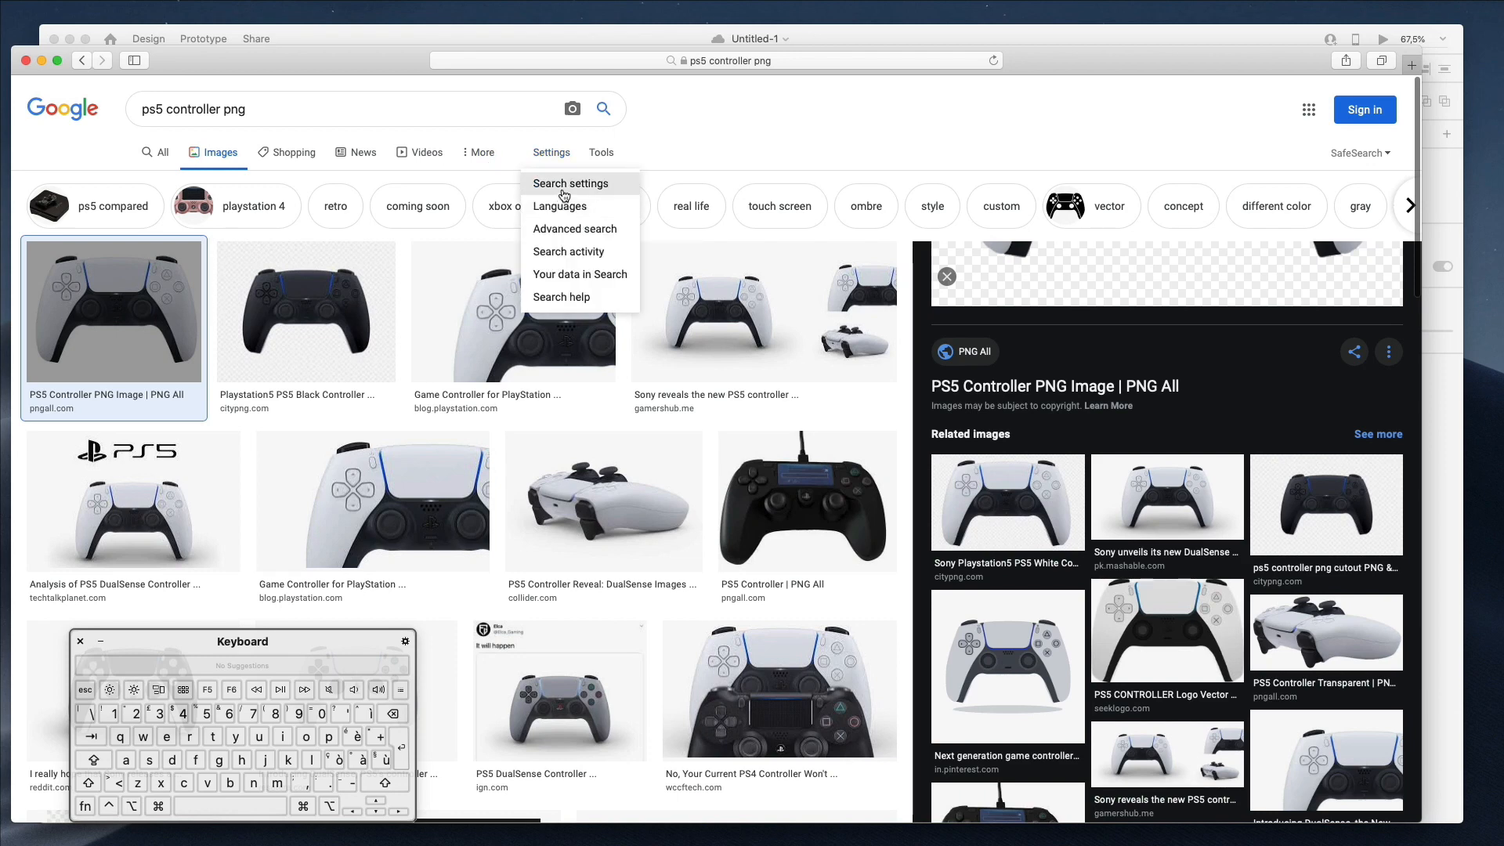
click(570, 183)
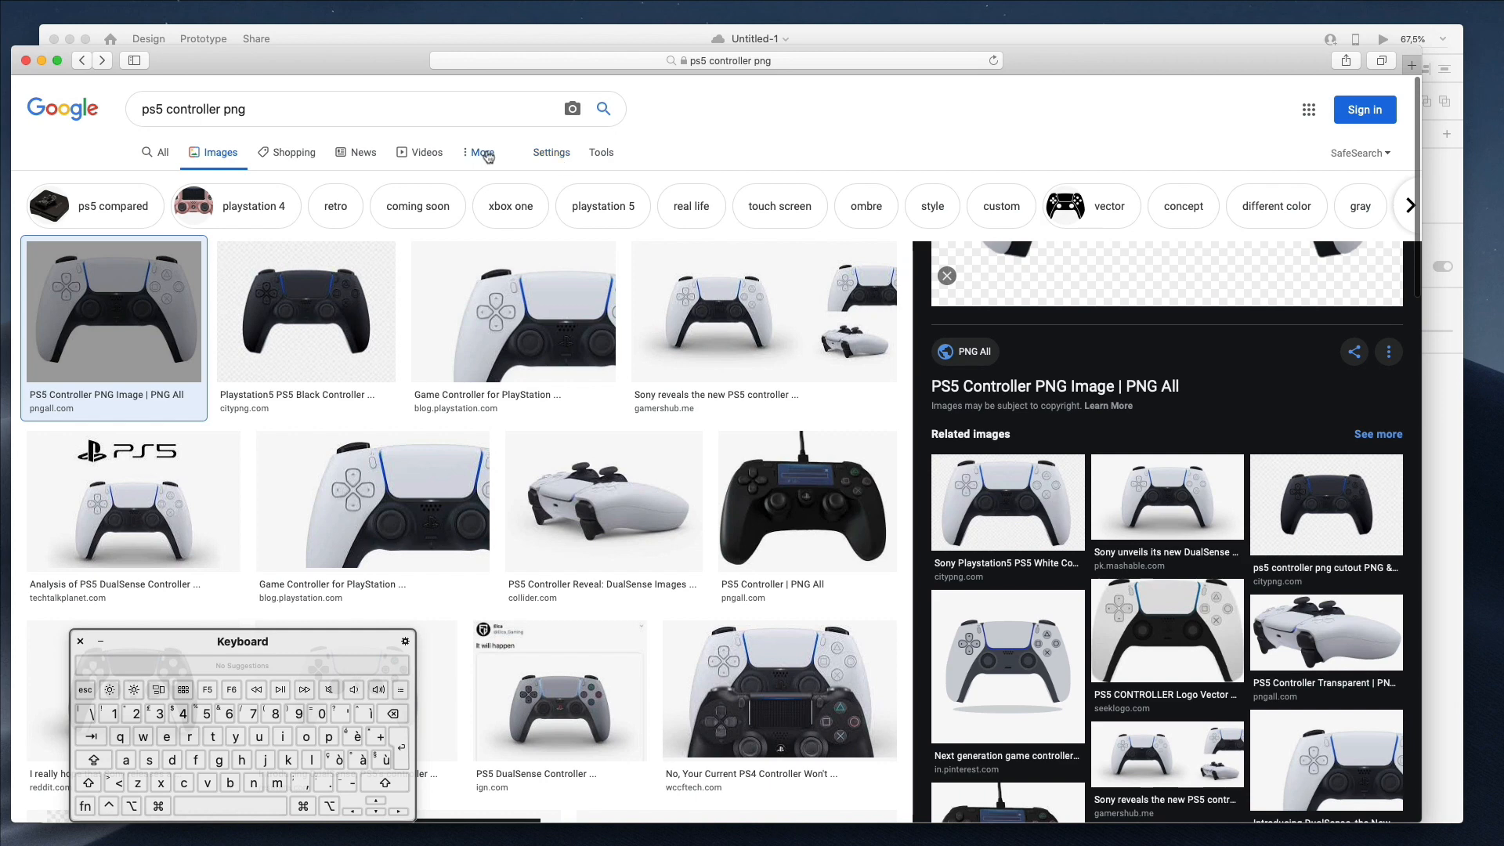
click(550, 152)
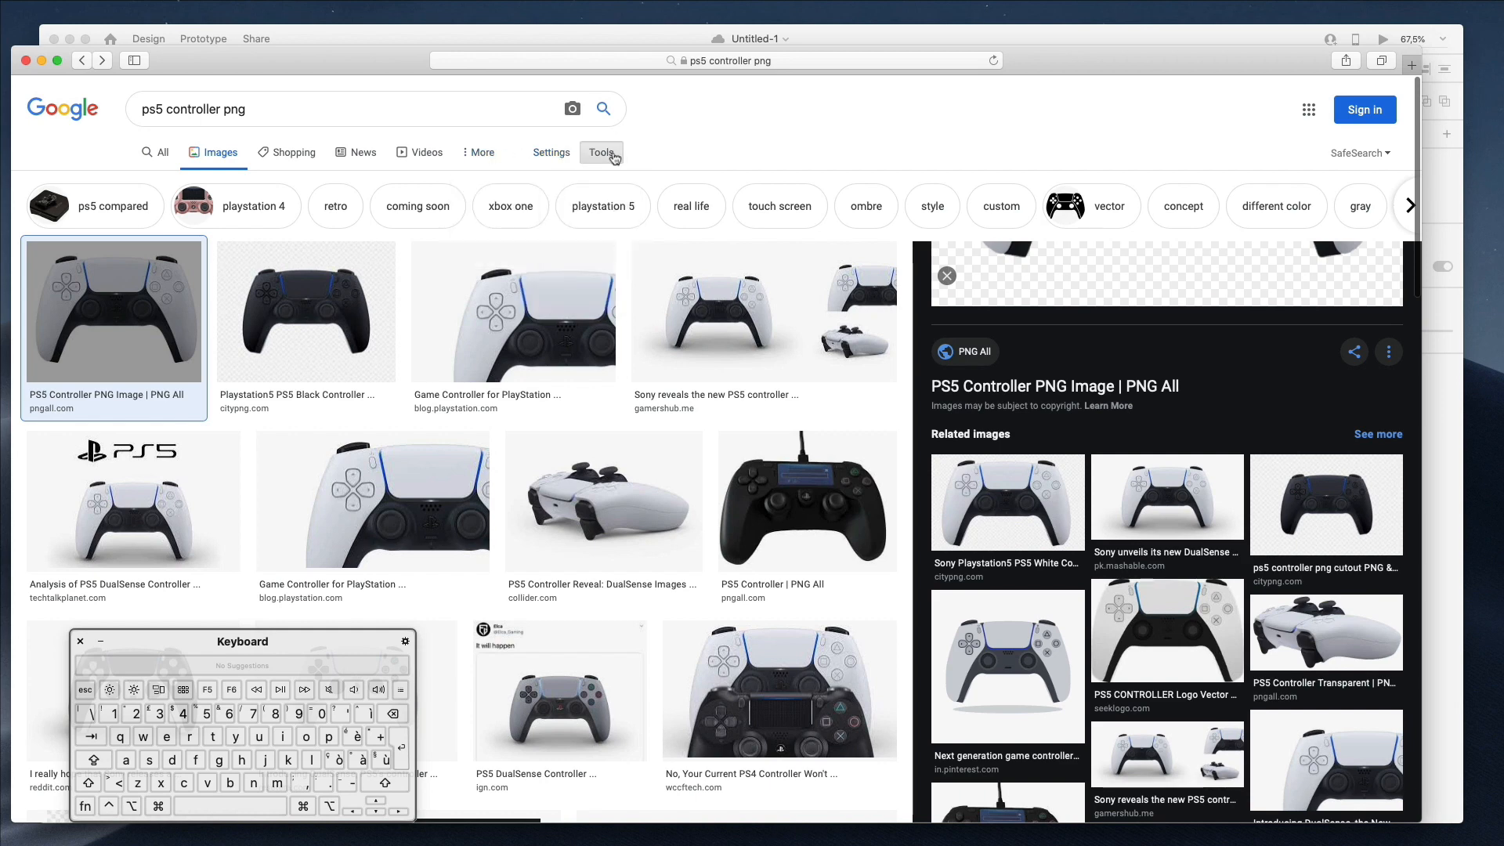
click(600, 152)
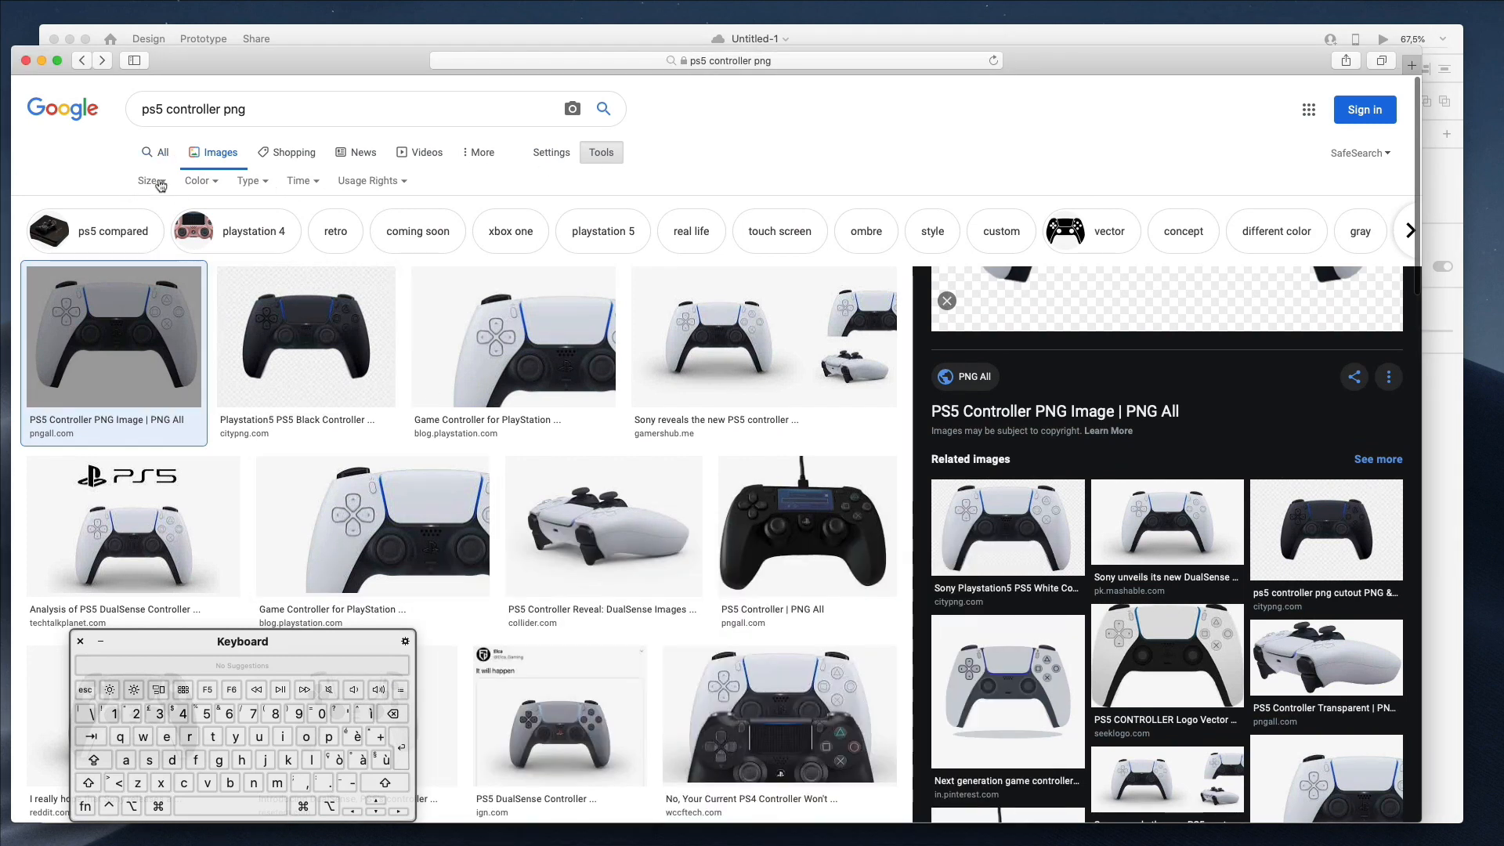
click(147, 180)
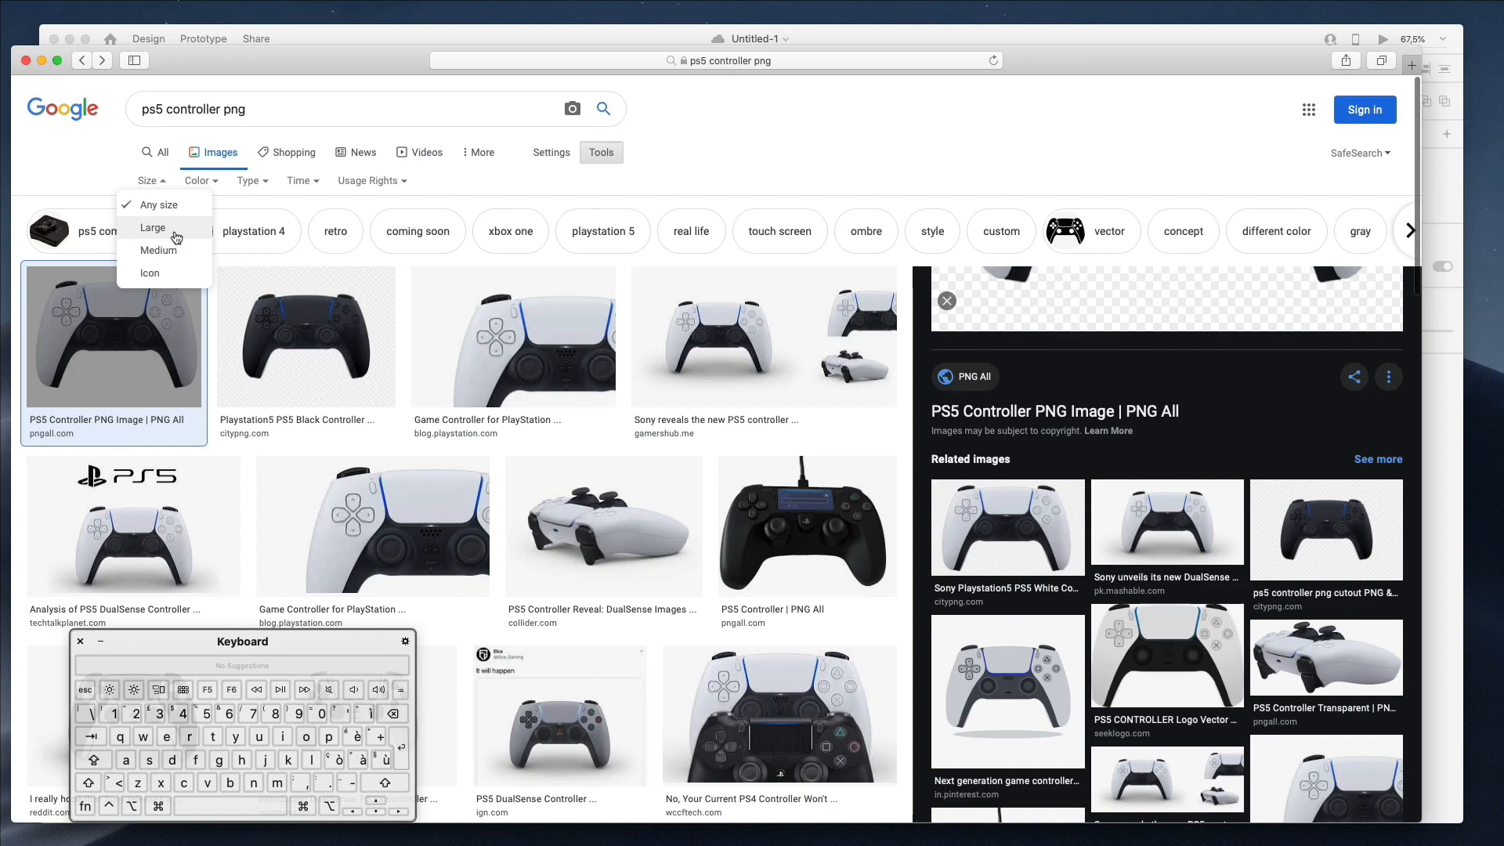
click(152, 227)
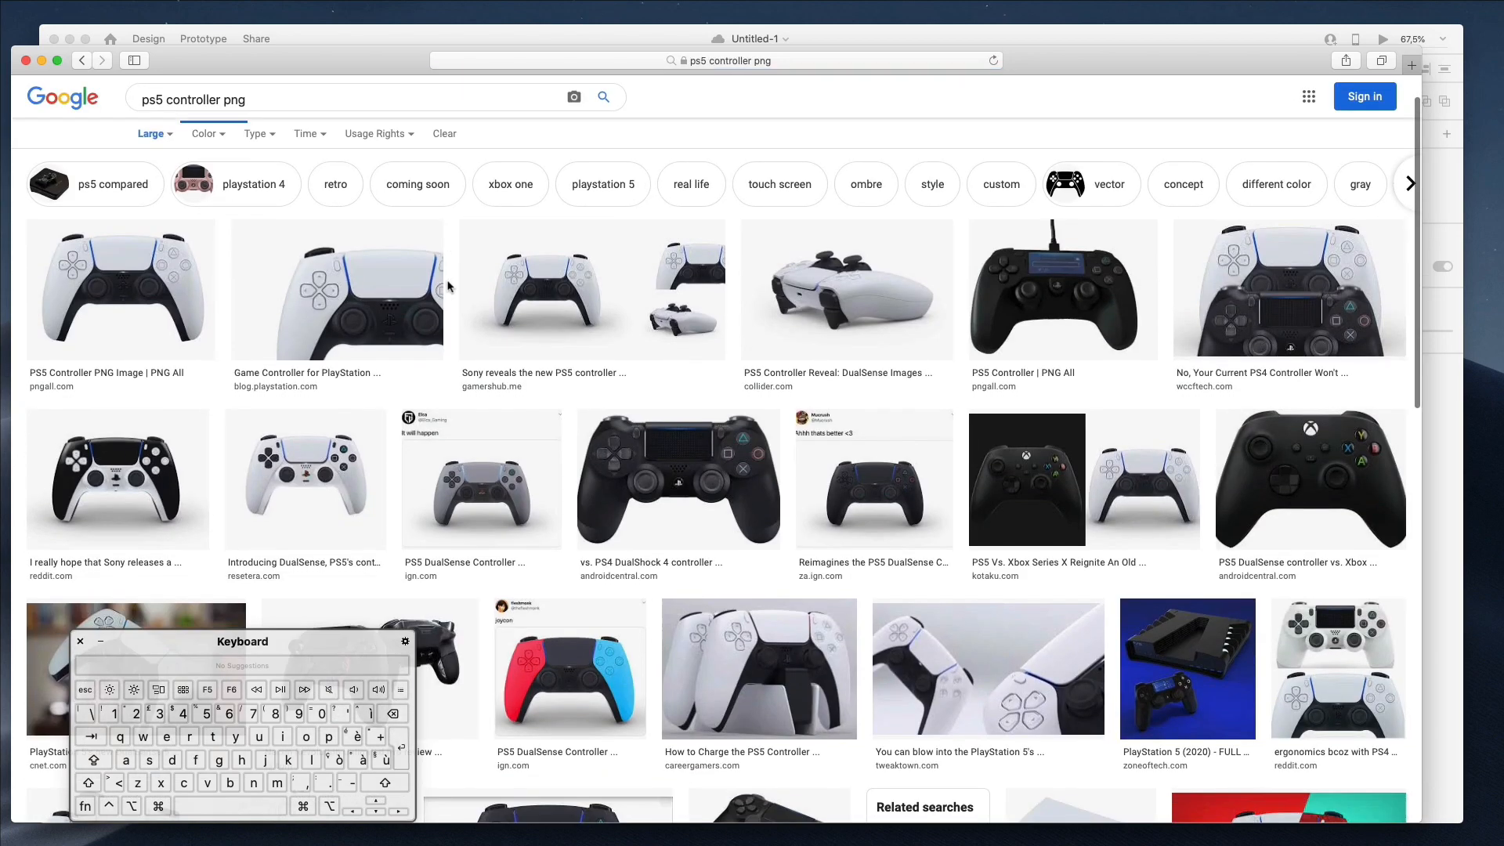
- Scroll through the large-size controller image results
scroll(down, 3)
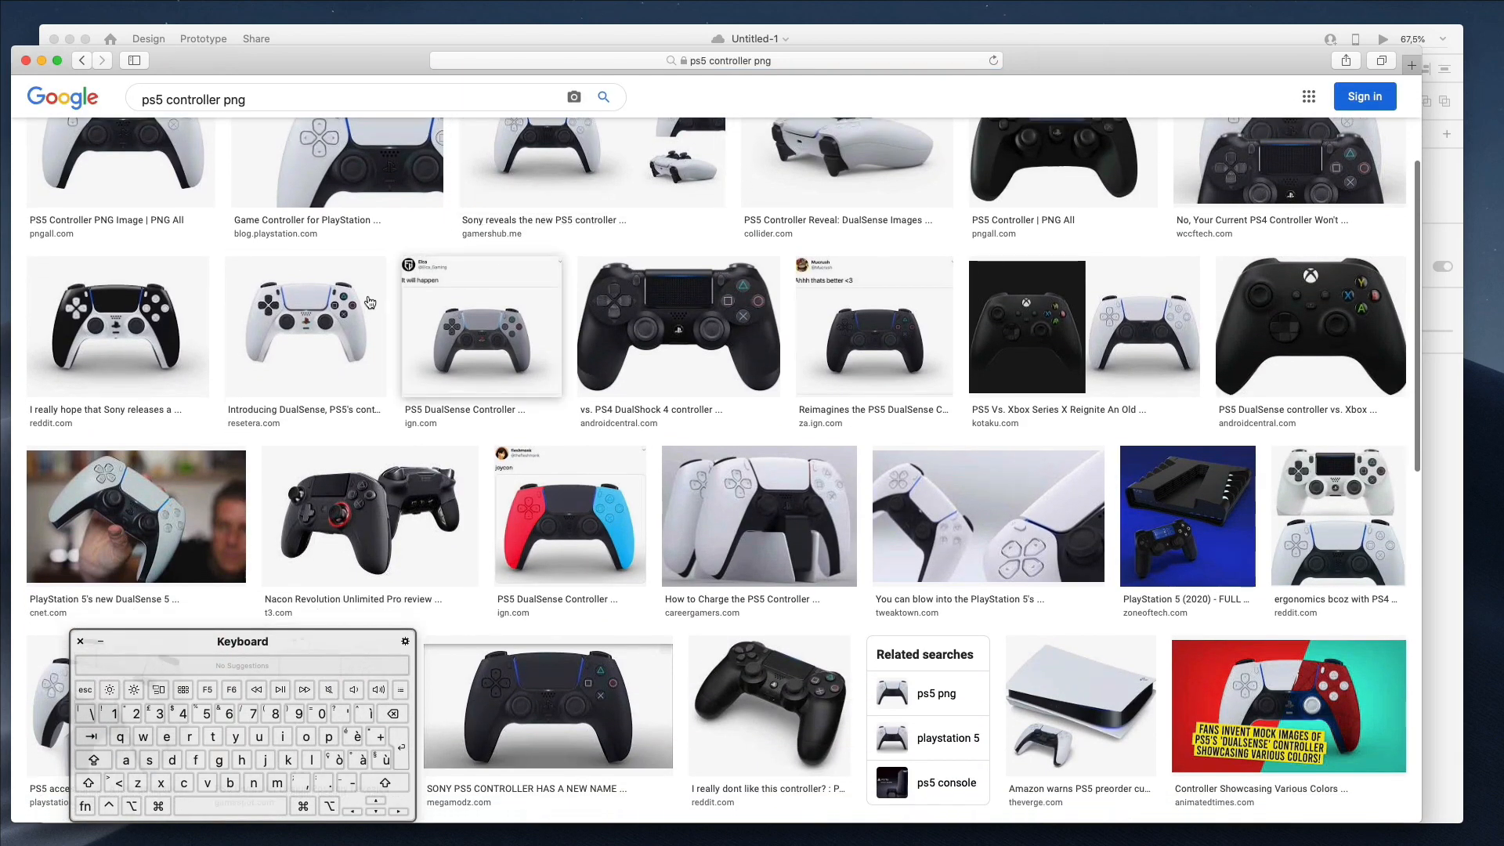
scroll(up, 3)
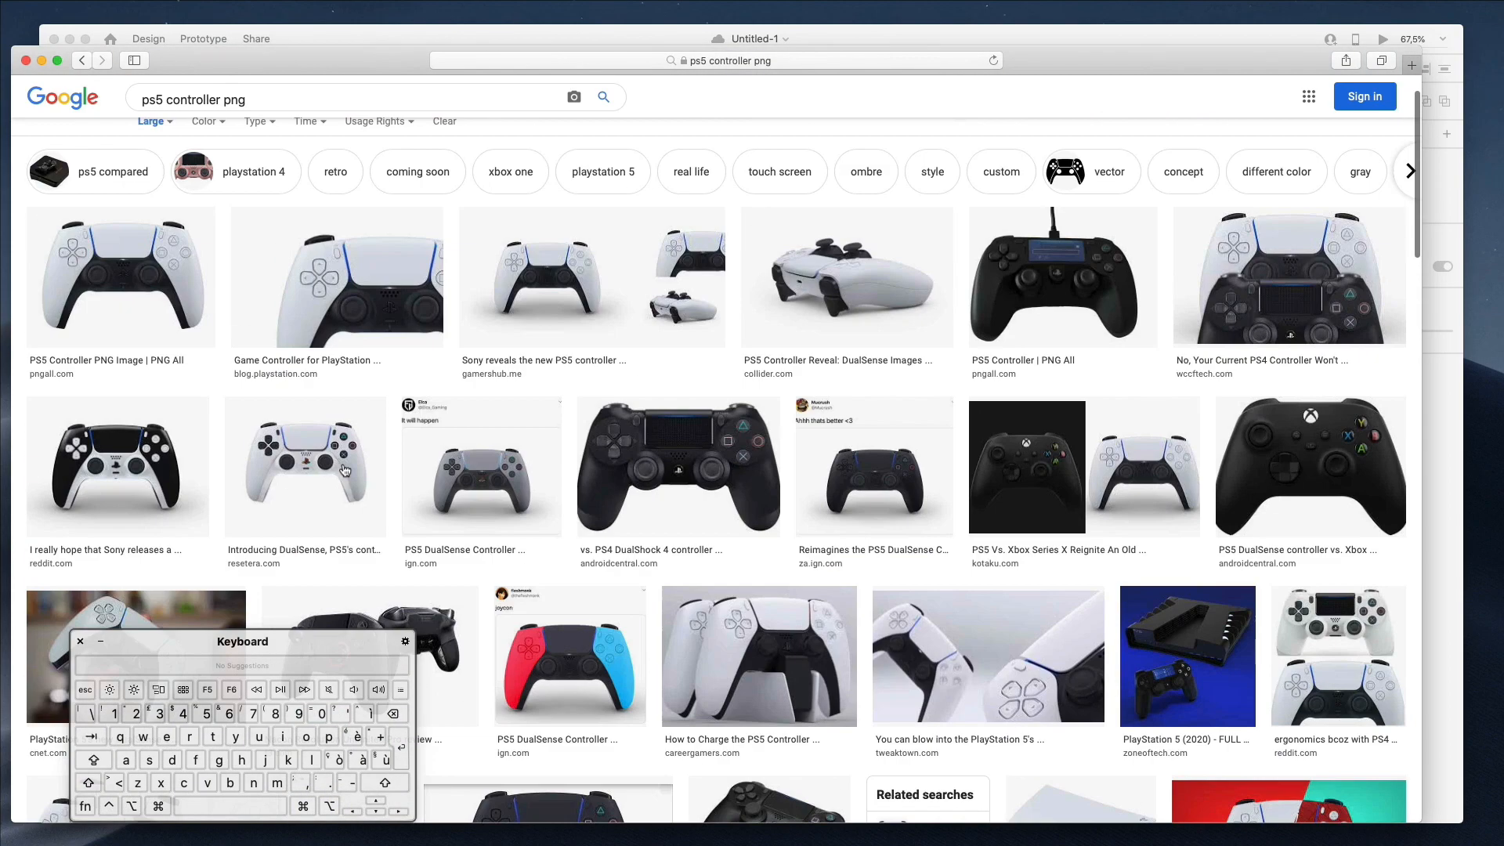
scroll(up, 3)
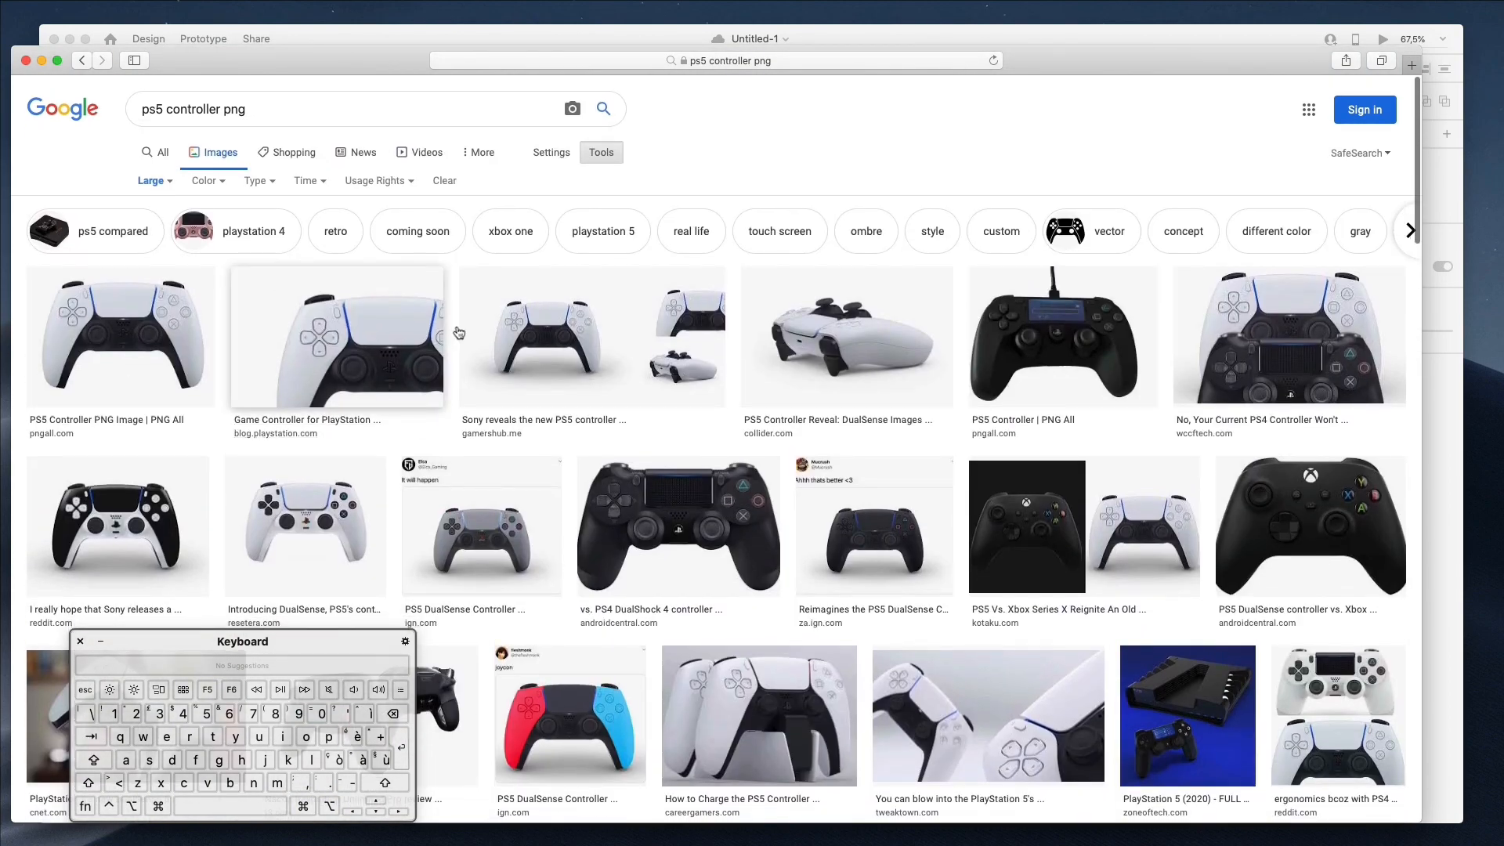
mouse_move(644, 318)
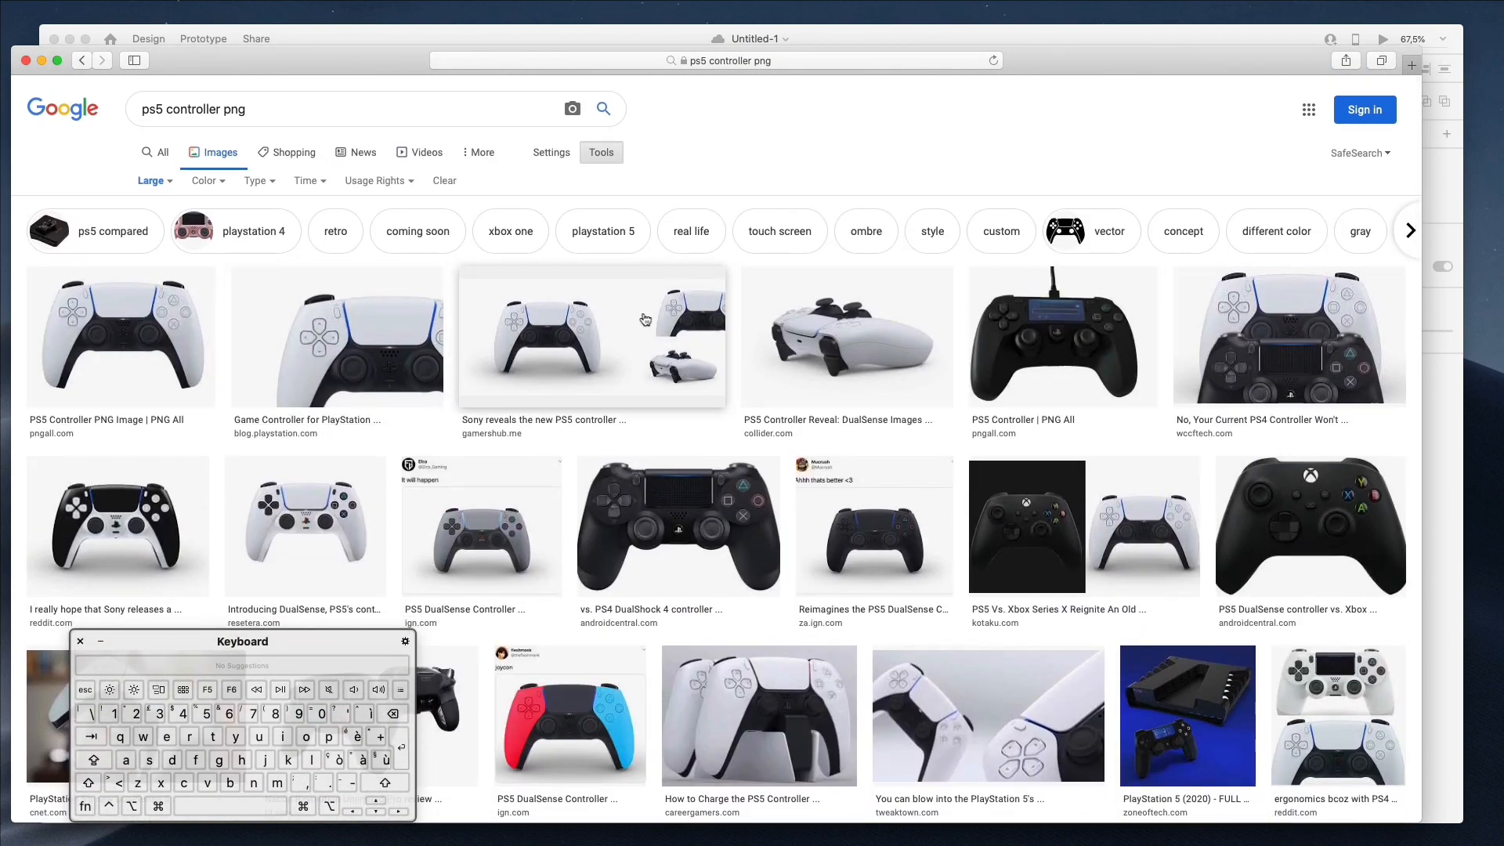
mouse_move(230, 490)
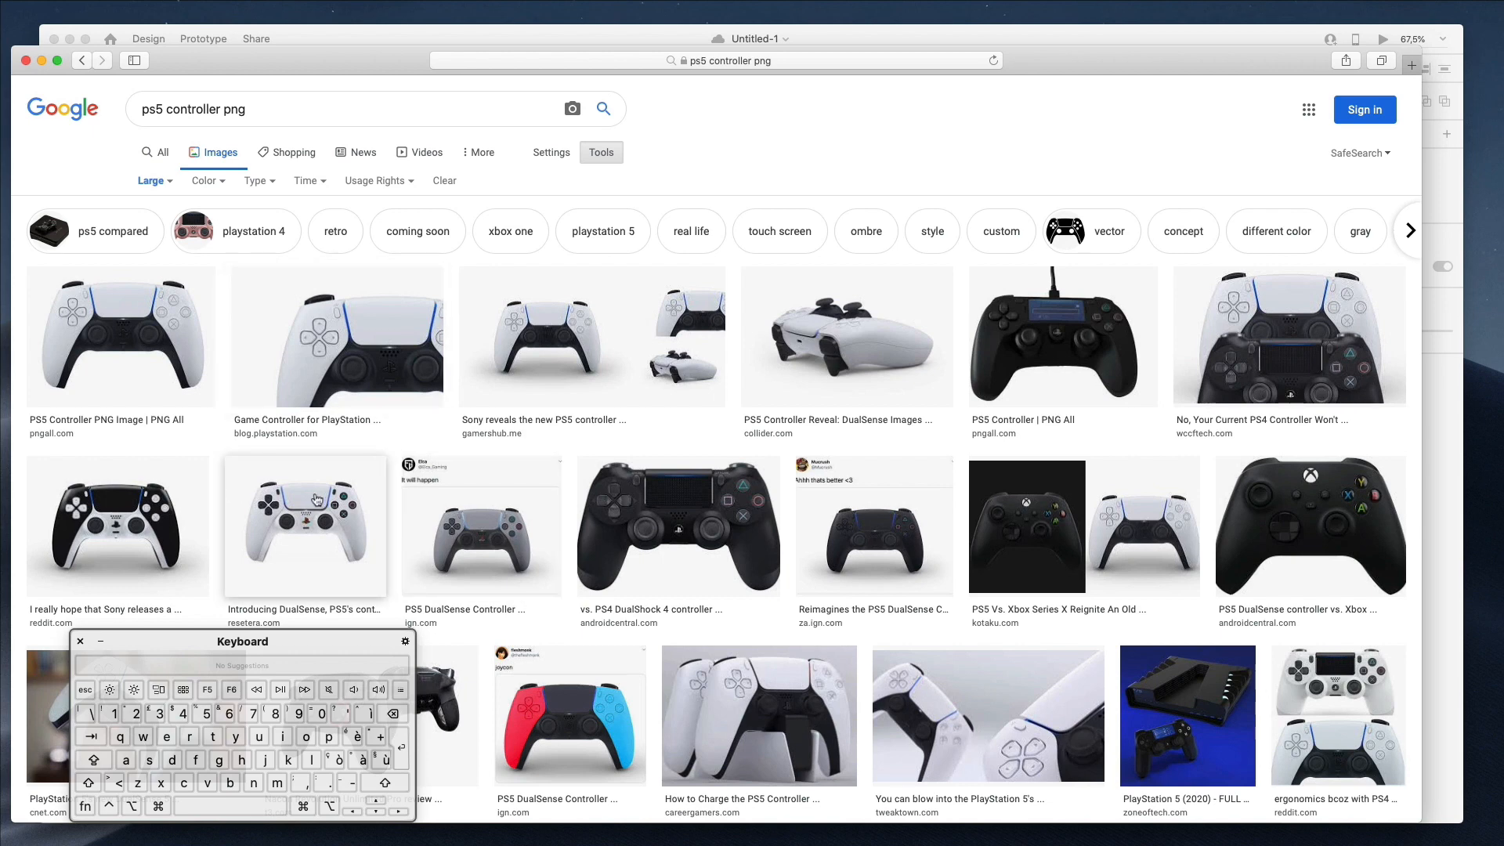
scroll(up, 3)
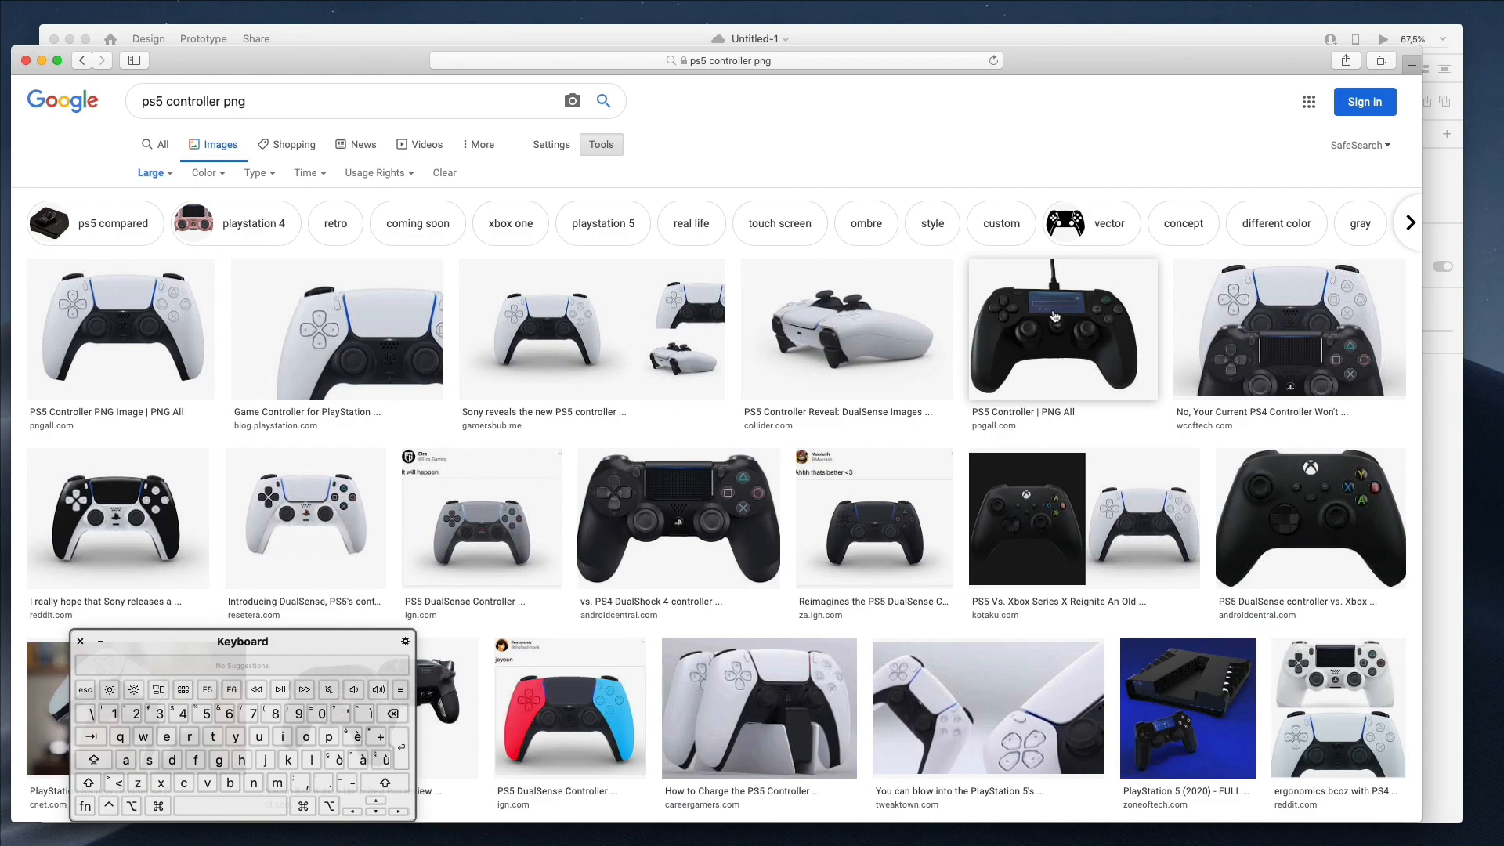
scroll(down, 3)
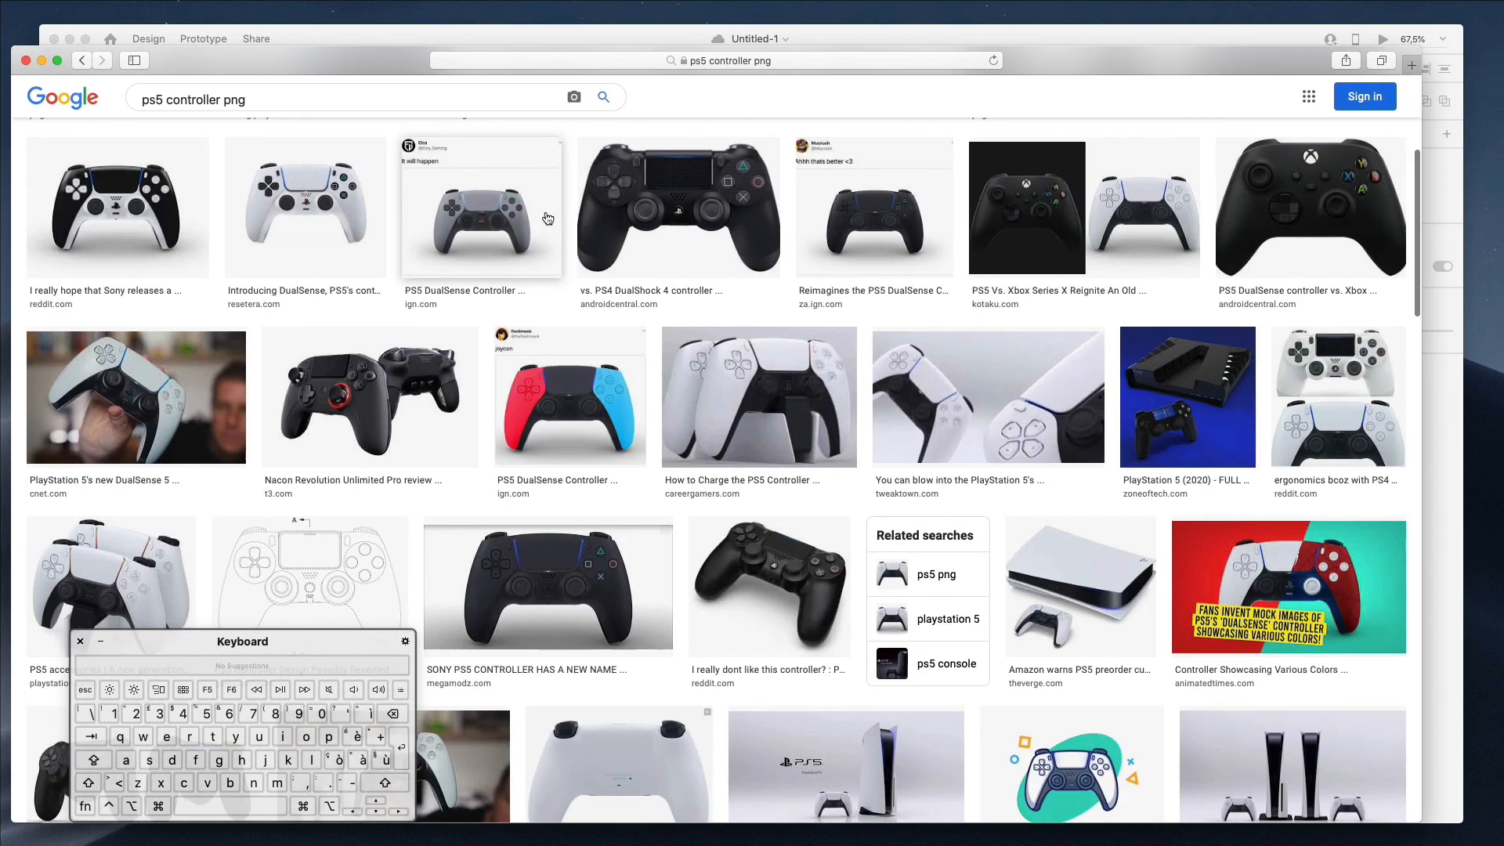
scroll(up, 3)
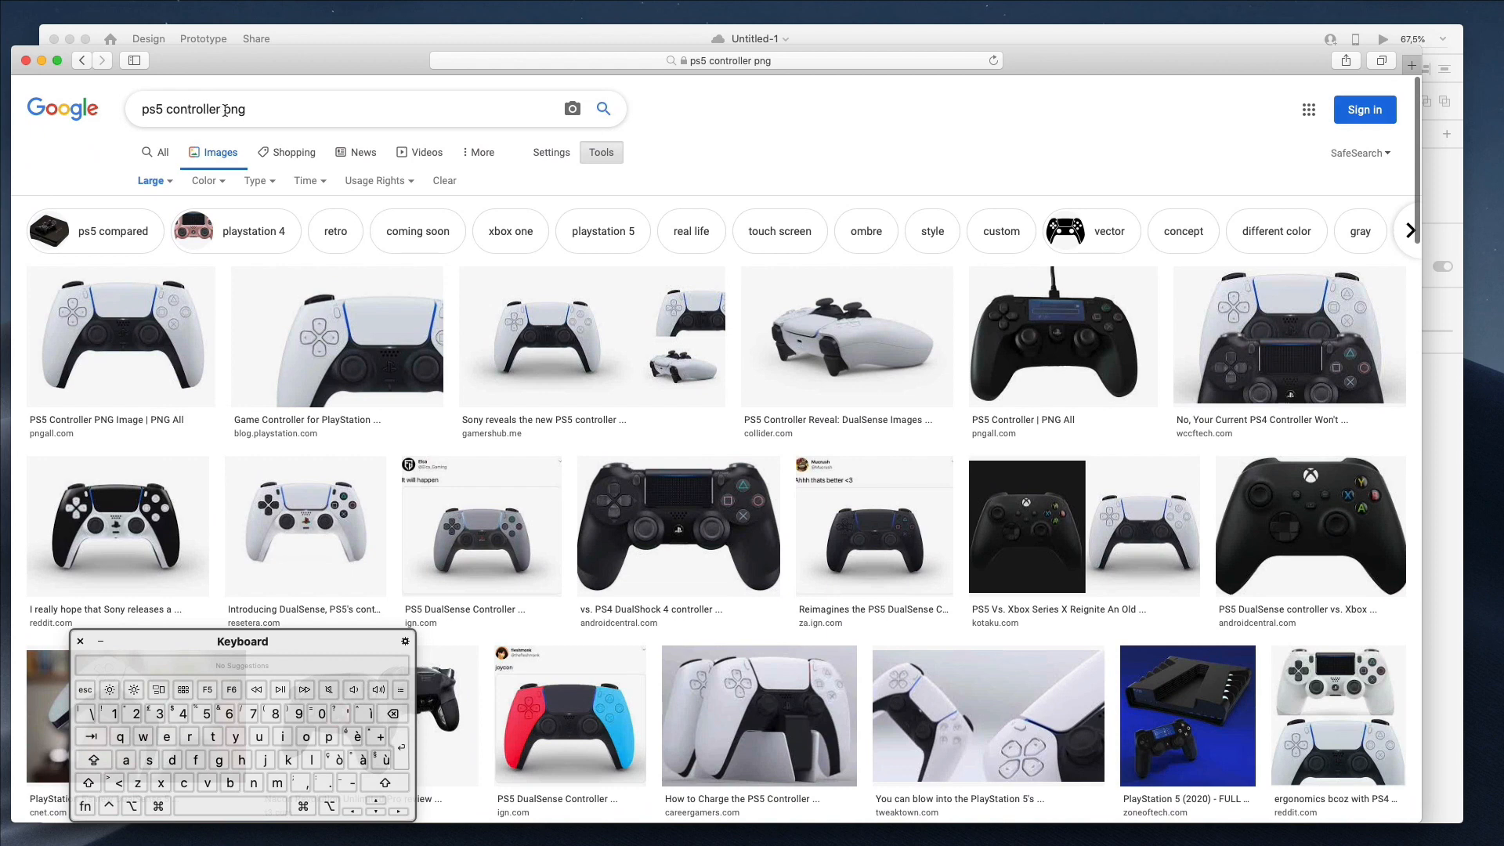
- Search 'playstation 5 png', preview the transparent console image and copy it
double_click(190, 108)
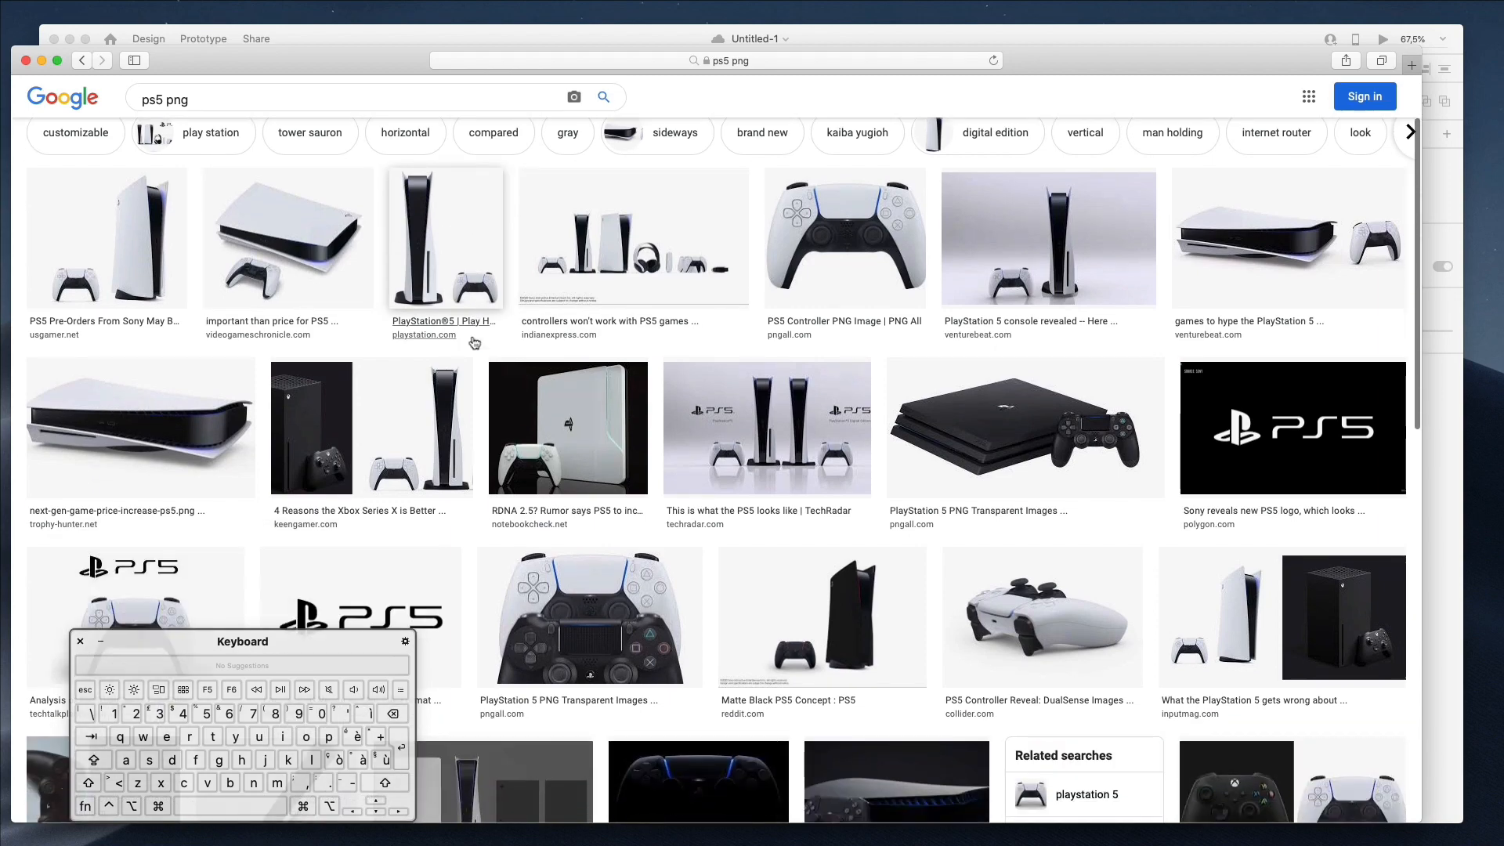
scroll(down, 3)
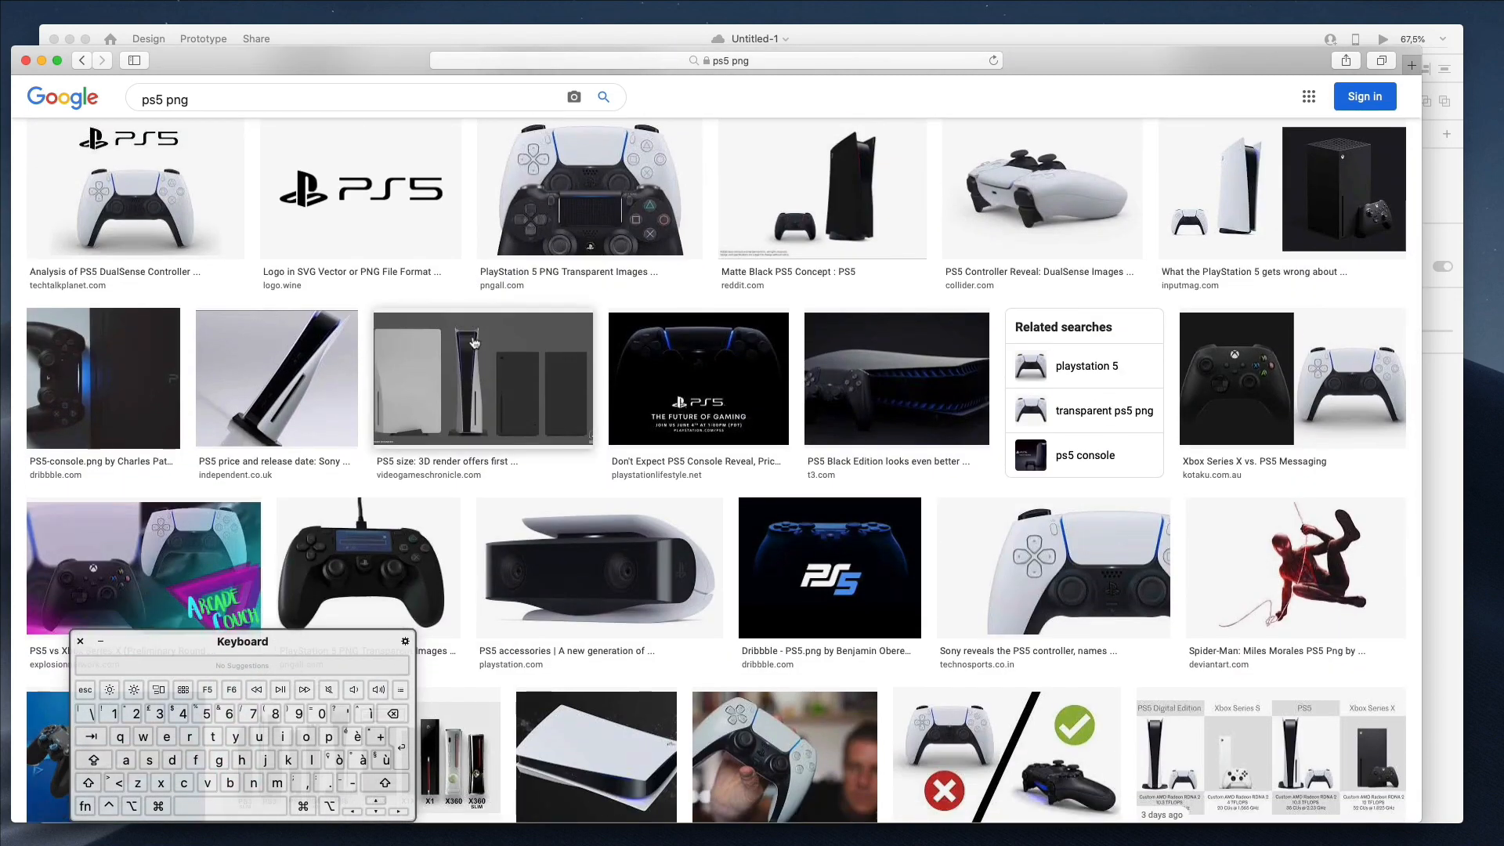
scroll(down, 3)
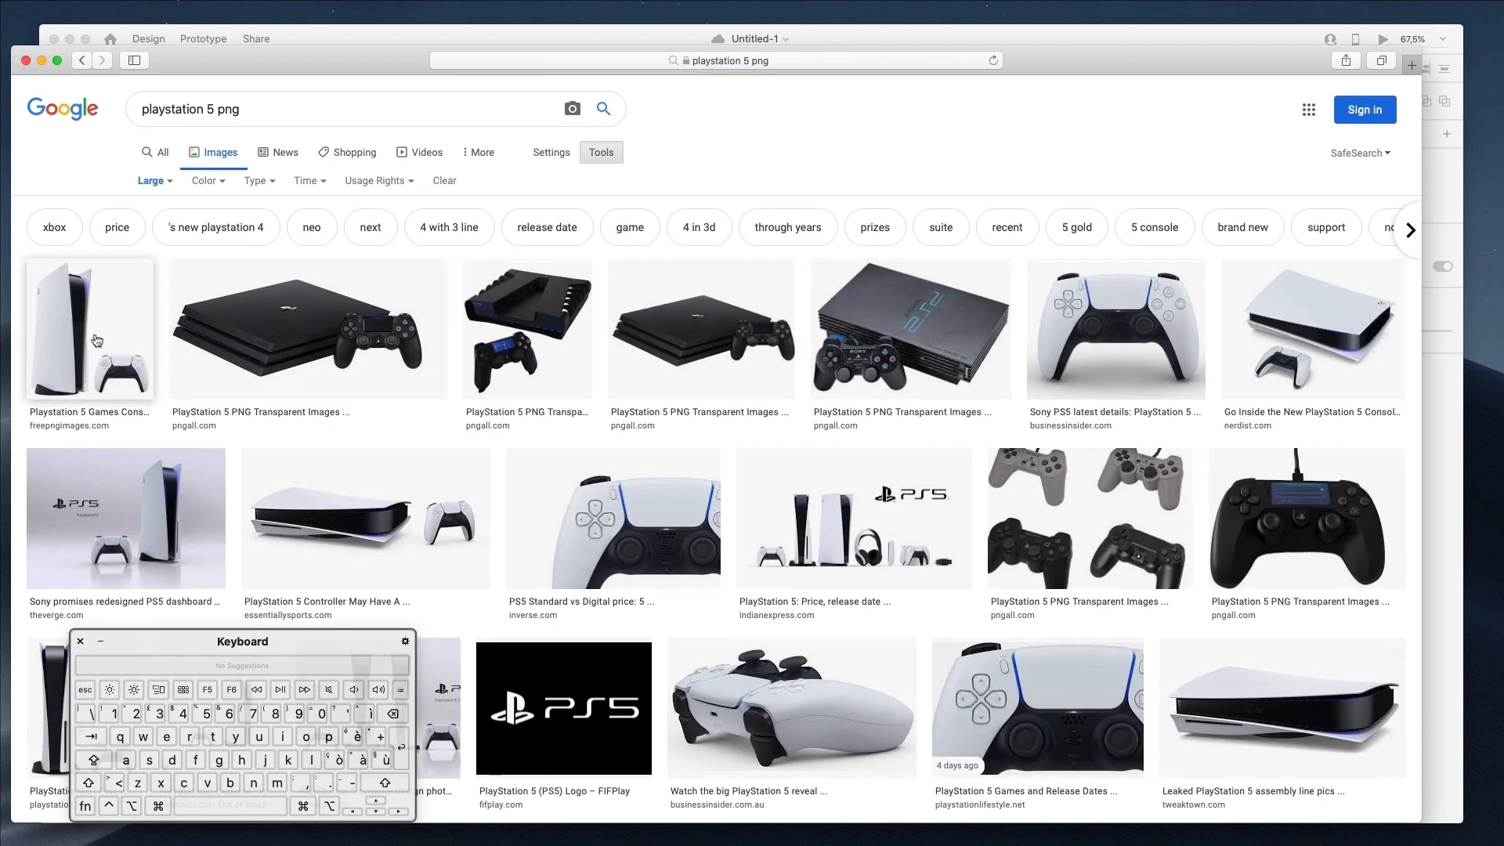
click(91, 329)
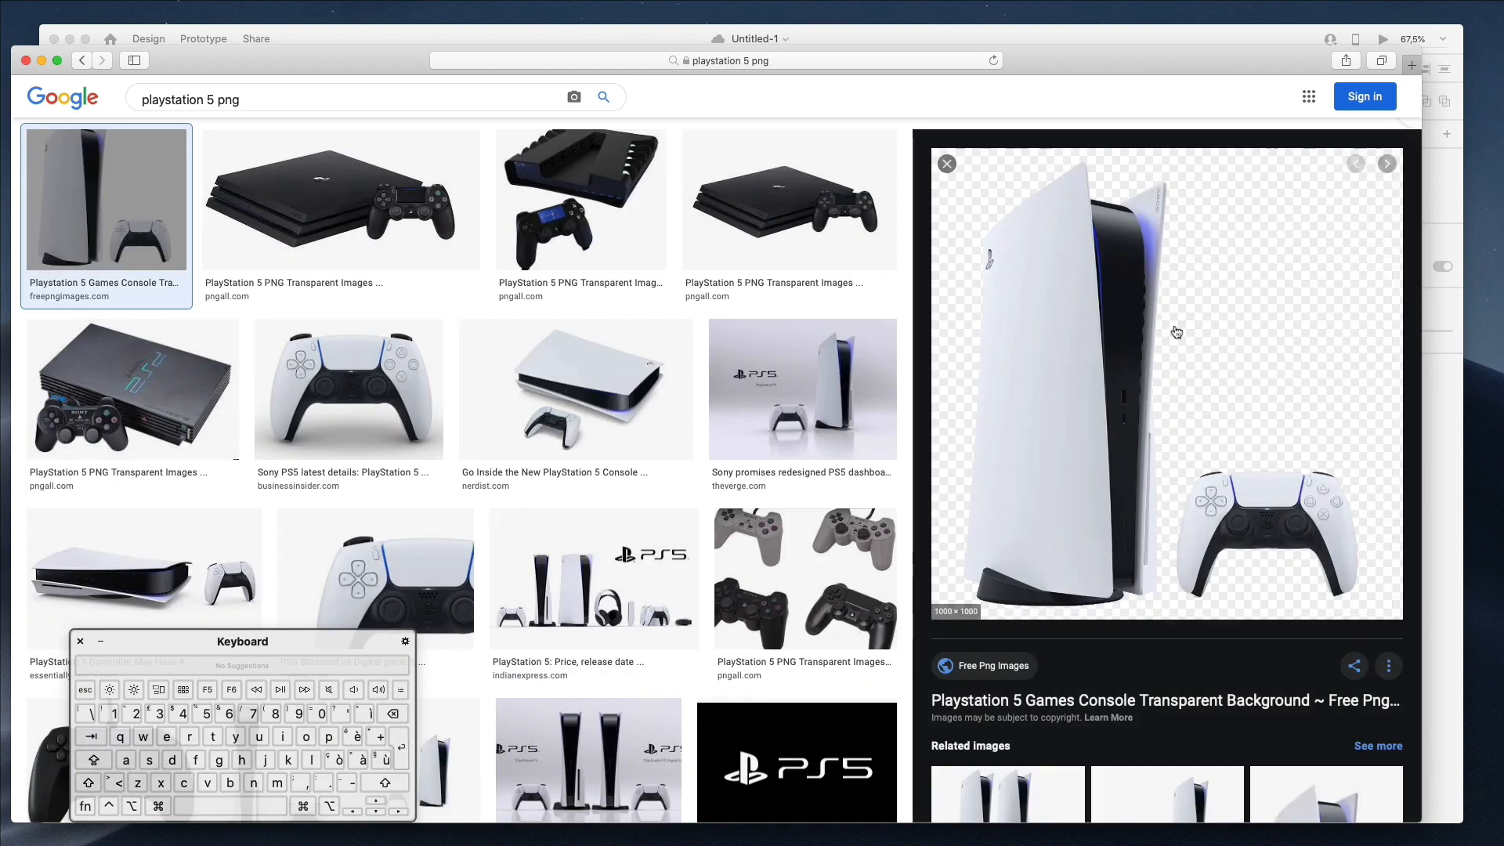
right_click(1177, 332)
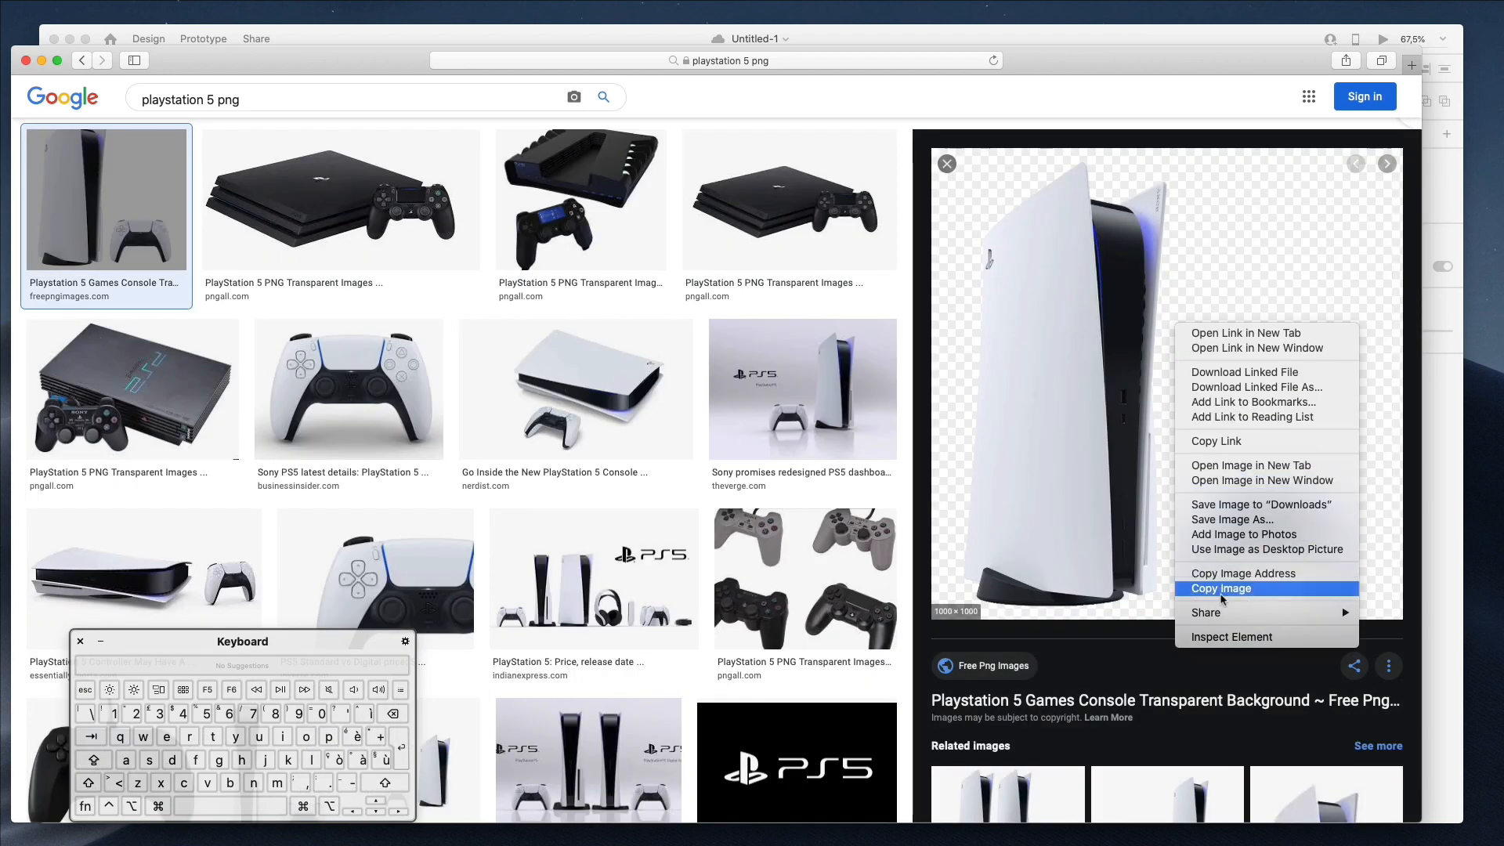
click(1221, 588)
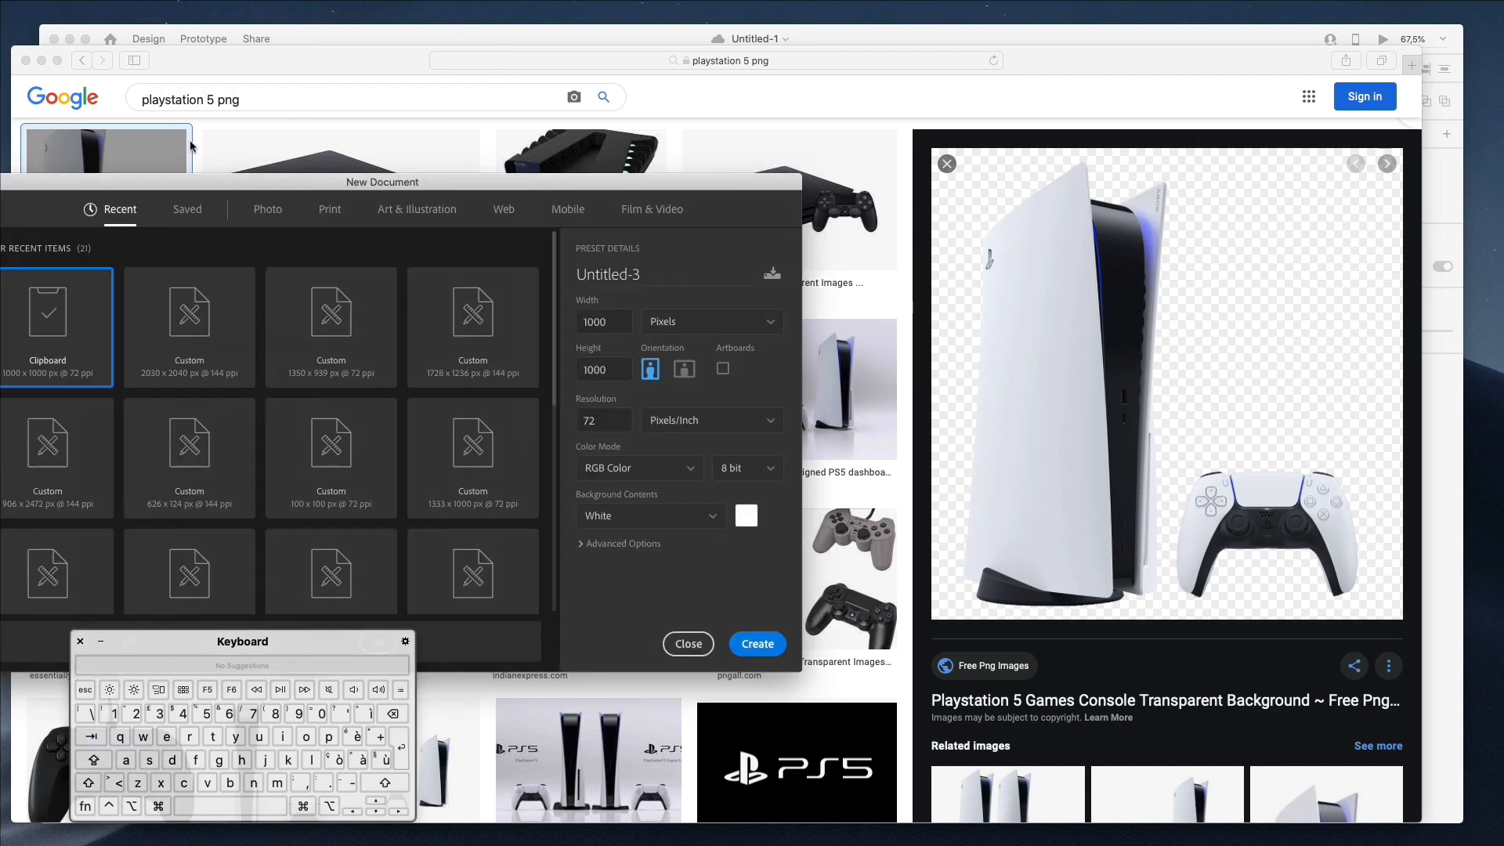
- Create a clipboard-sized document, delete the controller, crop to the console and save as PNG
click(686, 644)
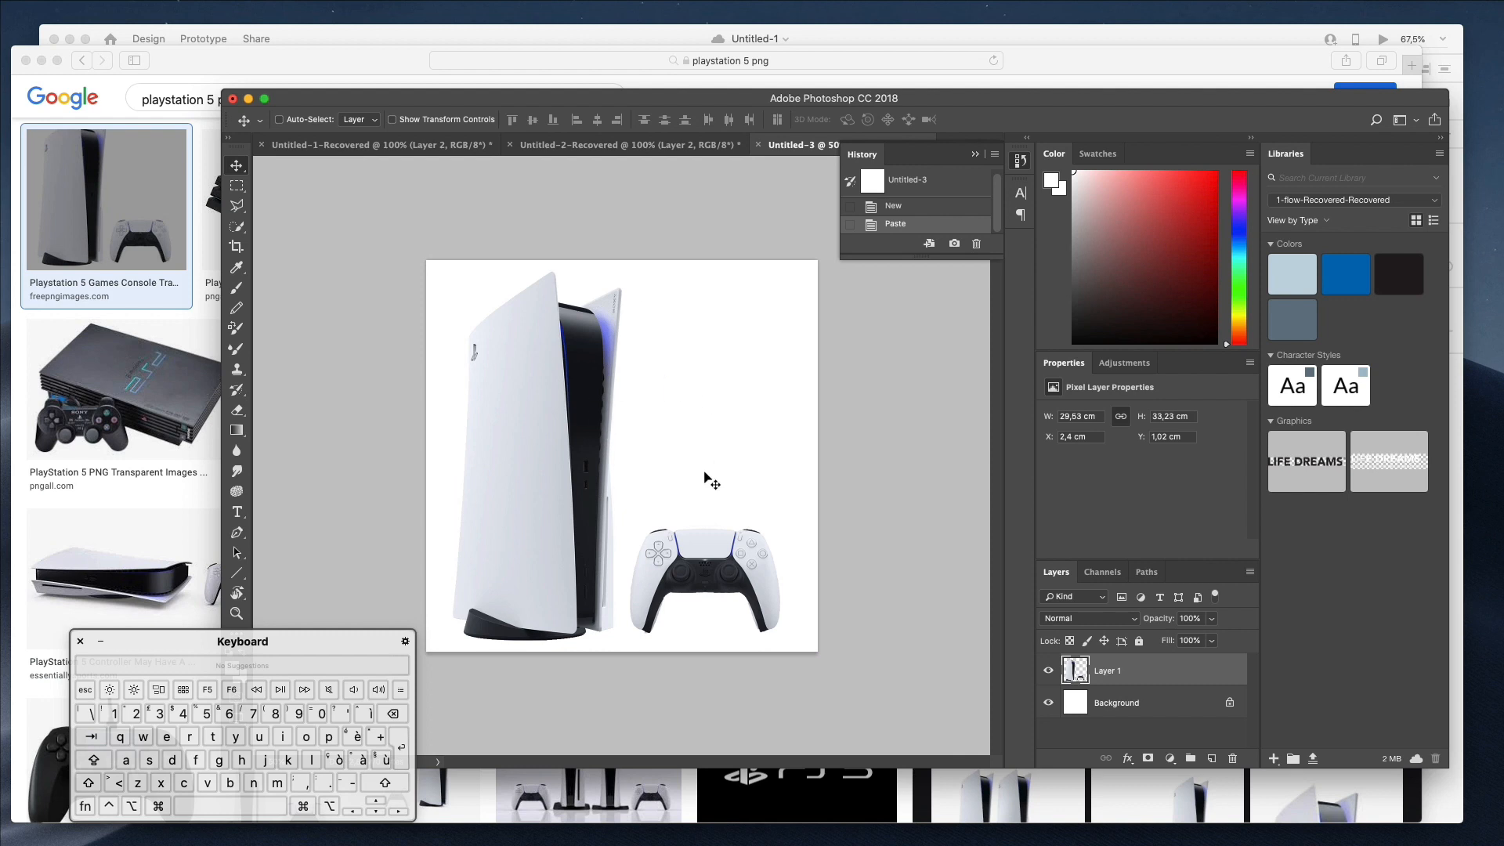
click(237, 185)
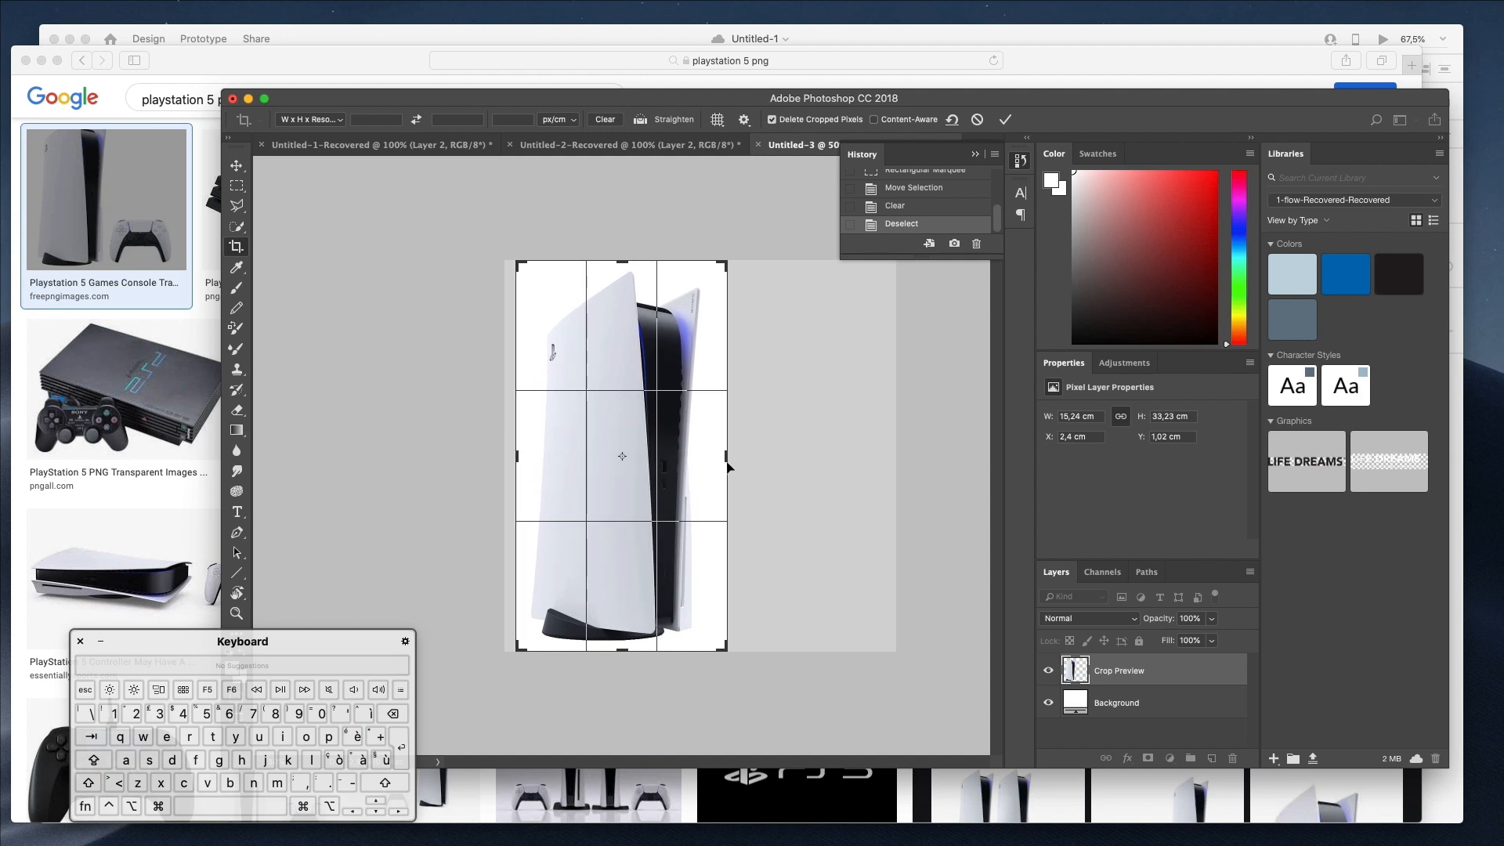
click(1006, 119)
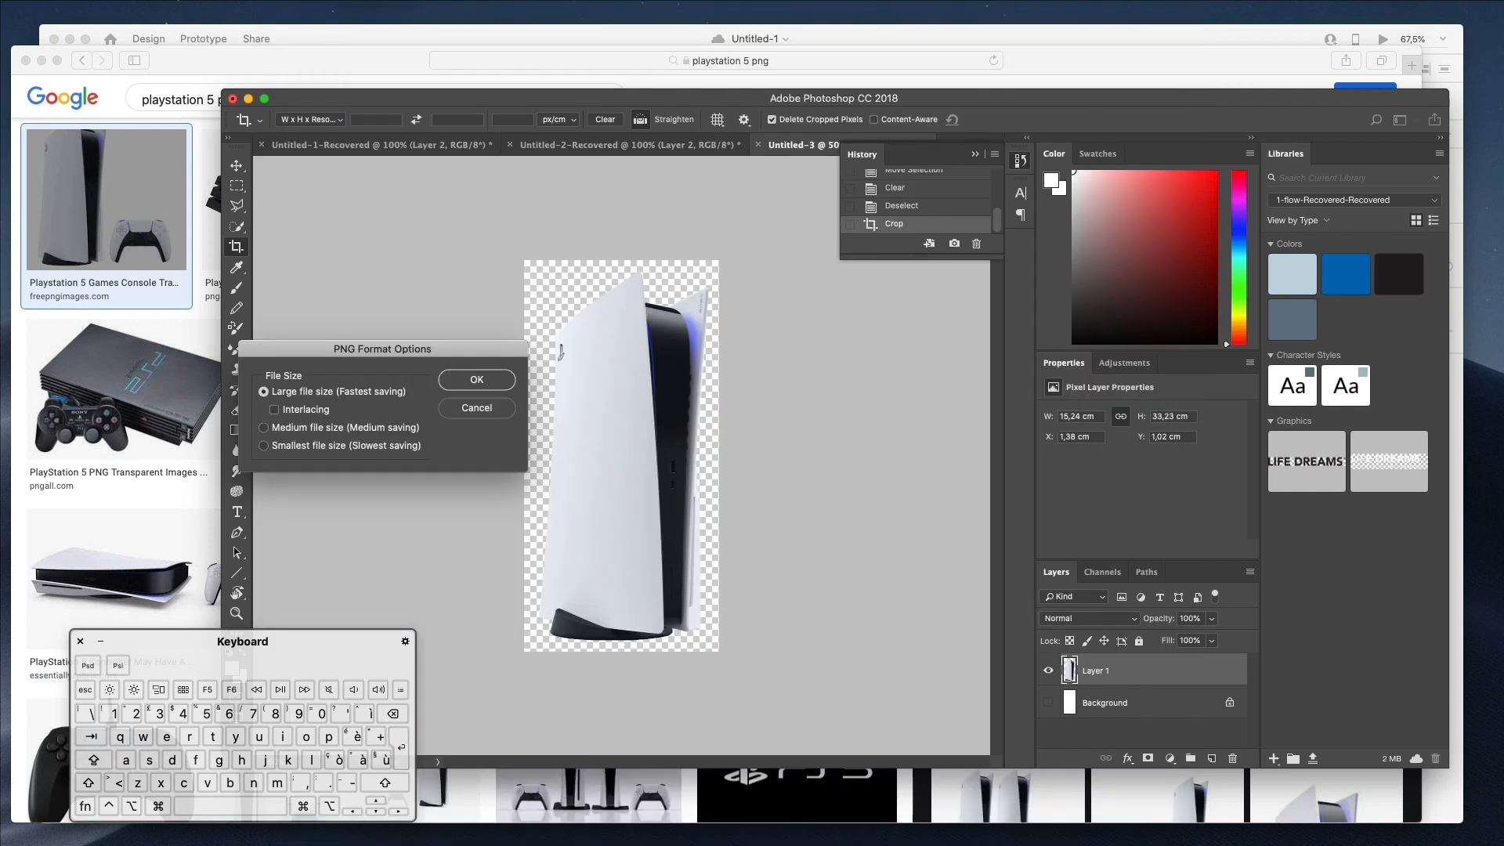
click(476, 380)
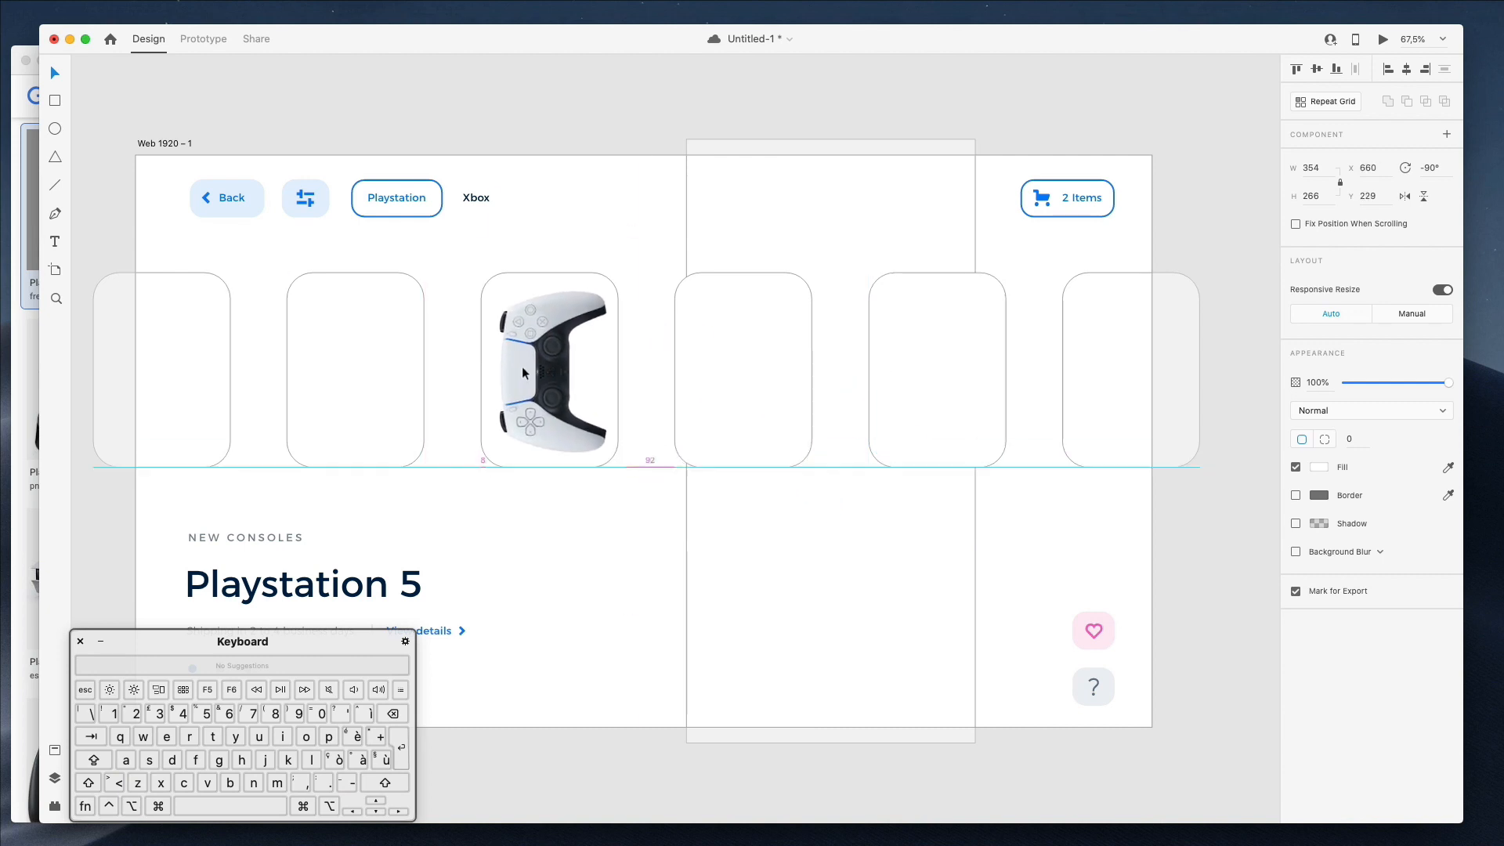
- Select the controller image inside the card before returning to the Google results
click(550, 373)
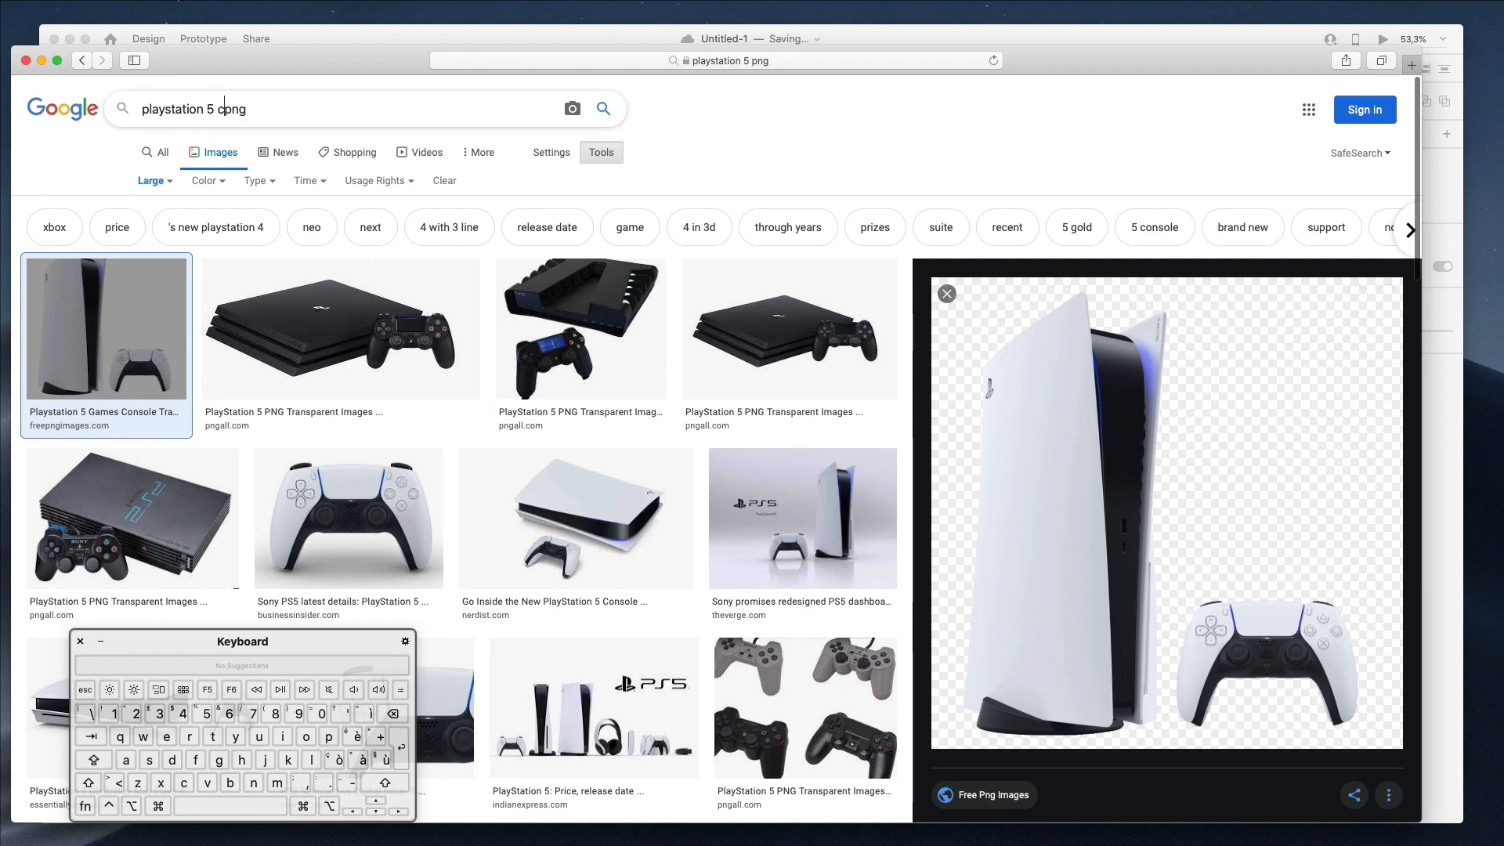
- Change the search to ps5 controllers colors png and scan the results
text(controllers)
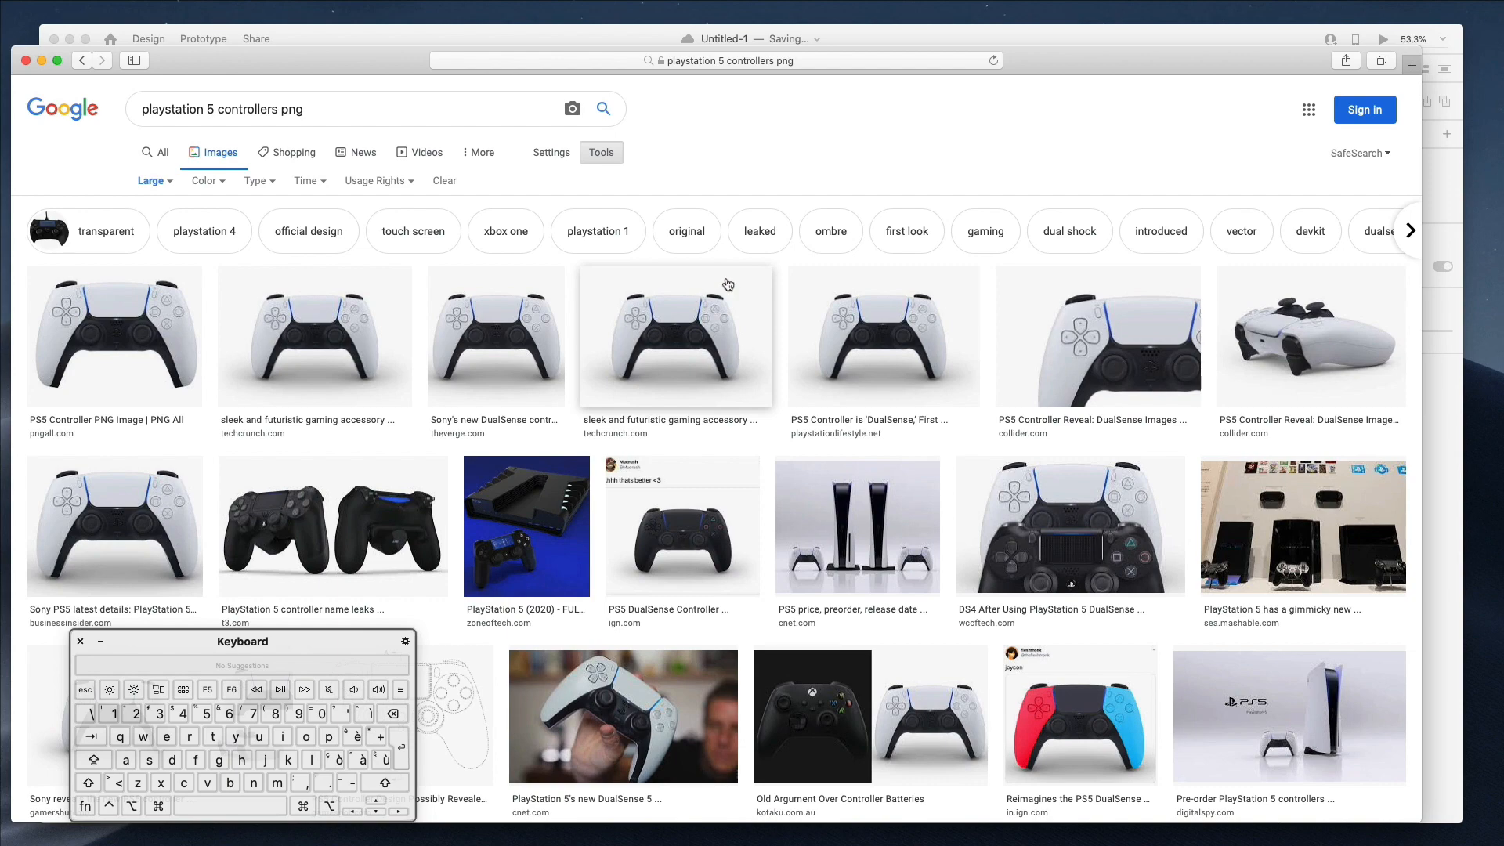
scroll(down, 3)
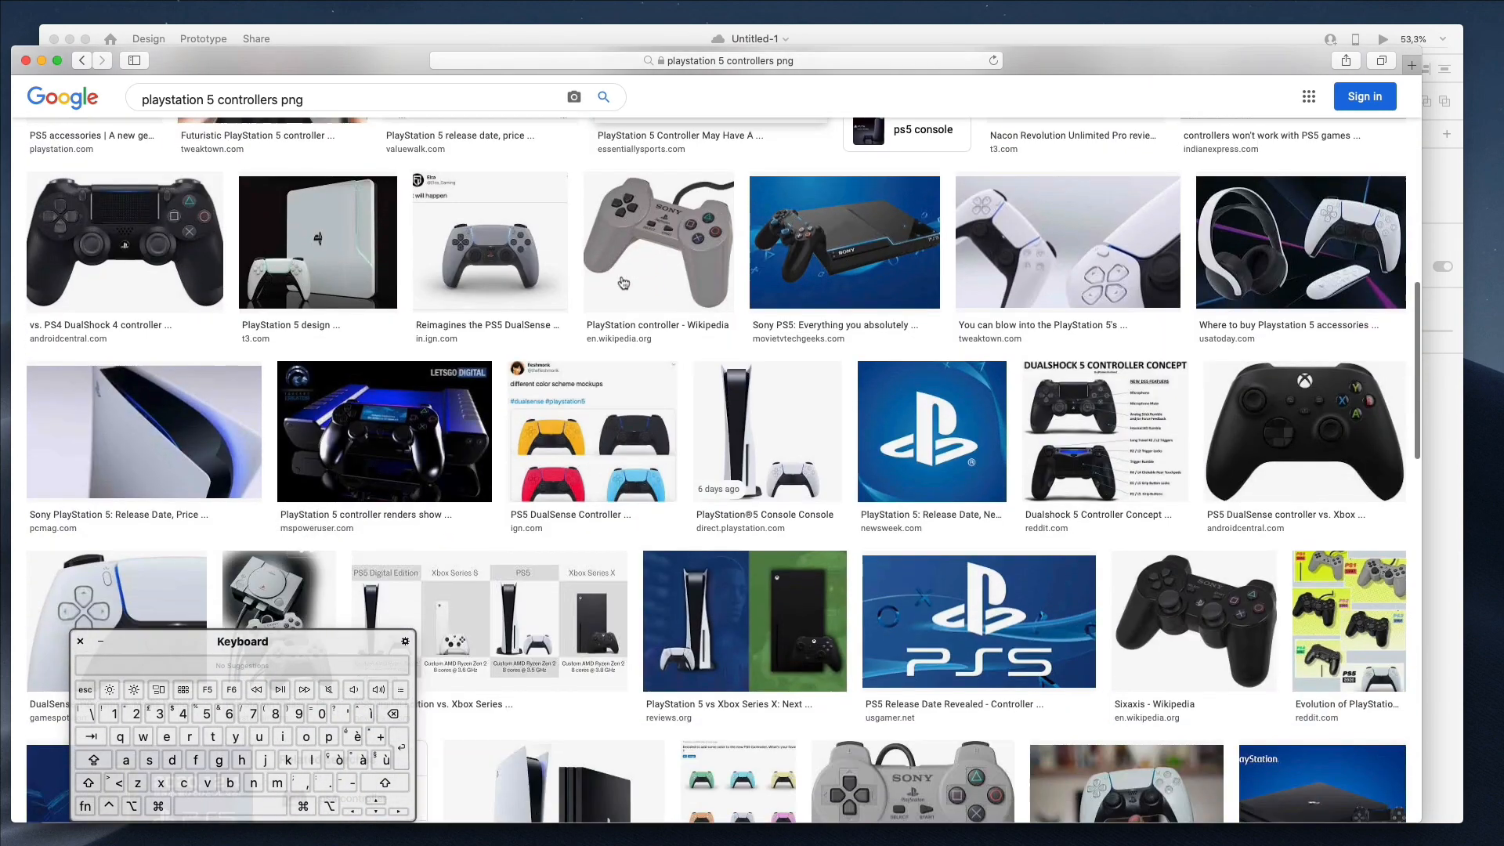
scroll(down, 3)
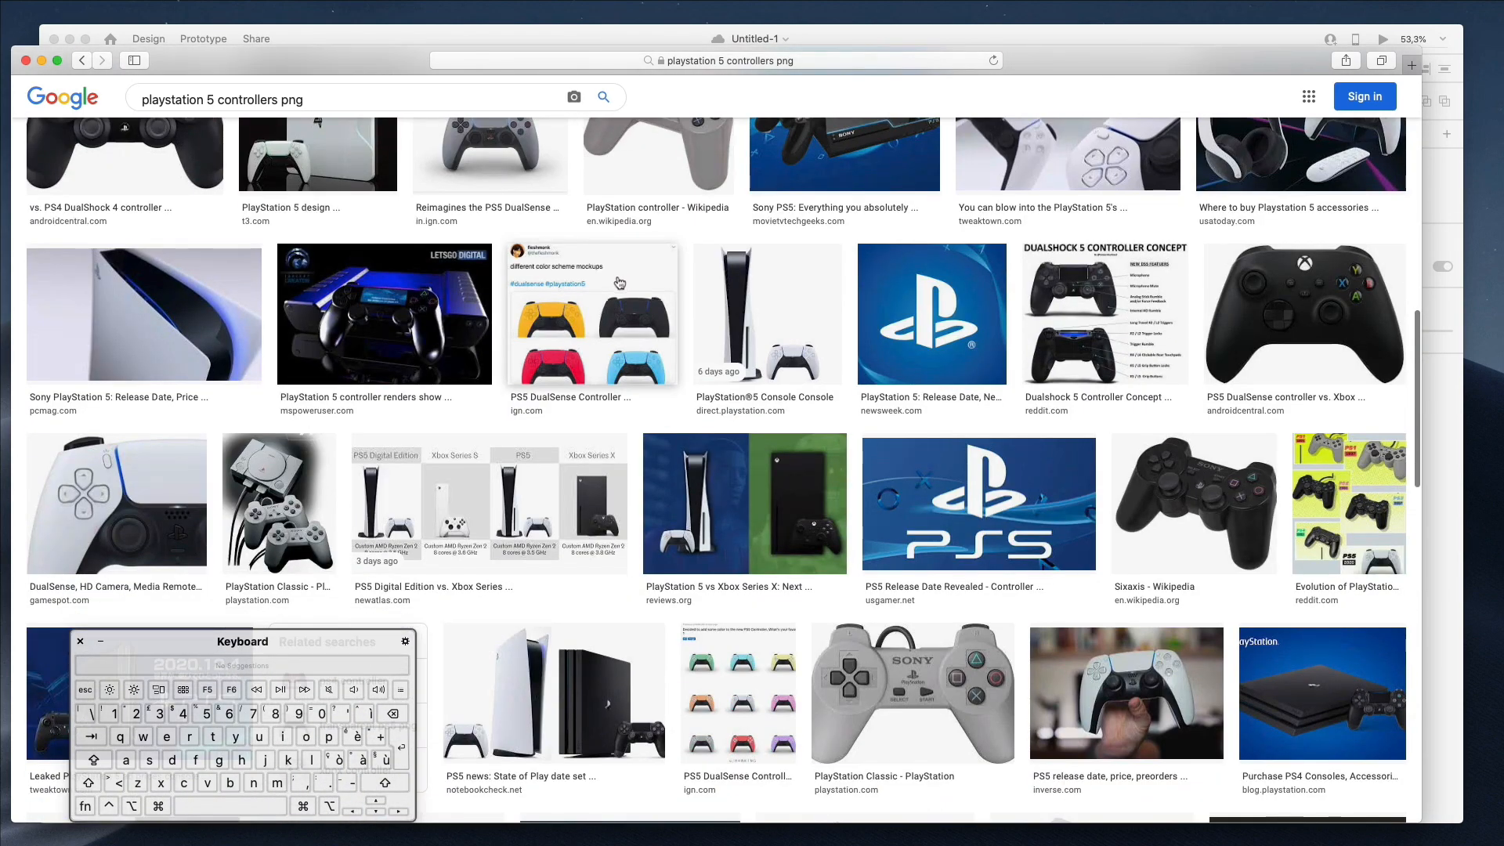
scroll(down, 3)
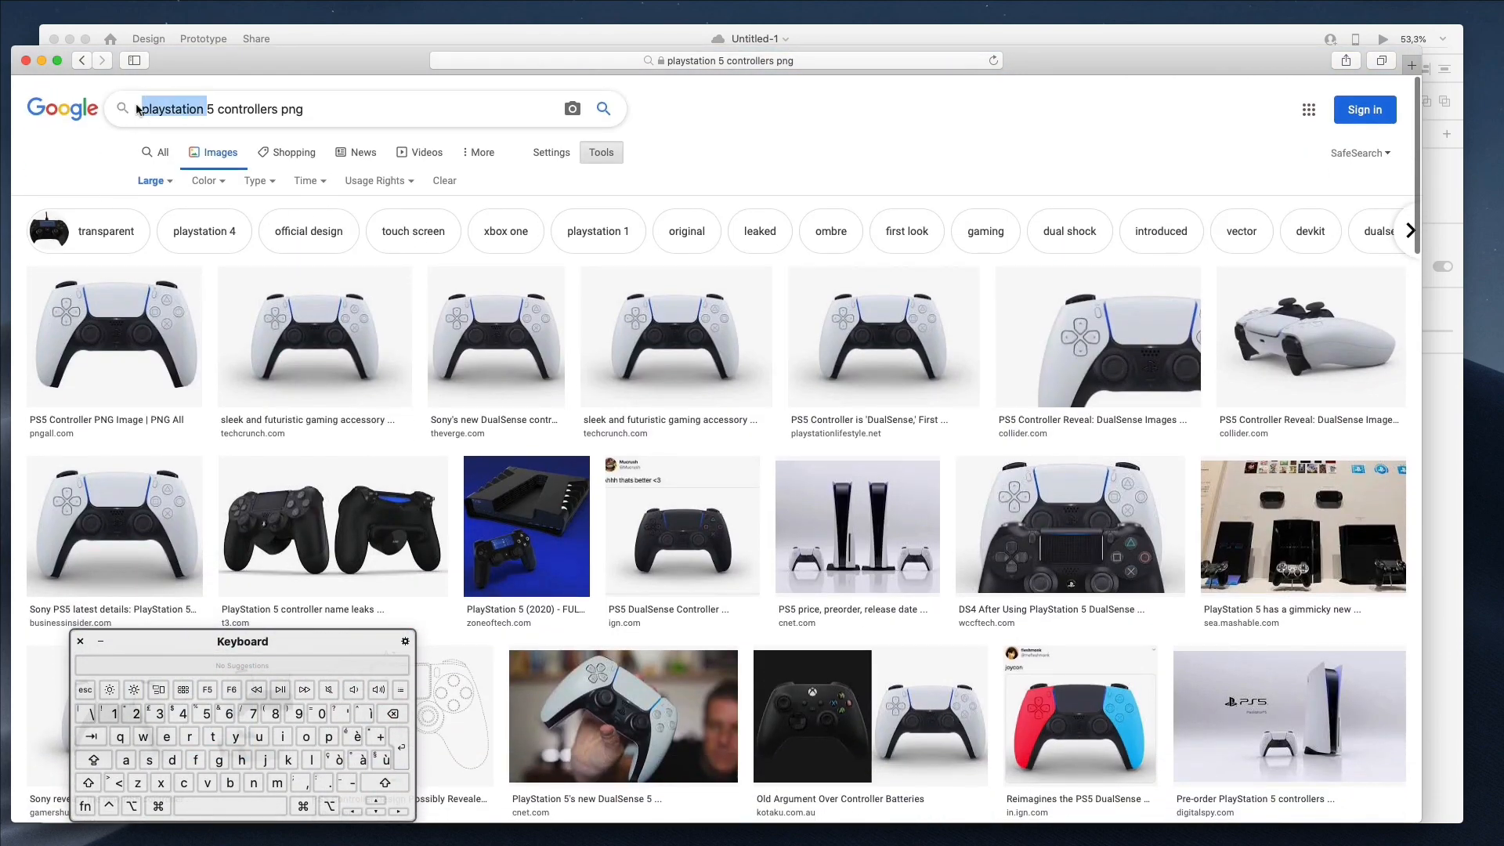
key(Return)
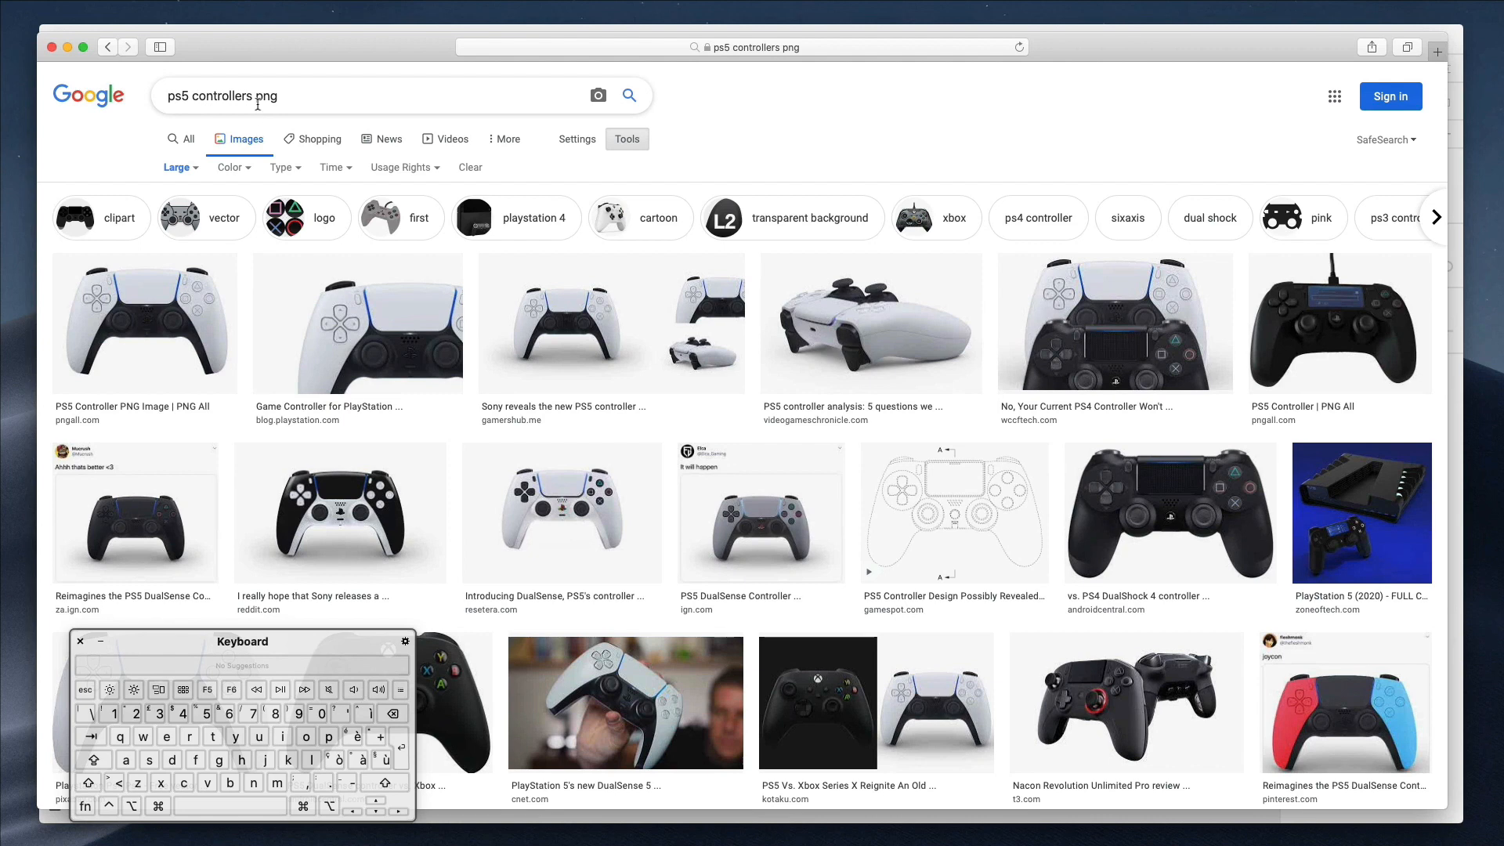
text(colors)
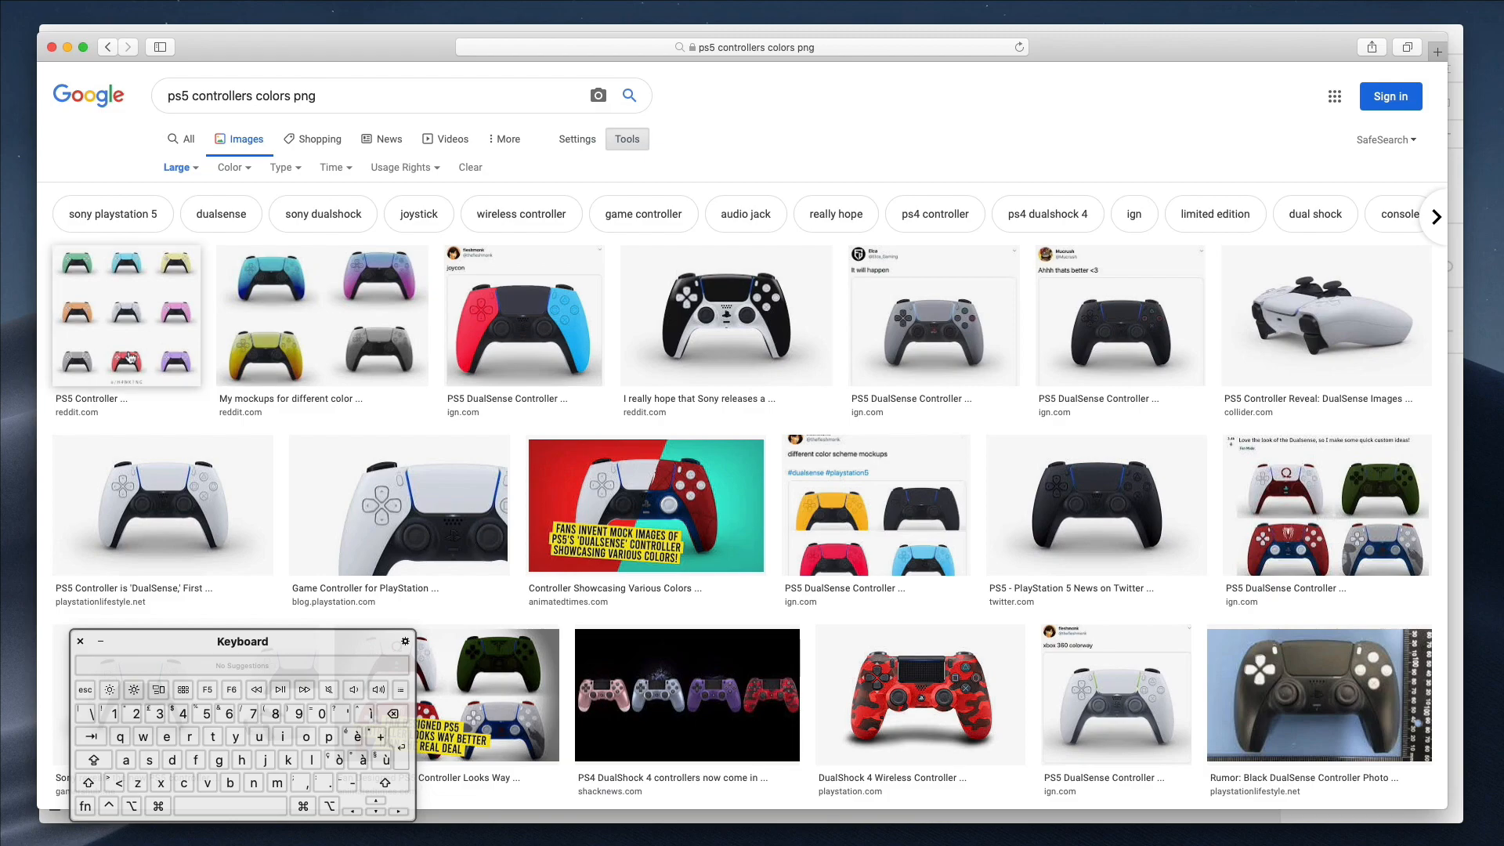
scroll(down, 3)
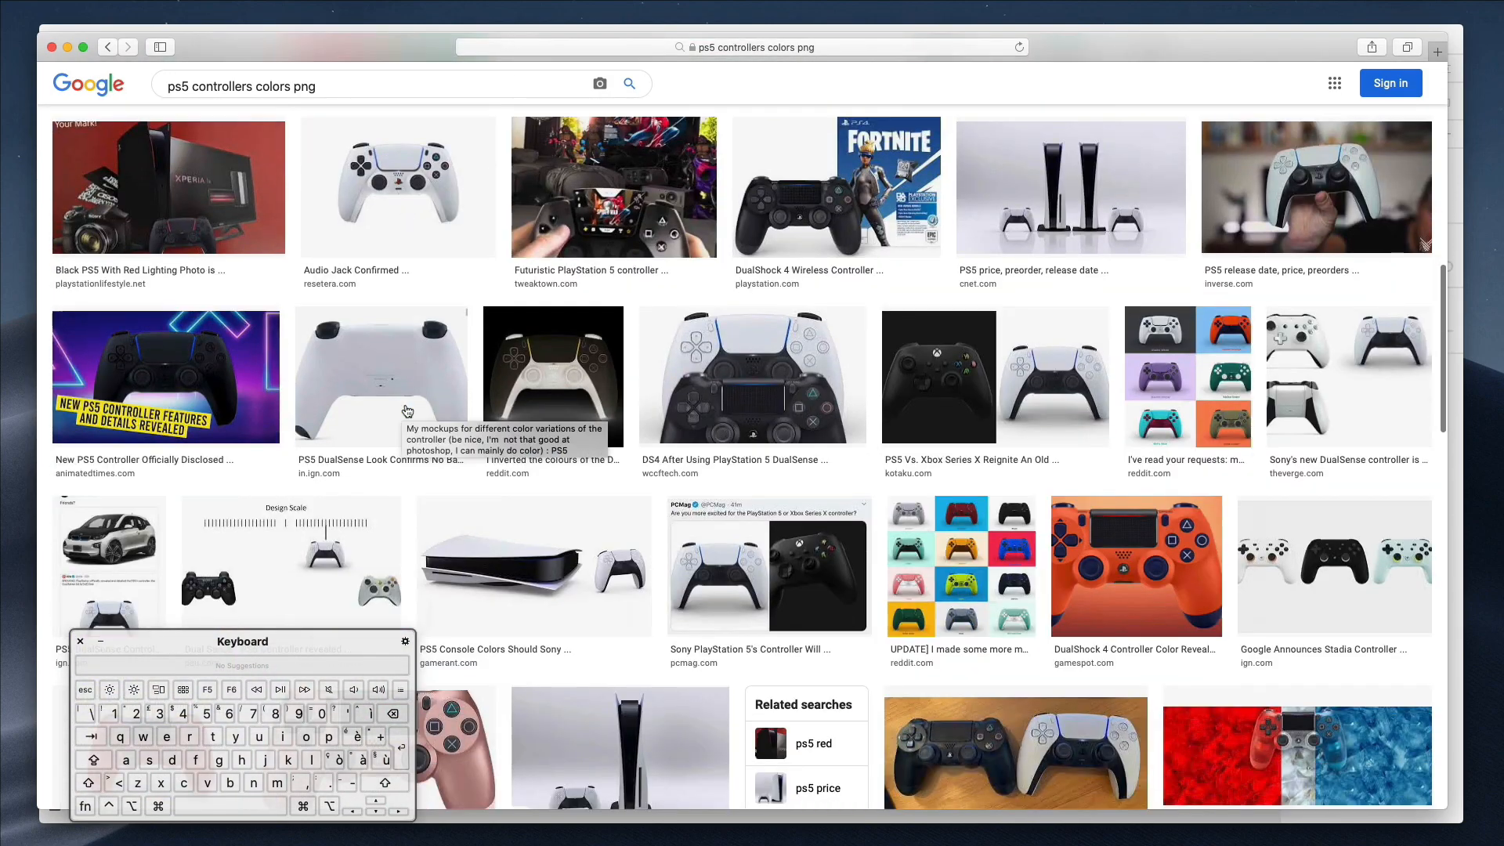
scroll(down, 3)
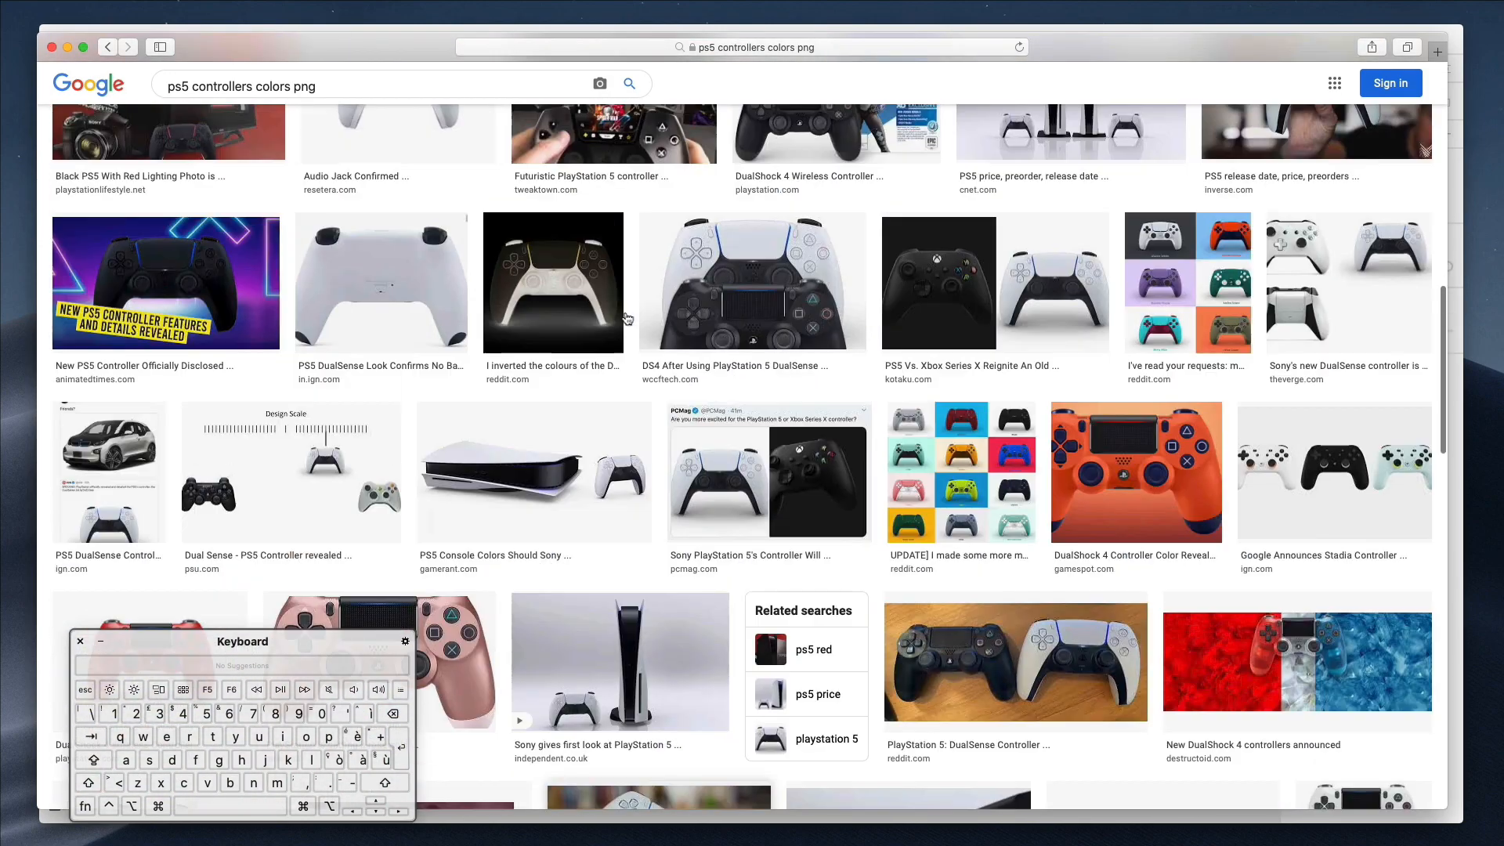
scroll(up, 3)
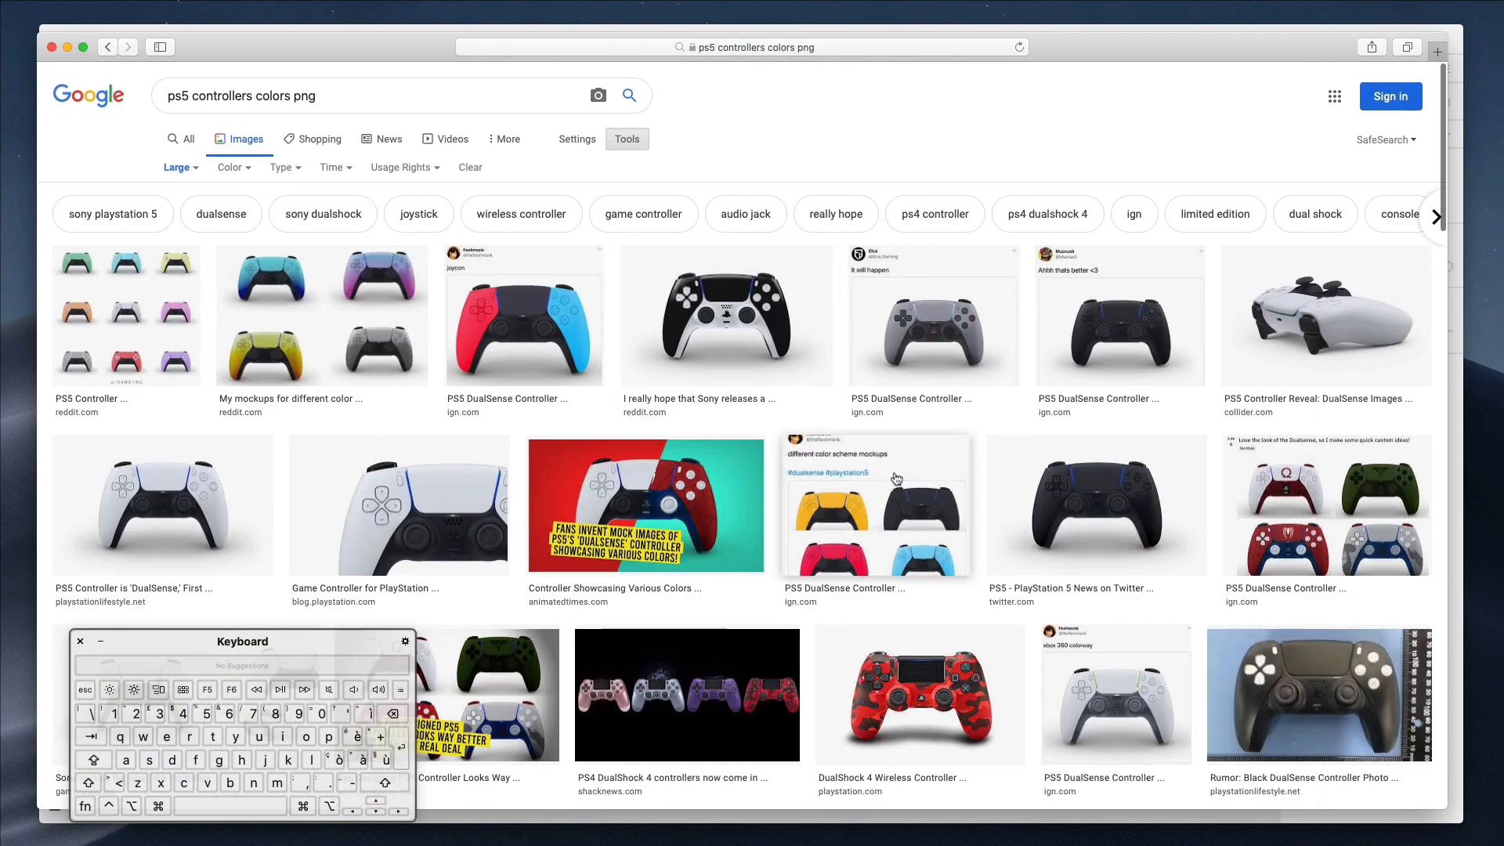
- Preview several multicoloured PS5 controller mockup images, then move on to PS4 controller colours
click(874, 506)
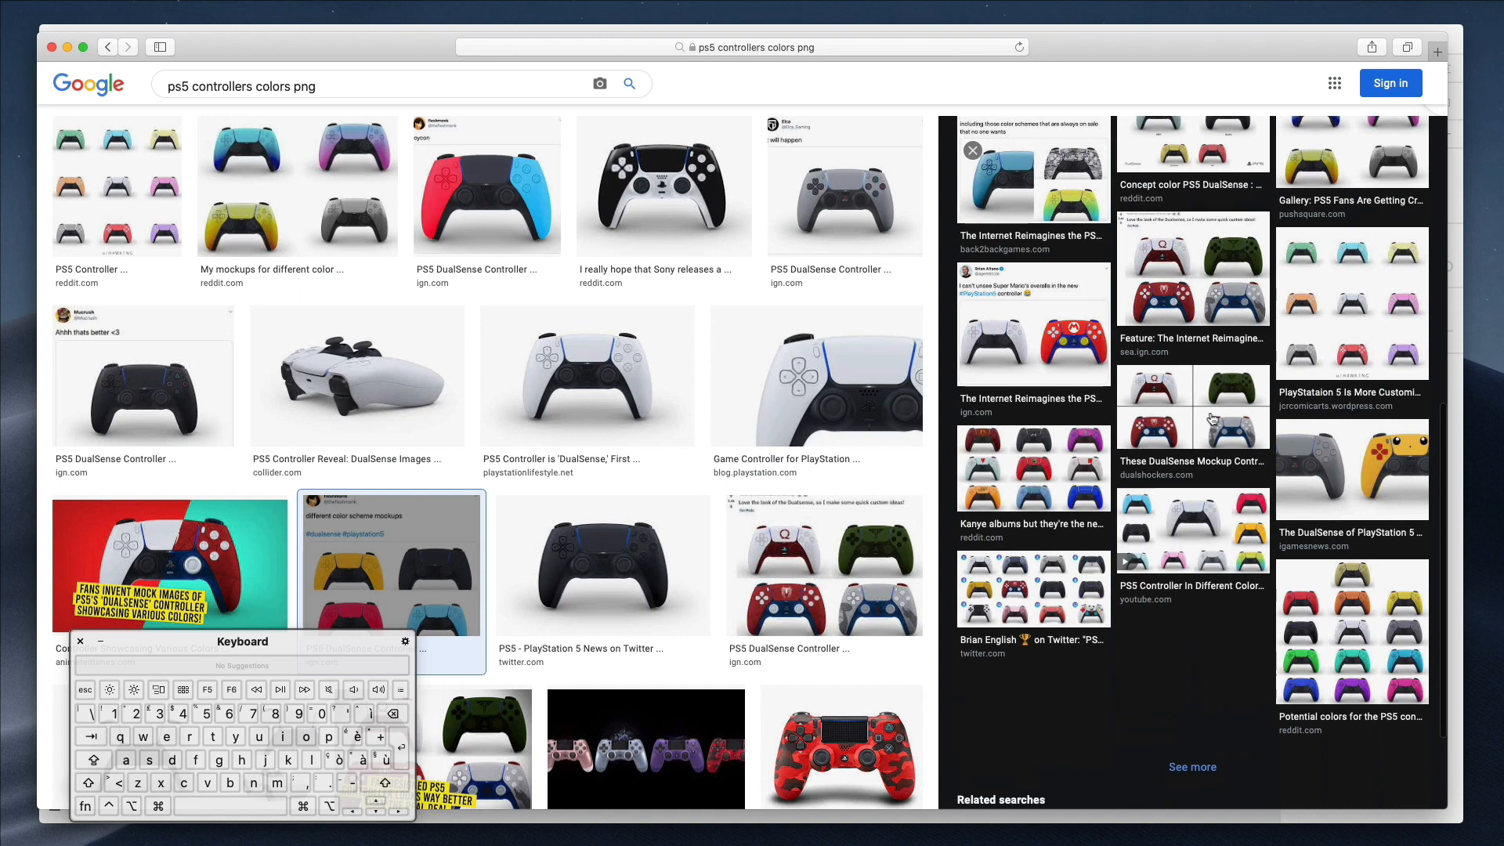
click(1352, 632)
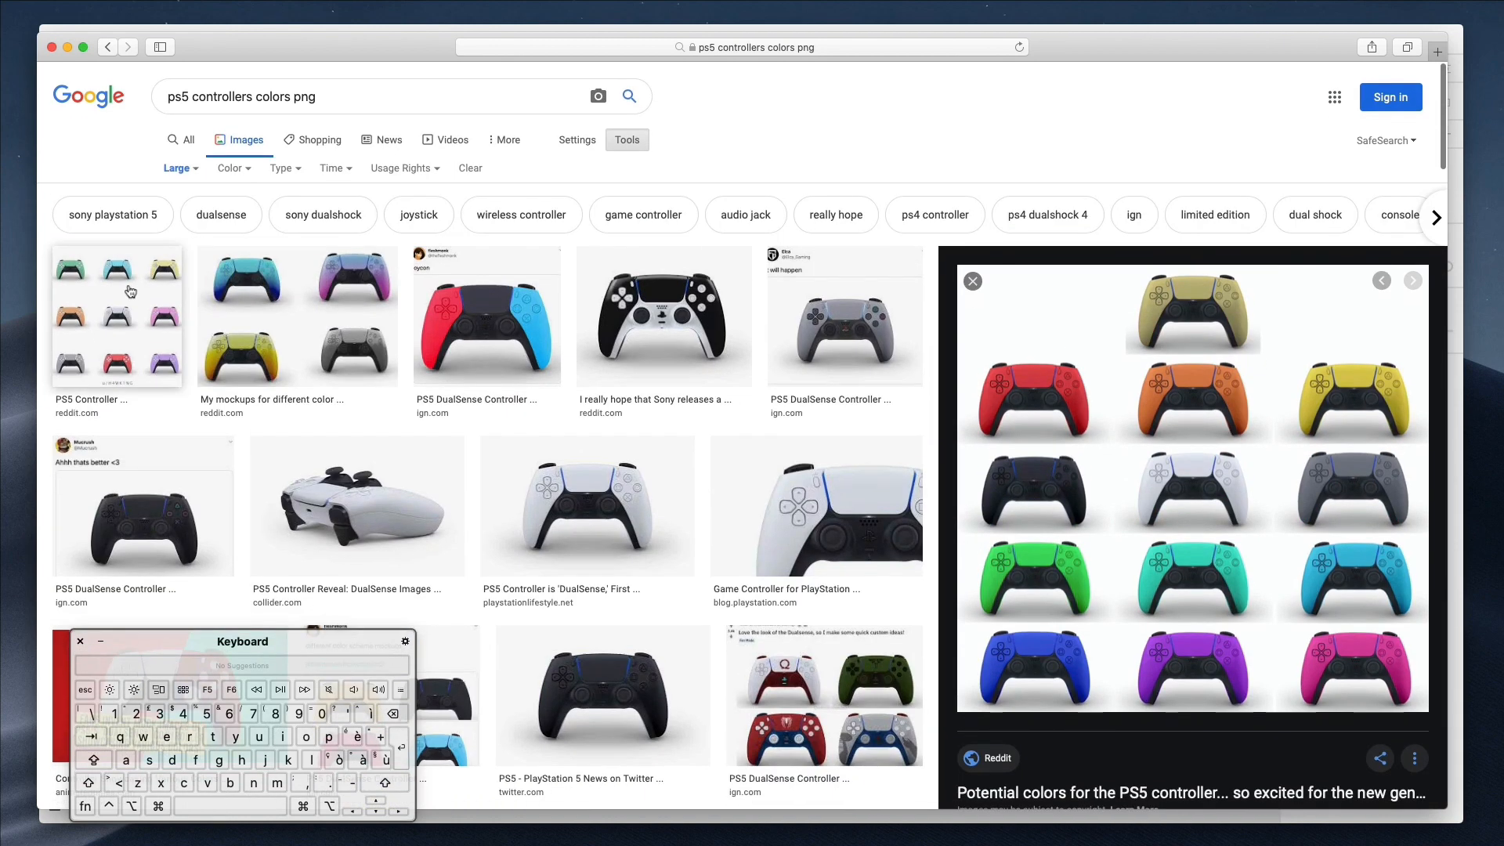
scroll(down, 3)
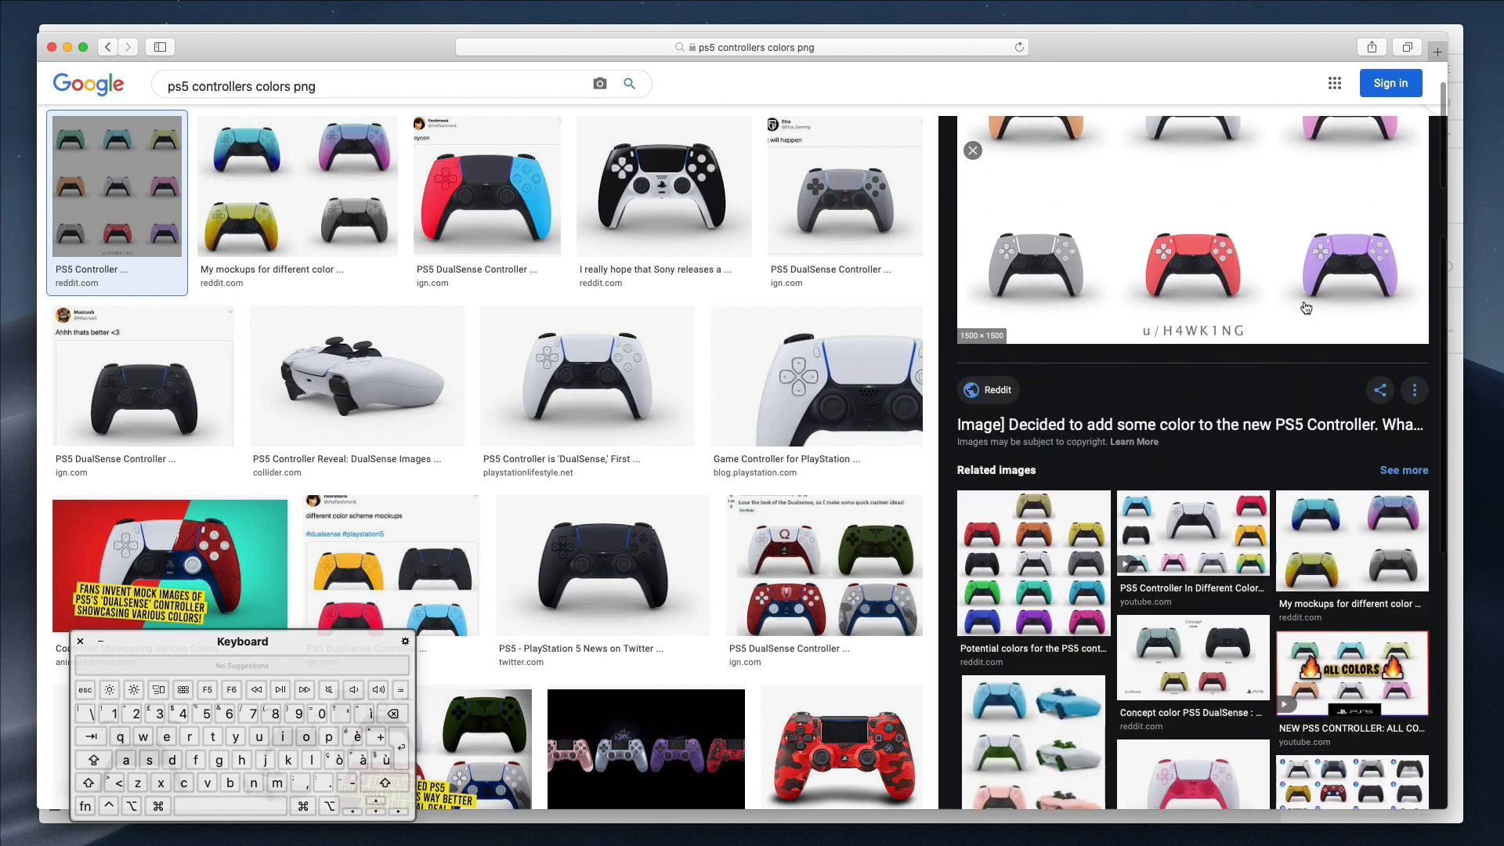
scroll(down, 3)
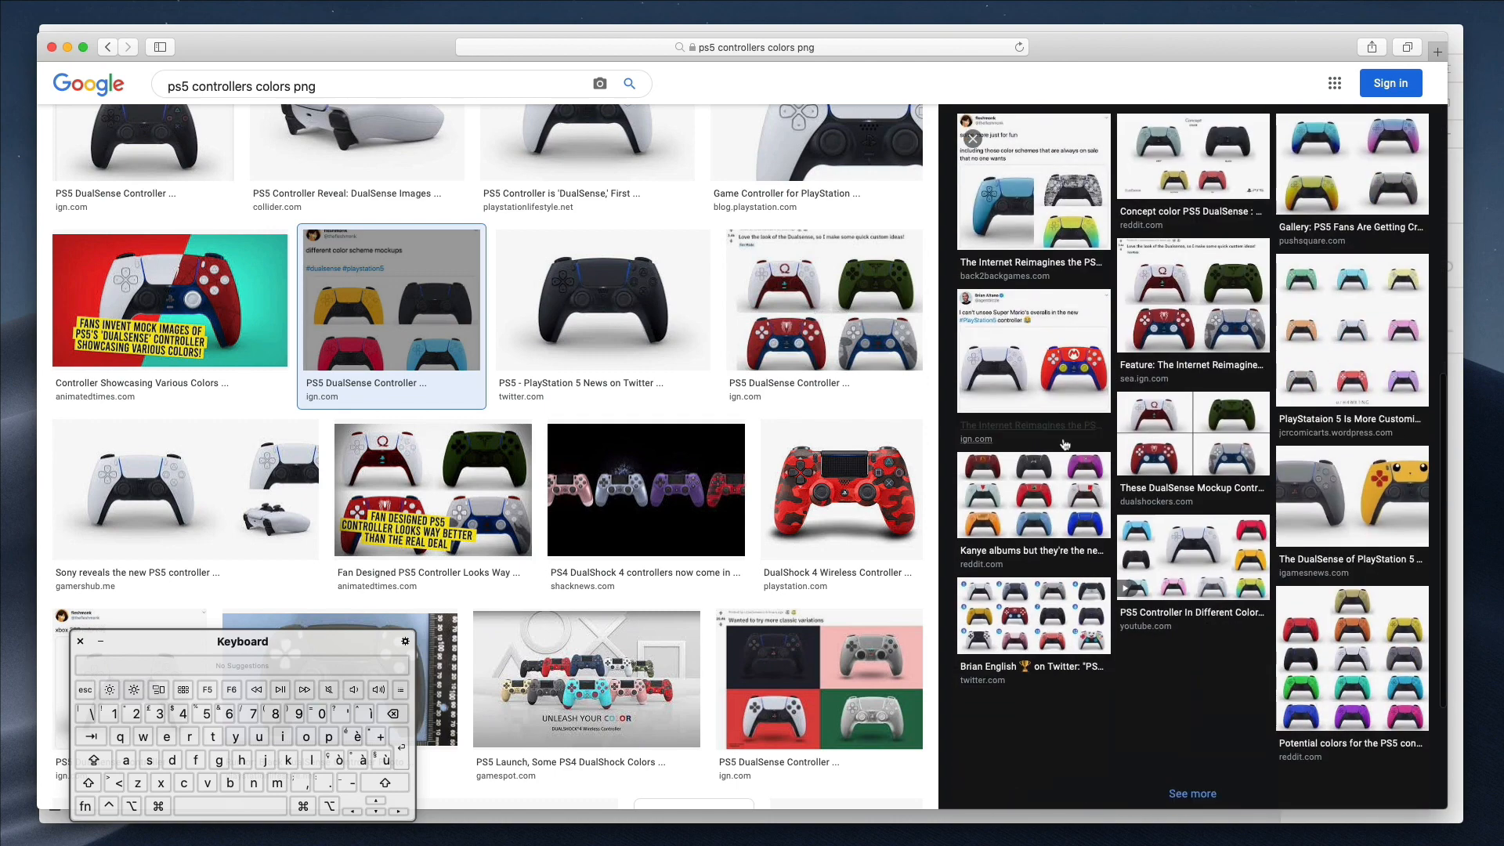
scroll(down, 3)
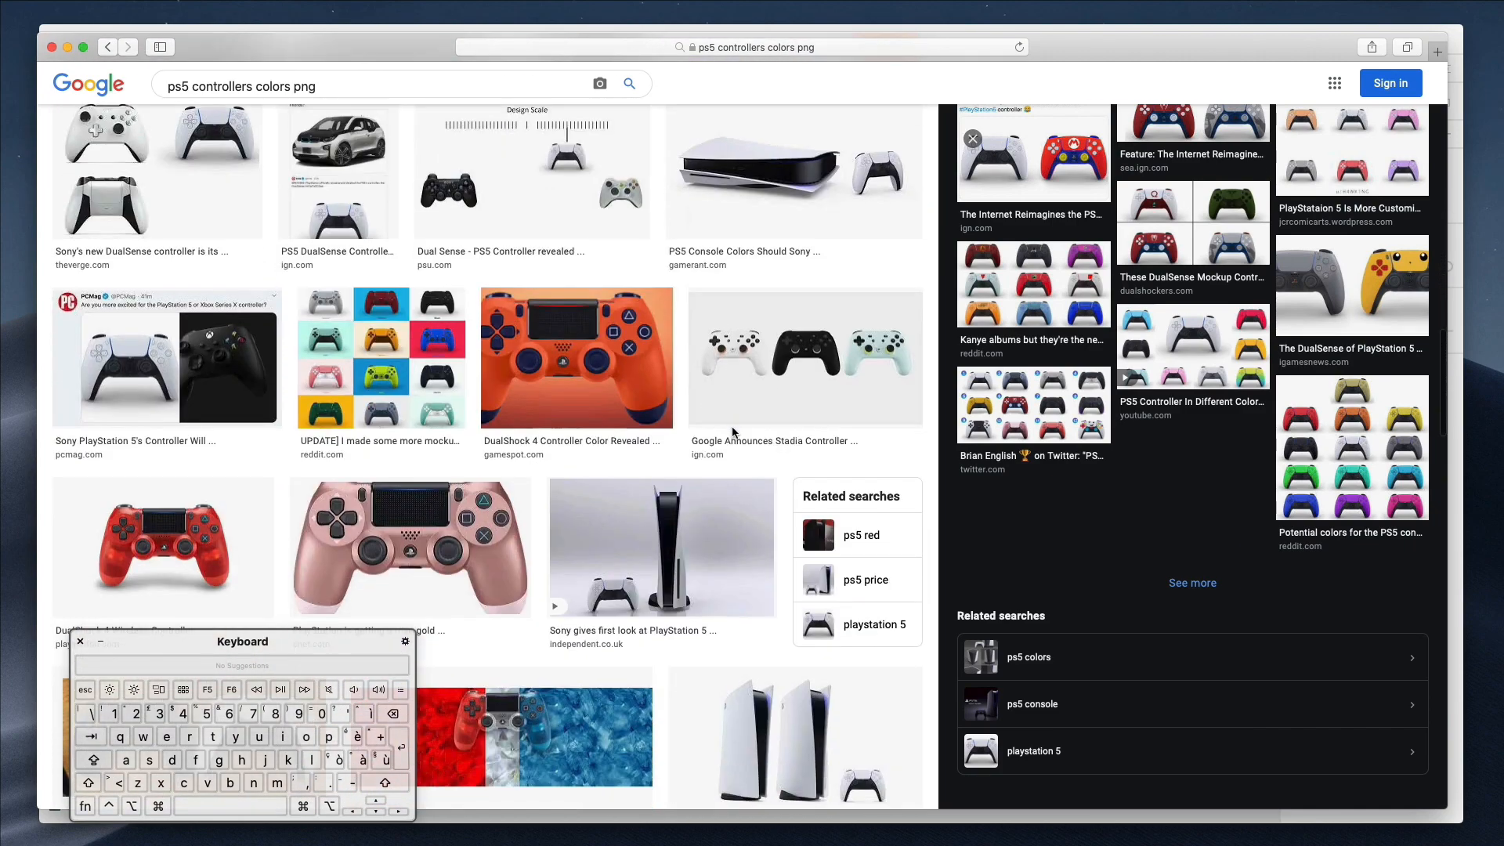
click(379, 331)
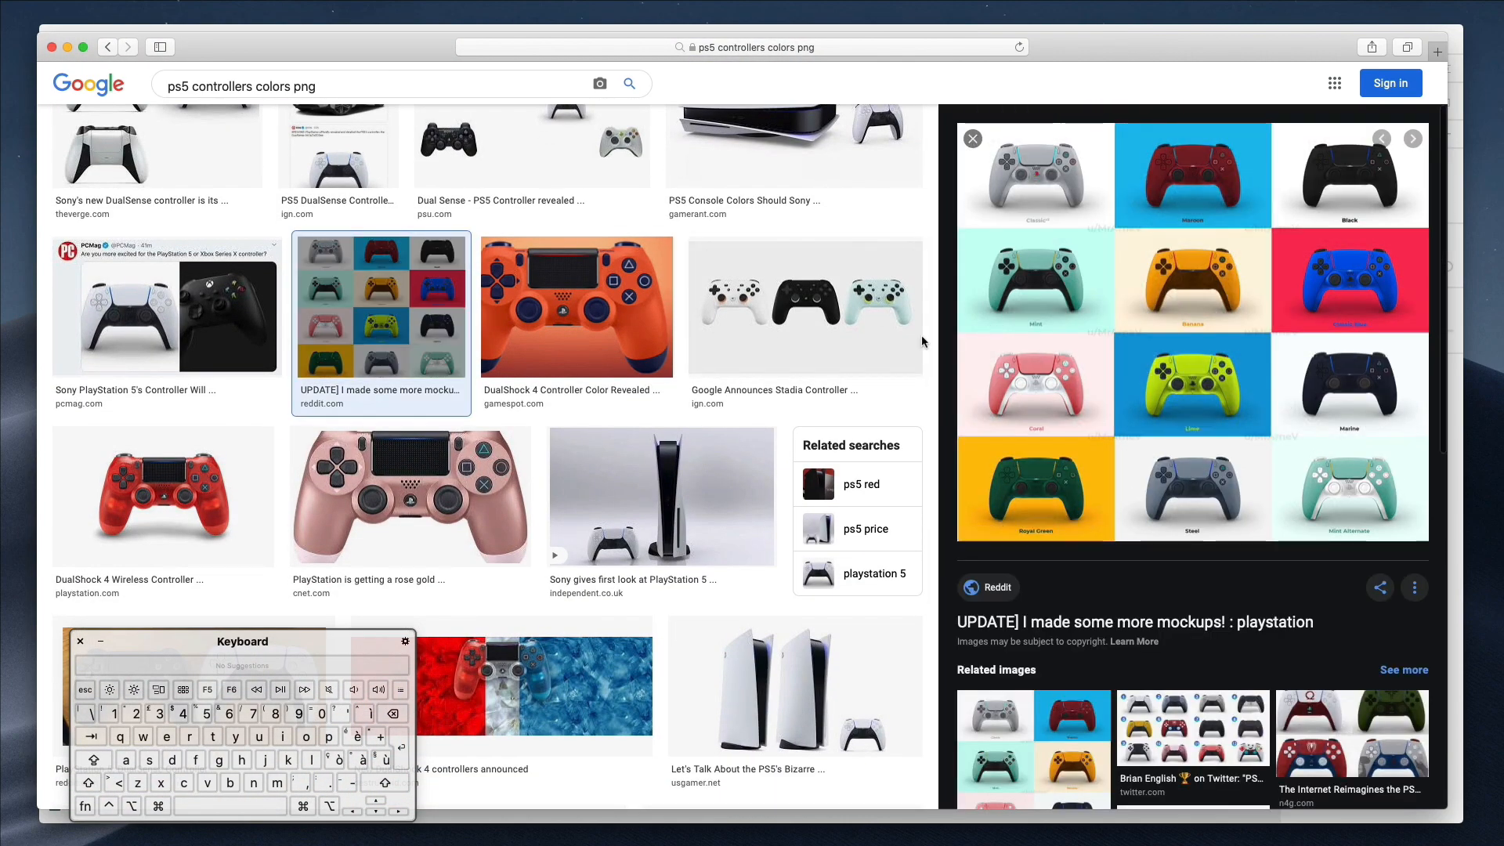
scroll(down, 3)
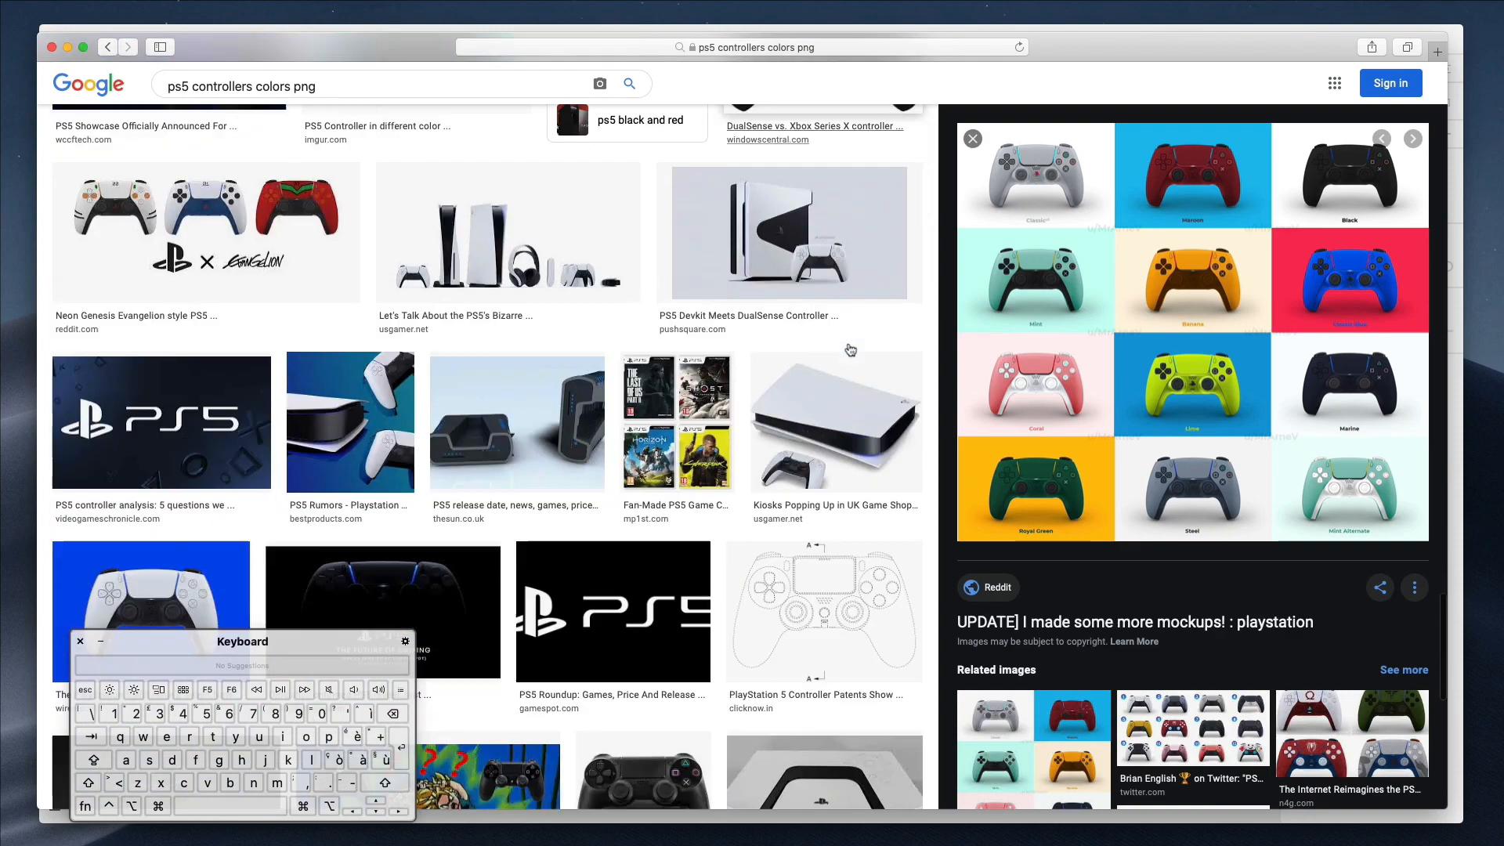
scroll(up, 3)
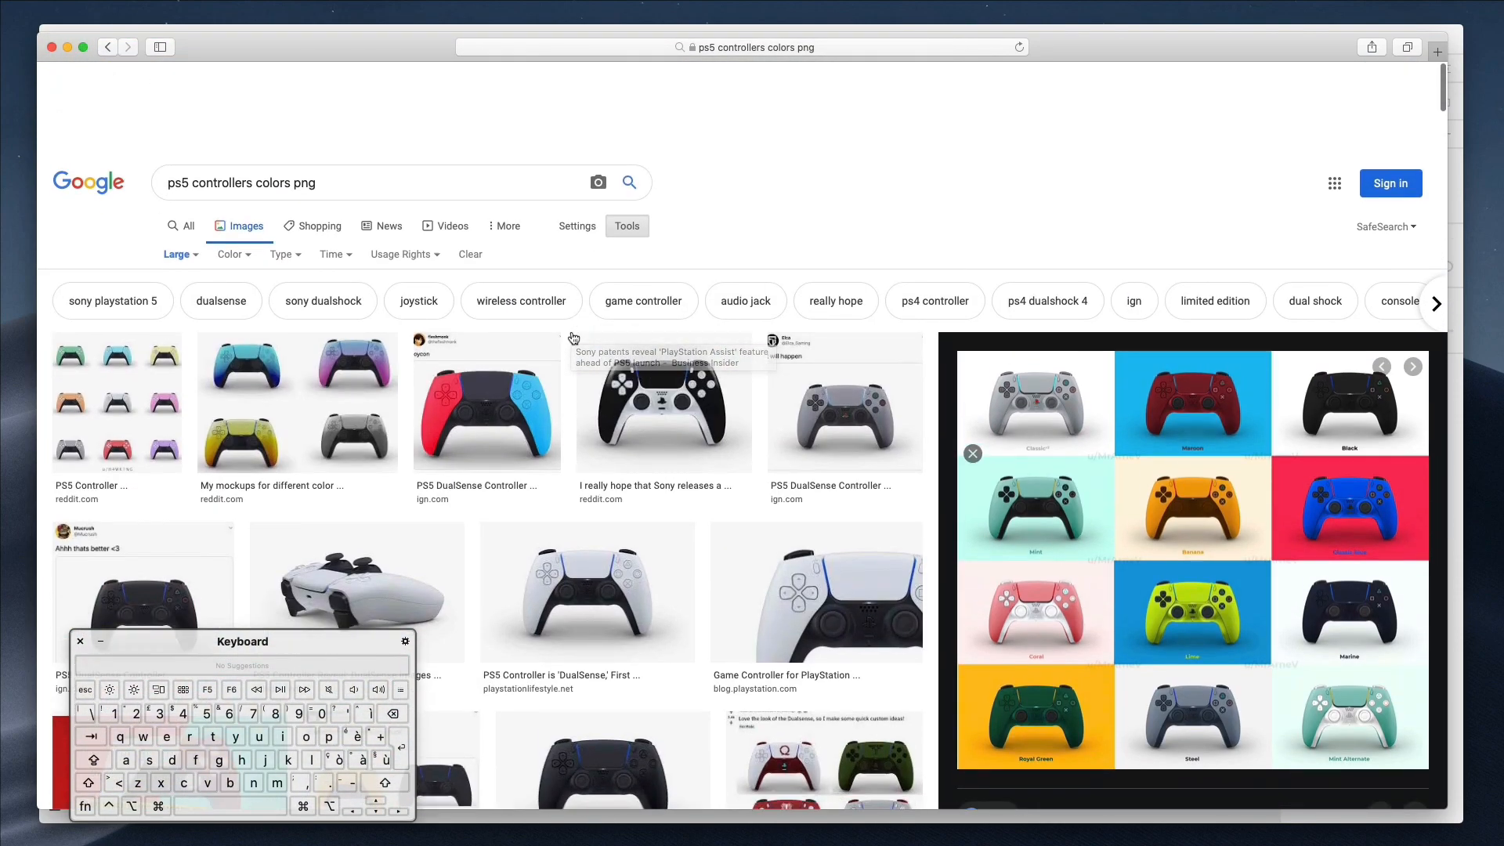
scroll(up, 3)
text(4)
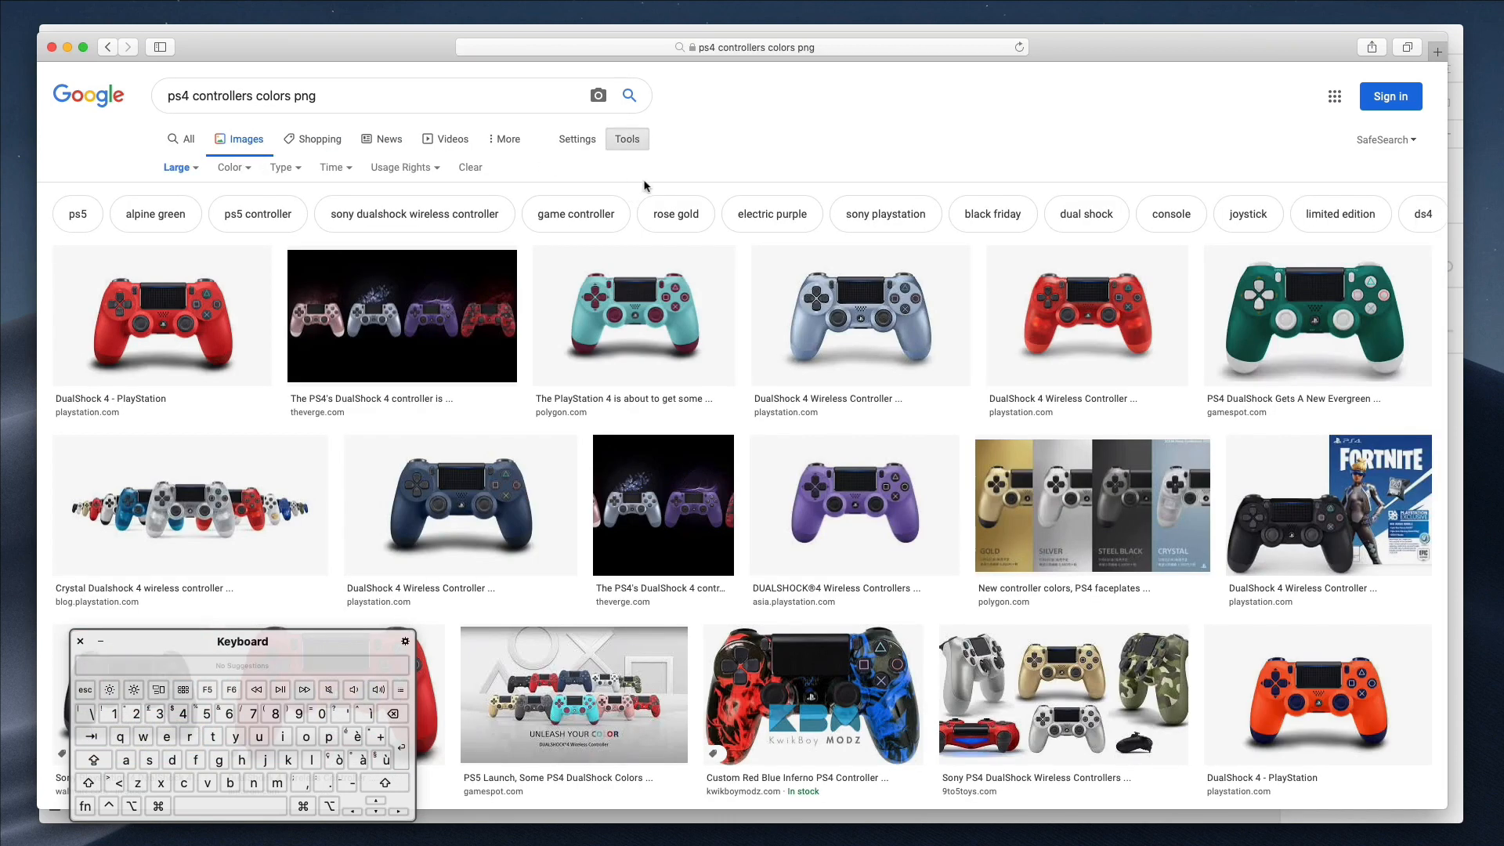
mouse_move(854, 506)
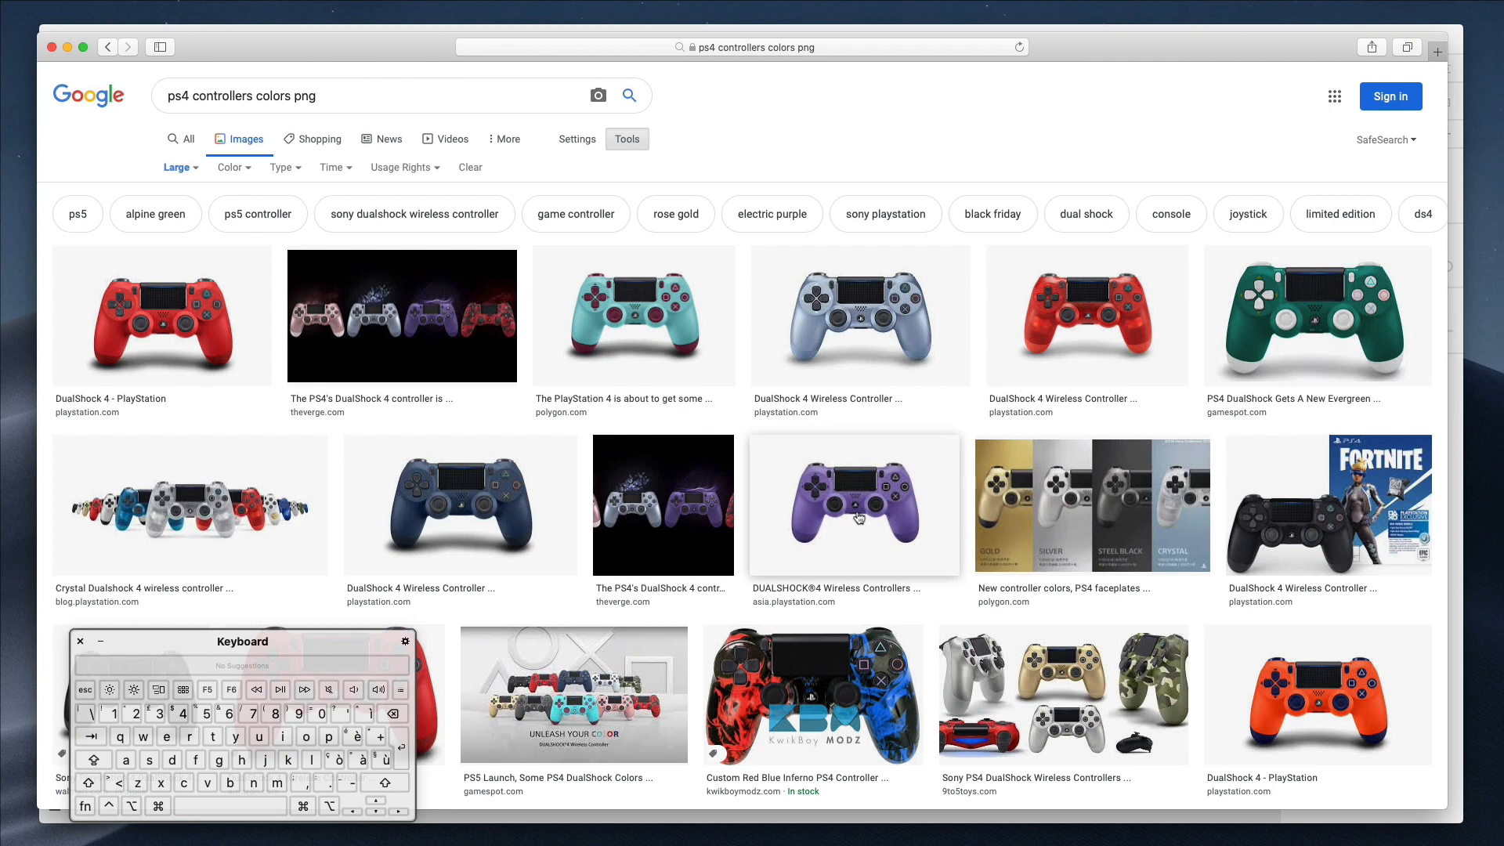
- Preview the purple DualShock 4 controller and copy its image for the artboard
click(852, 506)
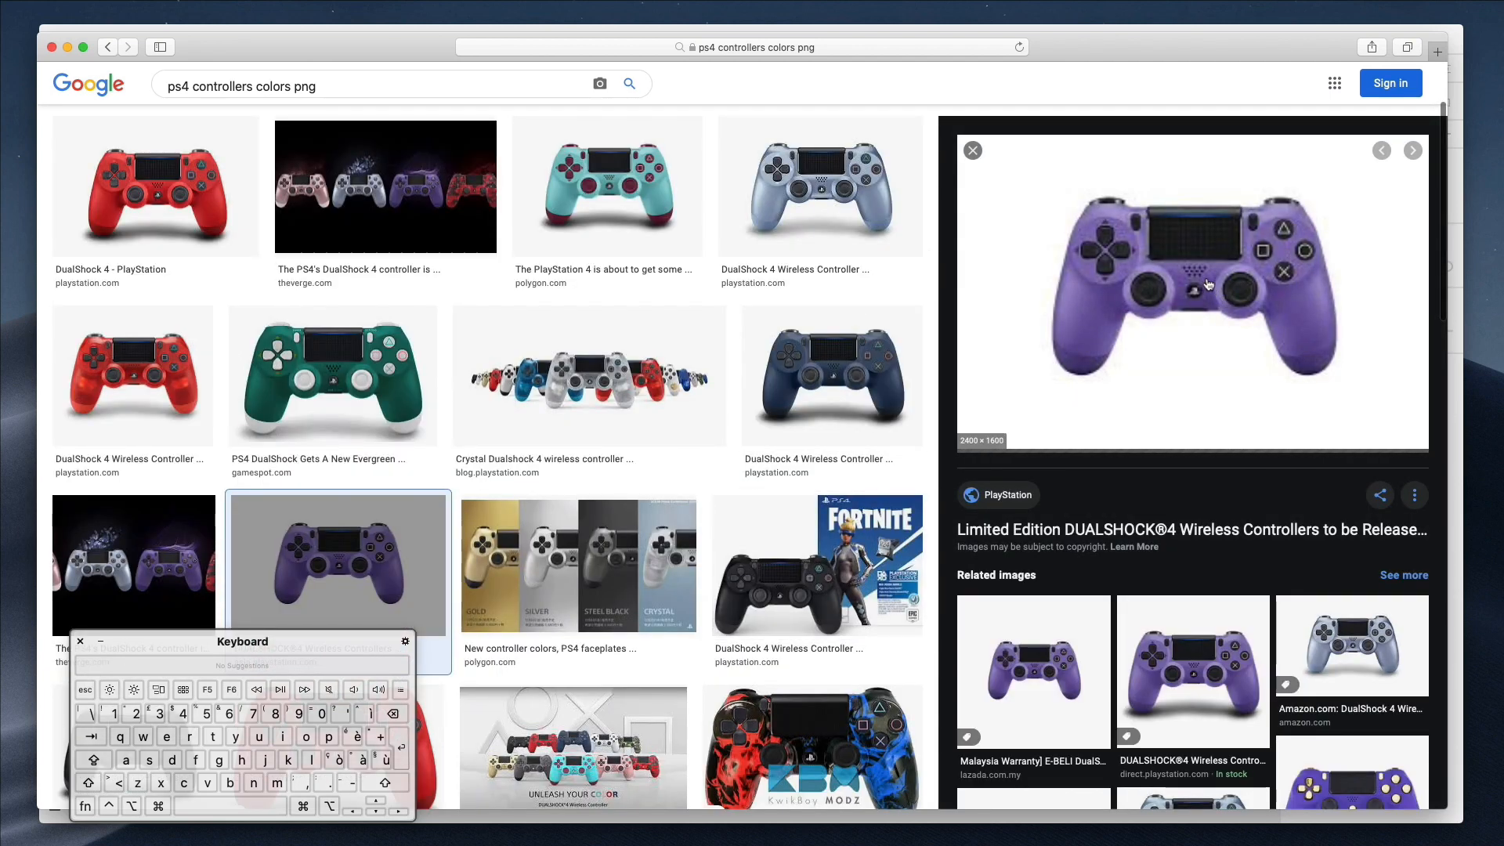
right_click(1208, 285)
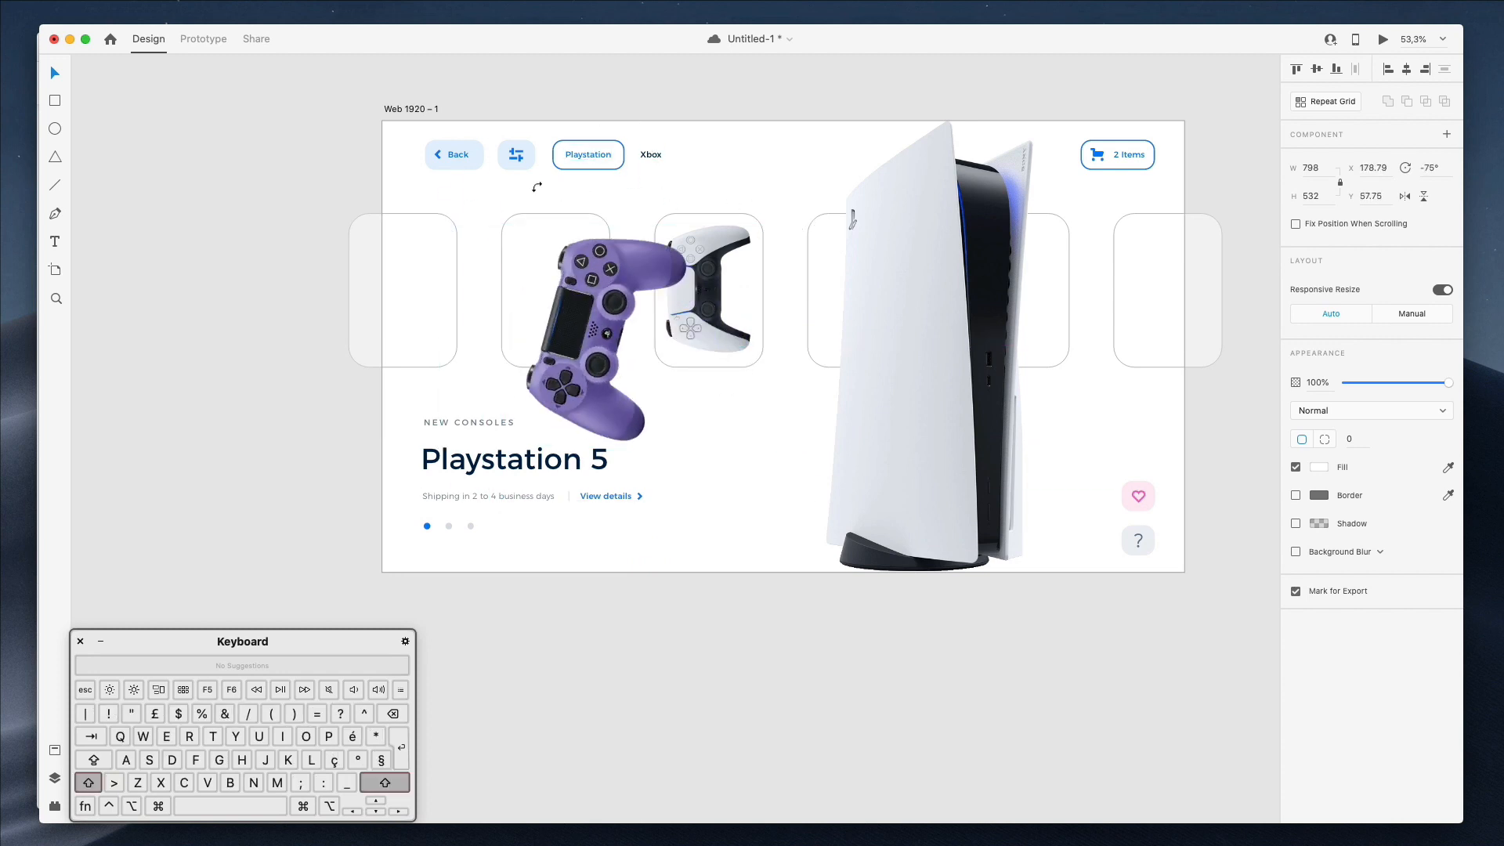
- Rotate the purple controller to -90°, shrink it and place it in the second card
click(709, 291)
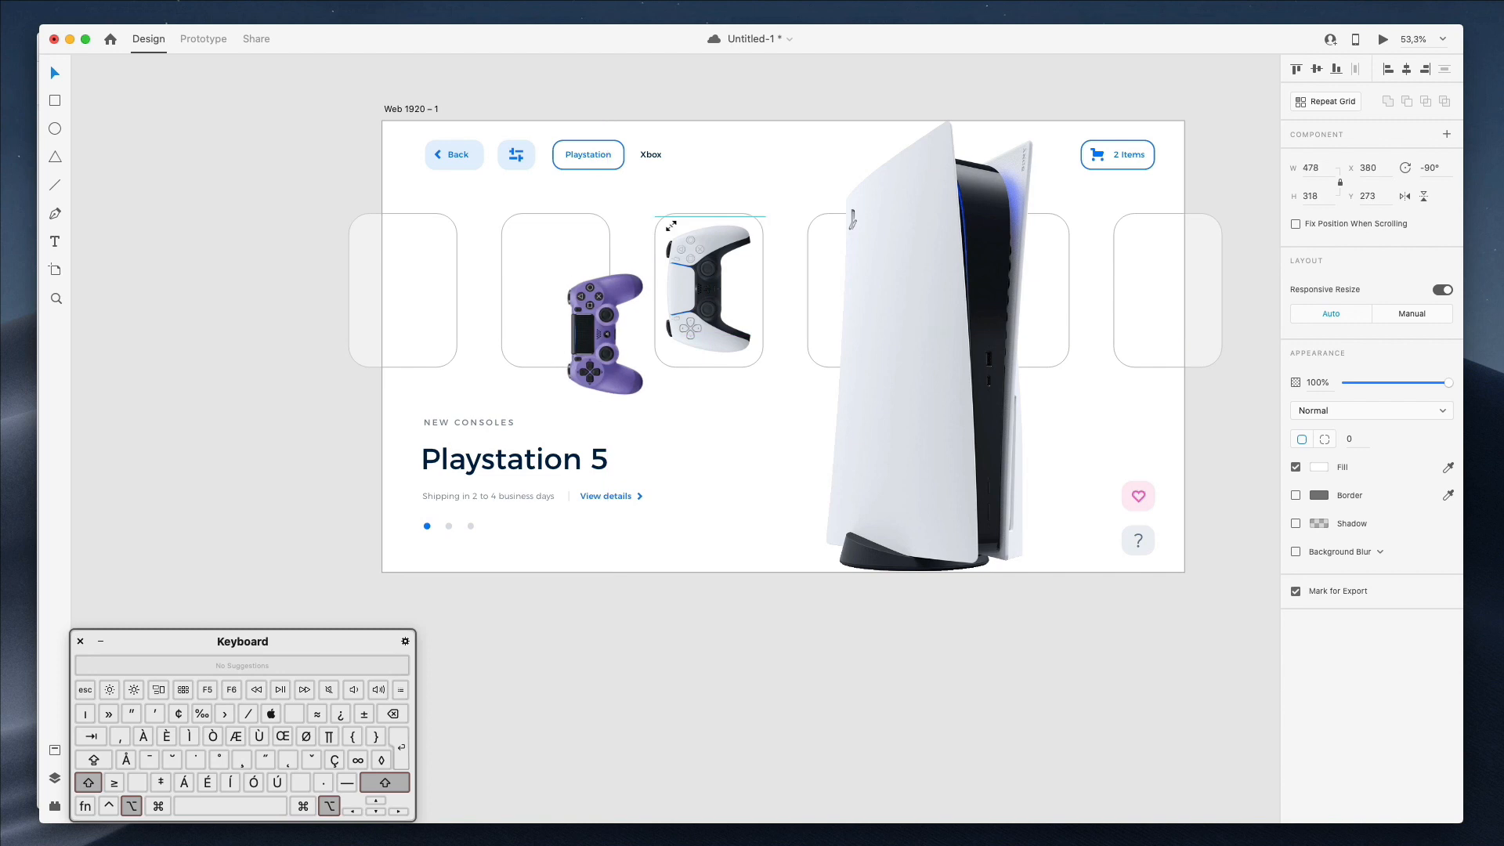
click(597, 293)
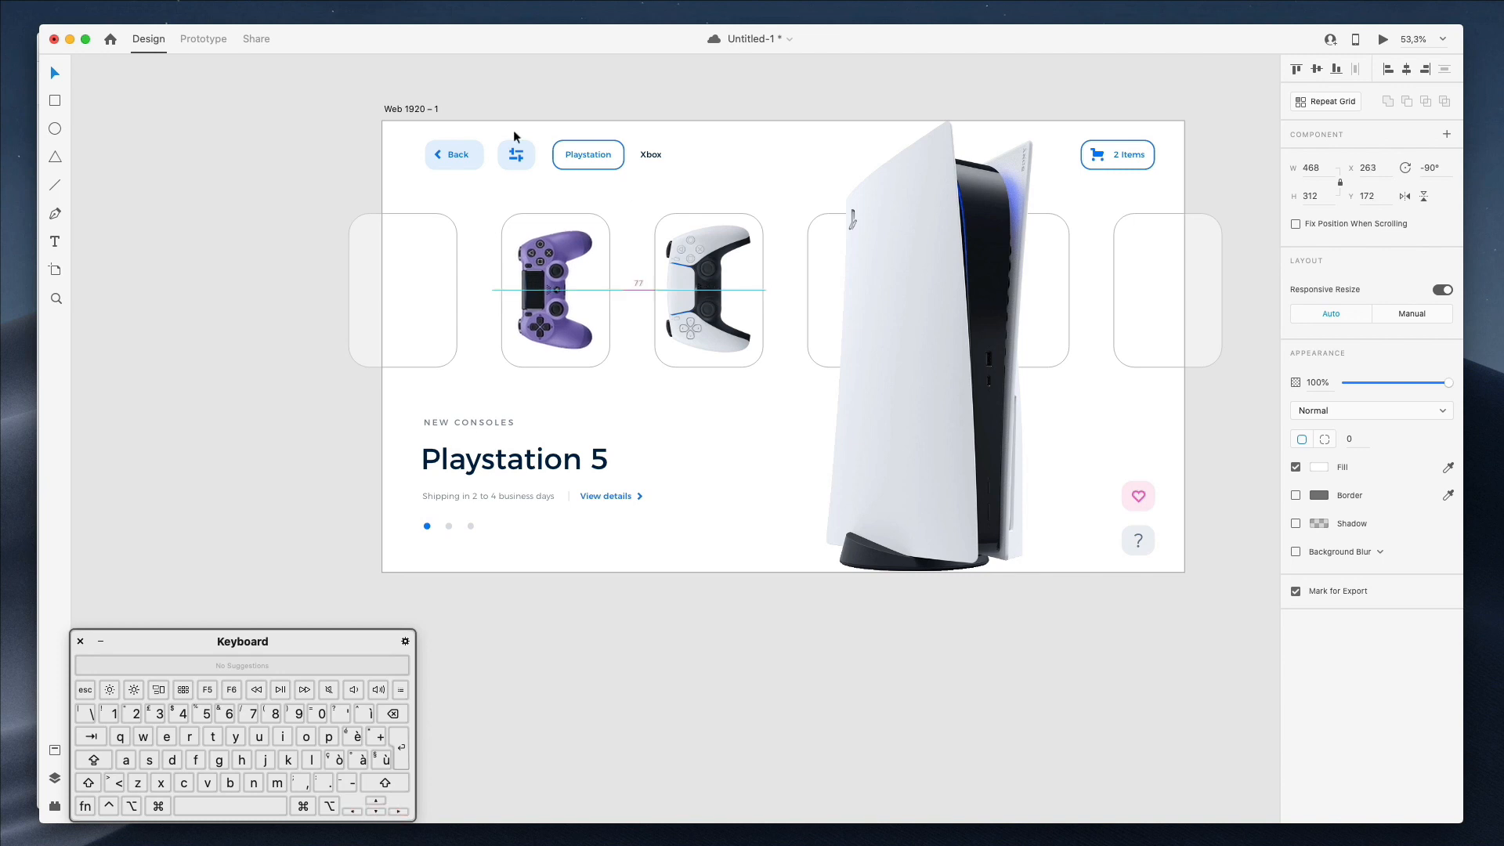
click(554, 292)
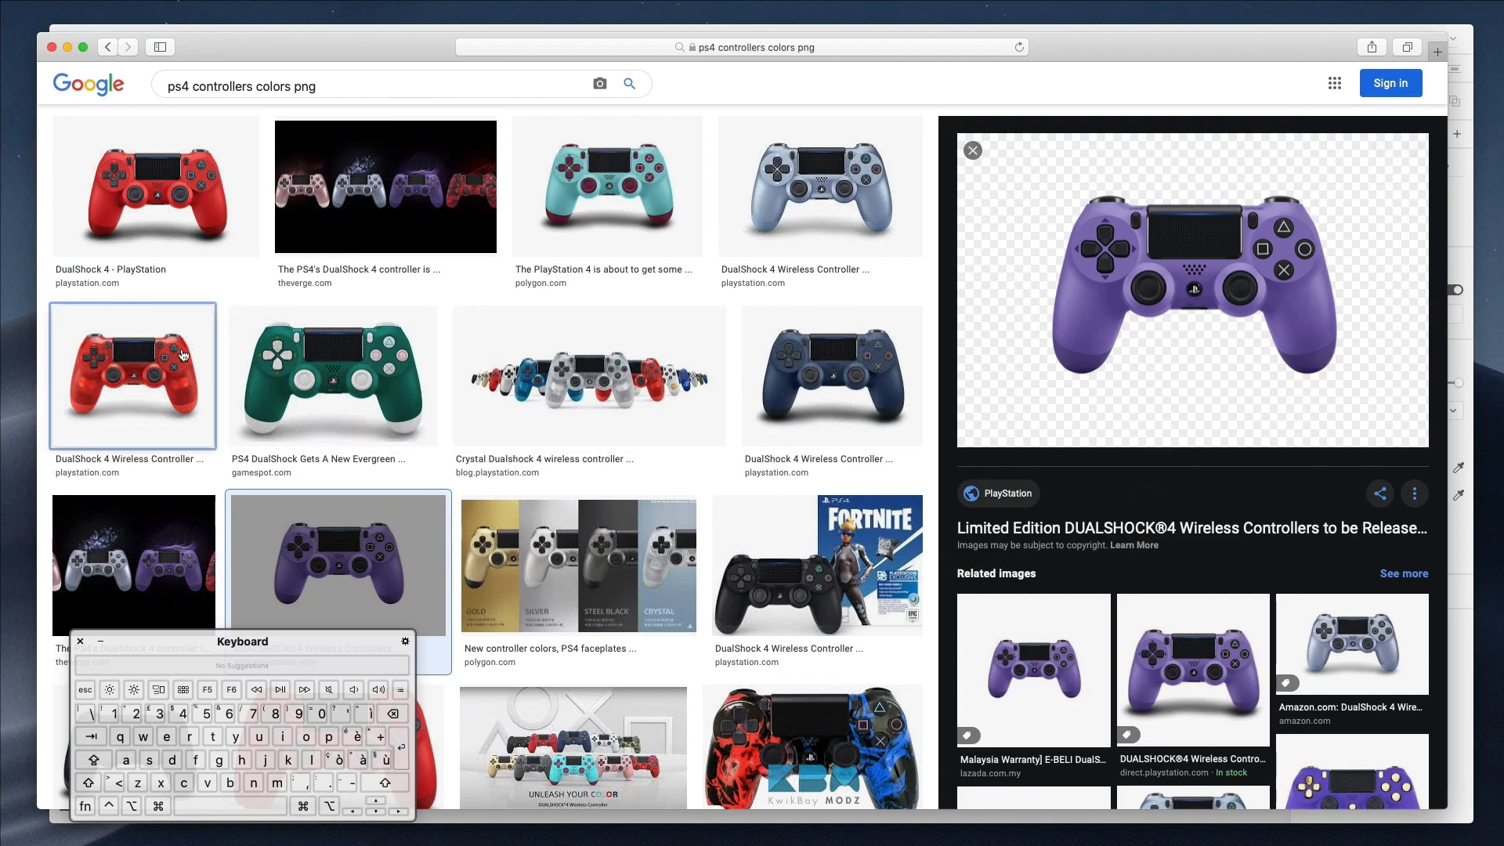
mouse_move(809, 364)
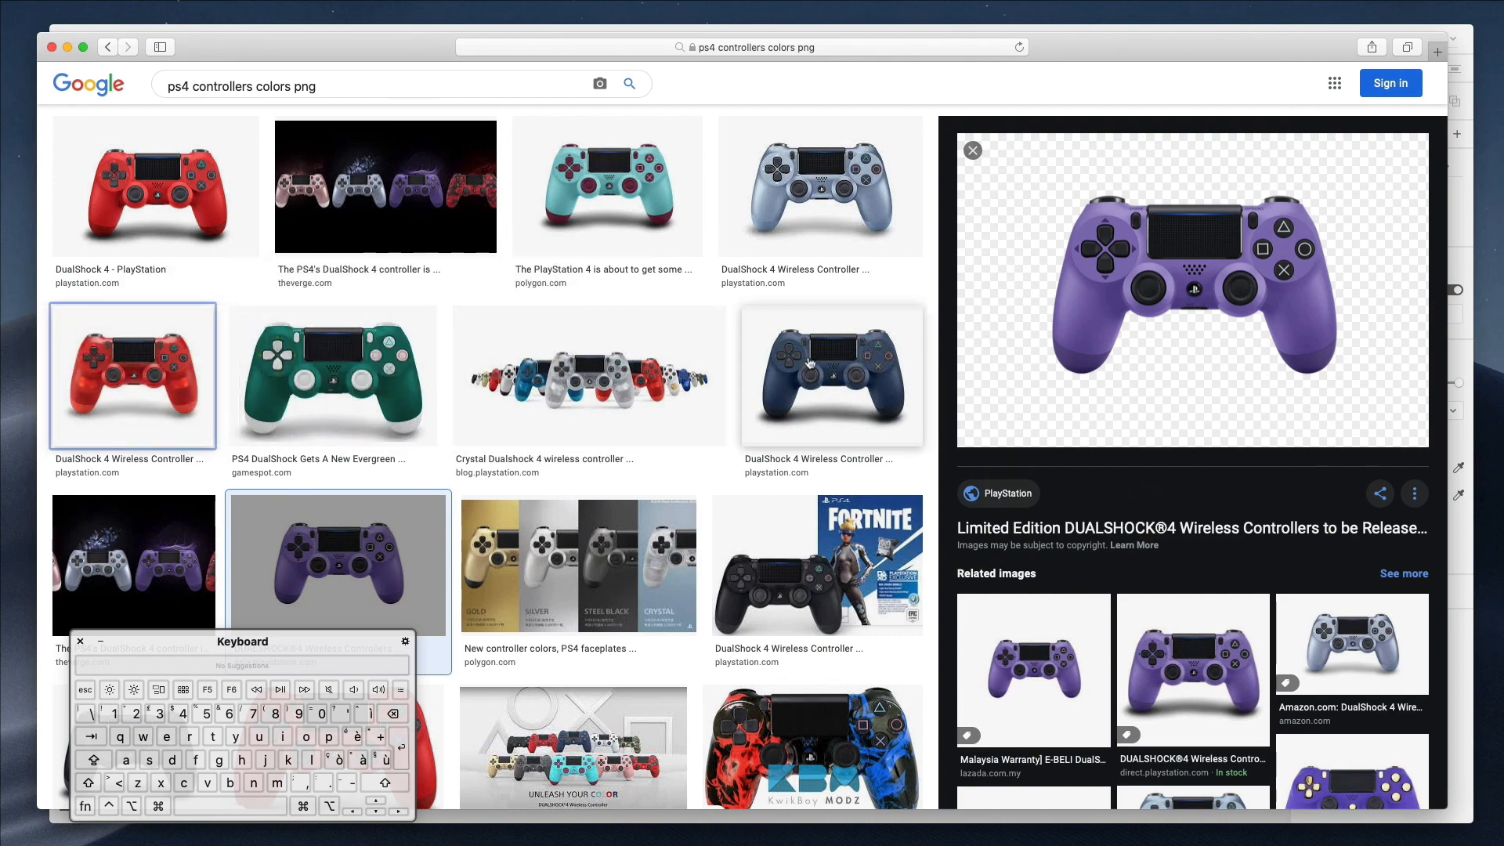
- Preview the gold PS4 controller image and return to the results
scroll(down, 3)
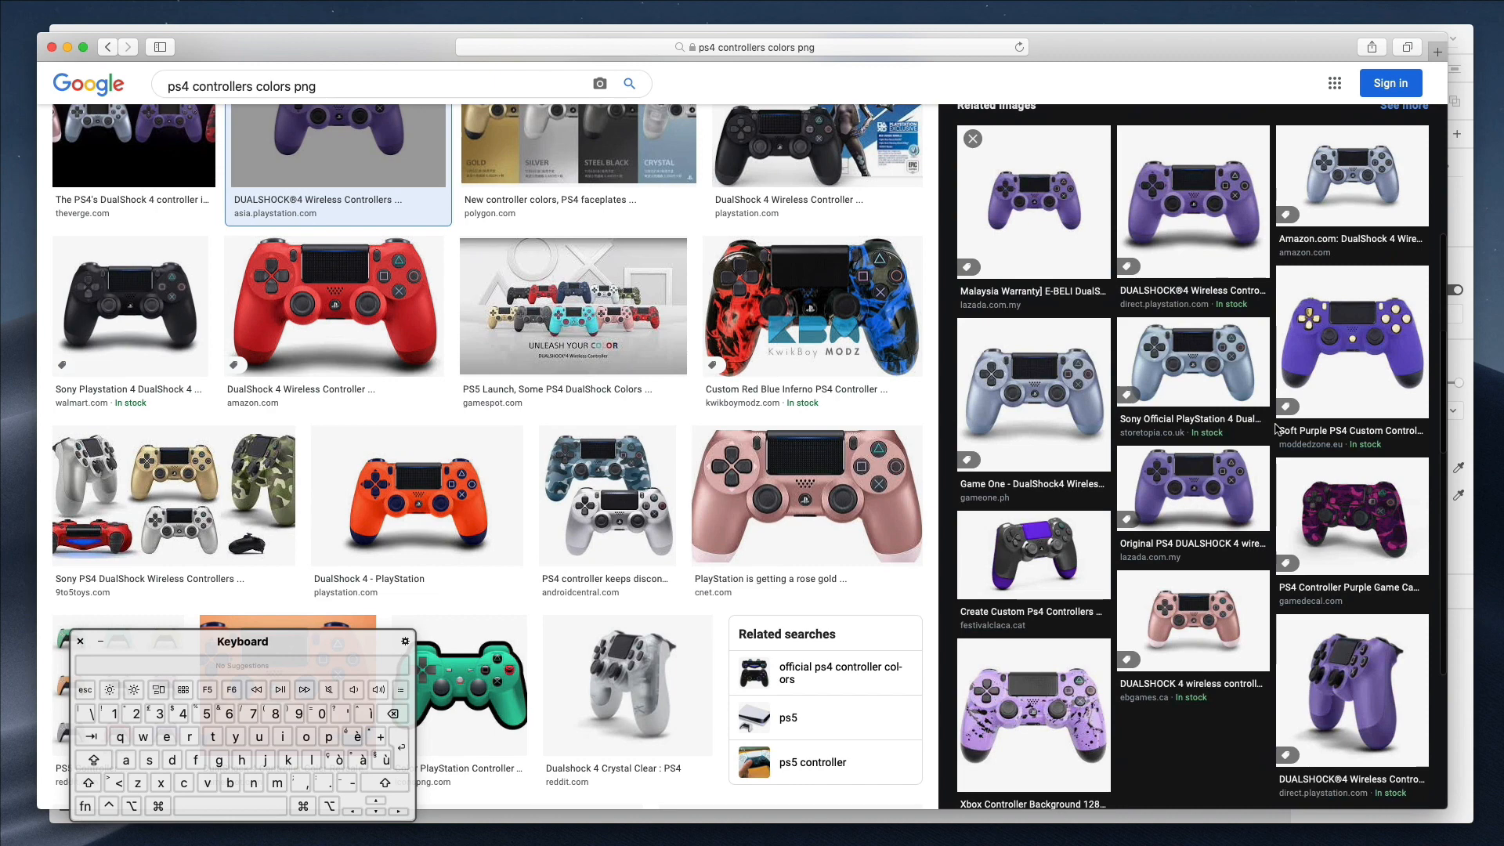
scroll(down, 3)
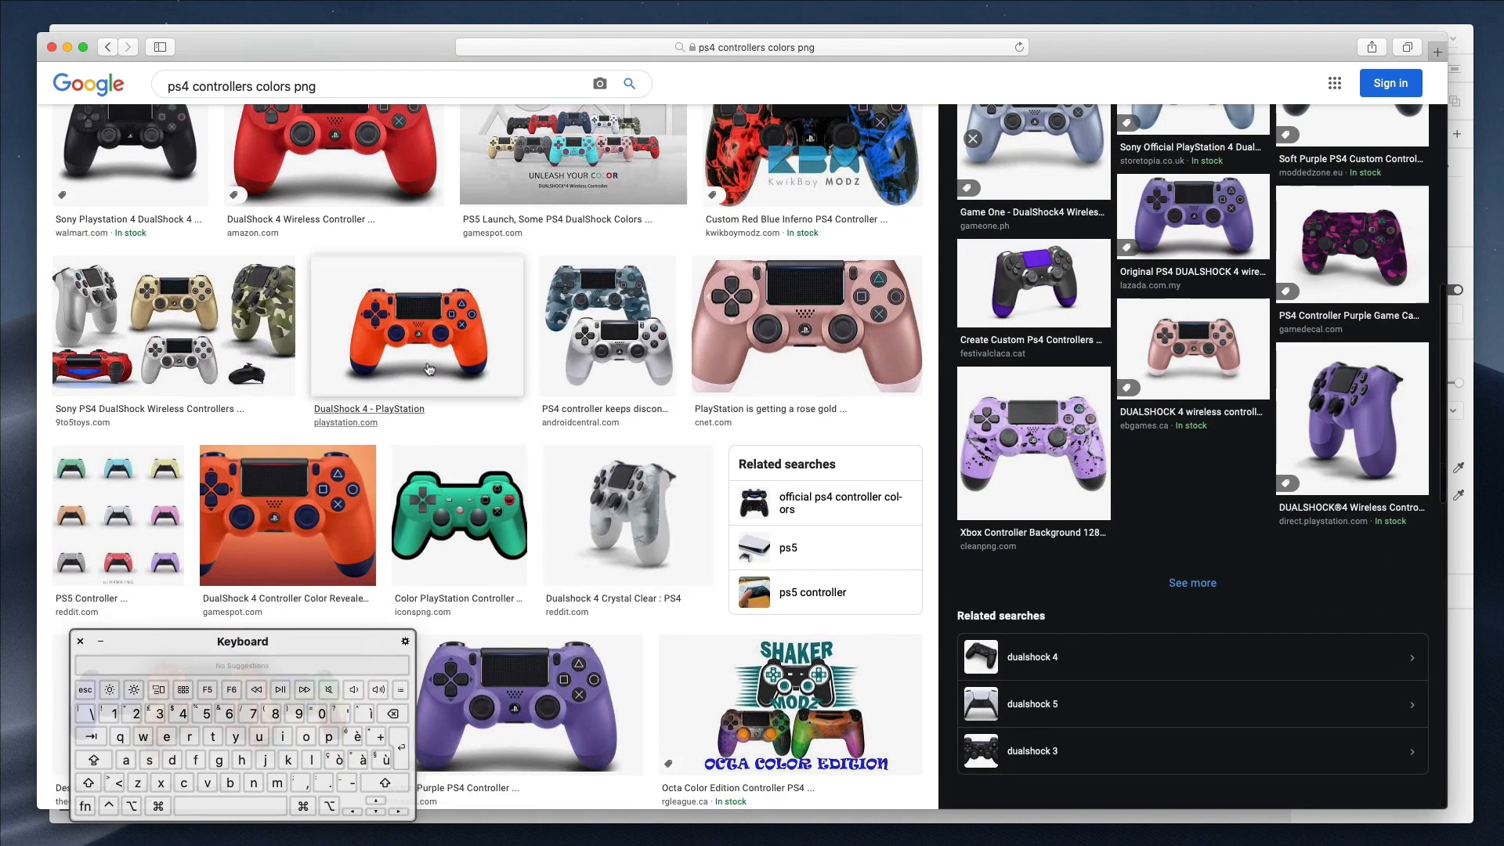
scroll(down, 3)
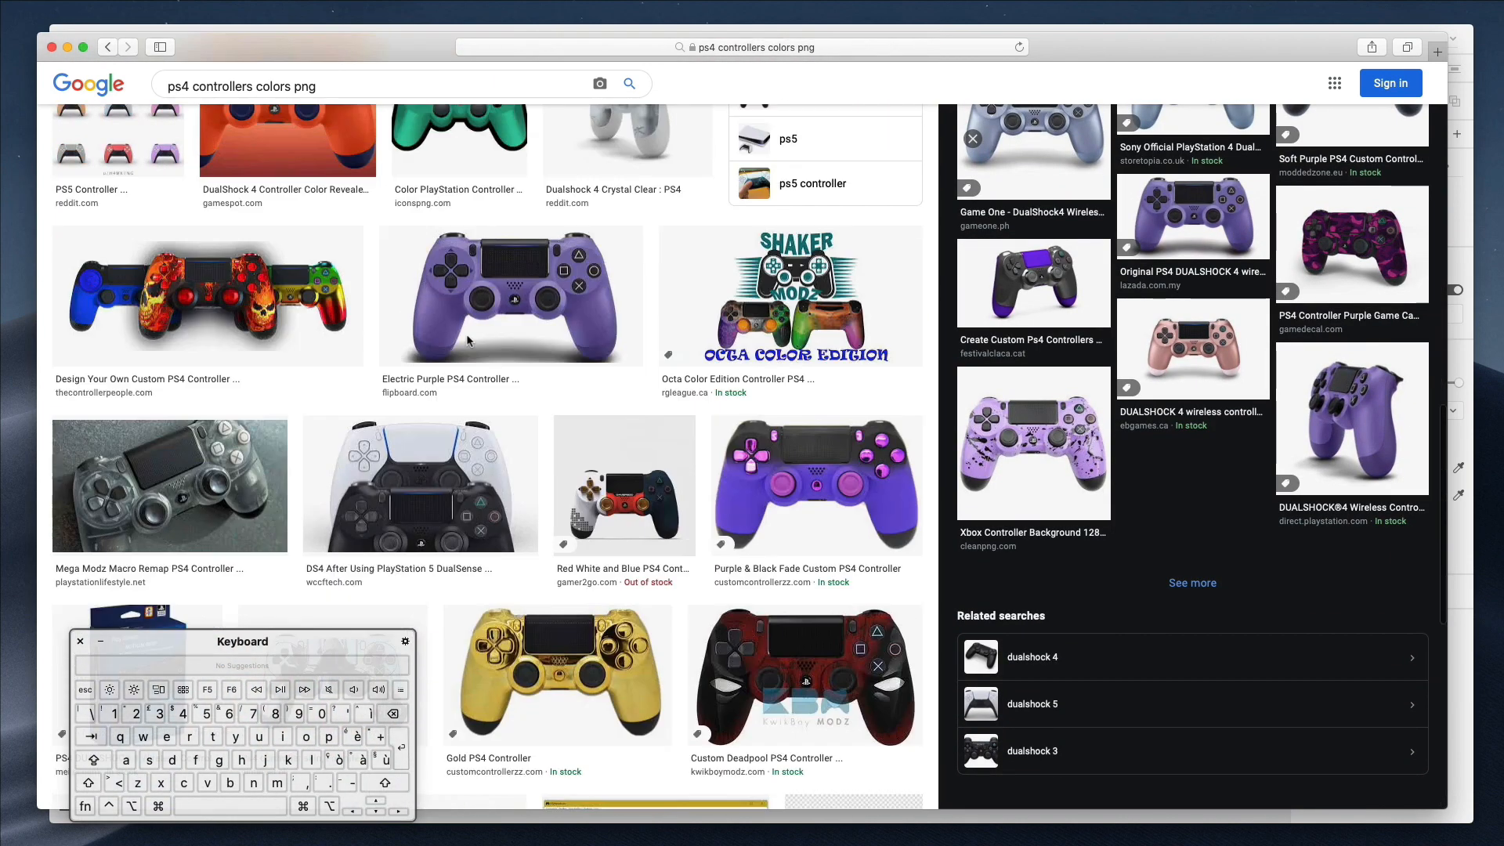
scroll(down, 3)
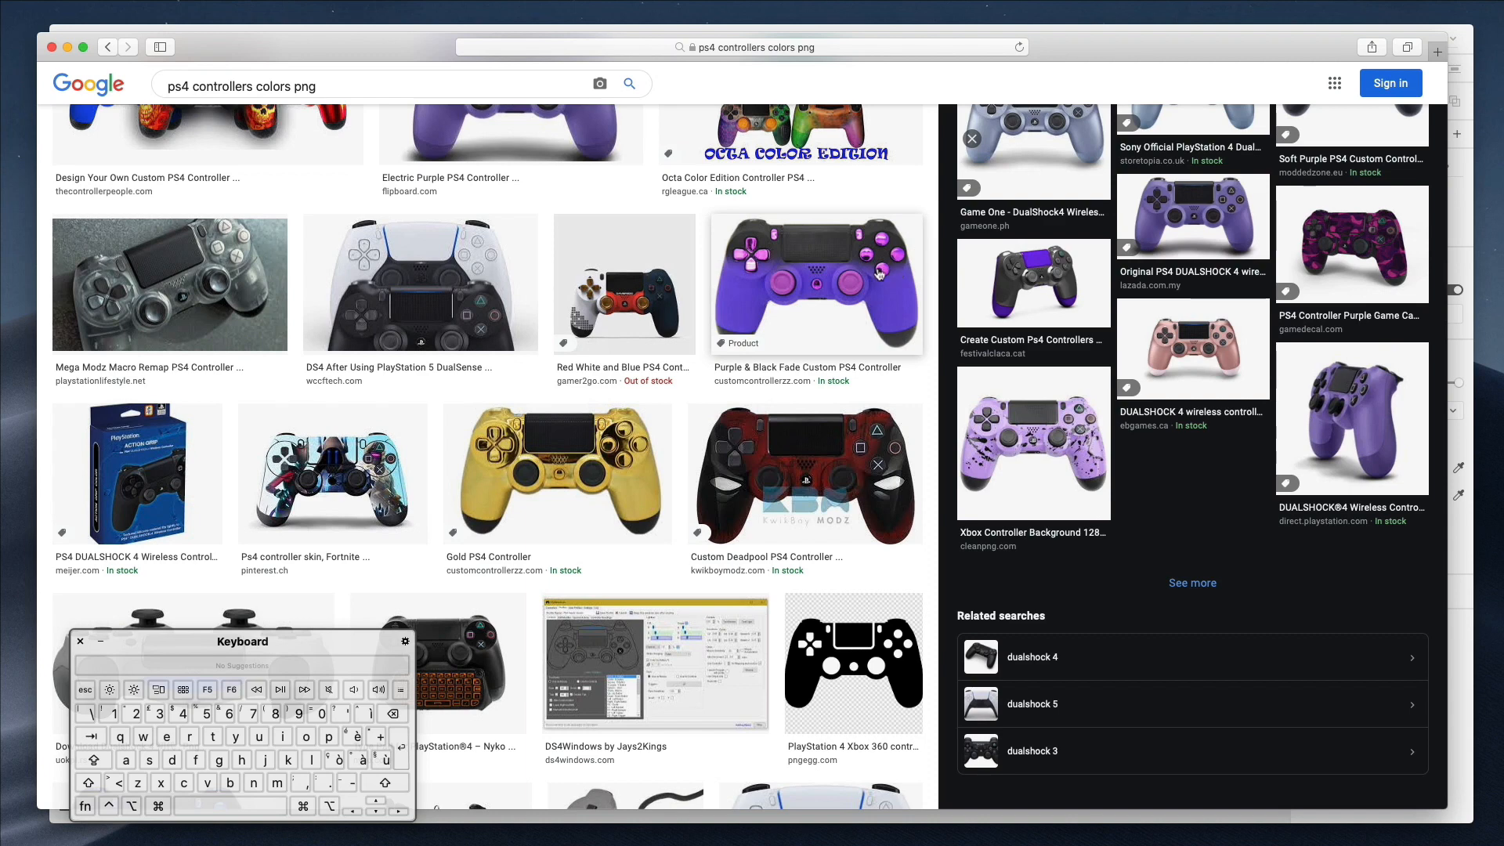
click(558, 473)
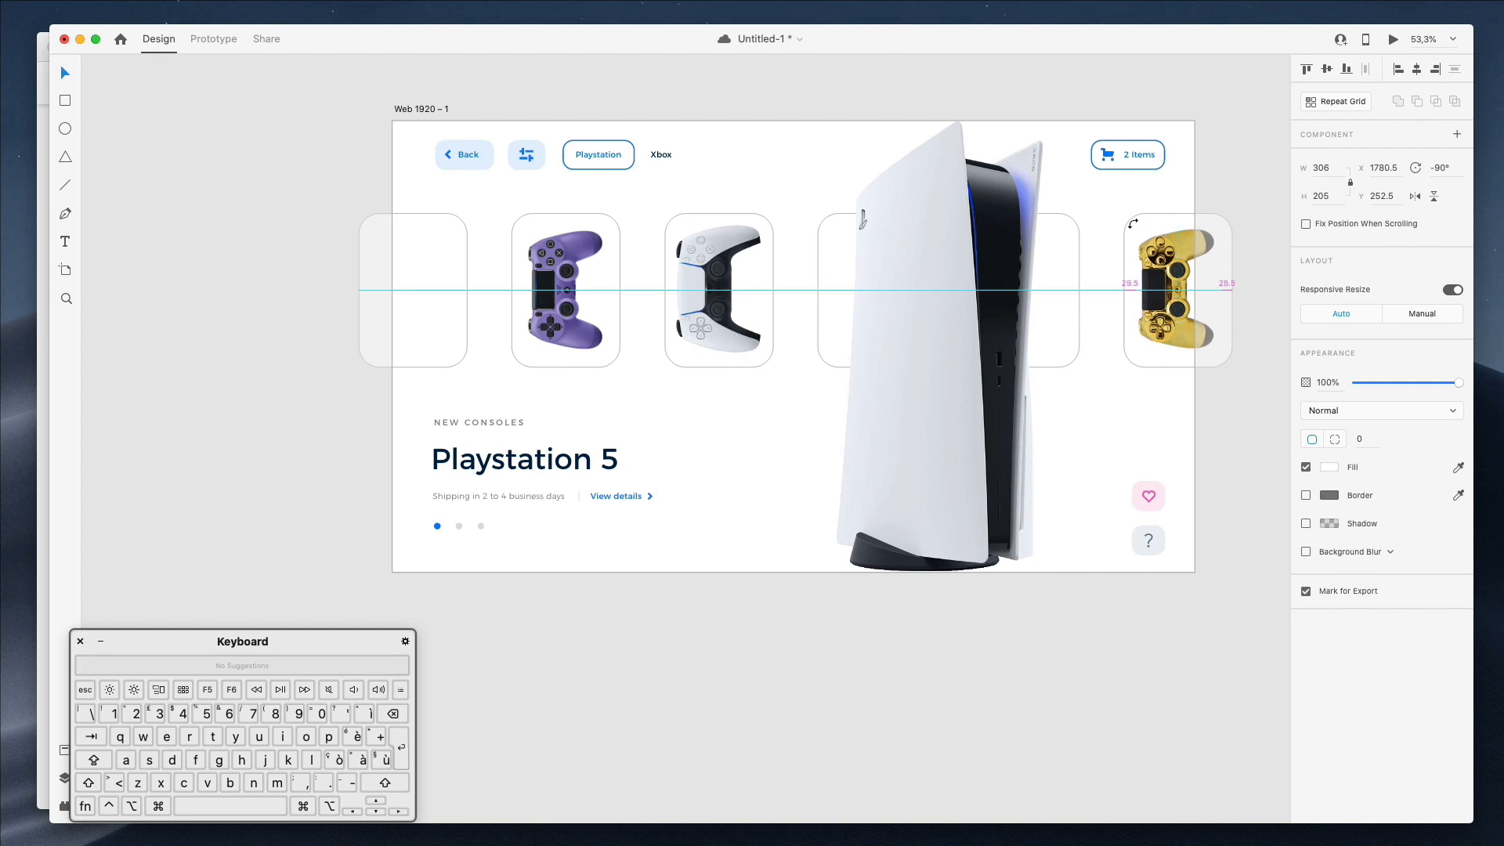
click(221, 80)
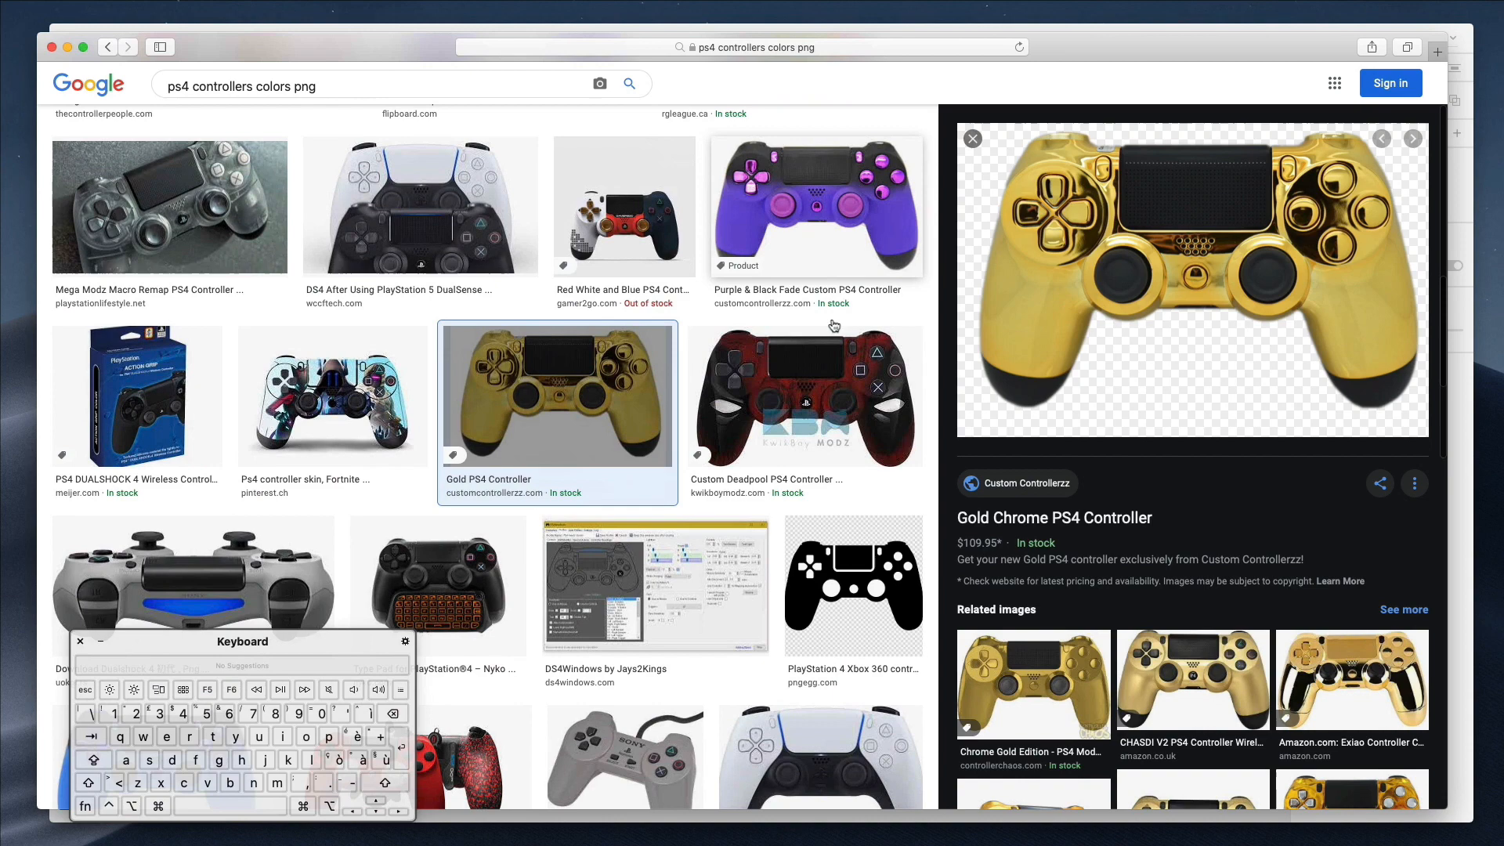
- Copy the Blue & Black Fade controller image for pasting into the artboard
scroll(down, 3)
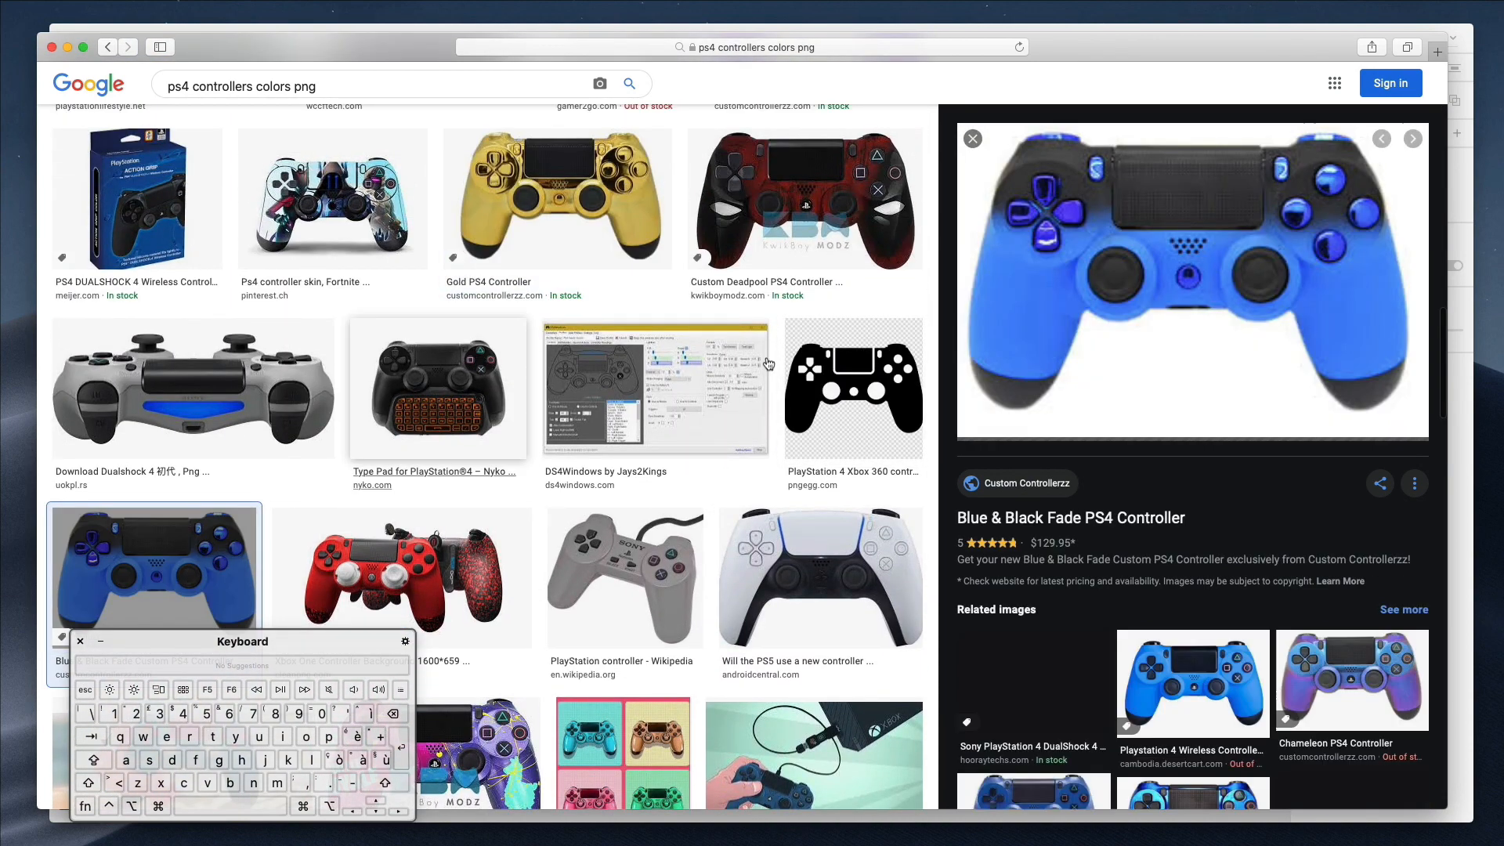
right_click(1152, 288)
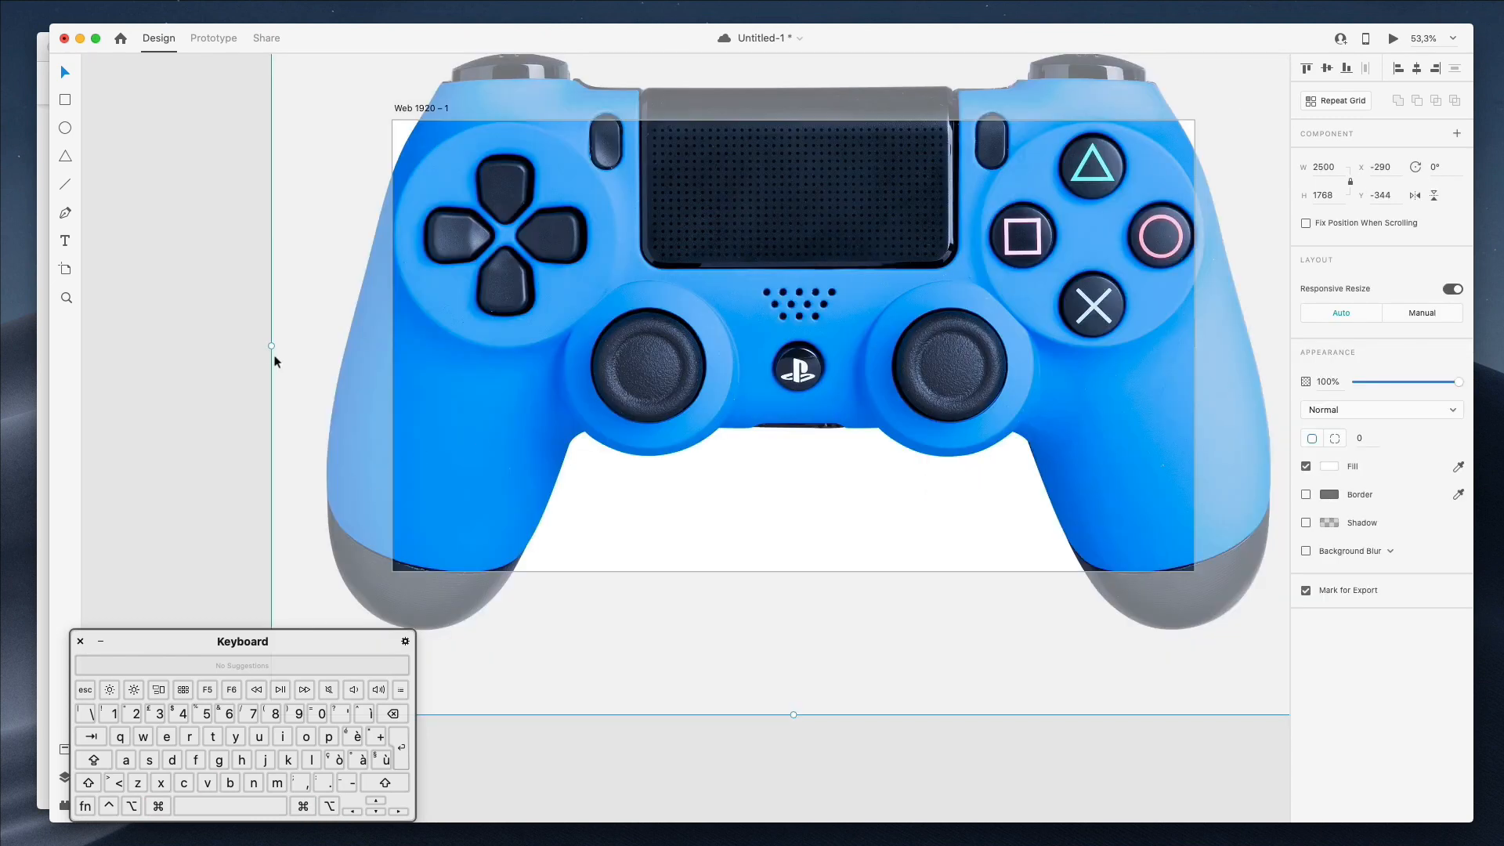
- Place the shrunk, -90° rotated blue controller in the fourth card and bring up Arrange options for the console
scroll(down, 3)
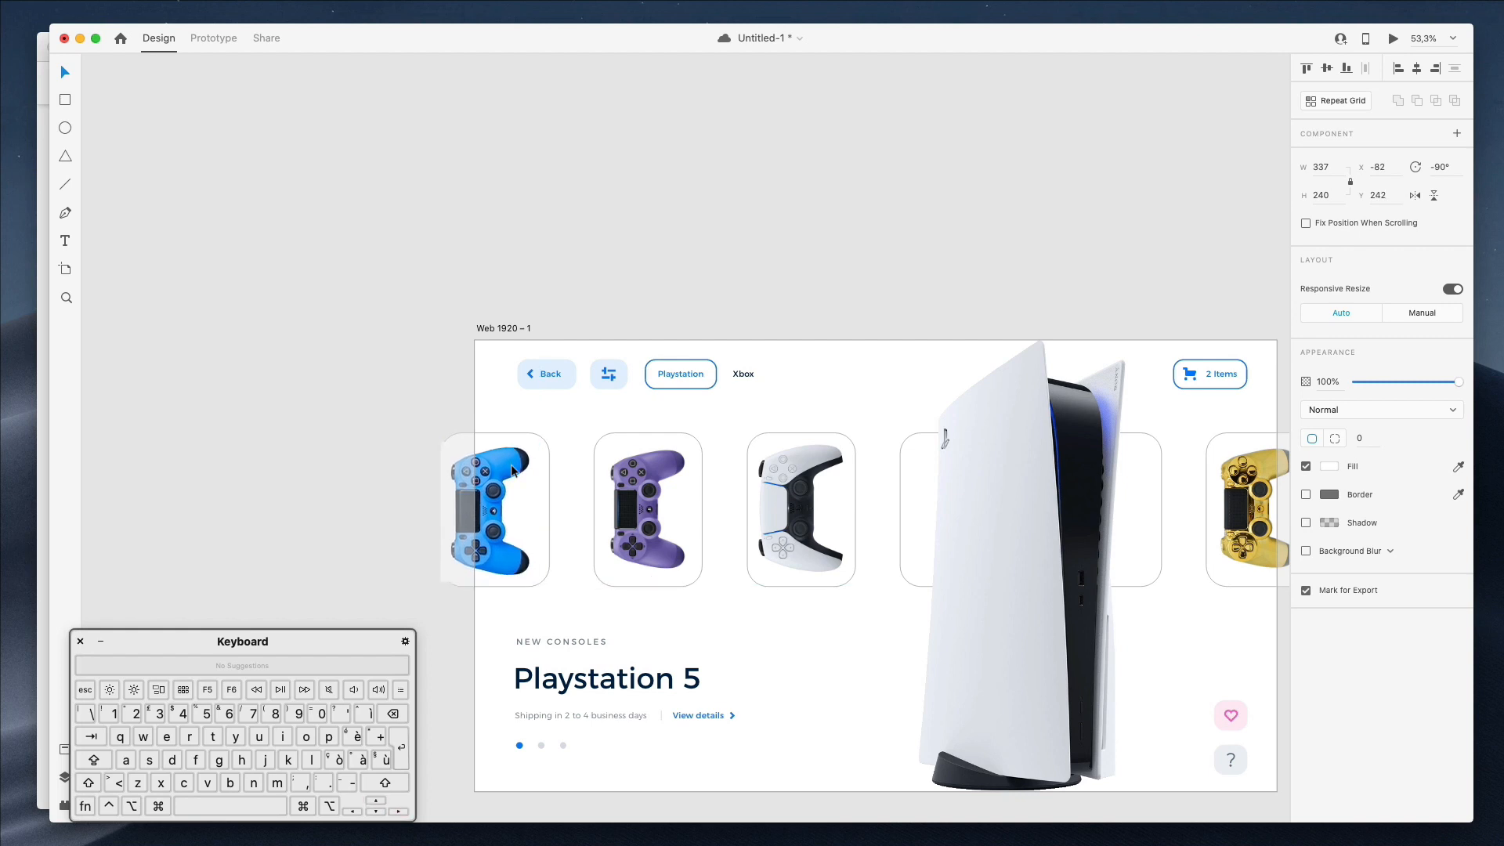
click(494, 509)
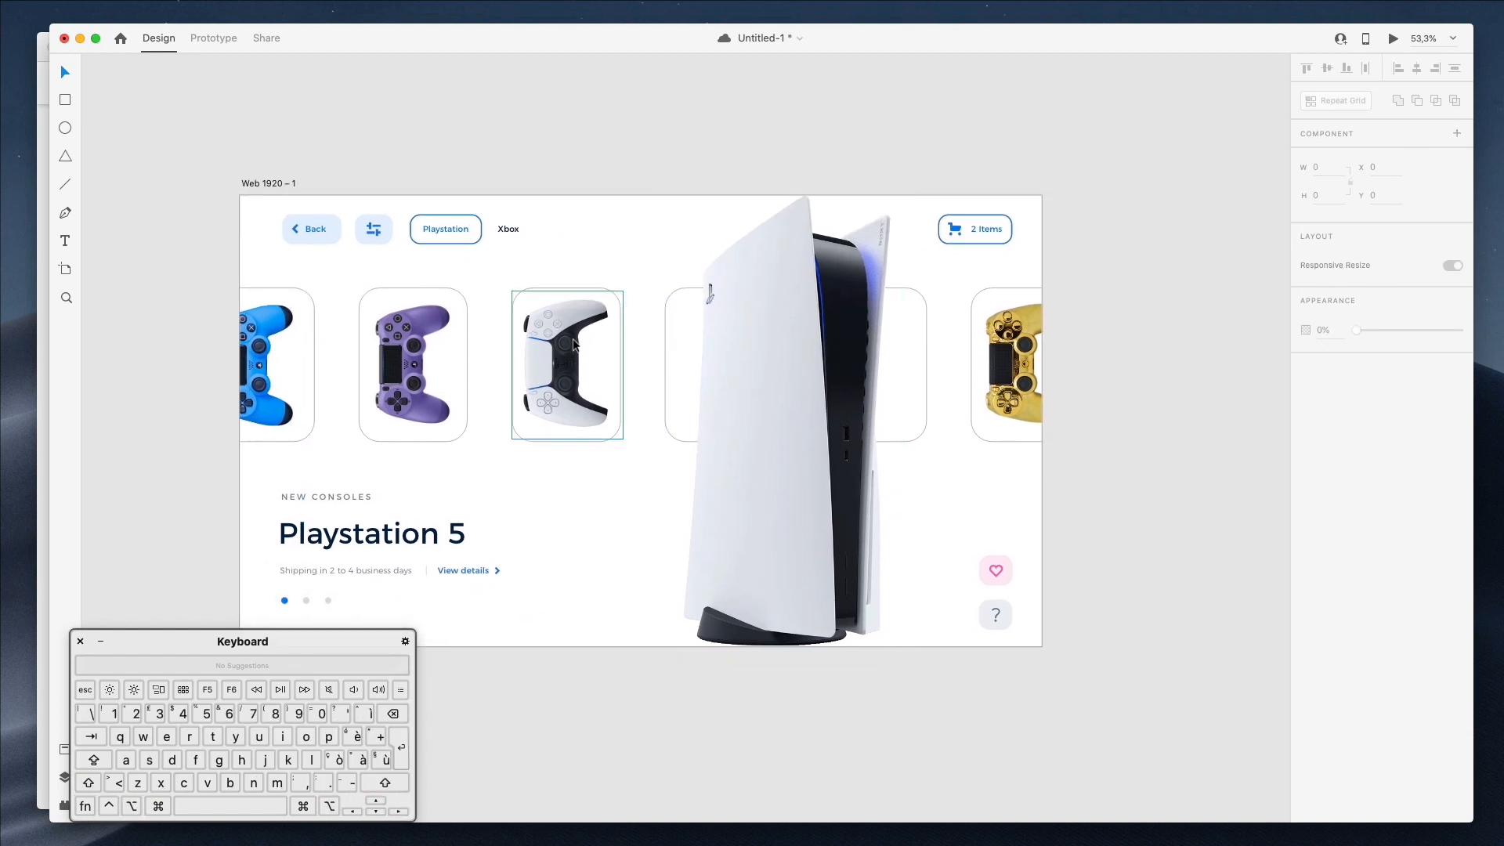
click(257, 365)
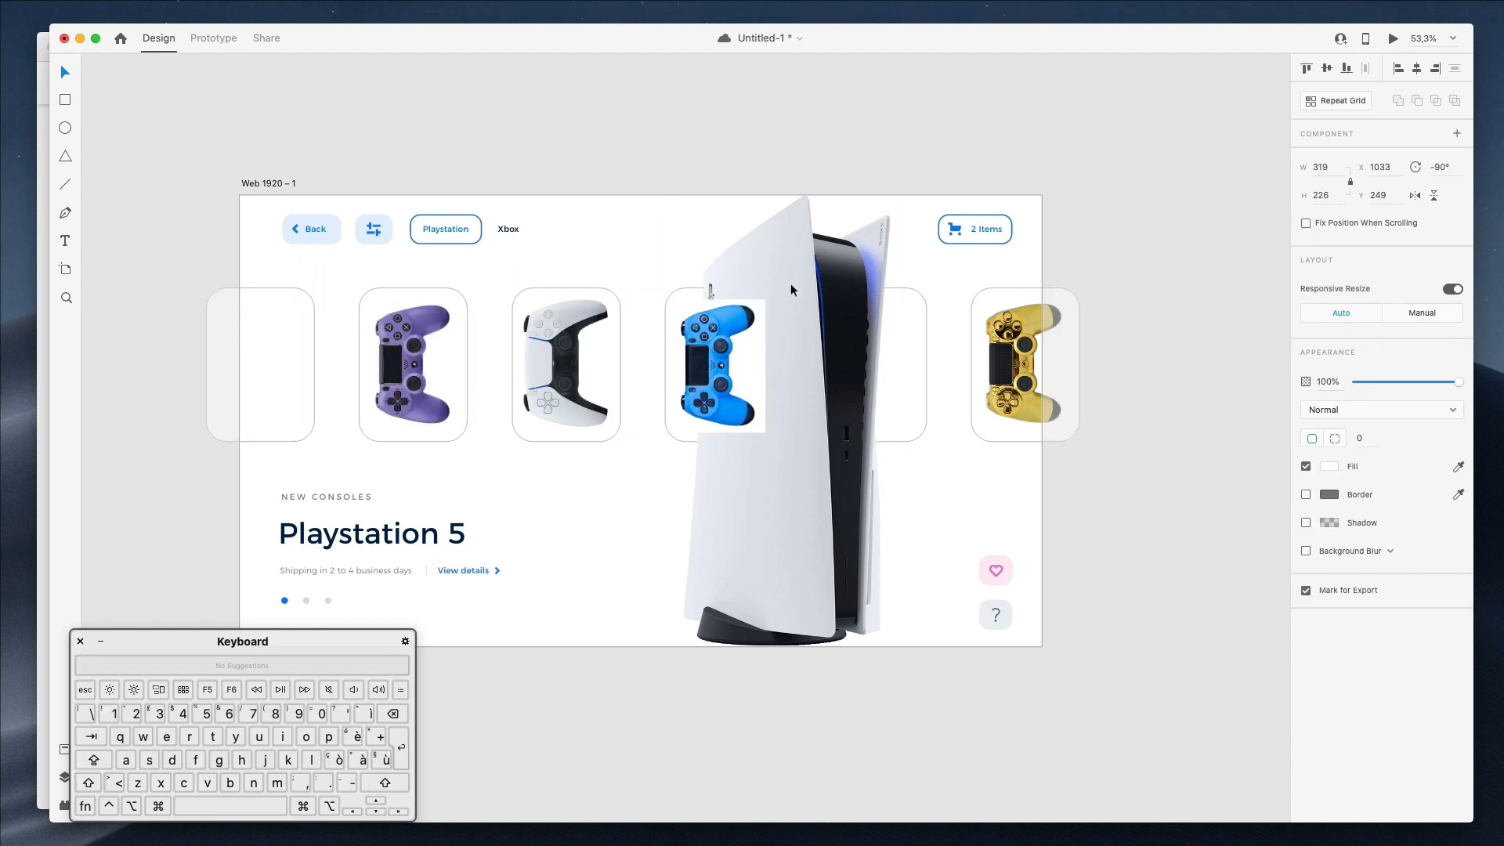
right_click(791, 288)
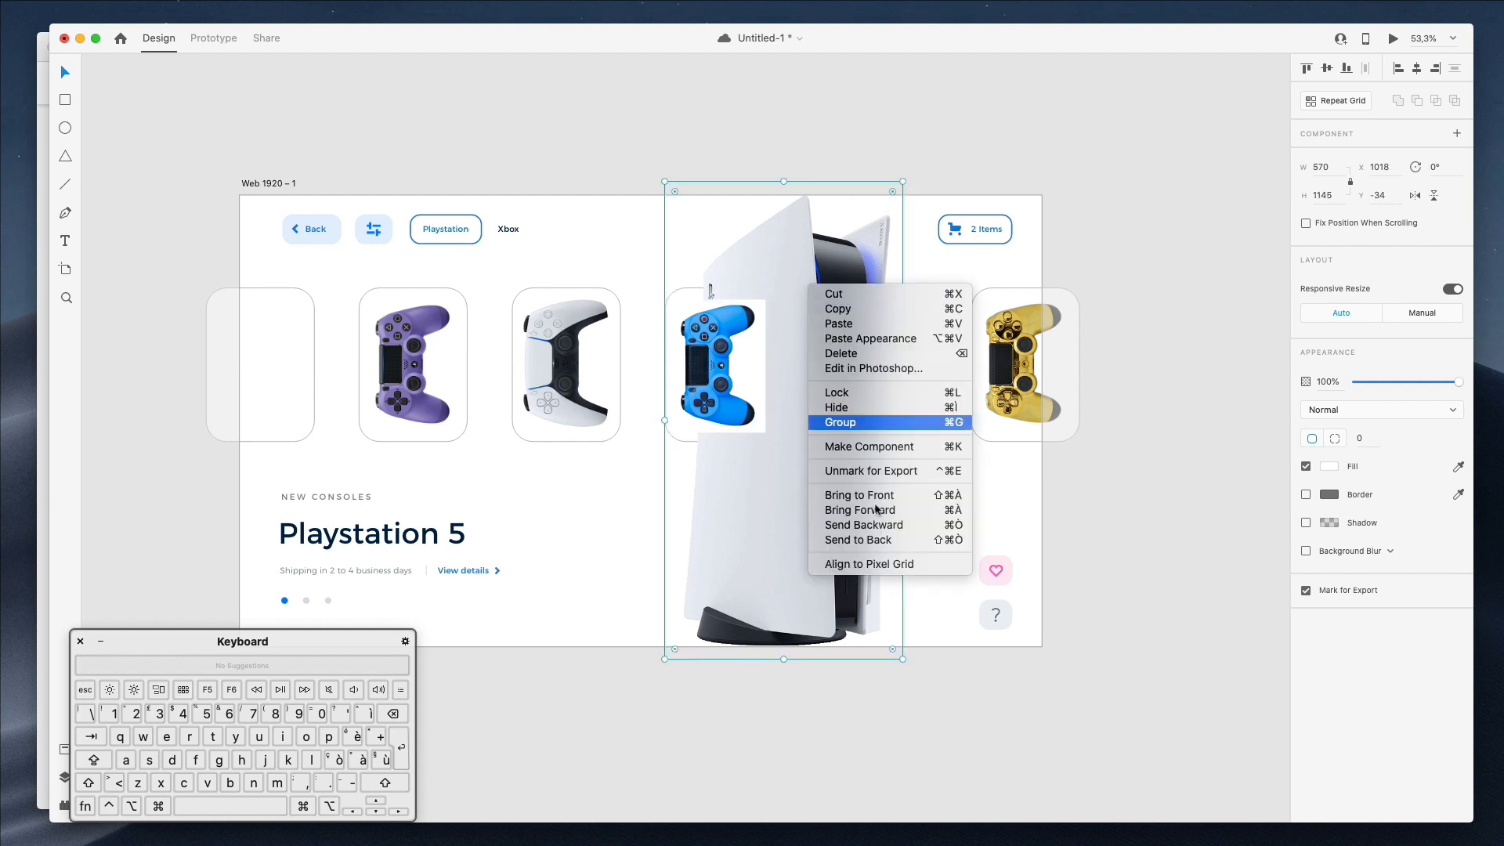
- Bring the console forward and give it a shadow with blur 99 and a blue colour
click(836, 422)
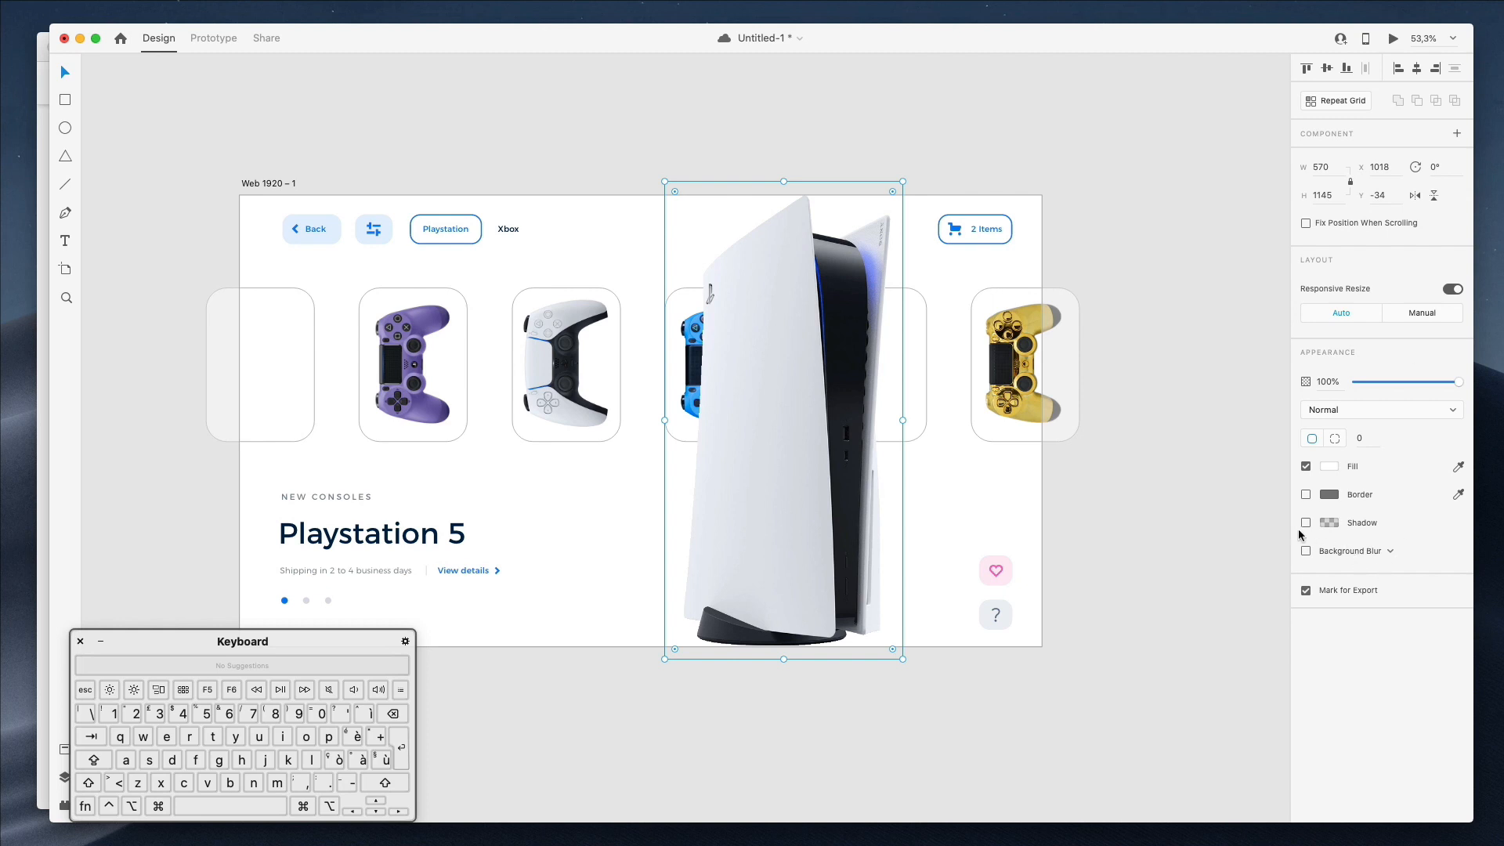
click(1305, 522)
text(76)
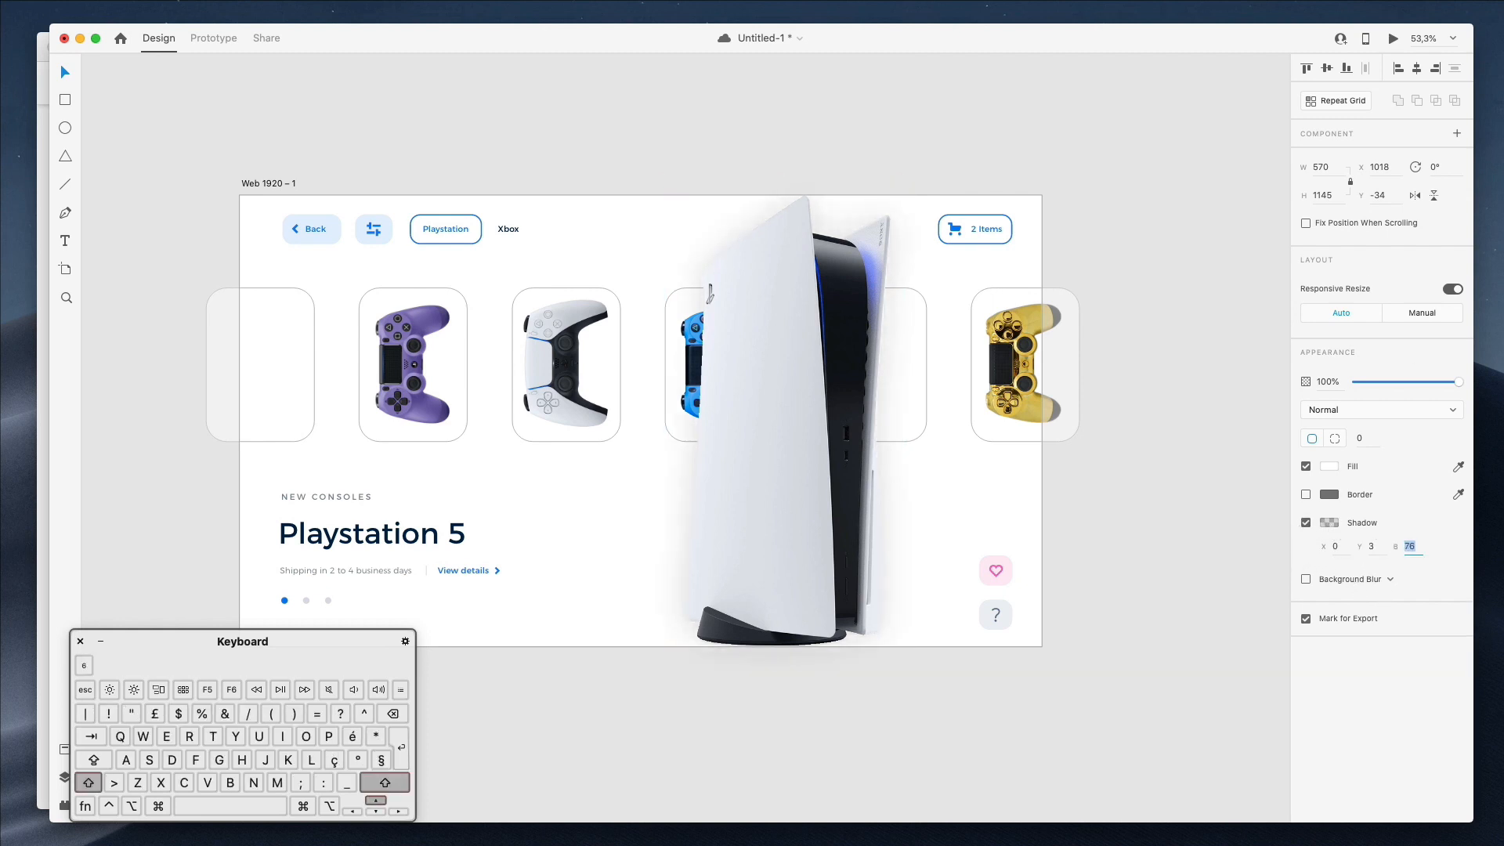
click(1331, 522)
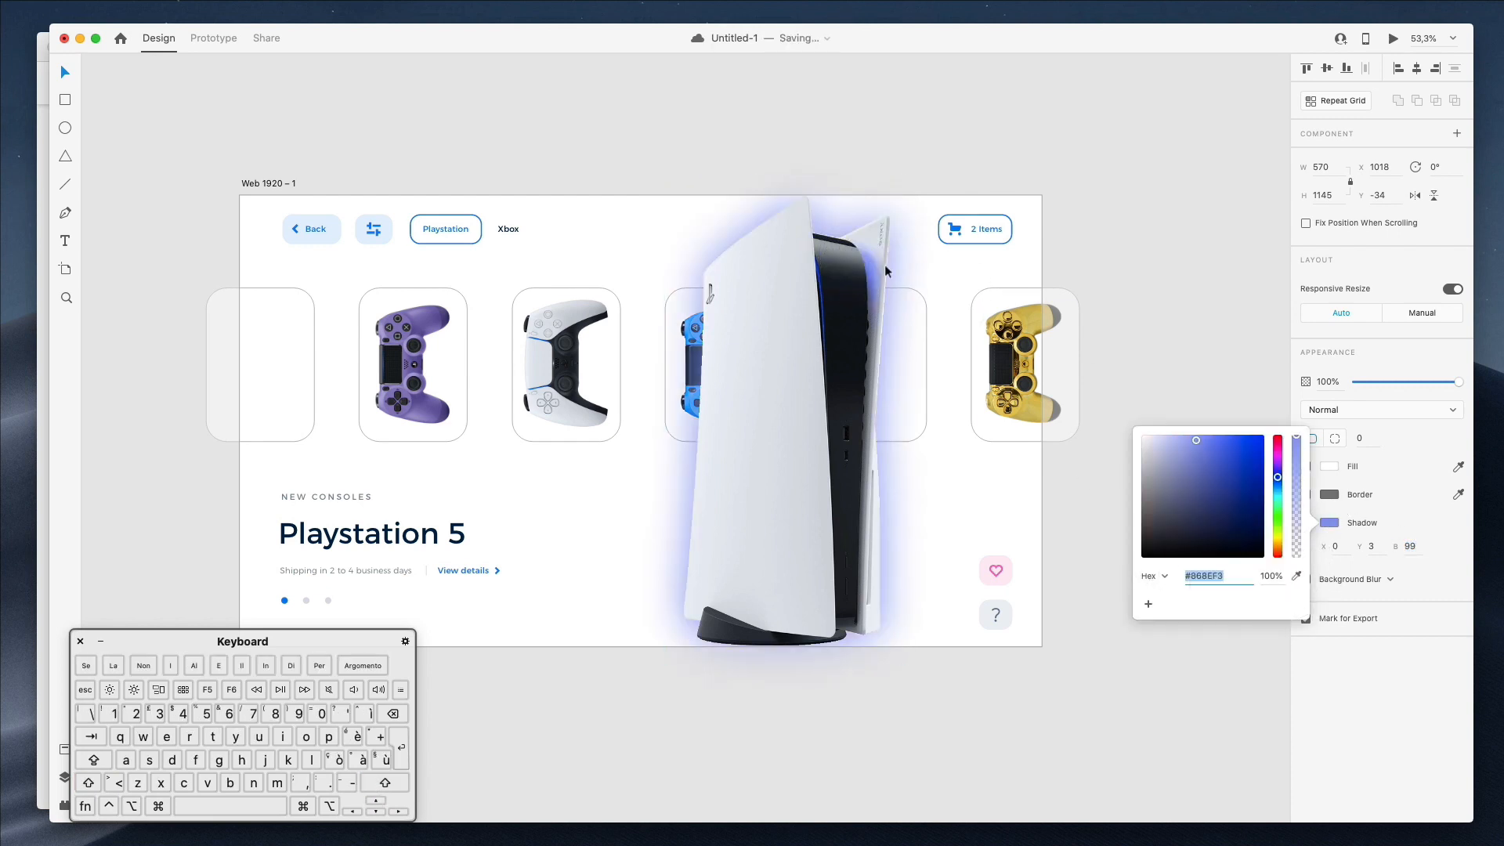
click(1204, 498)
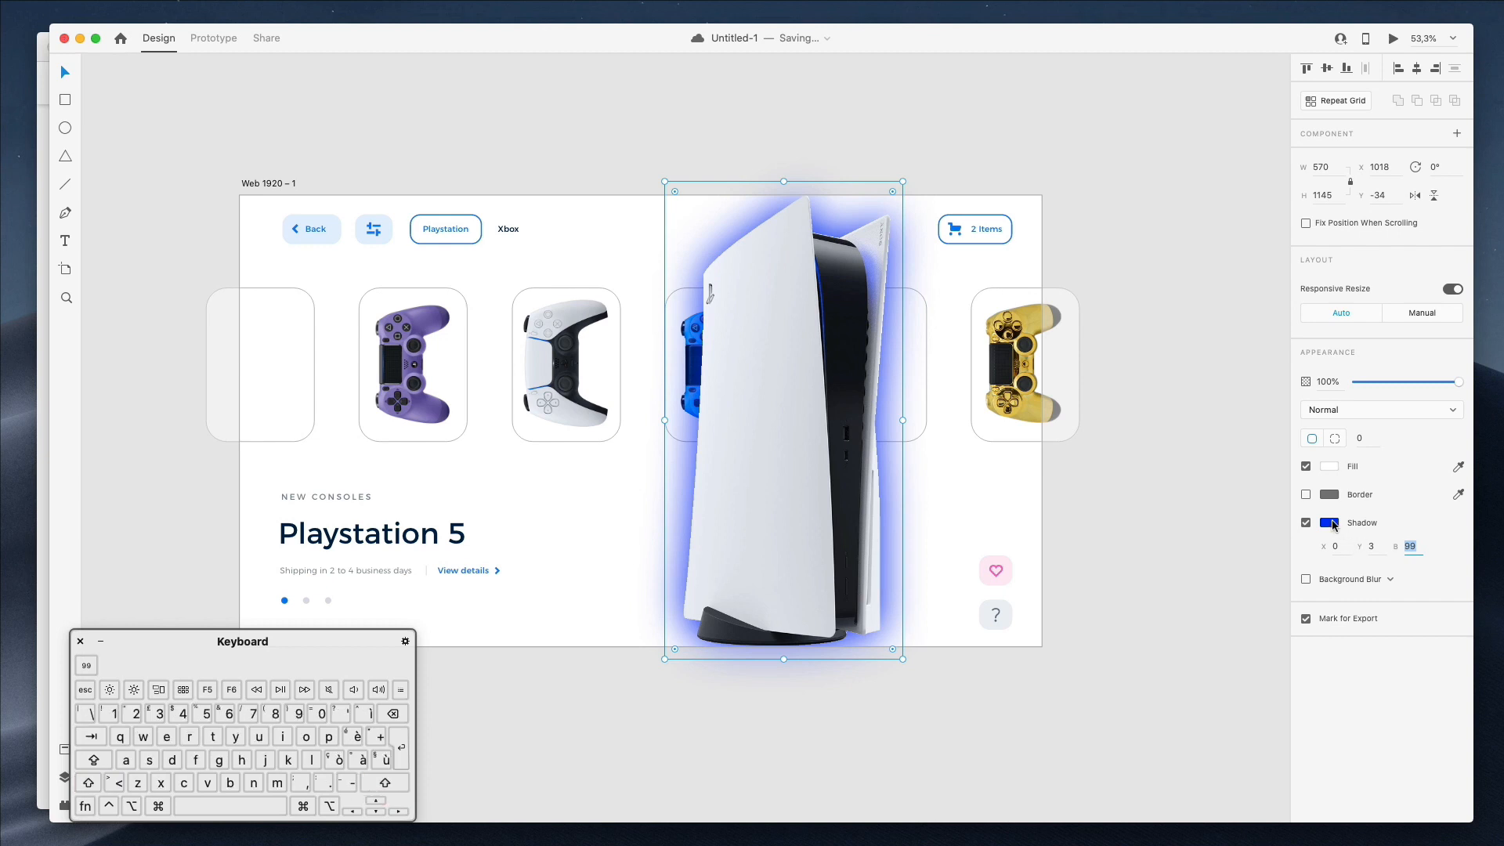
click(1329, 523)
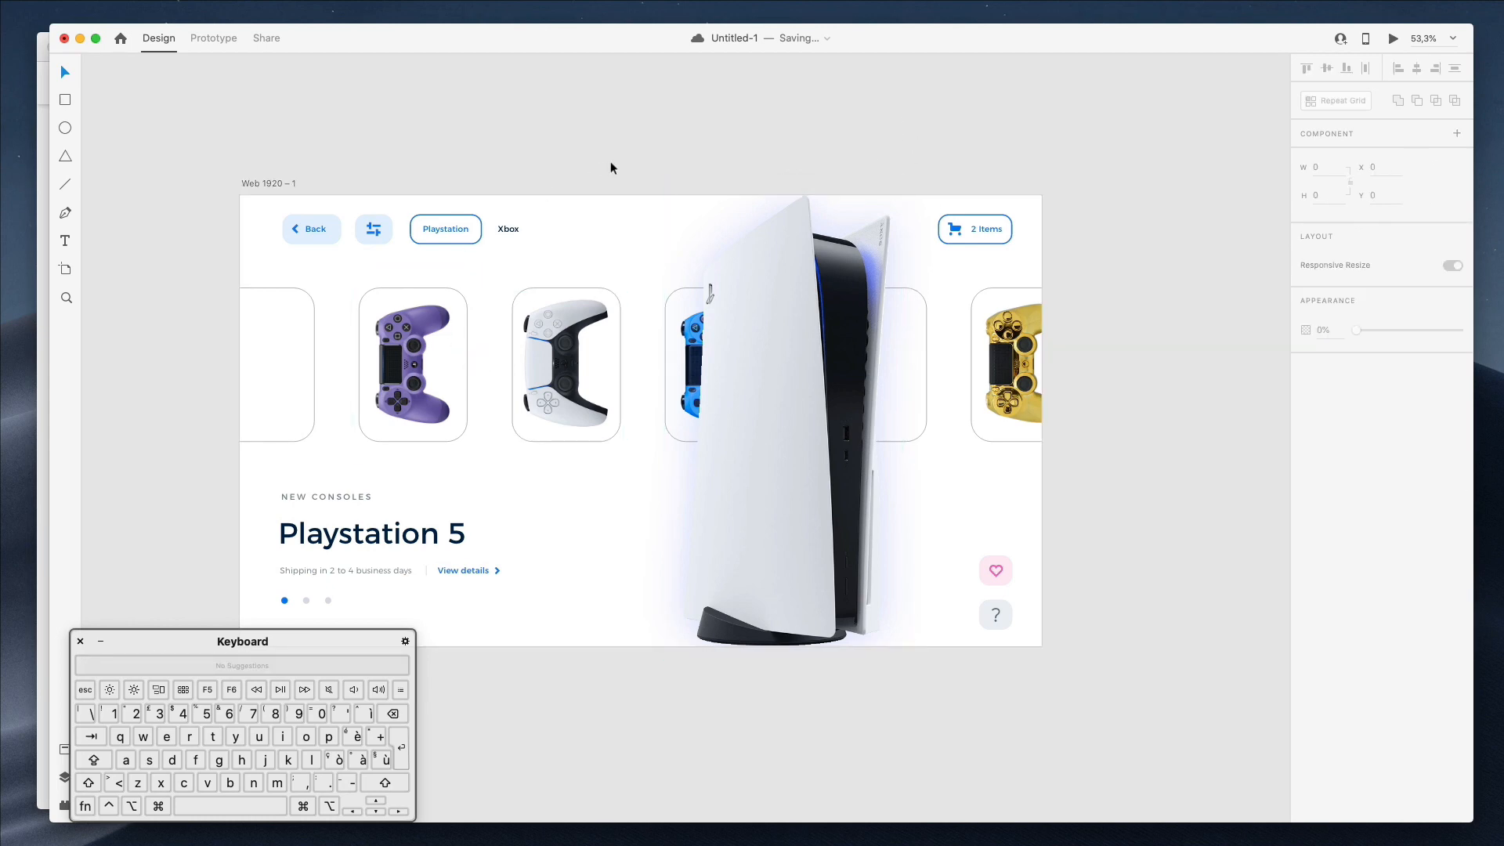
mouse_move(49, 753)
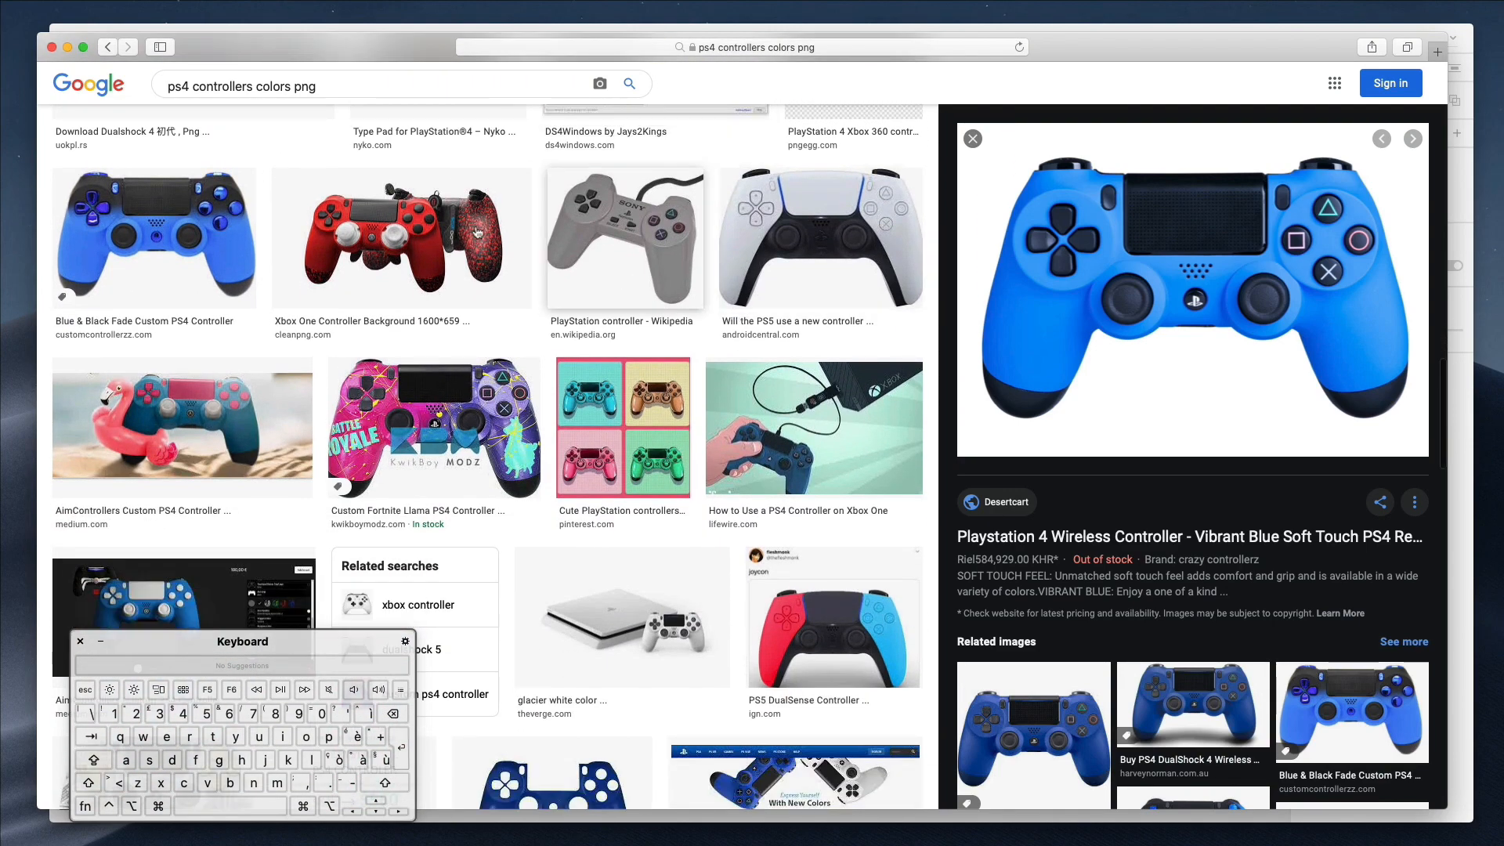
- Preview the Blue & Black Fade PS4 Controller result and copy the image
scroll(down, 3)
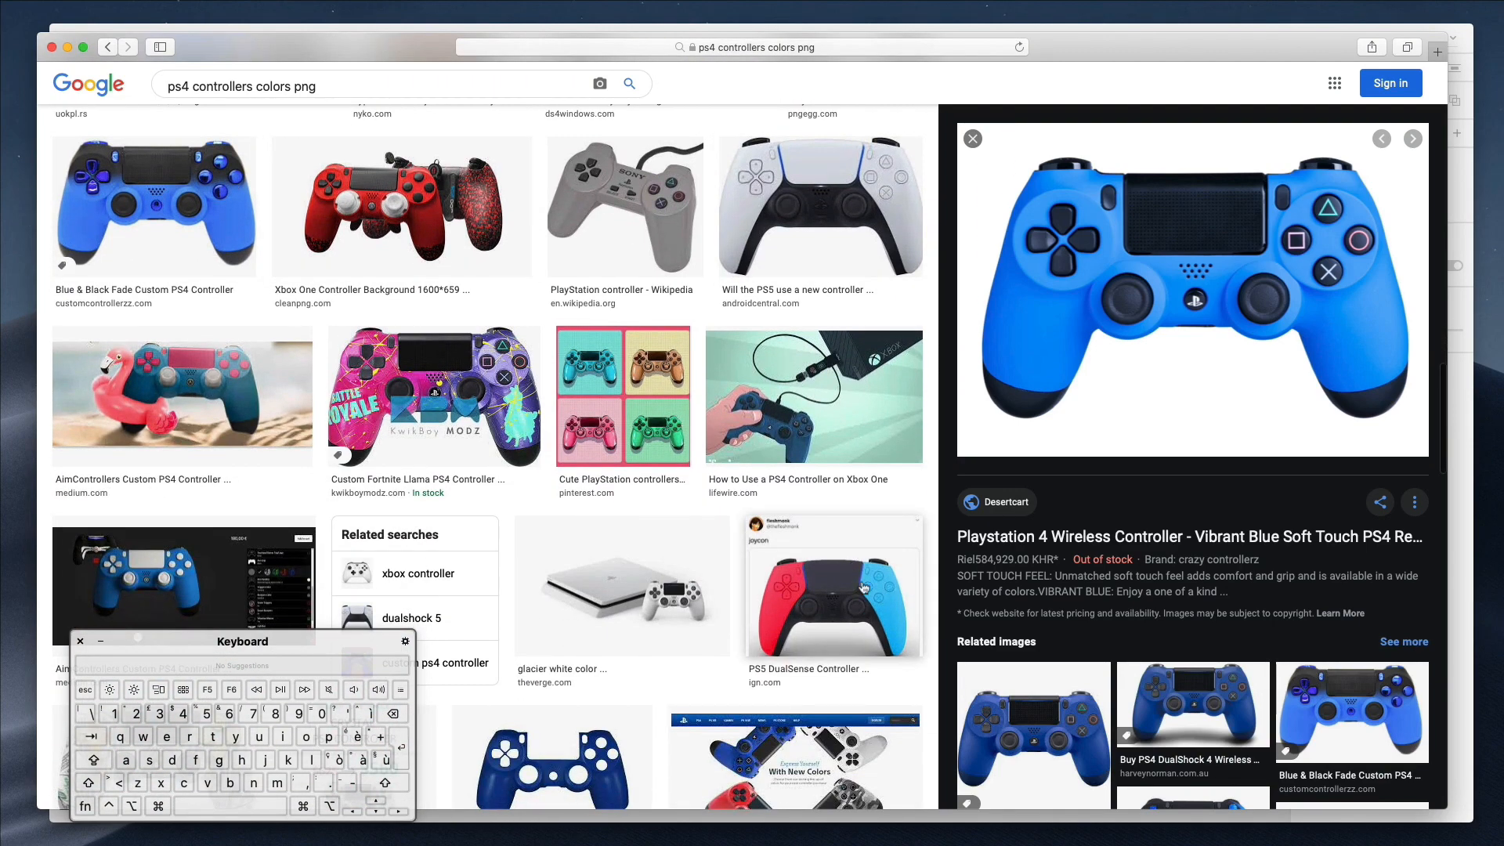
scroll(down, 3)
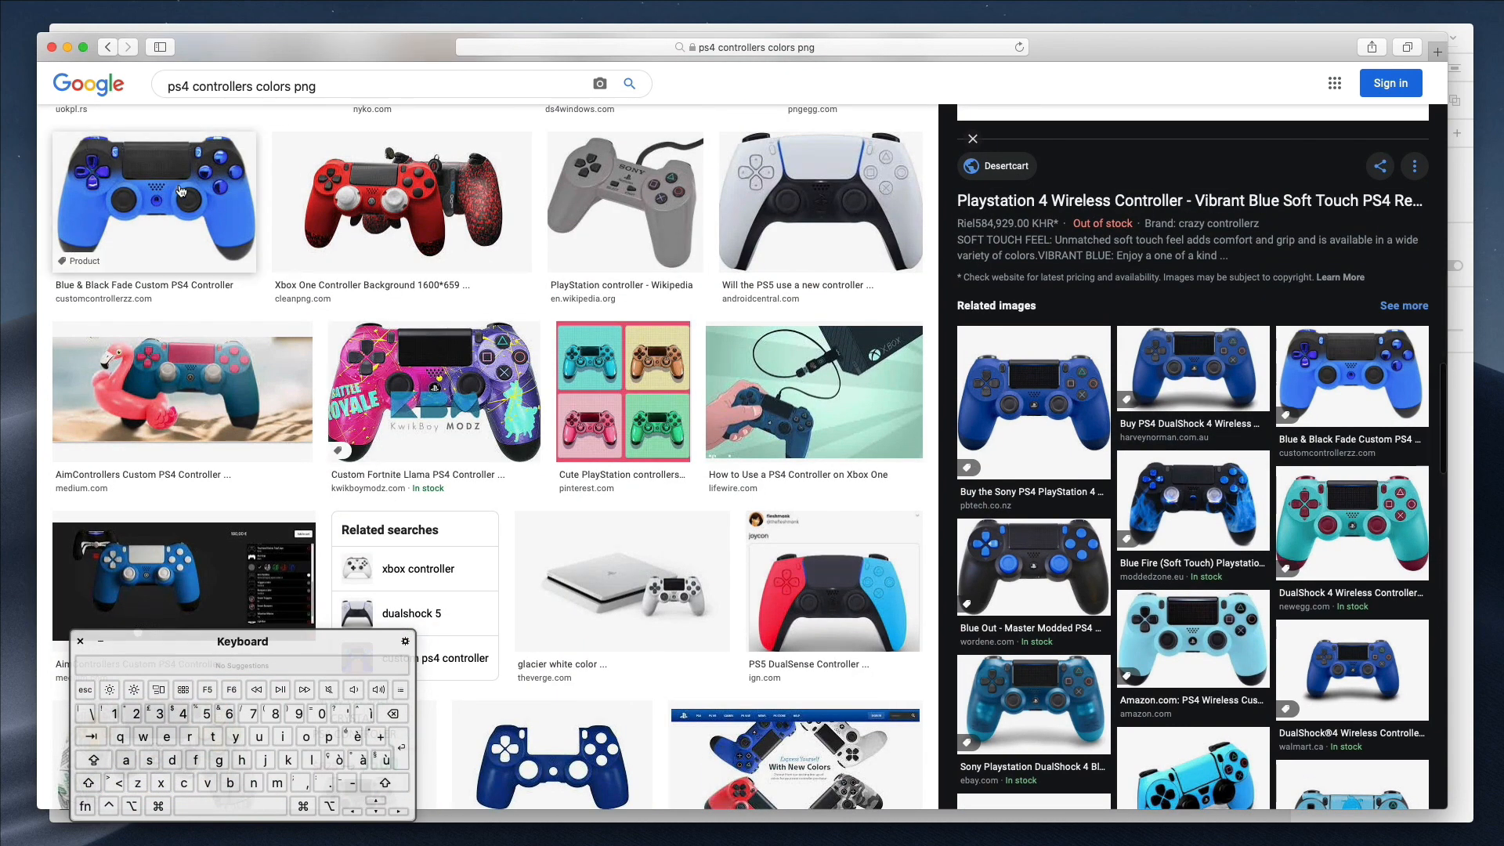
click(154, 199)
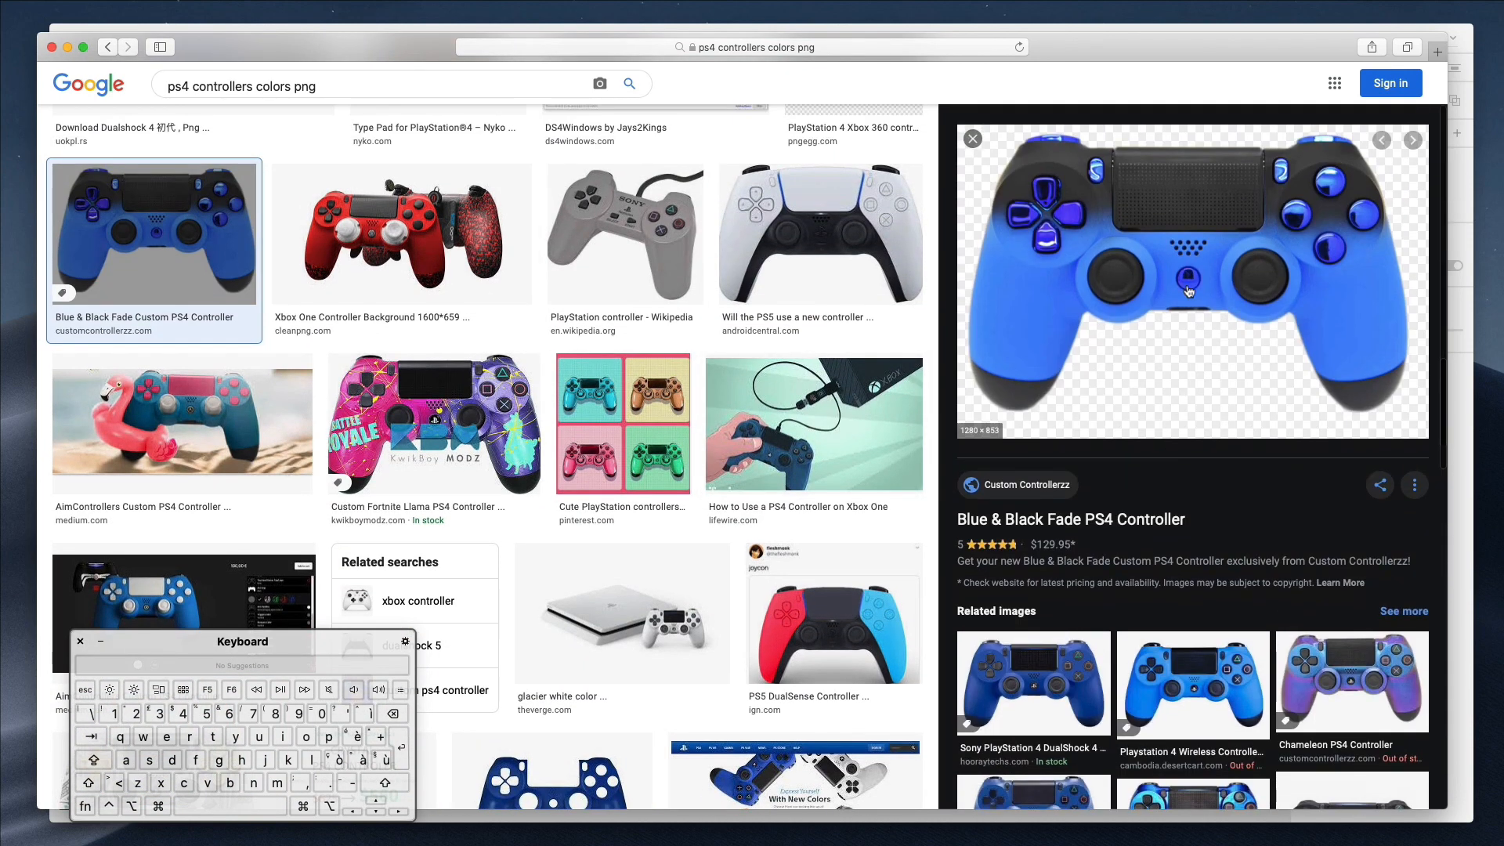
right_click(1189, 288)
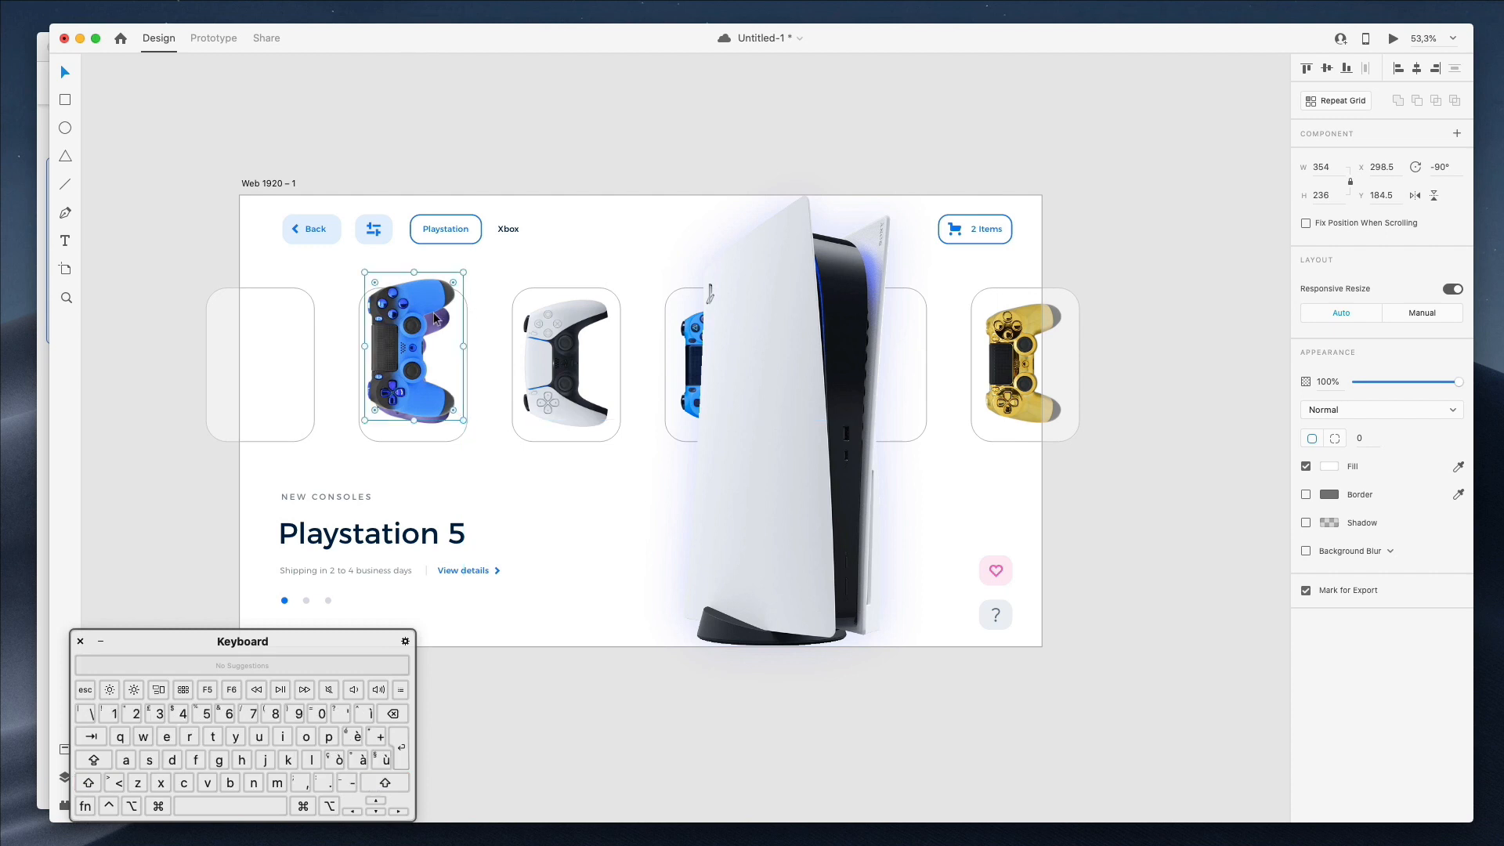
- Fit the blue-and-black controller to the second card and move the purple one to the first card
drag(412, 345, 413, 365)
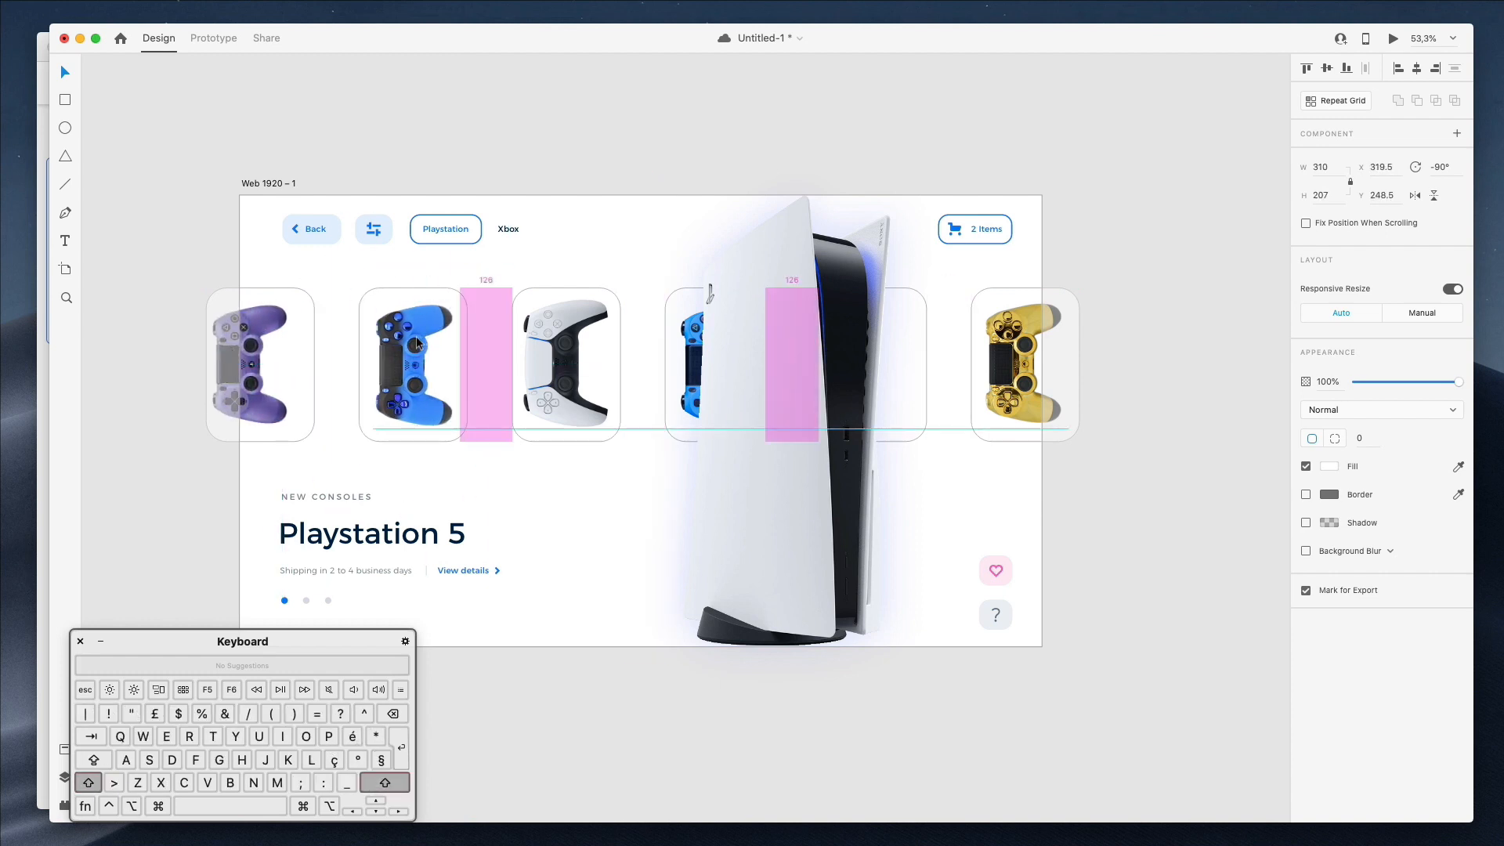
click(412, 365)
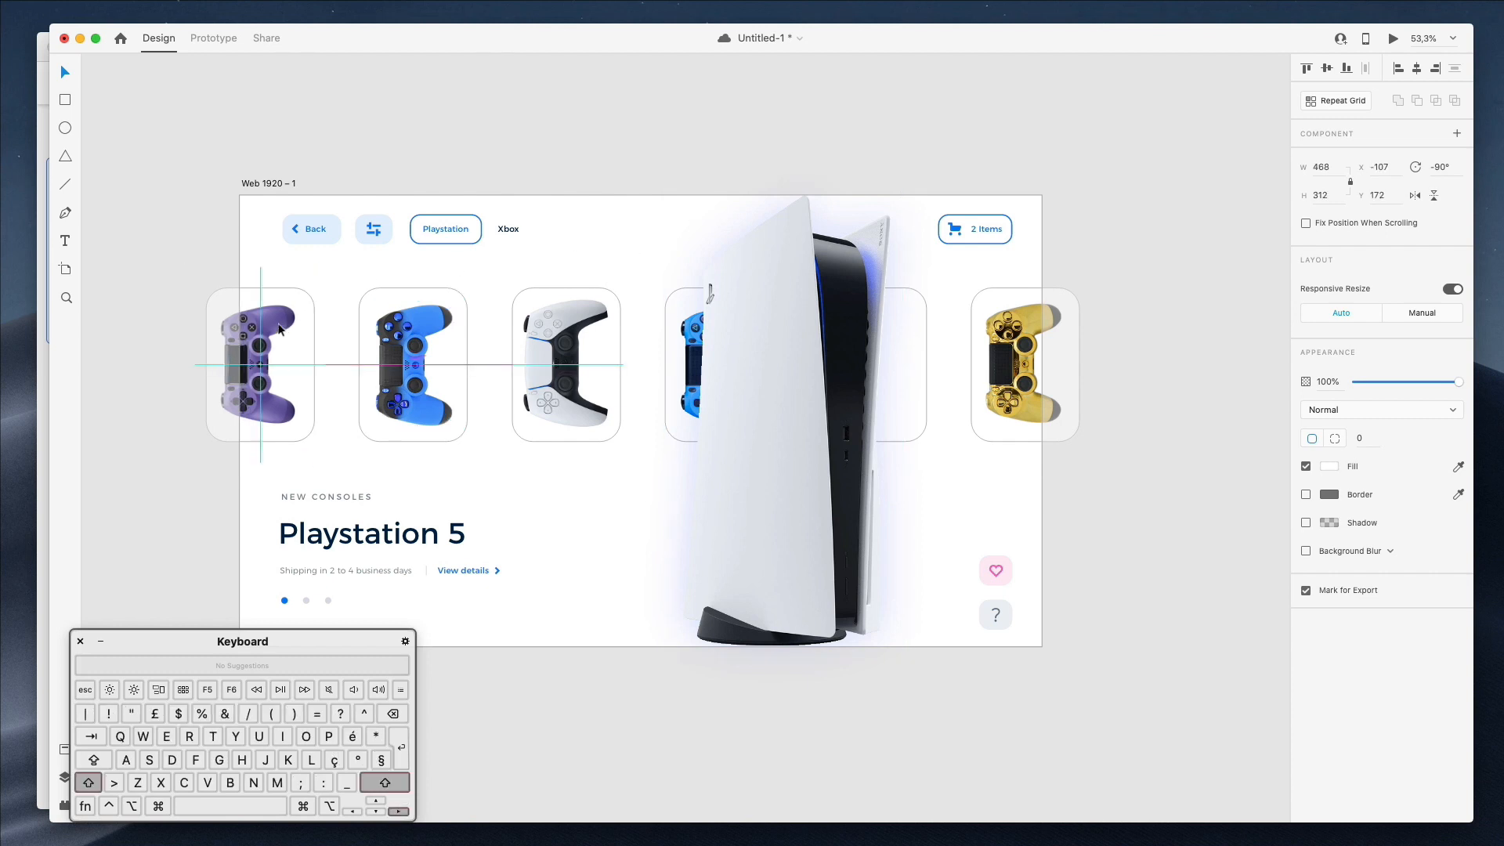
click(796, 126)
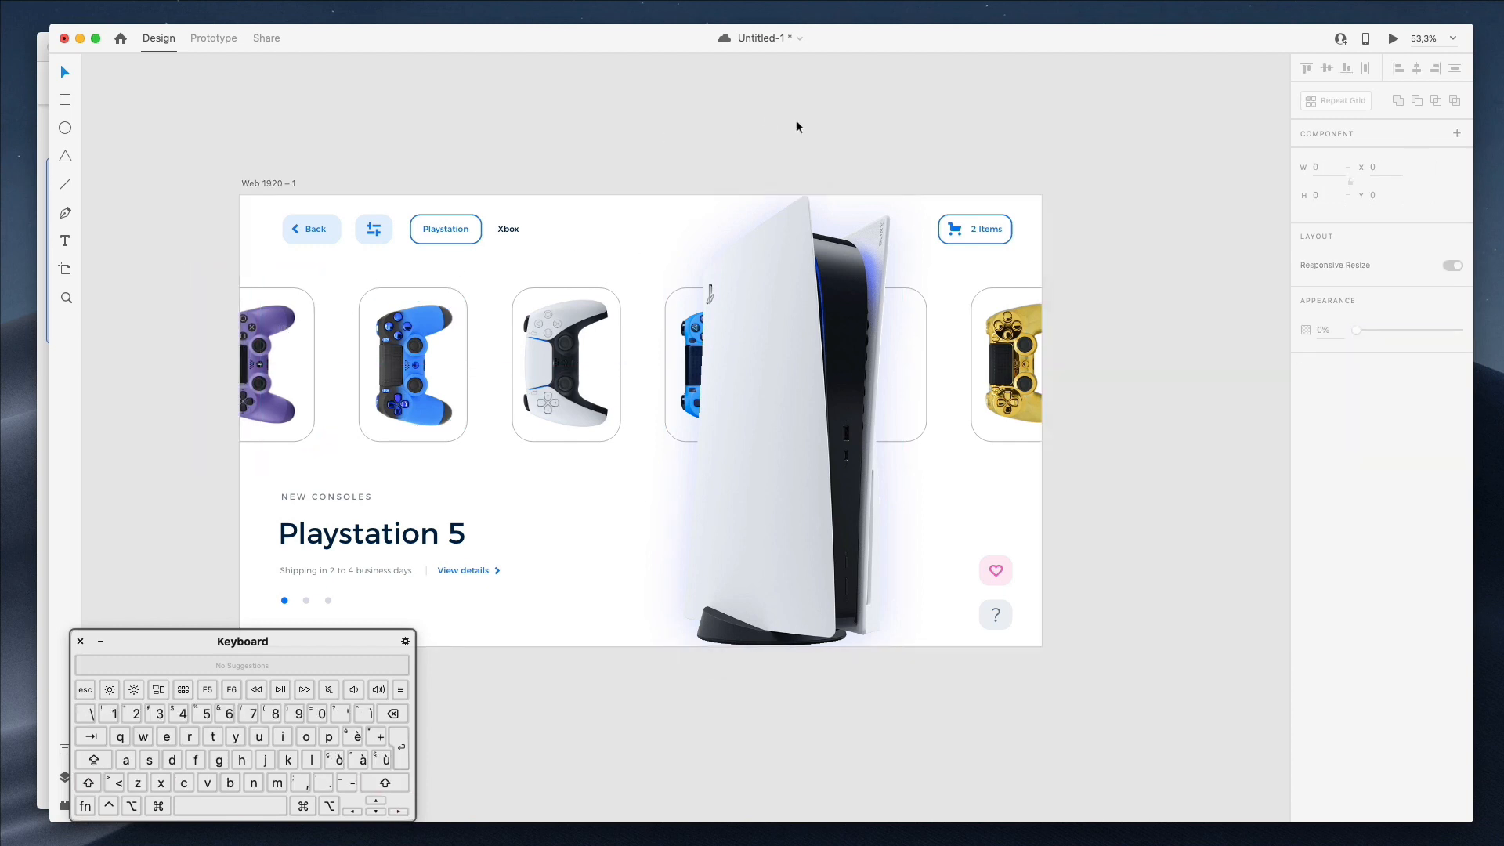
click(259, 365)
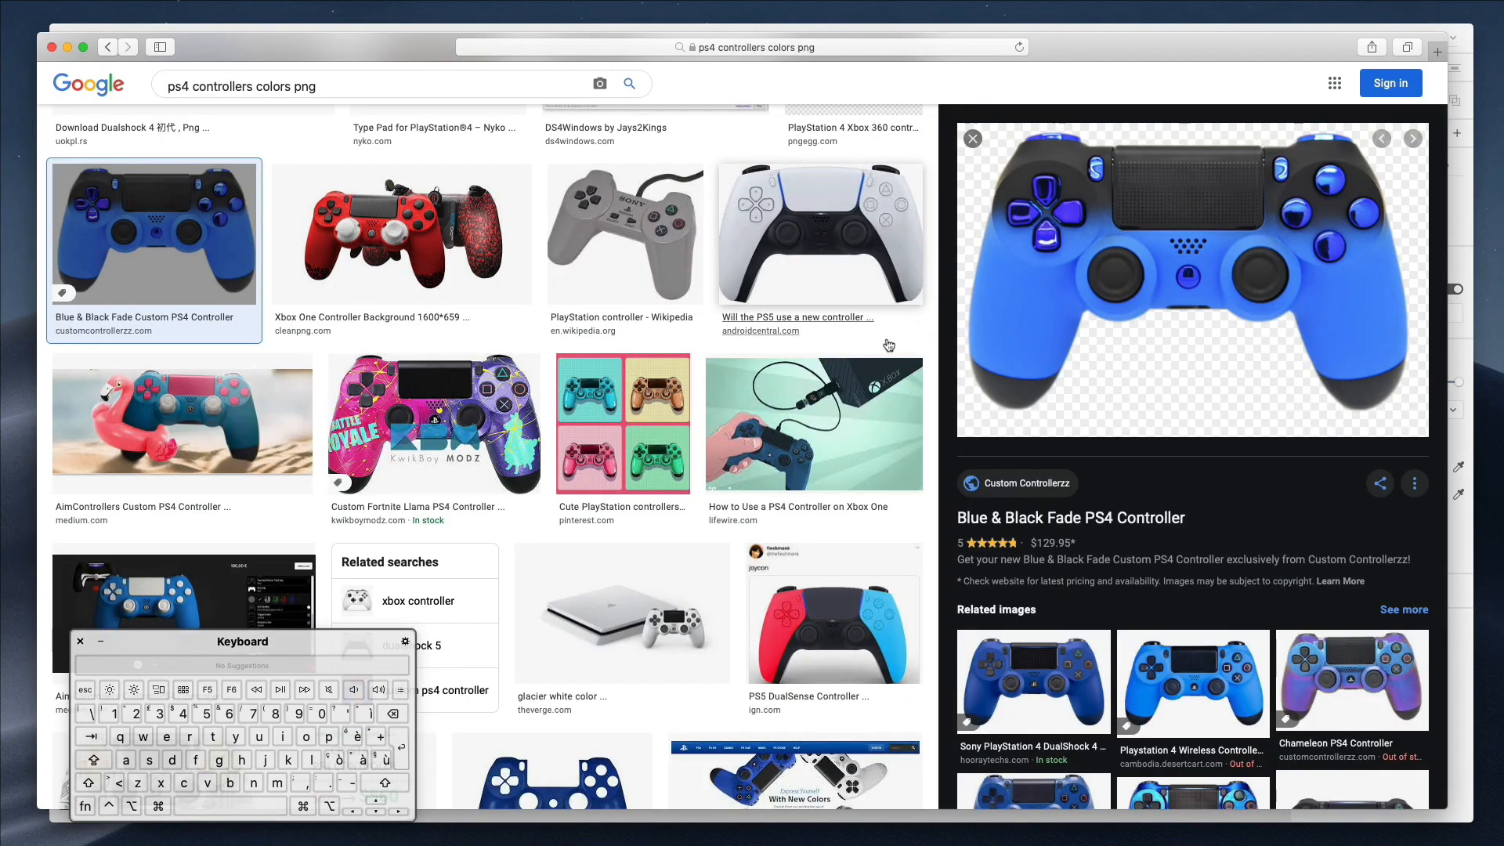
- Browse the controller results and preview the green DualShock 4 image
scroll(down, 3)
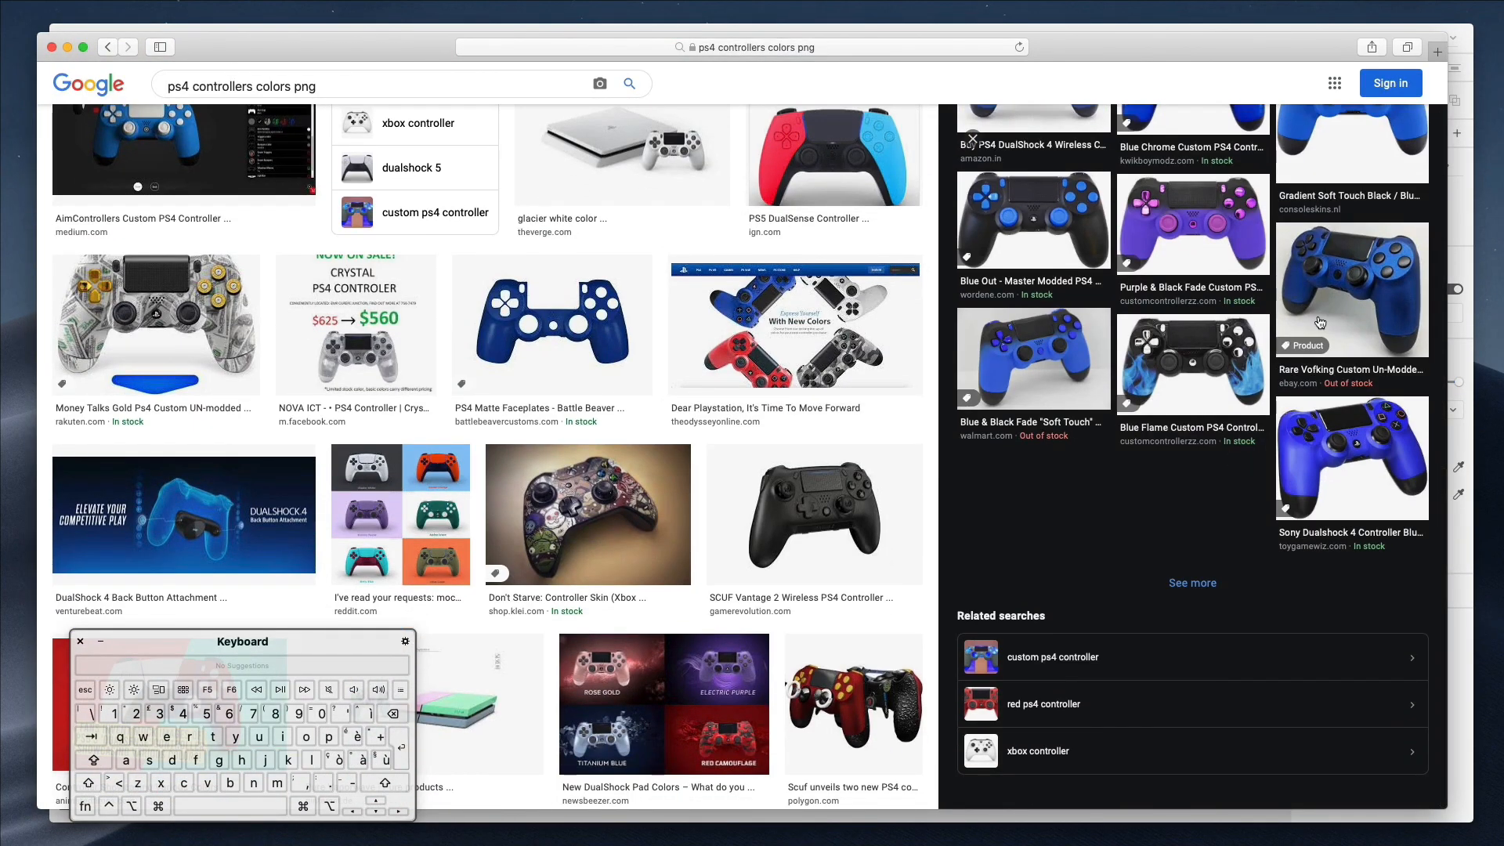
scroll(down, 3)
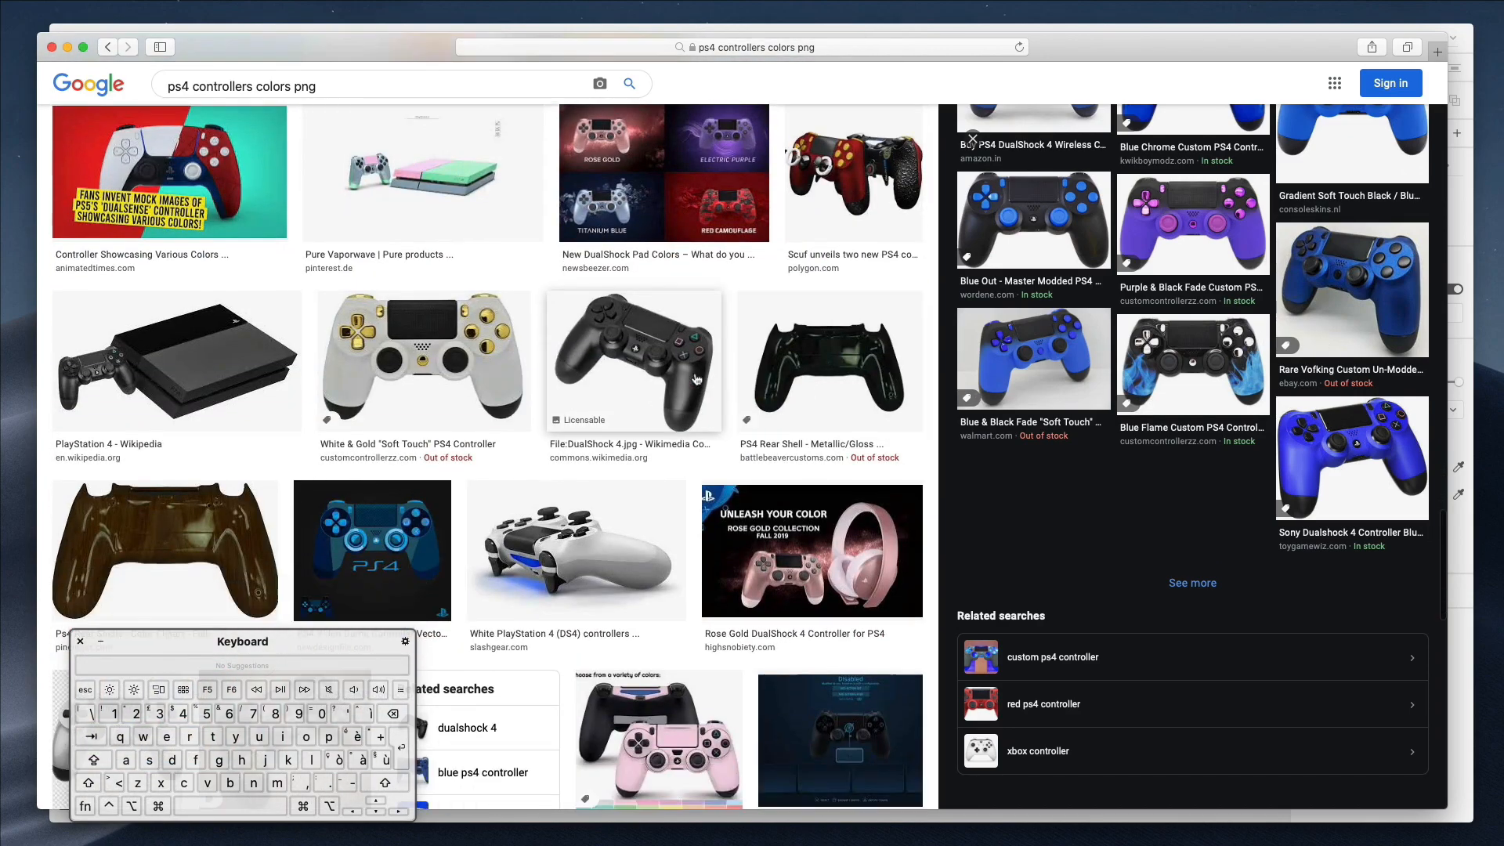
scroll(down, 3)
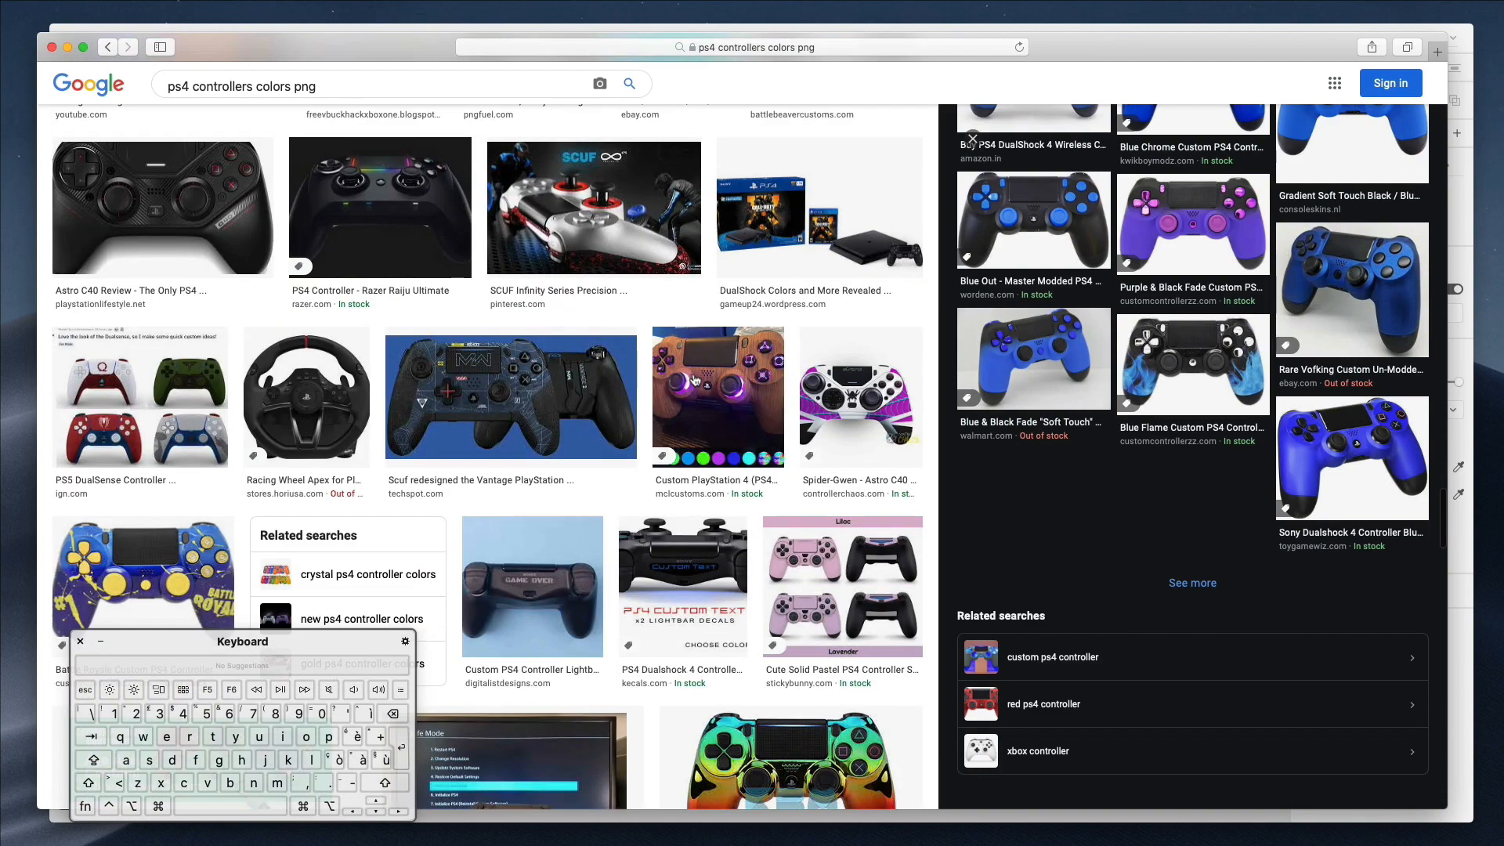
scroll(down, 3)
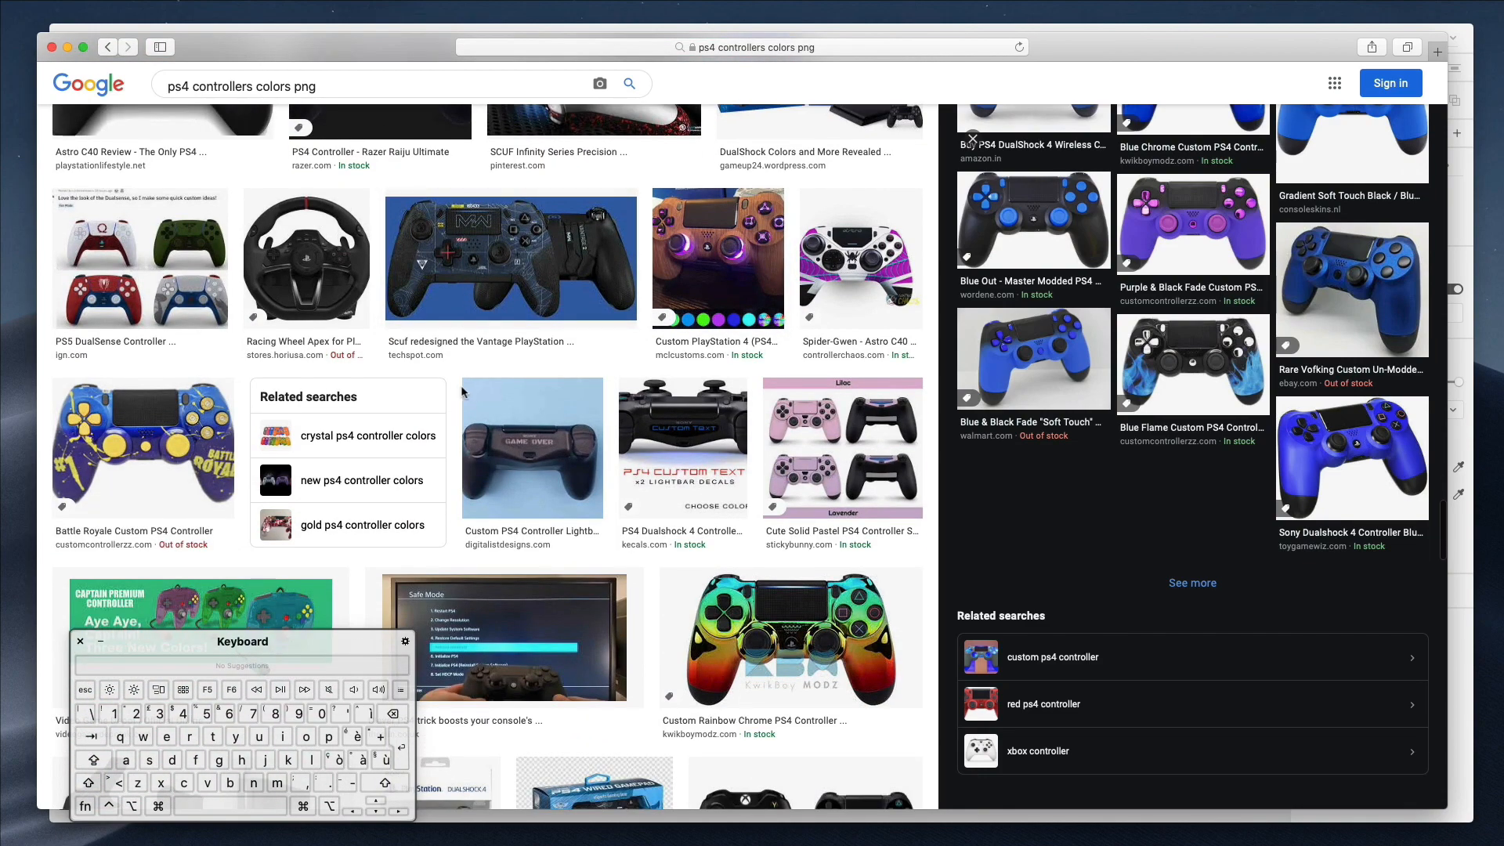
scroll(up, 3)
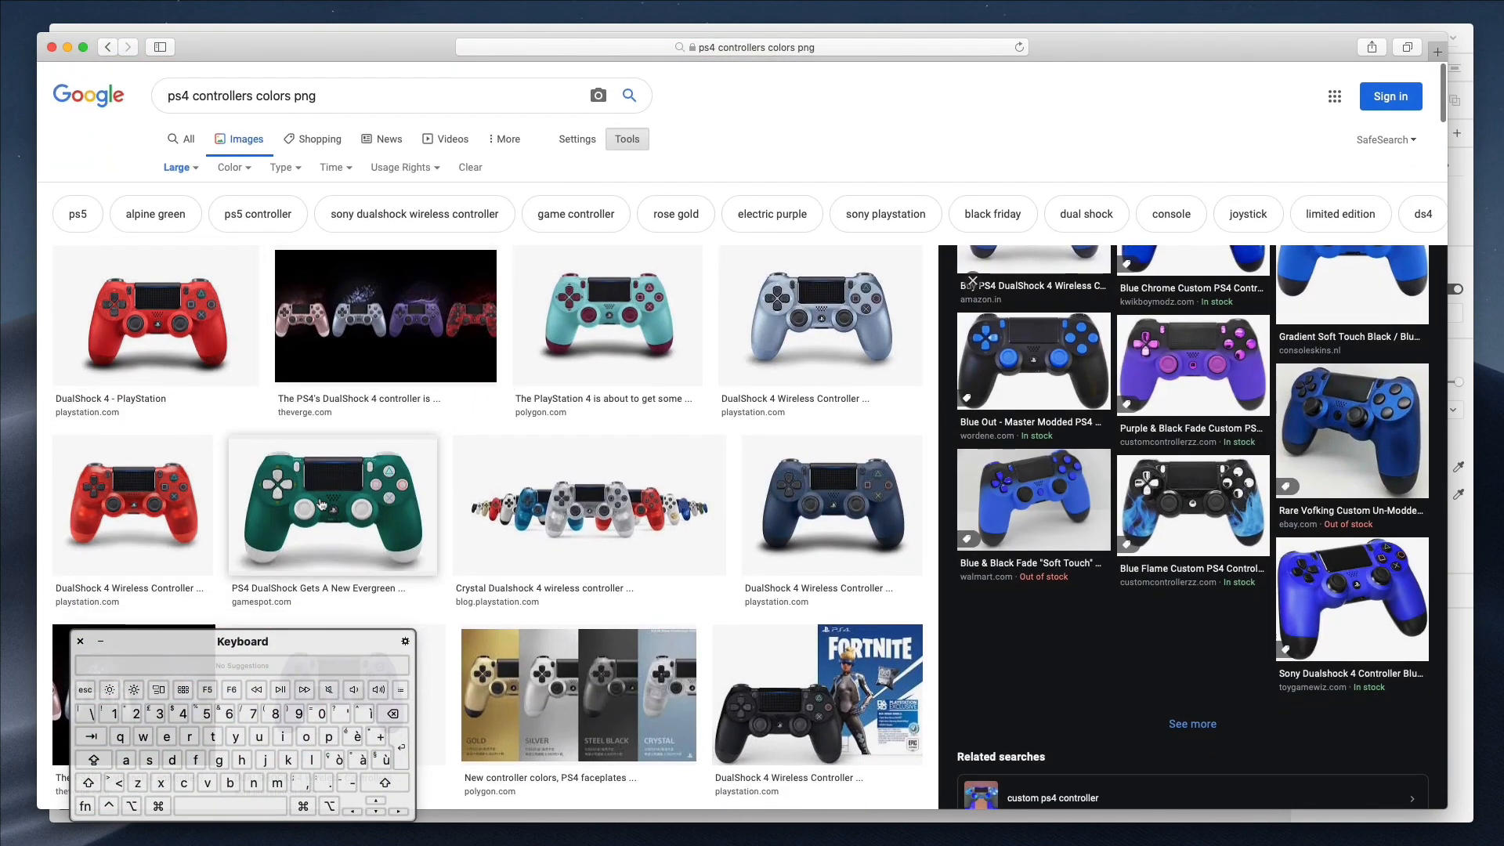
click(331, 506)
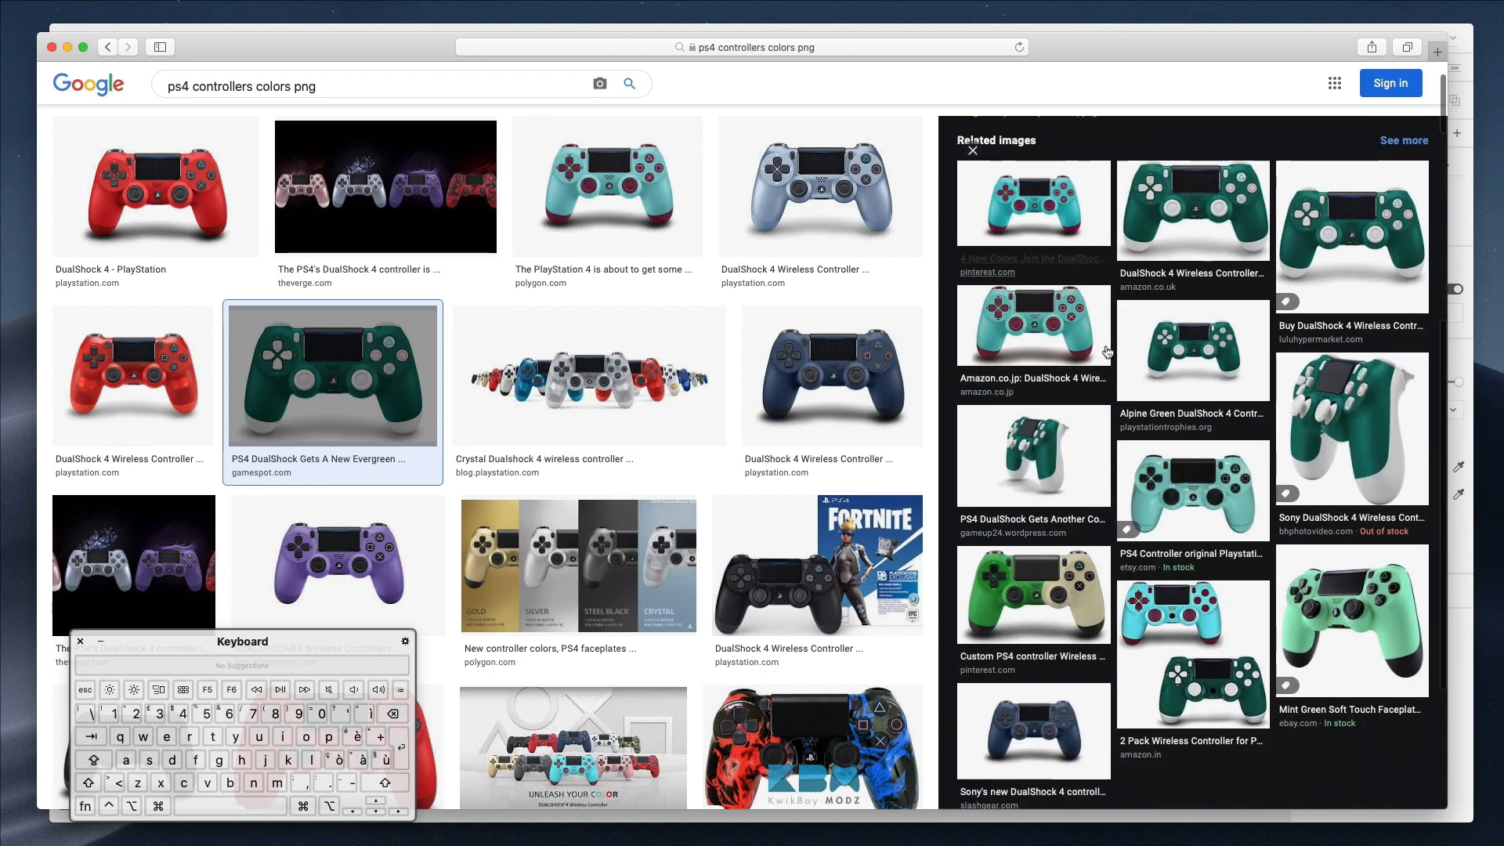
- Preview the midnight blue DualShock 4 controller image and copy it
scroll(down, 3)
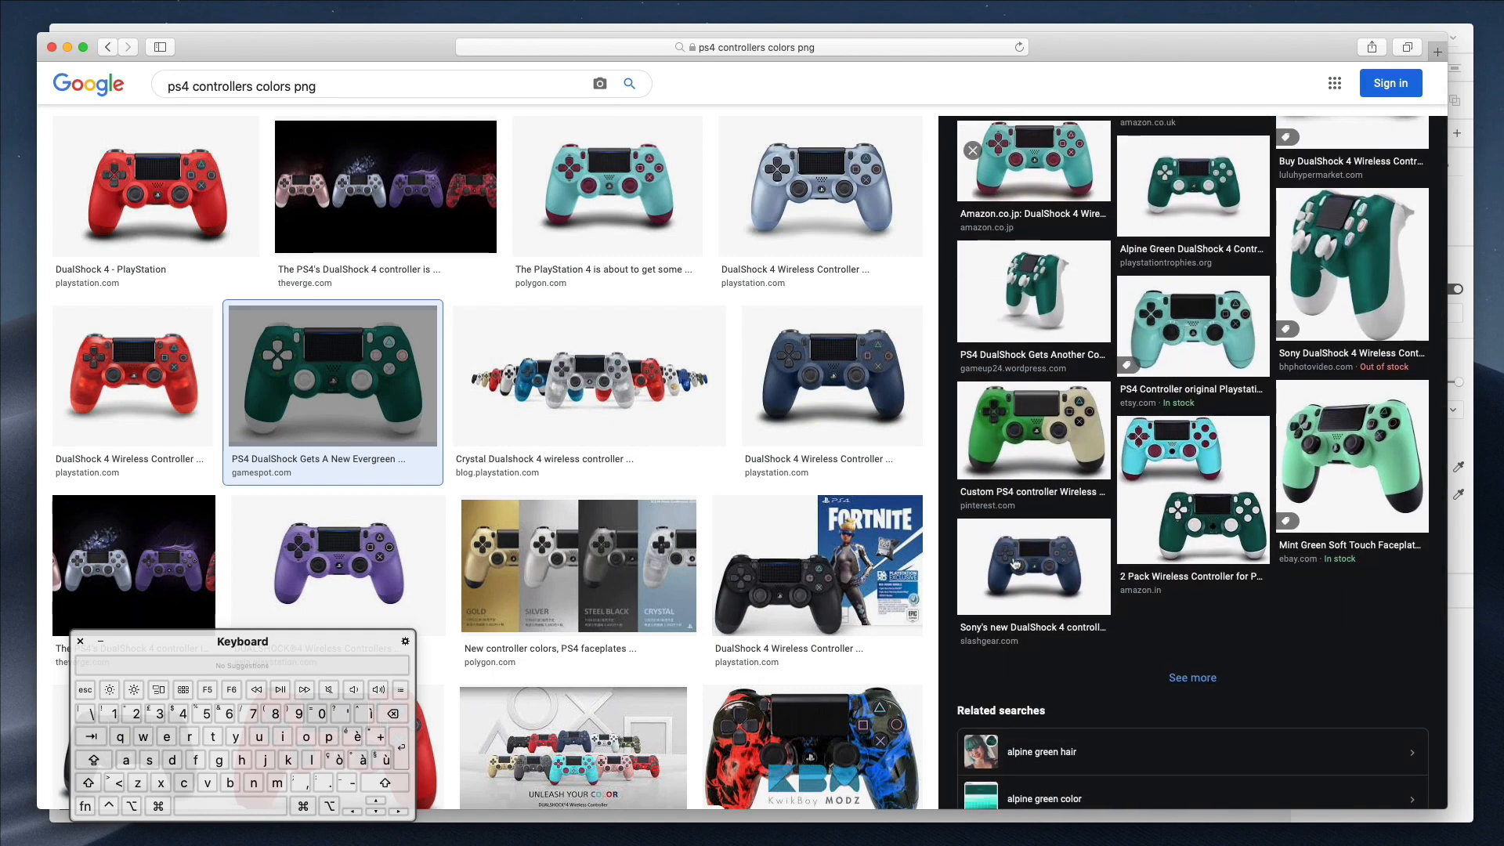
click(832, 374)
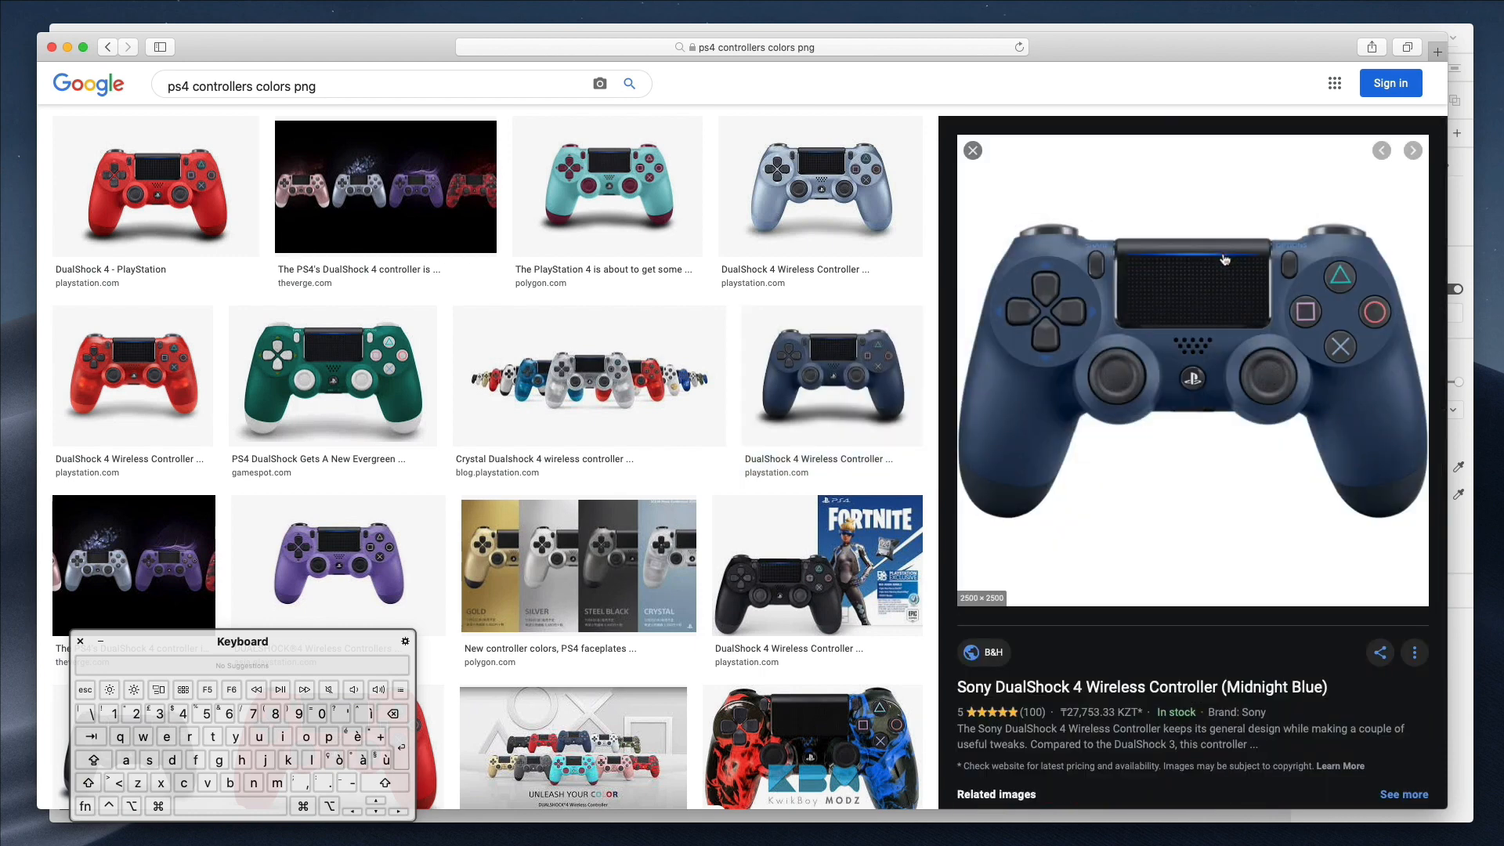
scroll(down, 3)
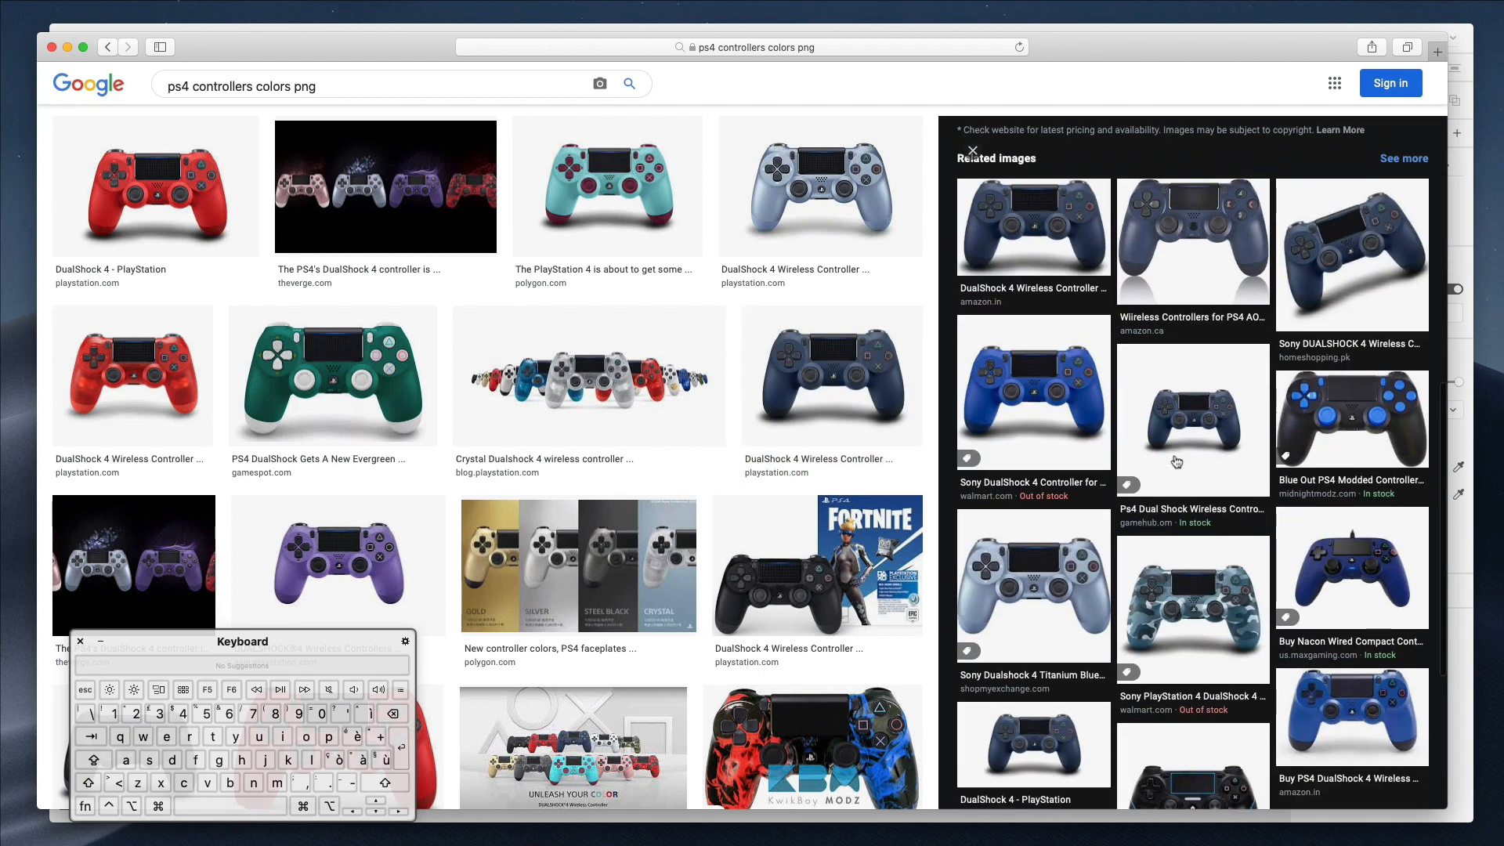
scroll(down, 3)
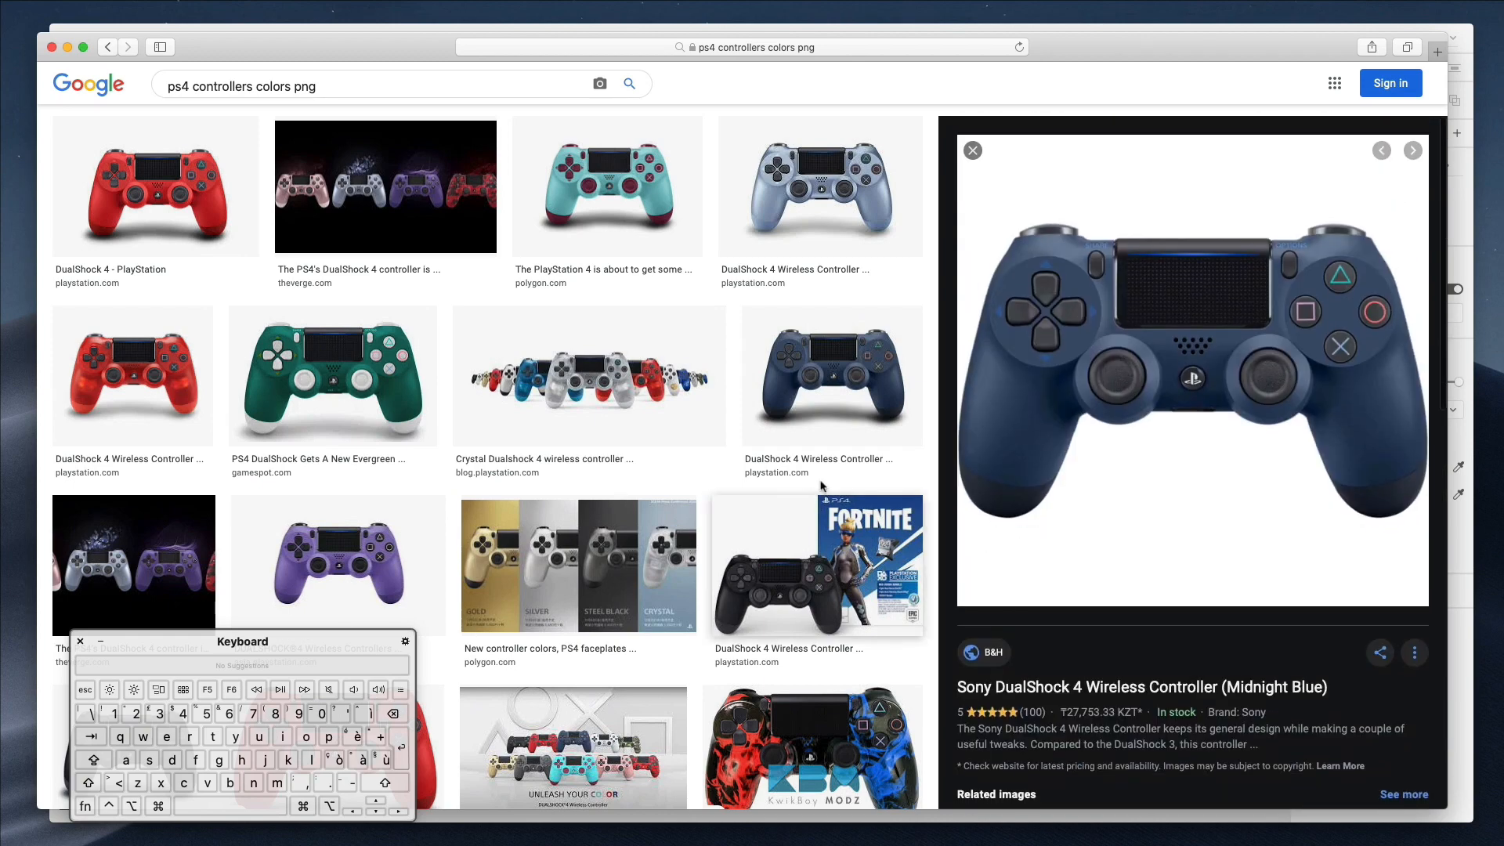
click(830, 375)
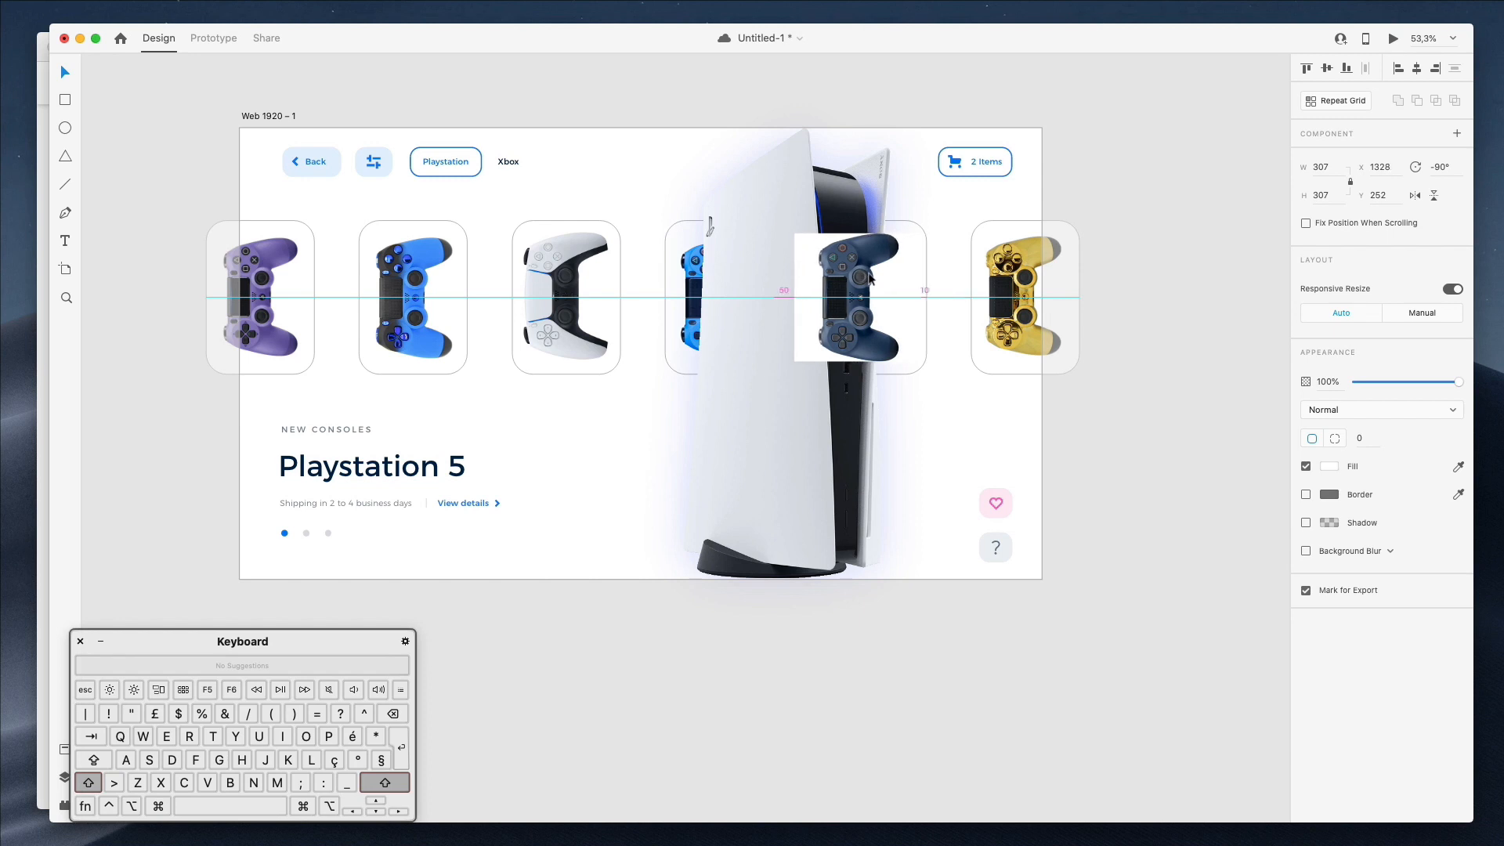
- Paste the midnight blue controller rotated -90° into the fifth card, behind the PS5 console
click(784, 235)
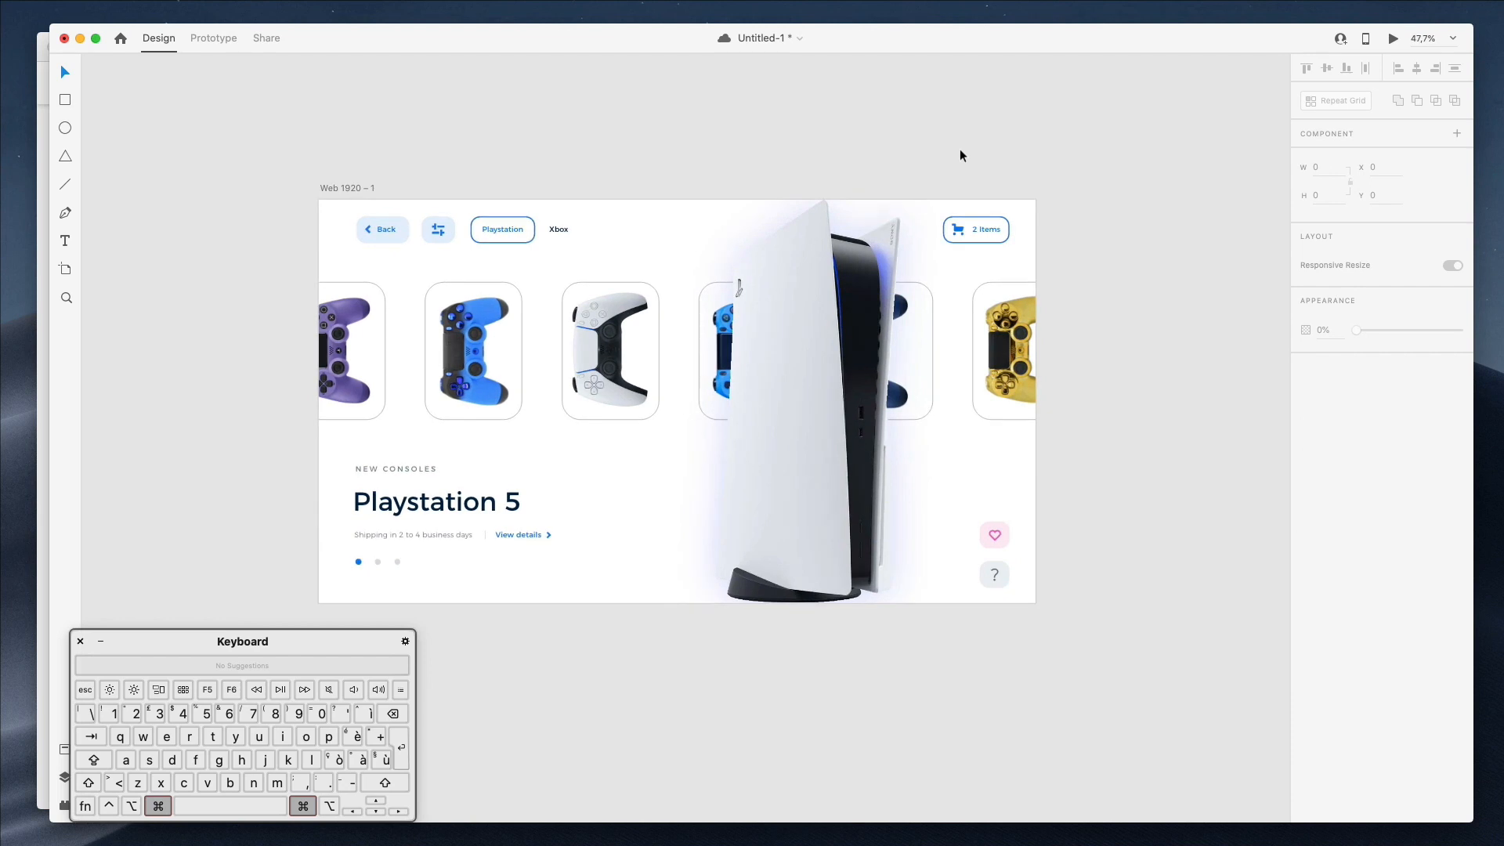
click(80, 641)
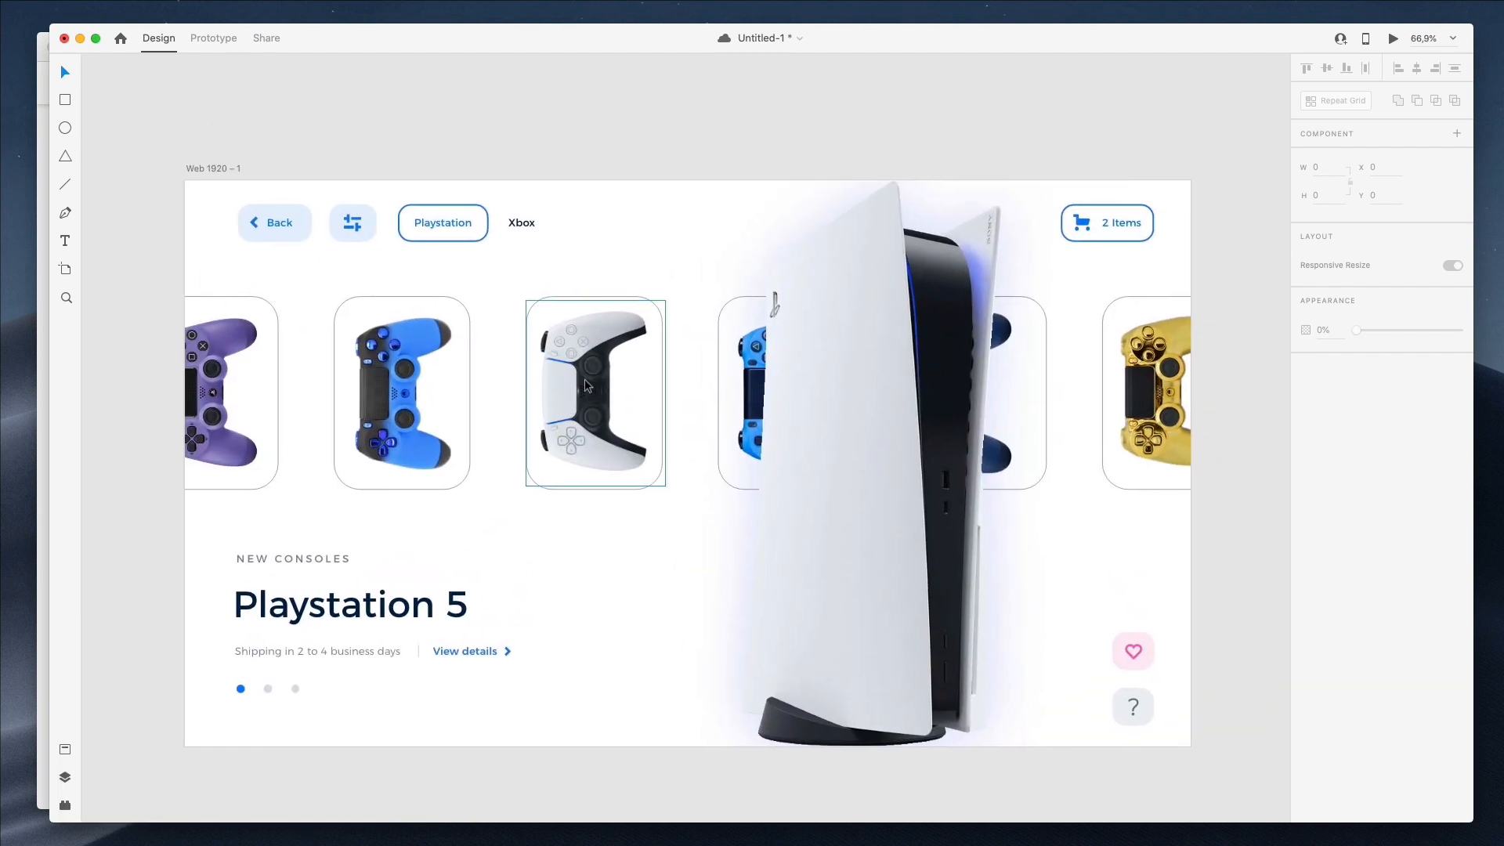
click(673, 132)
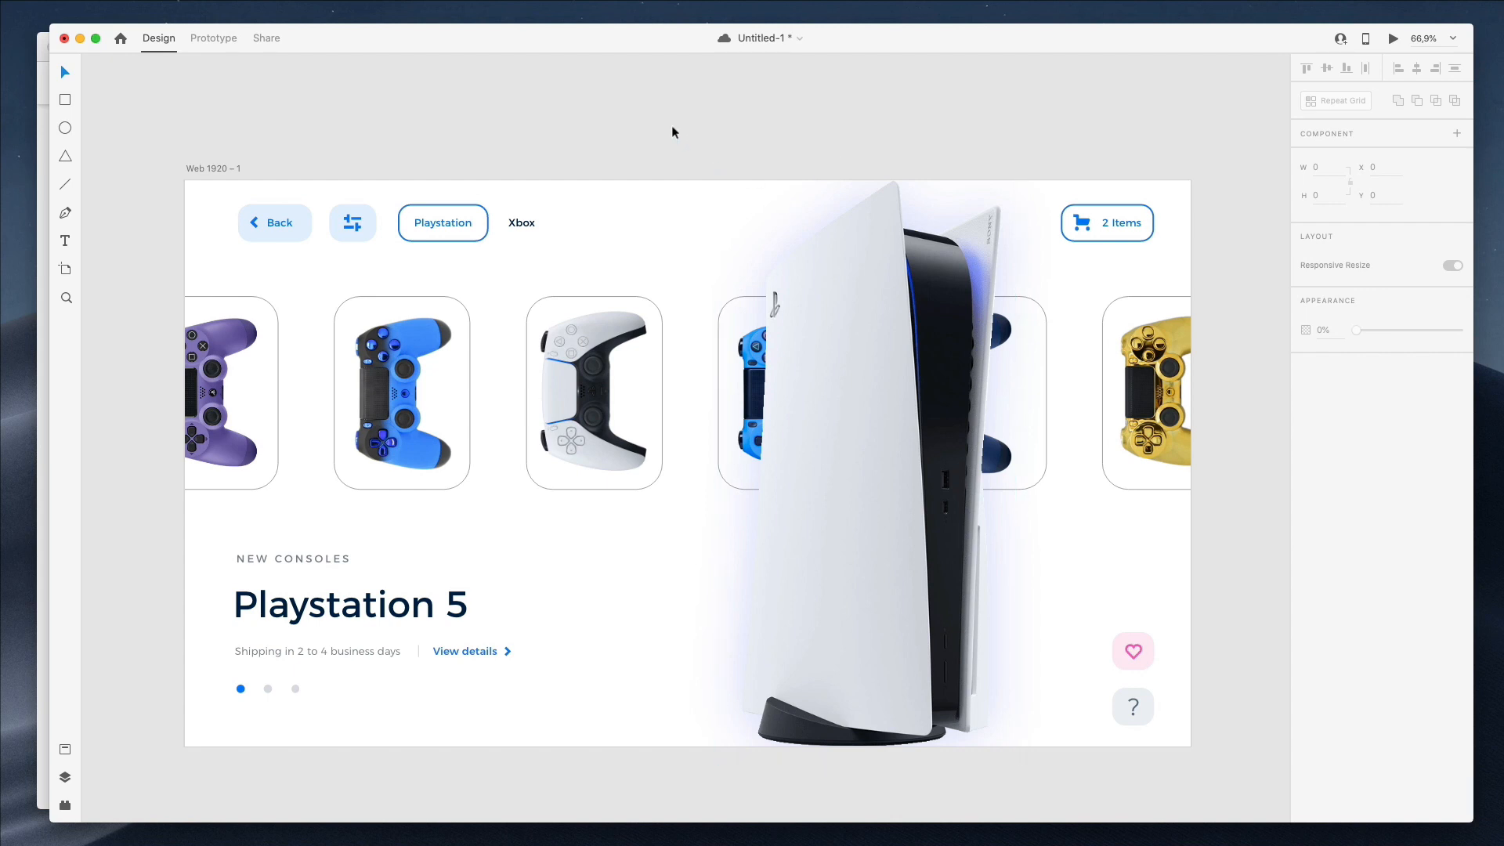
click(384, 222)
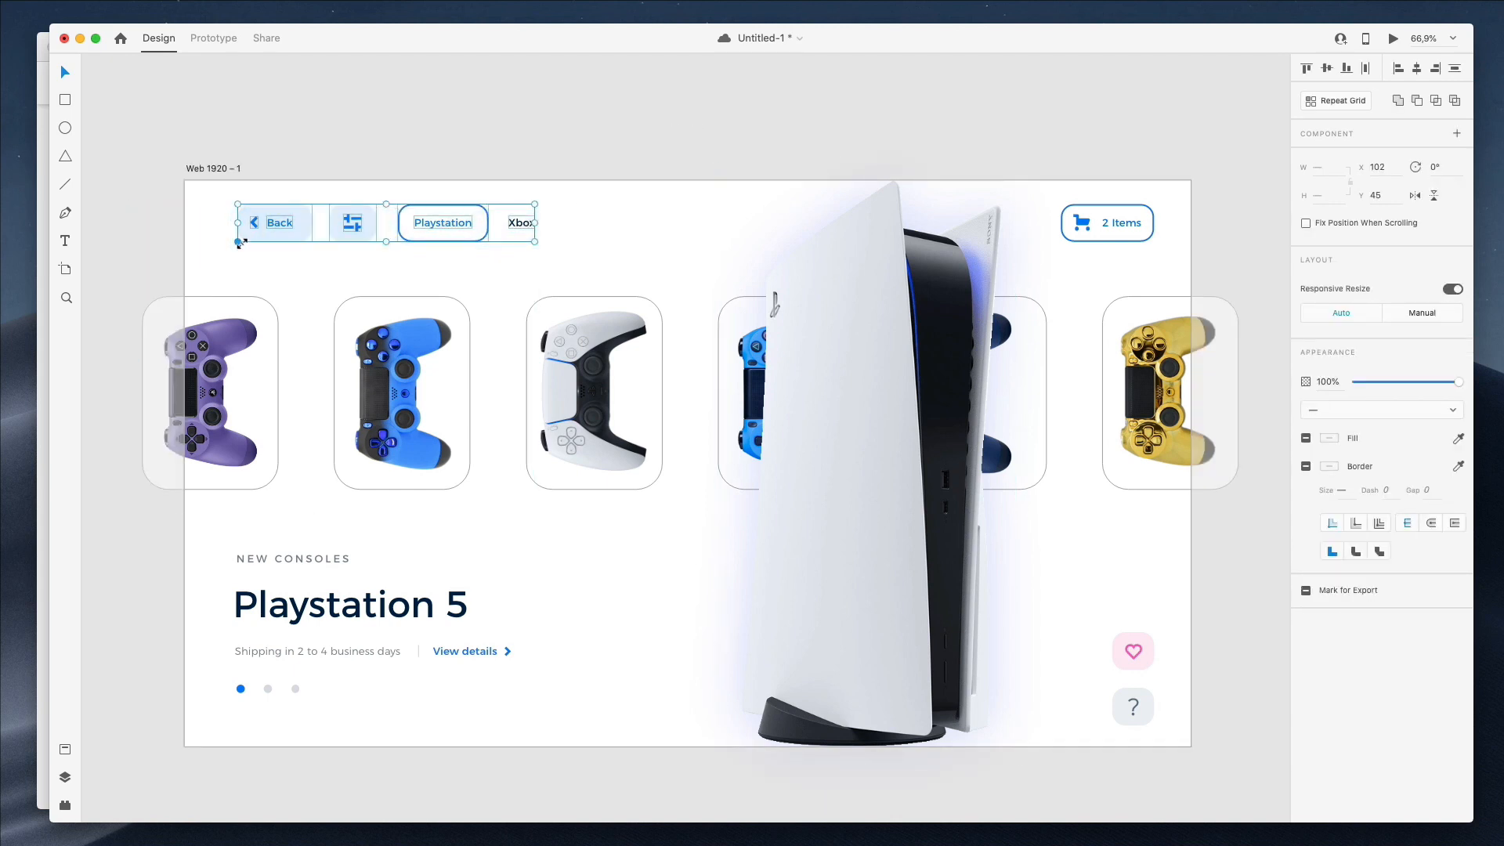
click(65, 777)
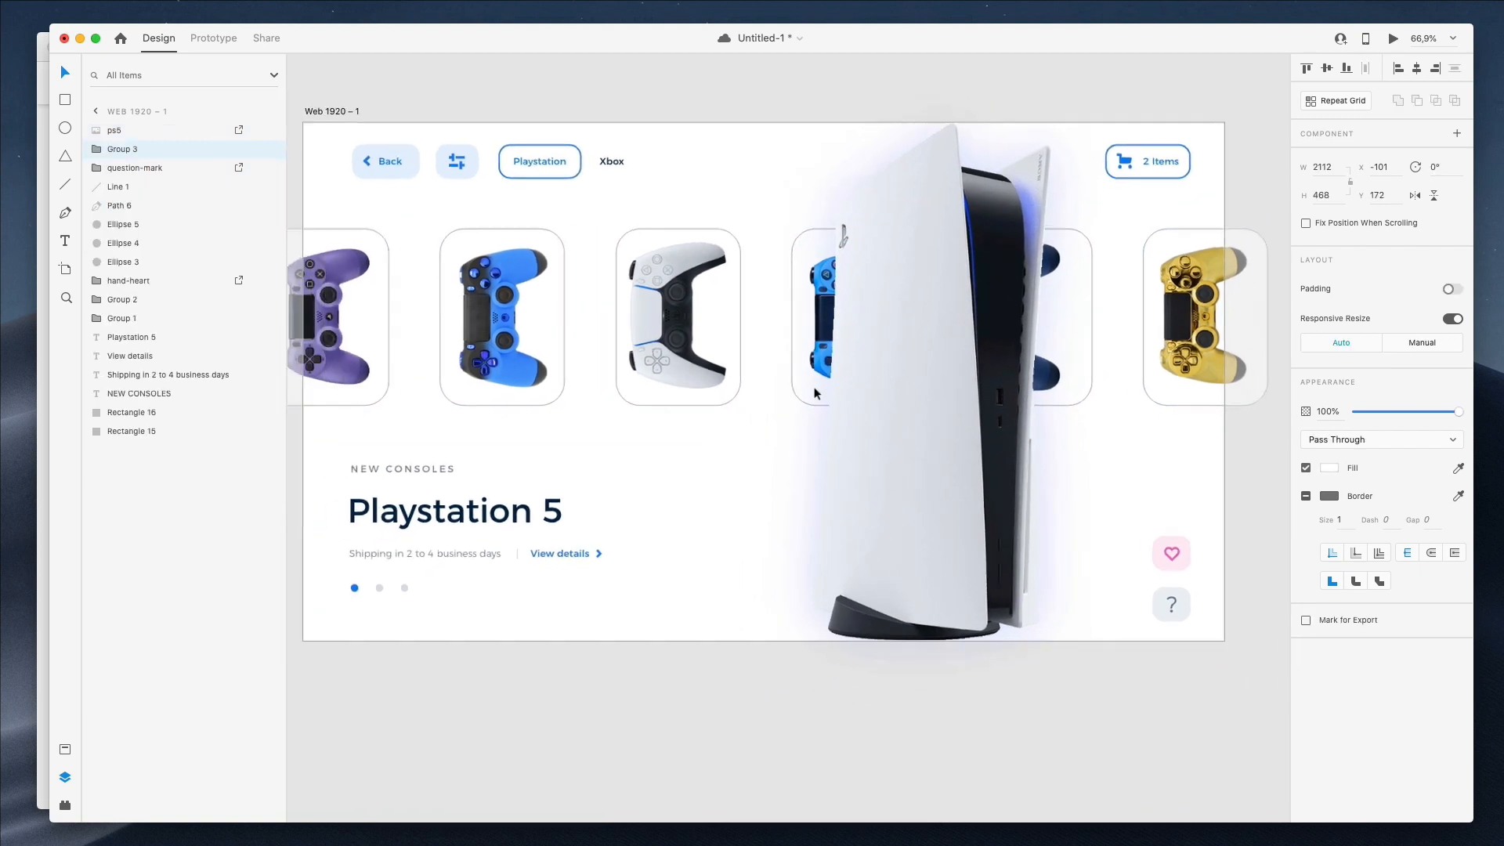
- Group the page elements and rename the navigation buttons layer 'Header left'
scroll(down, 3)
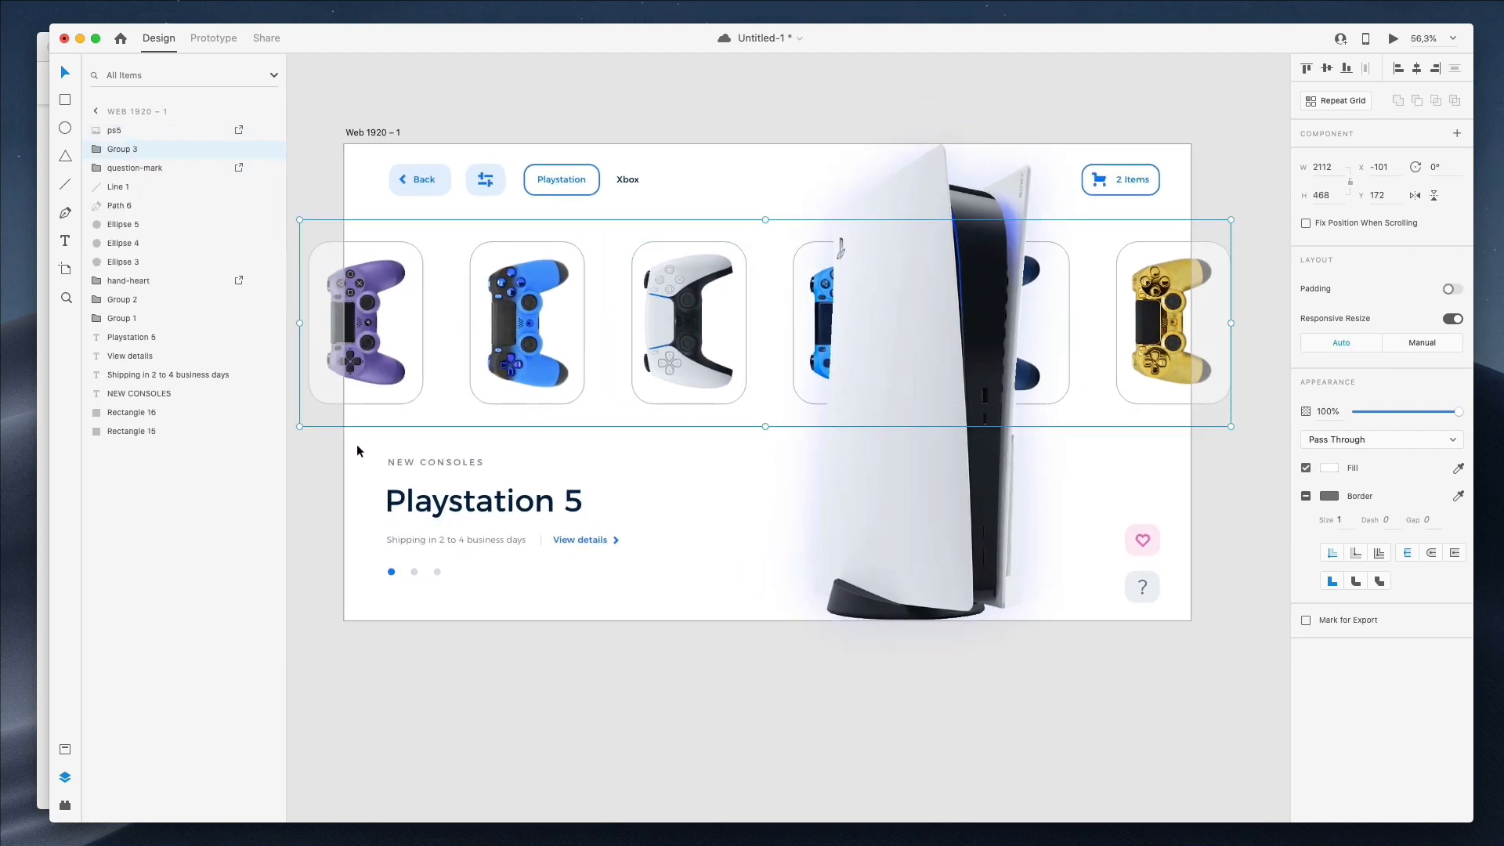
click(484, 514)
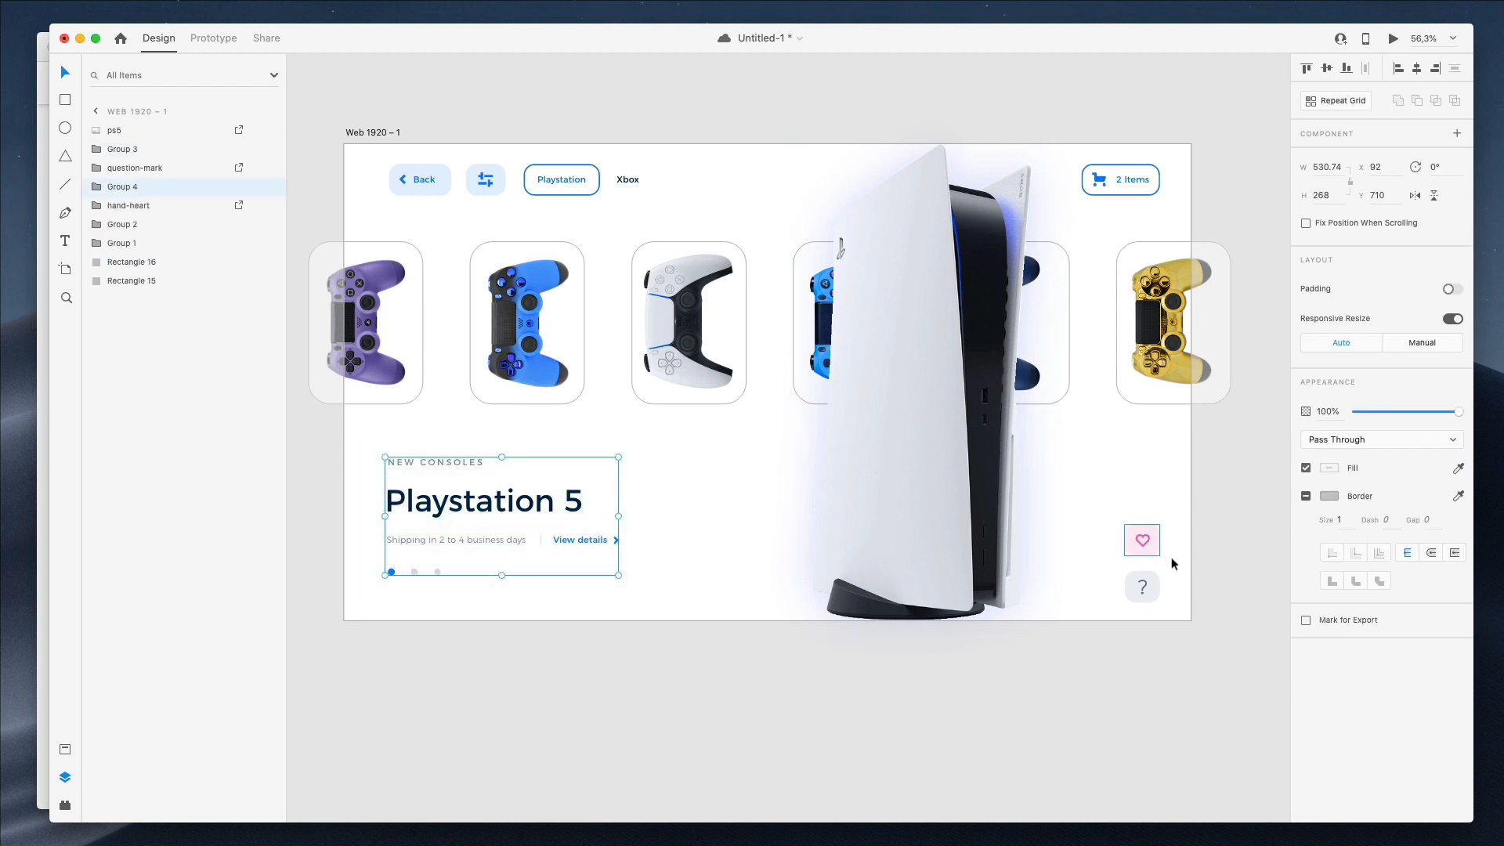
click(1143, 539)
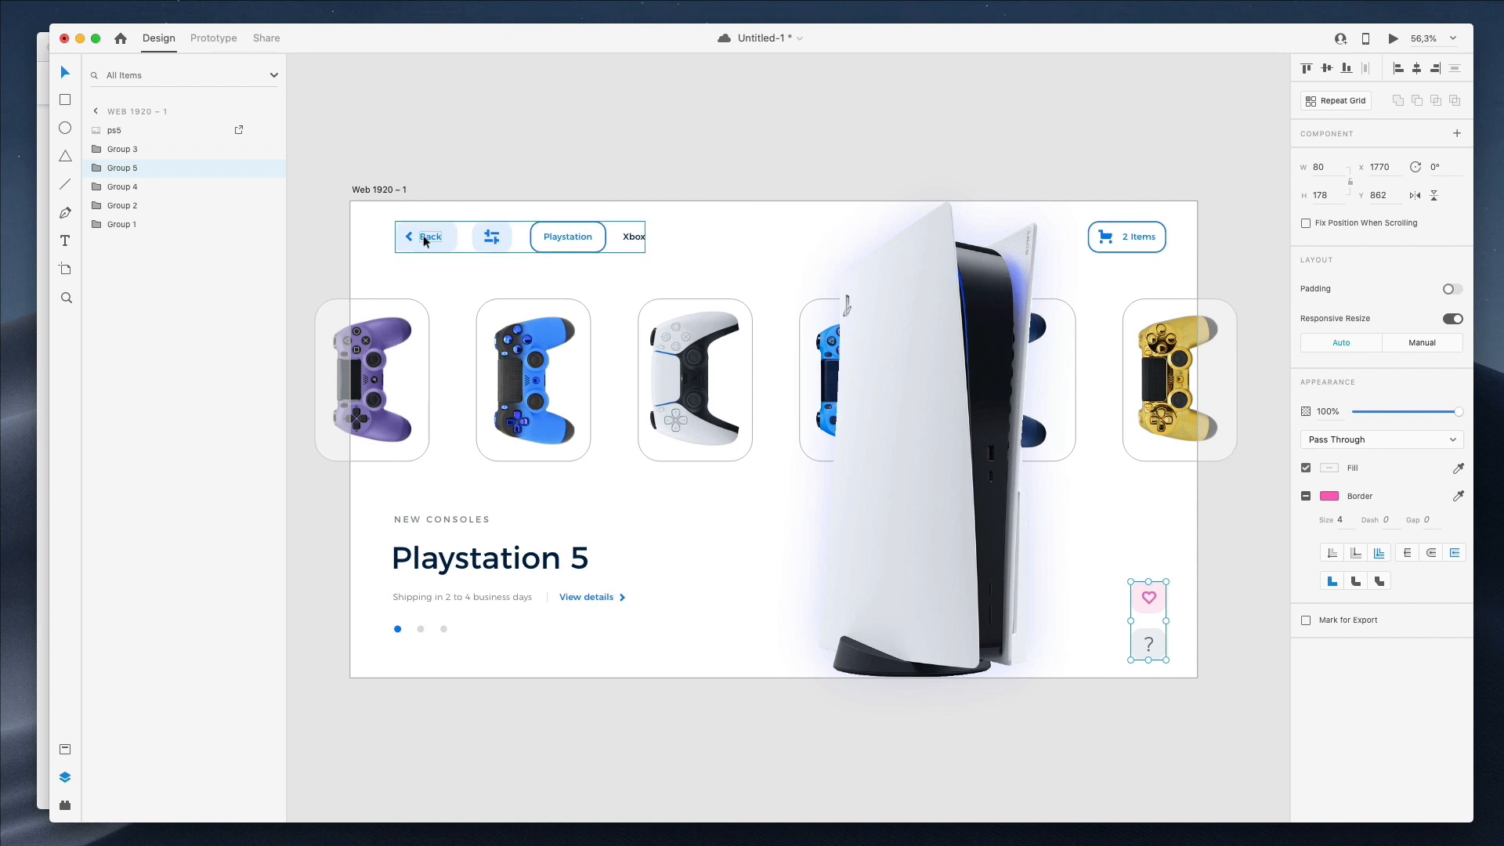
click(132, 224)
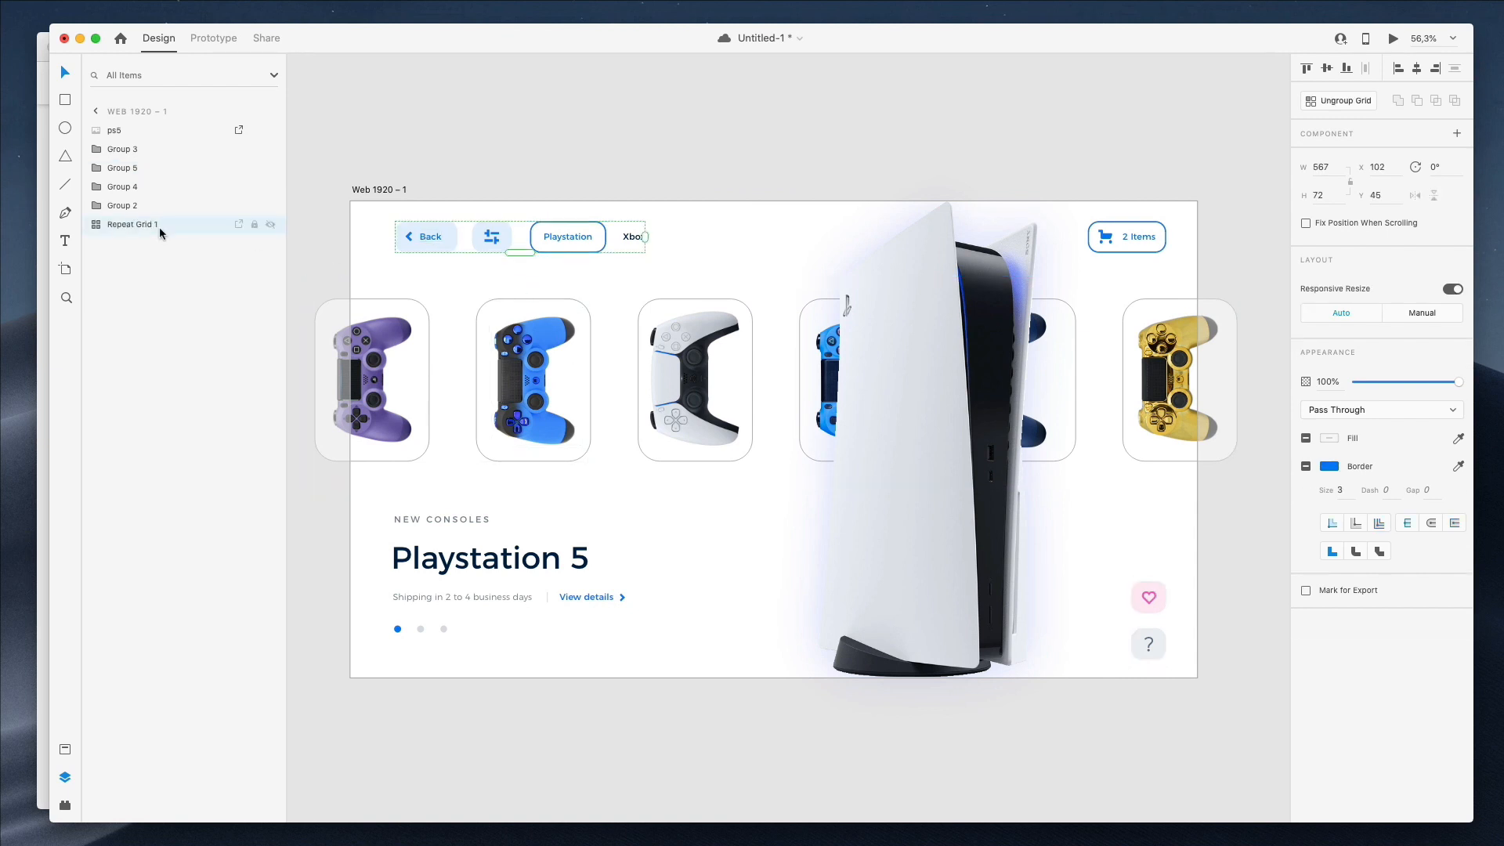
double_click(132, 225)
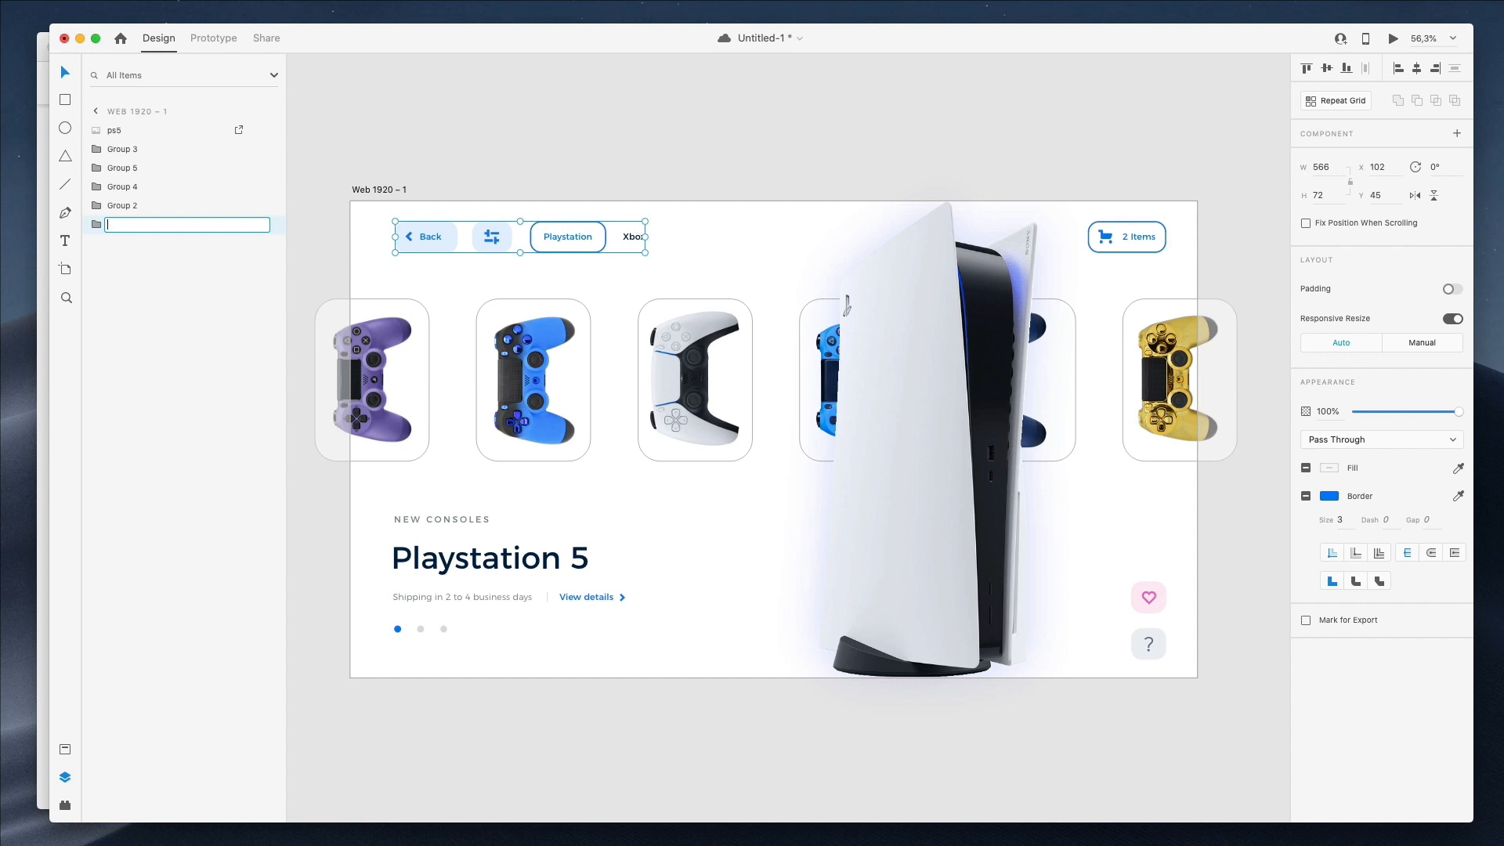
text(Header left)
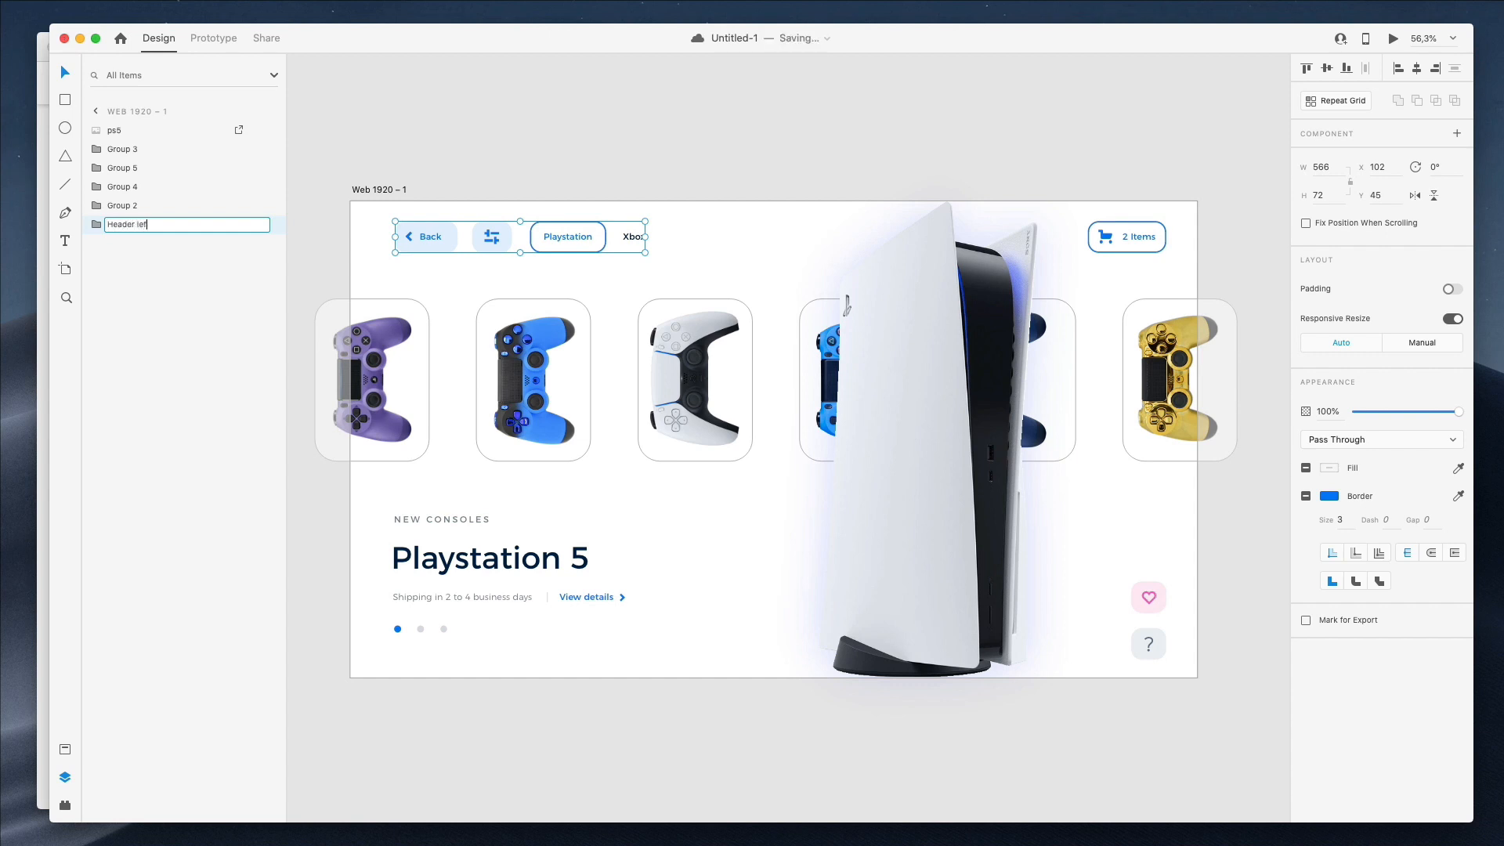
- Rename the cart button layer 'Header Right' and the heading group 'Bottom left text'
click(1127, 237)
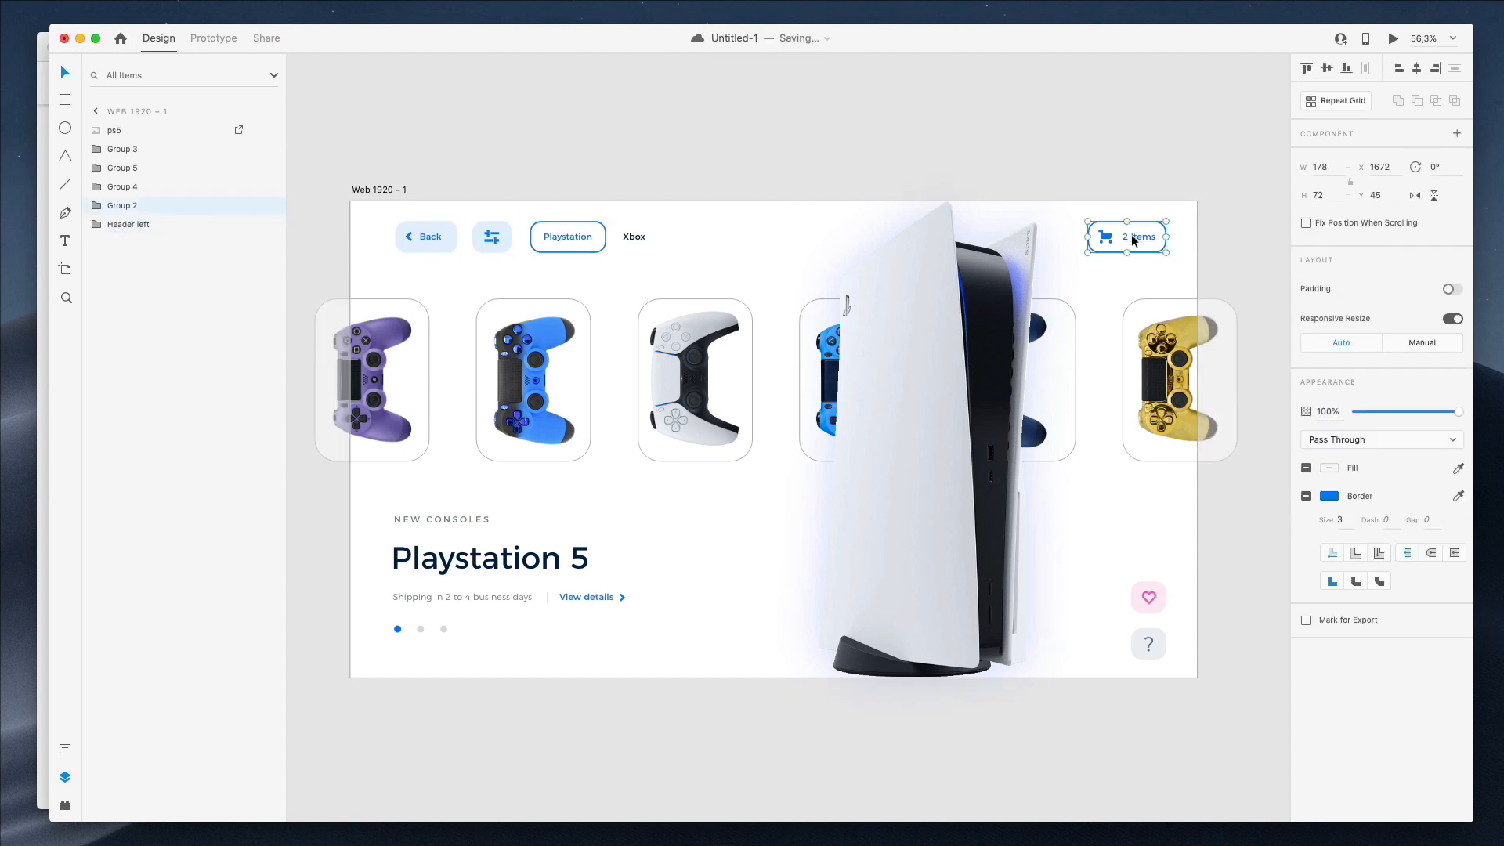
double_click(122, 206)
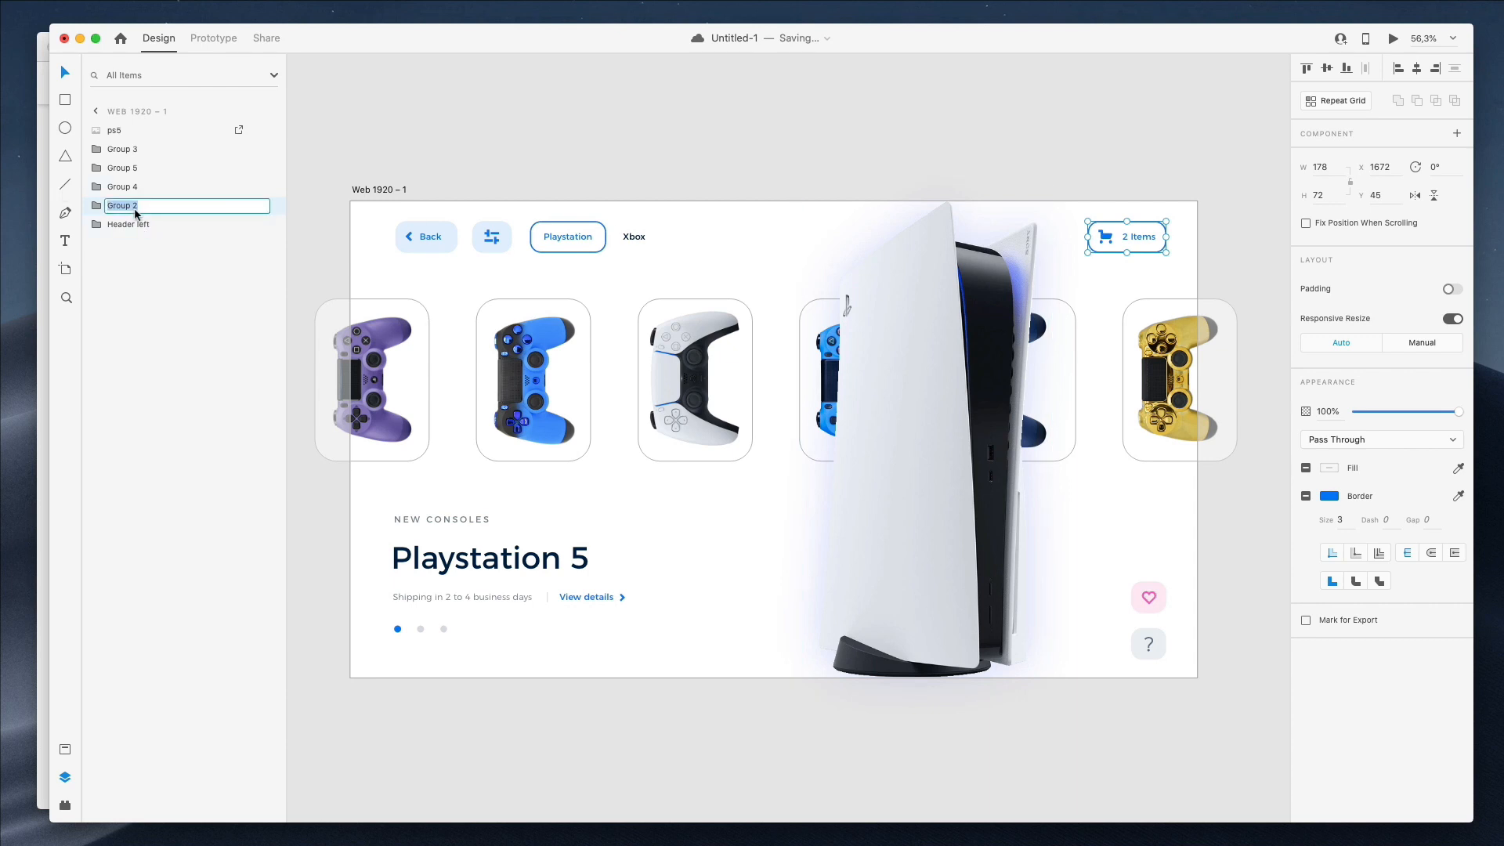
text(Header Right)
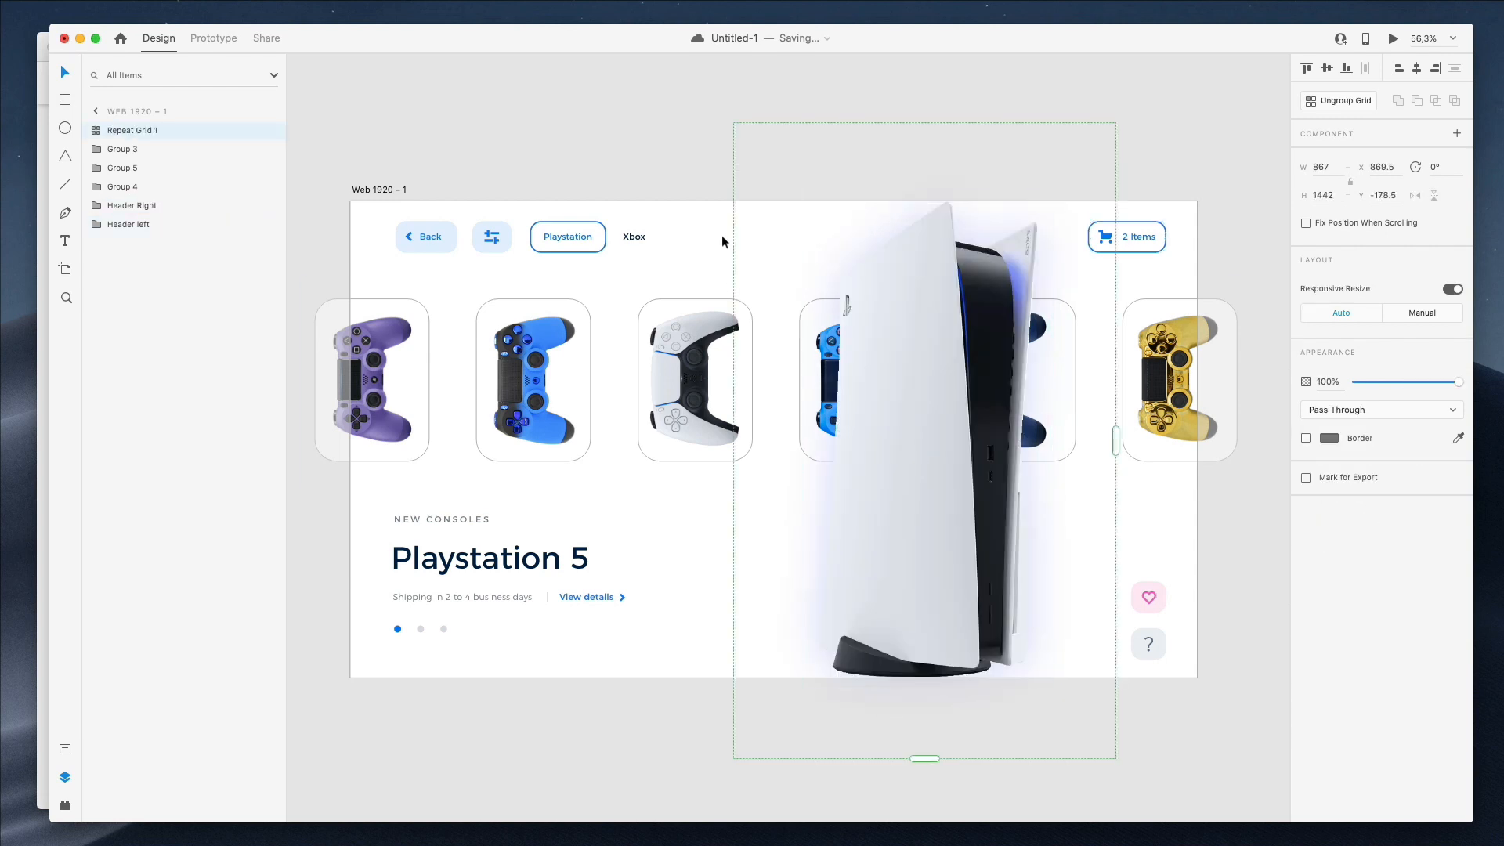
click(1126, 237)
text(Controllers)
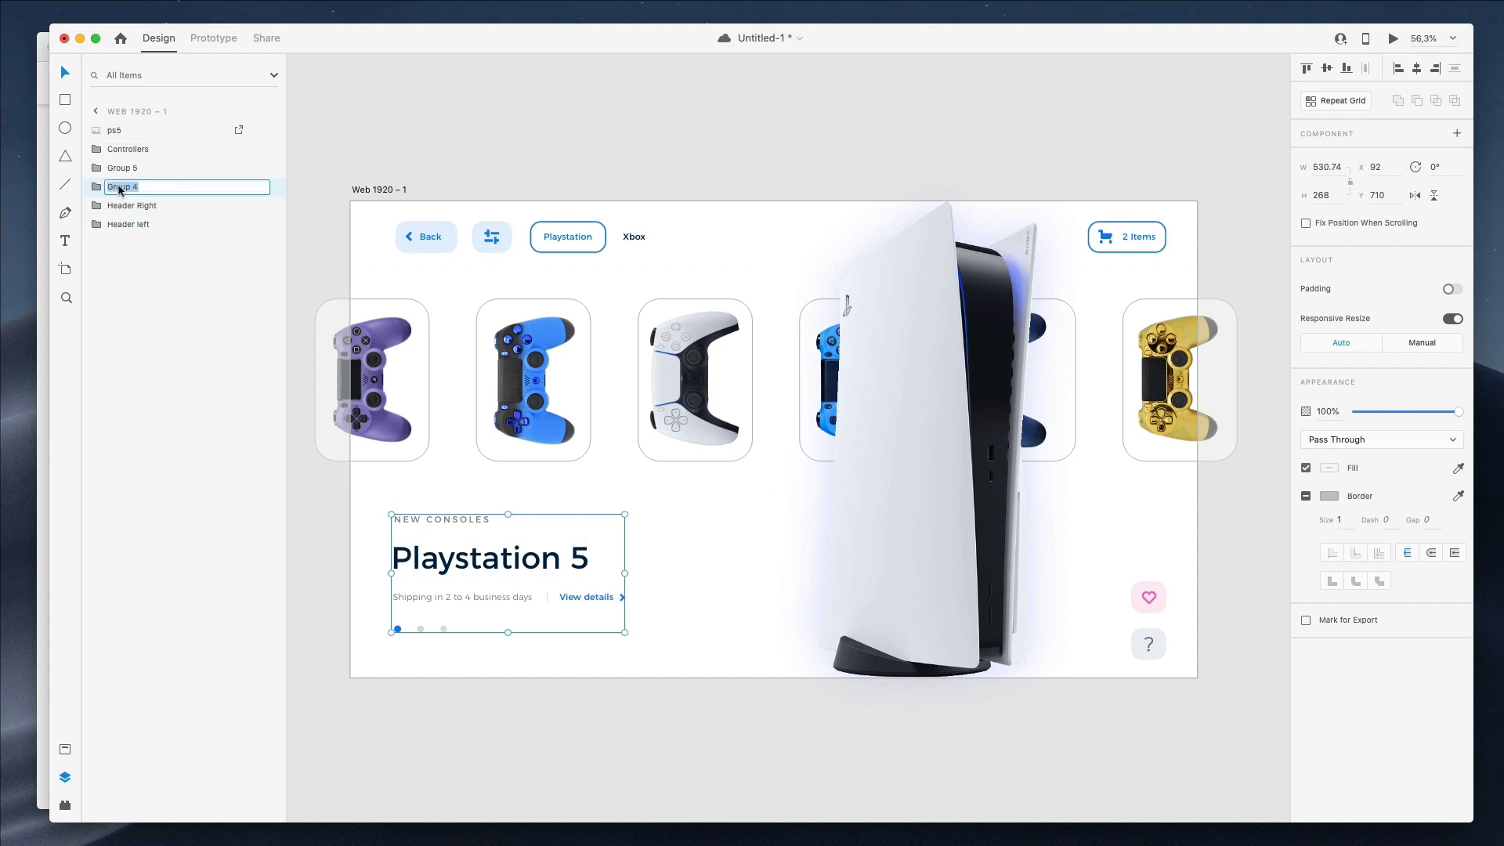
text(Botto)
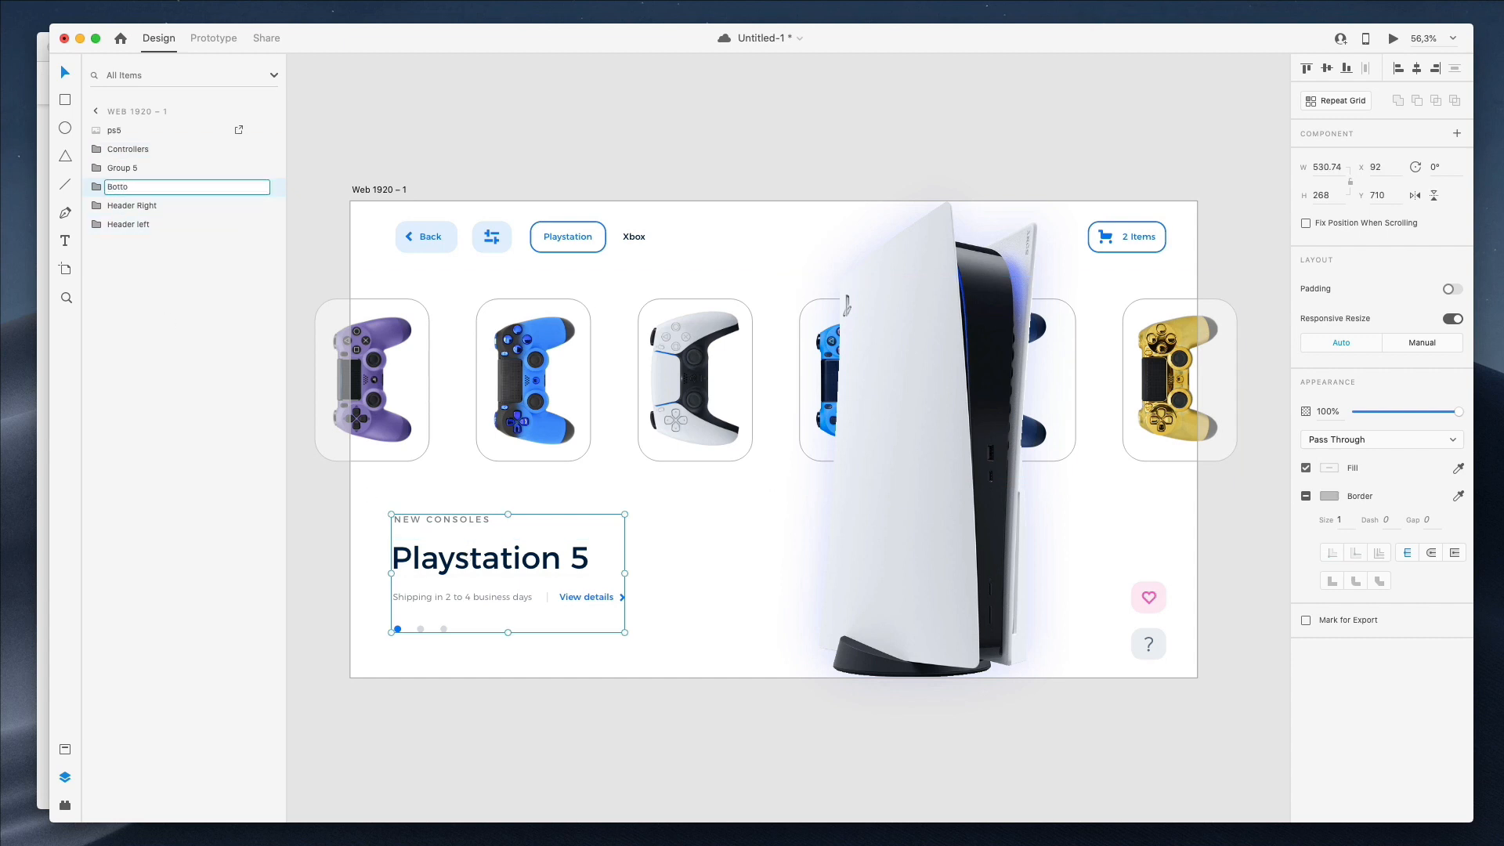
text(Bottom left text)
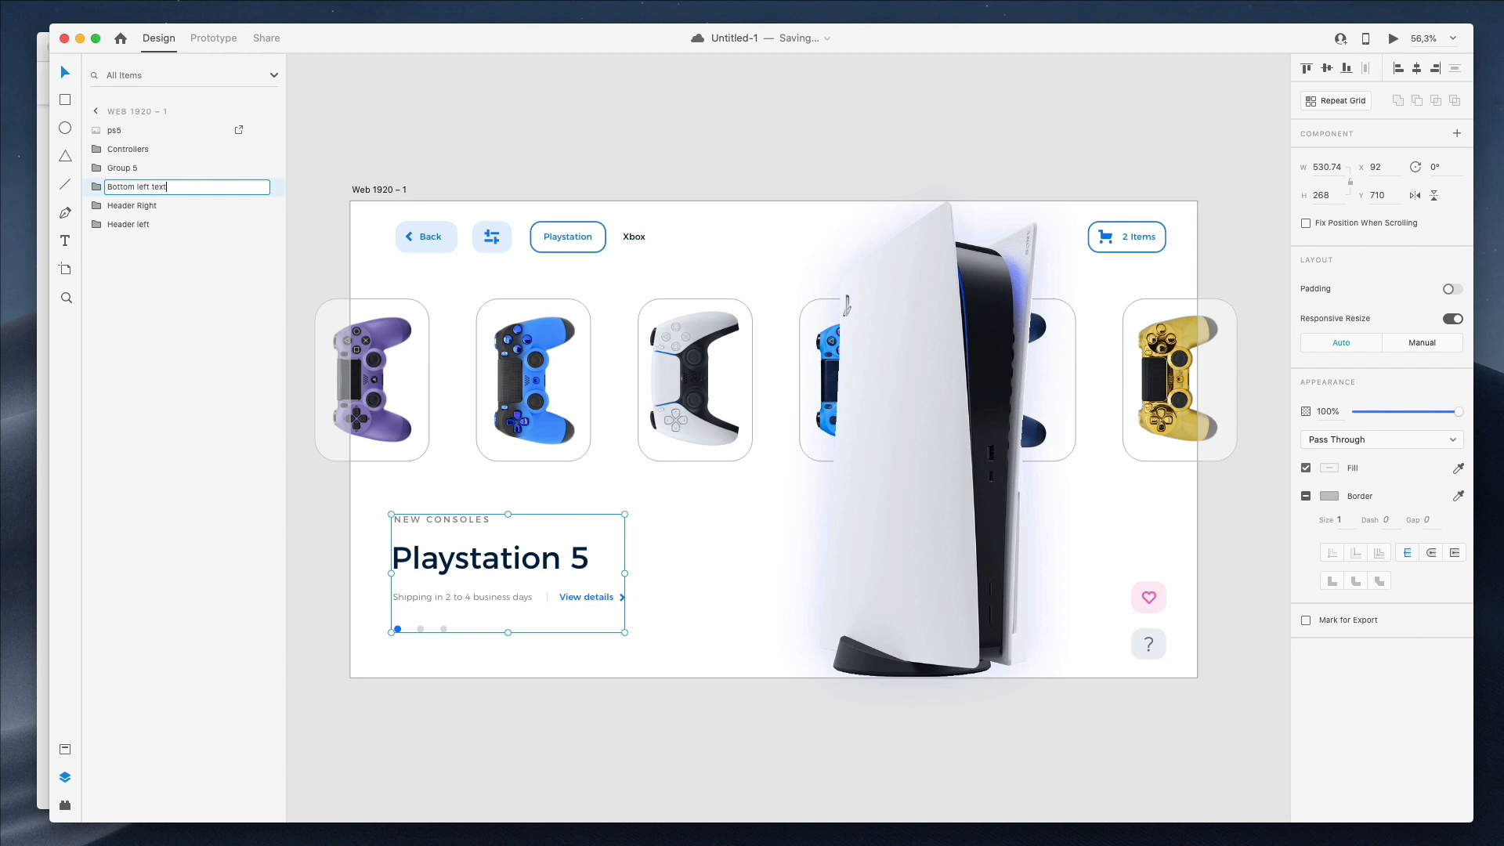
click(115, 130)
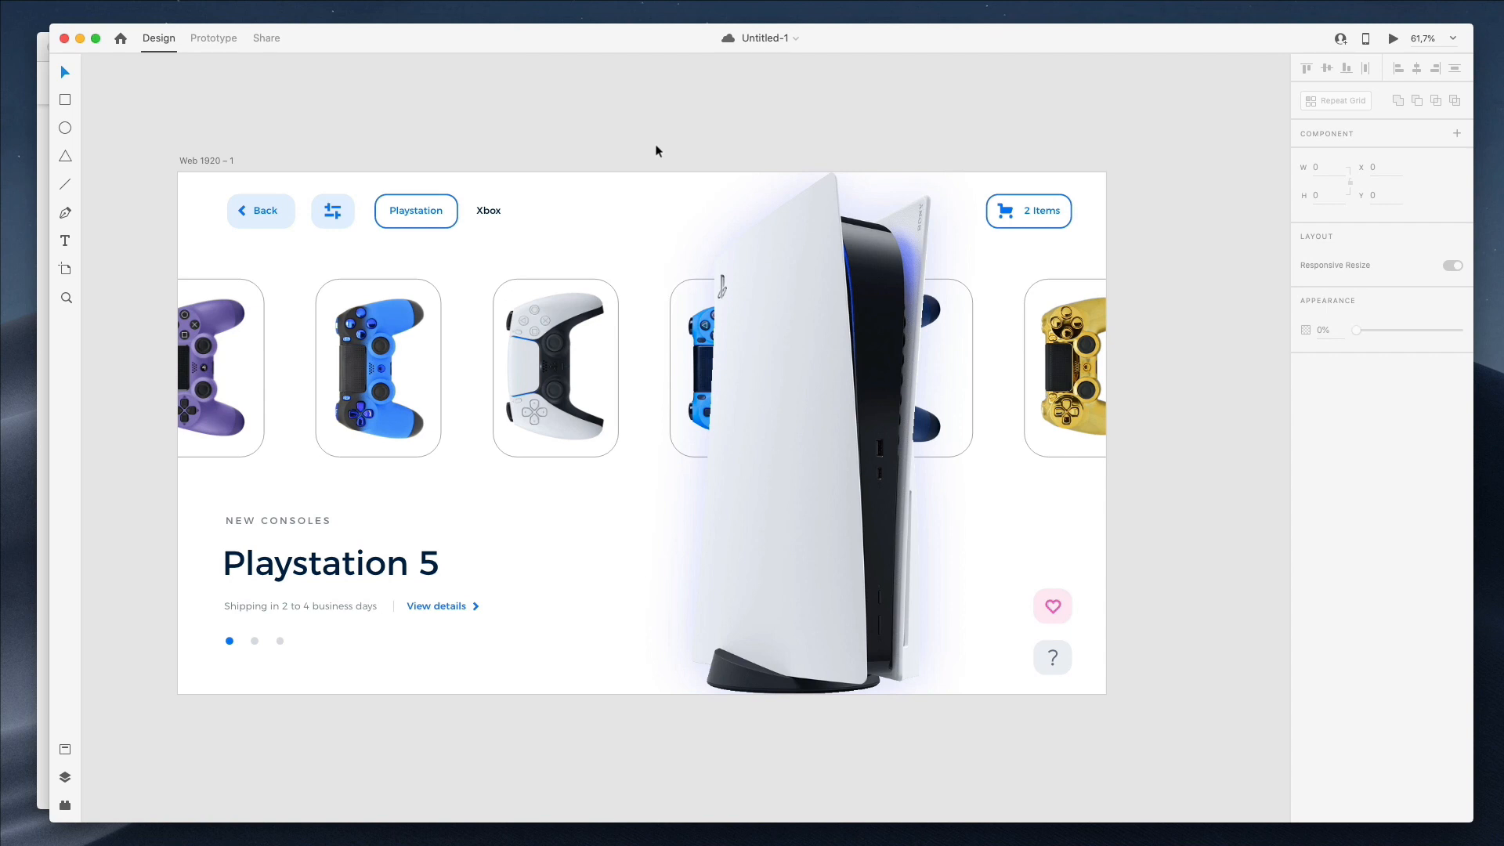
mouse_move(708, 123)
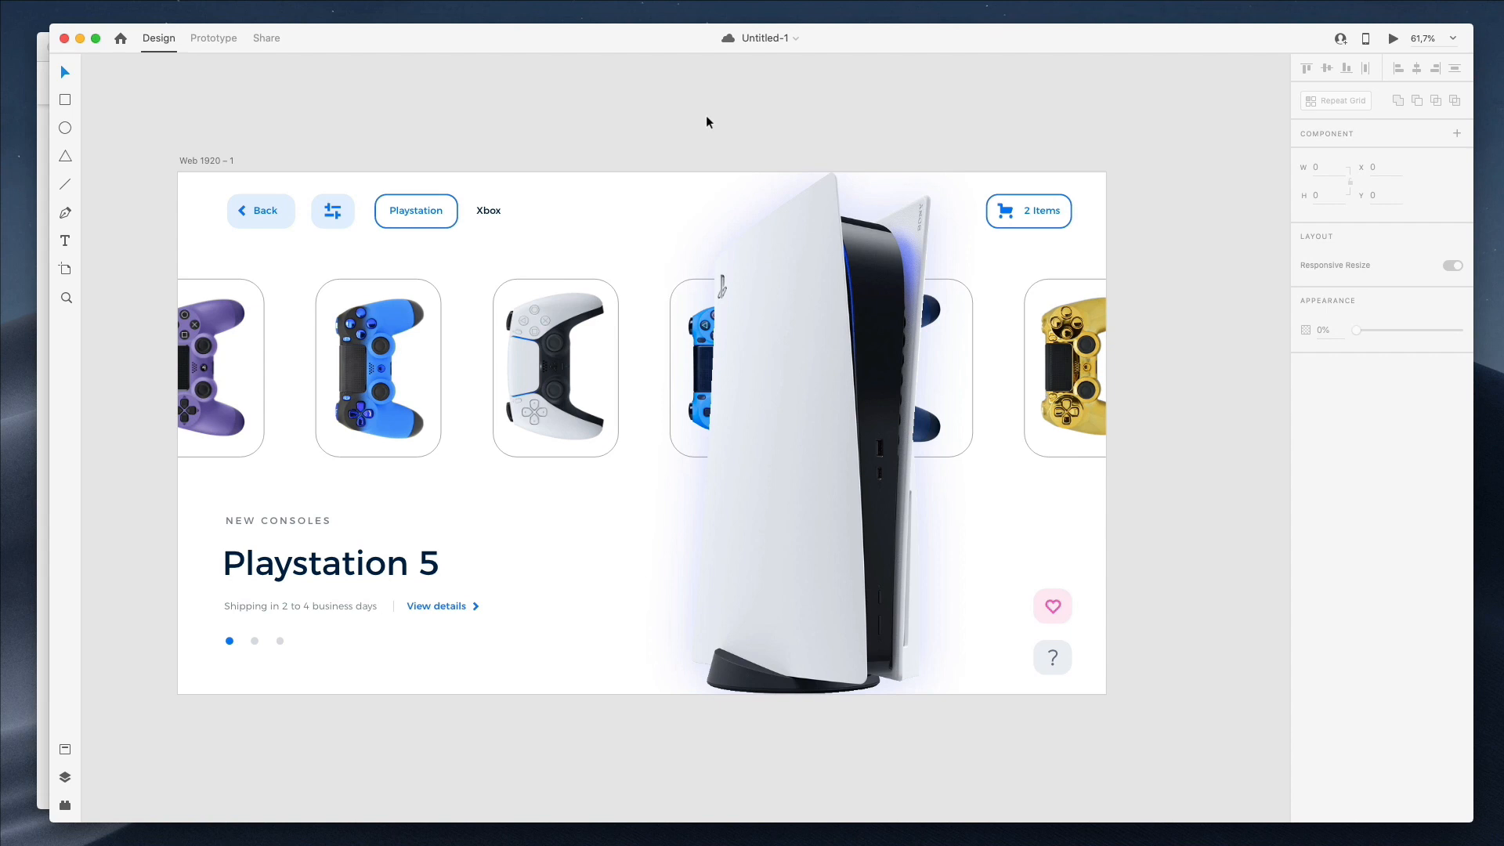
scroll(up, 3)
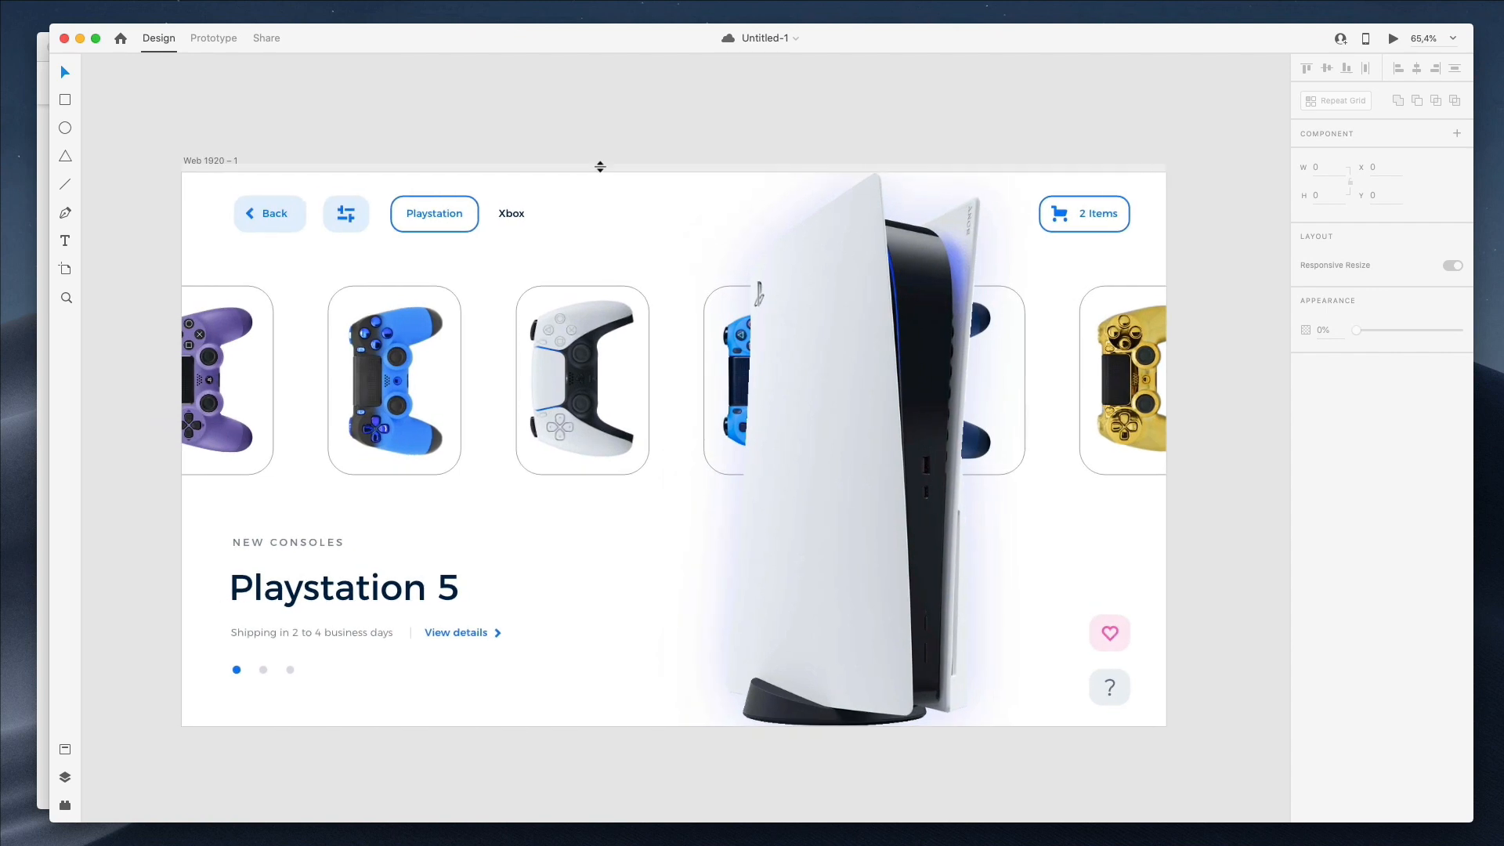